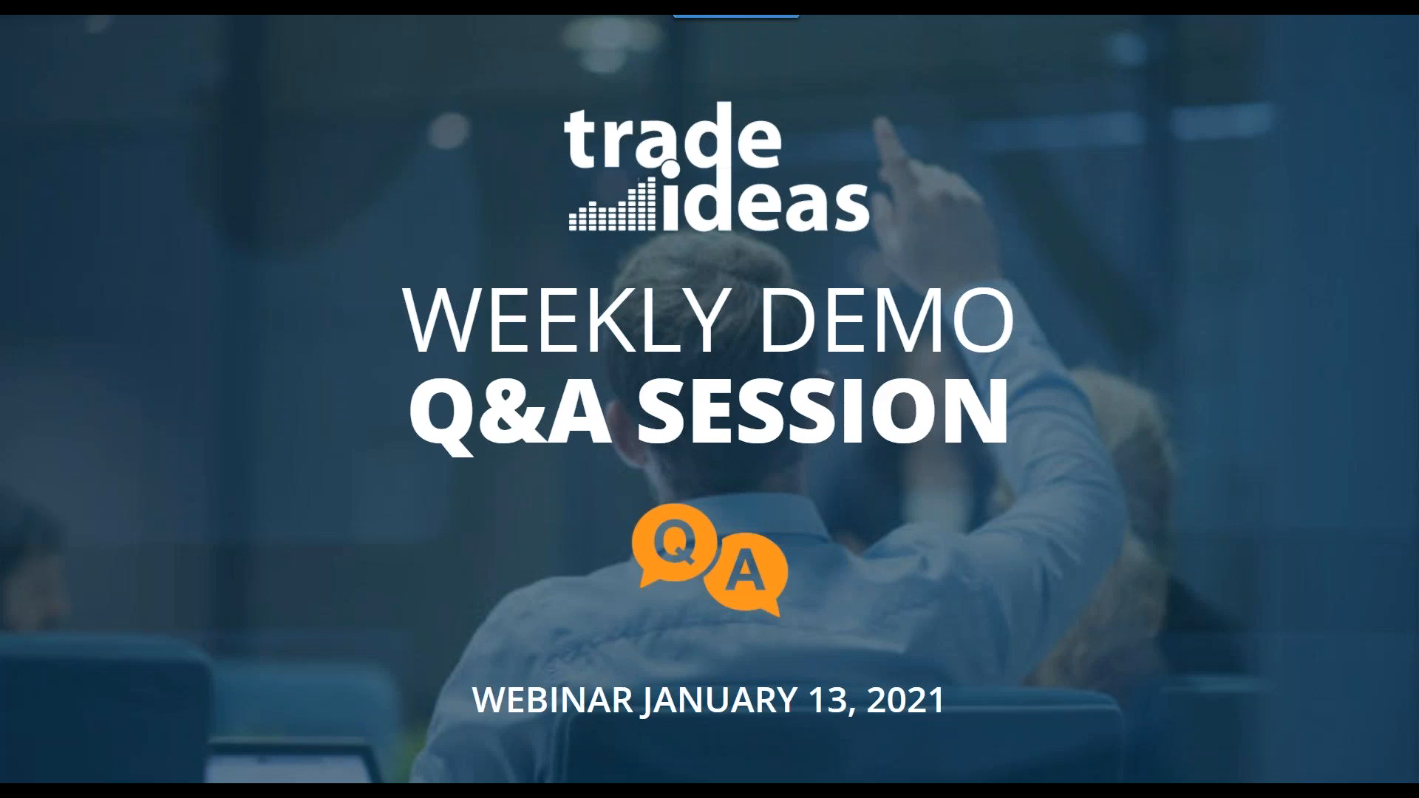
mouse_move(1214, 339)
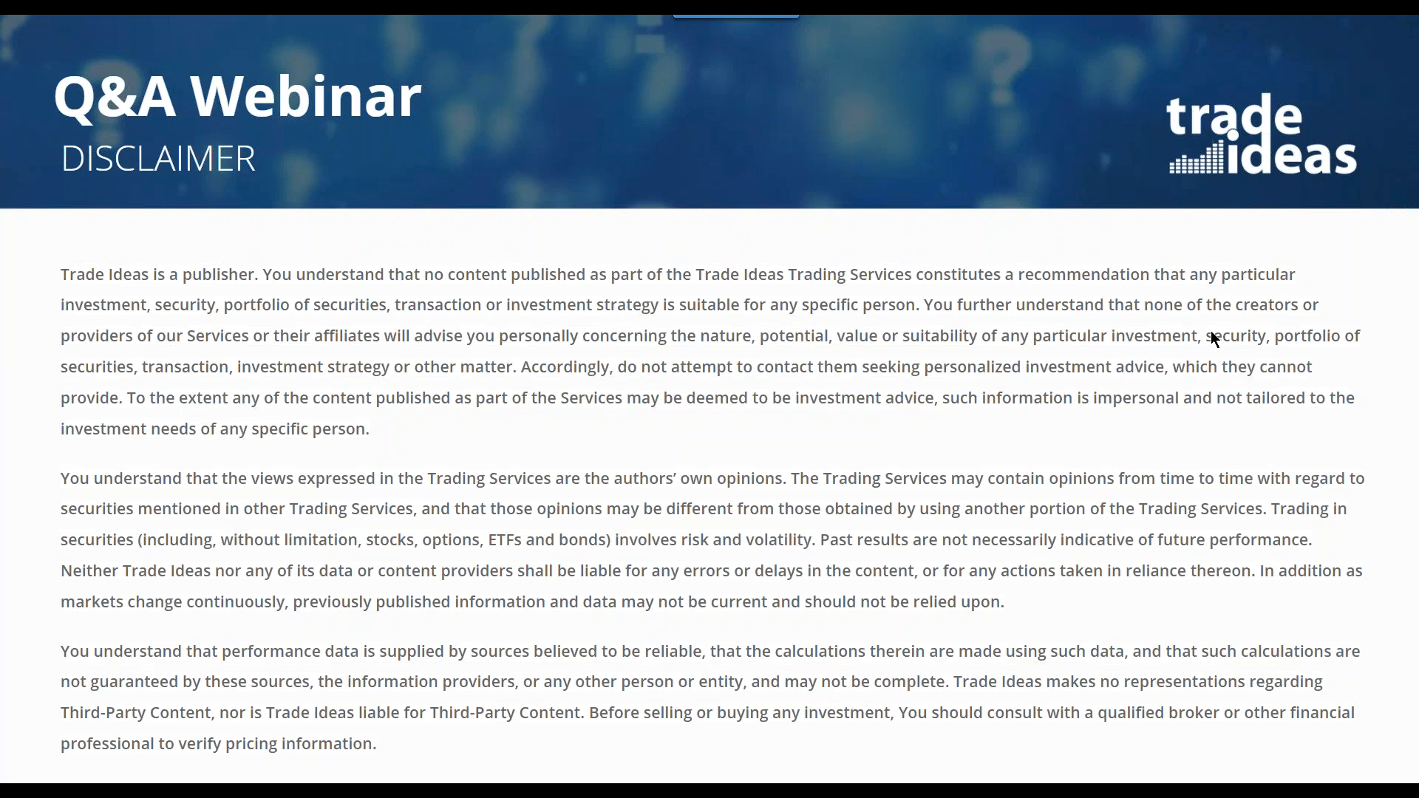
mouse_move(1215, 340)
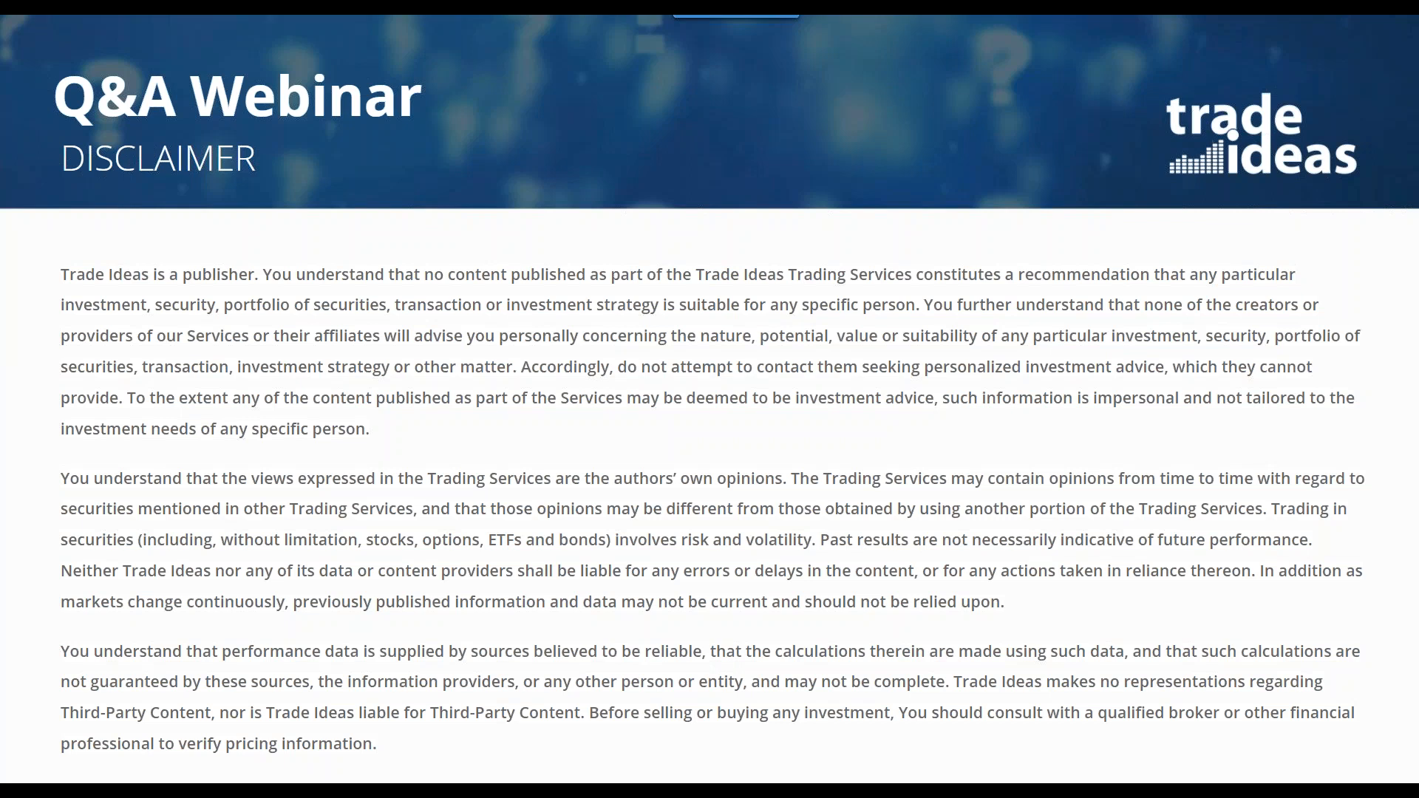
mouse_move(878, 182)
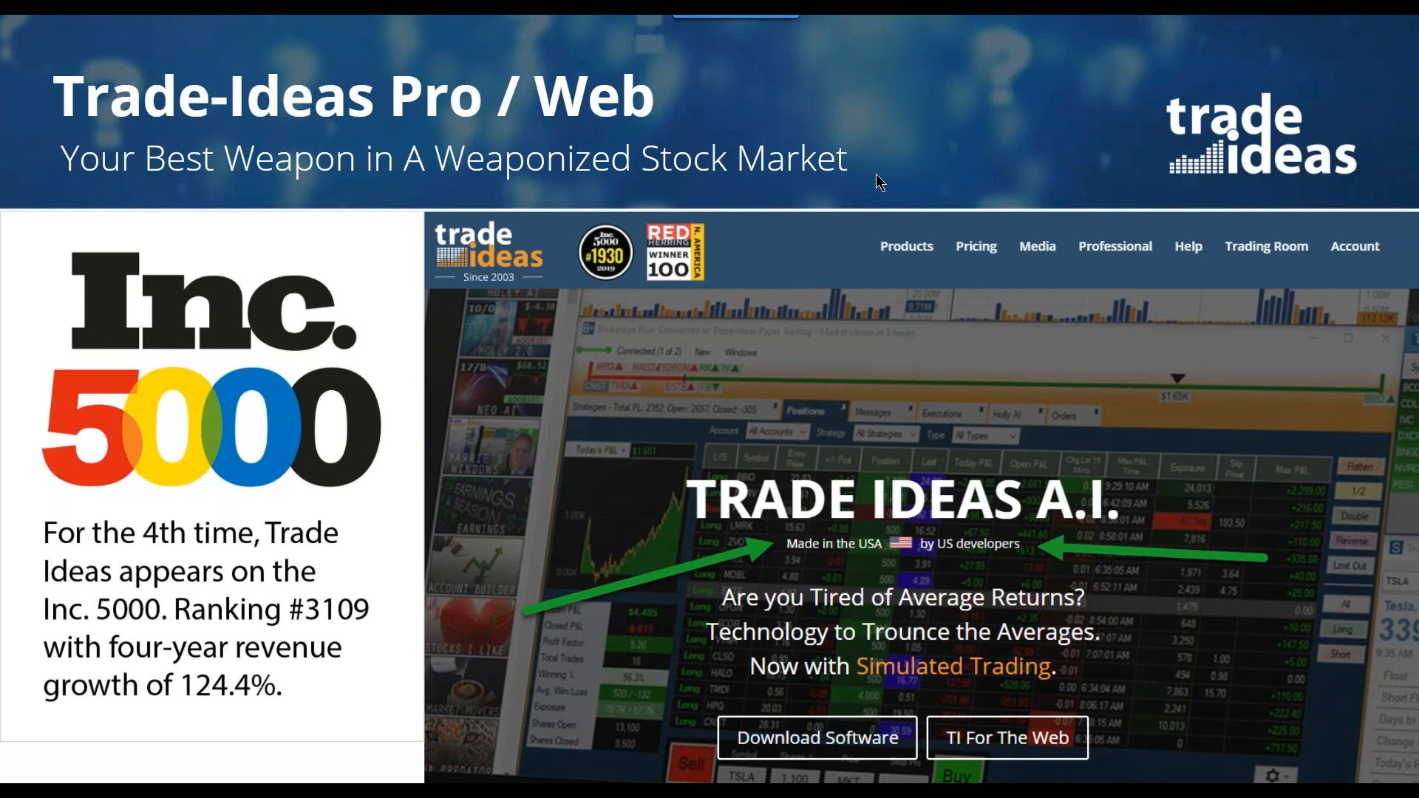
mouse_move(1410, 258)
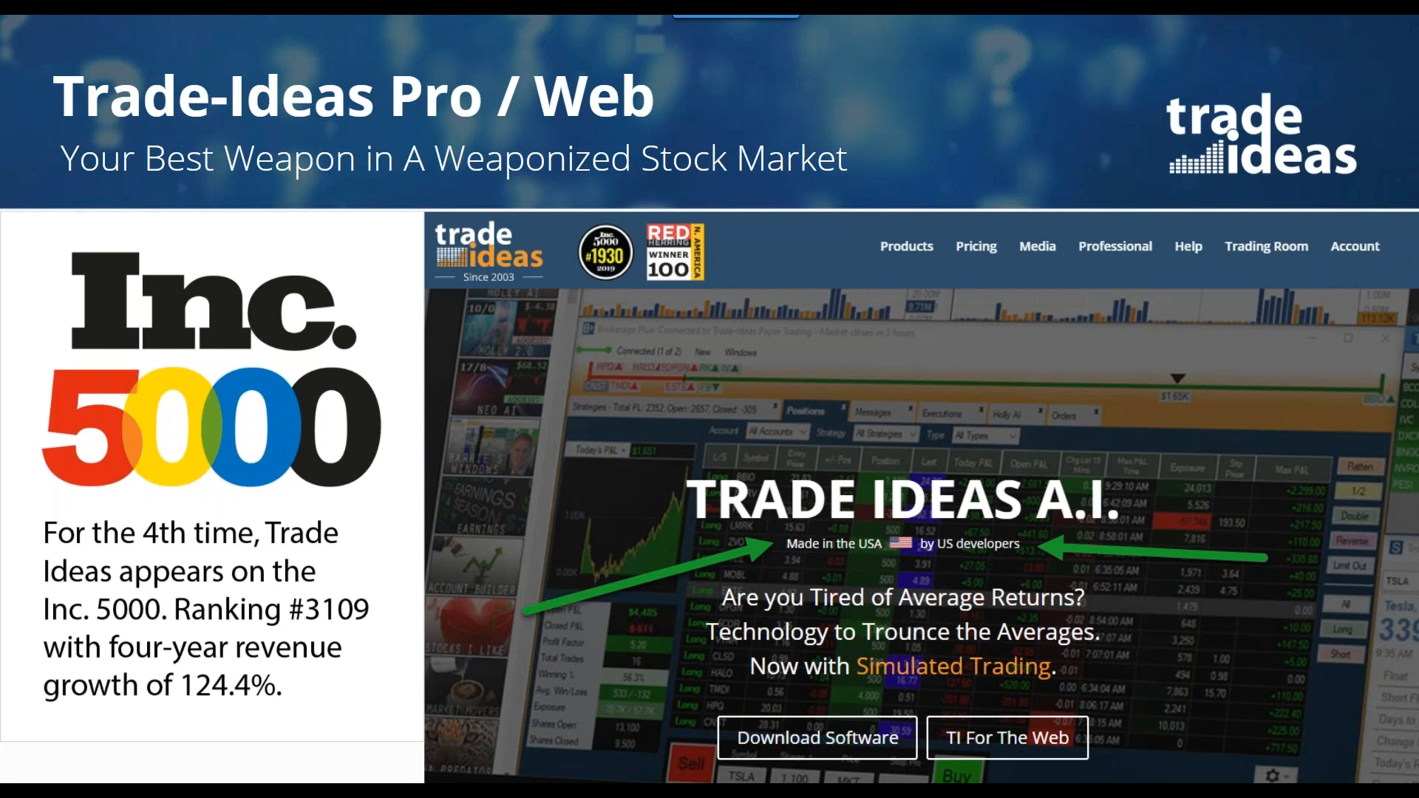
mouse_move(1032, 221)
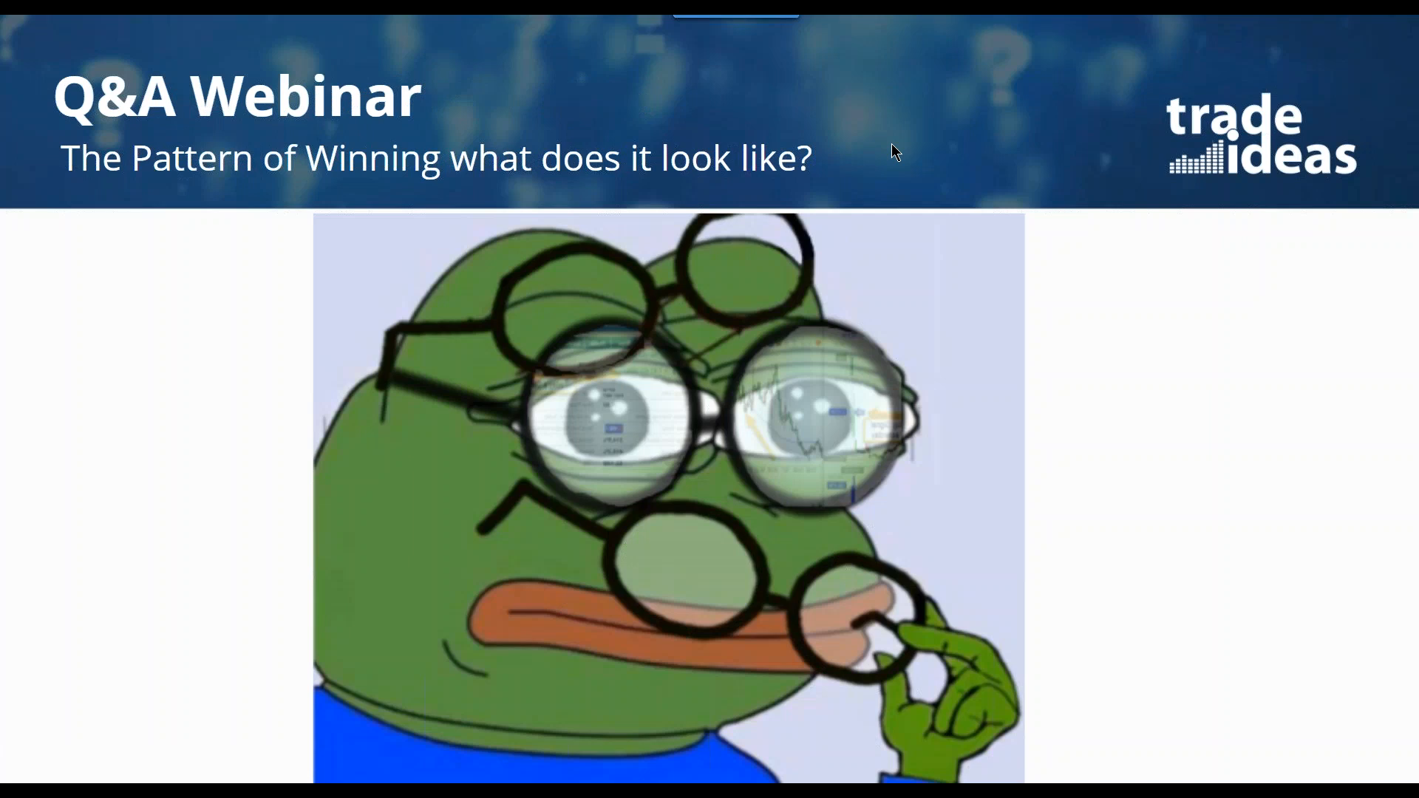
mouse_move(919, 145)
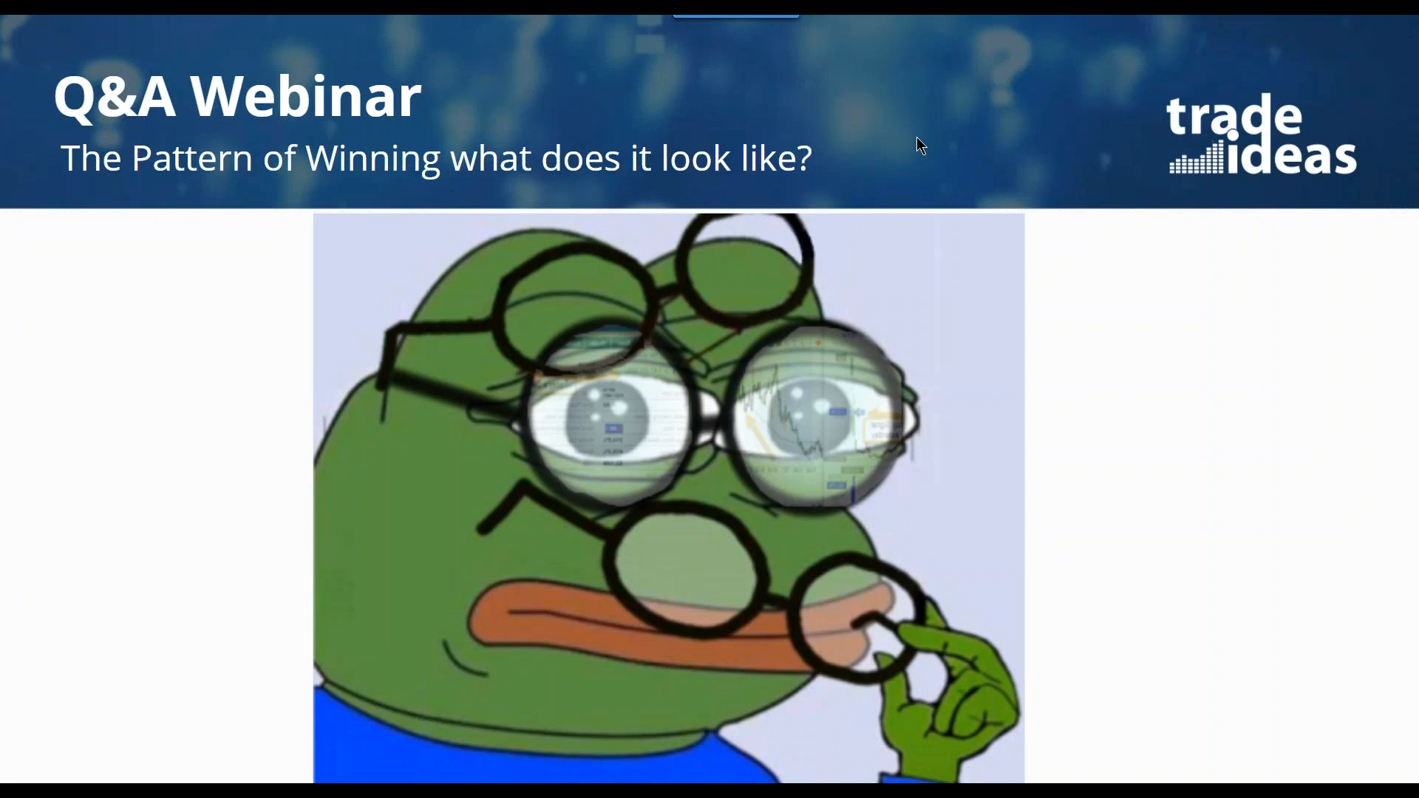
mouse_move(971, 117)
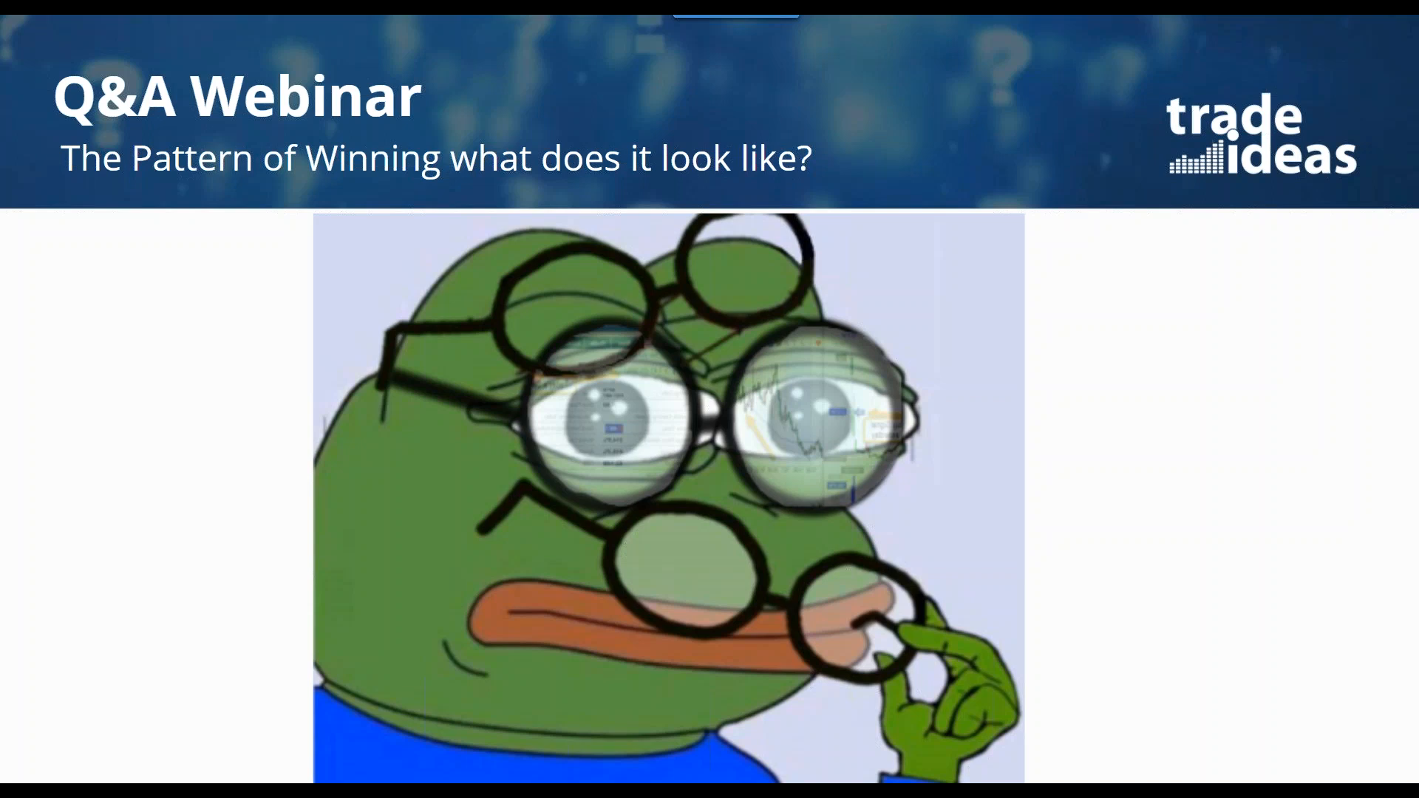
mouse_move(1015, 178)
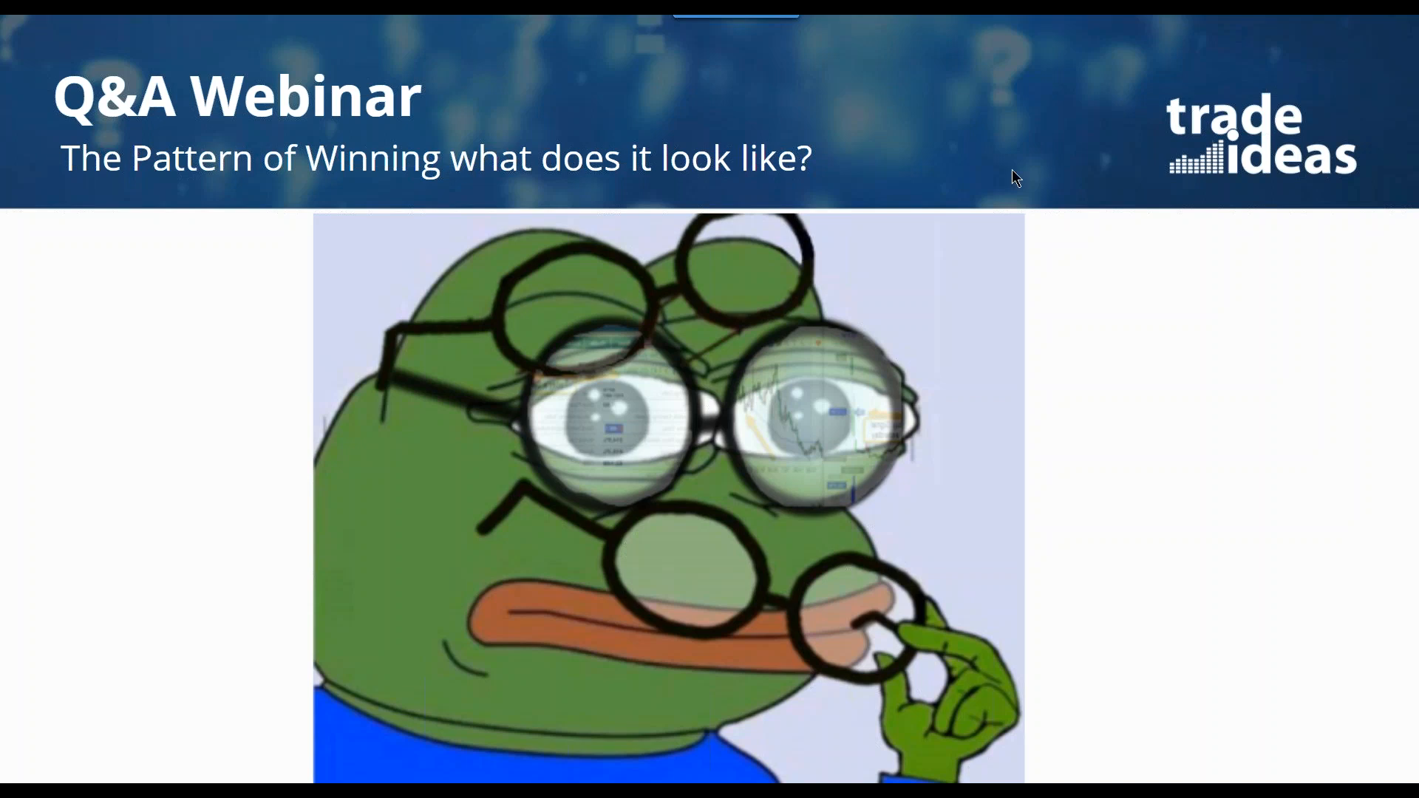
mouse_move(1012, 178)
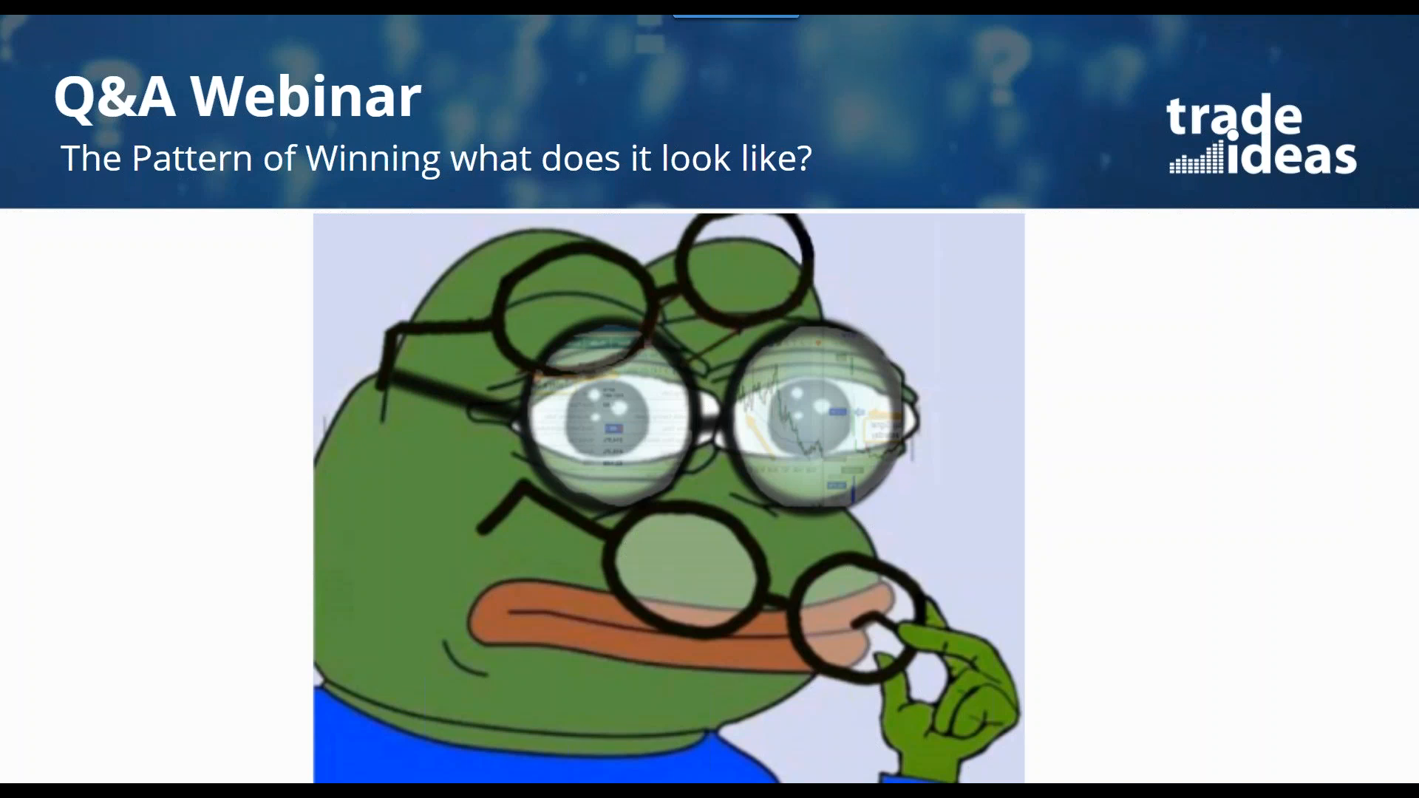
mouse_move(947, 335)
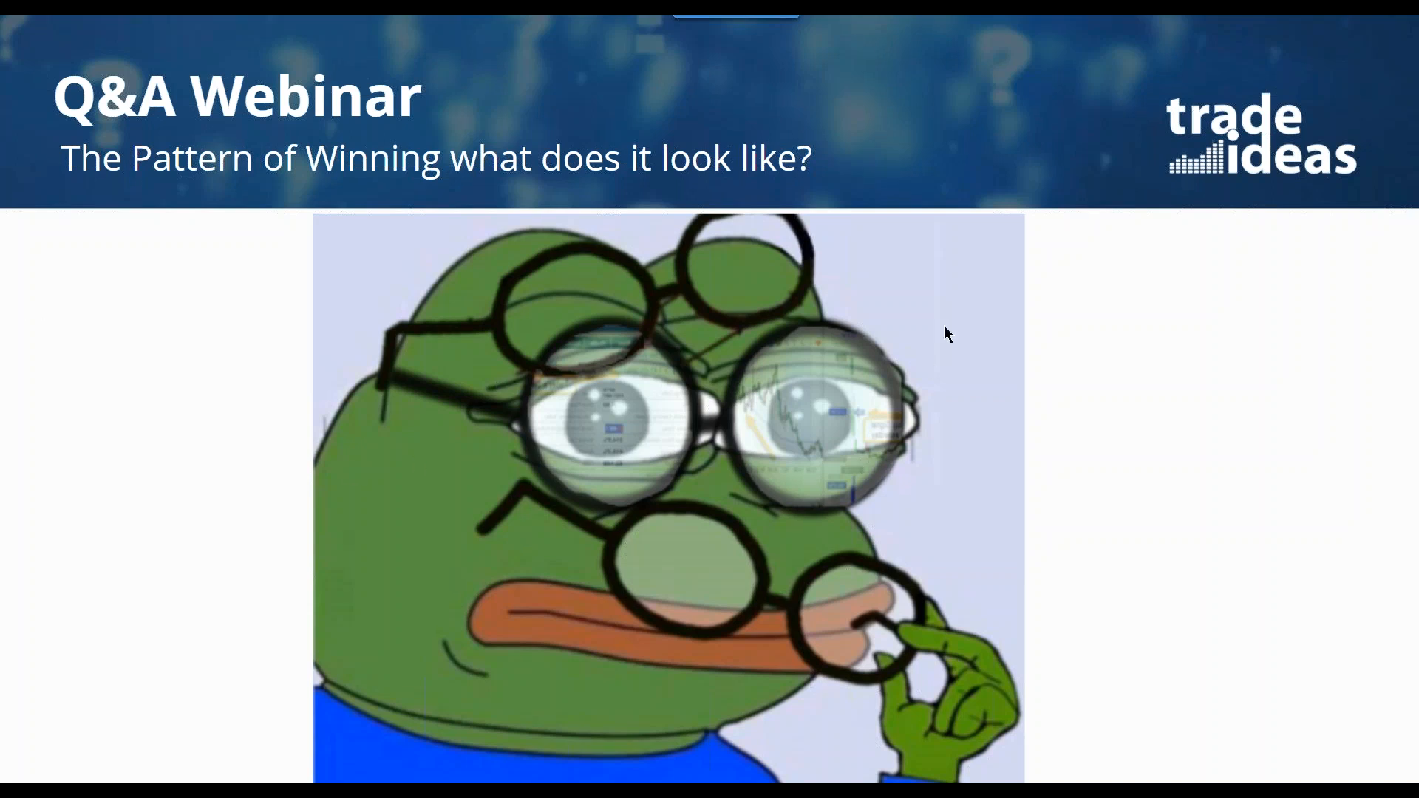
mouse_move(951, 116)
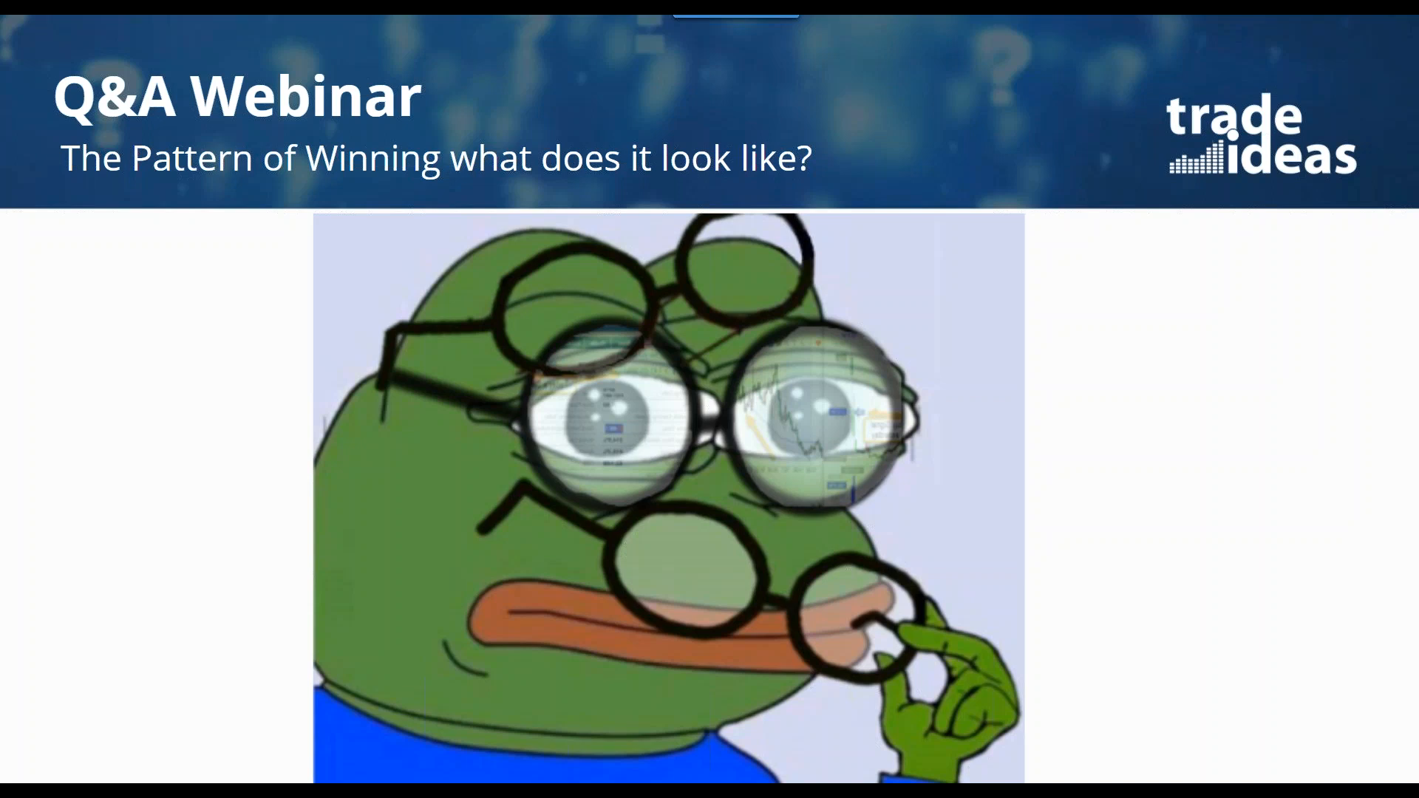
mouse_move(902, 113)
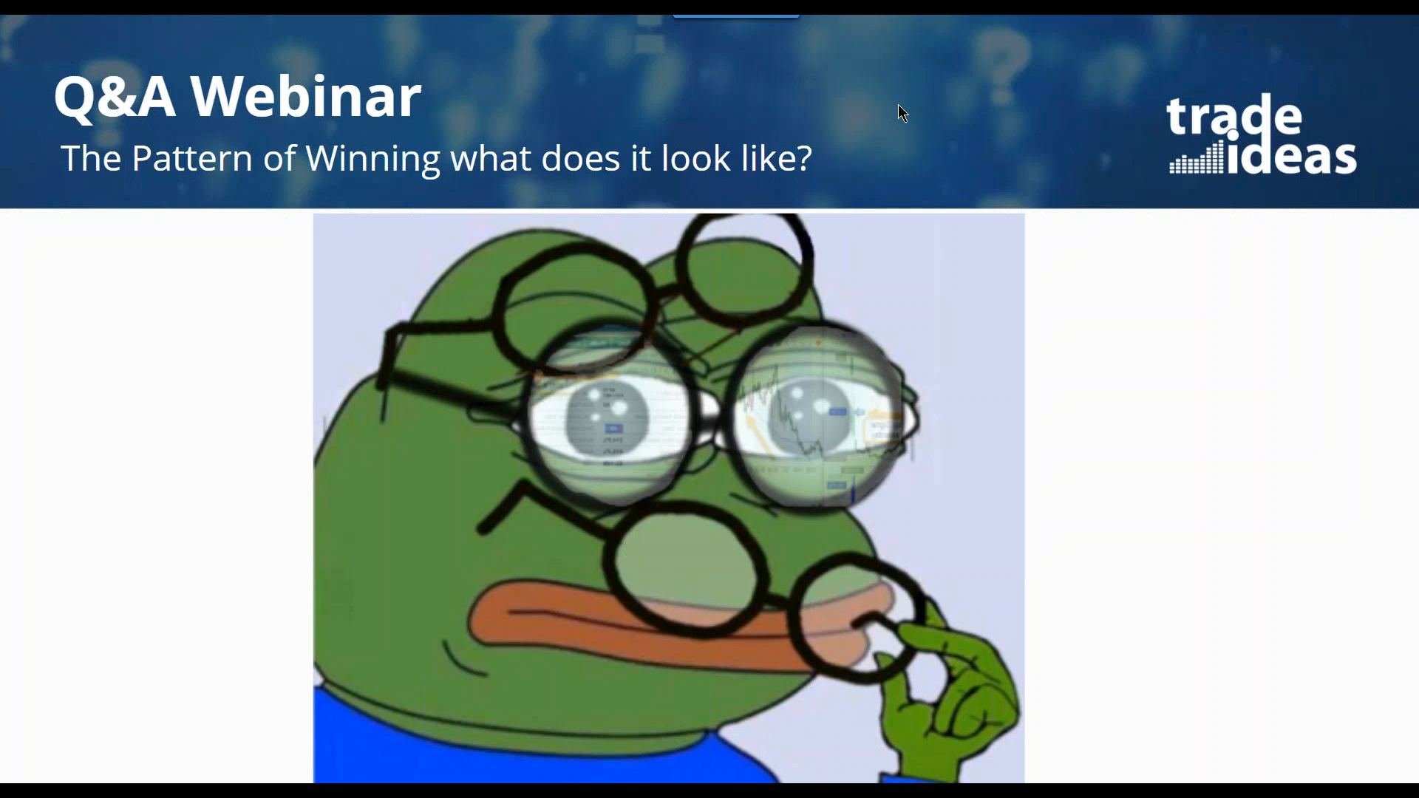
Exit the slideshow, return to Trade Ideas Pro, and pause then resume Idea Surfing
key(Escape)
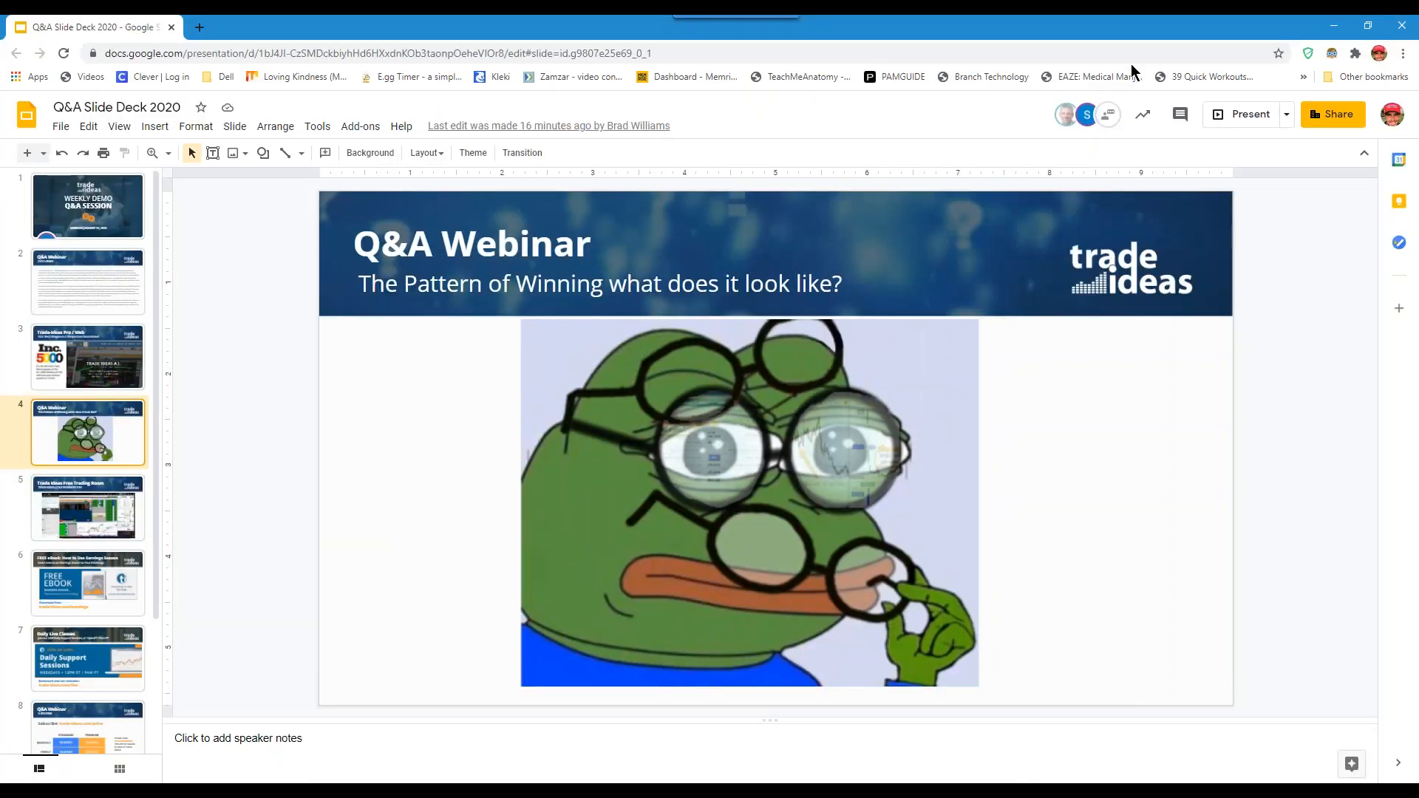
key(alt+tab)
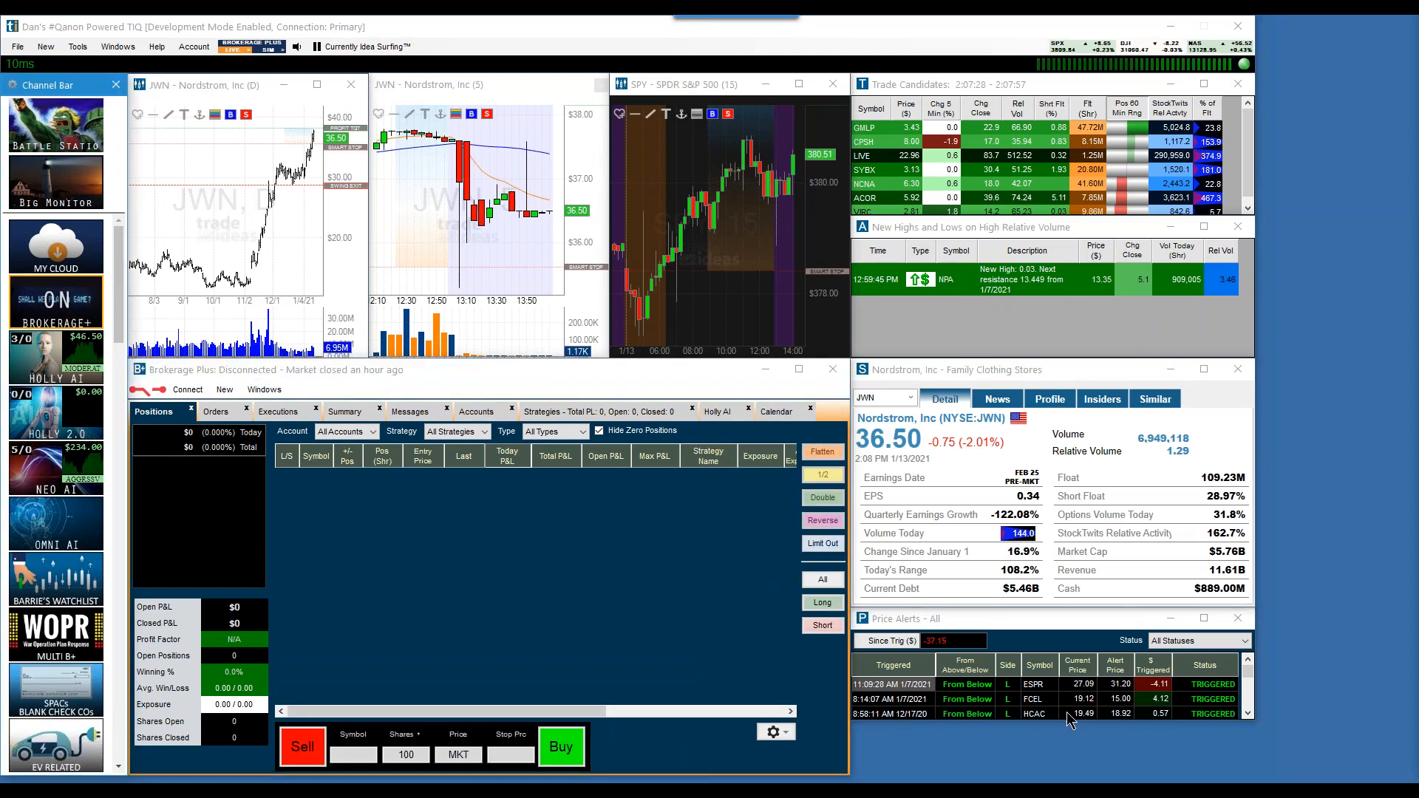
mouse_move(1098, 632)
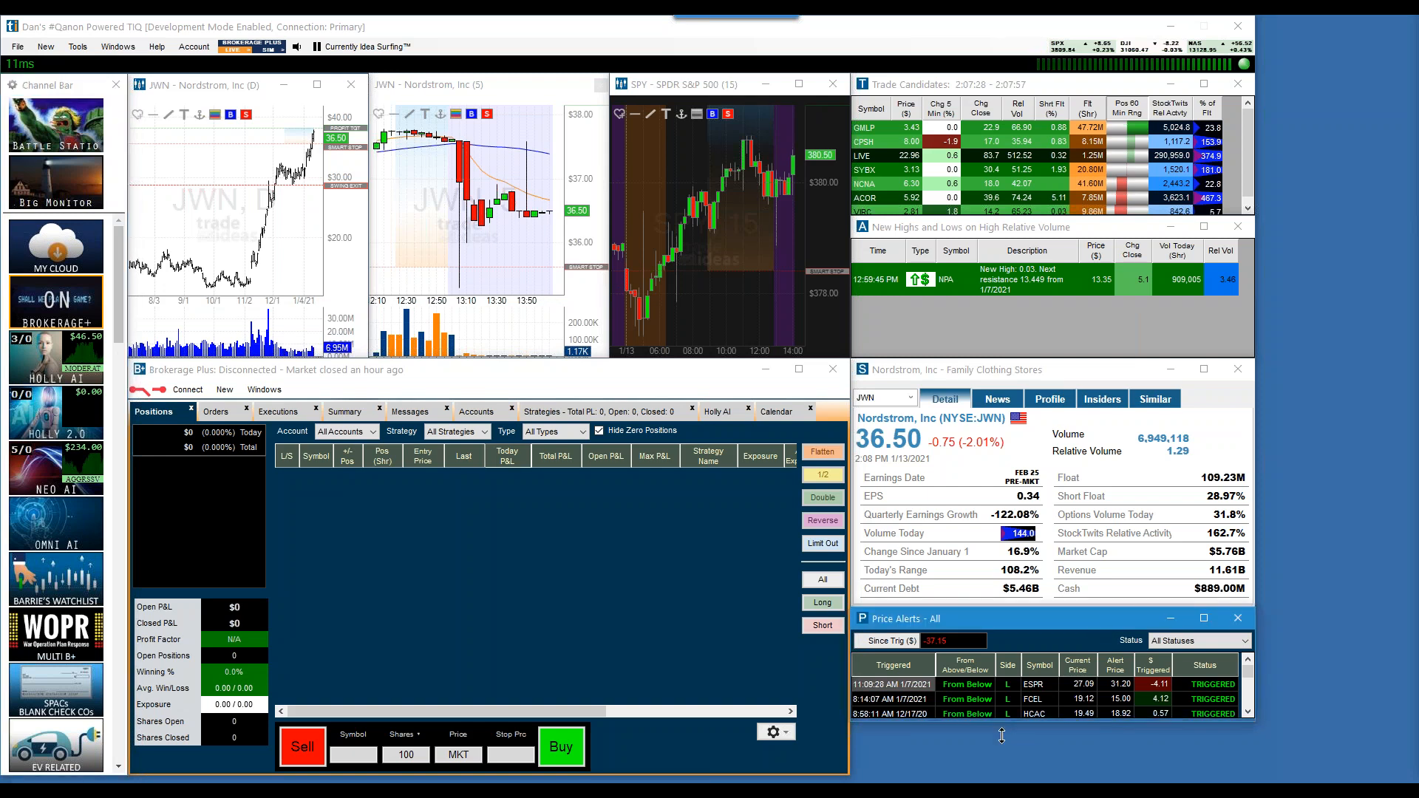
click(862, 155)
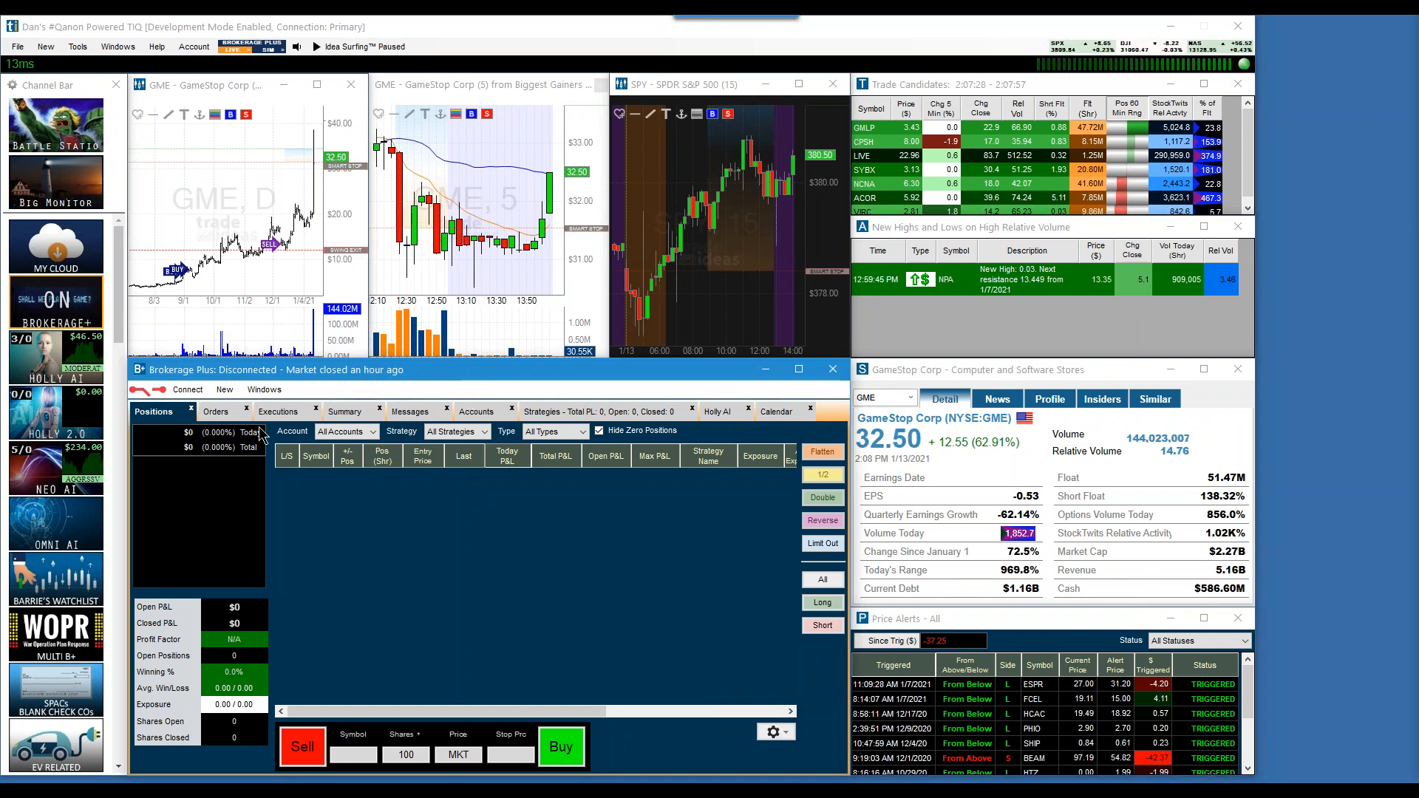
click(312, 46)
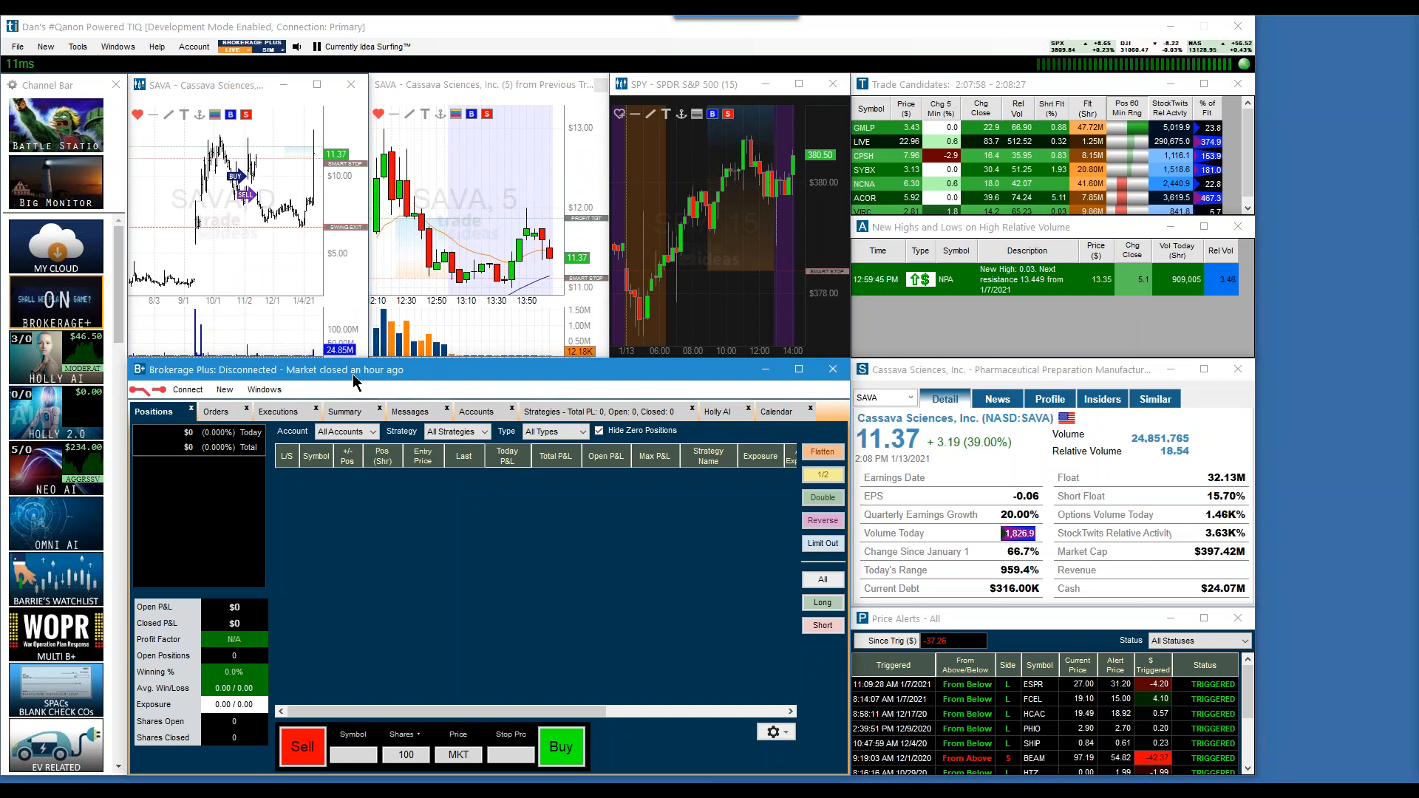
Connect Brokerage Plus to Trade-Ideas Simulated Trading to list open positions with P&L
click(187, 389)
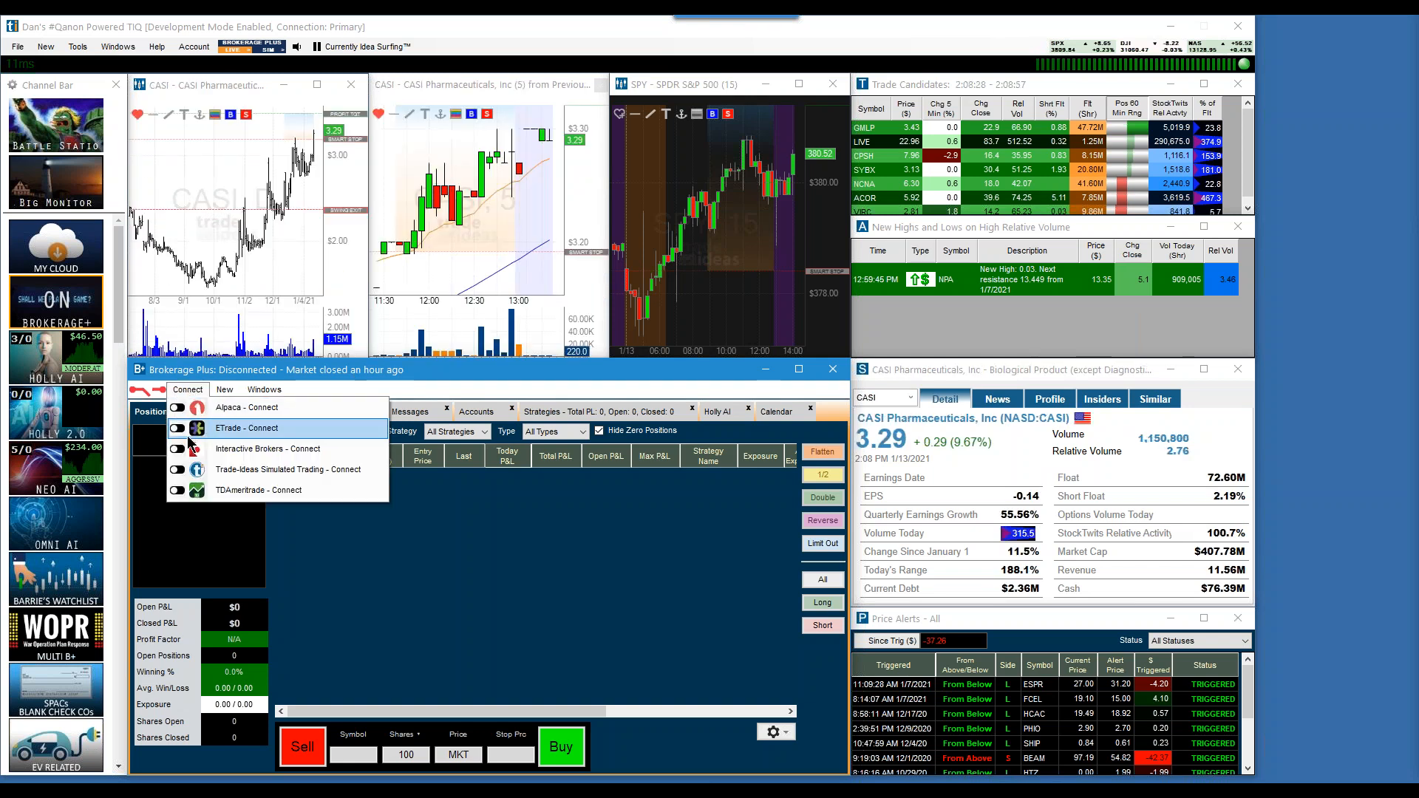
mouse_move(240, 407)
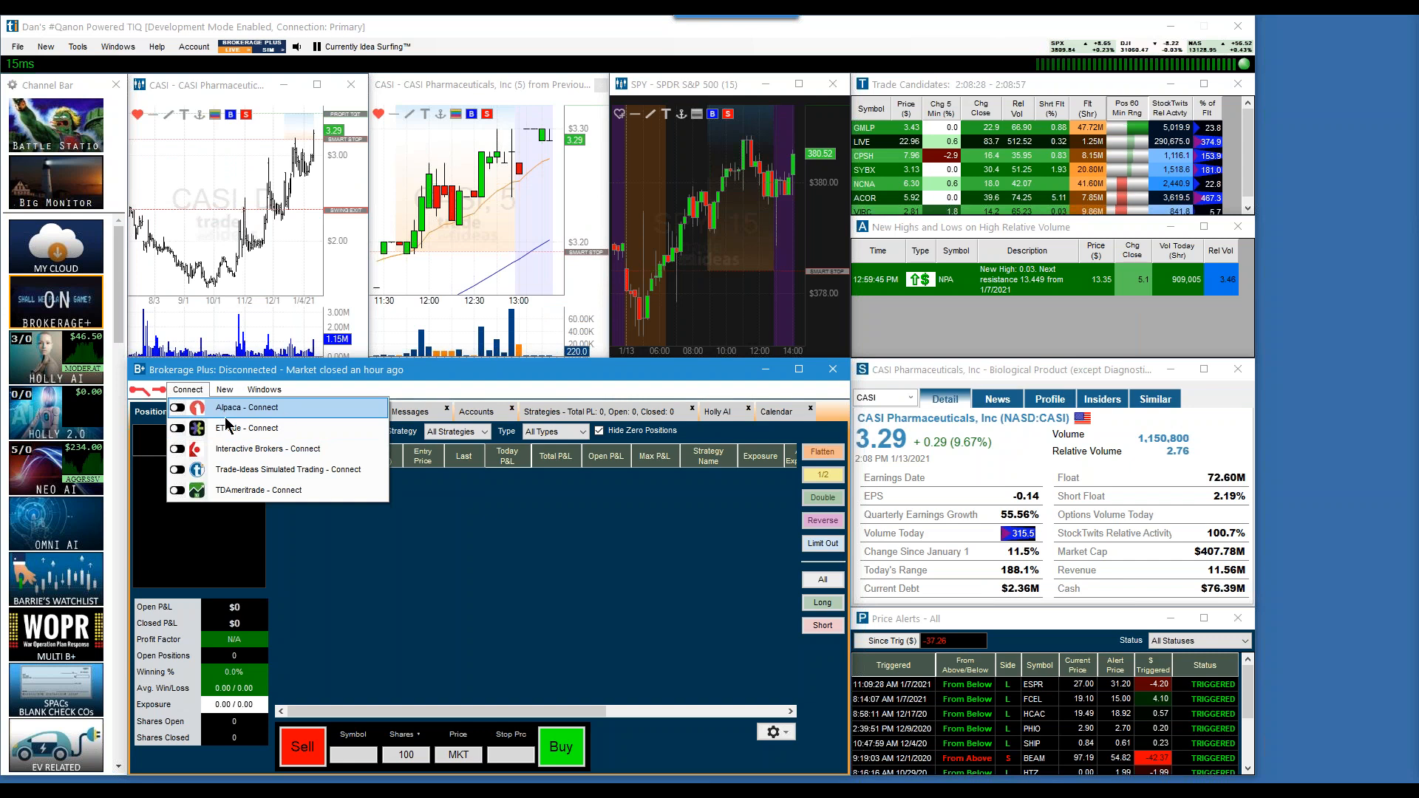
mouse_move(267, 449)
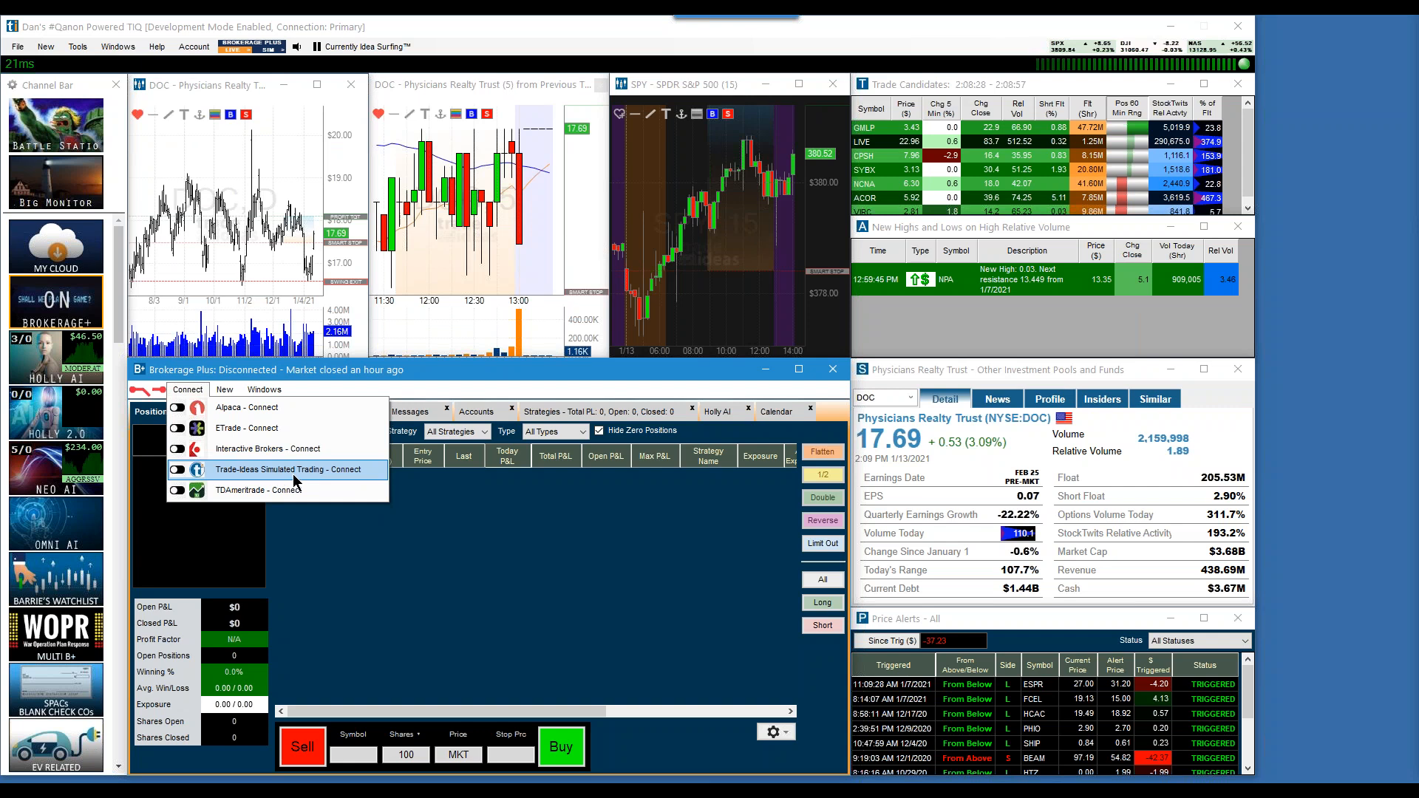
mouse_move(299, 479)
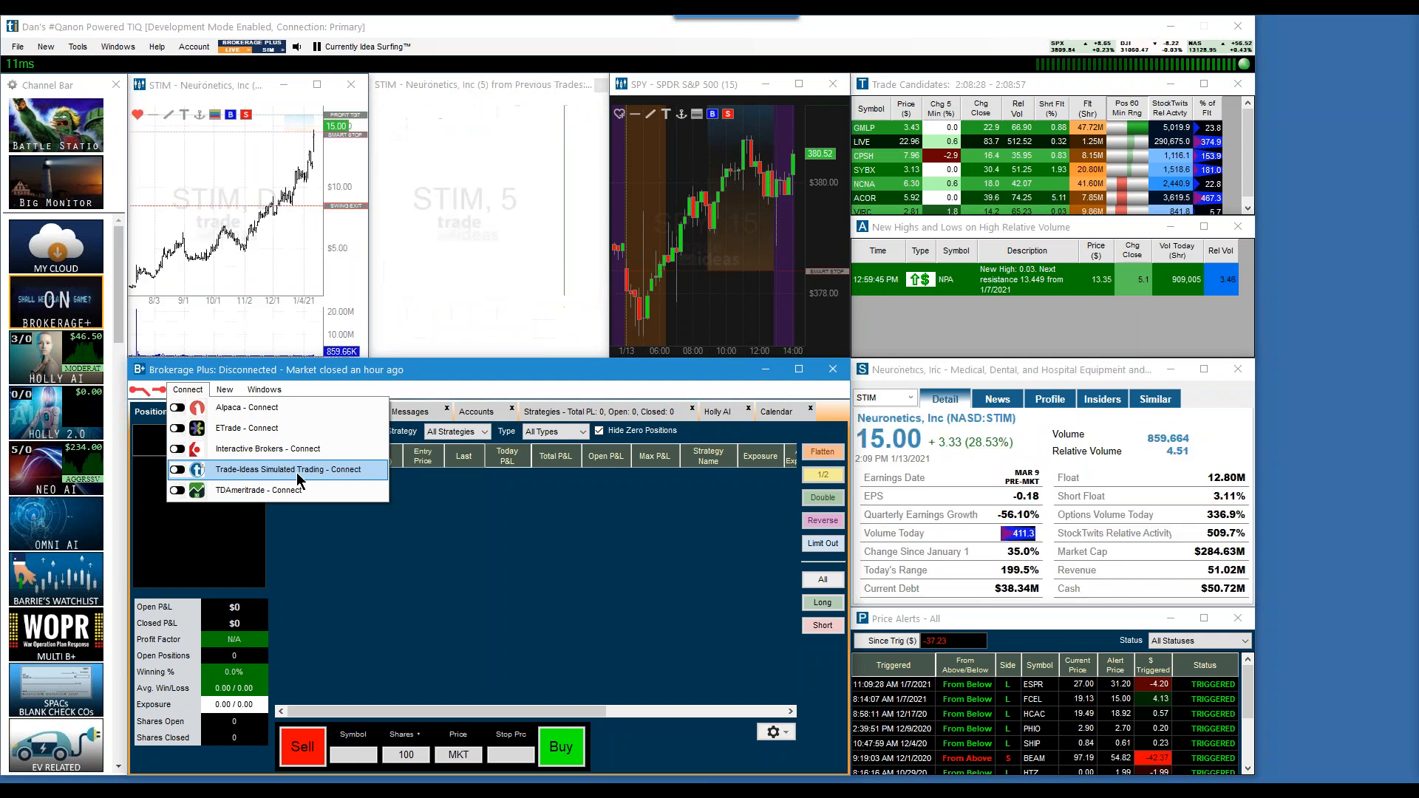
click(291, 468)
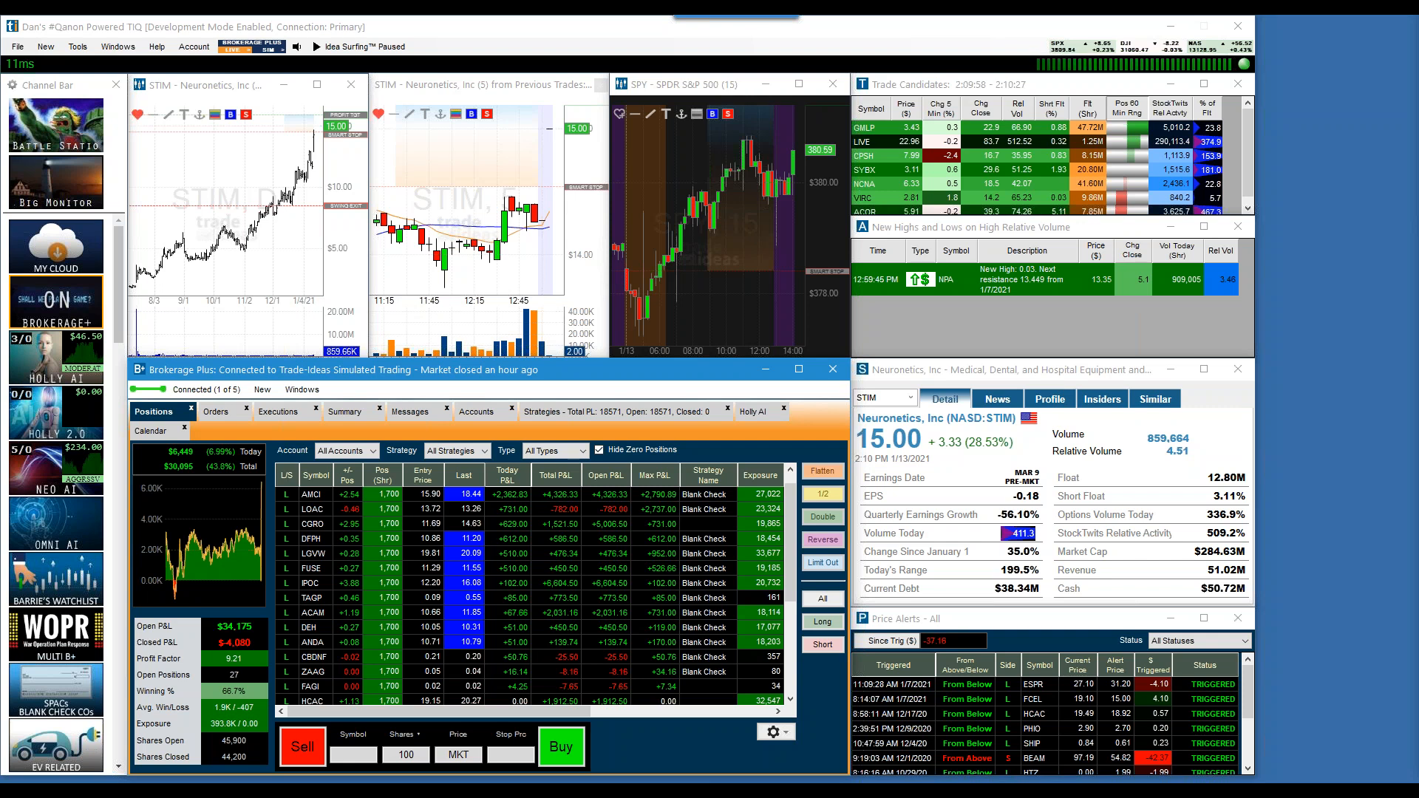
Show Brokerage Plus's Holly AI strategies and tick Short select to mark every short strategy
click(760, 411)
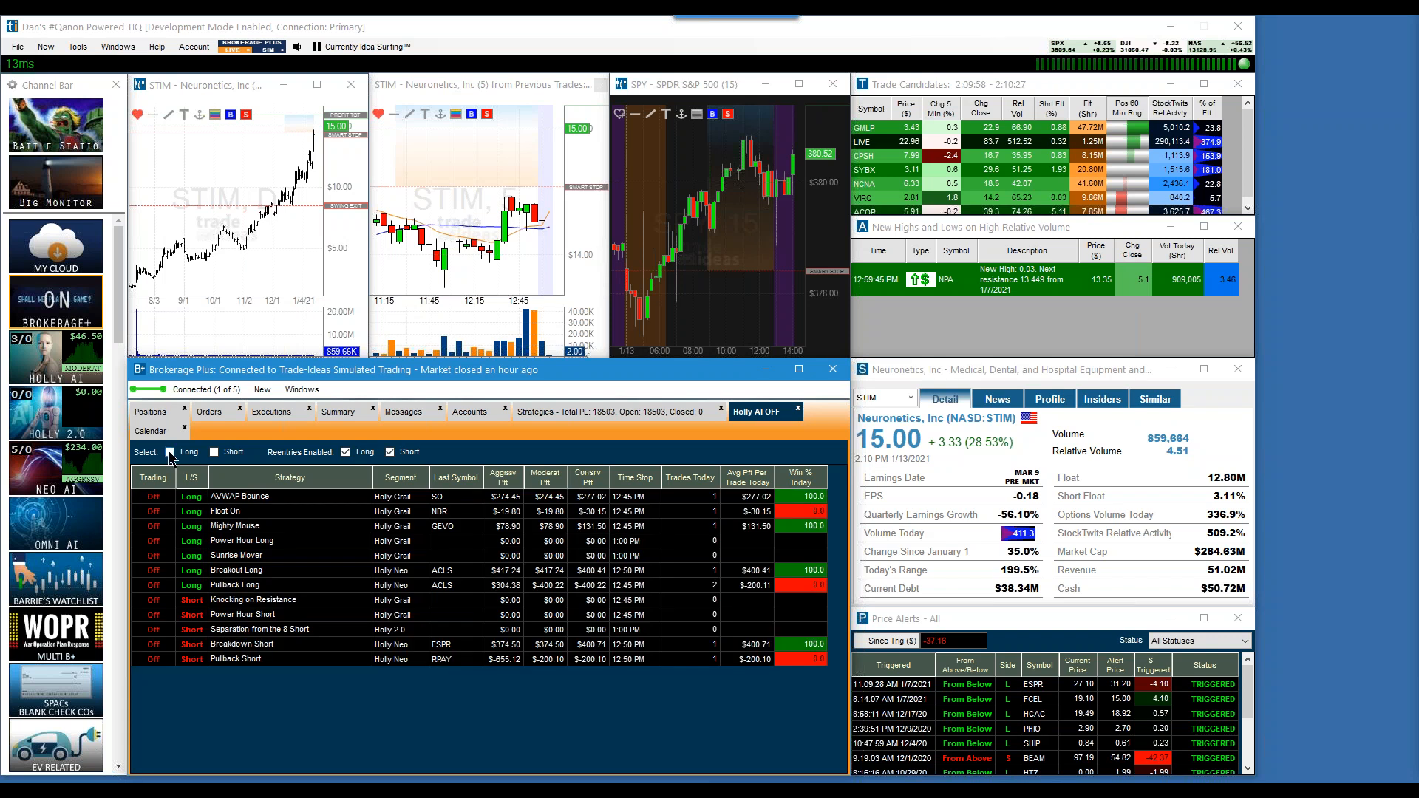
click(215, 452)
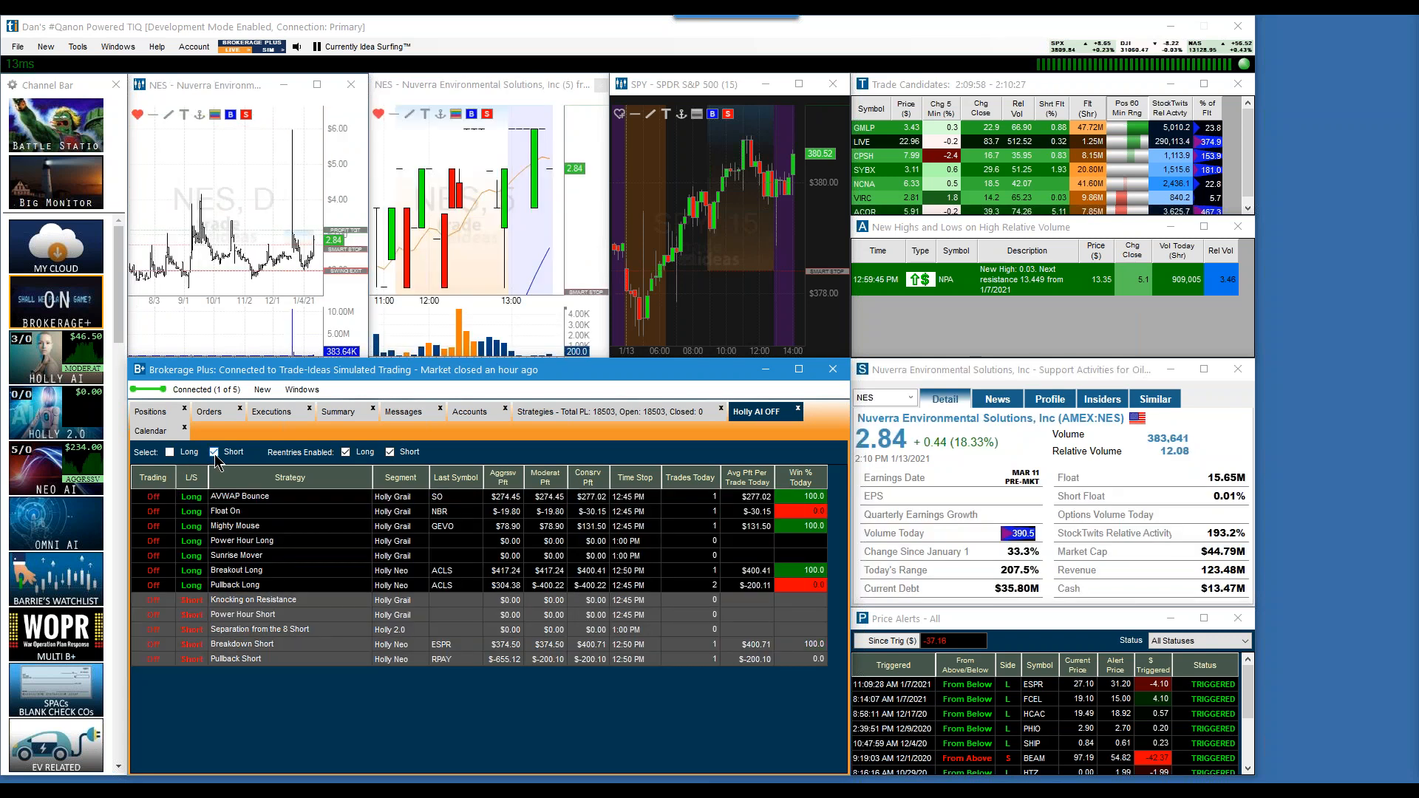
right_click(259, 643)
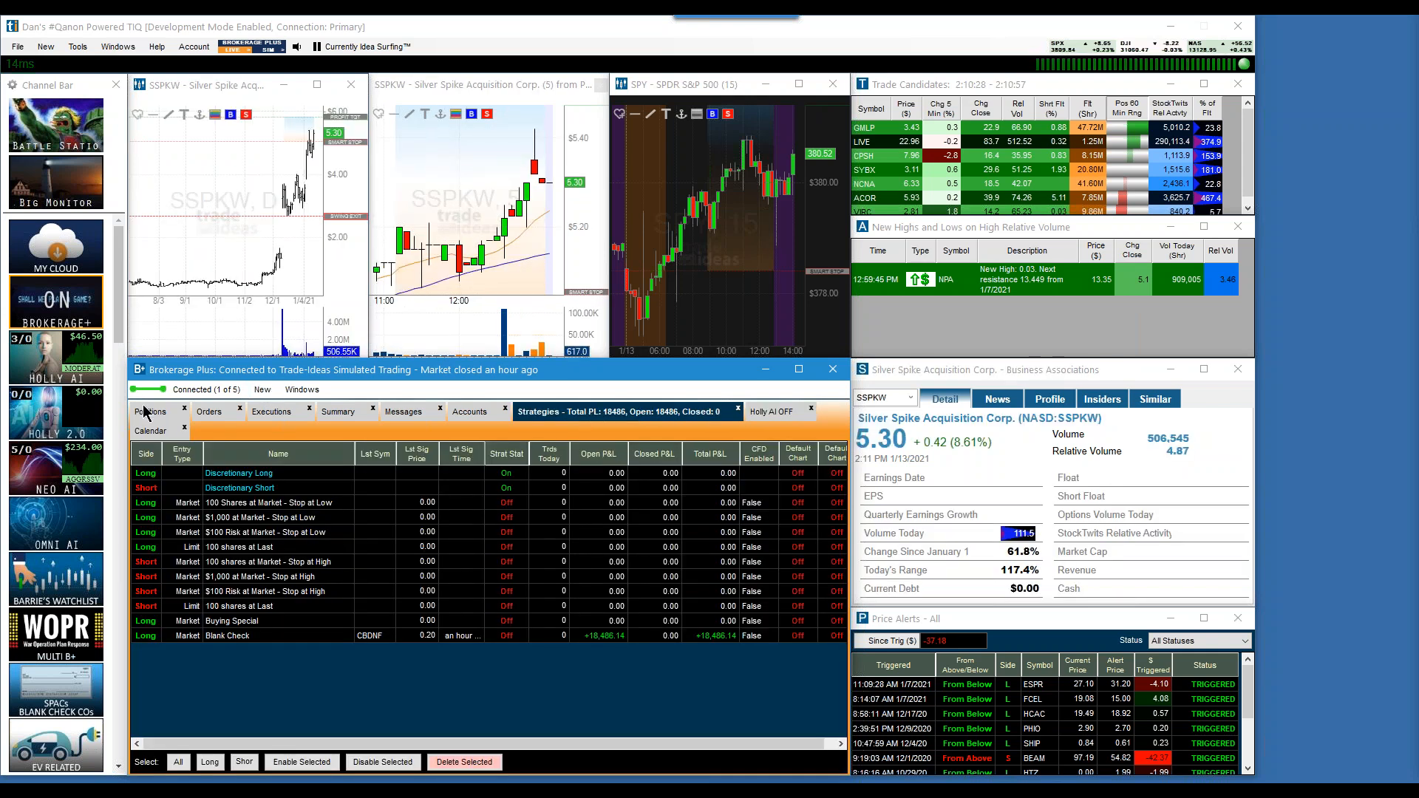
Switch Brokerage Plus to the Positions tab showing simulated open positions and P&L
click(153, 411)
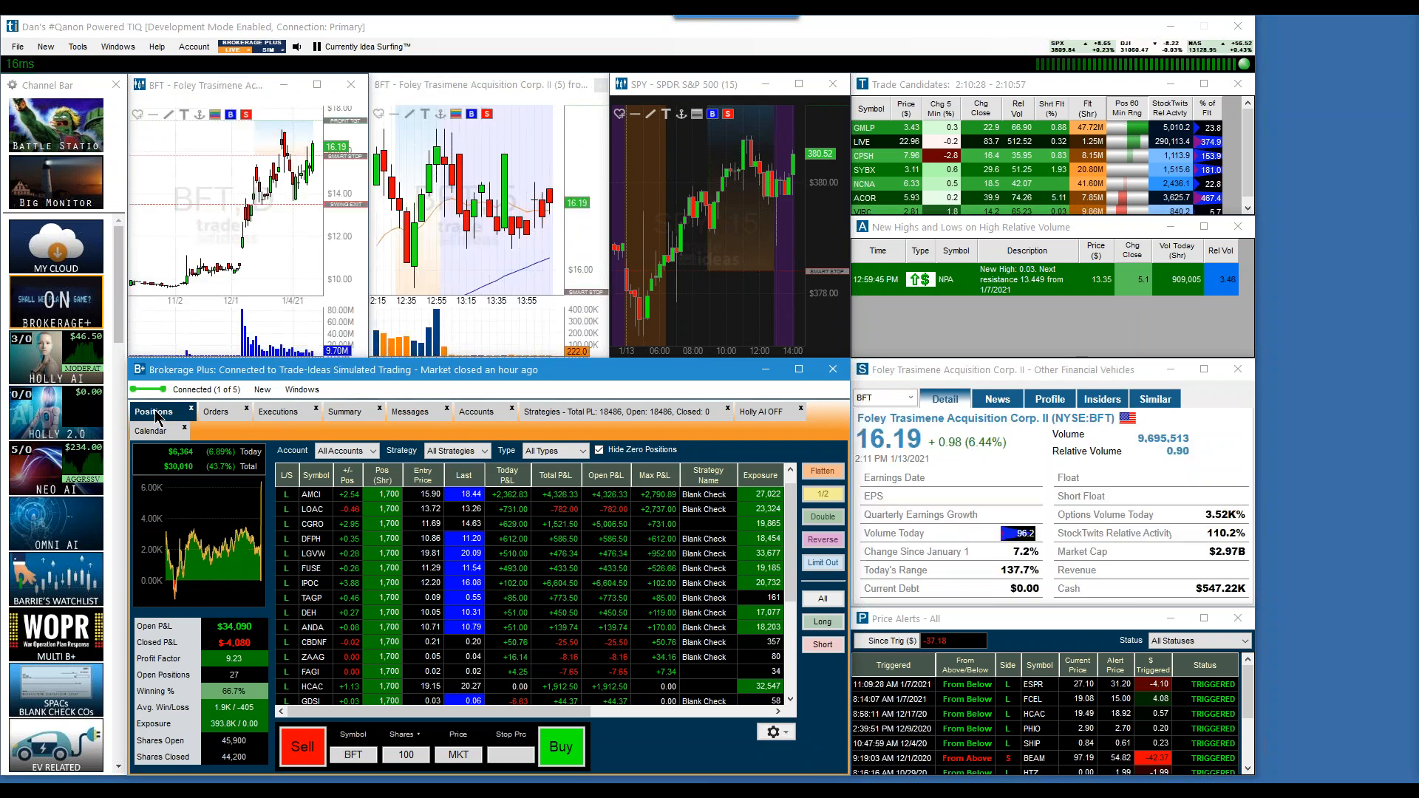
mouse_move(629, 434)
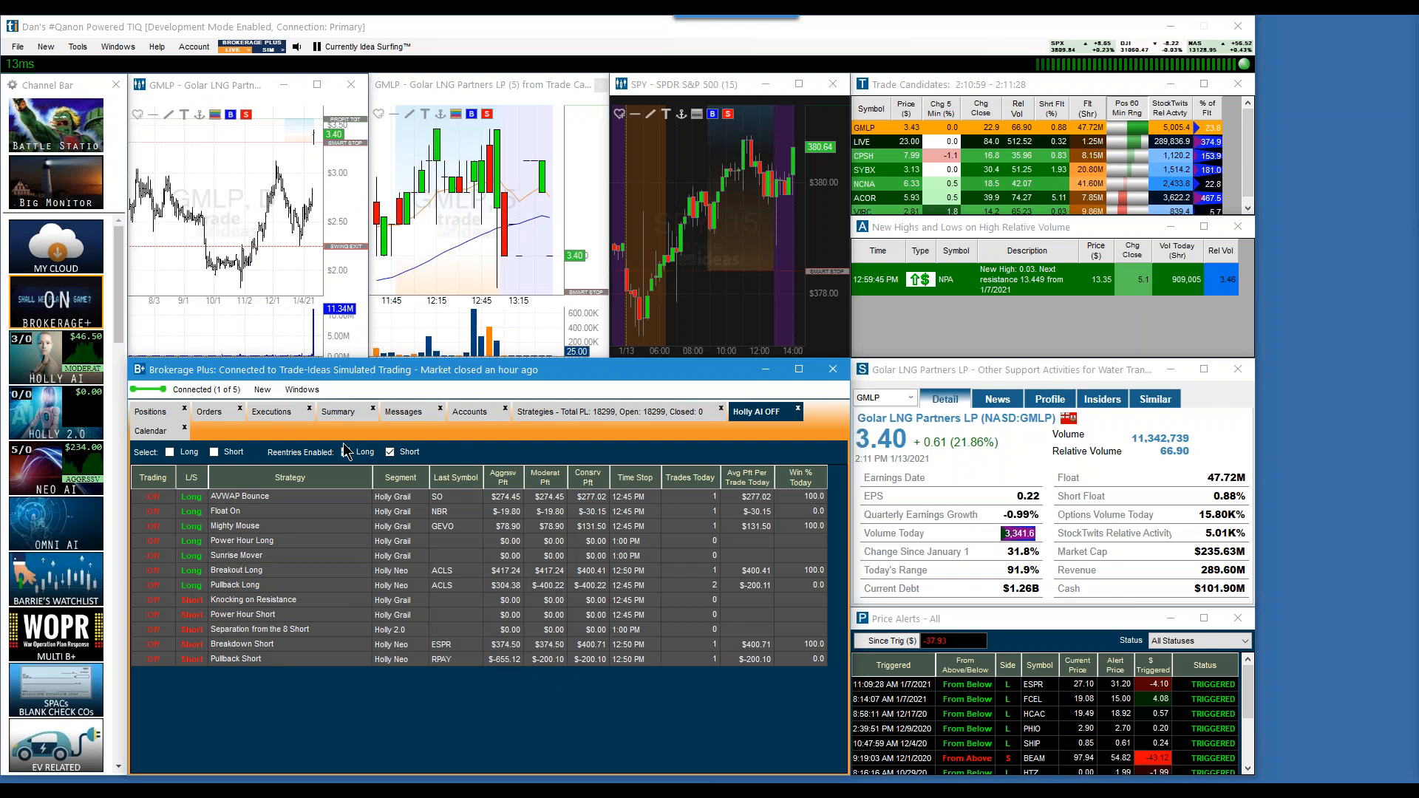
mouse_move(165, 416)
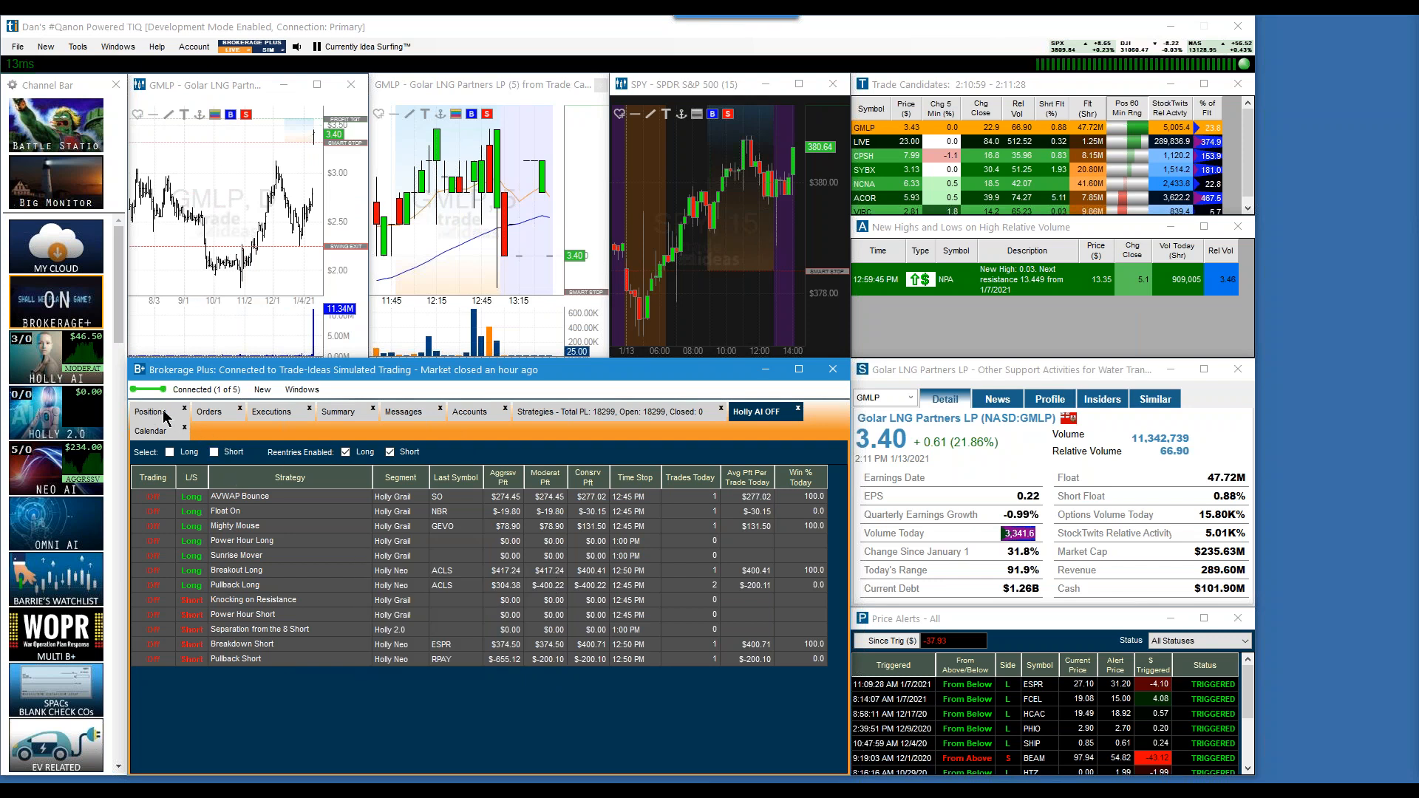
click(151, 412)
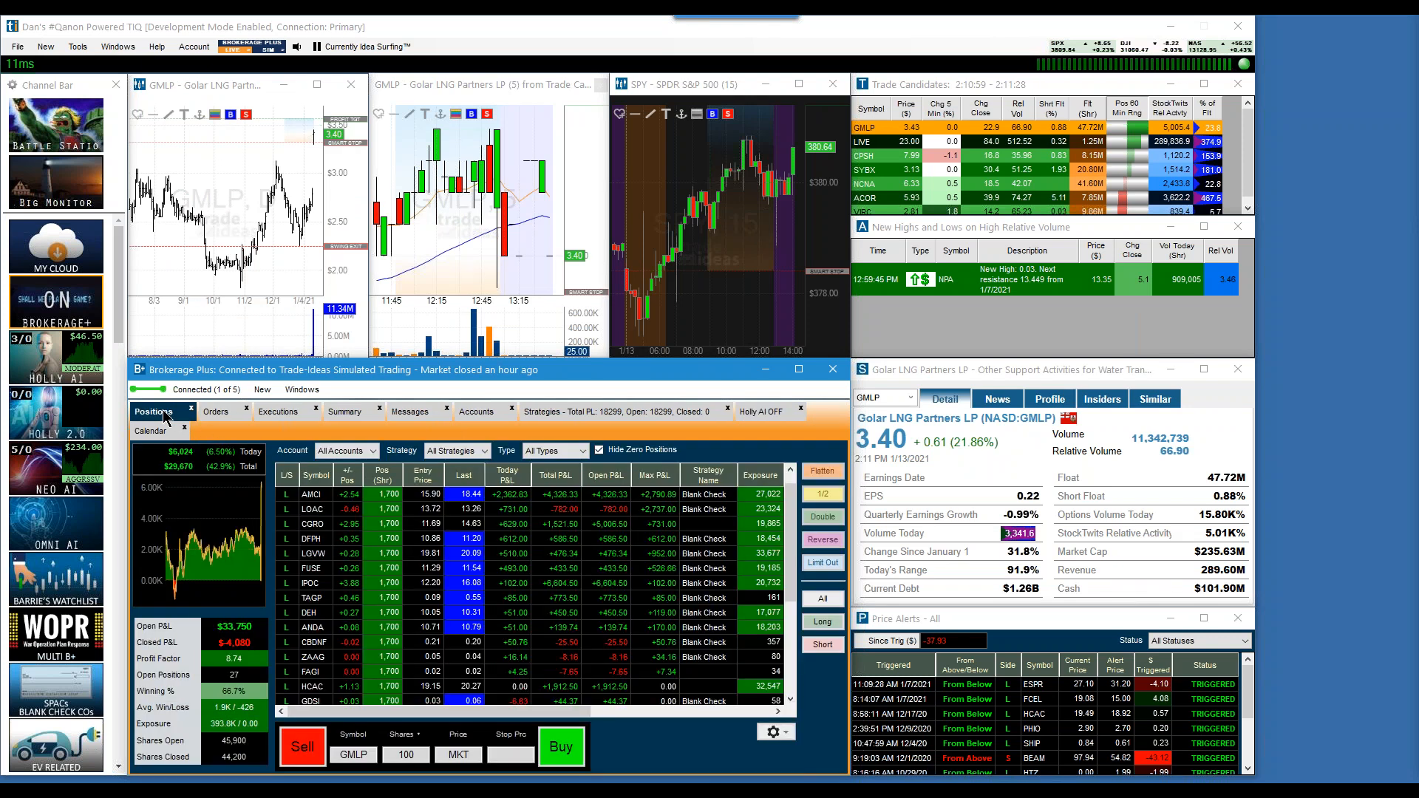
click(864, 141)
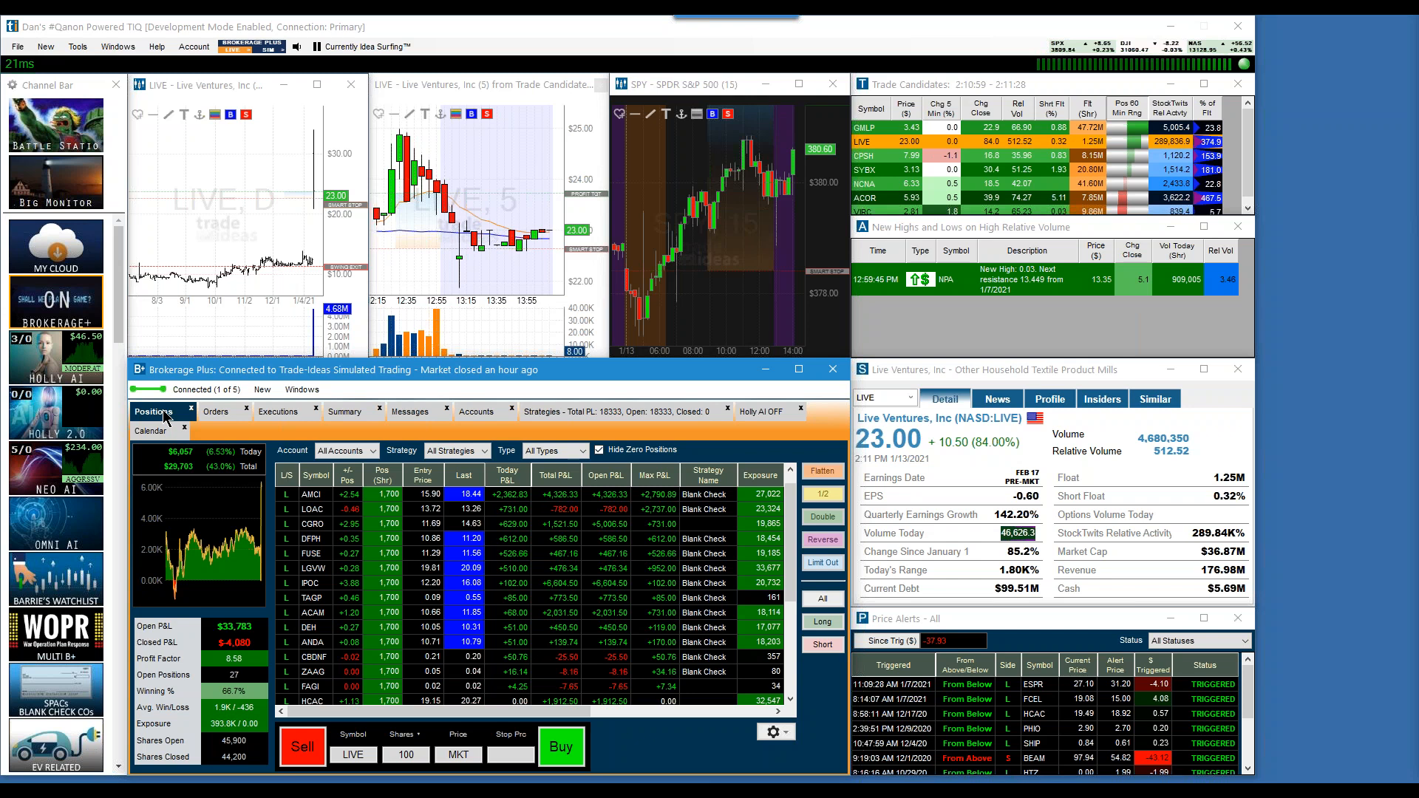
click(863, 155)
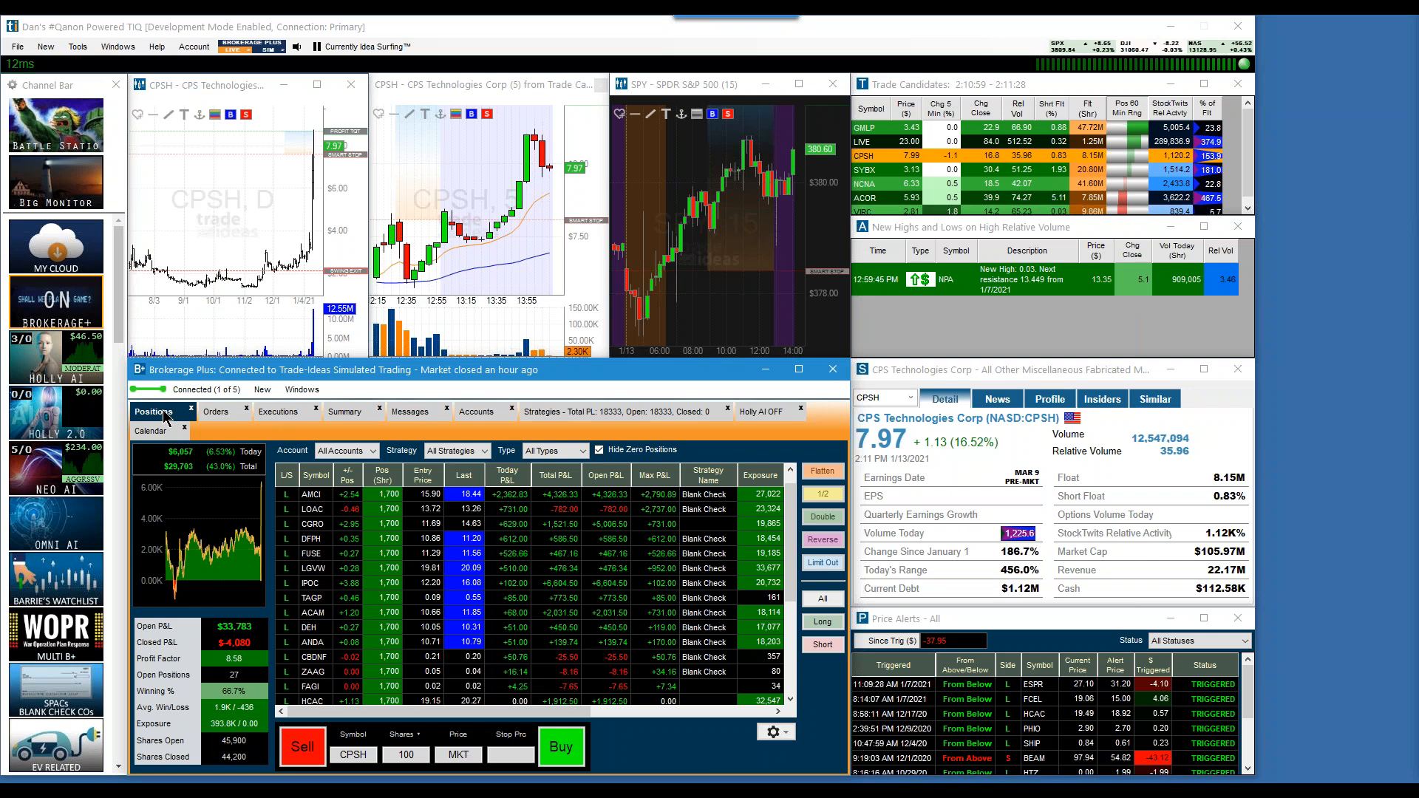
click(870, 169)
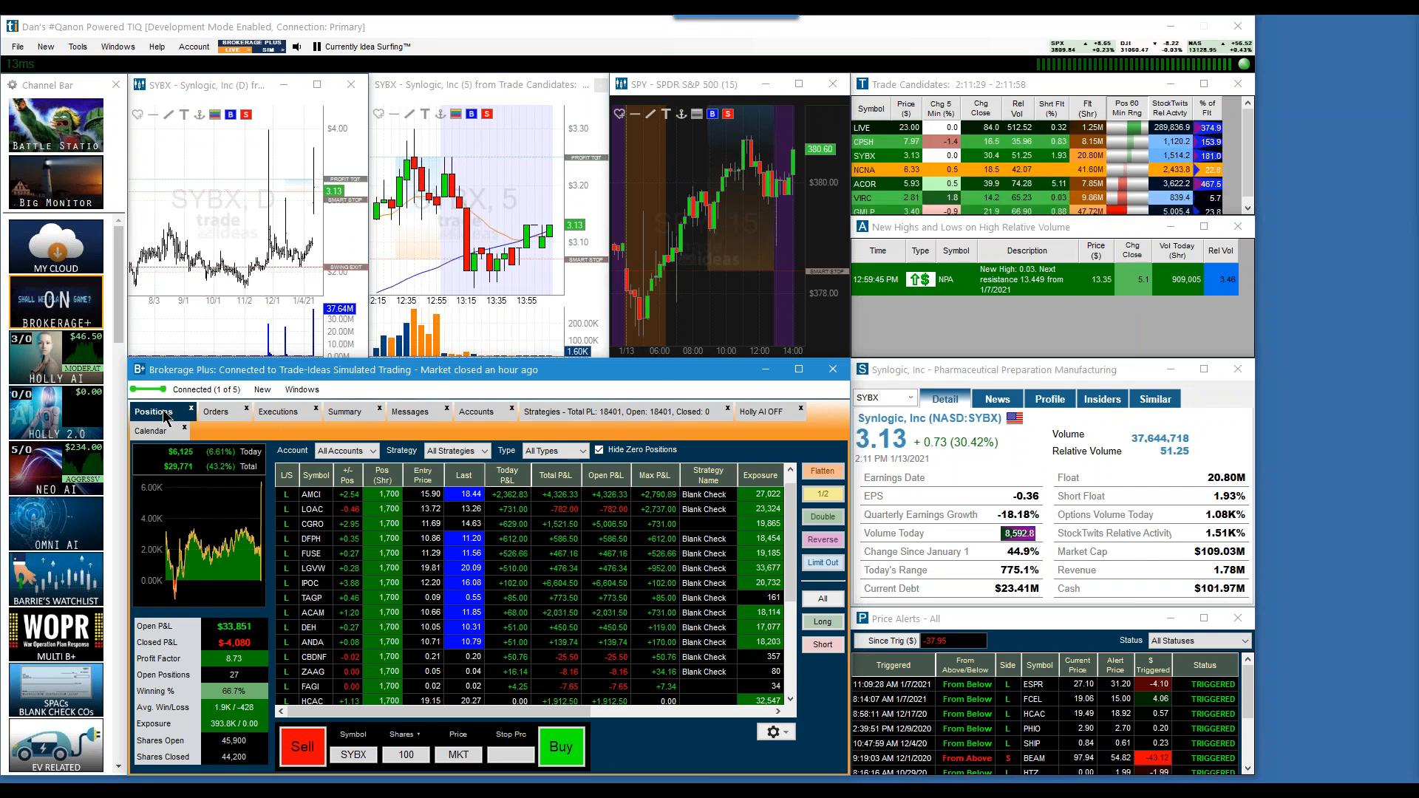
click(864, 184)
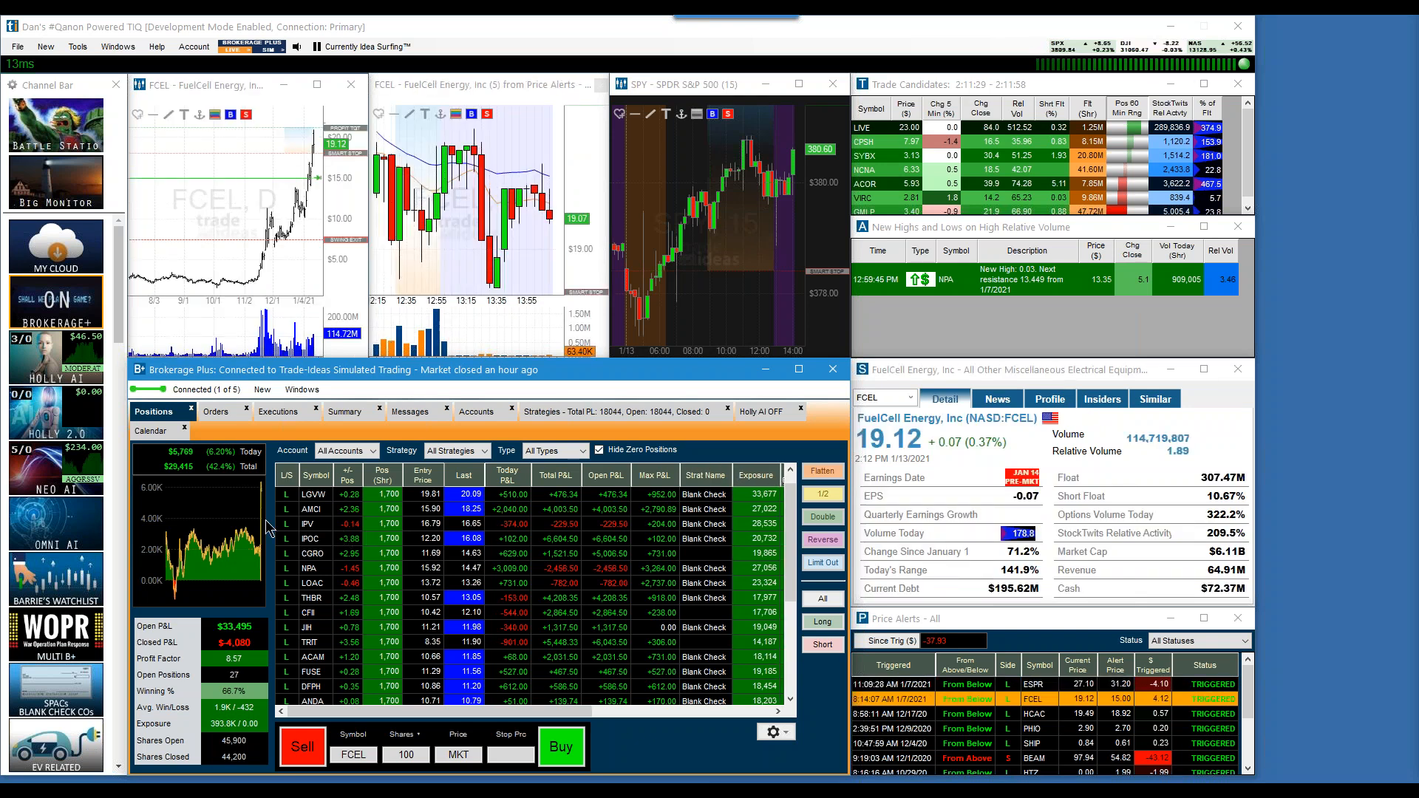
click(206, 390)
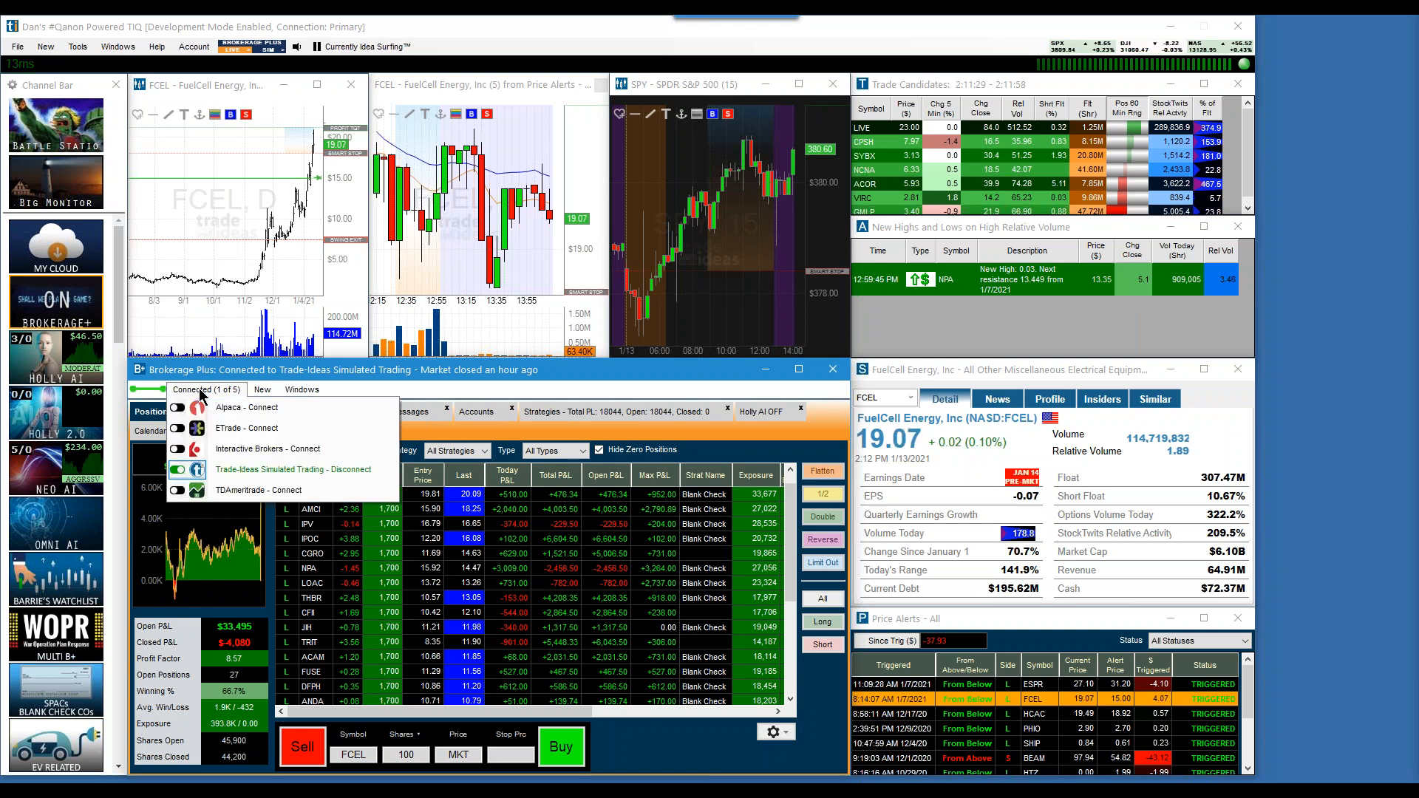
mouse_move(272, 469)
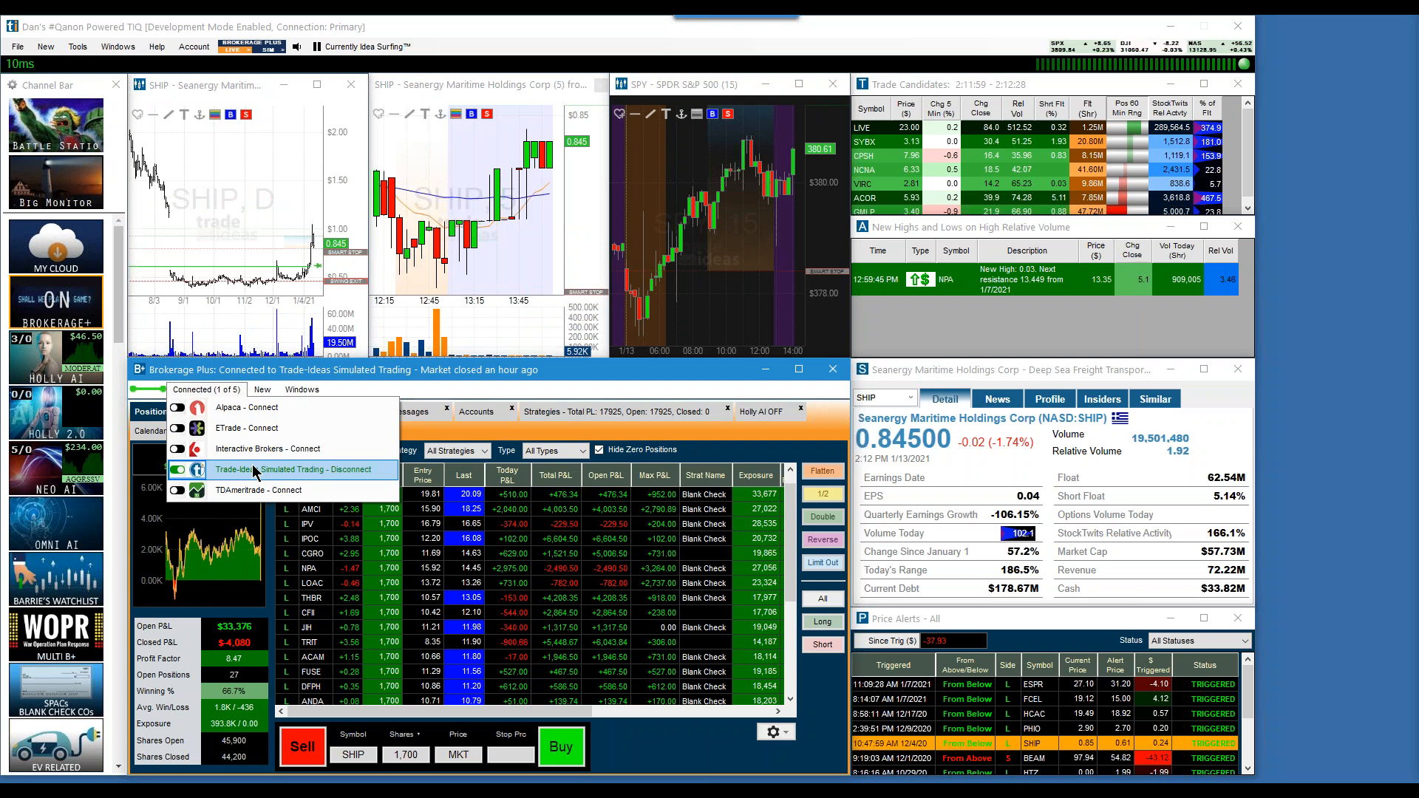
click(862, 127)
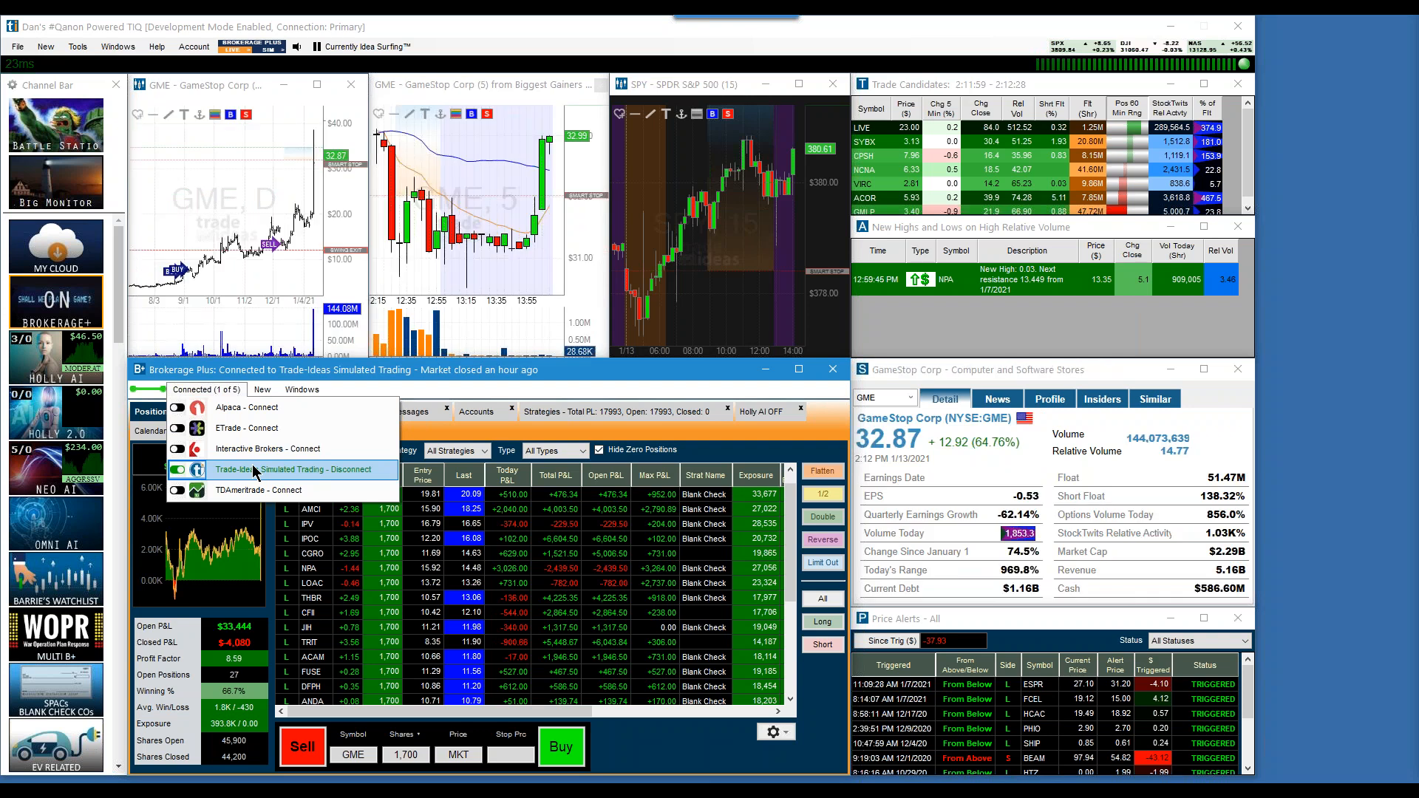
mouse_move(322, 480)
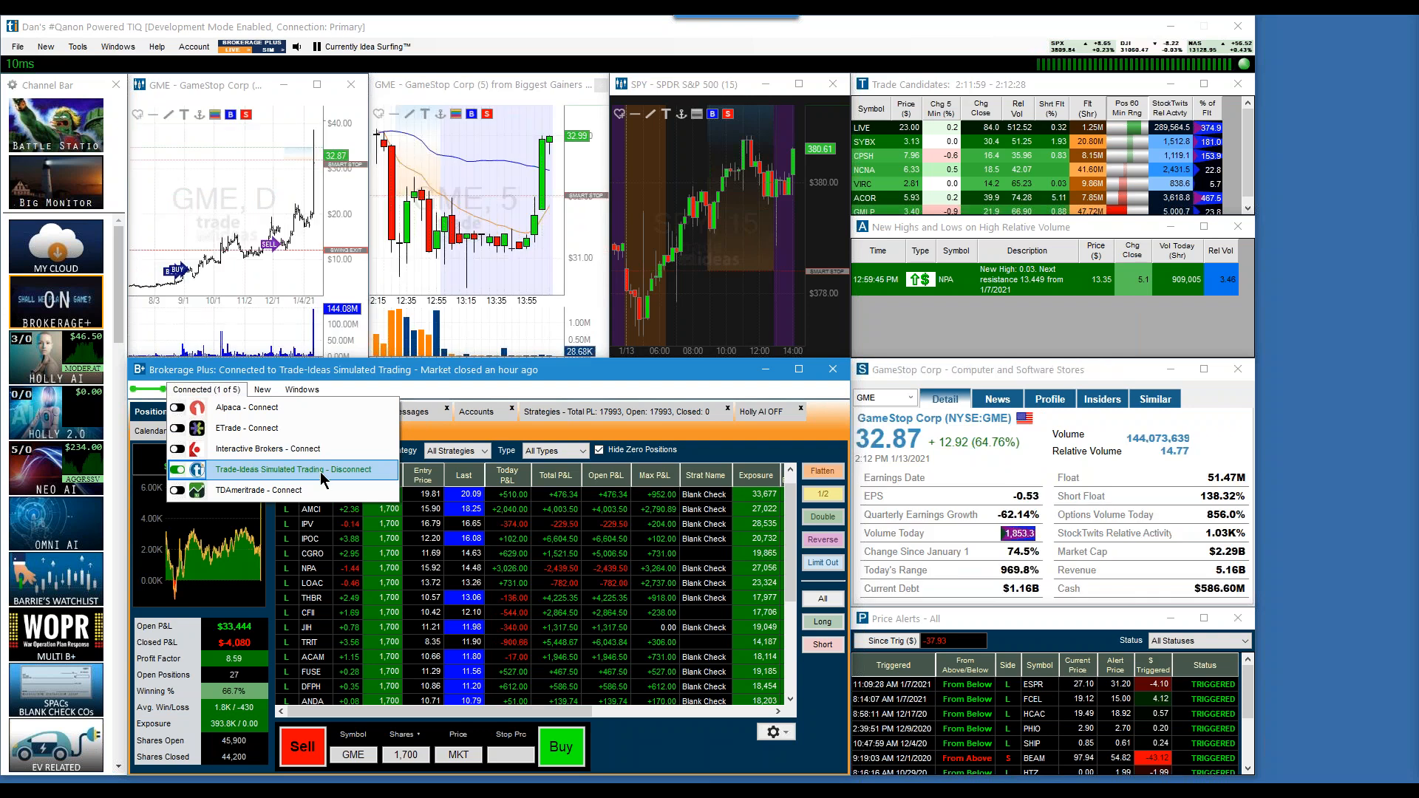
click(561, 370)
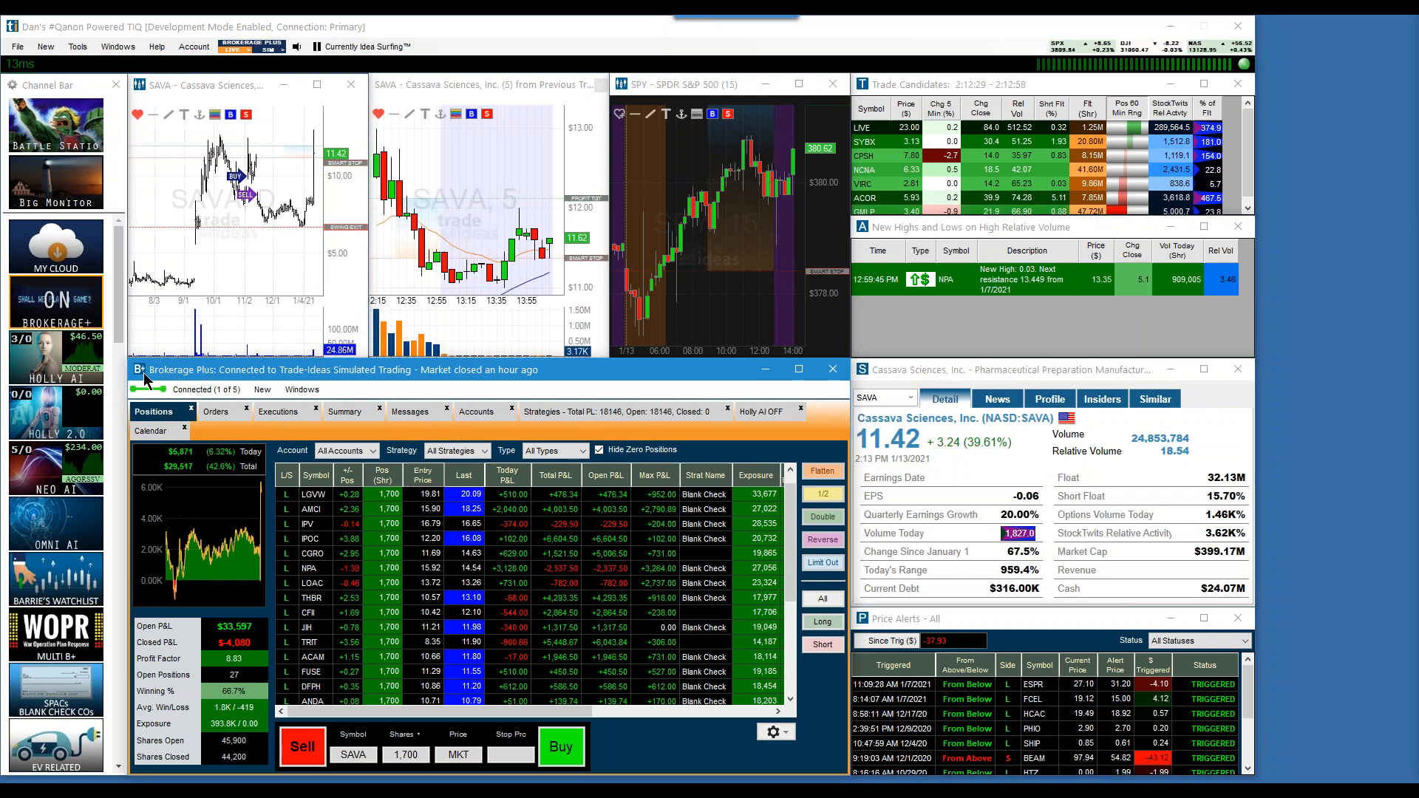
mouse_move(318, 383)
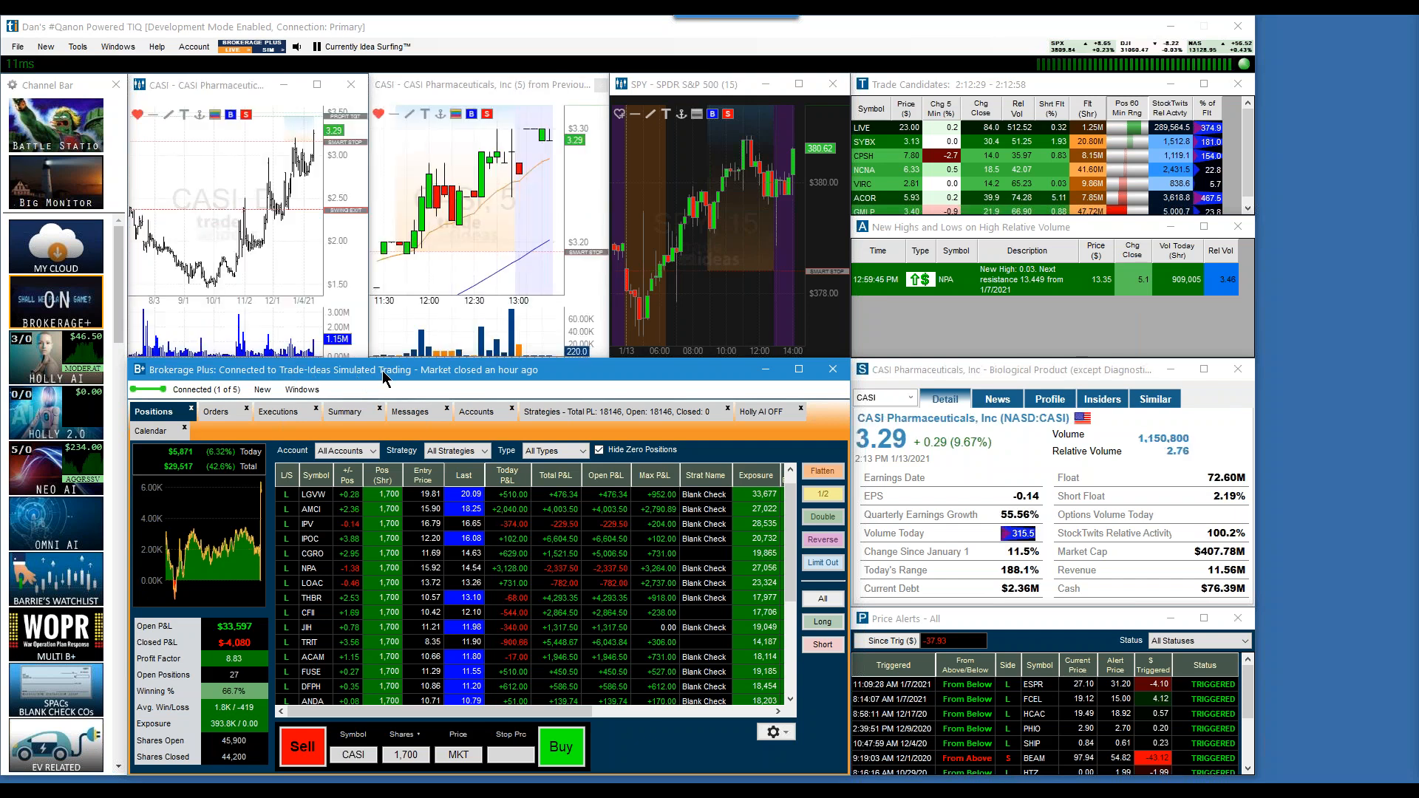
Pause Idea Surfing while CASI Pharmaceuticals (CASI) is charted
click(316, 46)
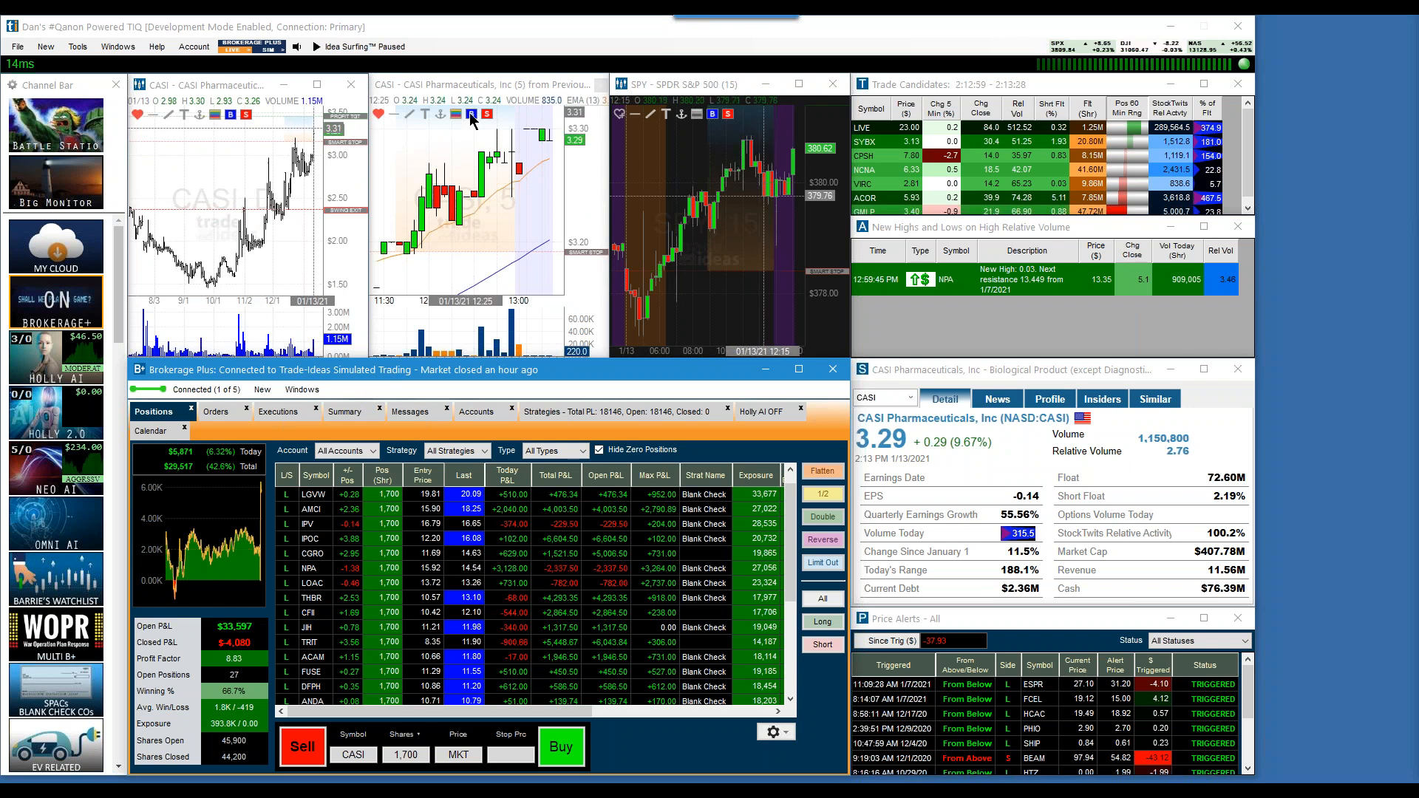
mouse_move(469, 115)
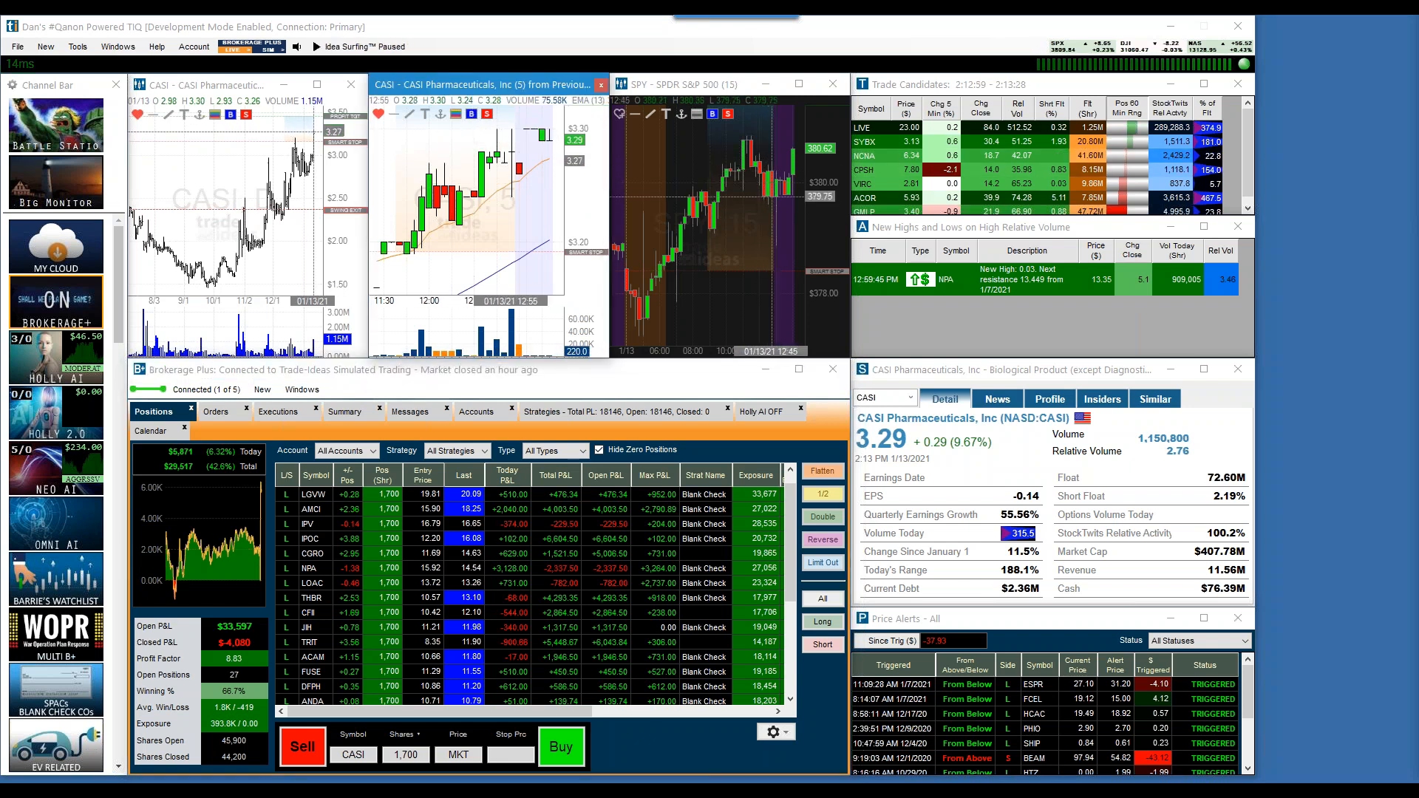
mouse_move(507, 172)
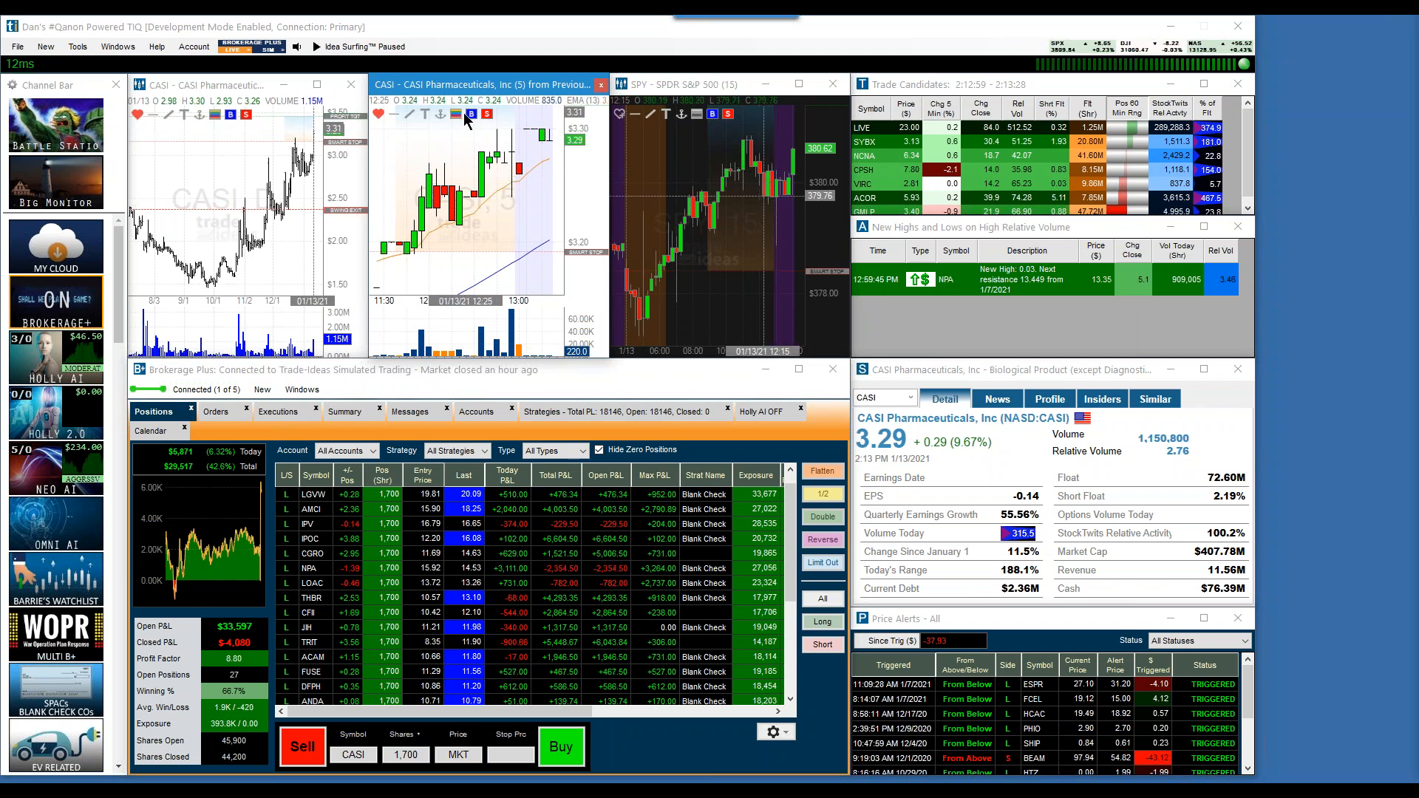
mouse_move(473, 121)
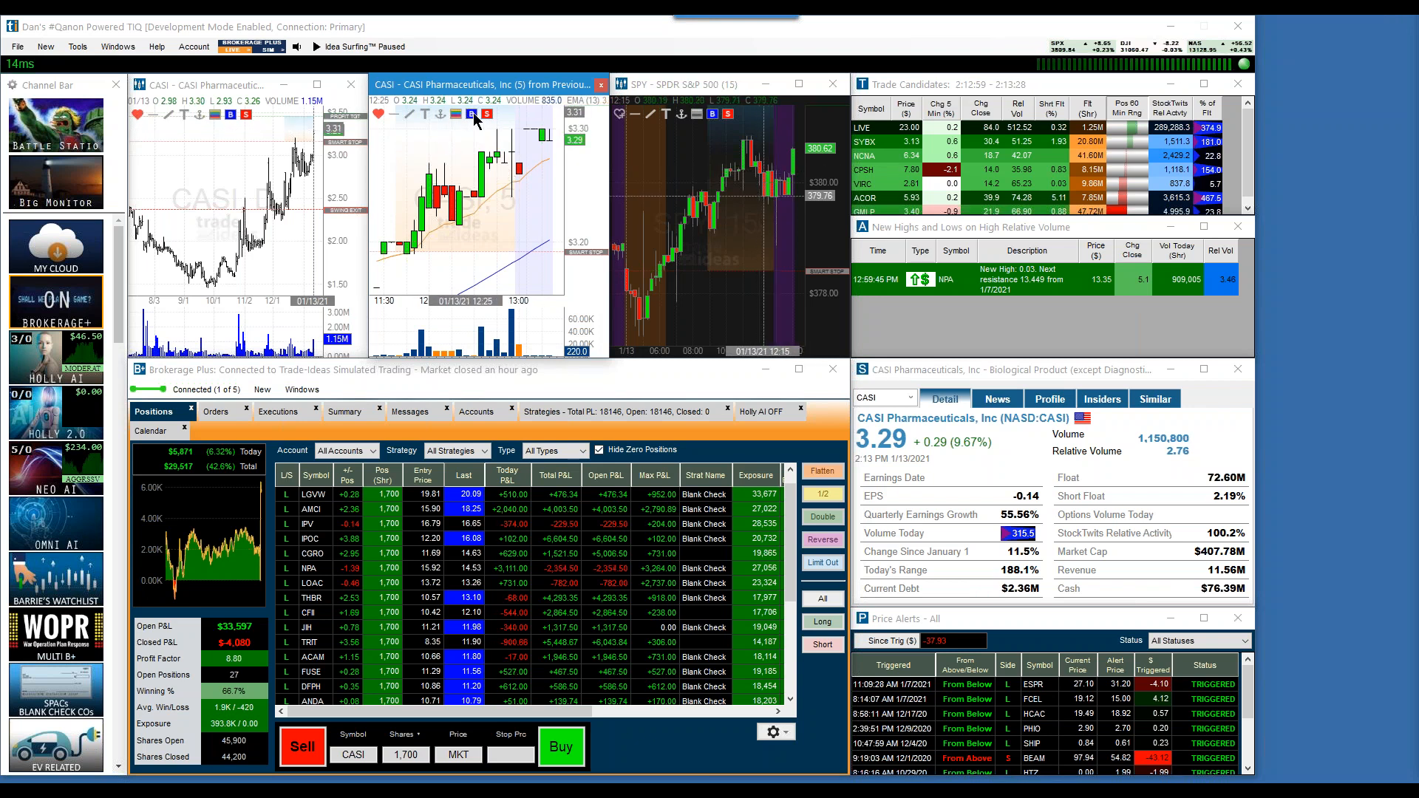
mouse_move(470, 114)
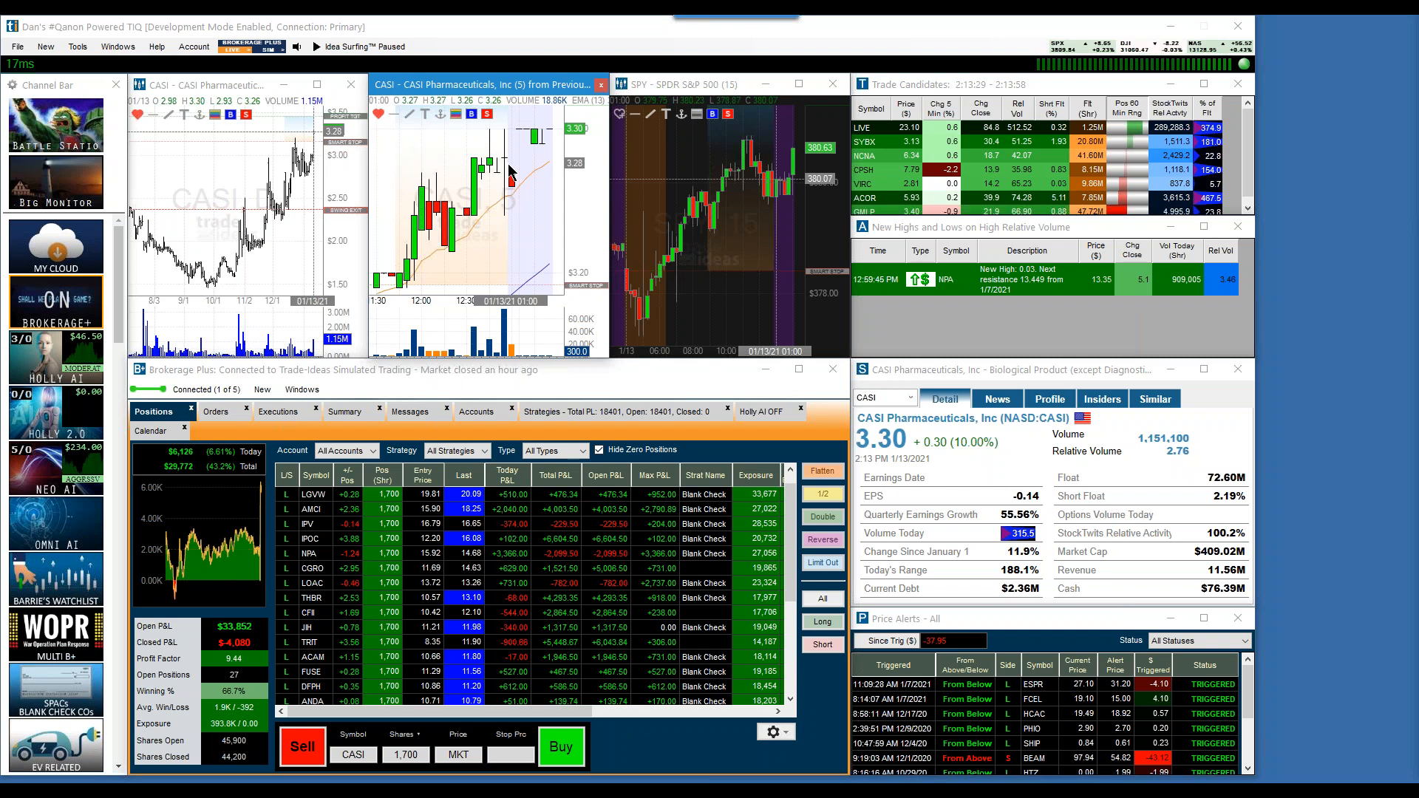
mouse_move(509, 174)
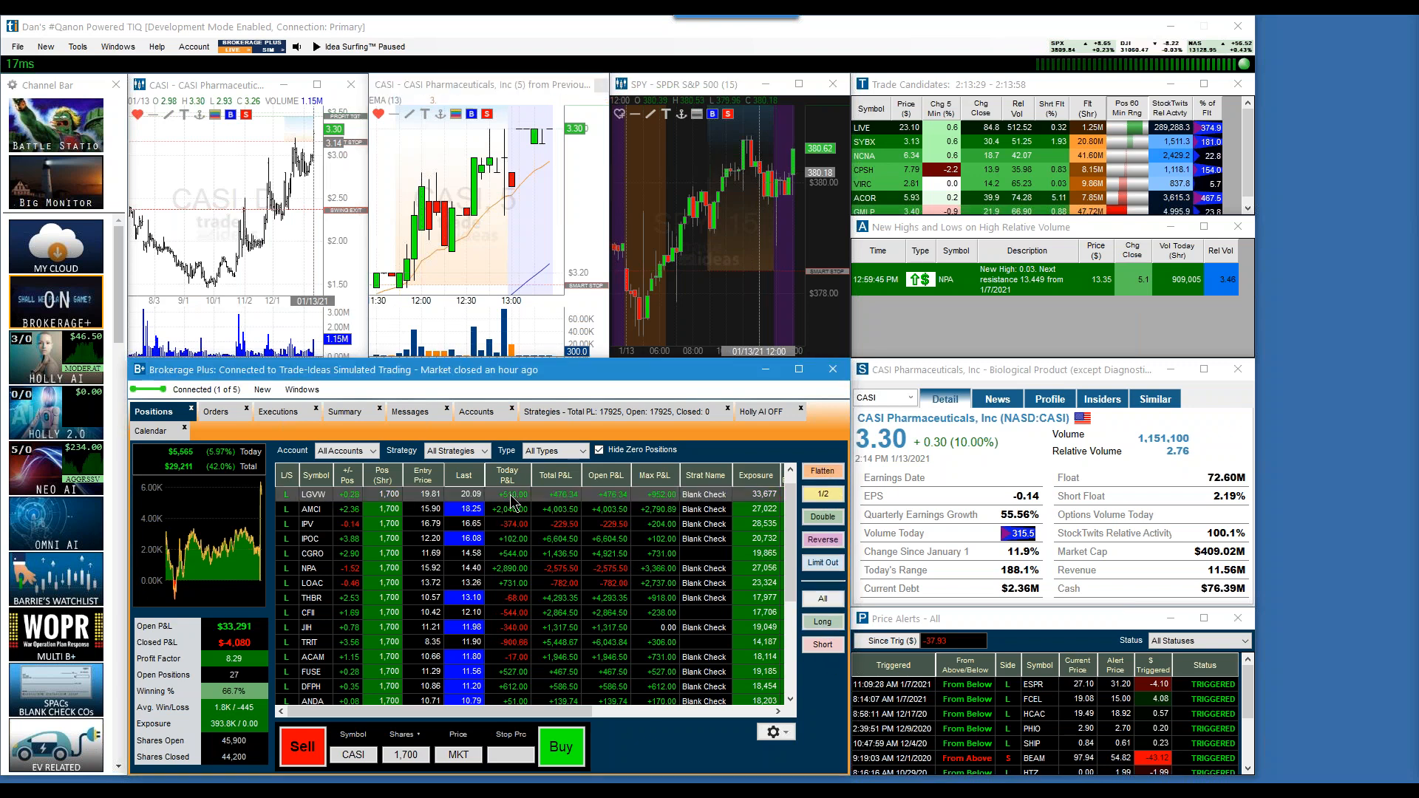
Load the LGVW position row into the linked charts and company details
click(314, 494)
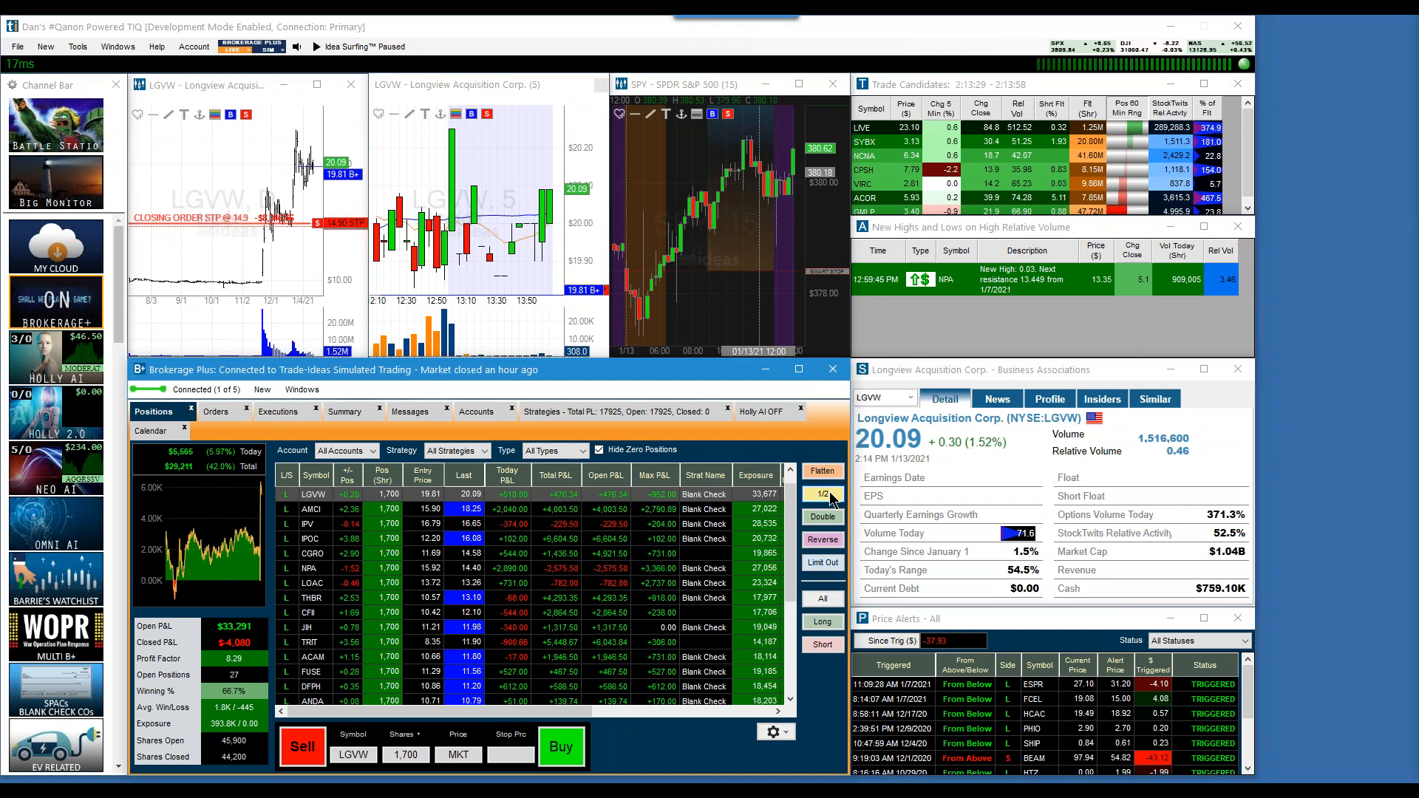
mouse_move(821, 538)
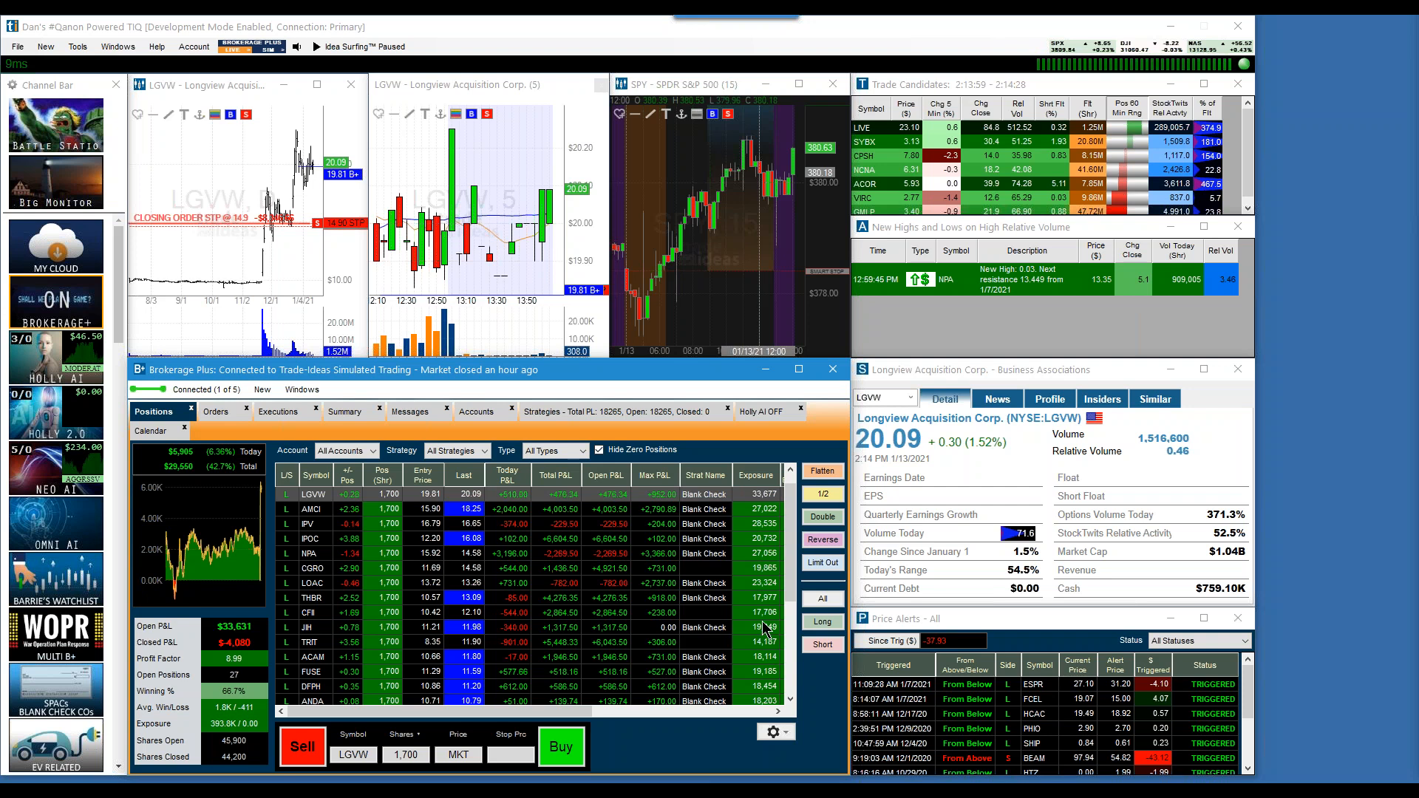
mouse_move(354, 488)
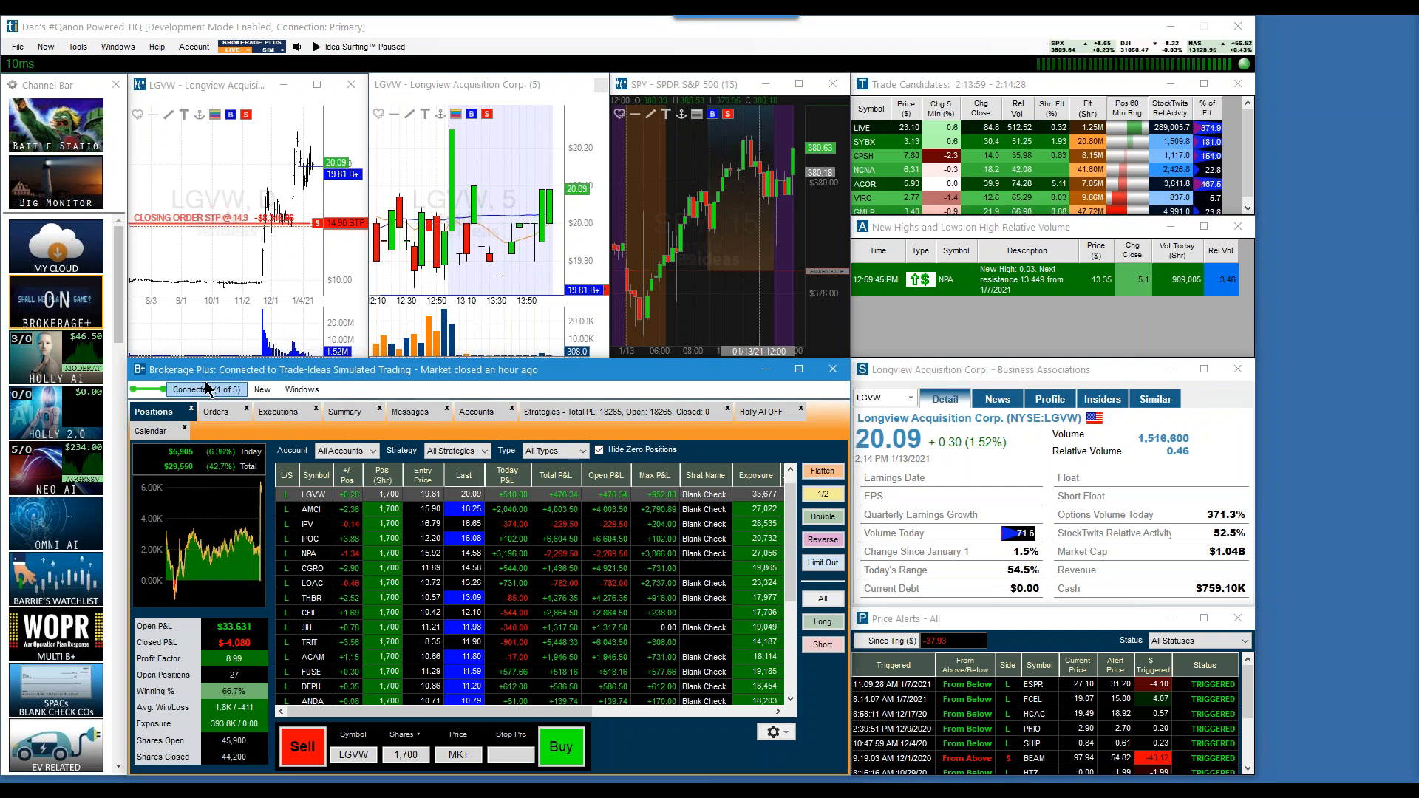
Open the 'Connected (1 of 5)' broker connection dropdown in Brokerage Plus
click(204, 389)
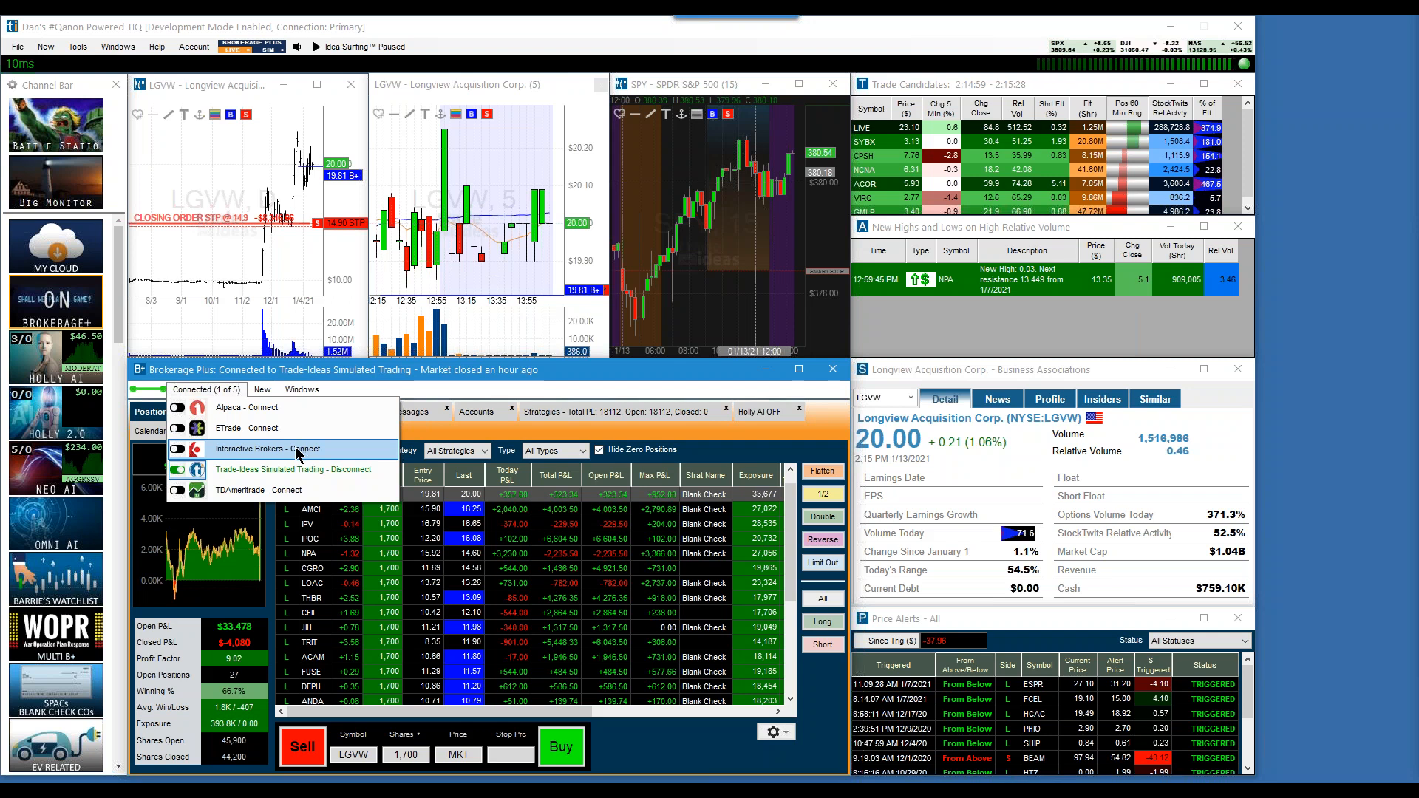
mouse_move(231, 452)
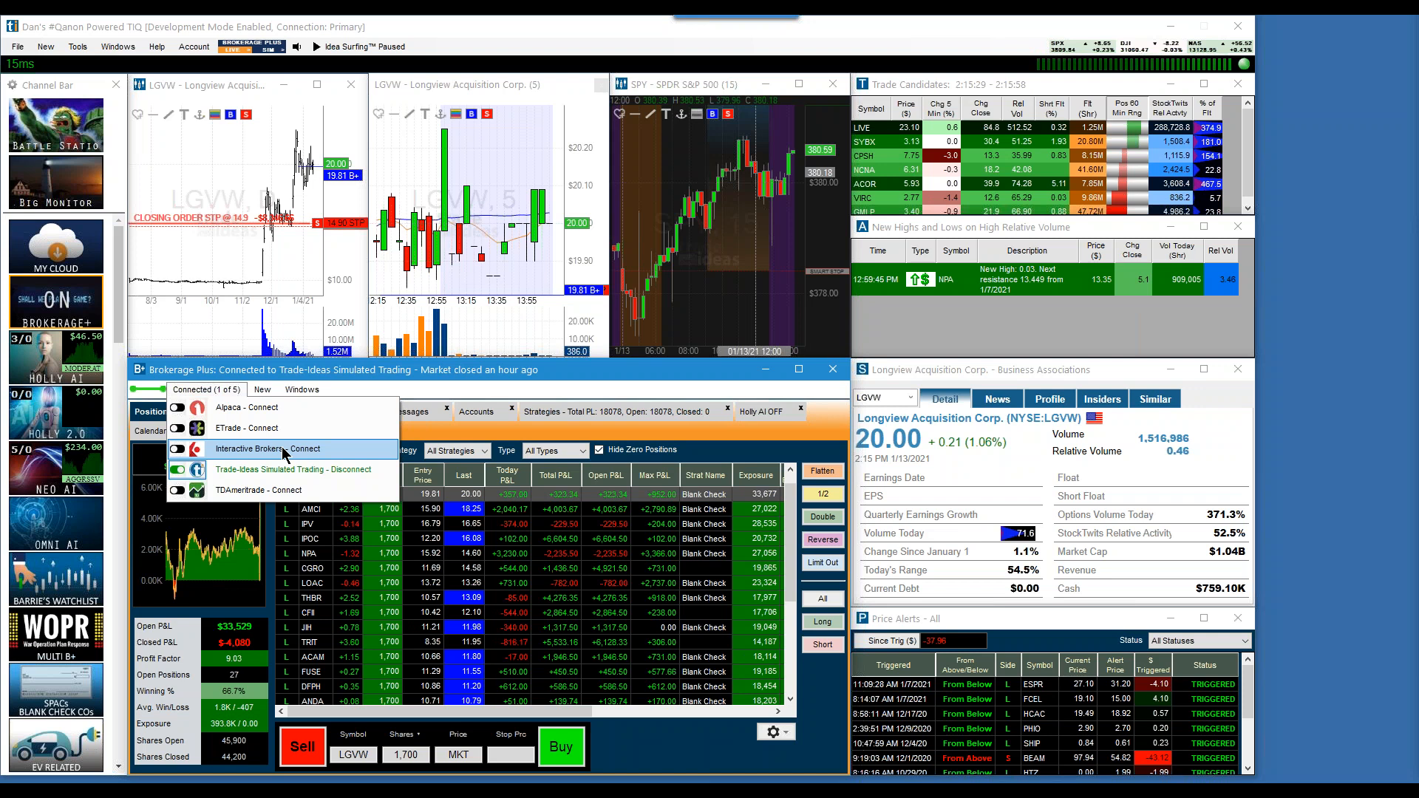
mouse_move(303, 457)
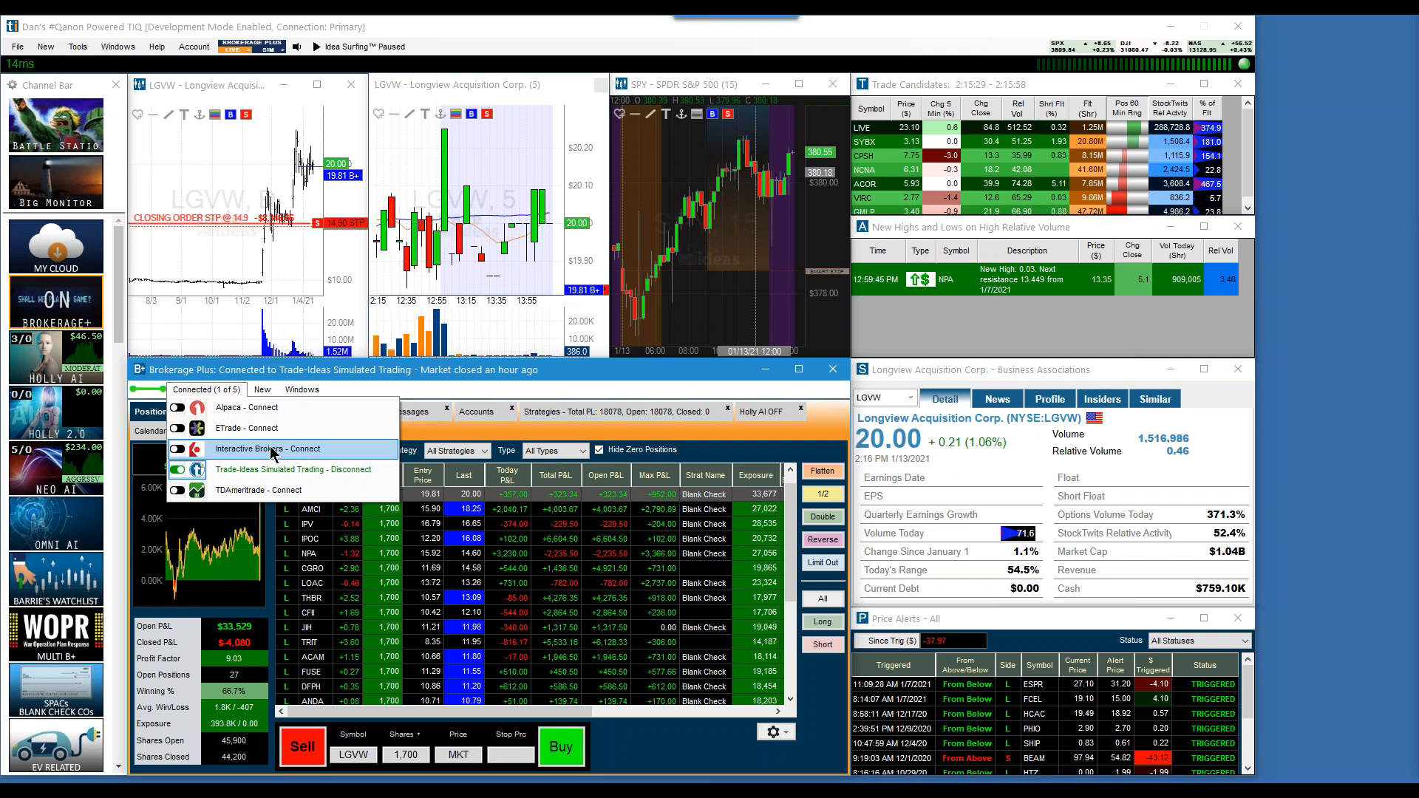
mouse_move(274, 470)
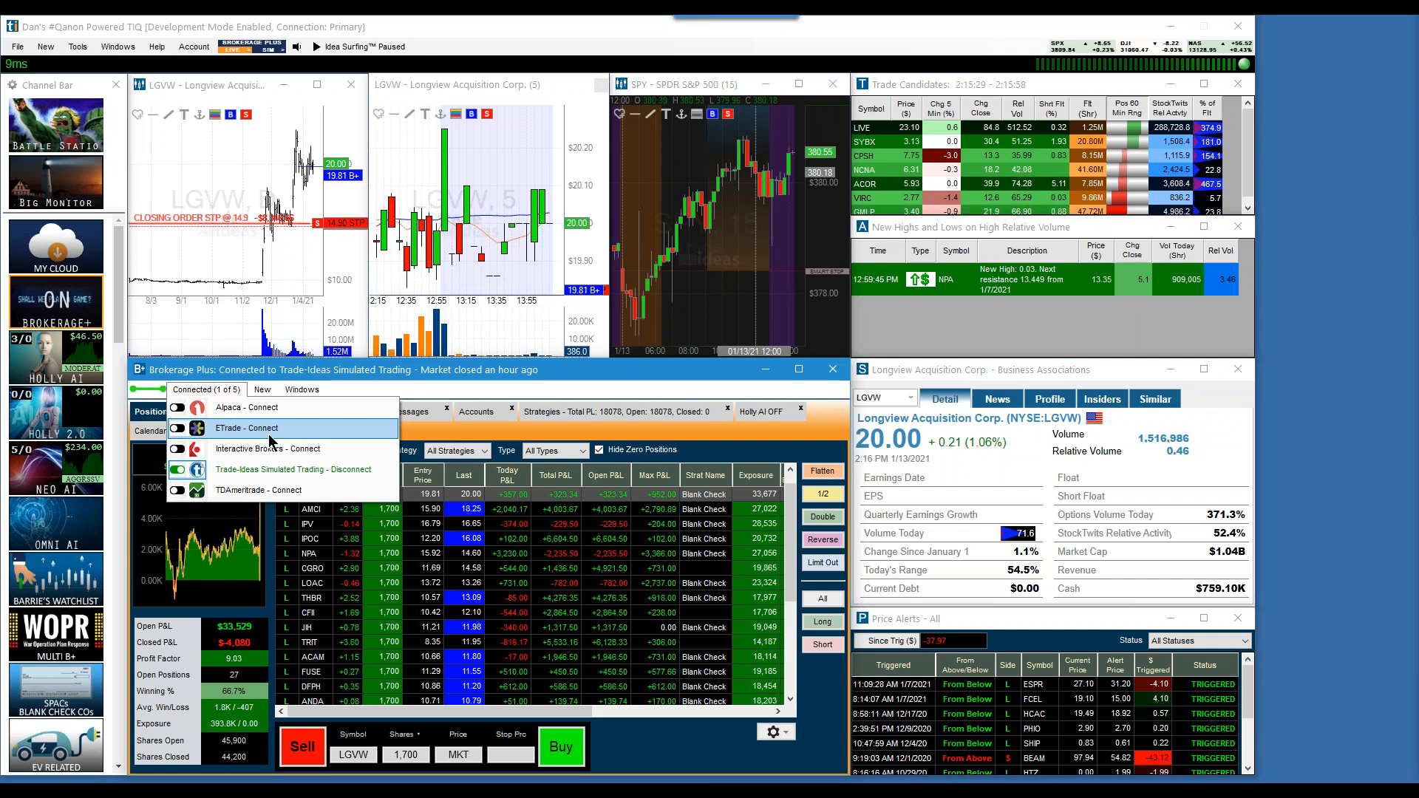
mouse_move(444, 383)
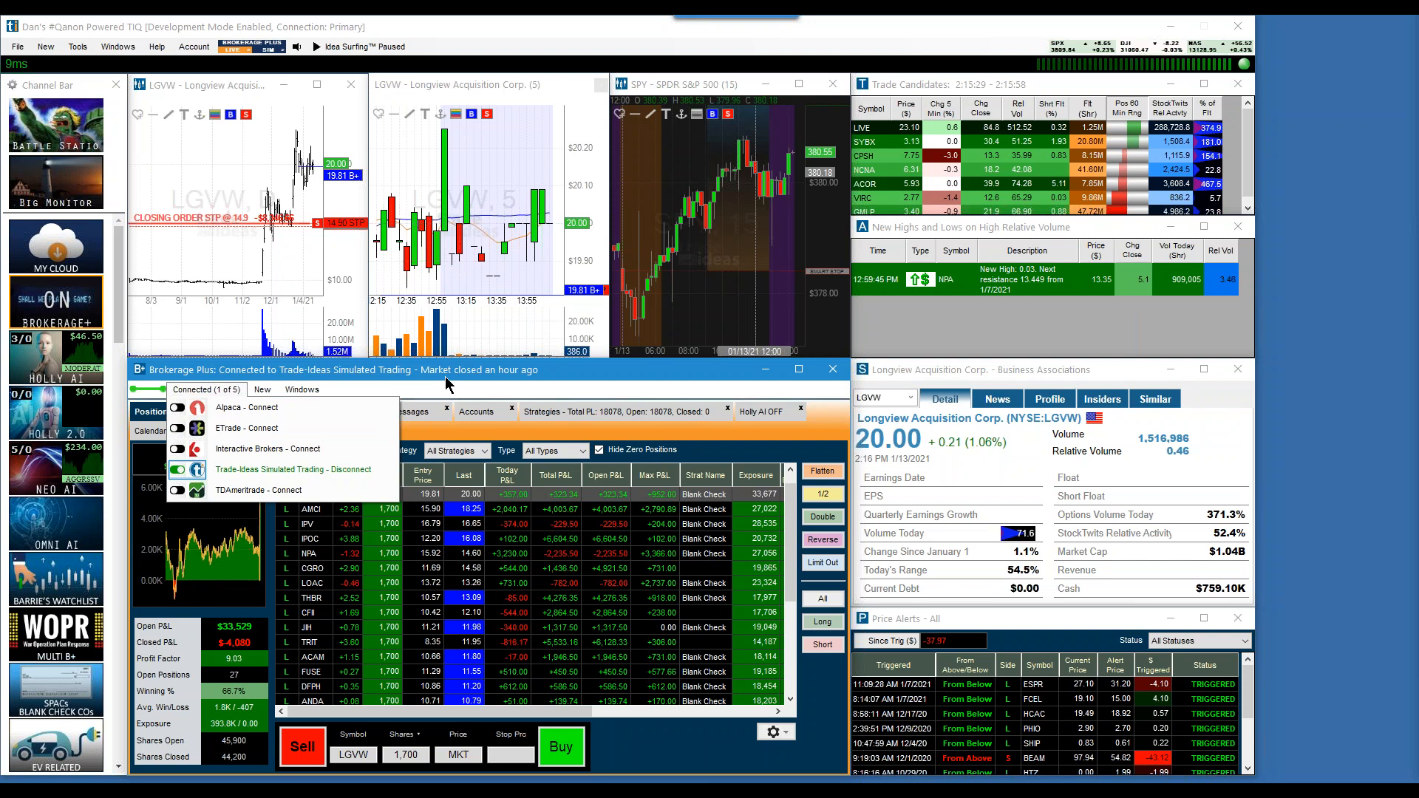
mouse_move(292, 428)
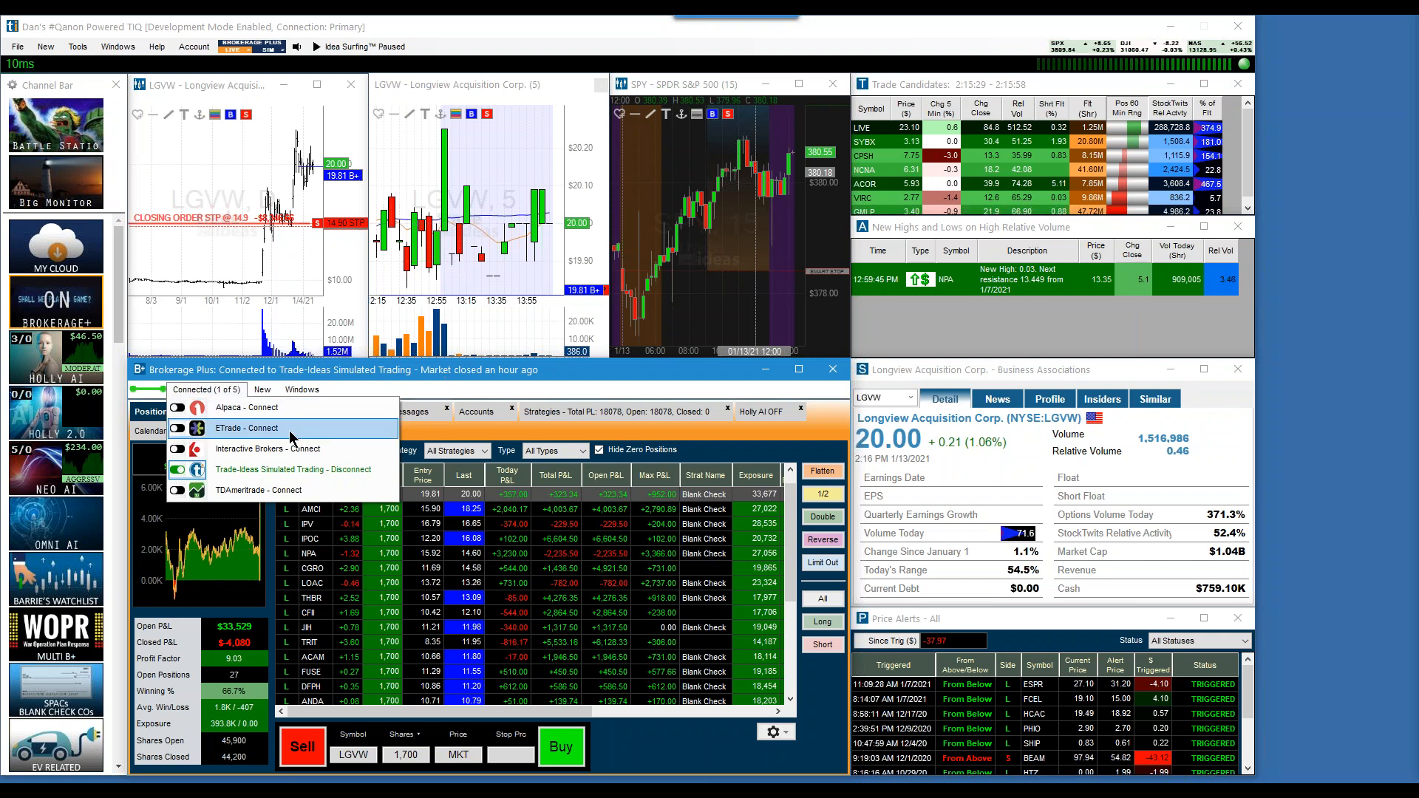
mouse_move(263, 489)
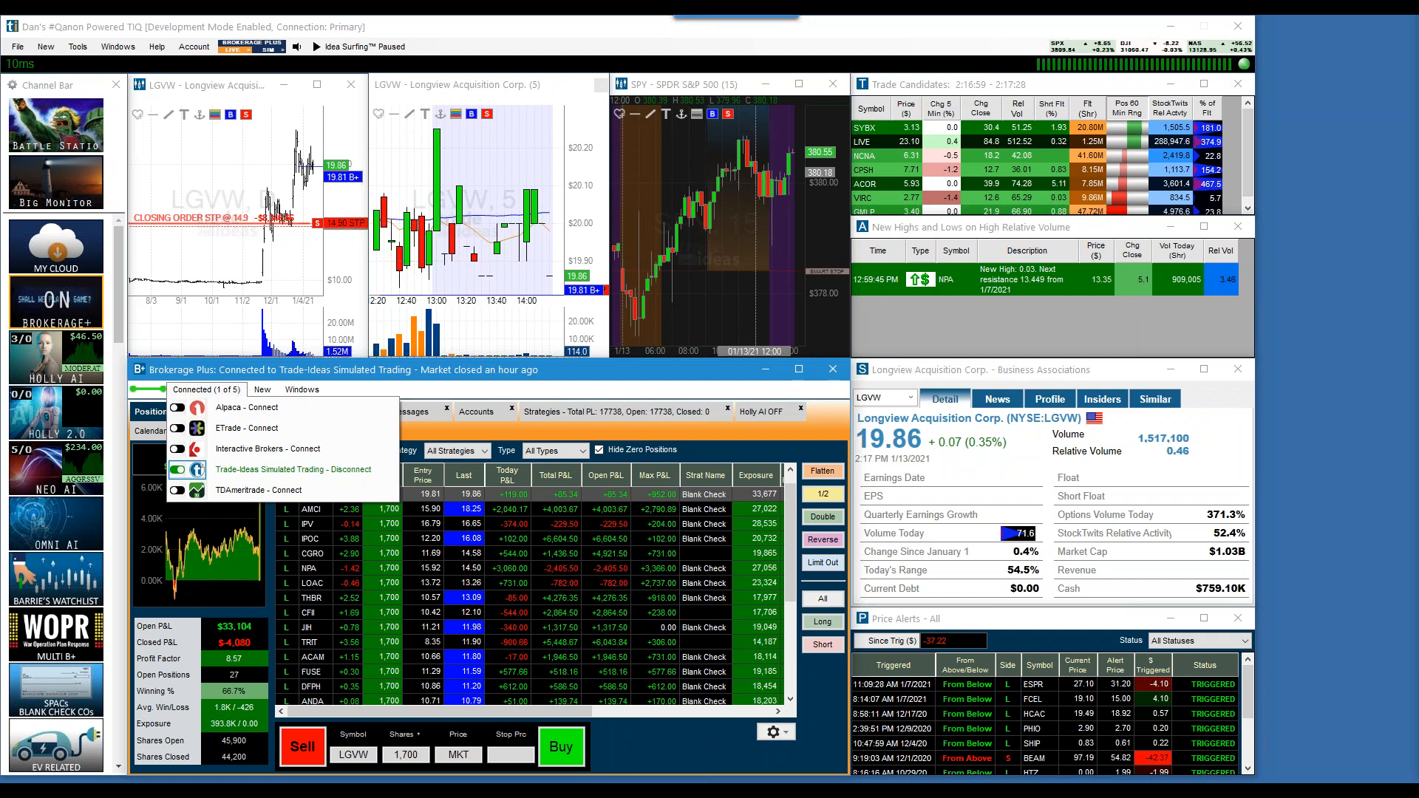
mouse_move(267, 428)
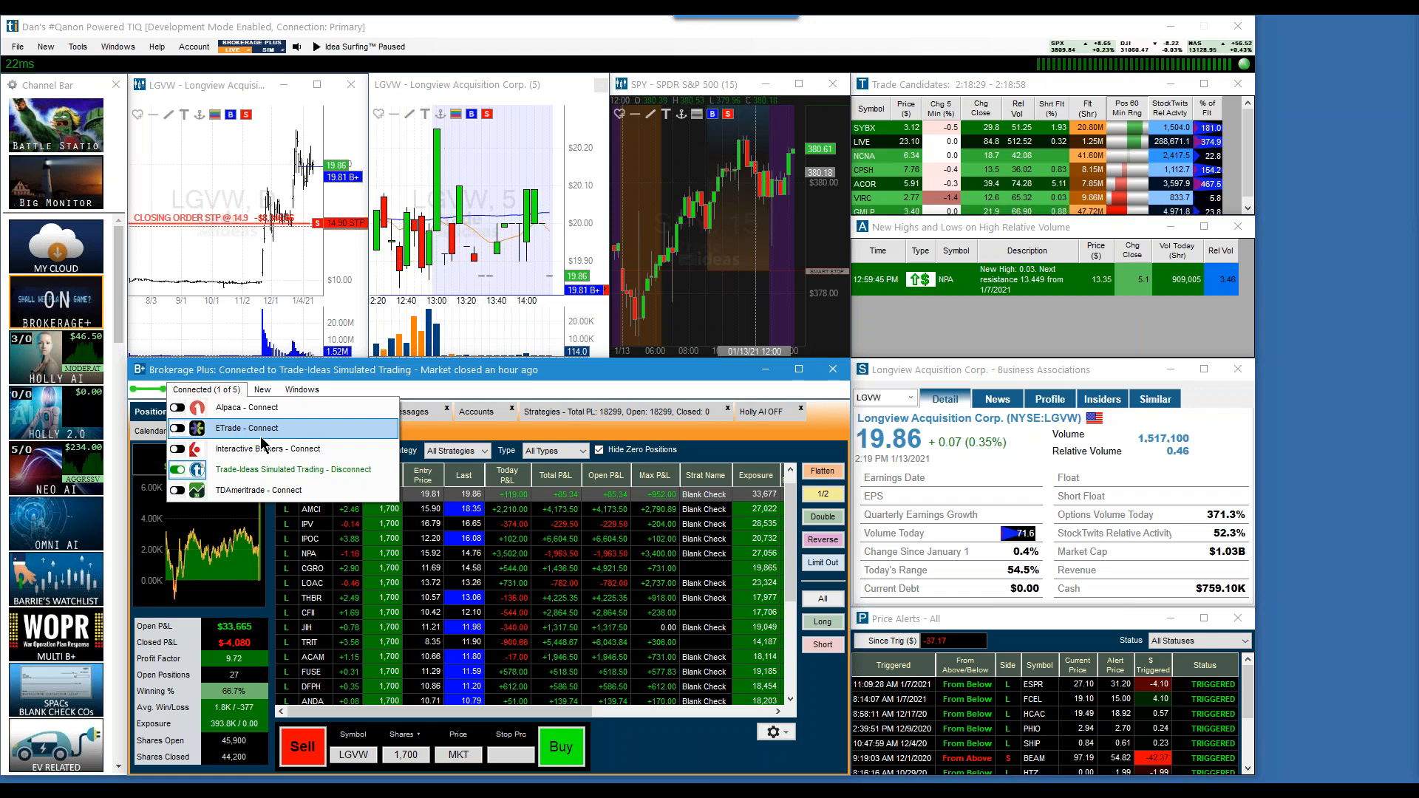
Dismiss the Connected dropdown, revealing simulated positions totaling 18,486 in P&L
click(507, 371)
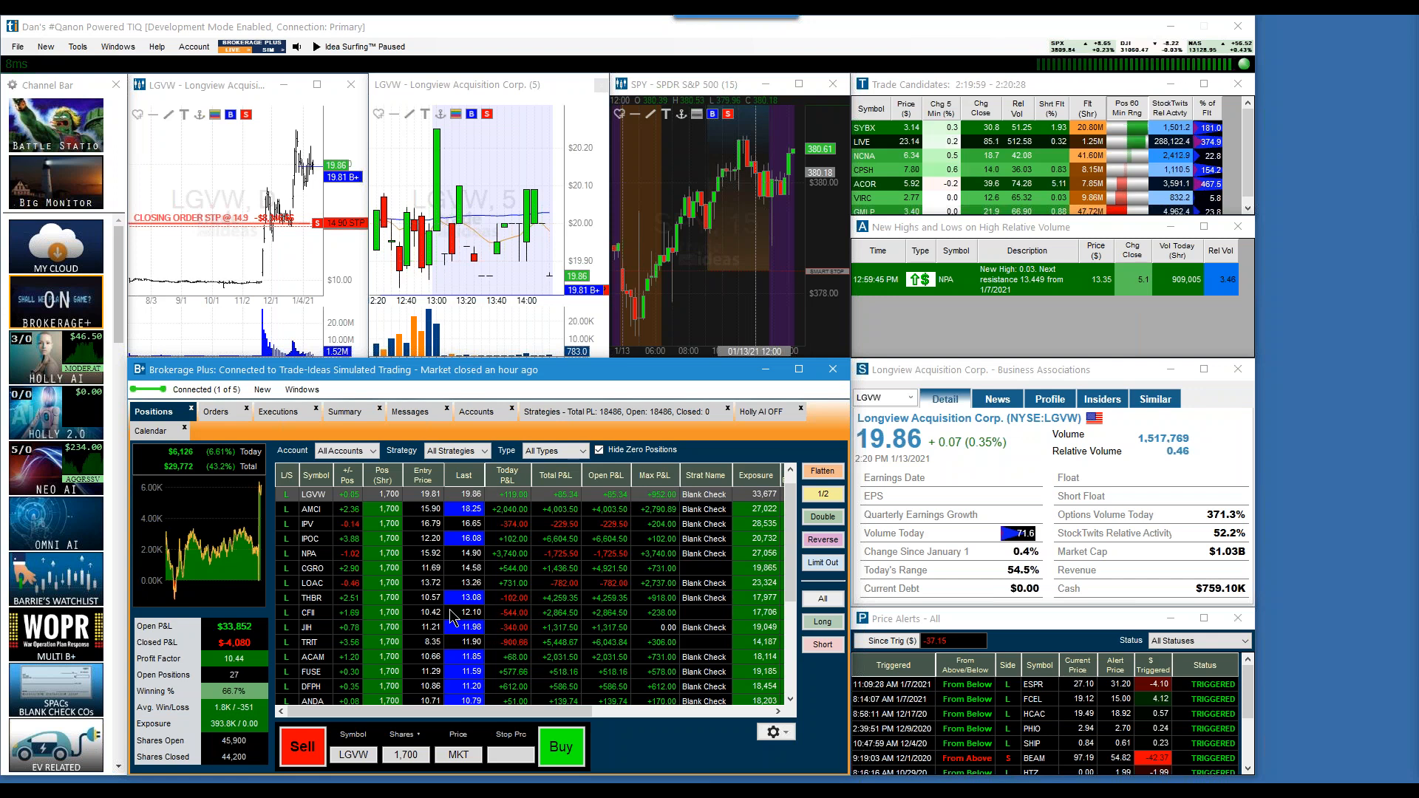
mouse_move(693, 378)
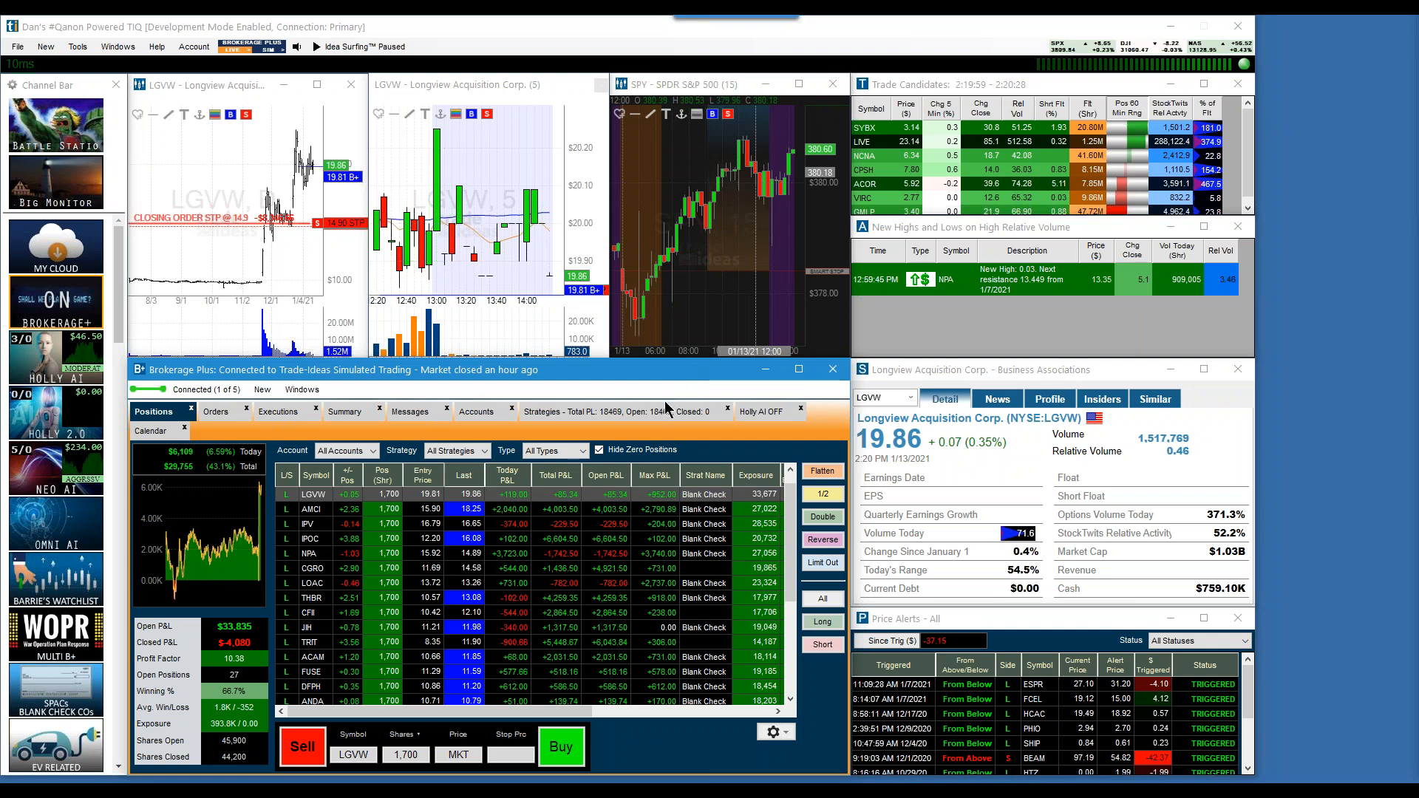
mouse_move(635, 382)
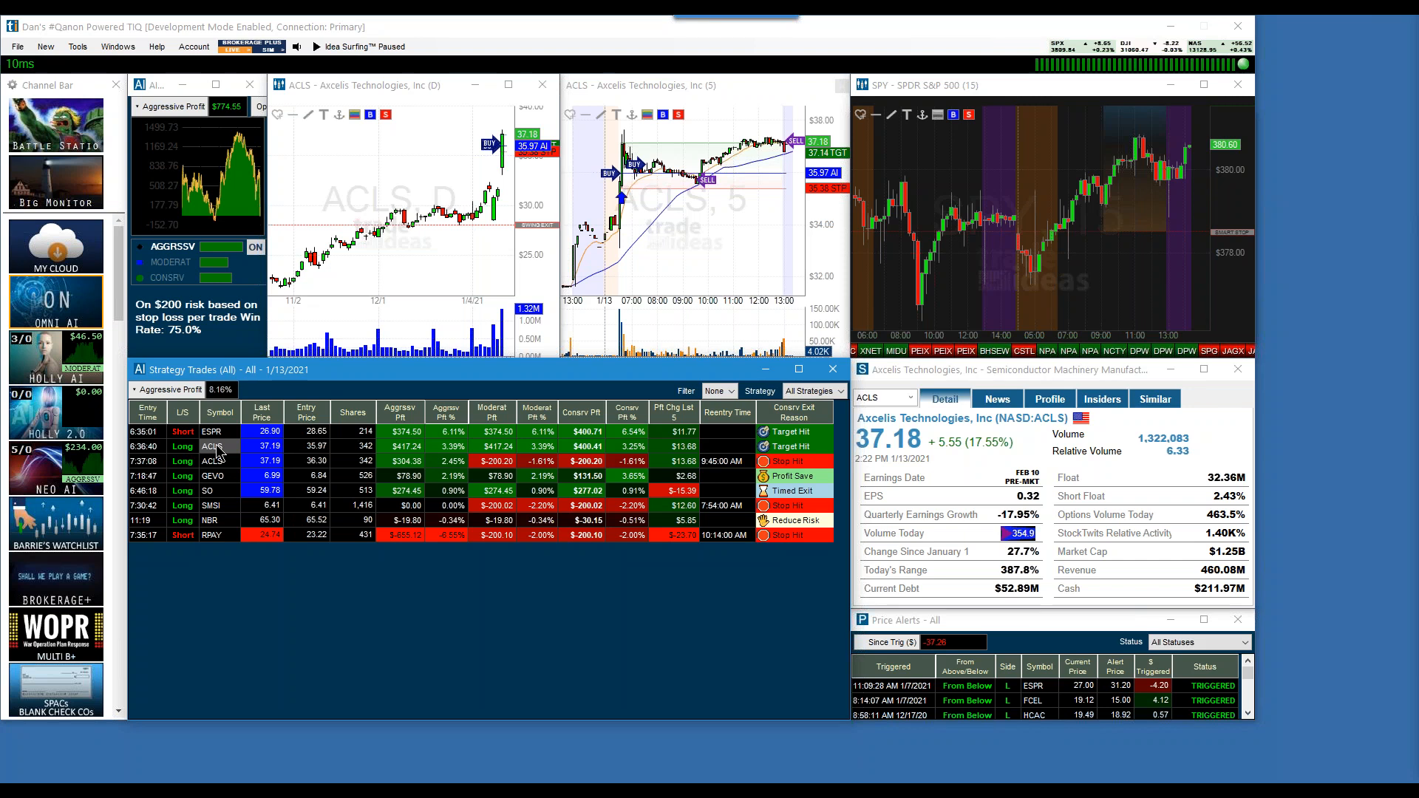
mouse_move(435, 385)
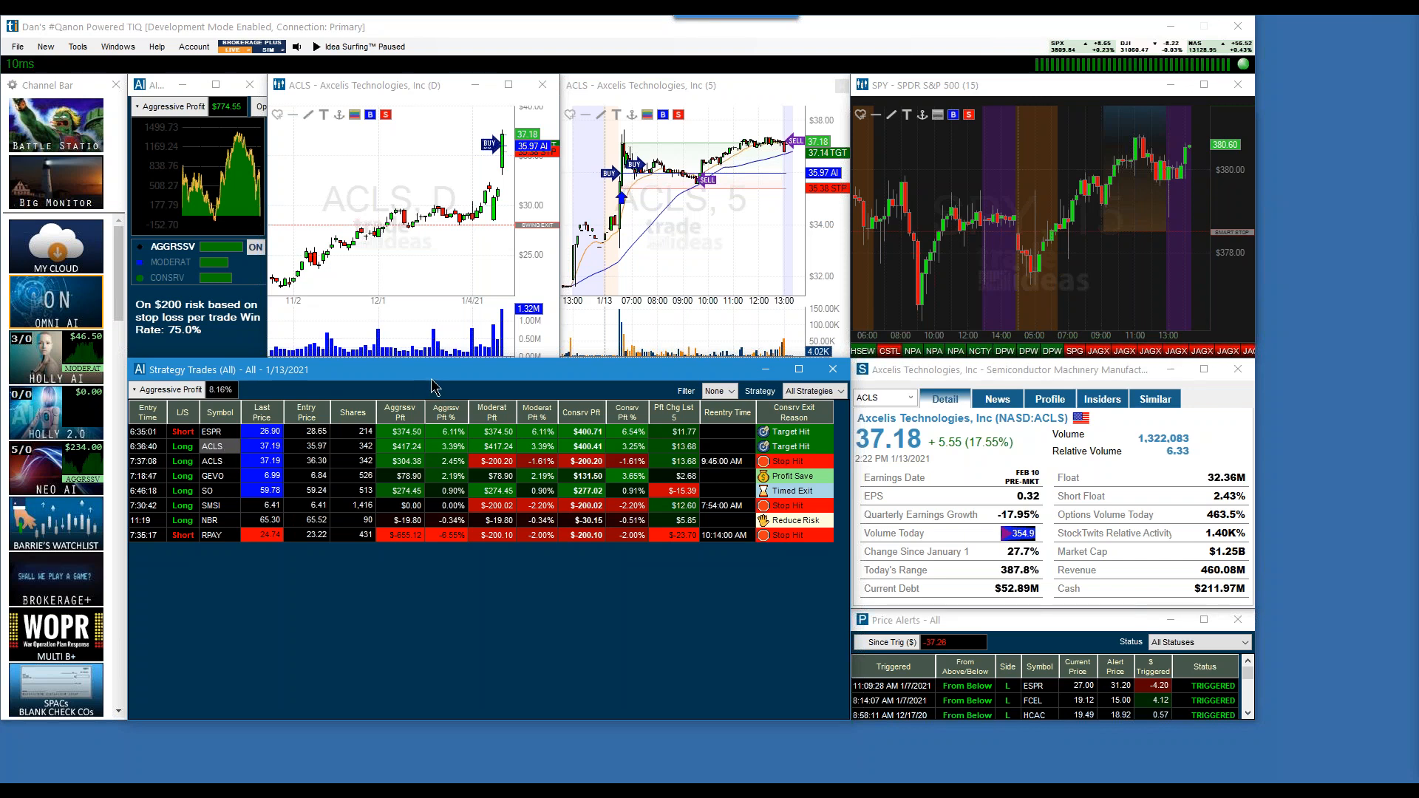
mouse_move(715, 281)
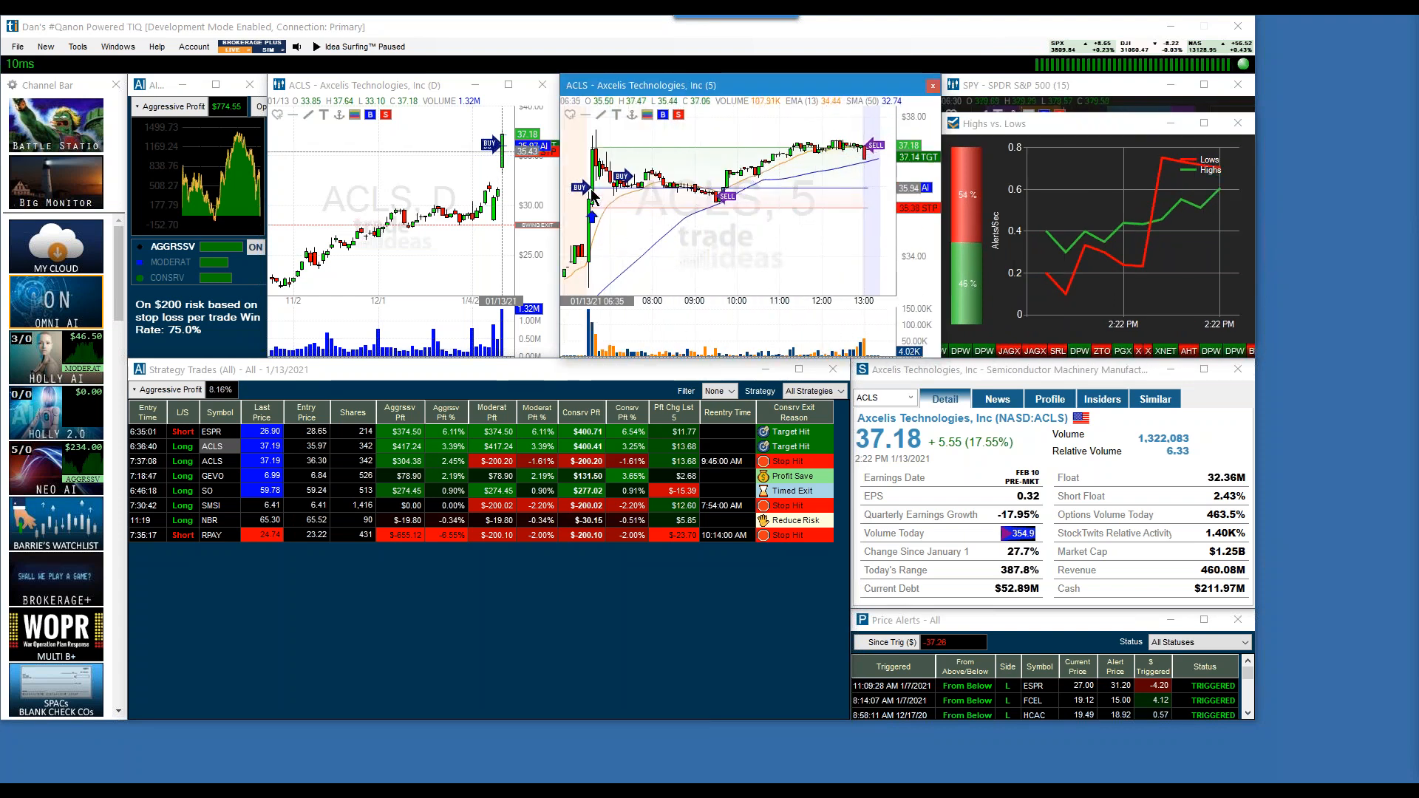
mouse_move(587, 188)
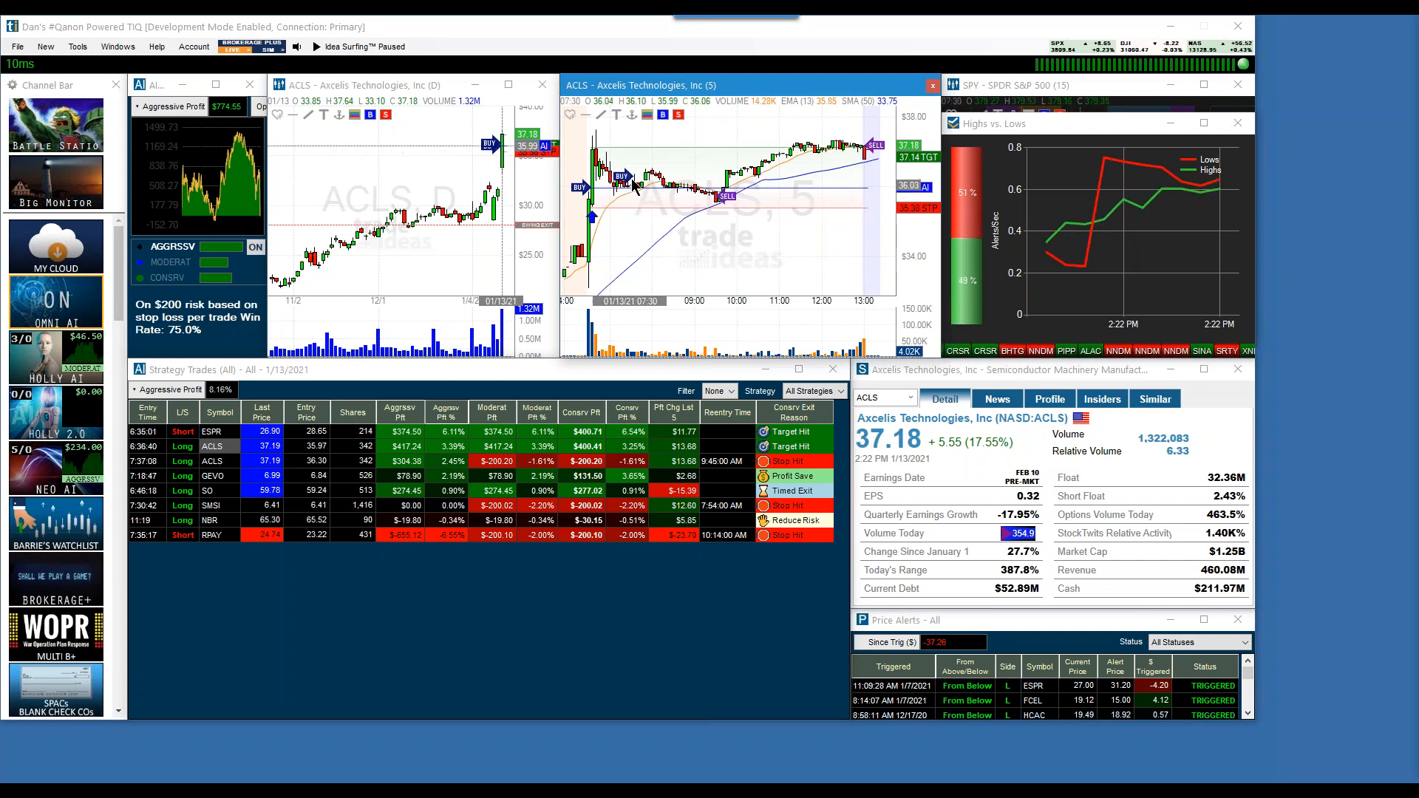
mouse_move(637, 191)
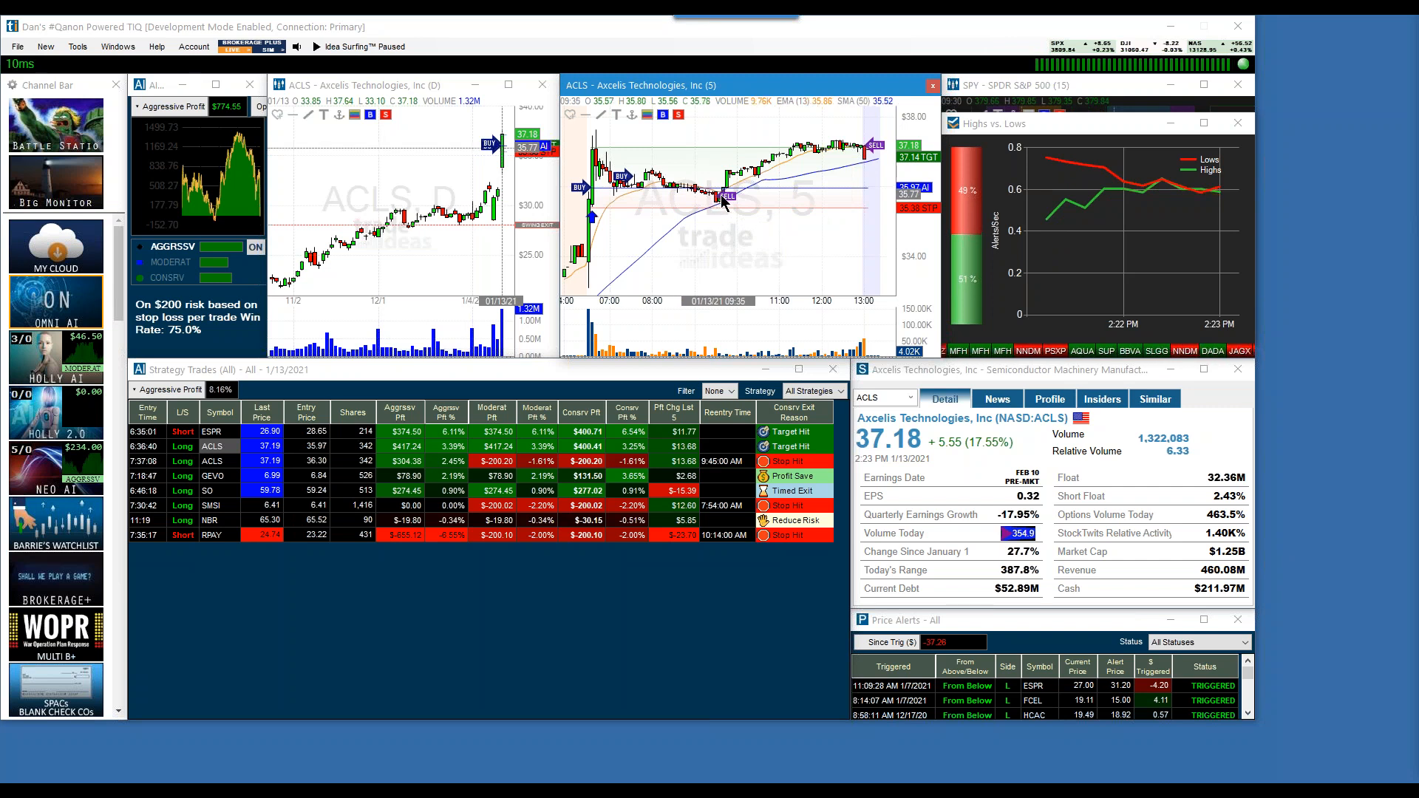
mouse_move(725, 203)
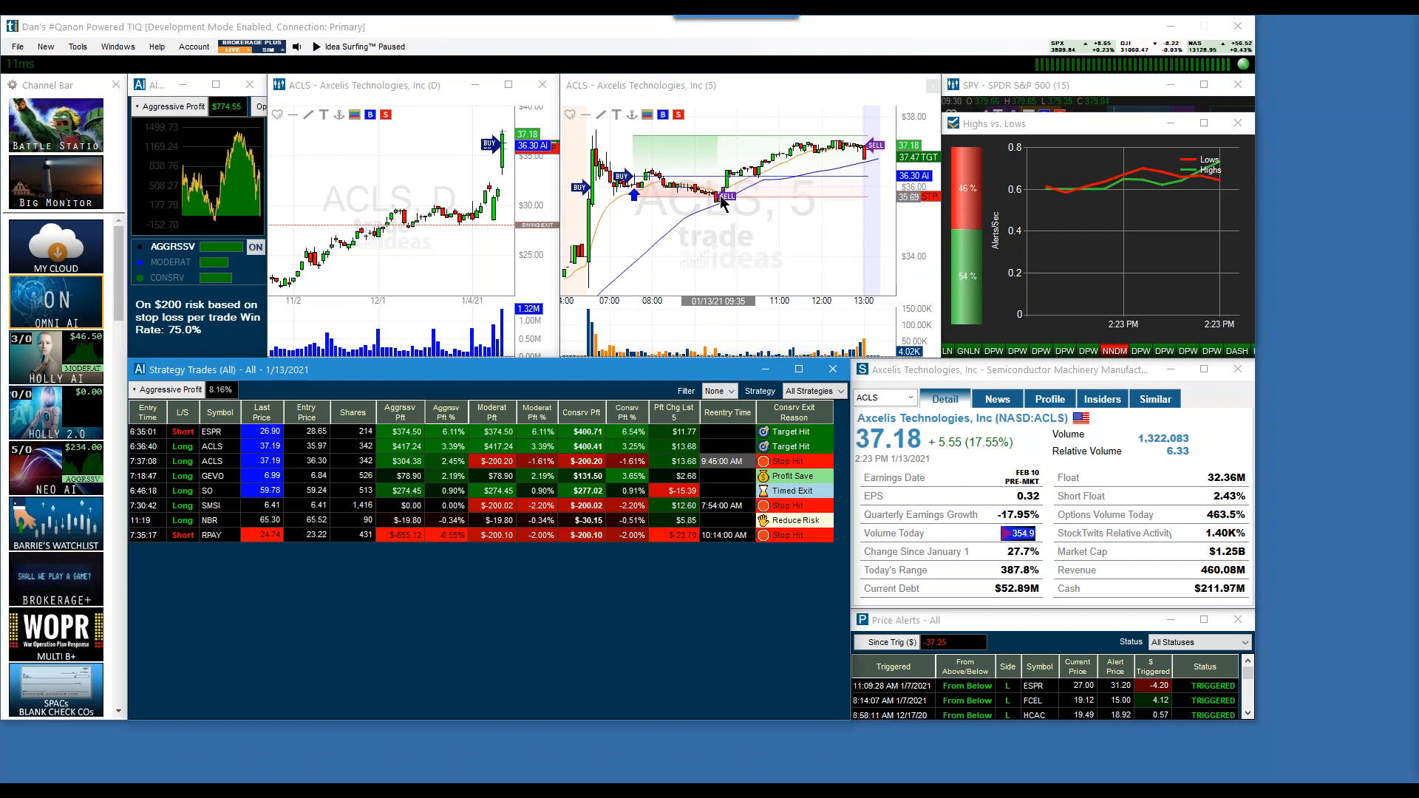
mouse_move(724, 192)
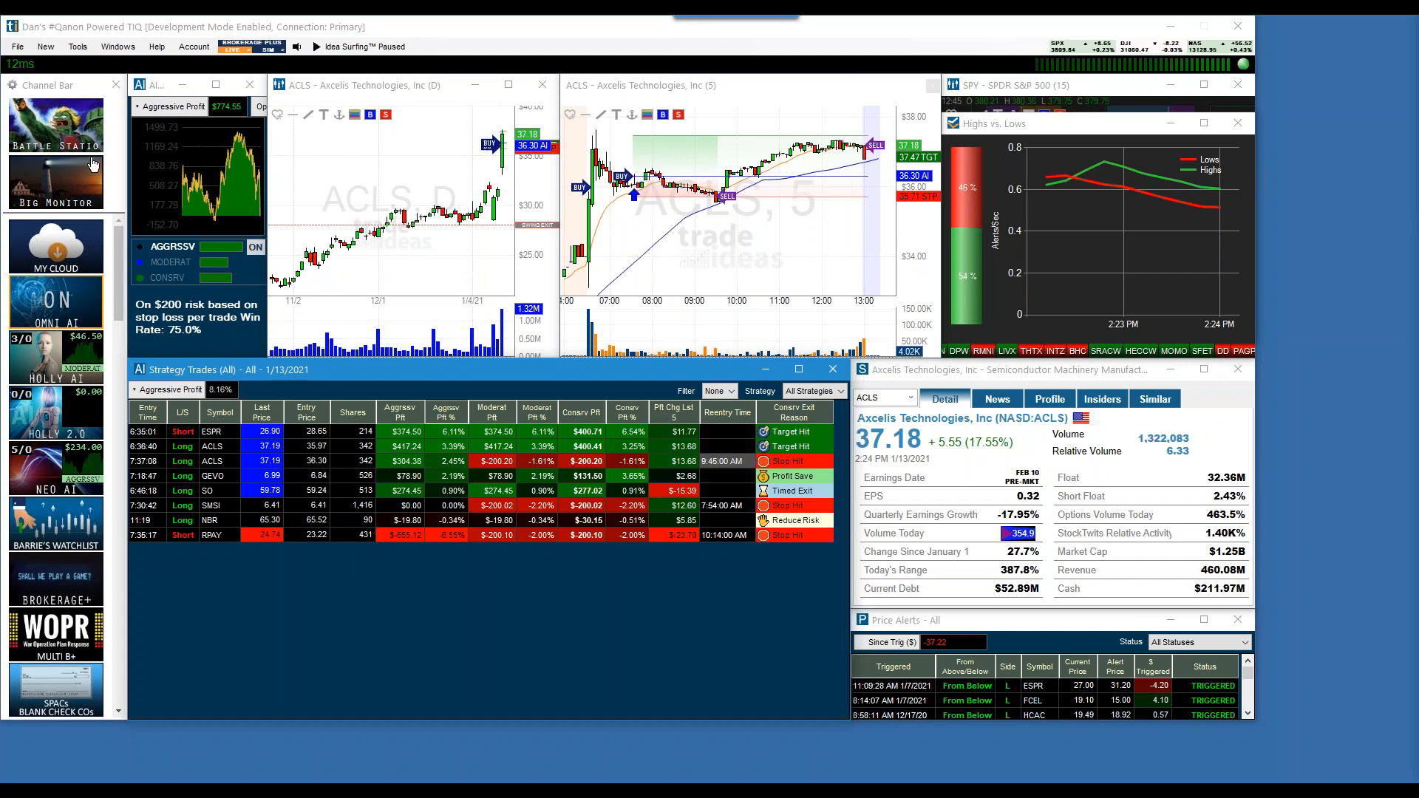
mouse_move(36, 561)
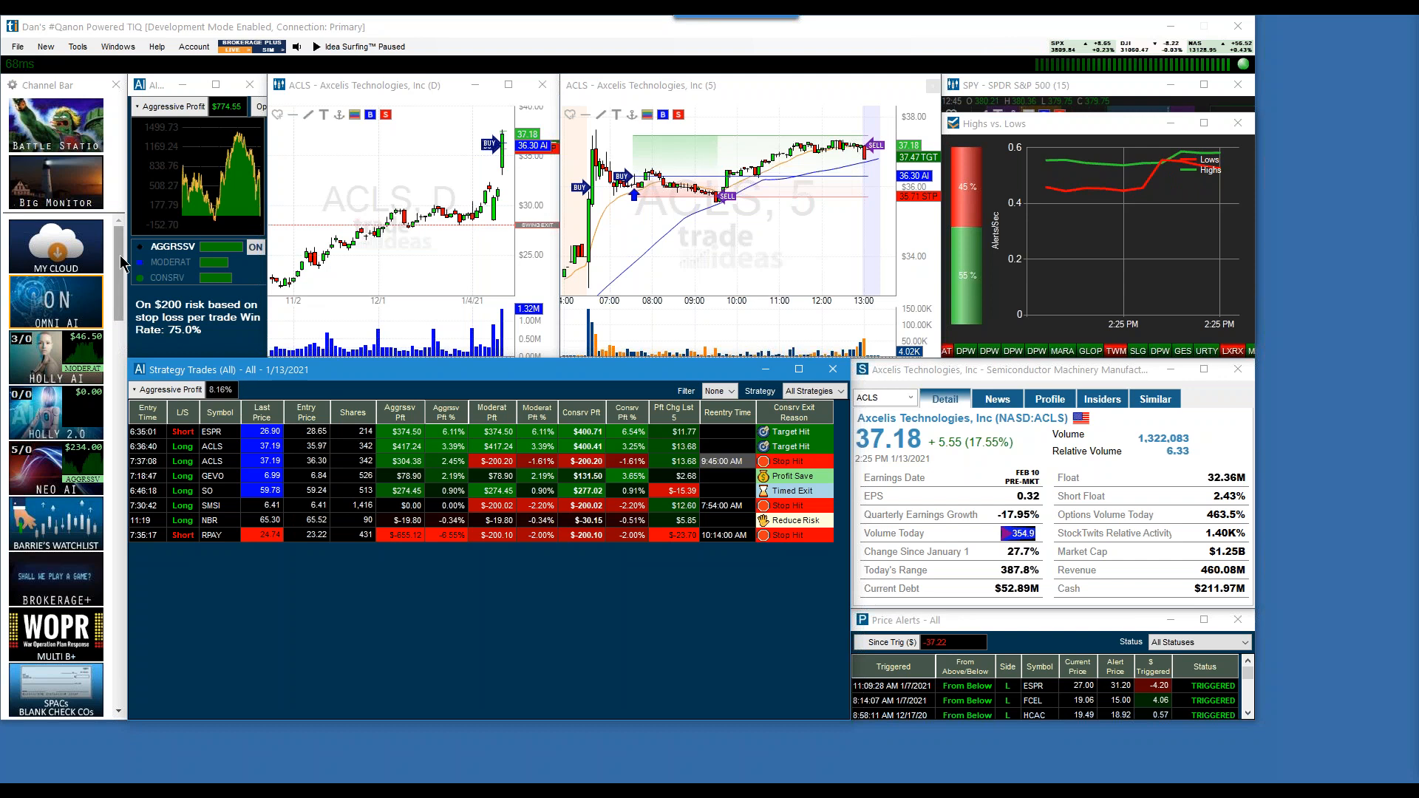
Scroll down the Channel Bar to reach the After Hours channel tile
scroll(down, 3)
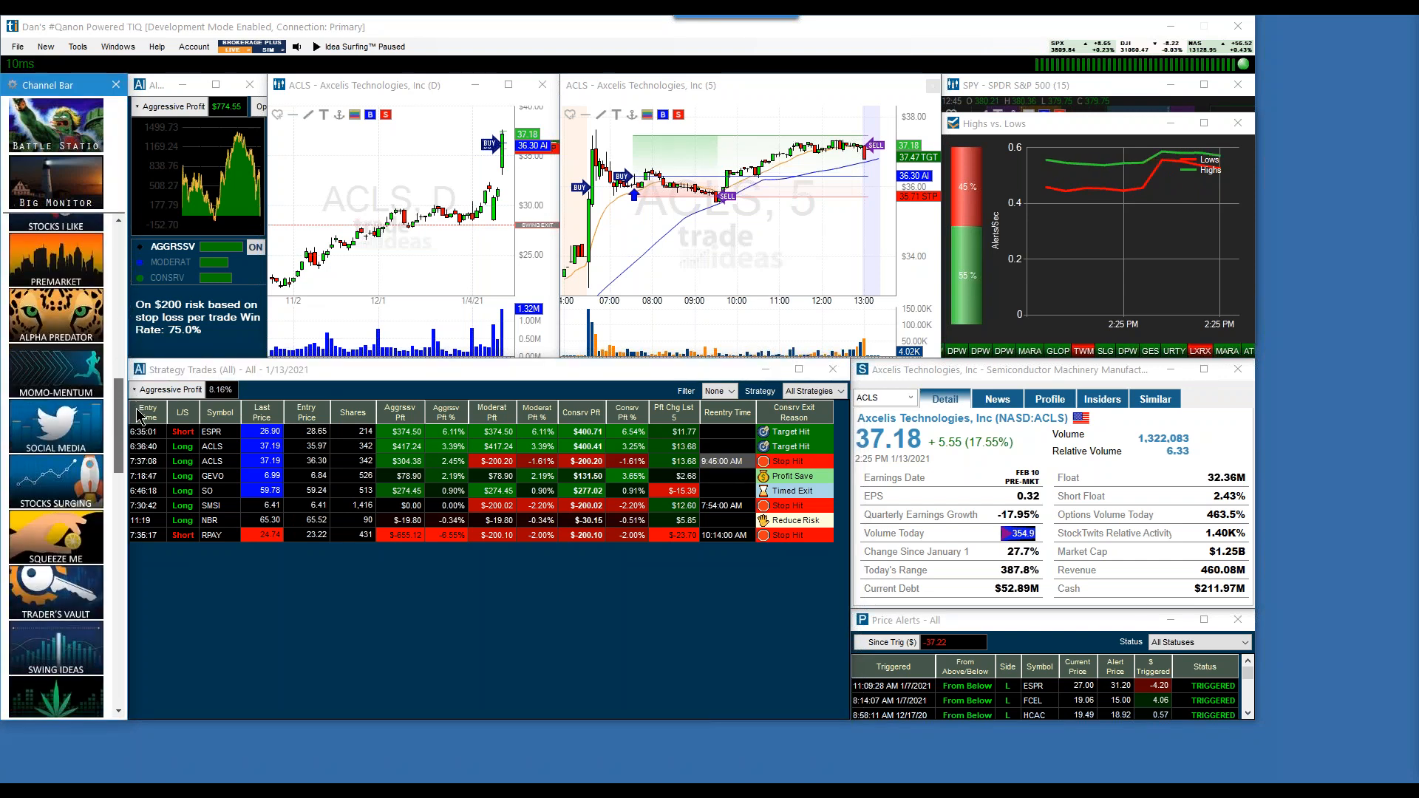
scroll(down, 3)
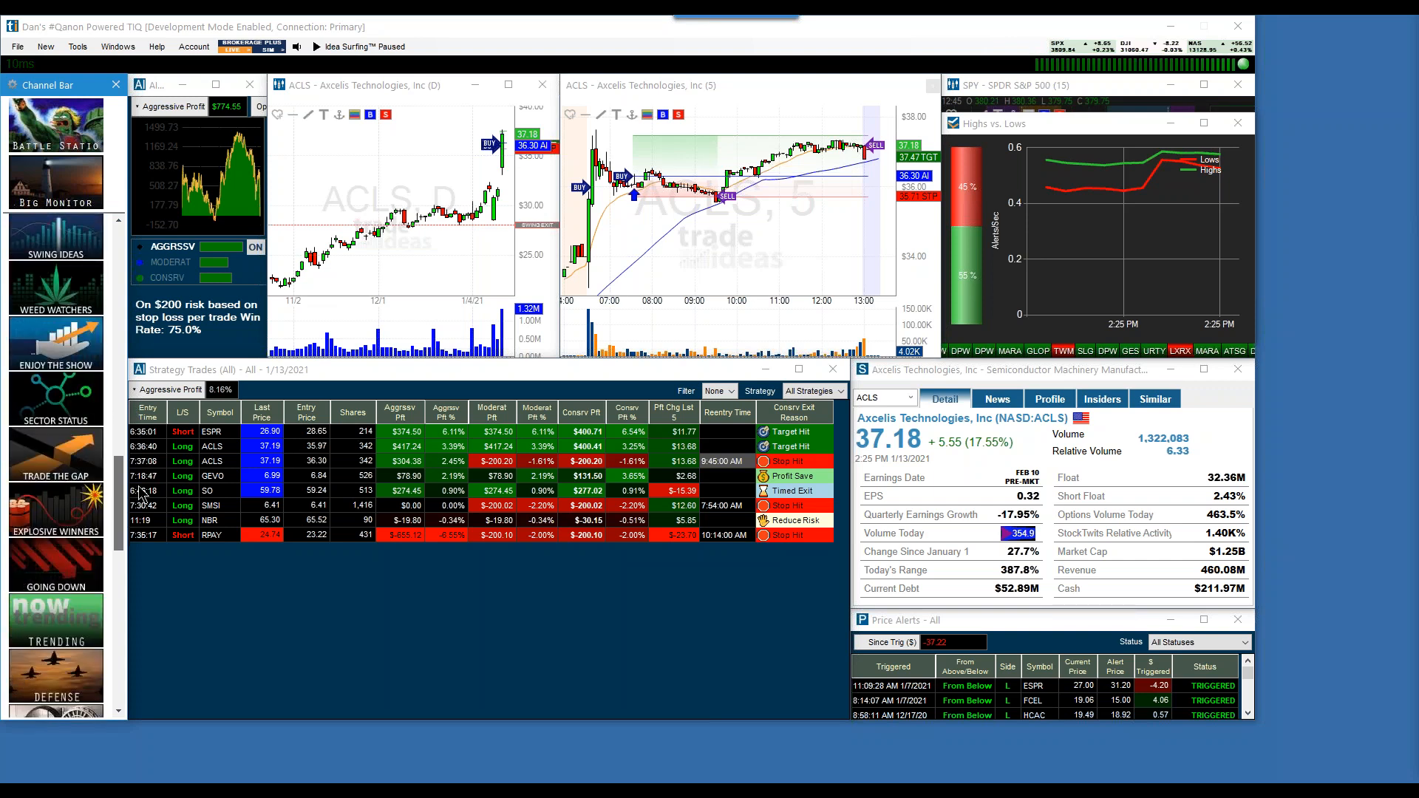
scroll(down, 3)
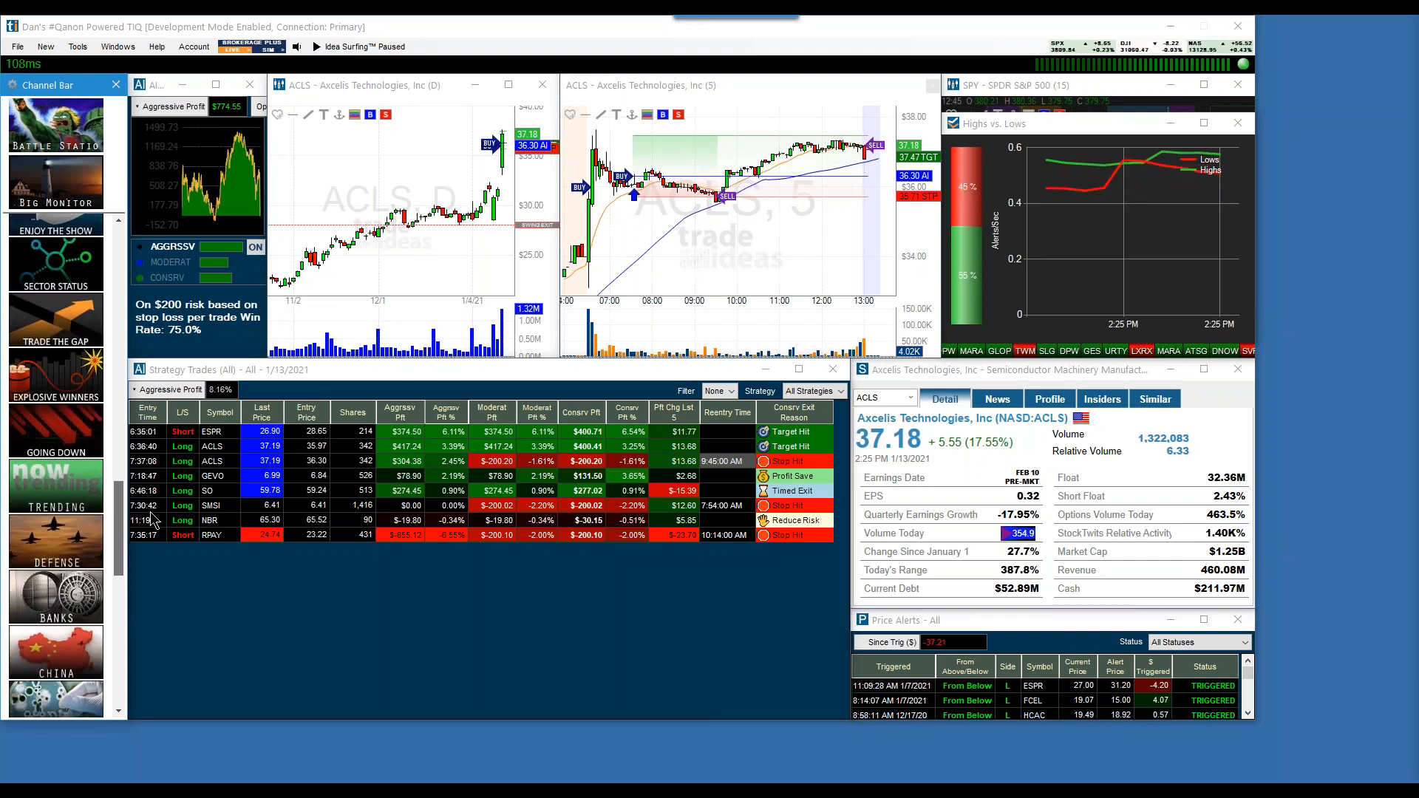
scroll(down, 3)
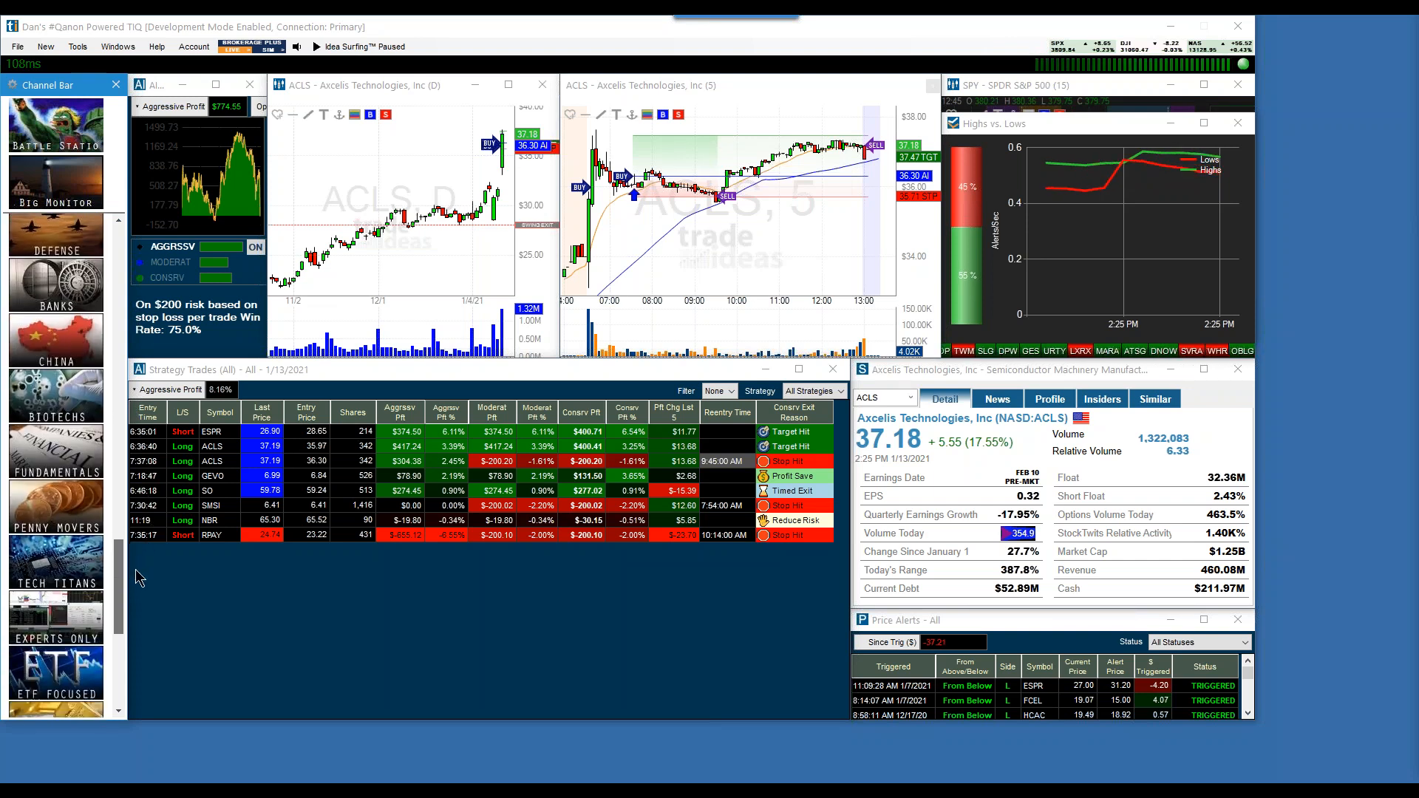
scroll(down, 3)
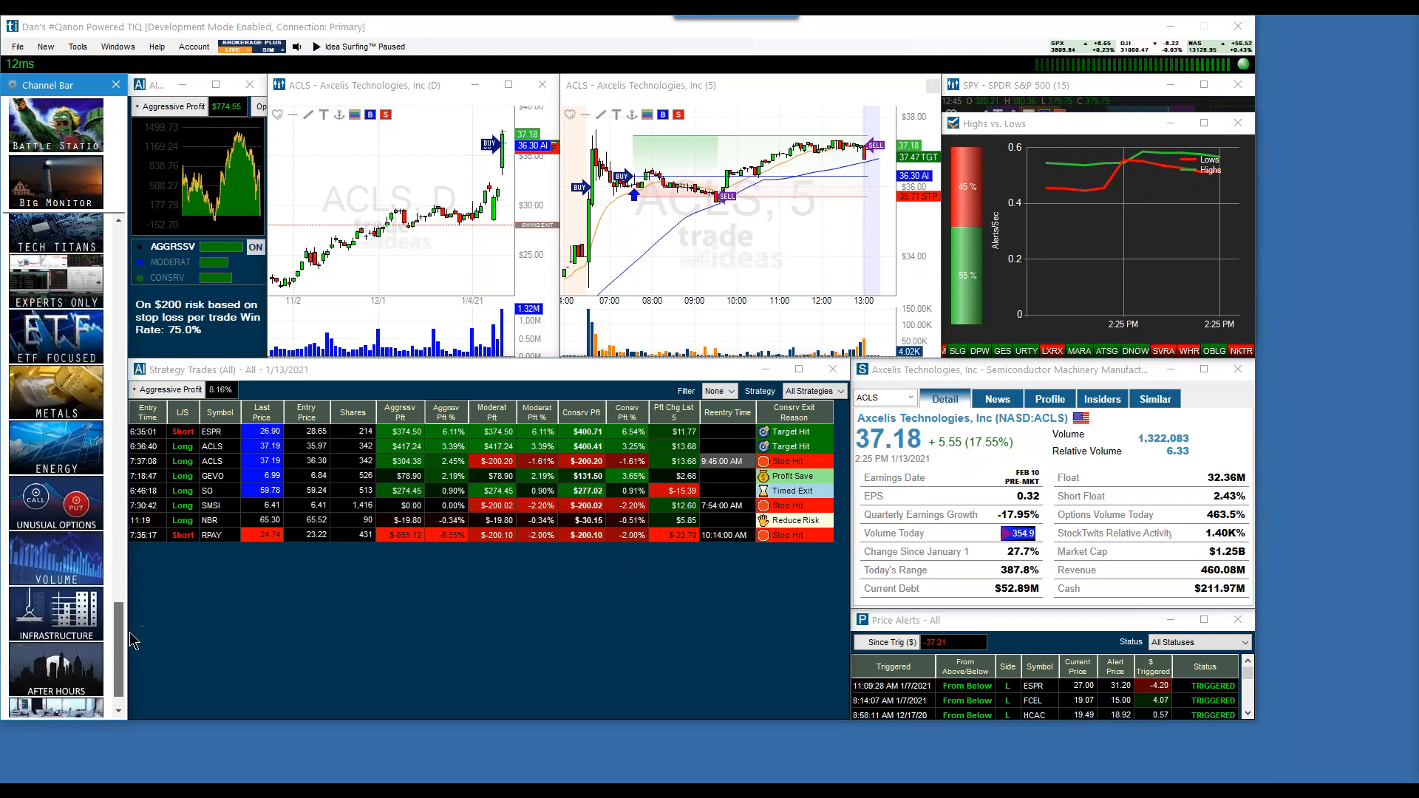
scroll(down, 3)
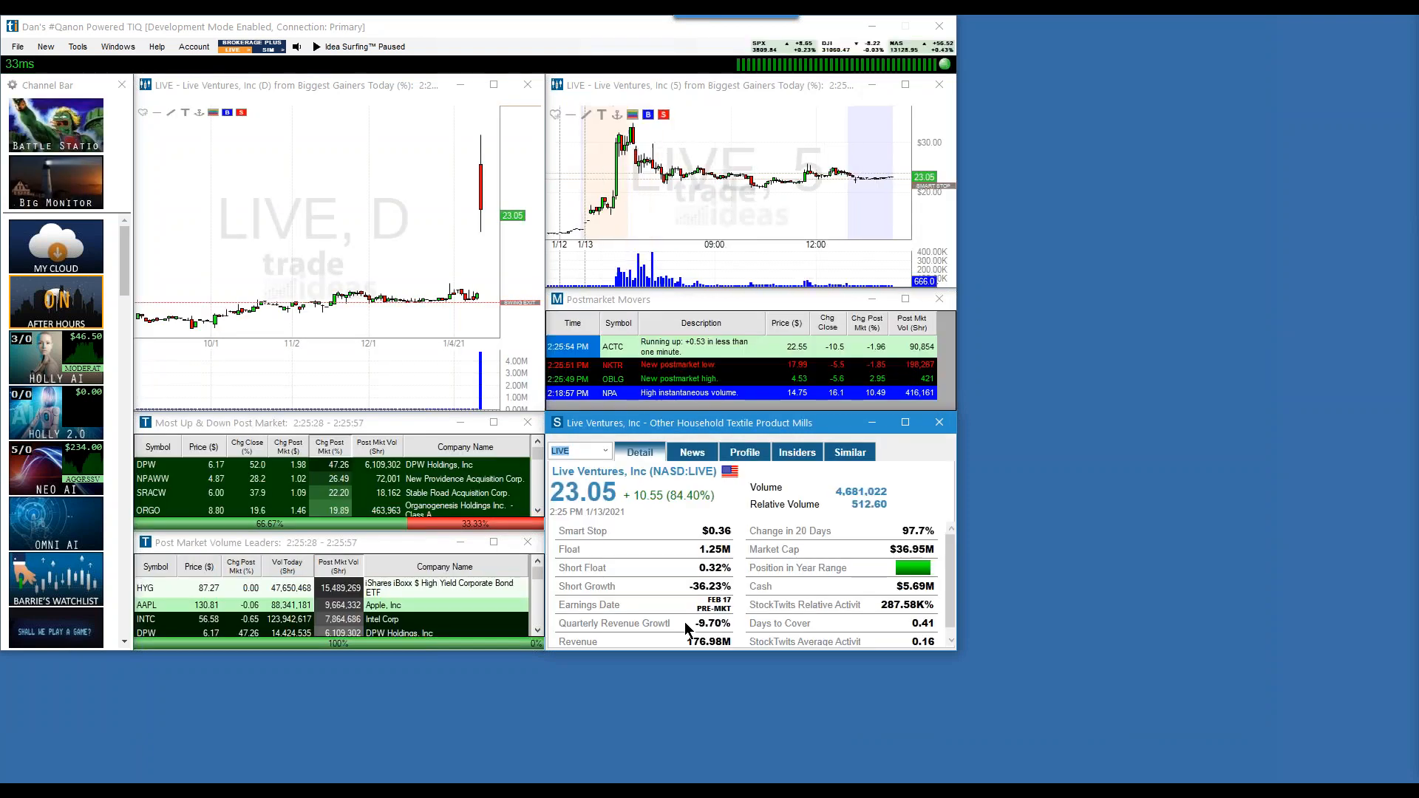
Chart MARA from Postmarket Movers, then scroll the Channel Bar toward the Premarket tile
click(316, 46)
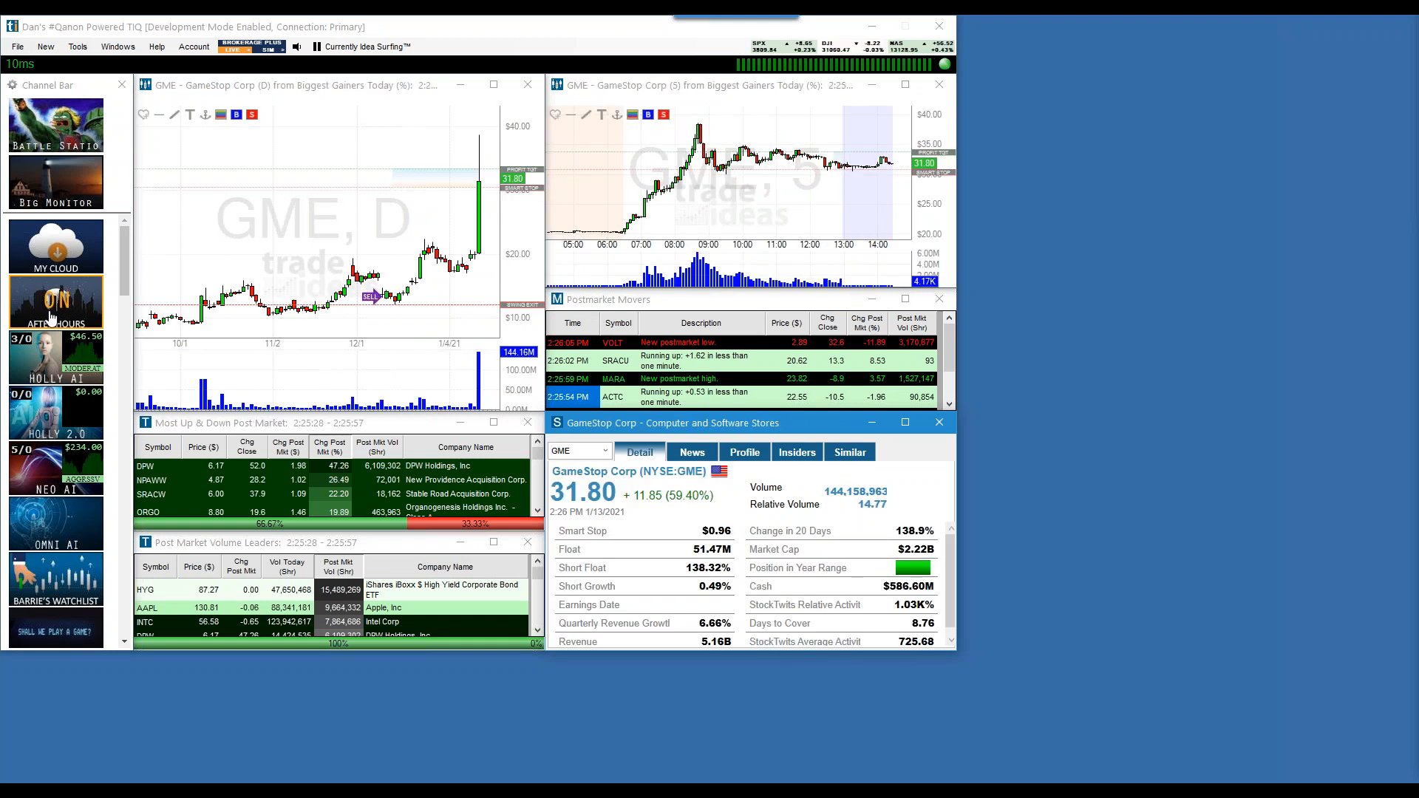
mouse_move(493, 344)
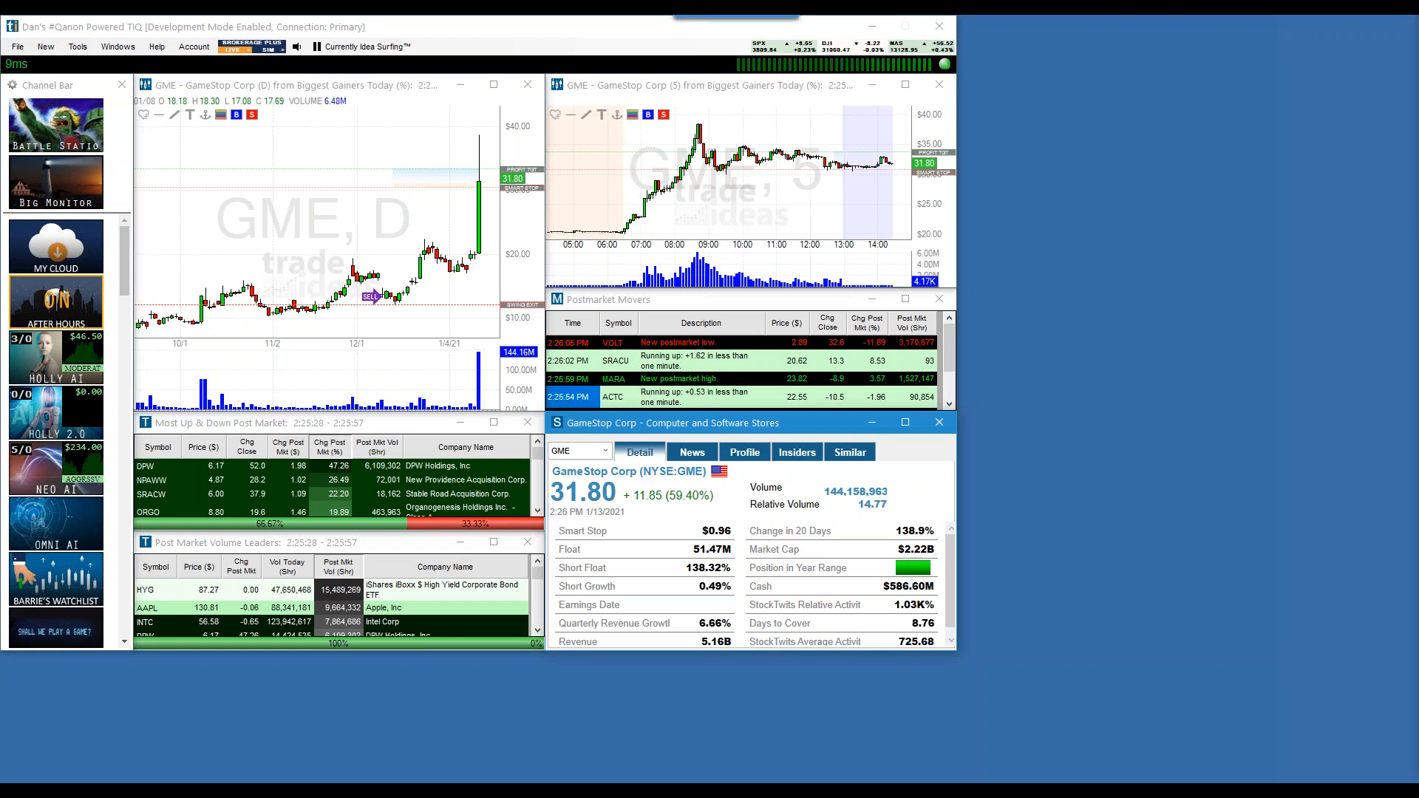
mouse_move(647, 379)
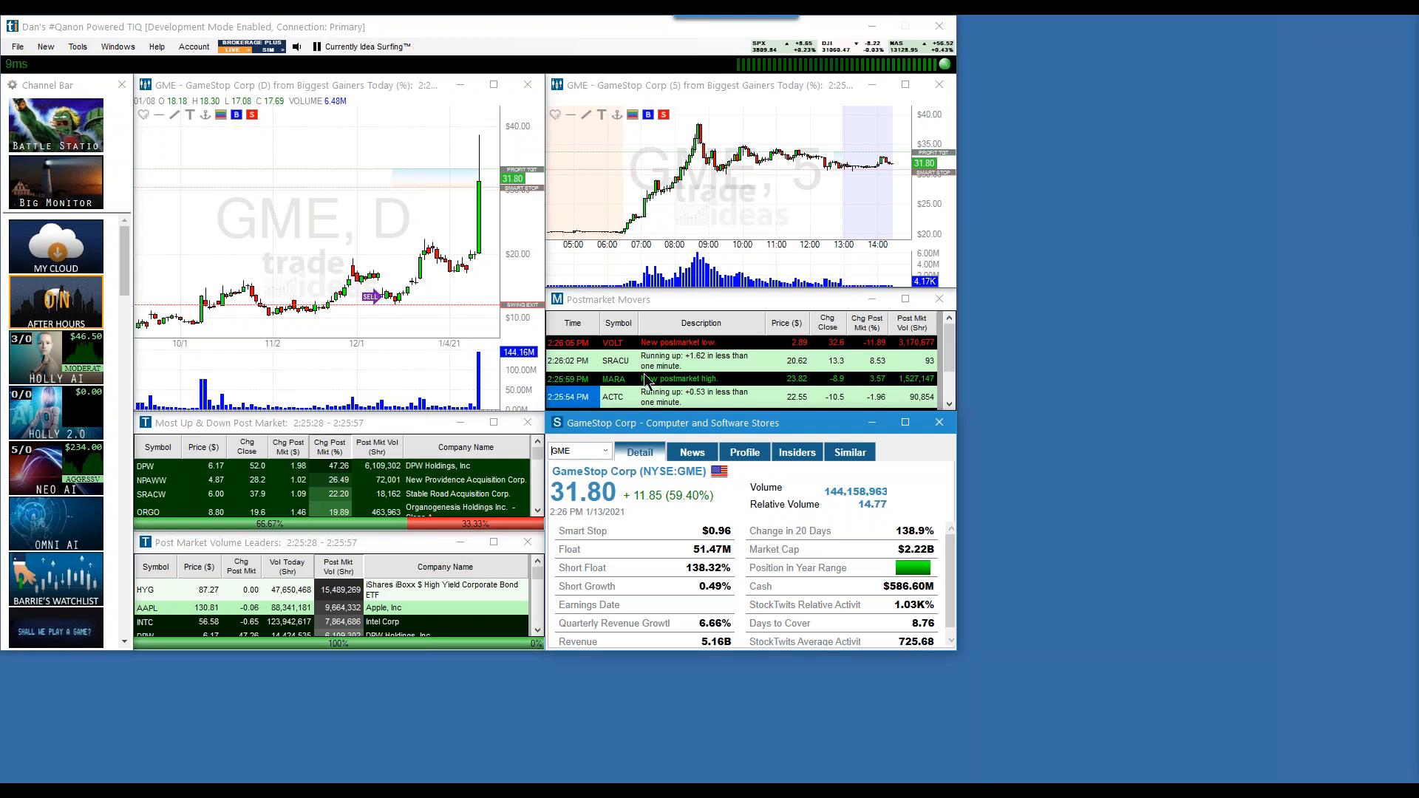
click(613, 378)
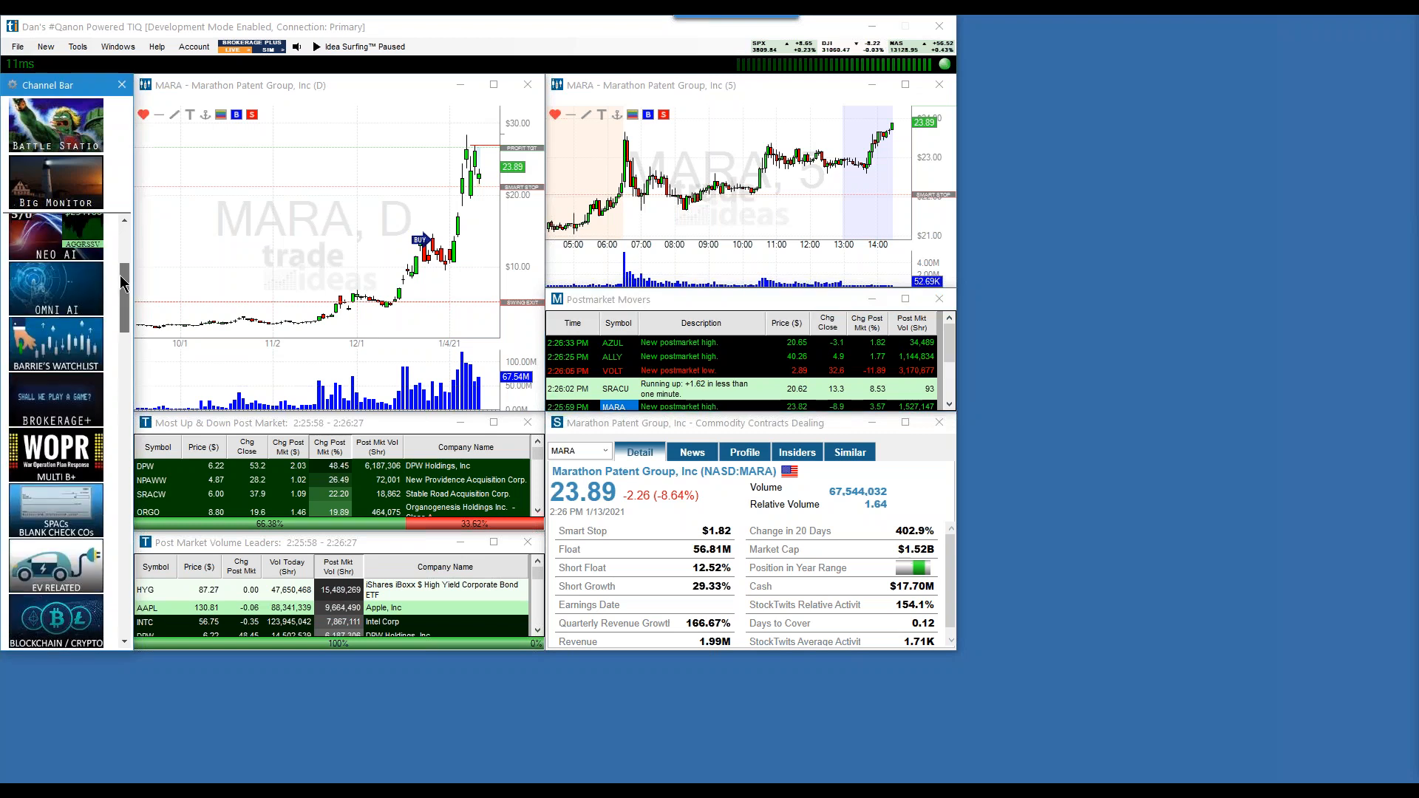
scroll(down, 3)
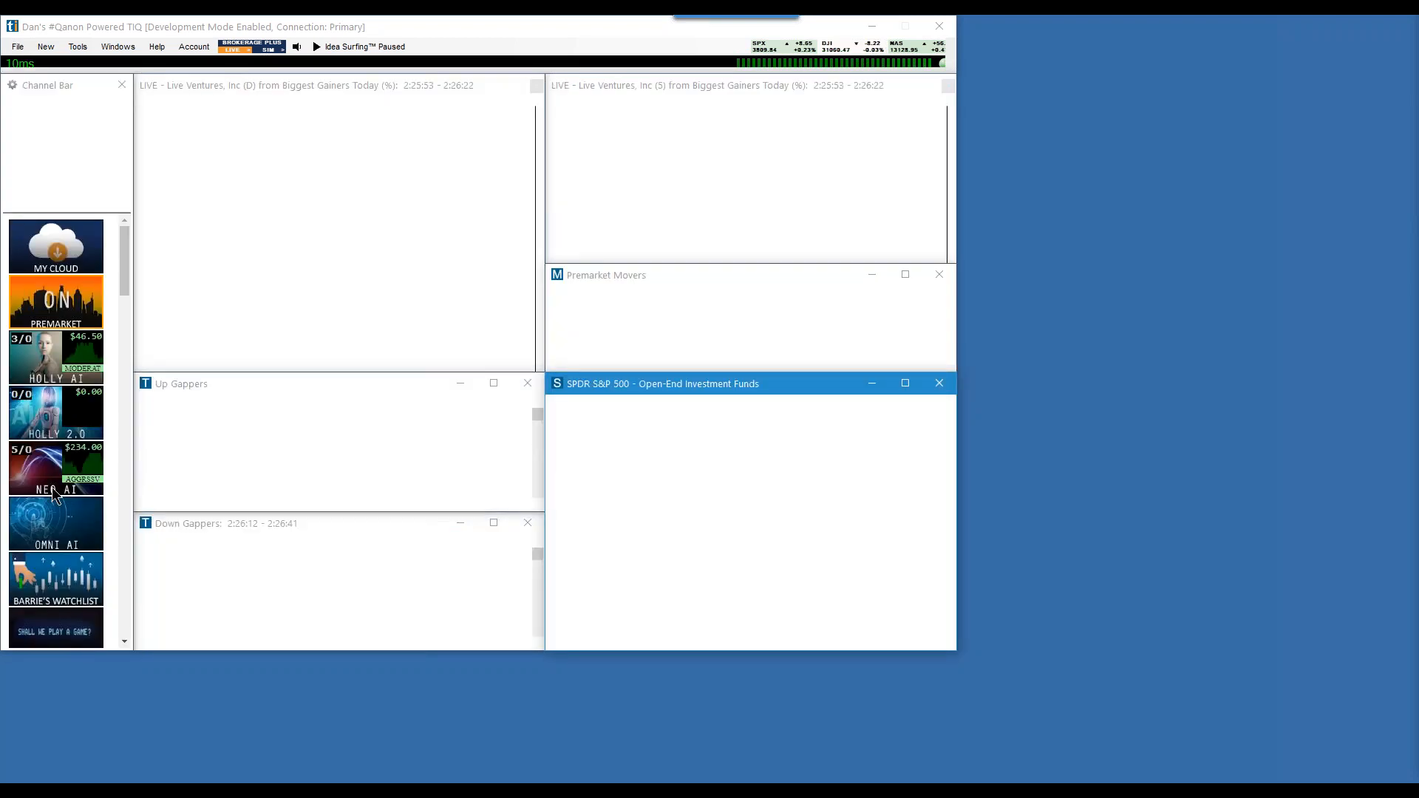
Load the Premarket channel and chart MARA, PRVB, ACOR, SYBX, then SKLZ from Premarket Movers
click(316, 46)
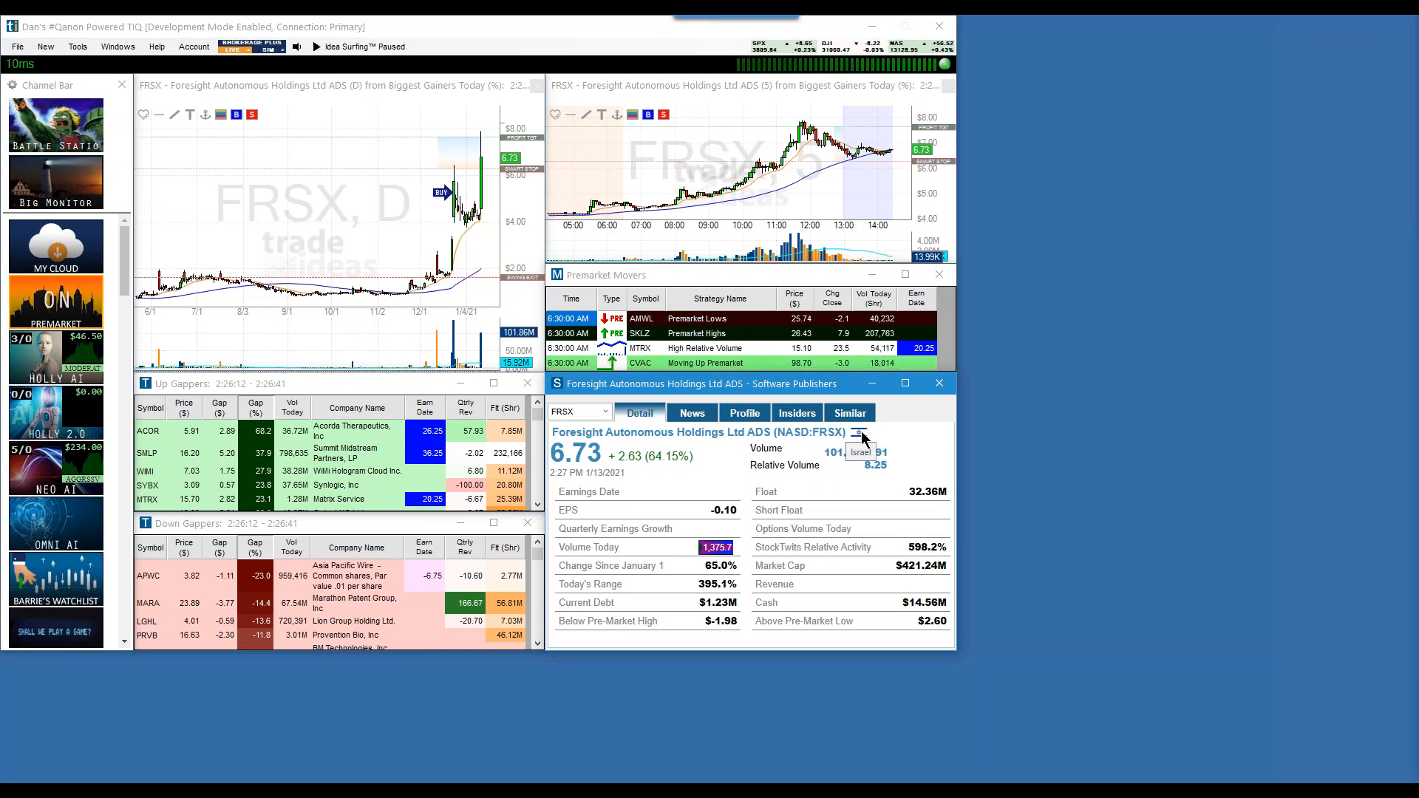
mouse_move(833, 503)
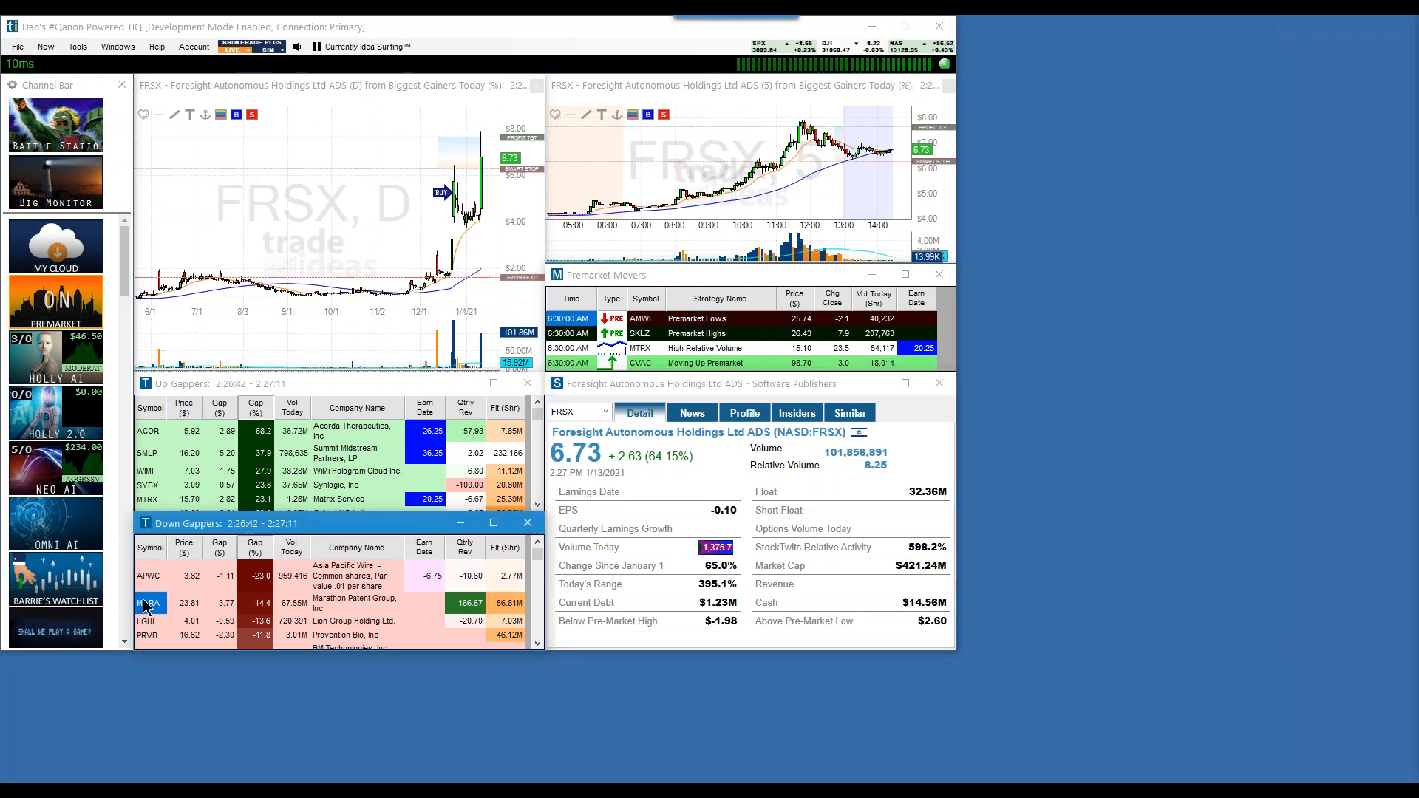
click(148, 603)
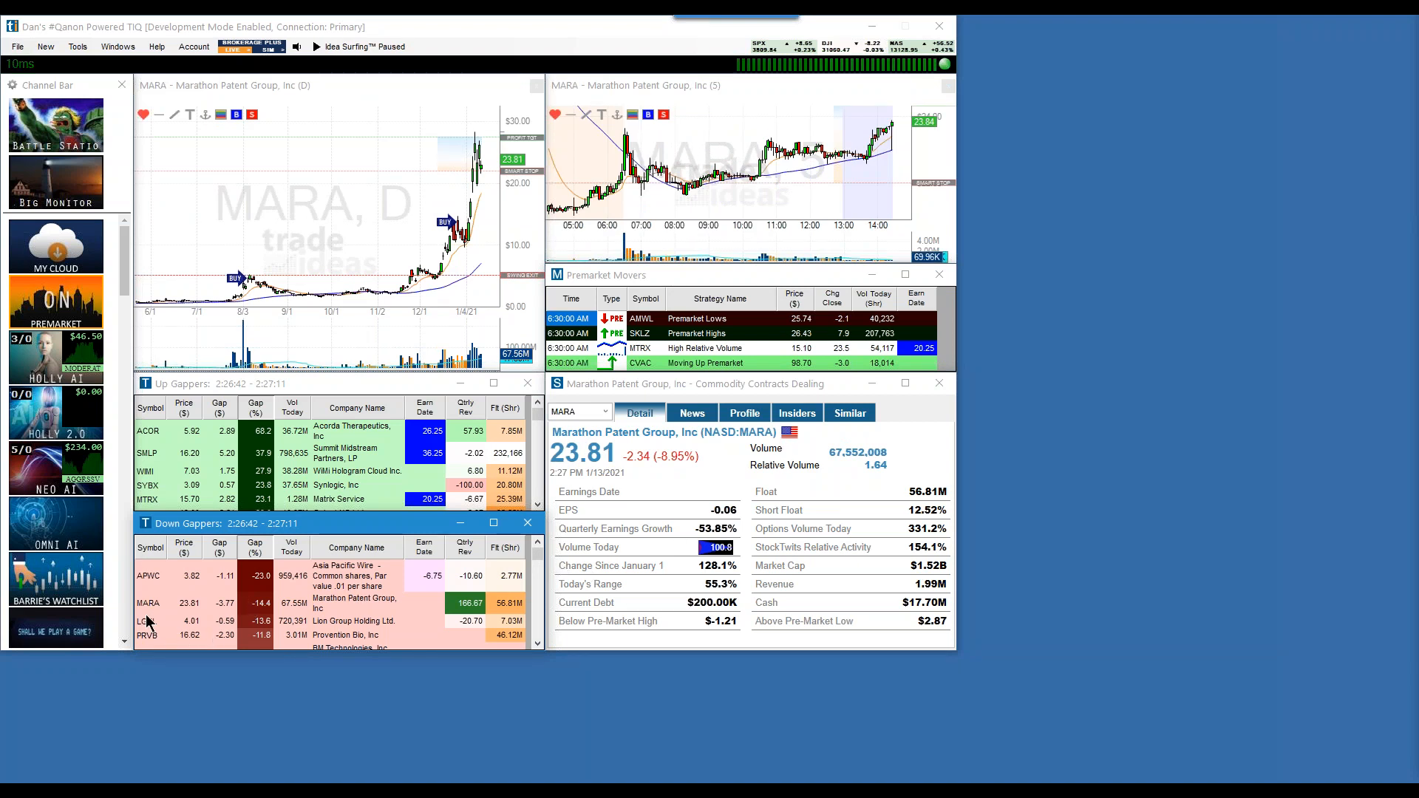
click(147, 634)
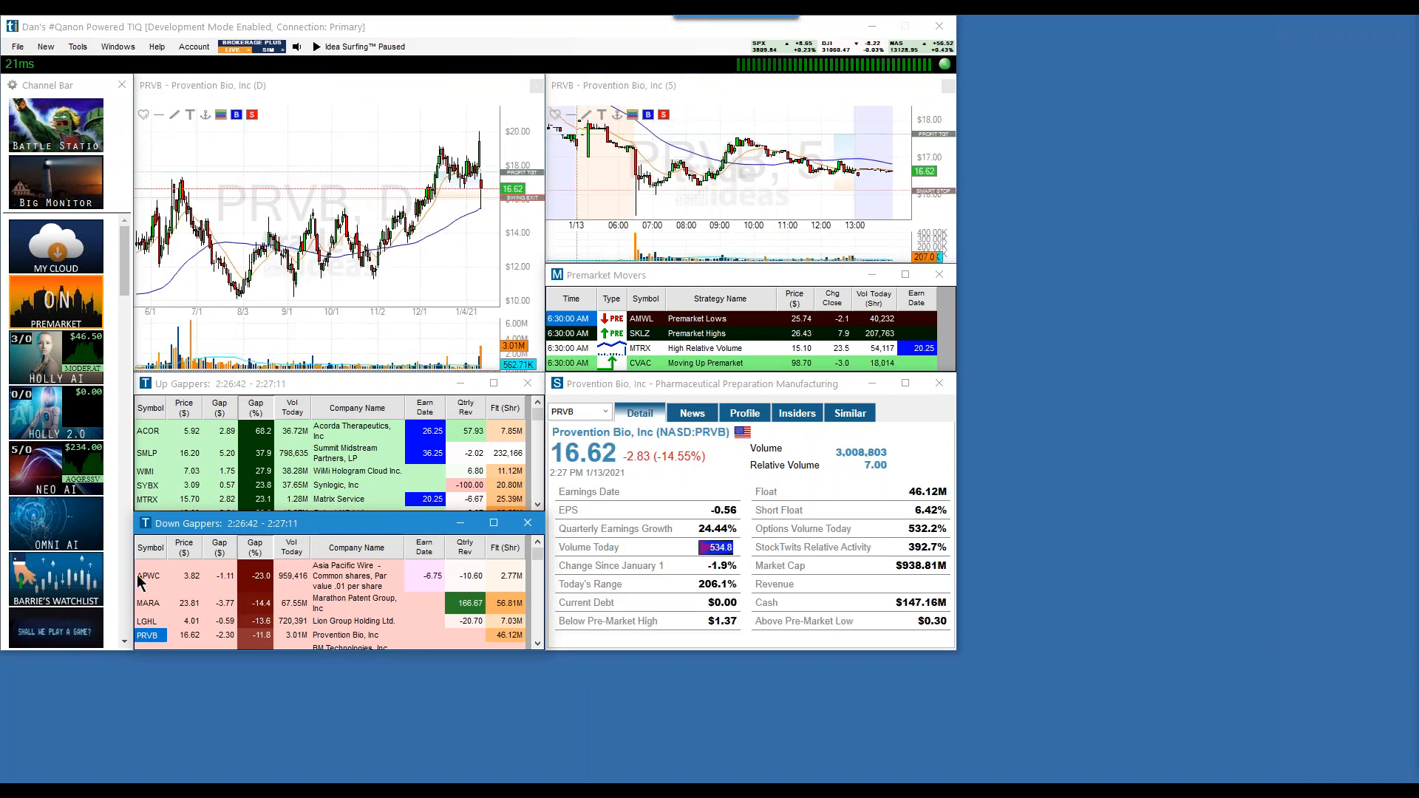
click(149, 431)
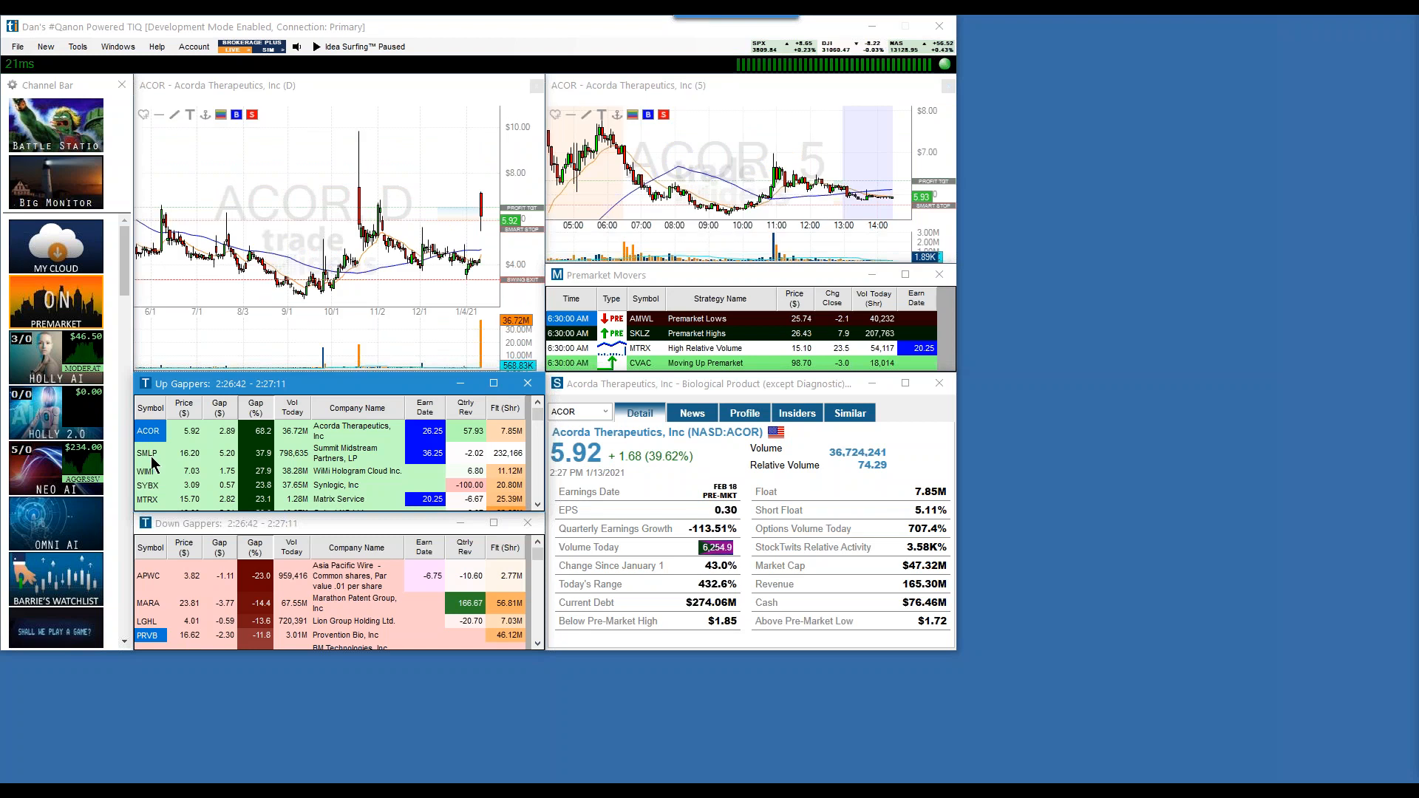
click(148, 486)
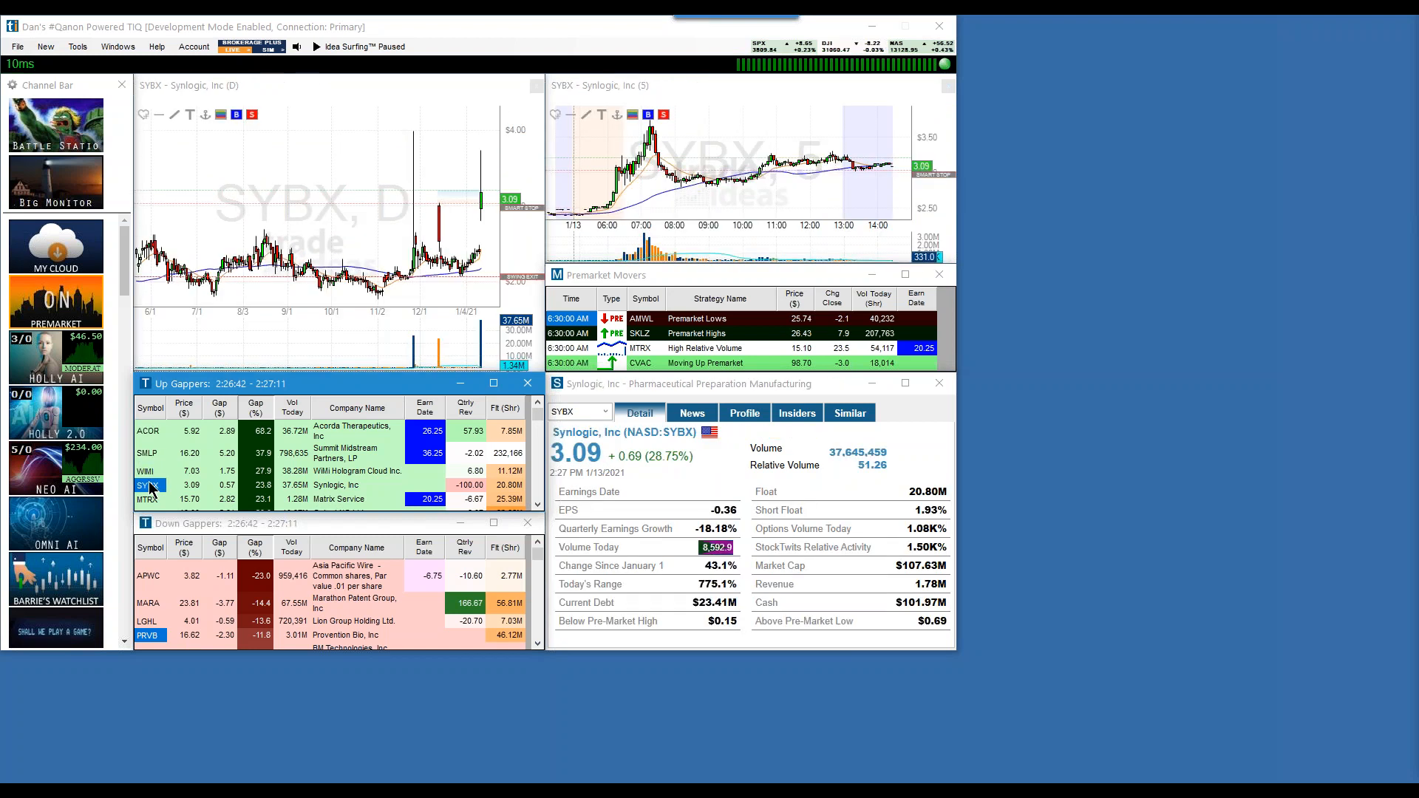
click(640, 334)
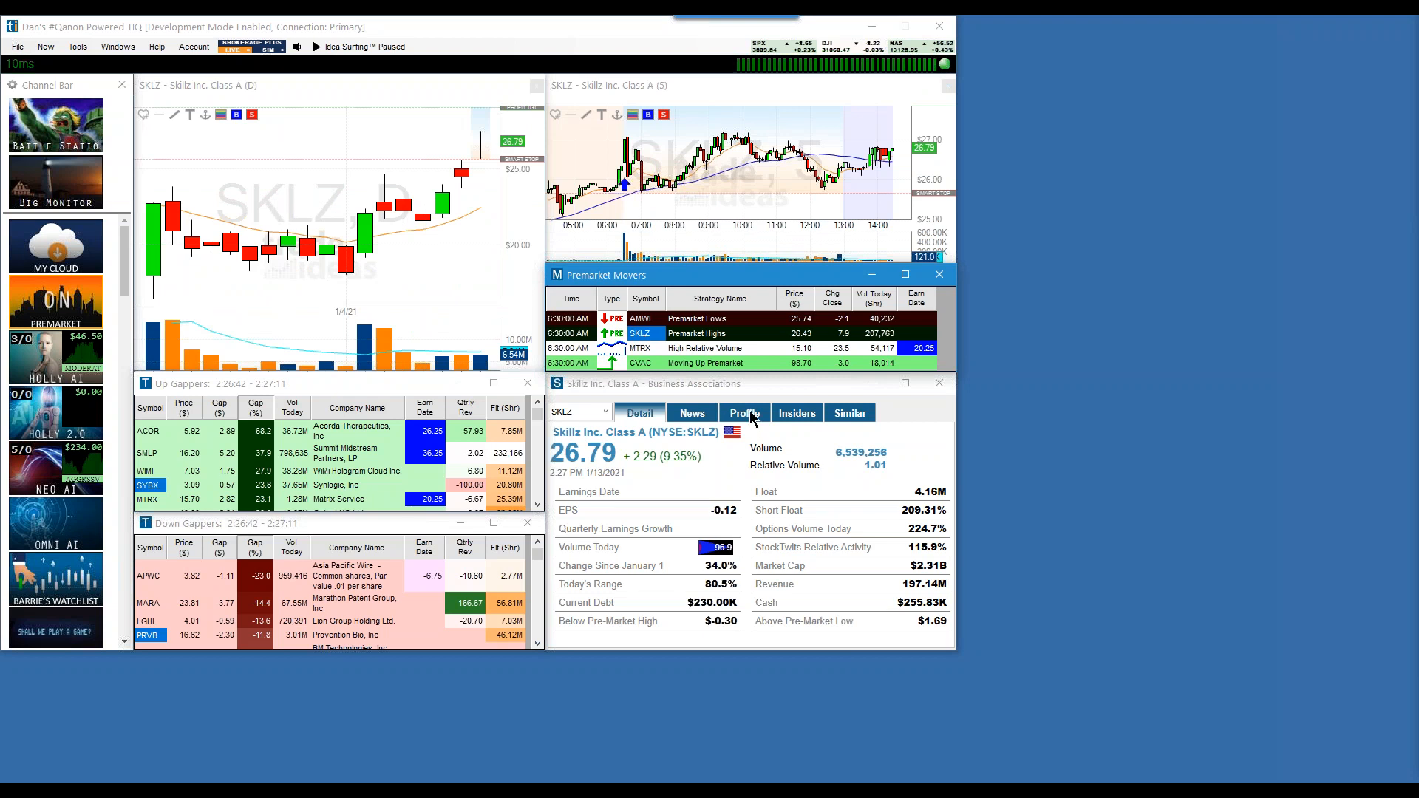
Read SKLZ's company profile and news headlines, then return to the profile
click(745, 412)
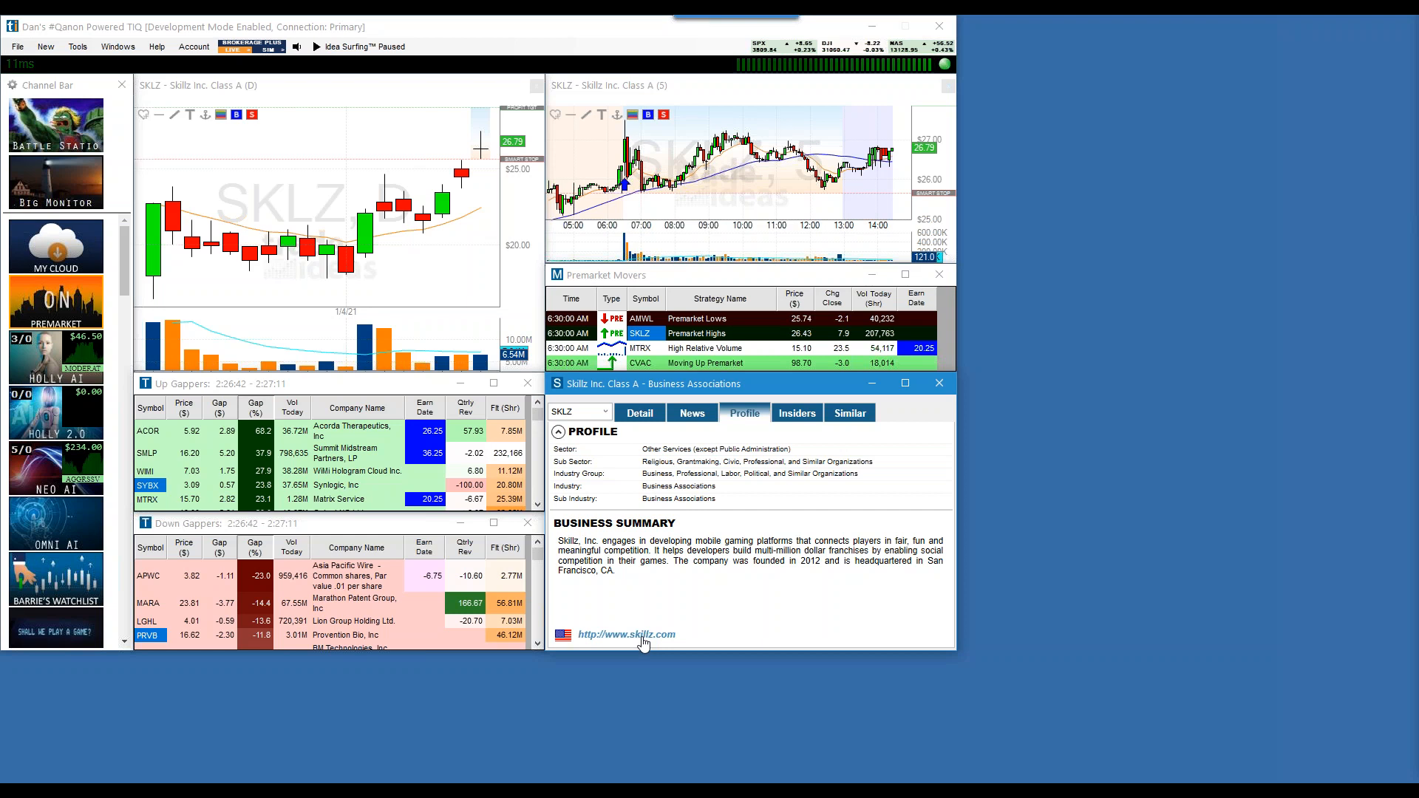
click(691, 413)
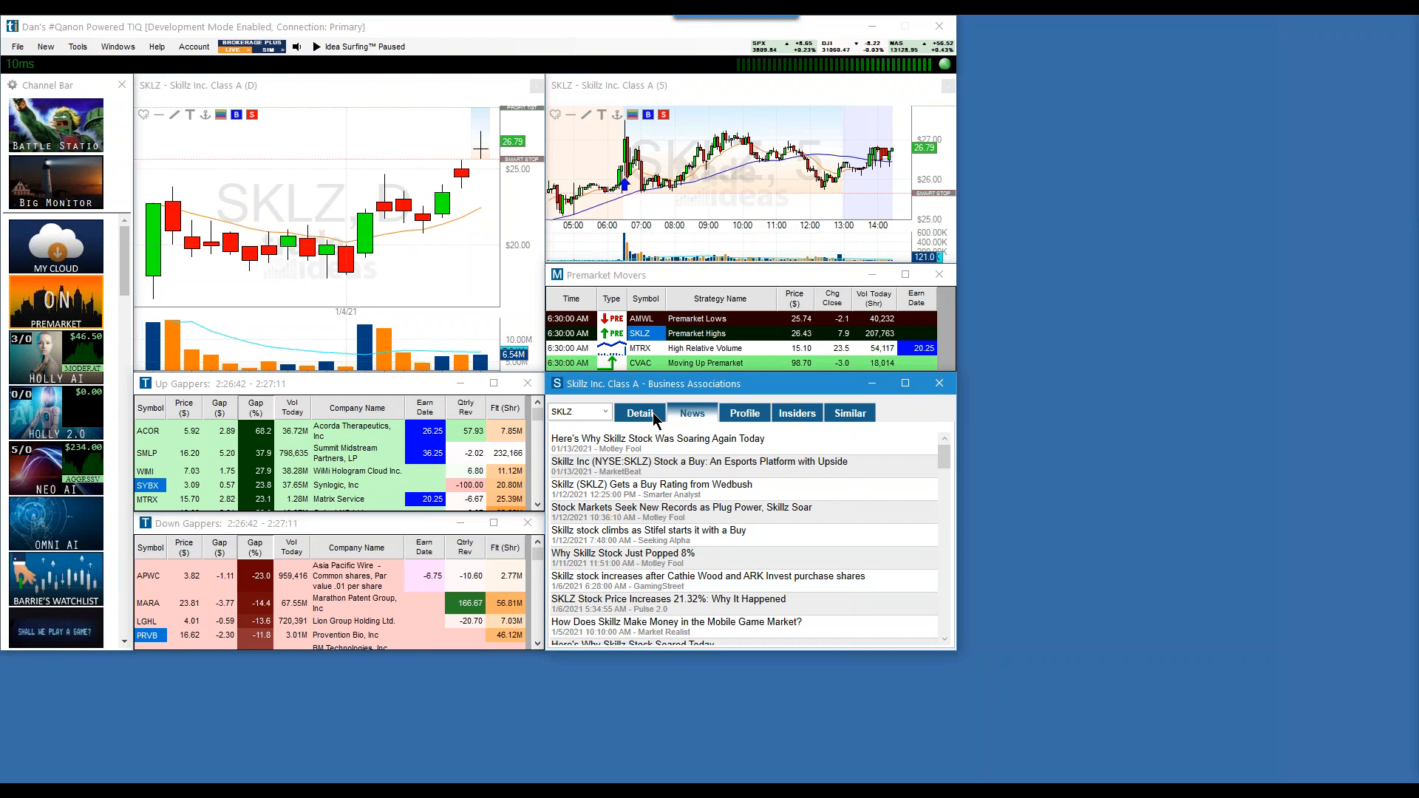
click(745, 412)
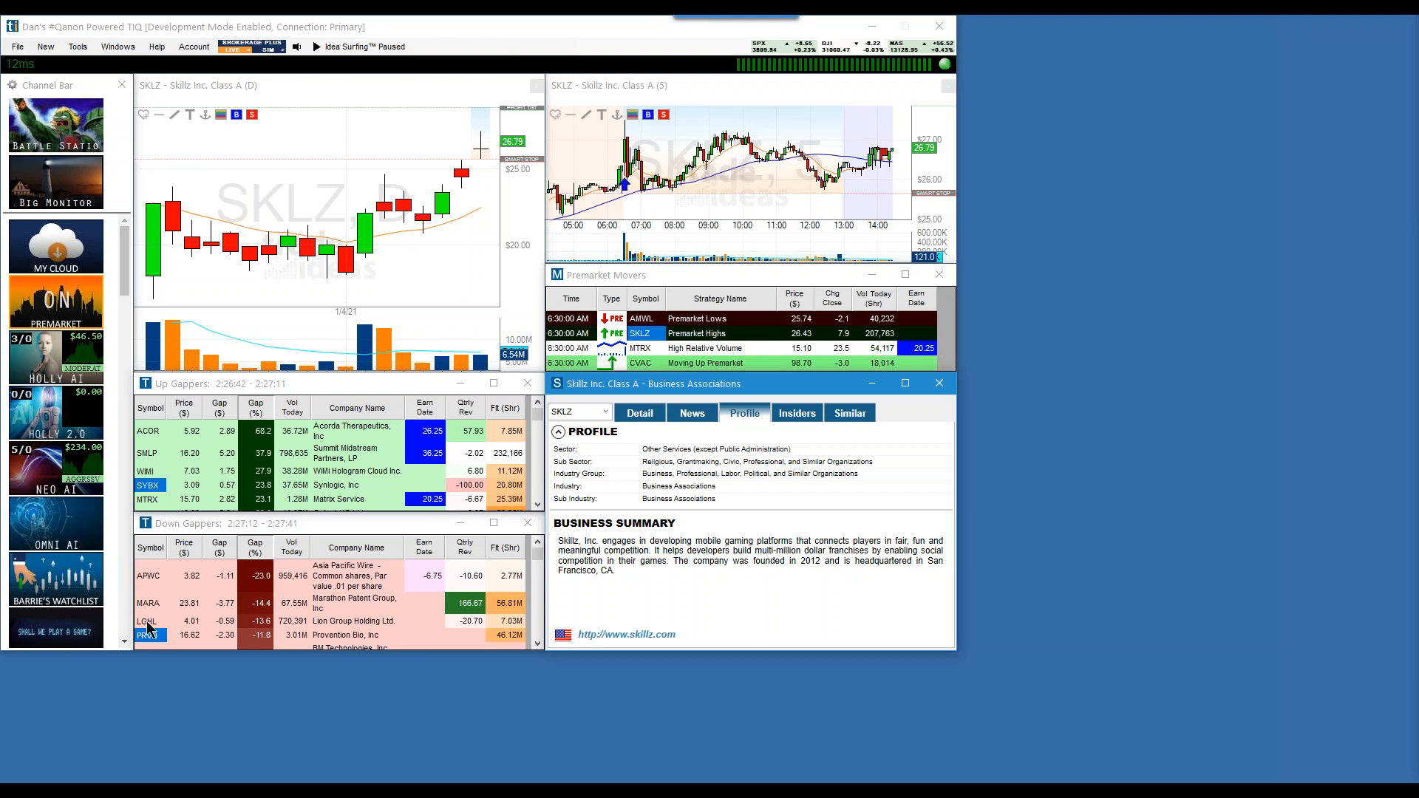
Chart LGHL, MARA, then APWC from the Down Gappers list
click(149, 621)
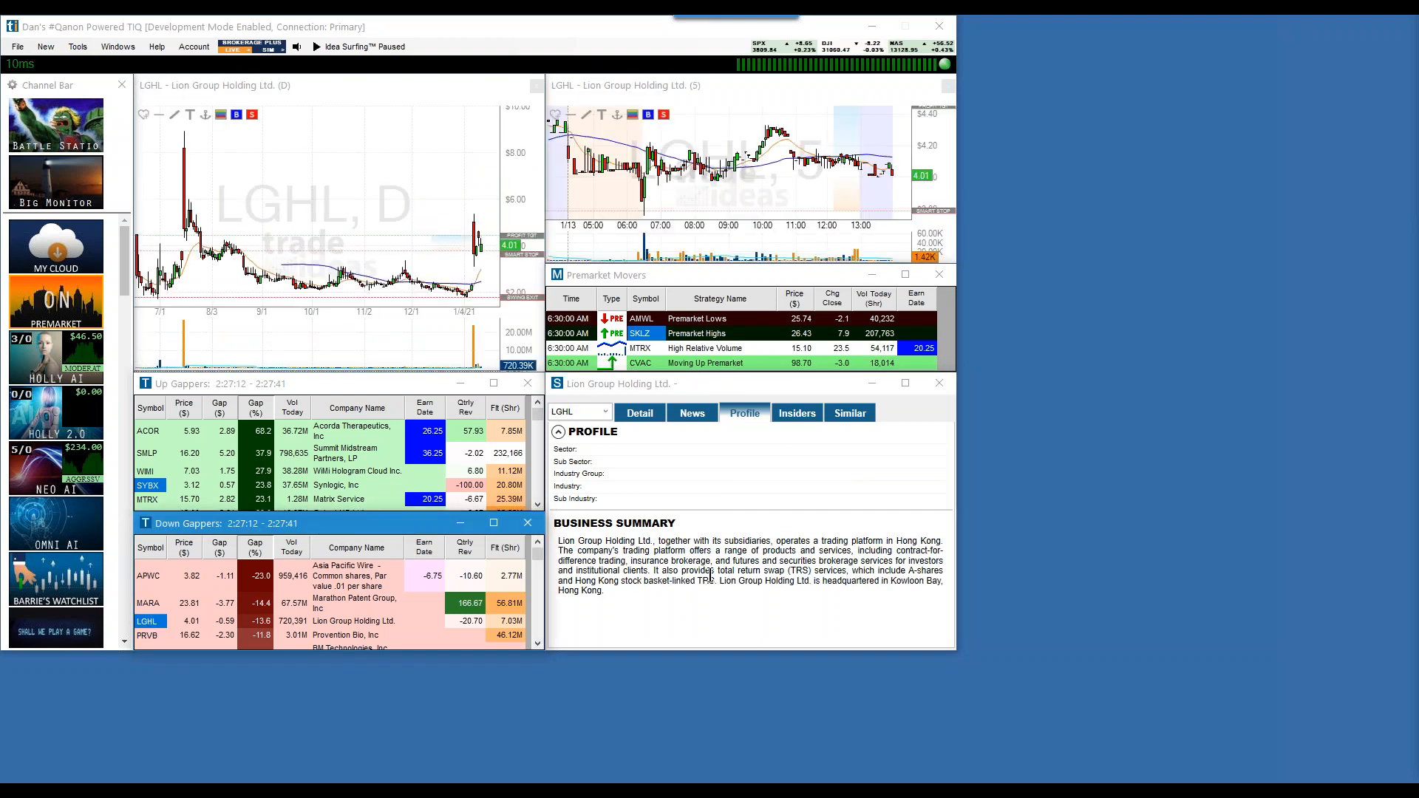
click(148, 603)
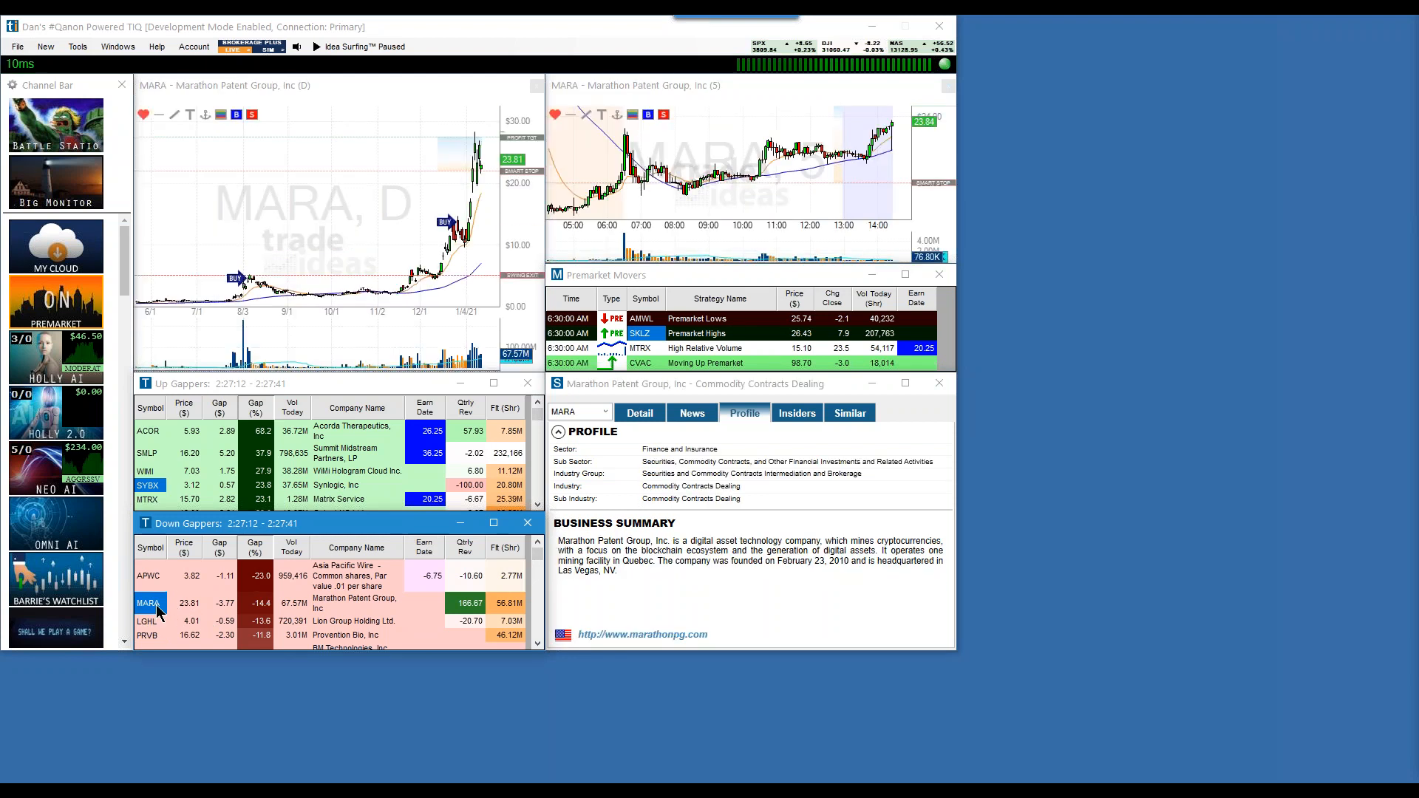
click(148, 576)
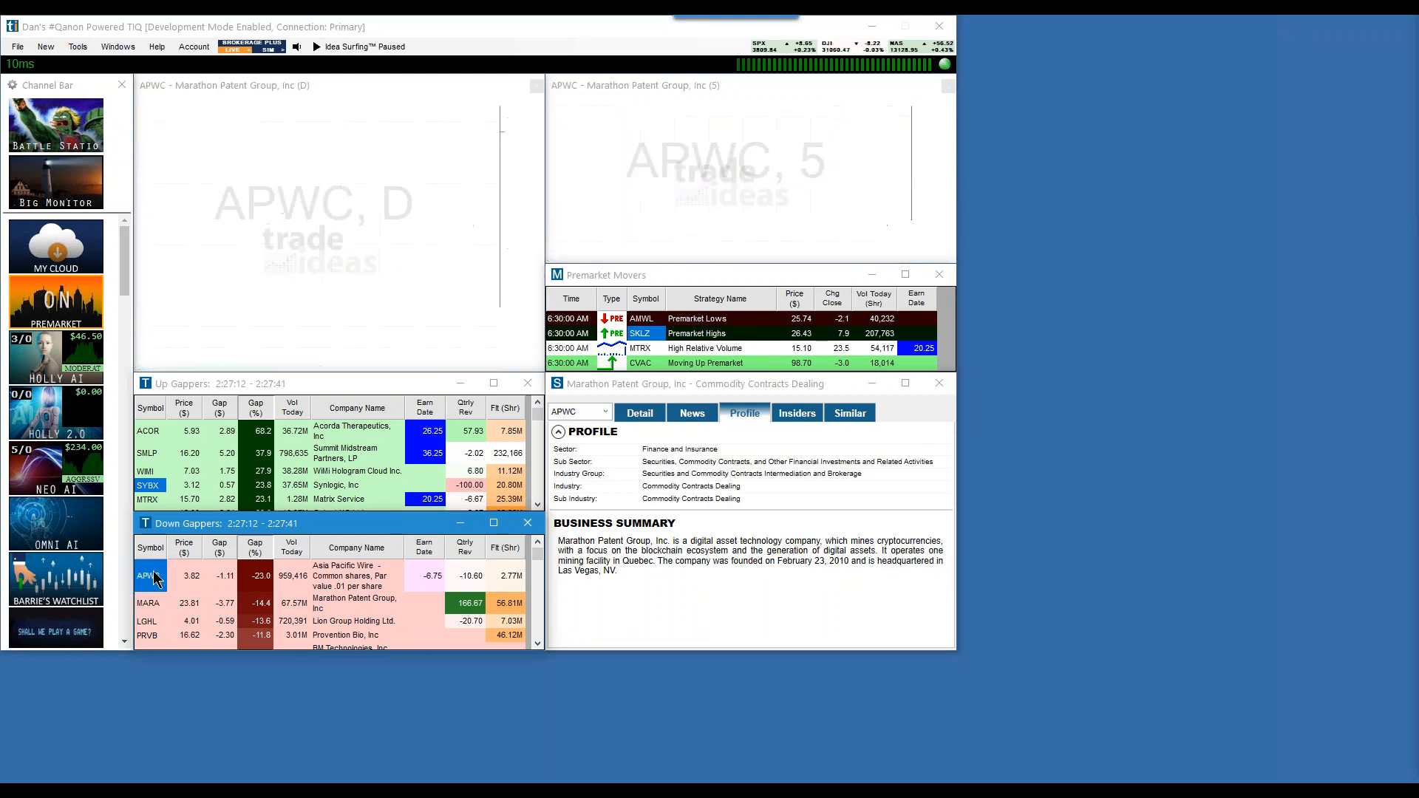
click(149, 576)
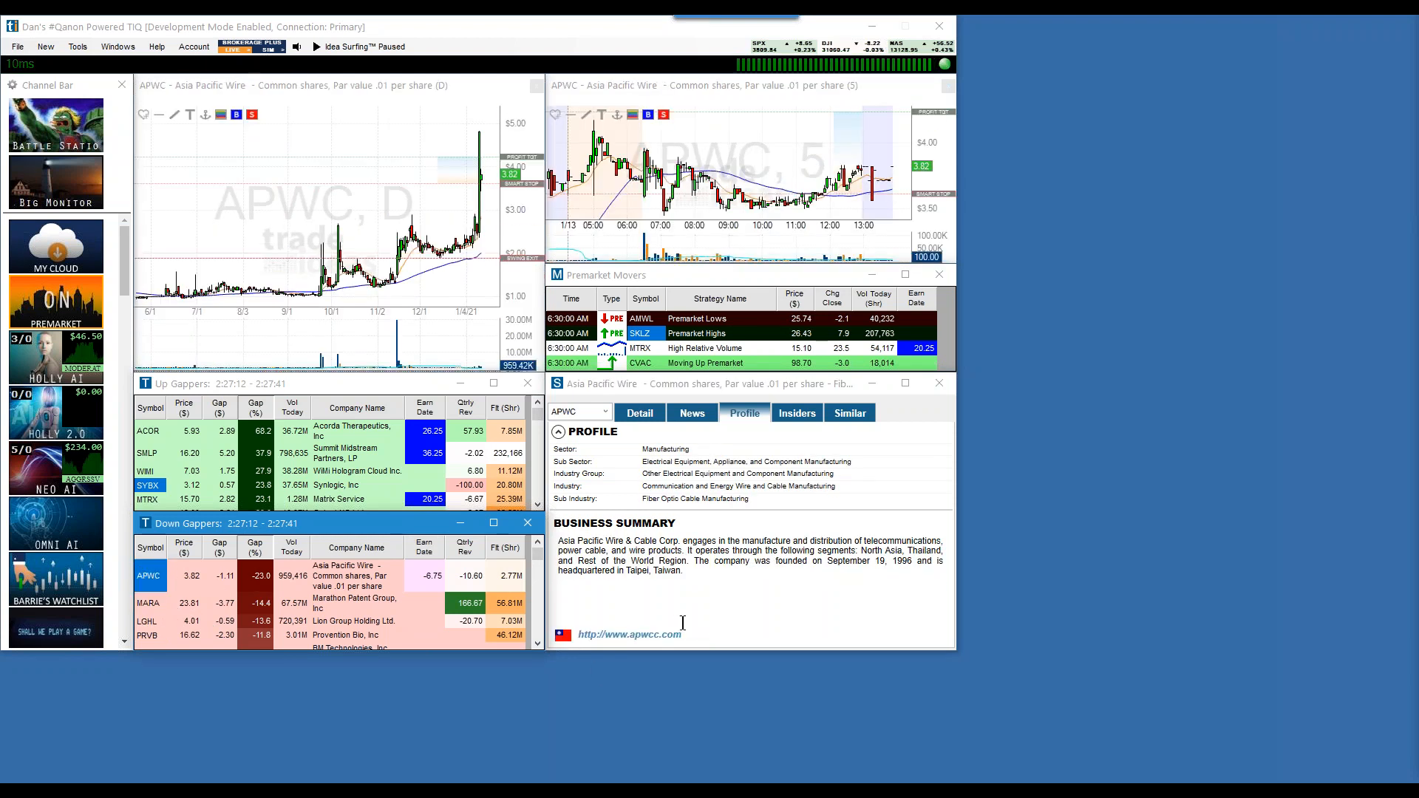
mouse_move(649, 419)
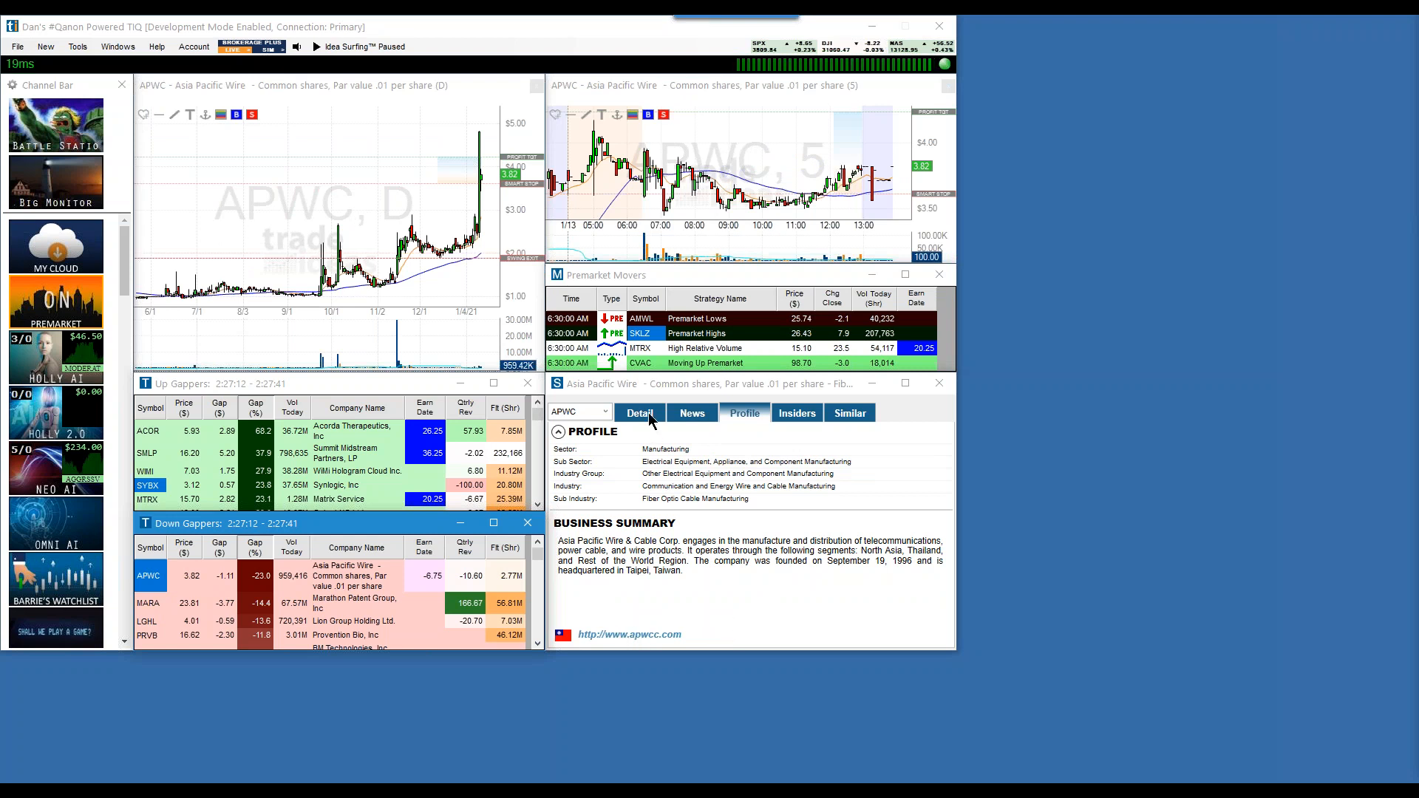
Review APWC's key statistics and company profile, ending back on the statistics
click(638, 412)
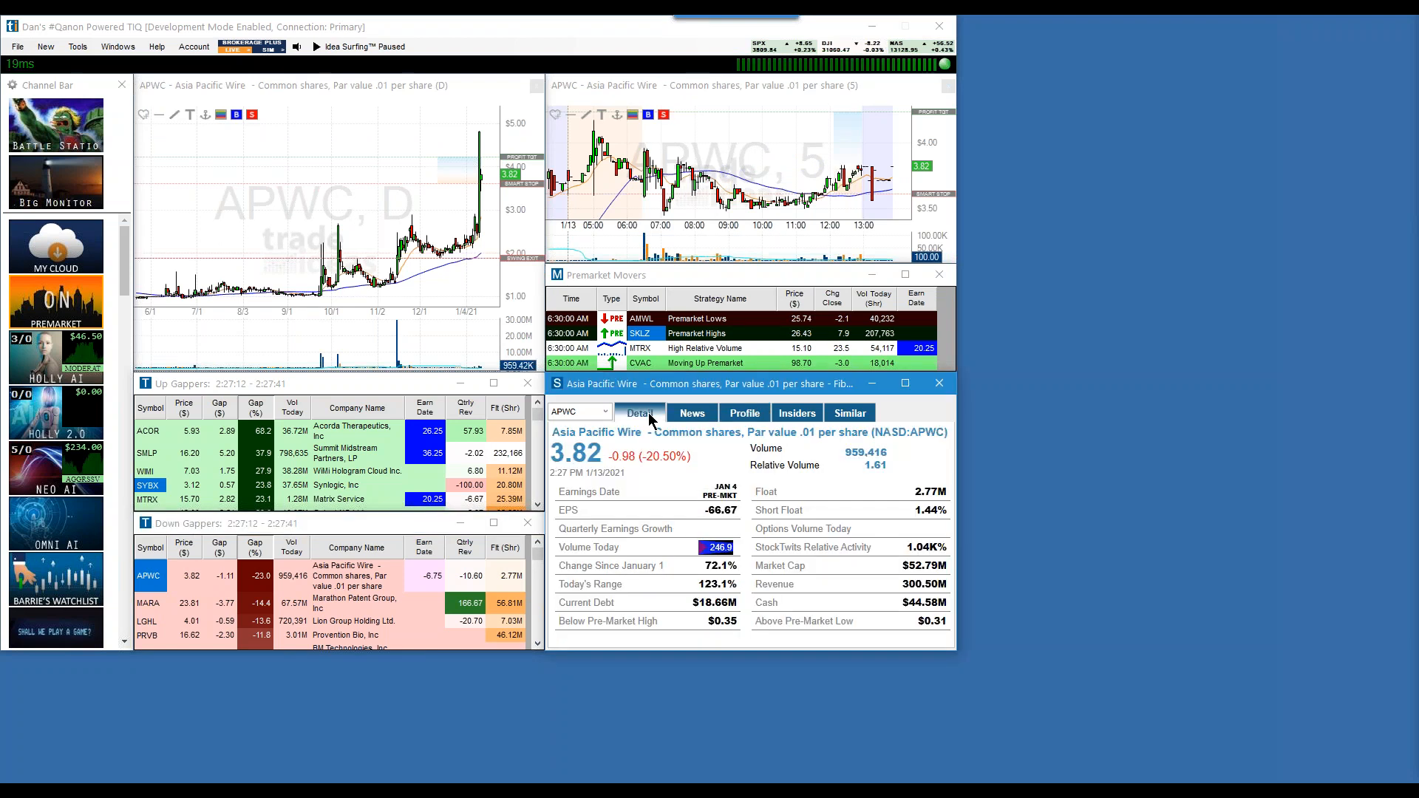
mouse_move(668, 496)
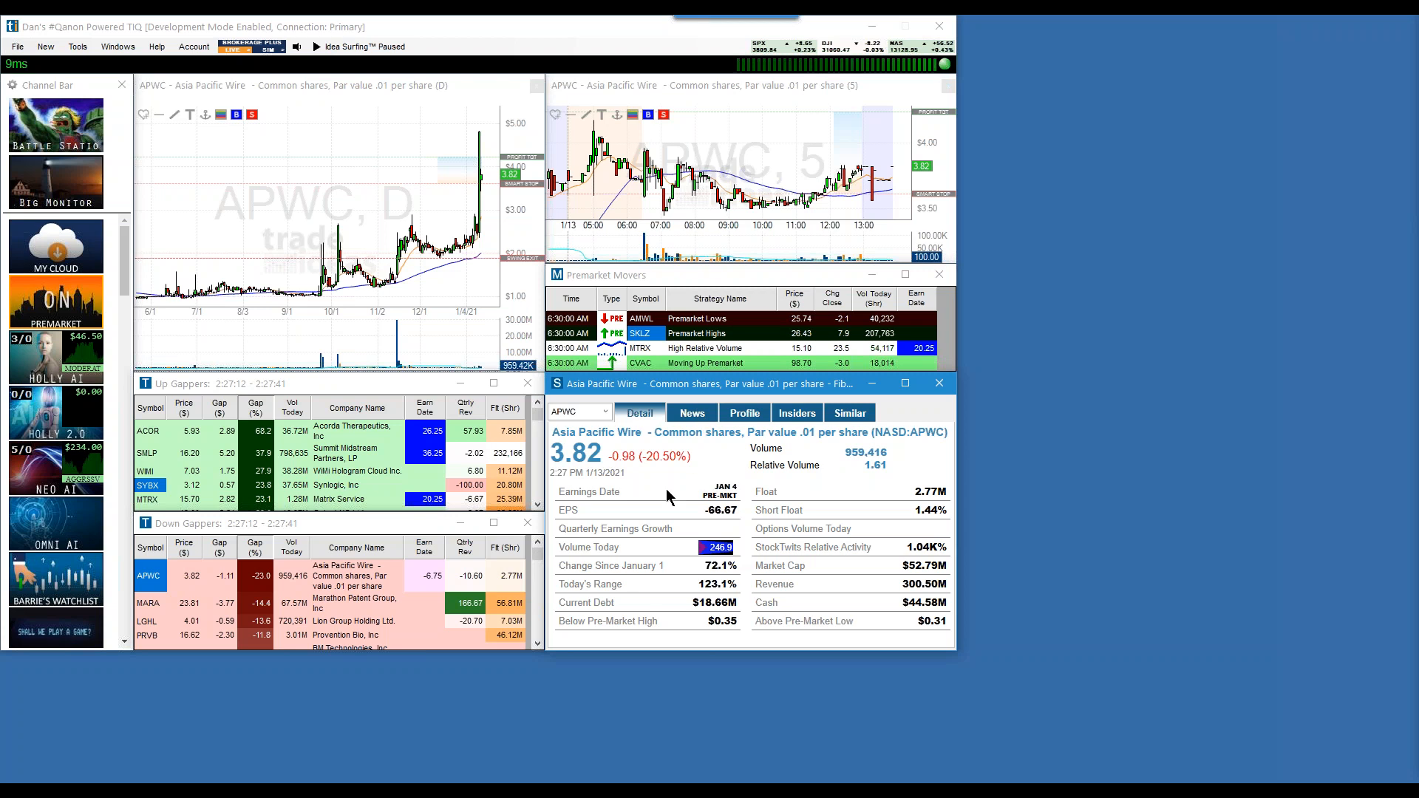
mouse_move(755, 444)
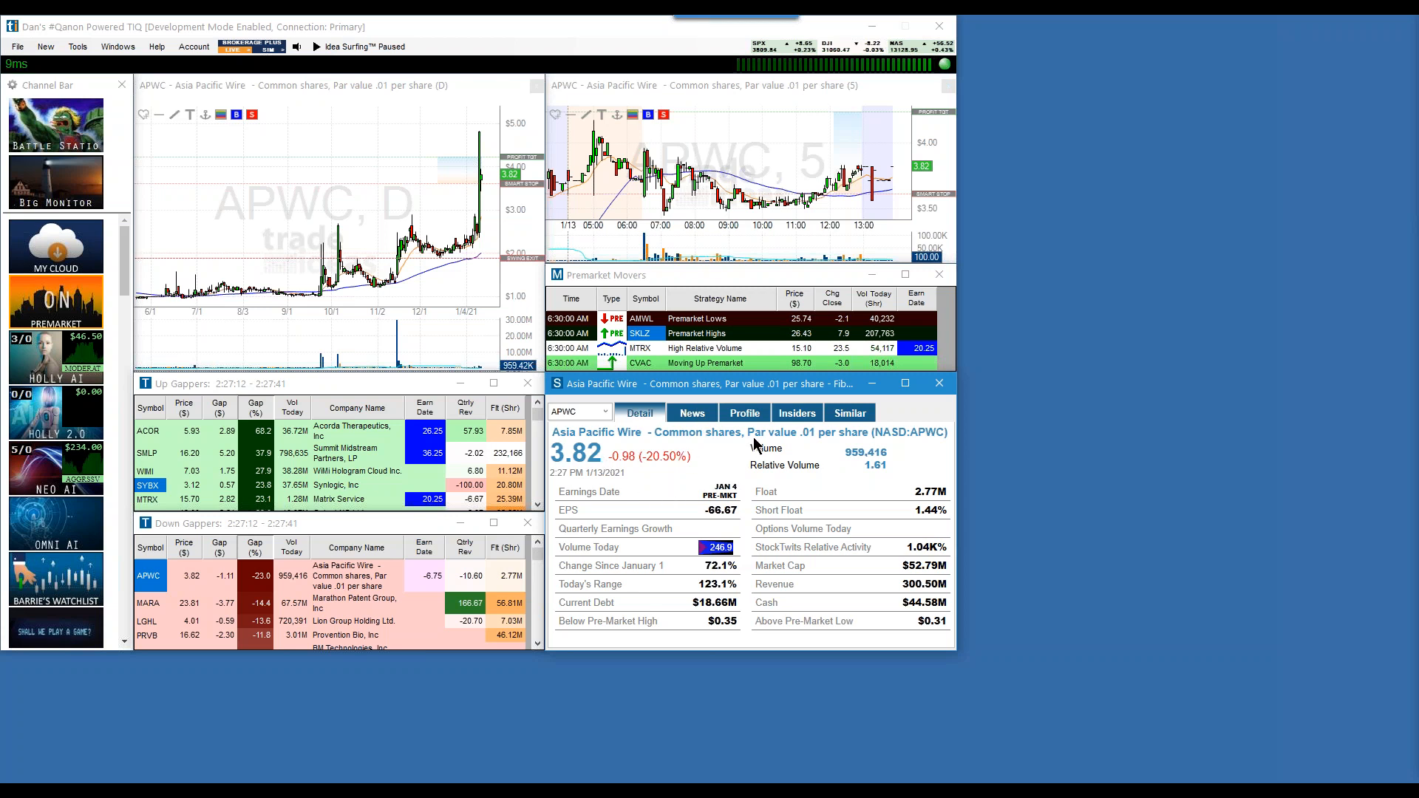
mouse_move(815, 442)
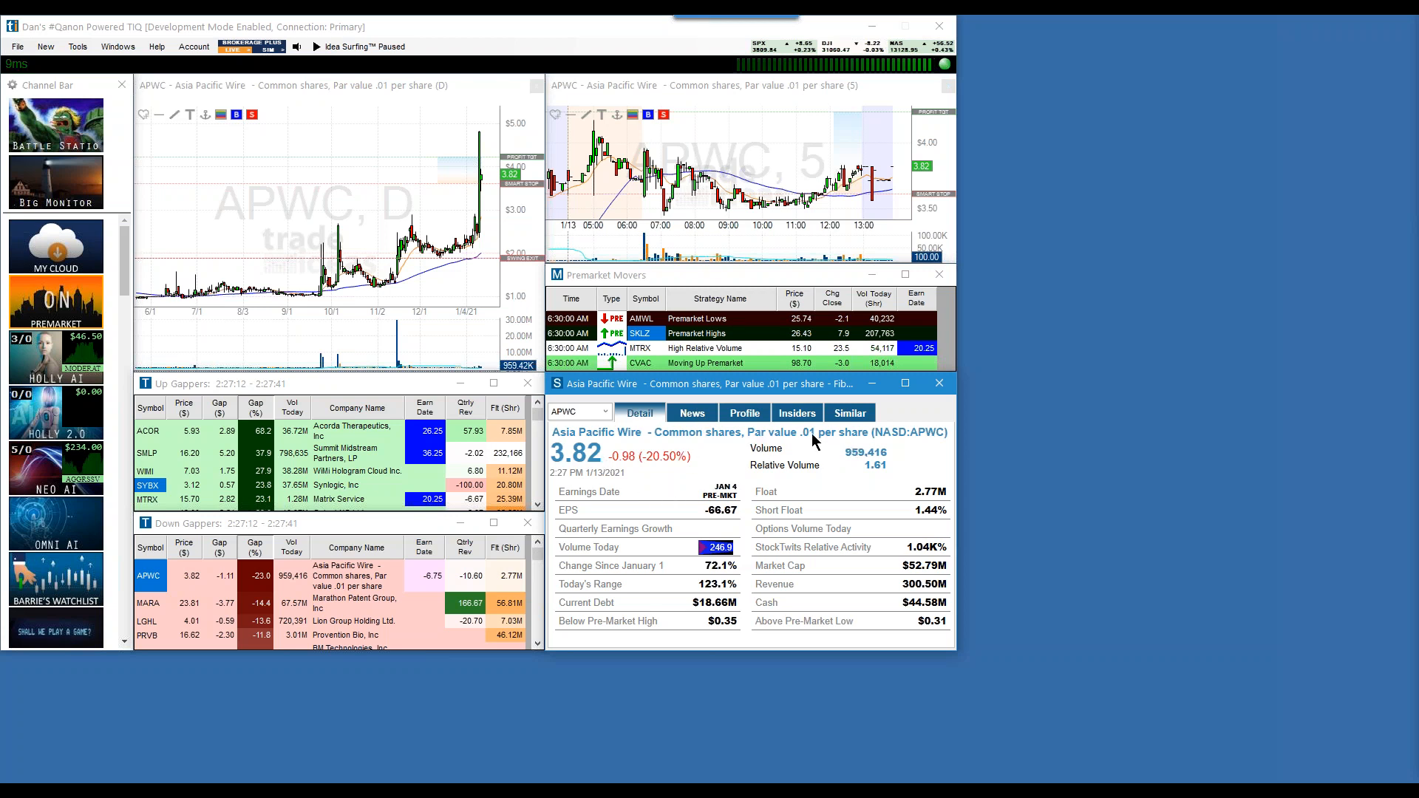
mouse_move(760, 441)
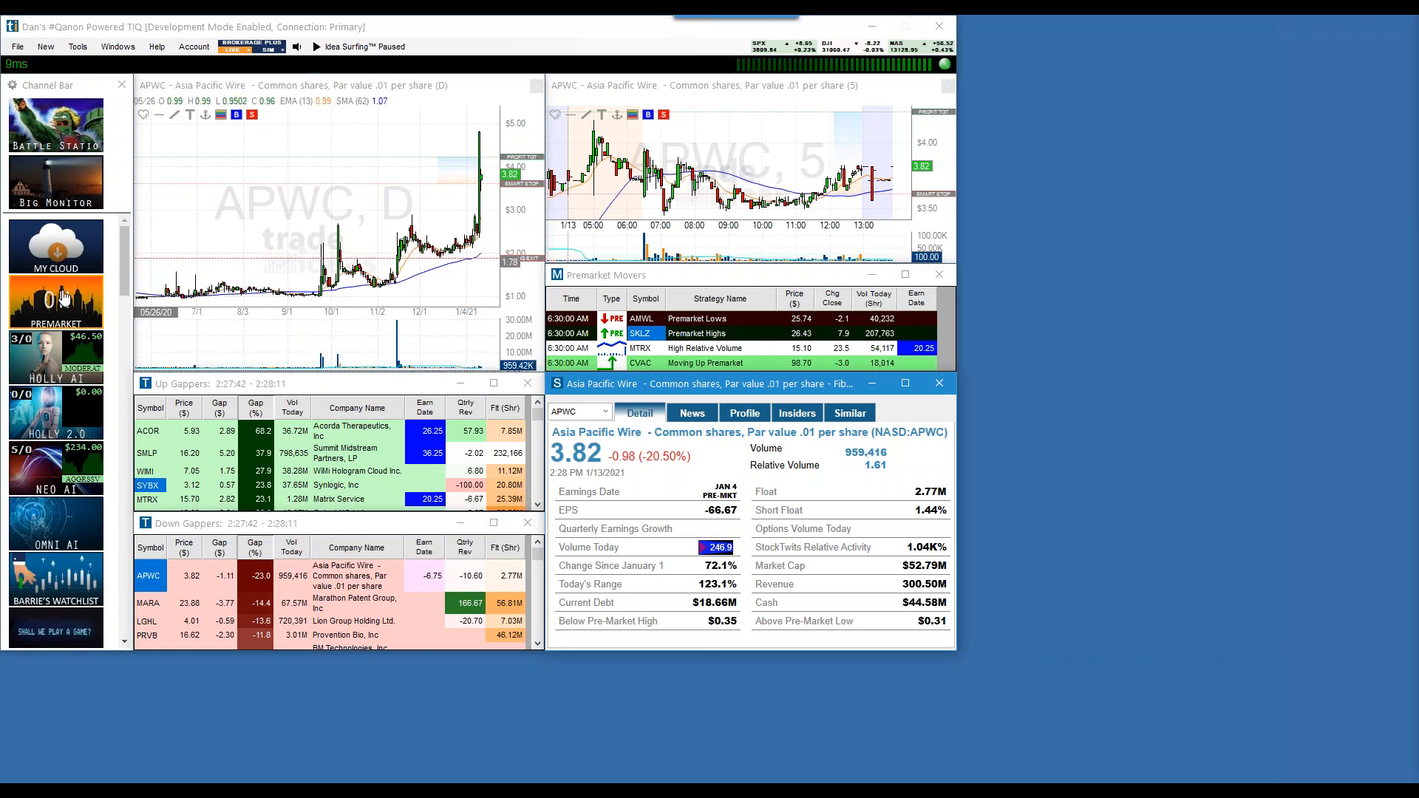
scroll(down, 3)
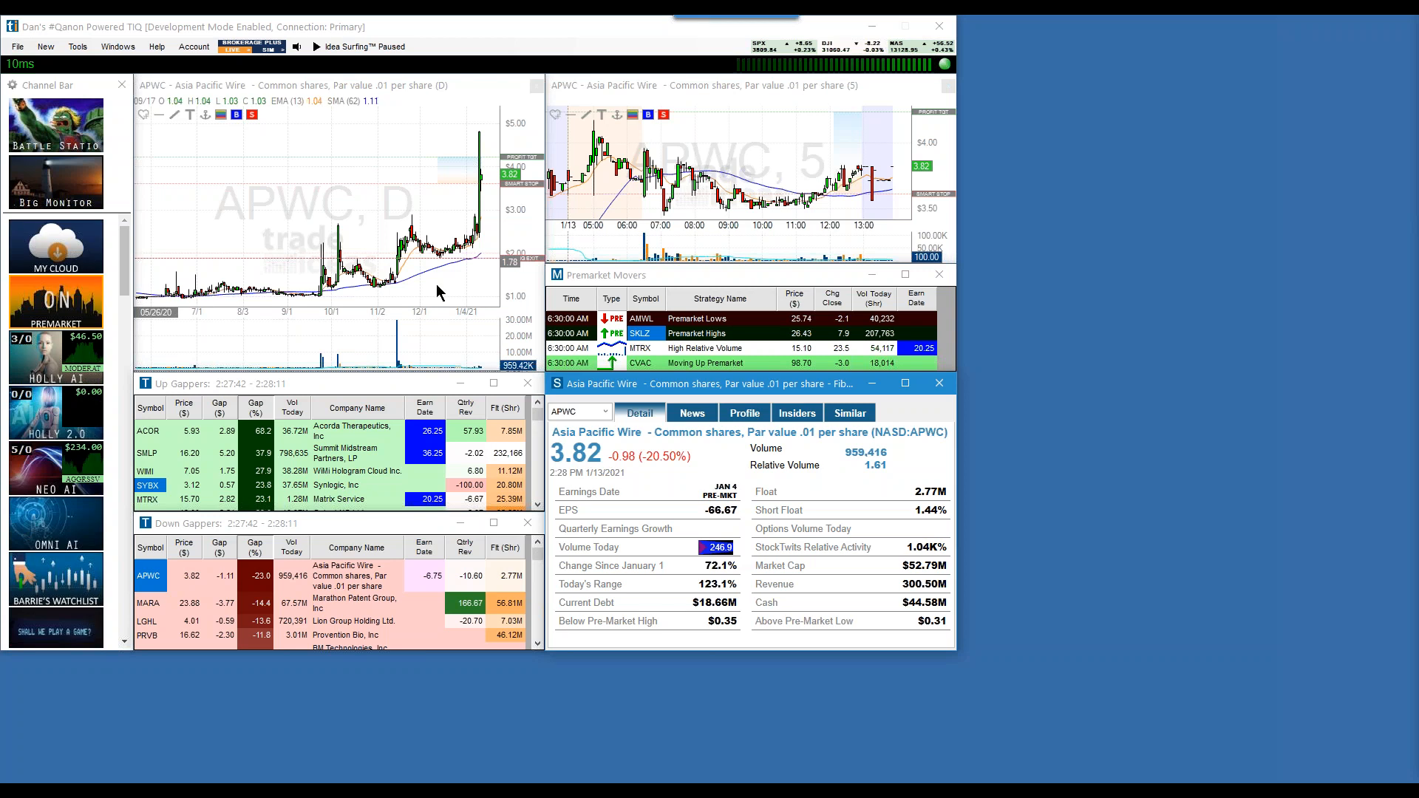
click(742, 412)
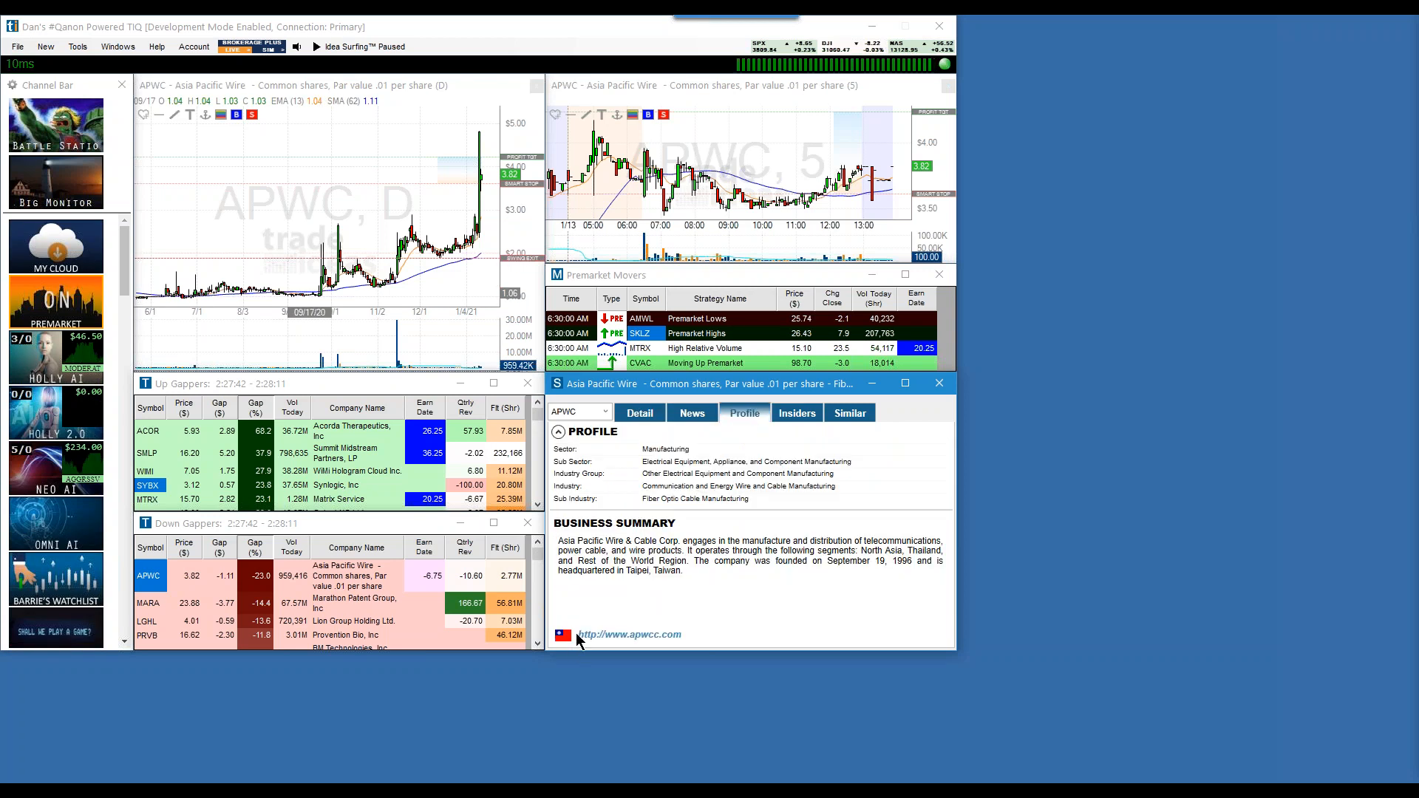
mouse_move(561, 634)
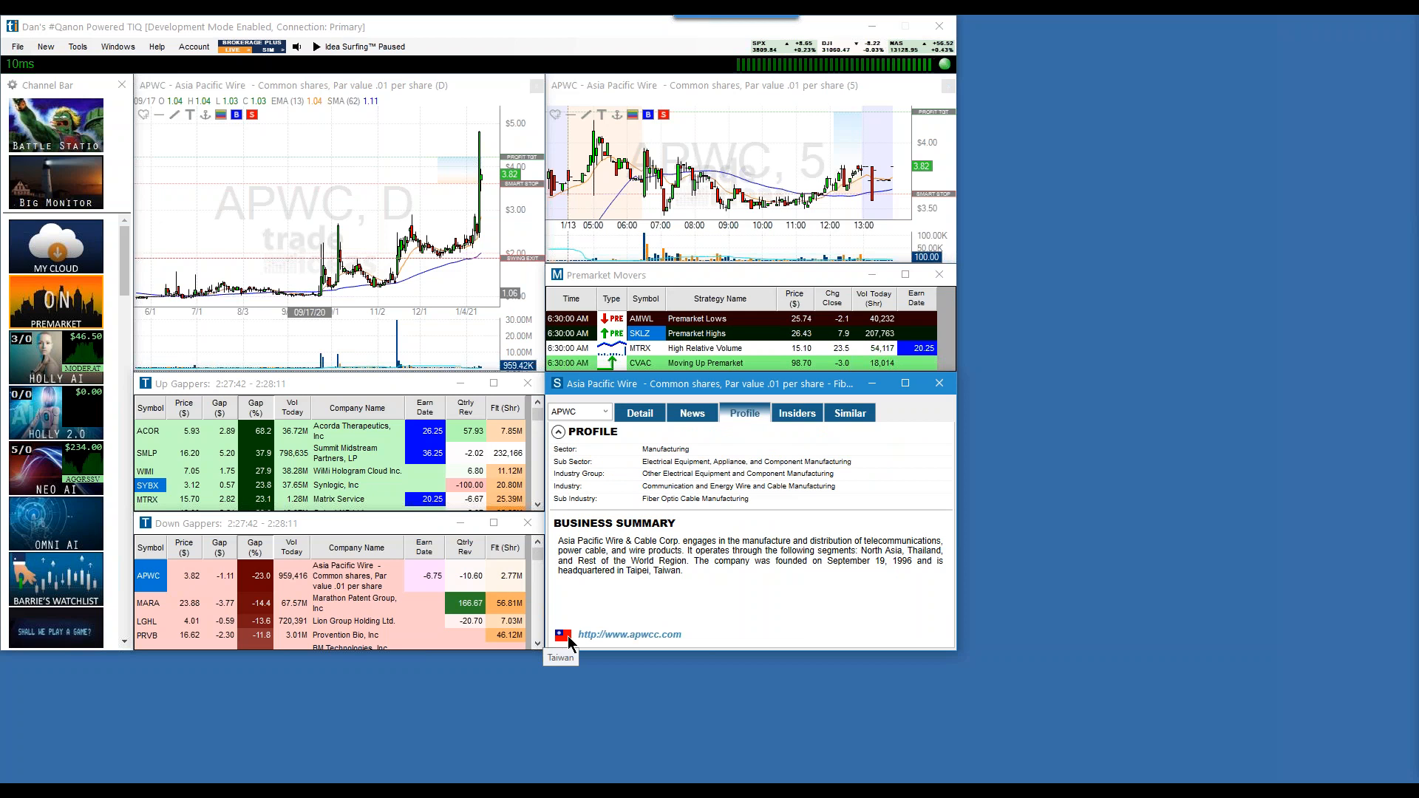
mouse_move(575, 643)
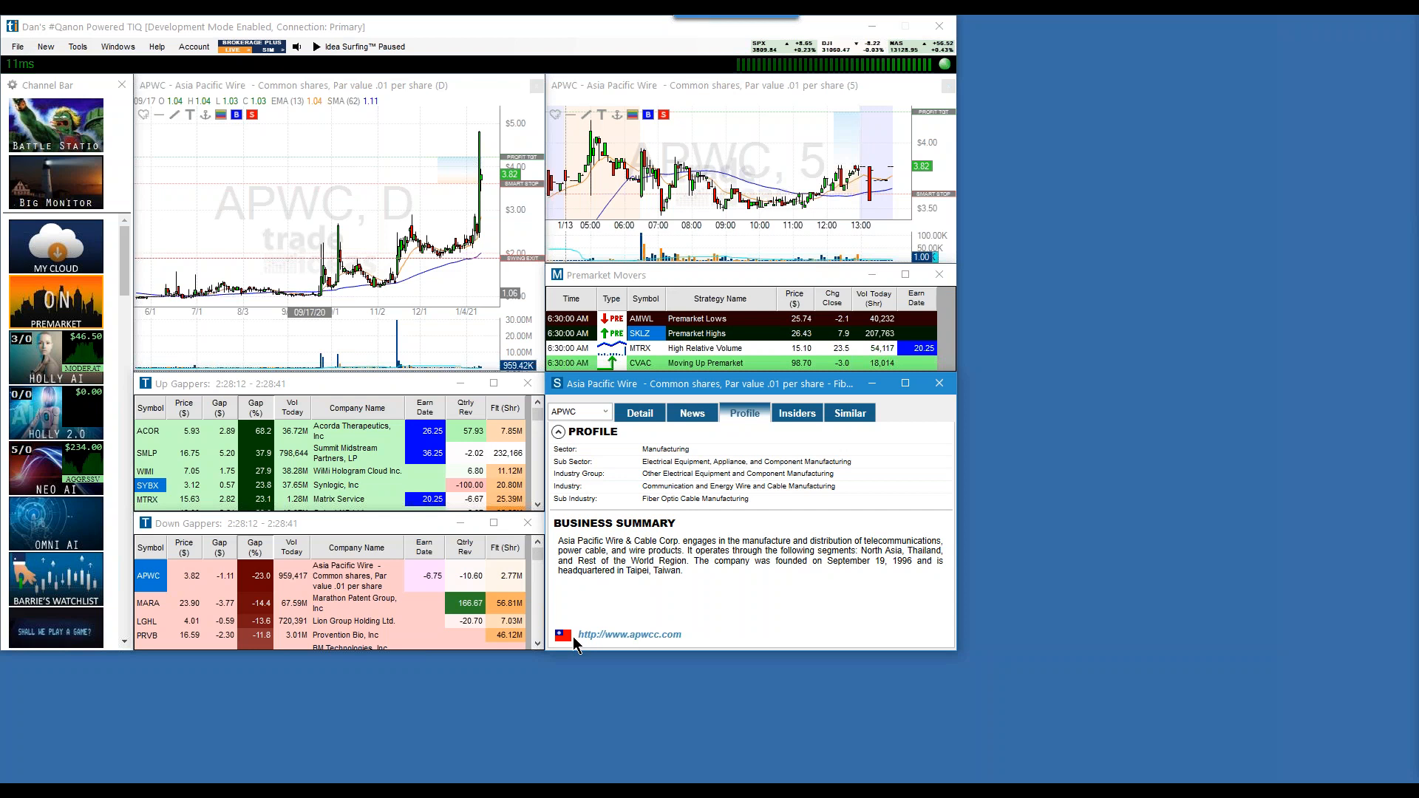
mouse_move(427, 453)
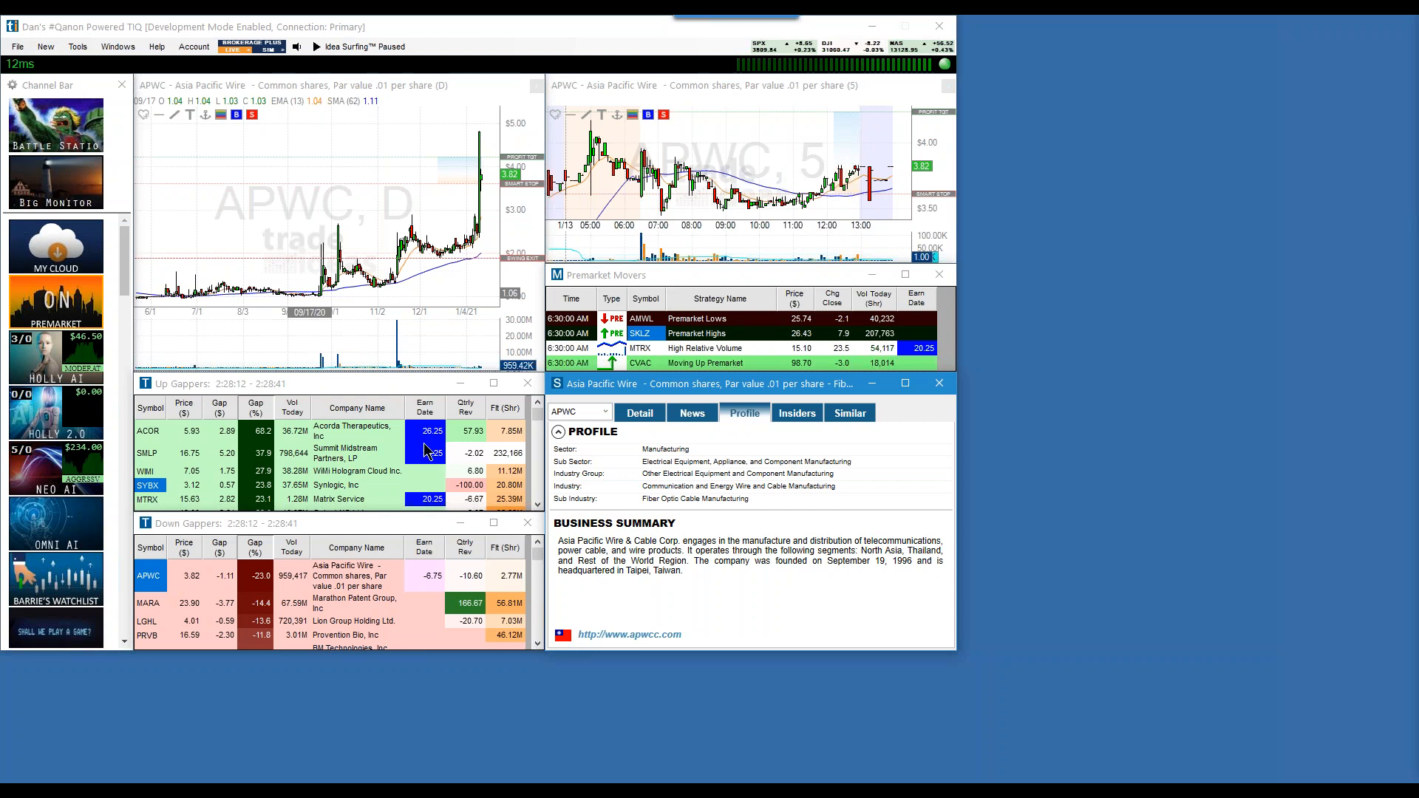
click(638, 413)
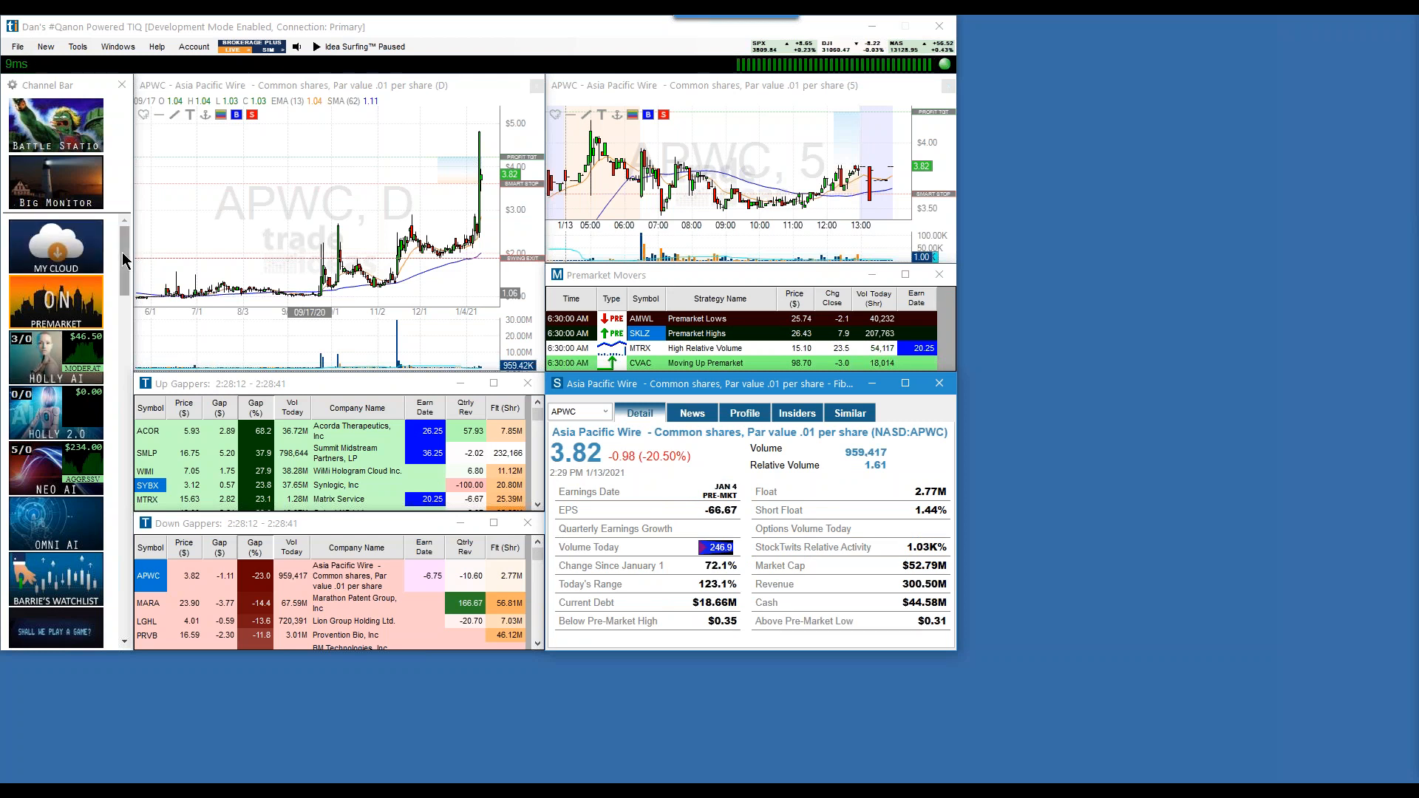
Scroll the Channel Bar and load the Brokerage+ channel layout
scroll(down, 3)
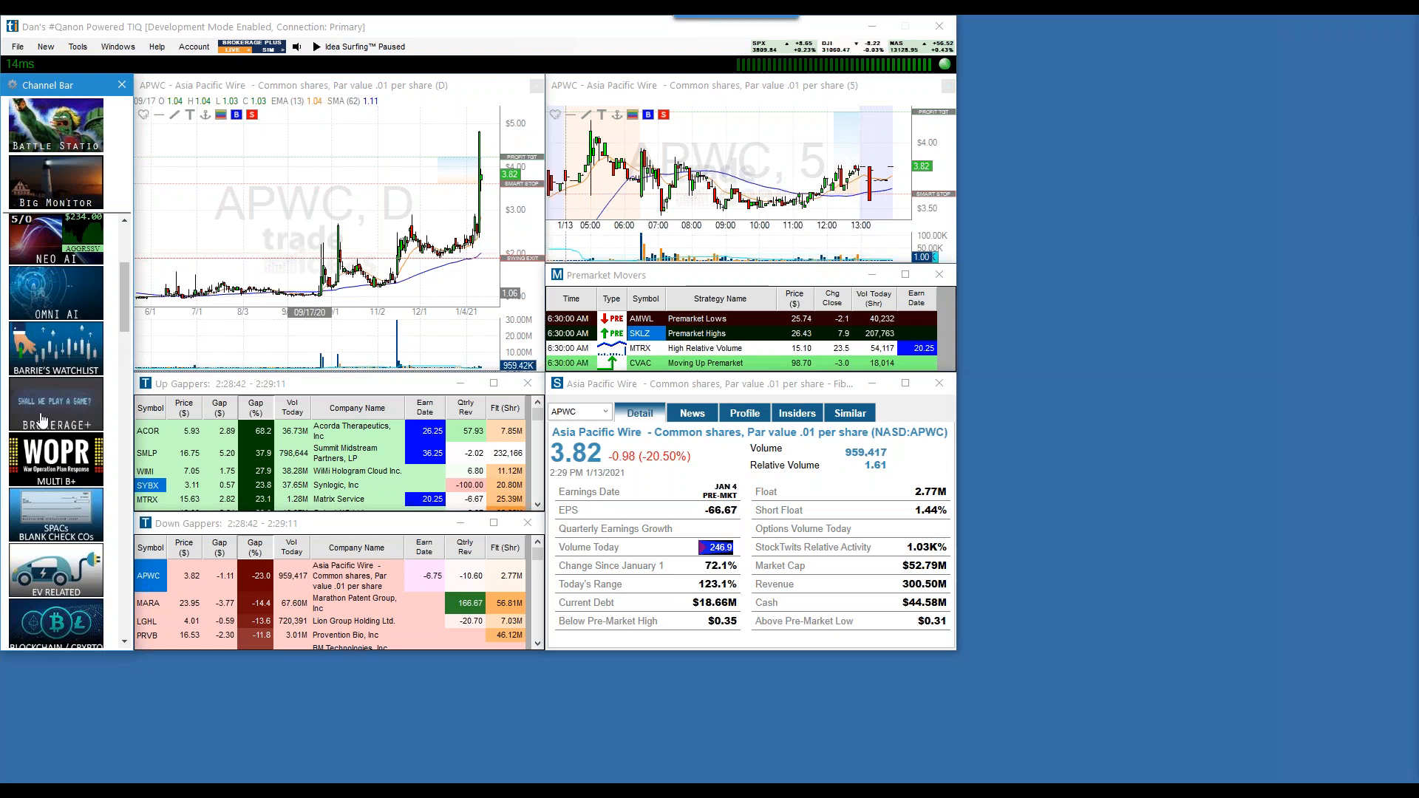
mouse_move(85, 409)
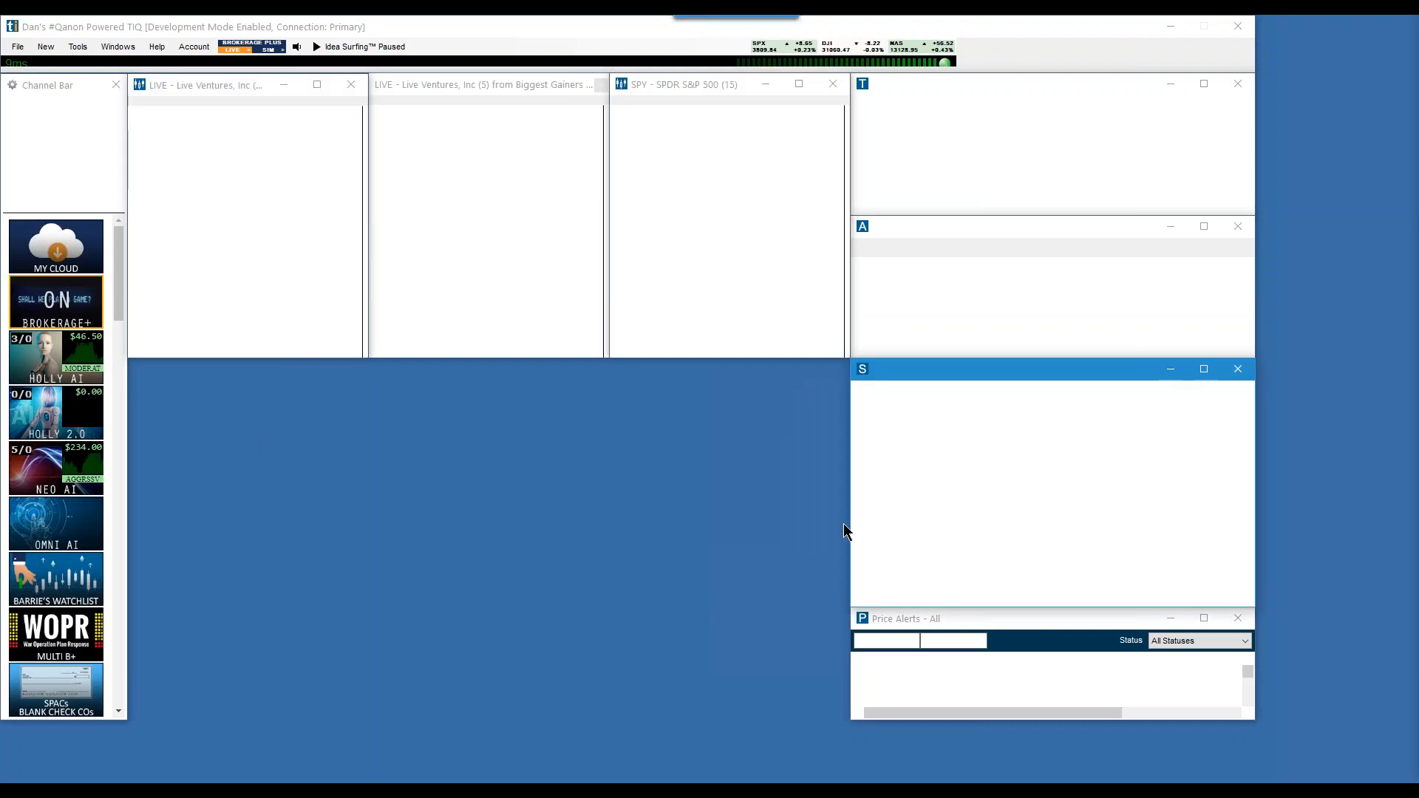
click(316, 46)
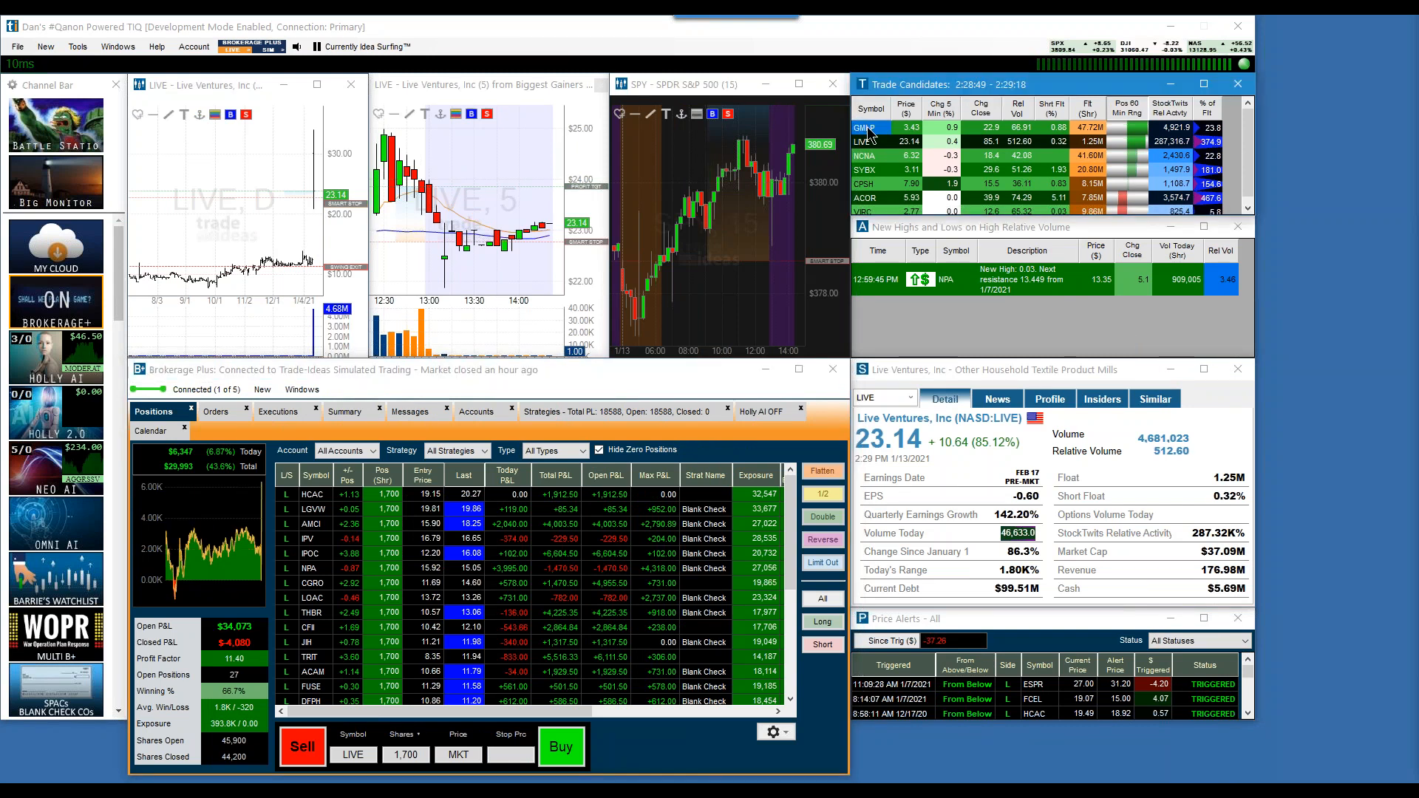
Chart GMLP, NCNA and SYBX from Trade Candidates, then scroll the Channel Bar
click(864, 128)
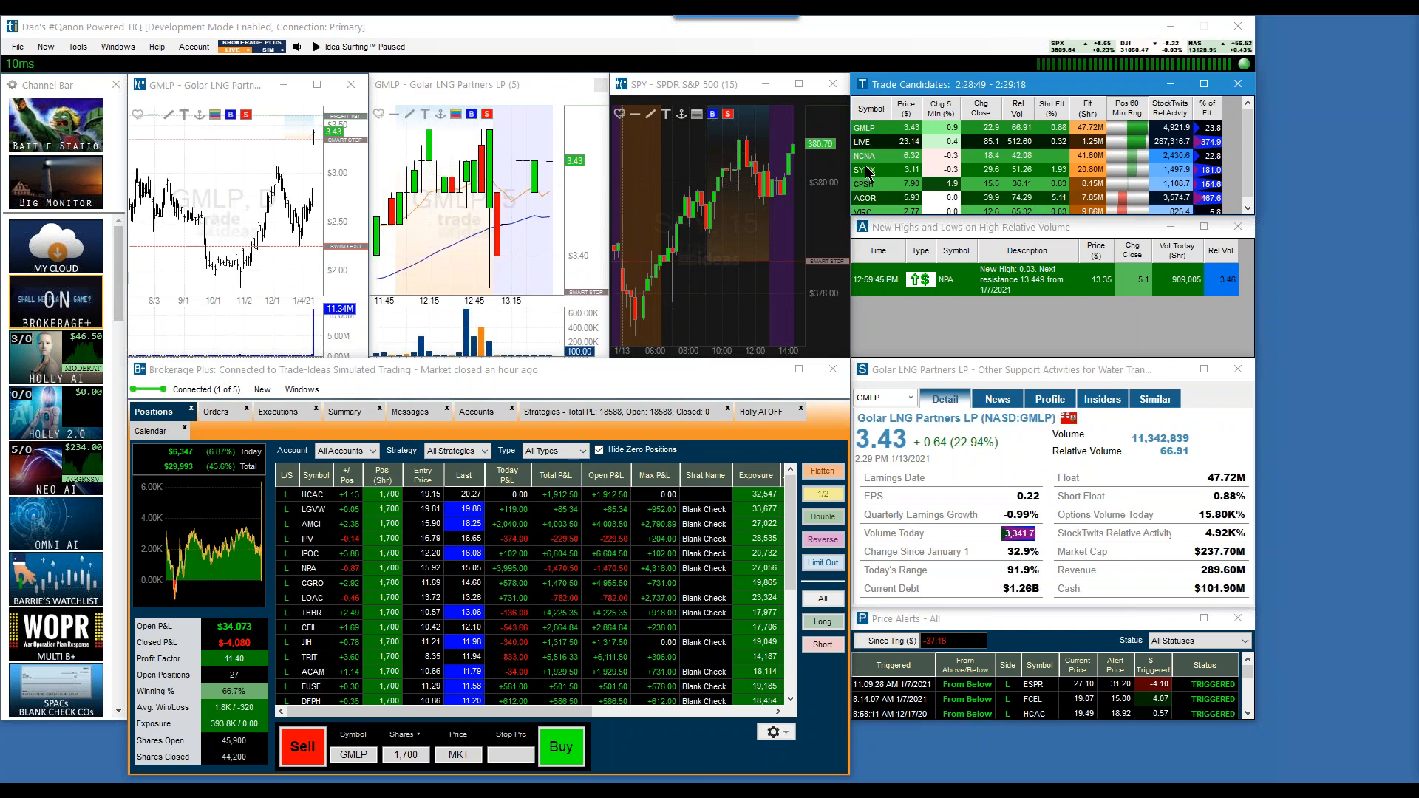
click(863, 156)
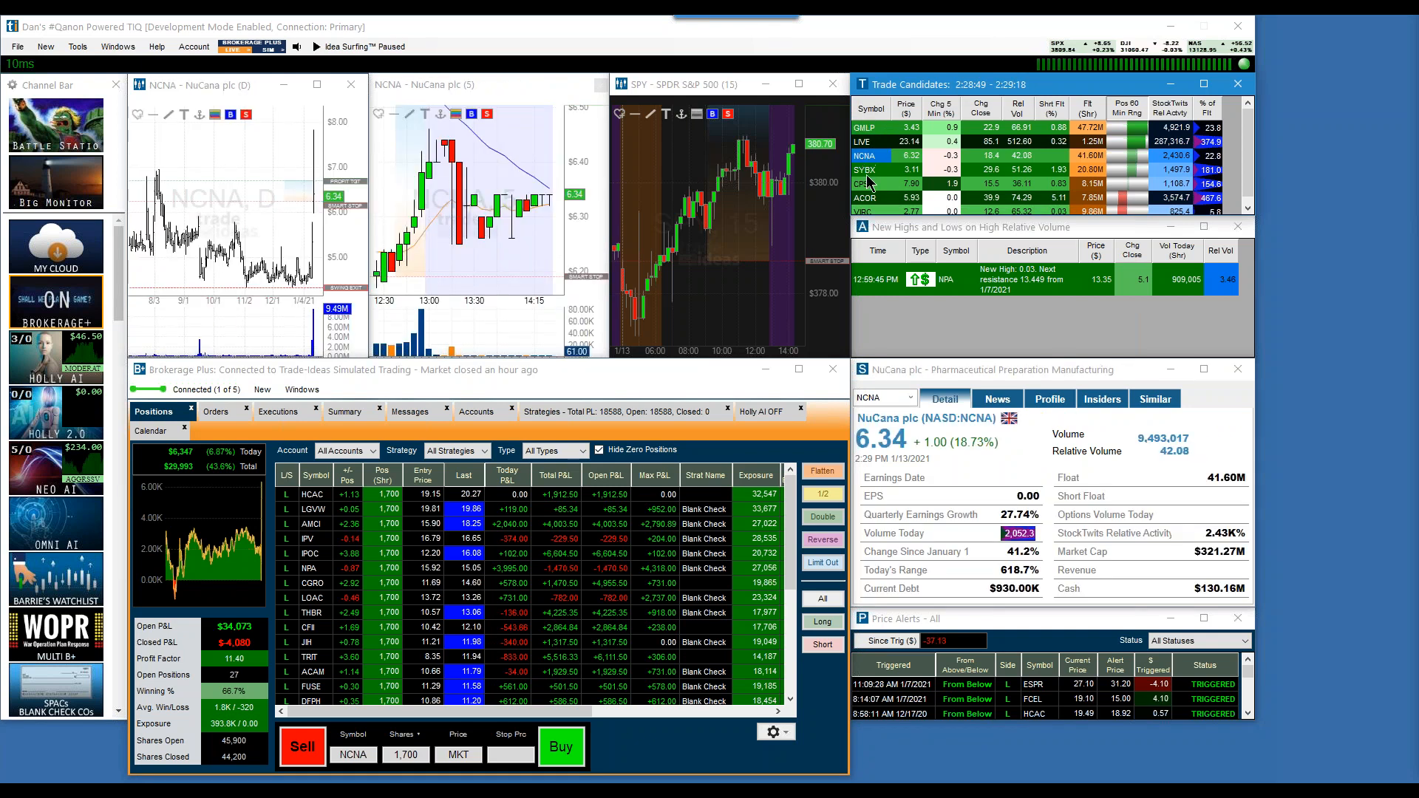
click(865, 169)
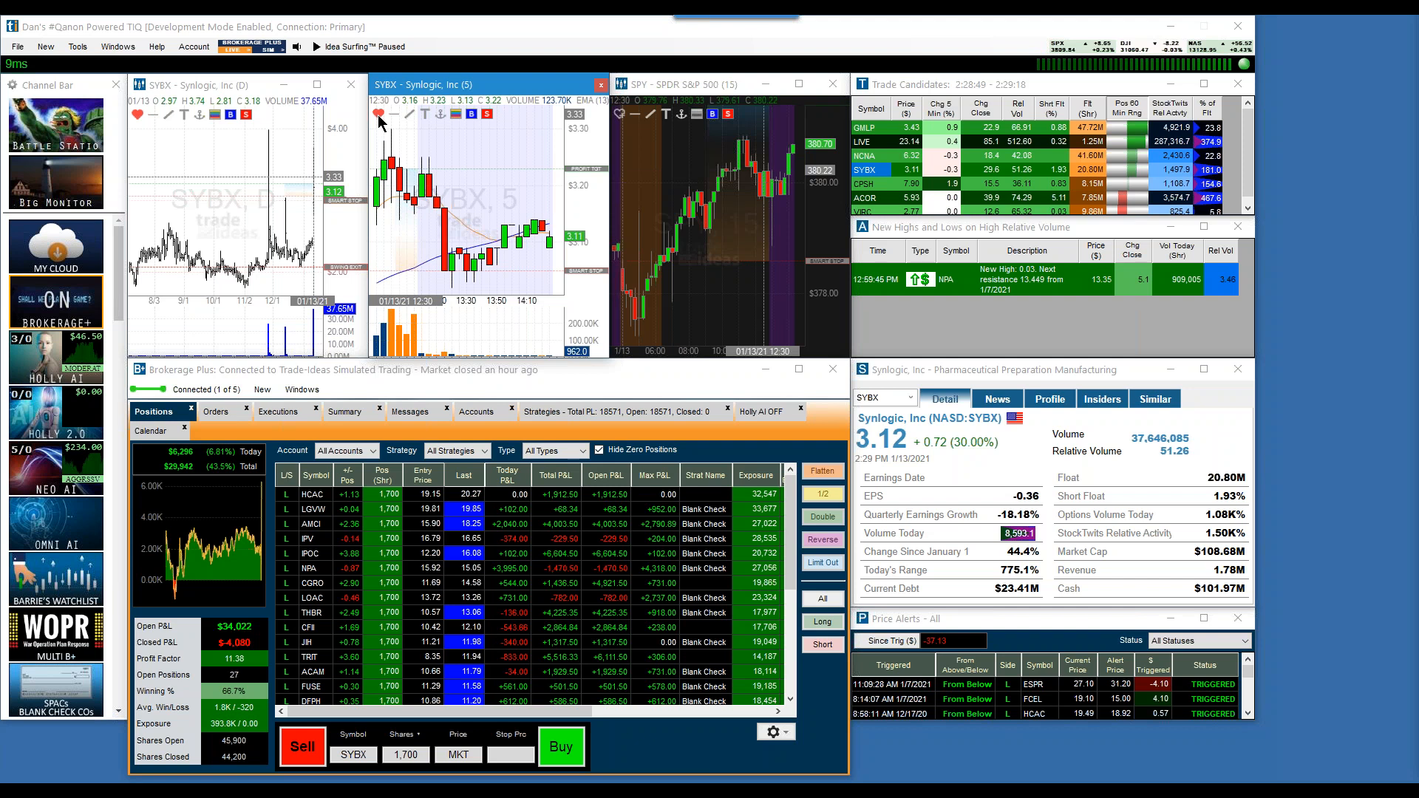
mouse_move(145, 235)
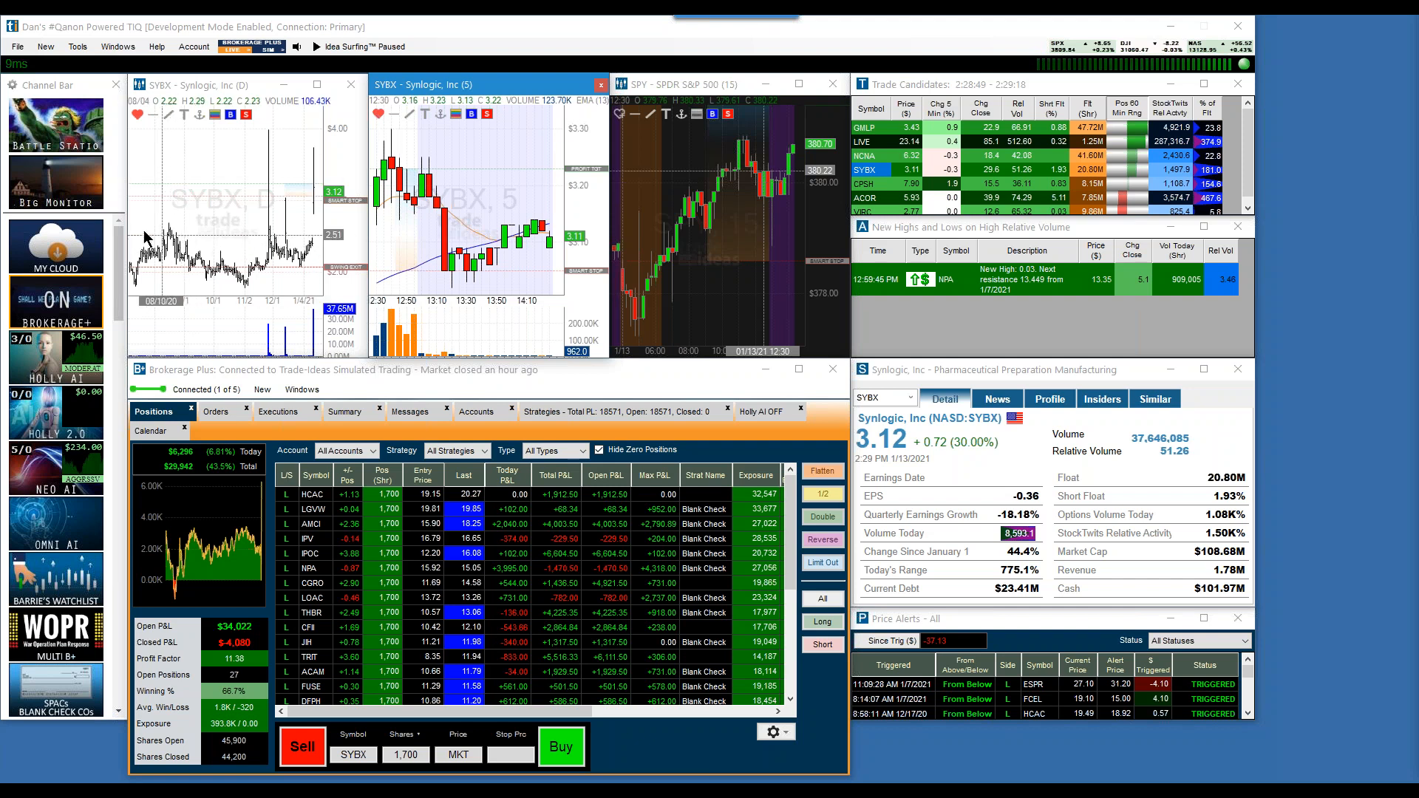
scroll(down, 3)
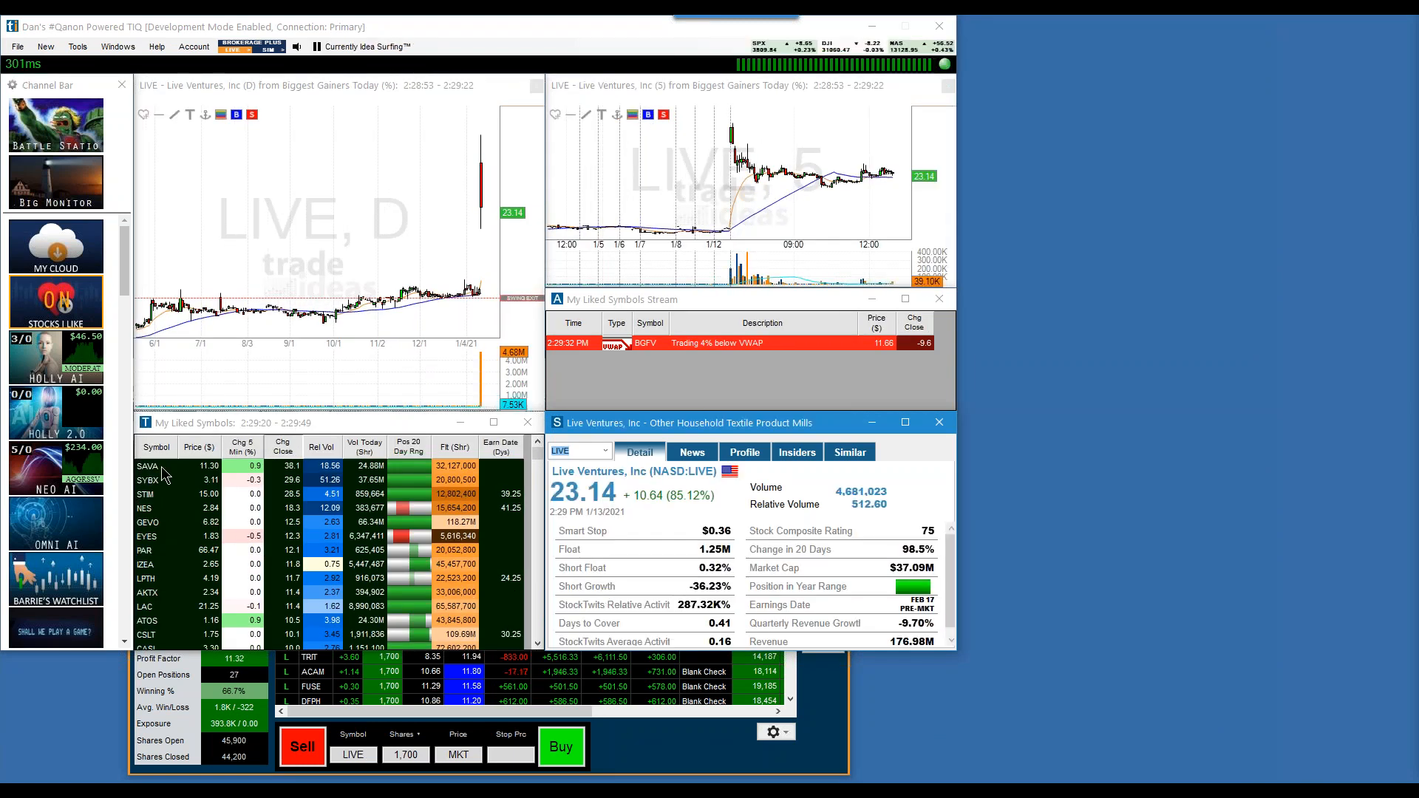
Chart SAVA, SYBX and NES from My Liked Symbols
click(148, 466)
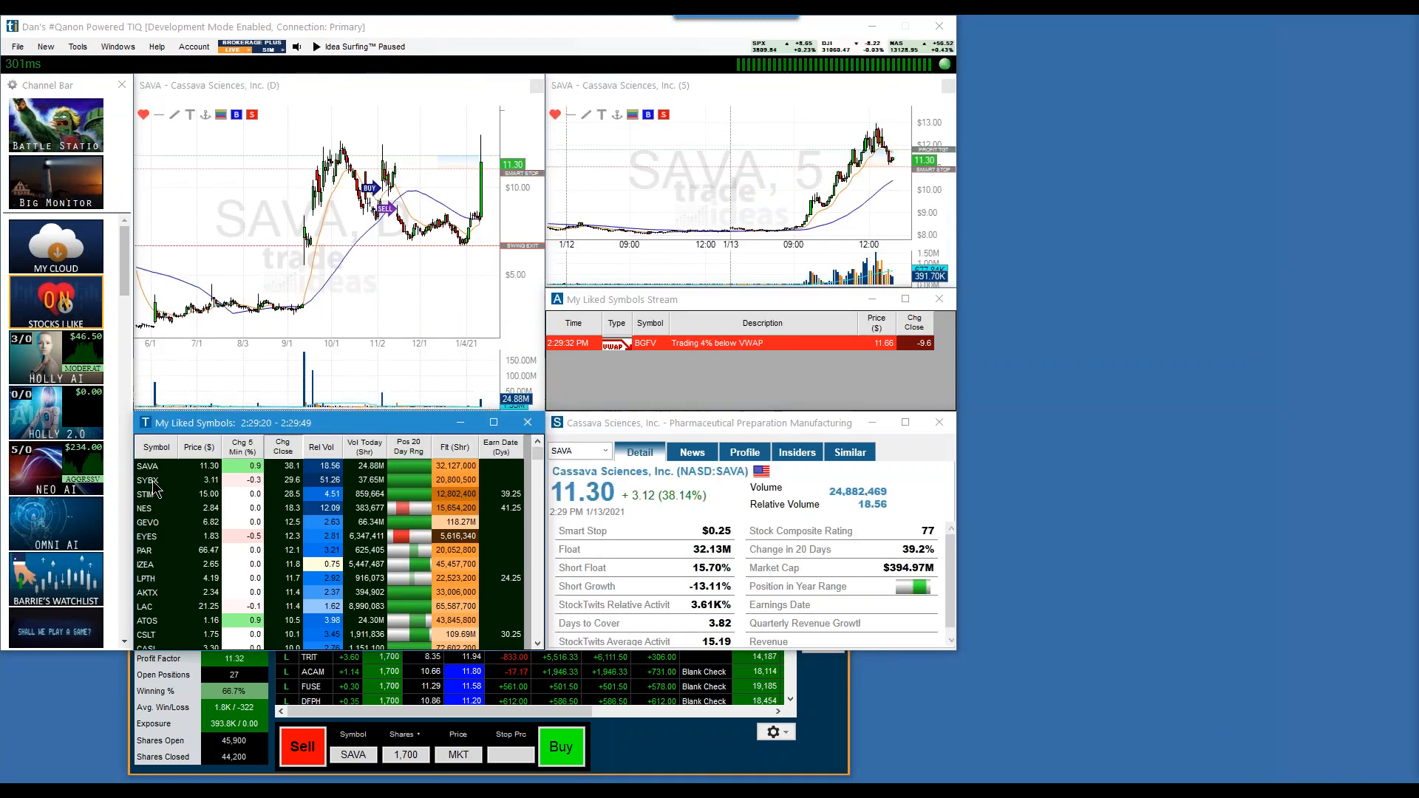
click(148, 479)
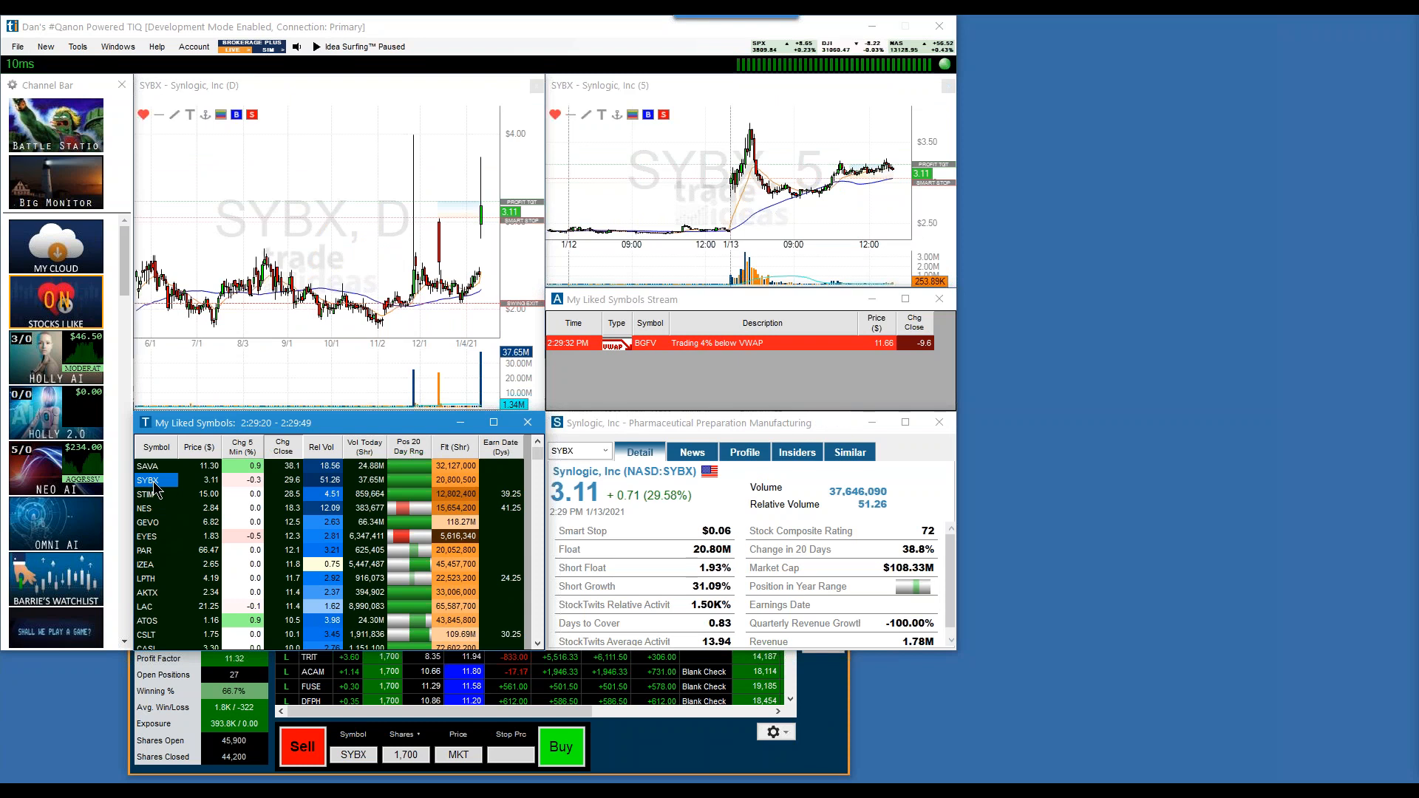
mouse_move(164, 525)
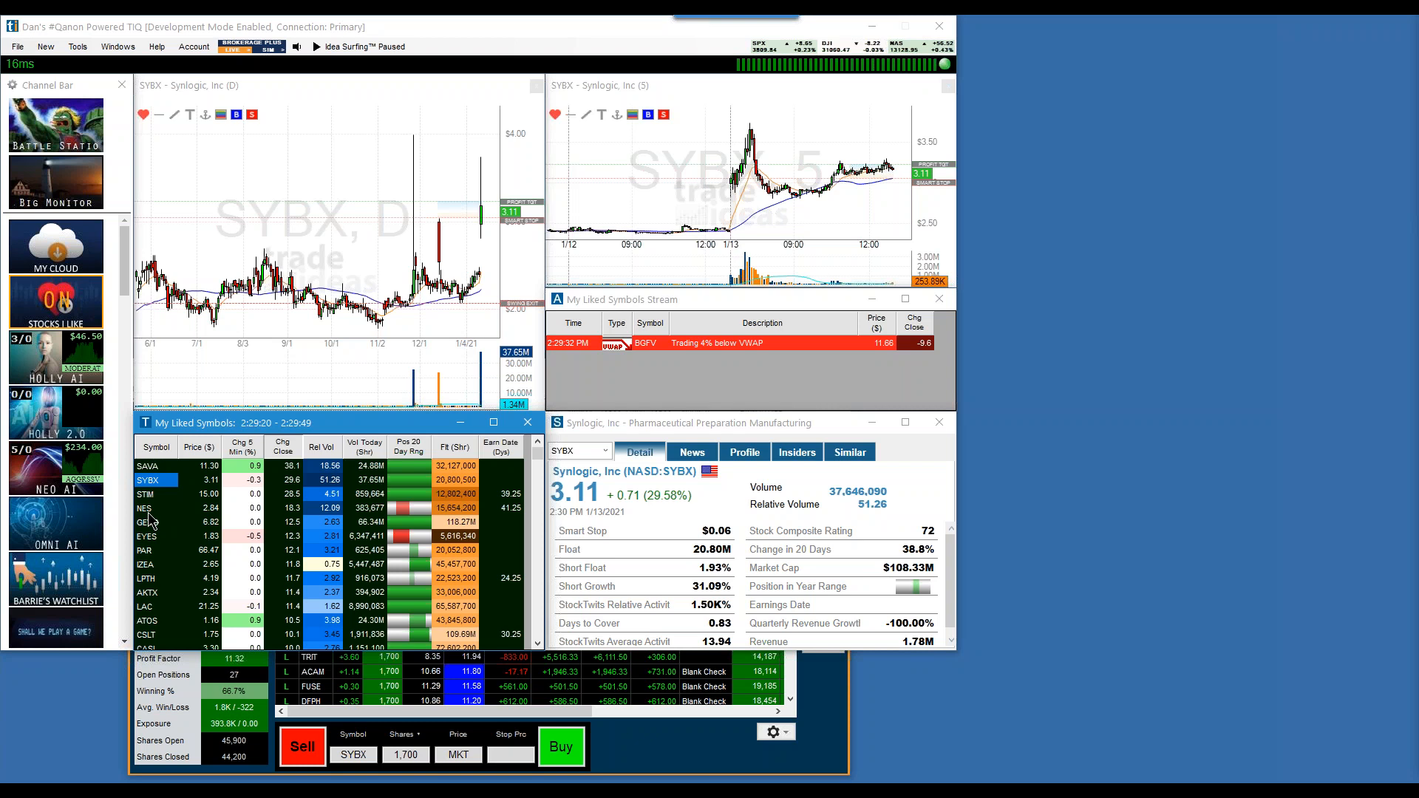
click(147, 508)
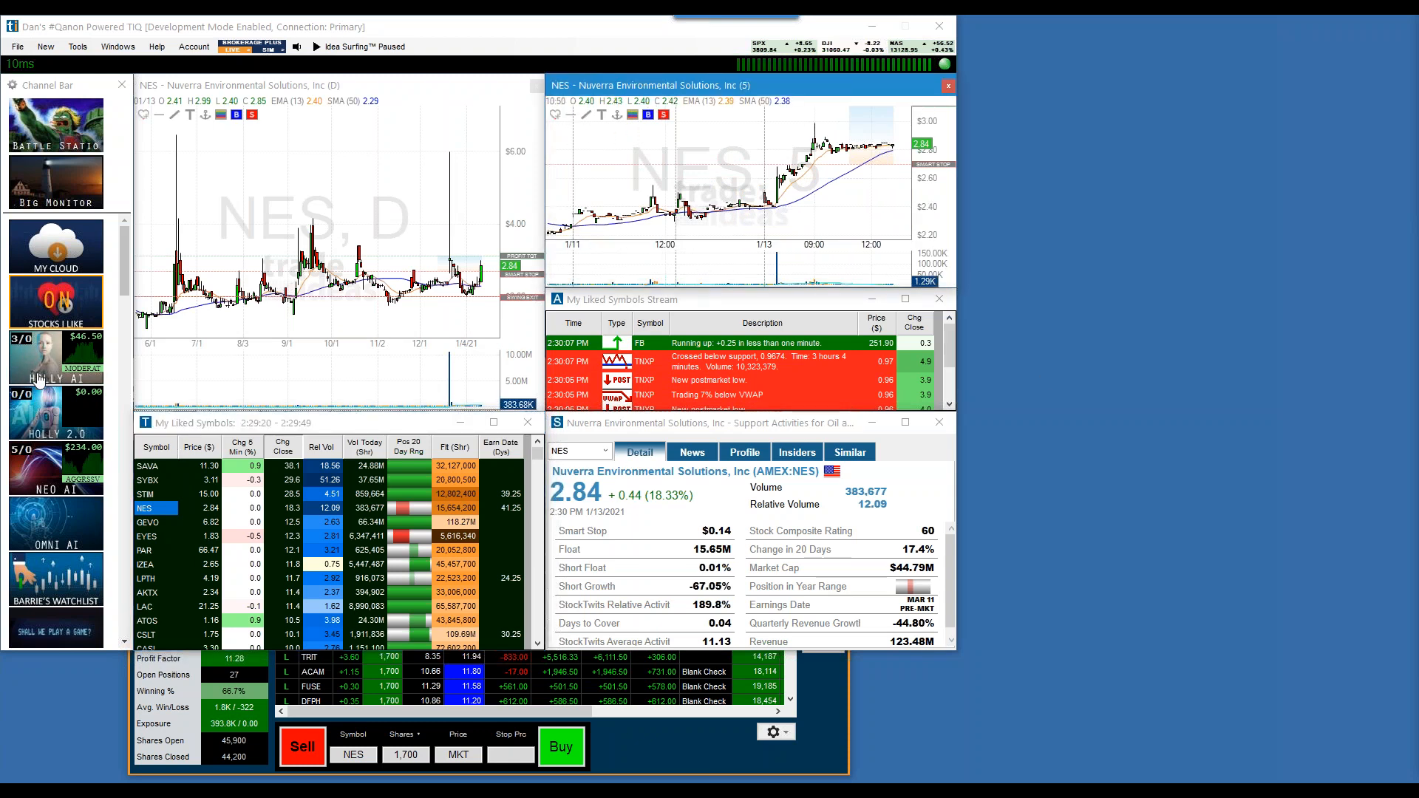
mouse_move(534, 385)
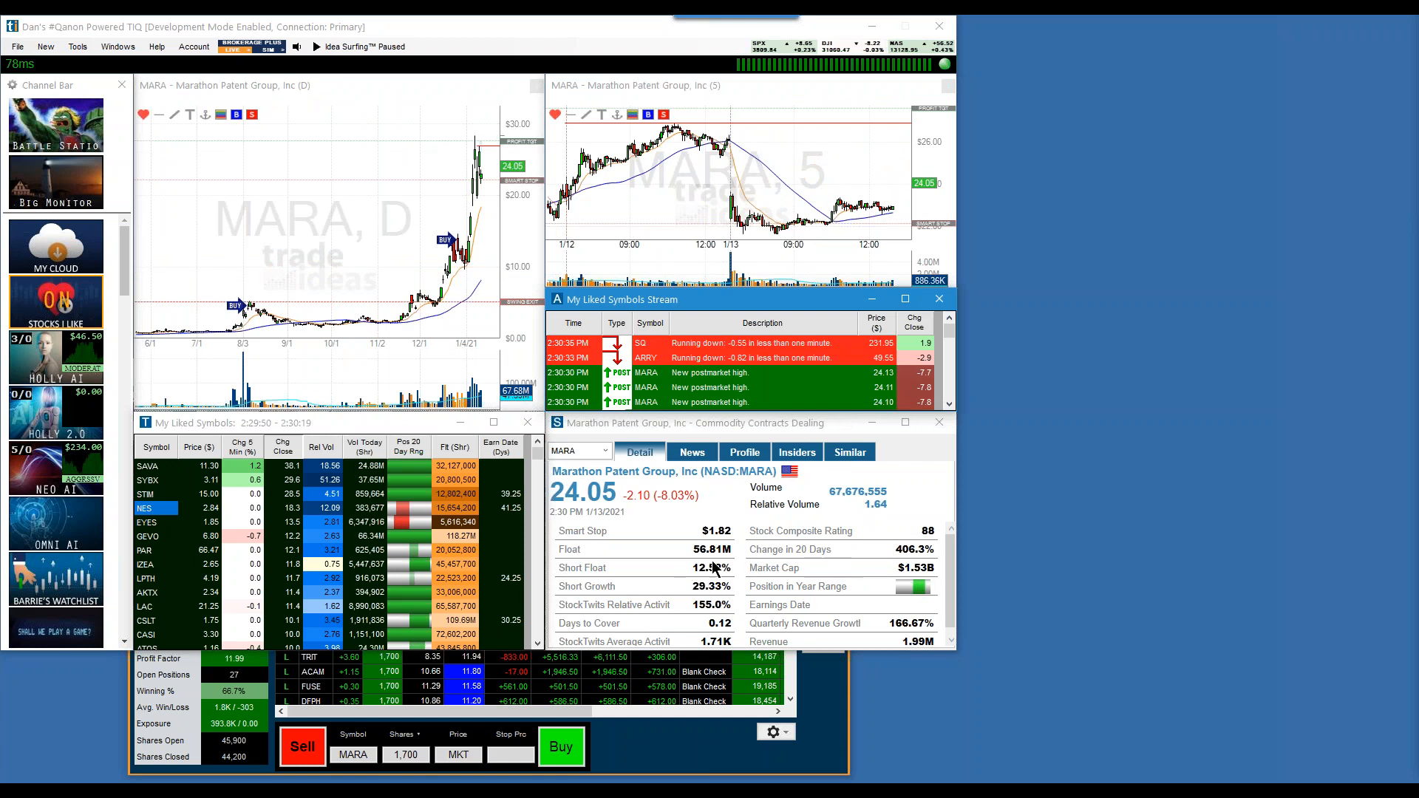
mouse_move(605, 603)
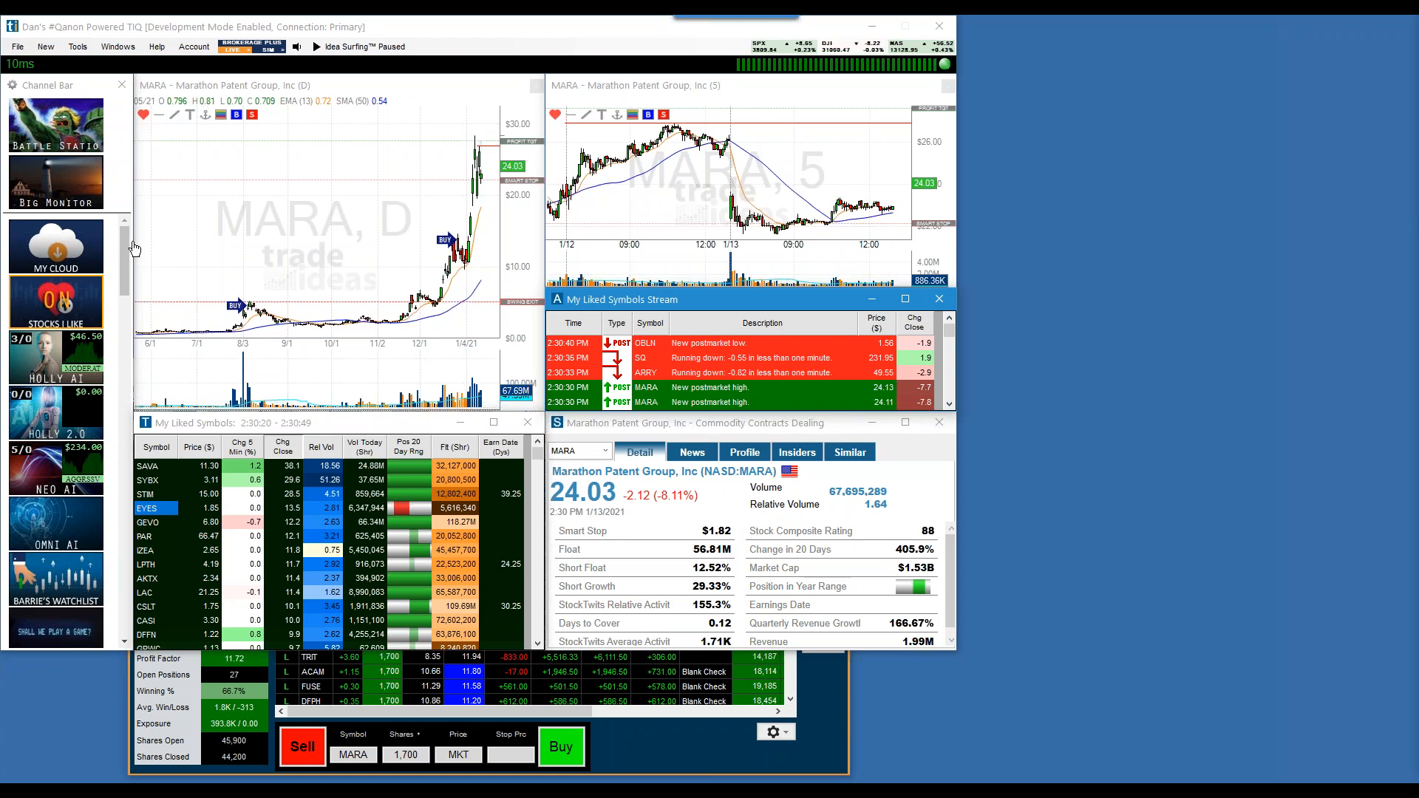
Browse the My Cloud saved layouts and cancel without loading one
click(56, 246)
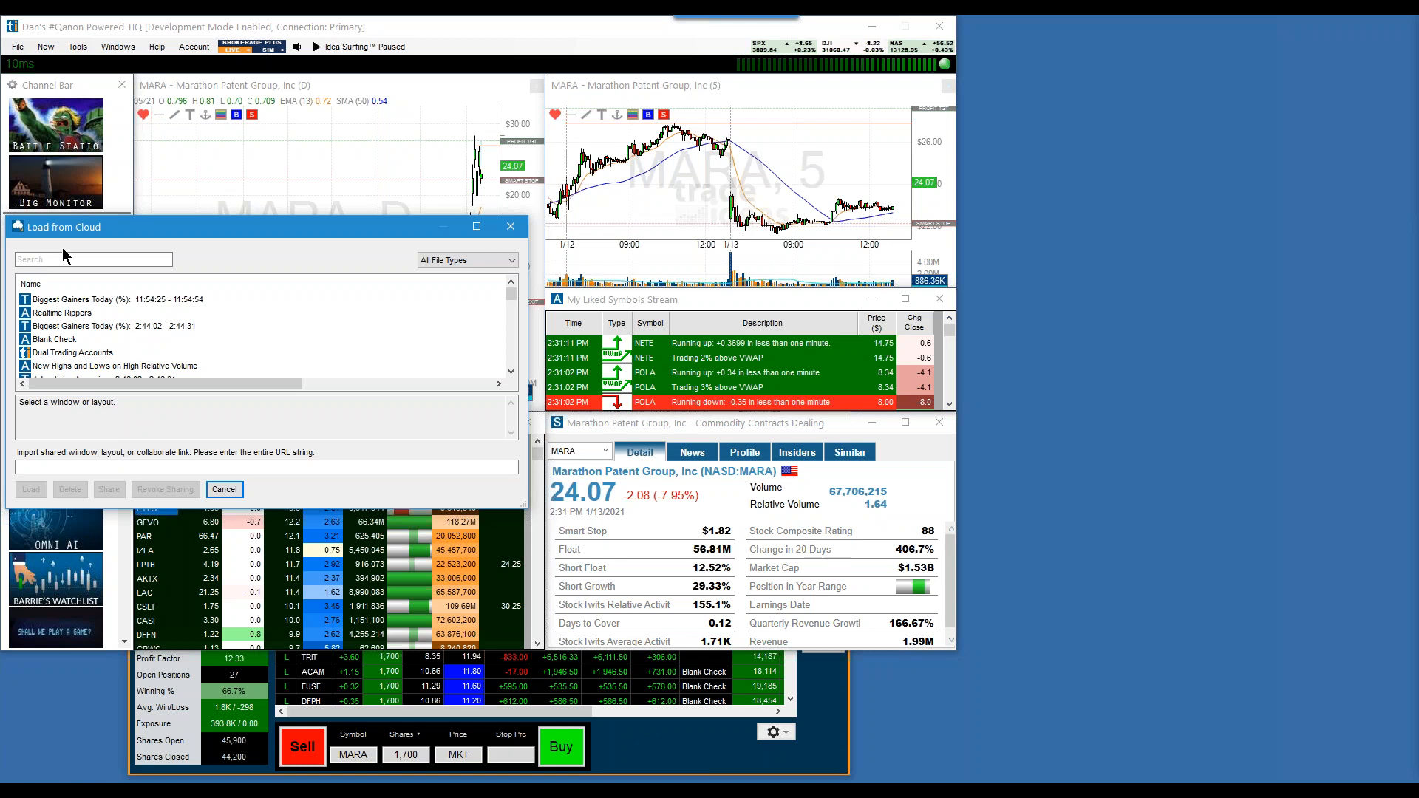
click(224, 488)
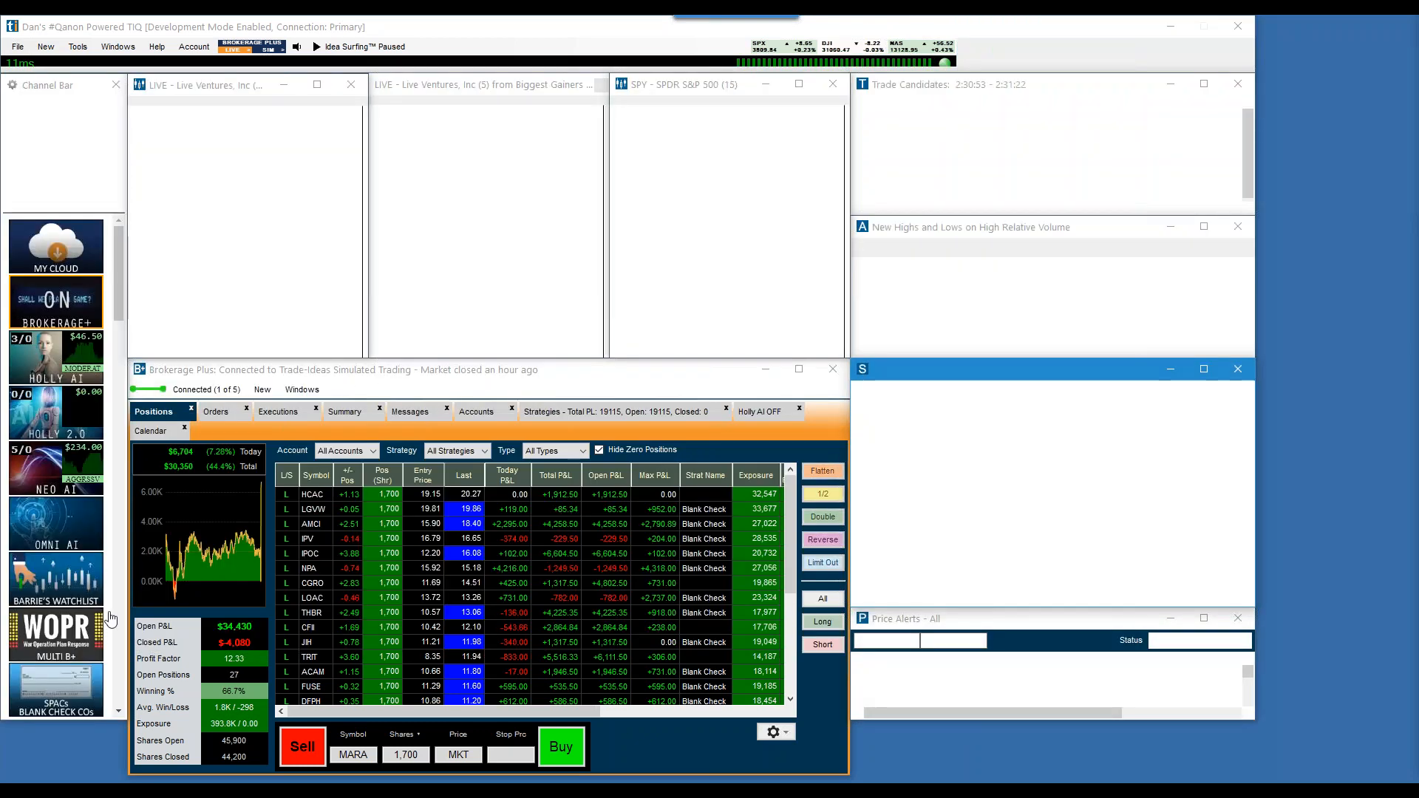
Chart LIVE, right-click in Trade Candidates, then chart SYBX
click(315, 46)
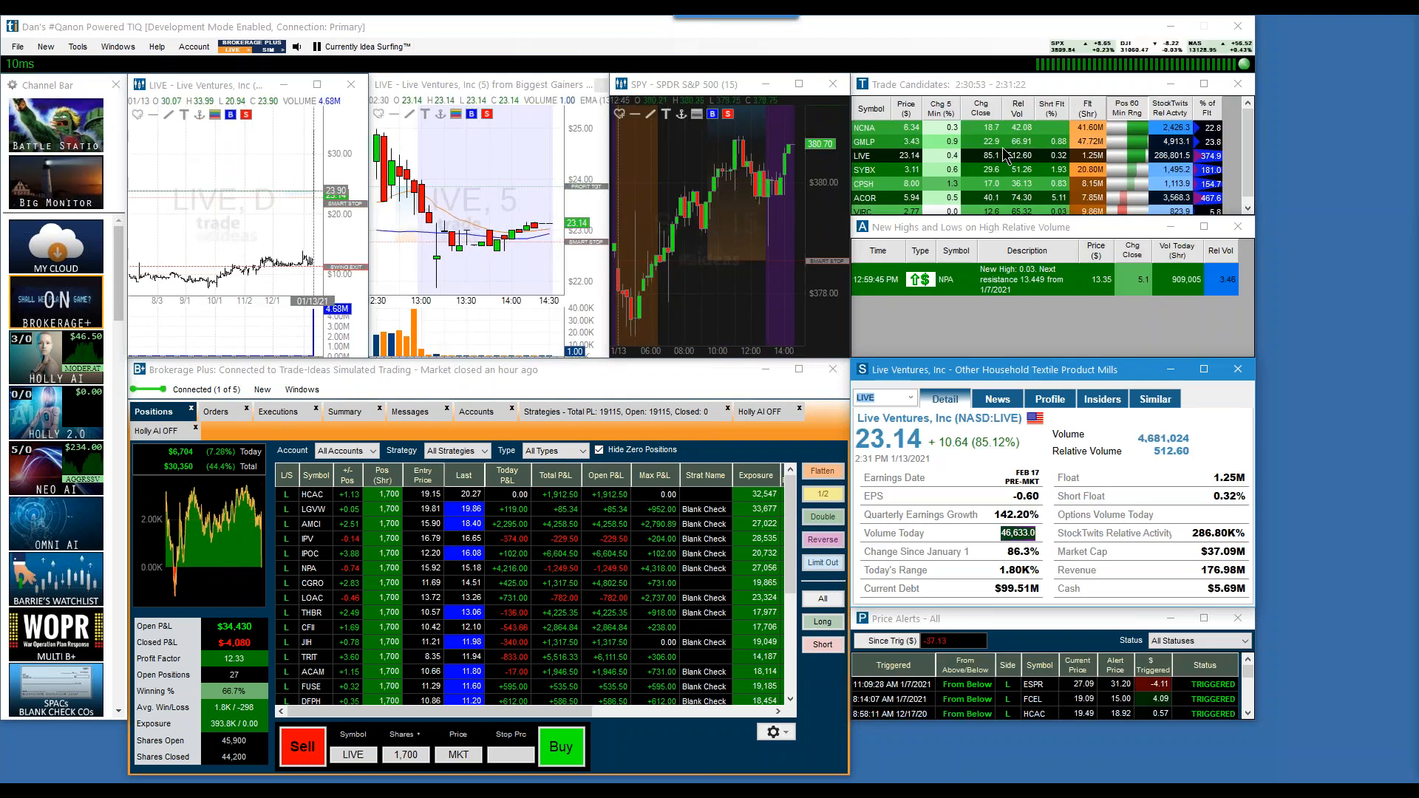
right_click(995, 142)
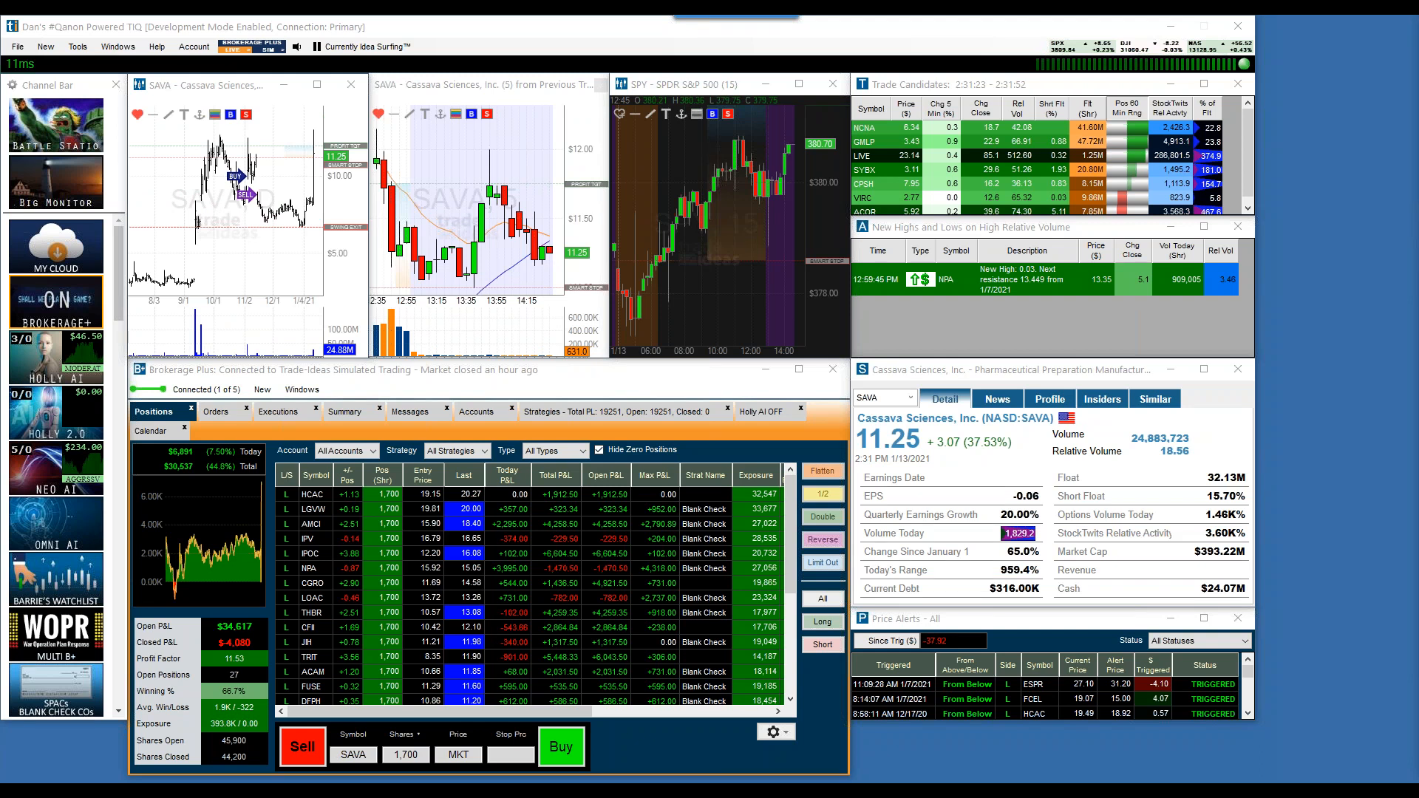
click(863, 169)
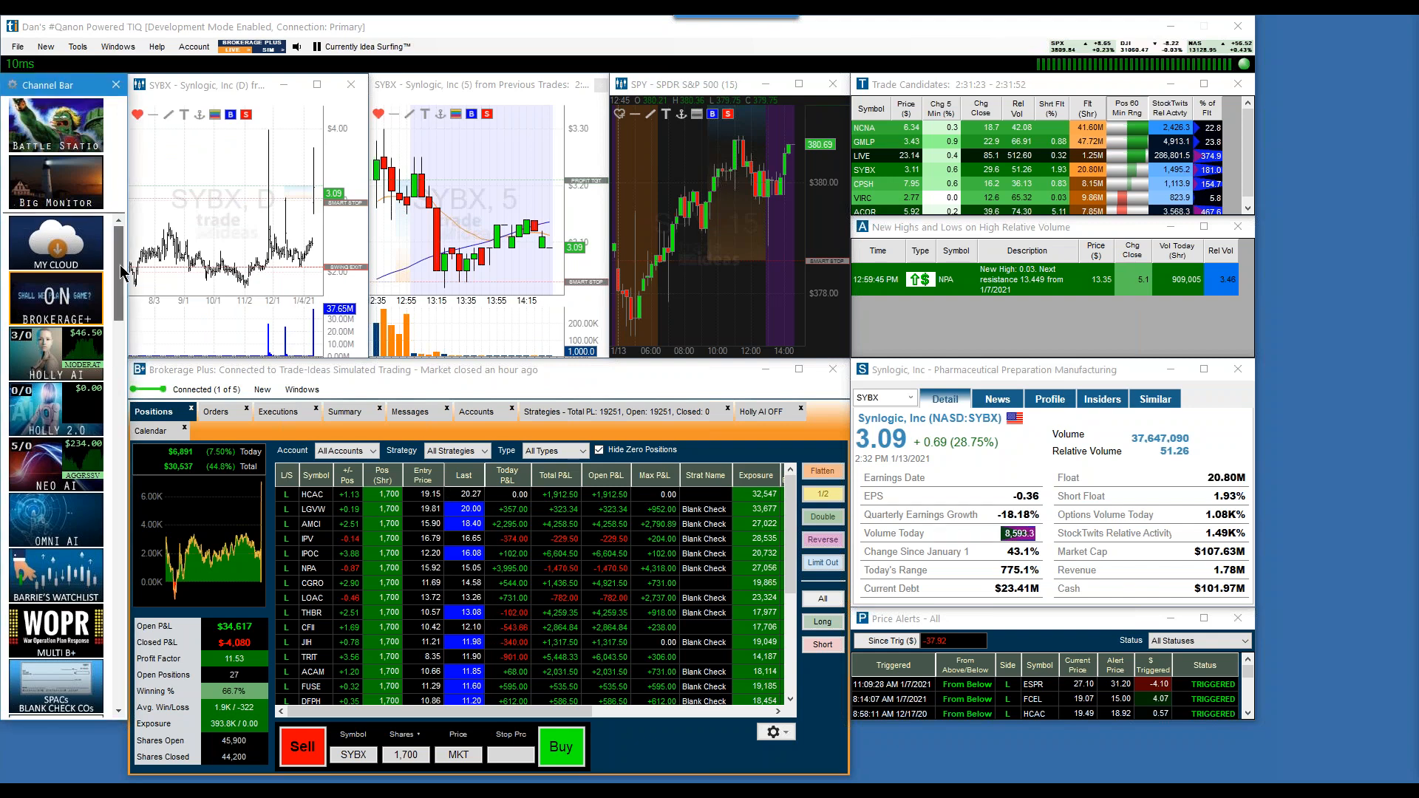
Scroll down the Channel Bar to reach the Explosive Winners channel
scroll(down, 3)
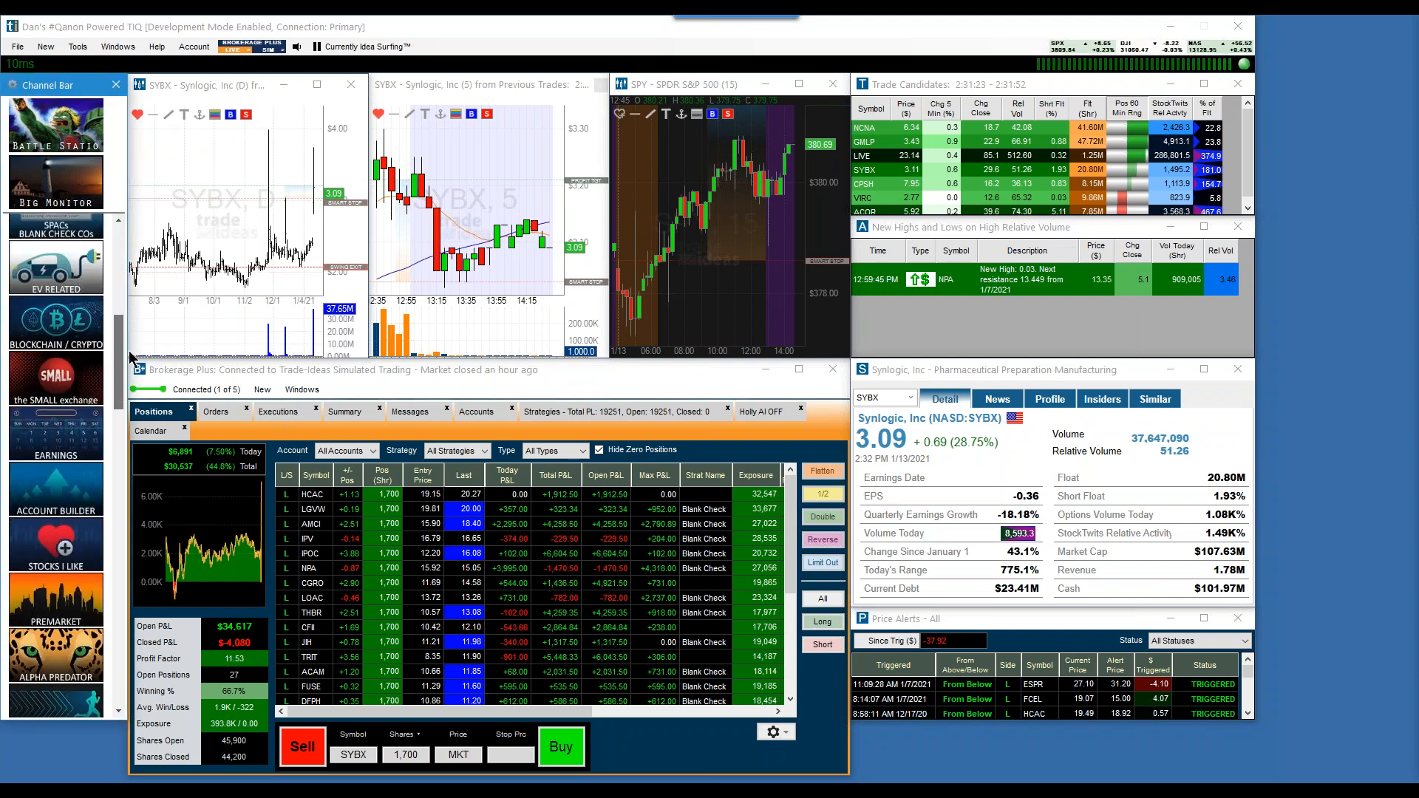
scroll(down, 3)
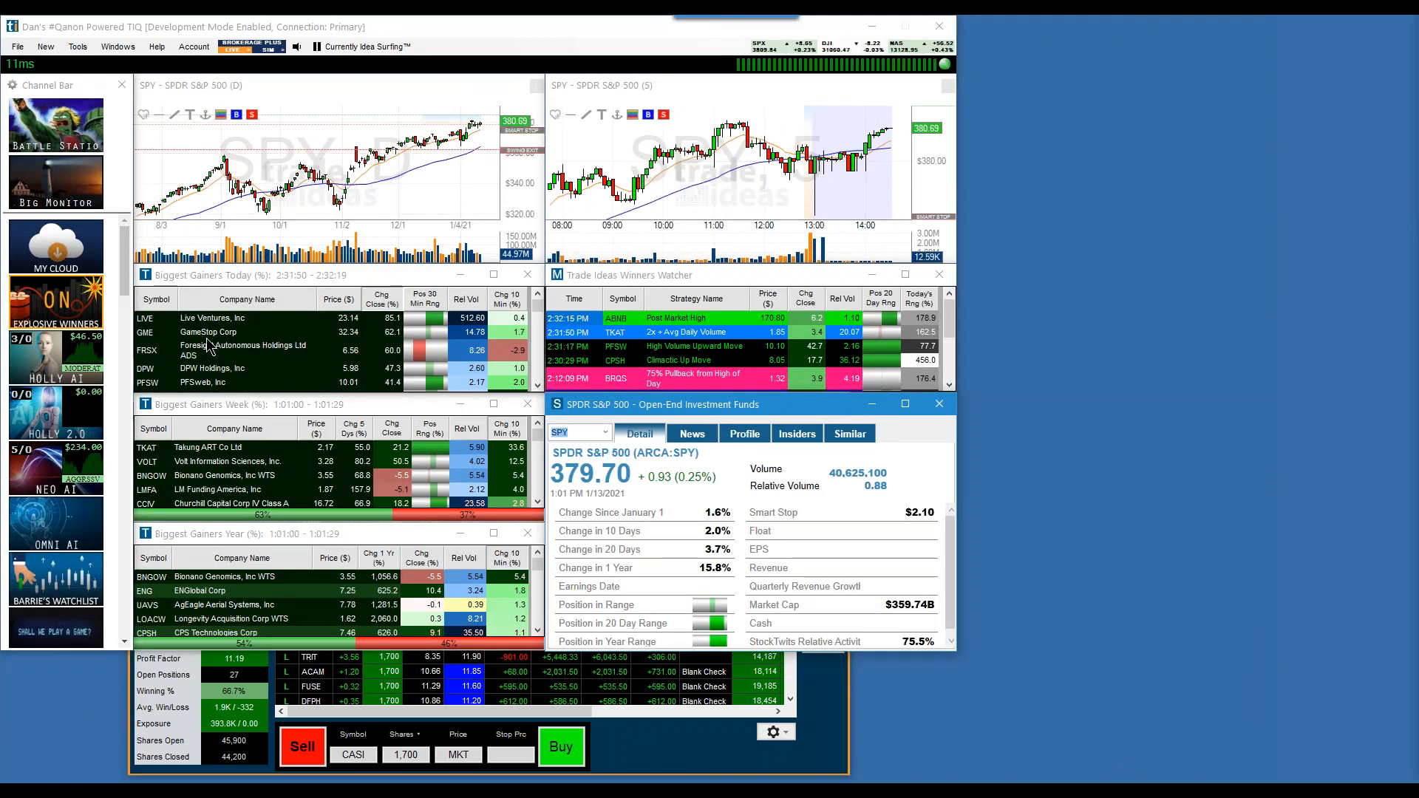
mouse_move(268, 283)
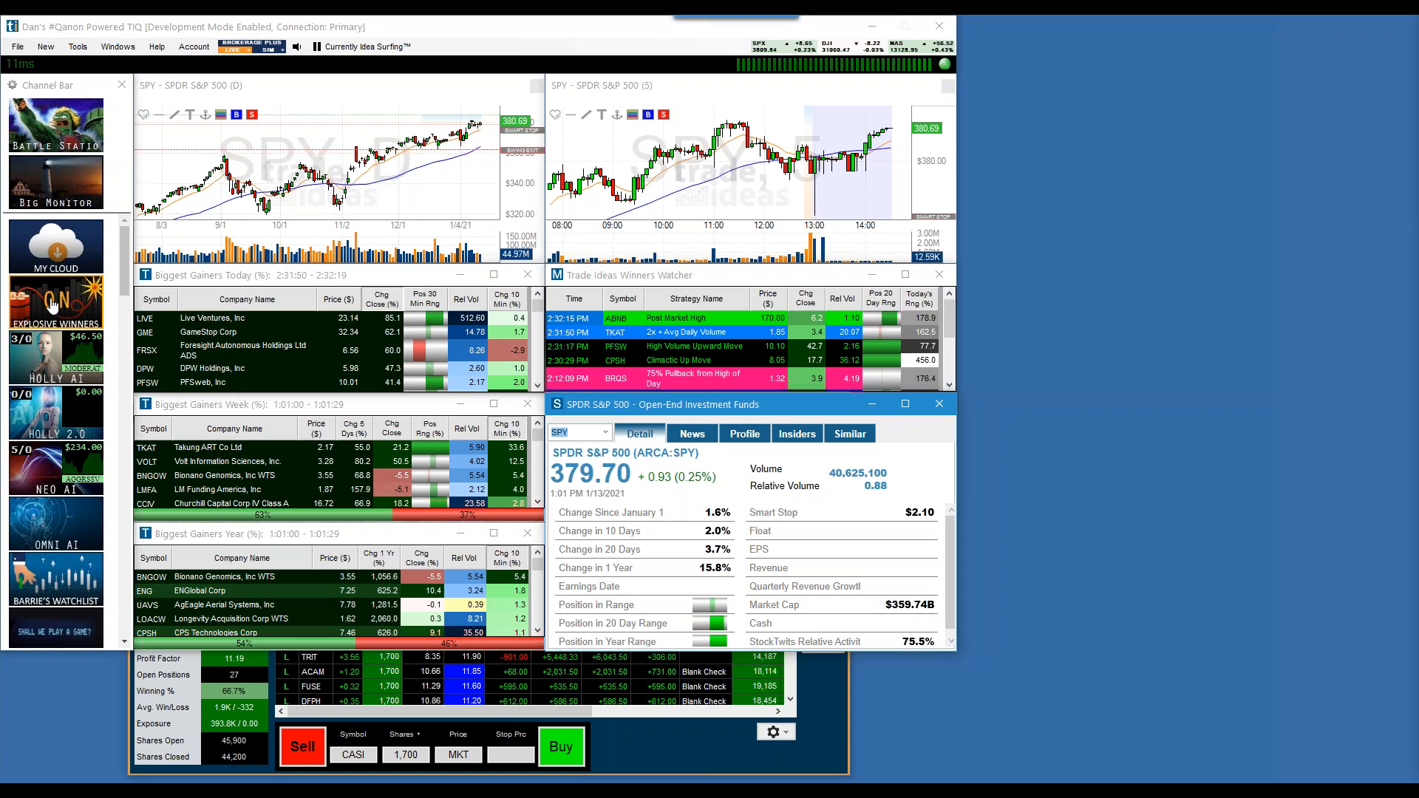
Chart LIVE from Biggest Gainers Today, then VOLT from Biggest Gainers Week
click(213, 318)
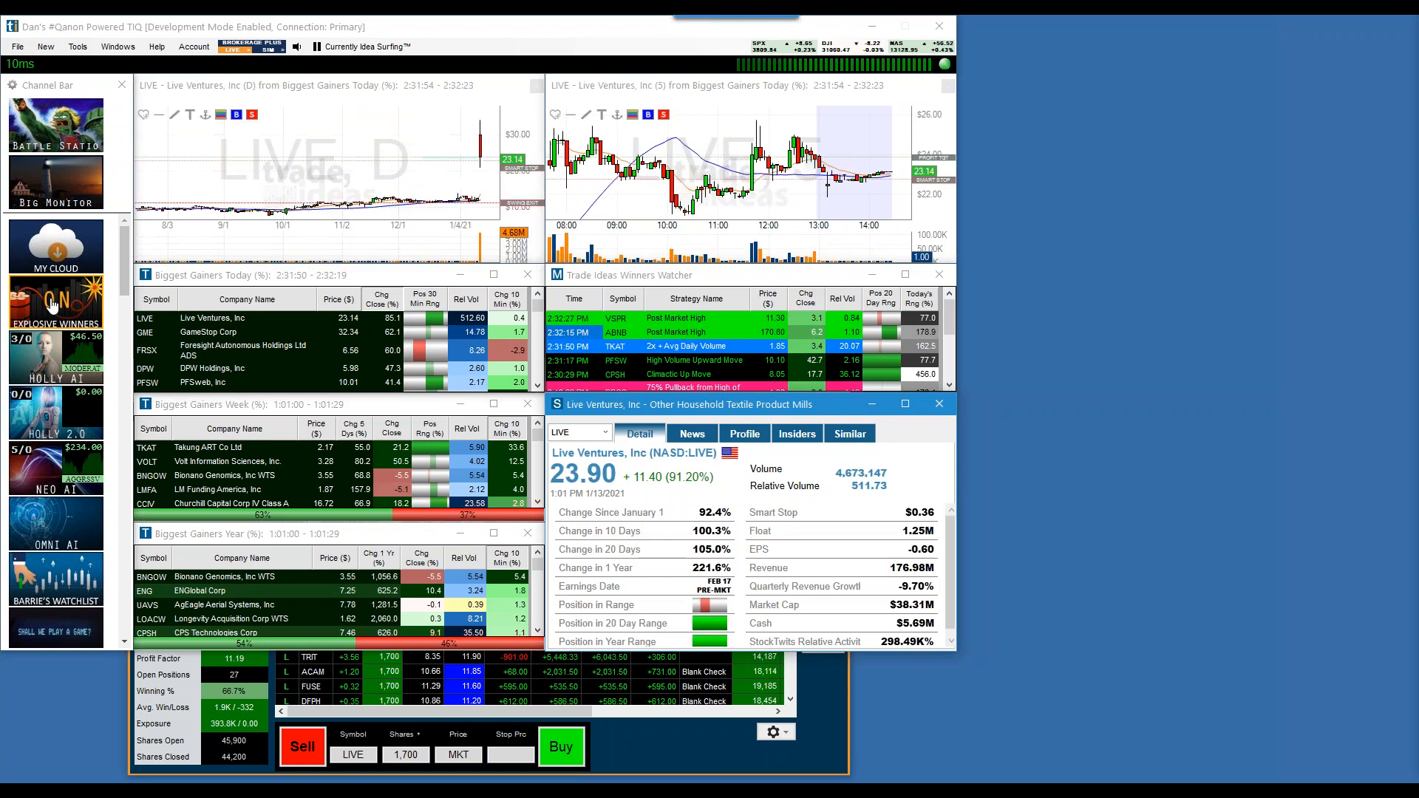
mouse_move(56, 301)
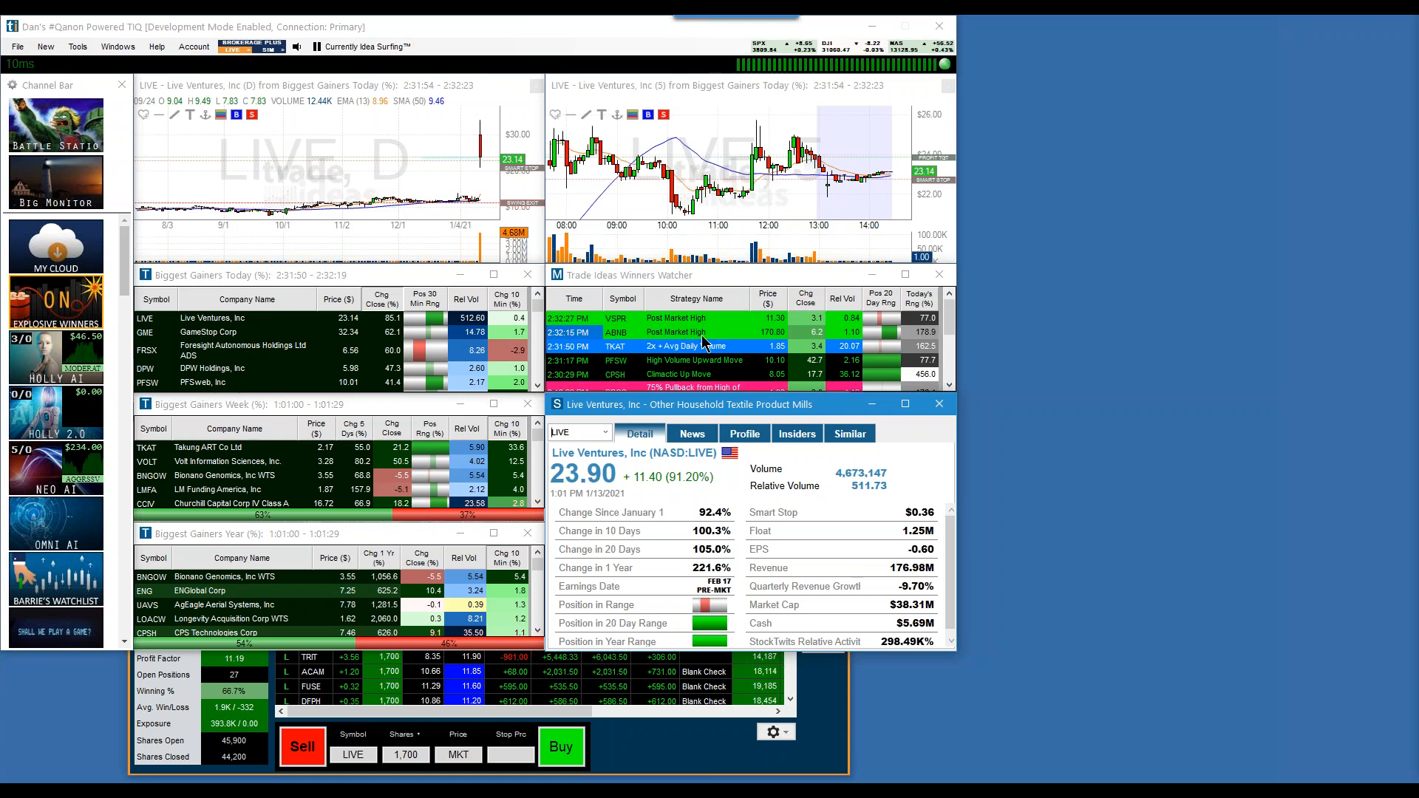
mouse_move(709, 342)
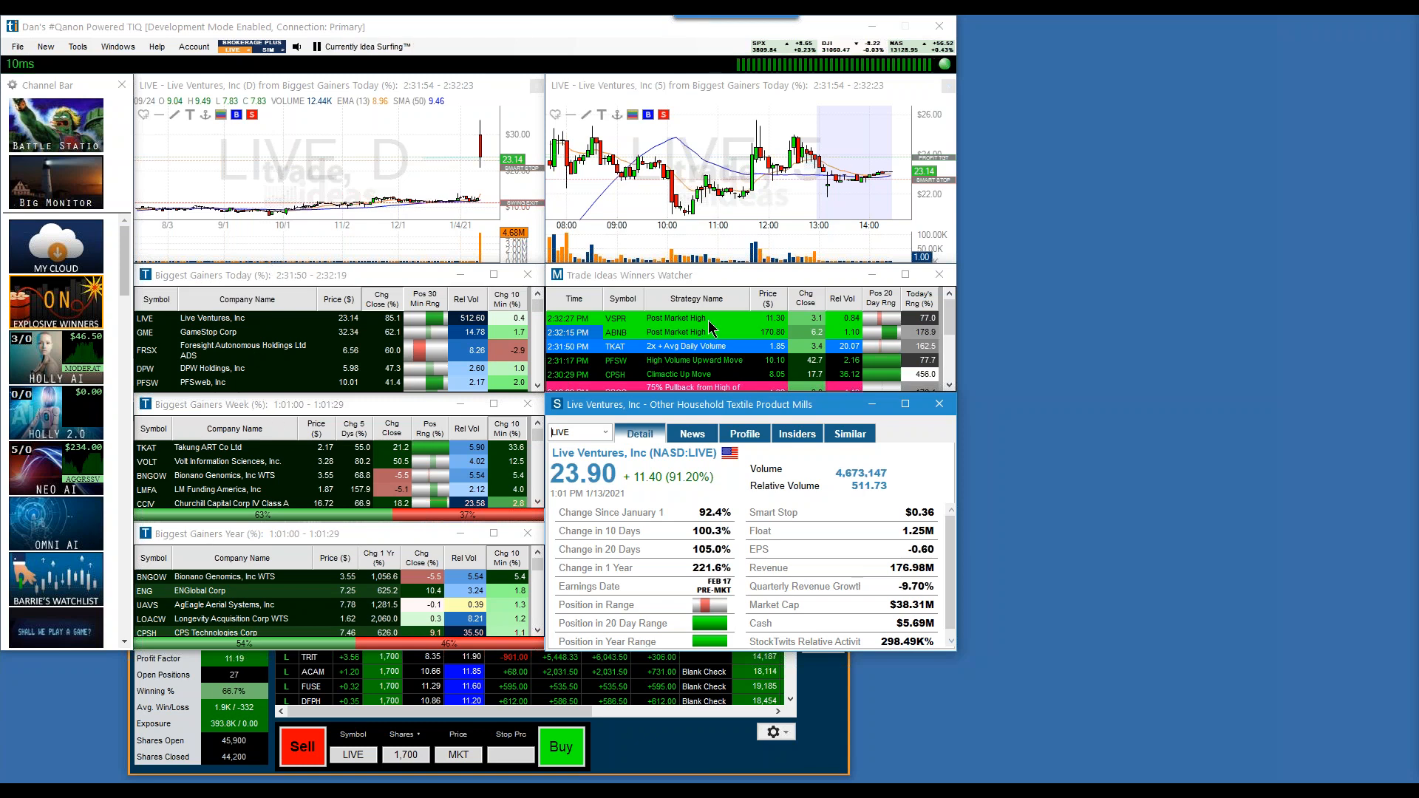
click(315, 46)
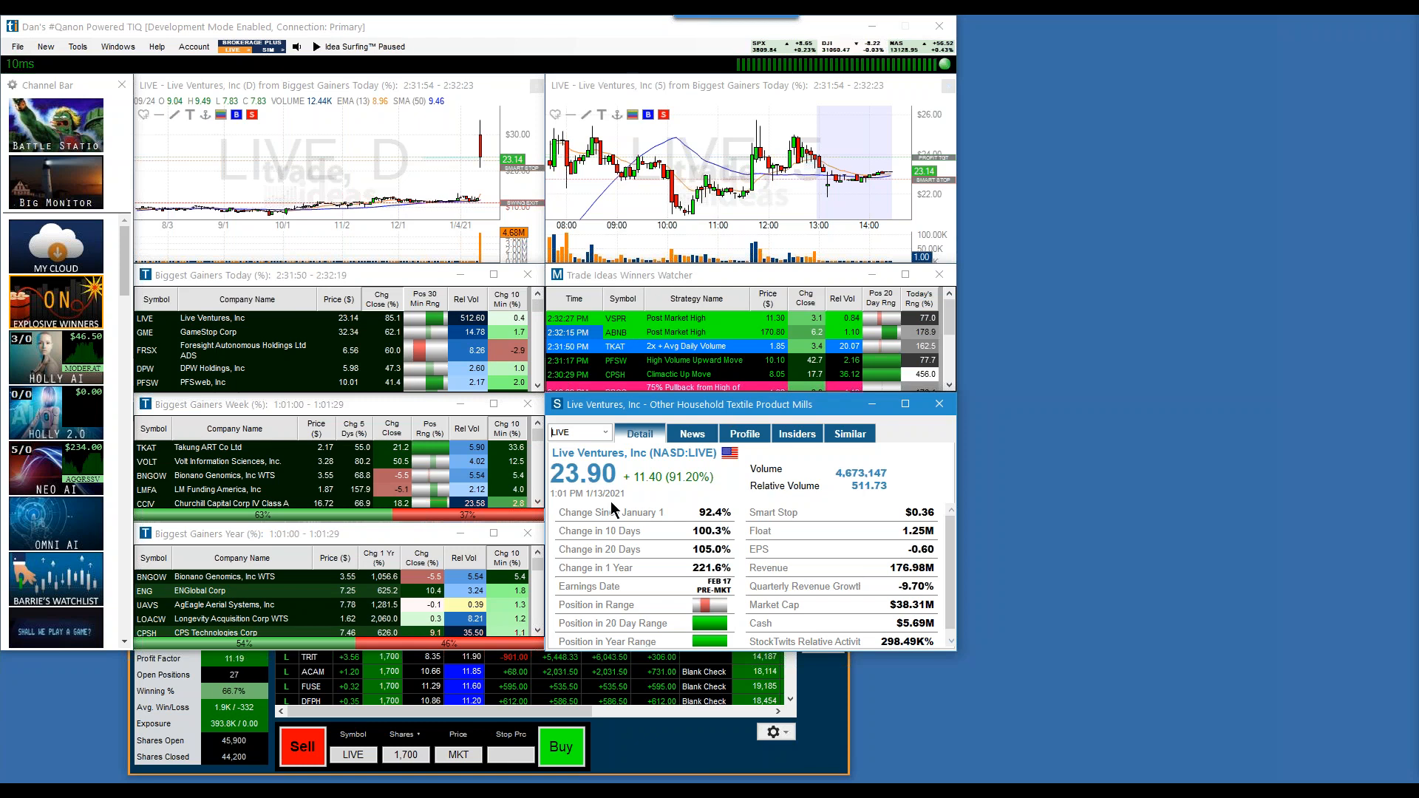
mouse_move(557, 120)
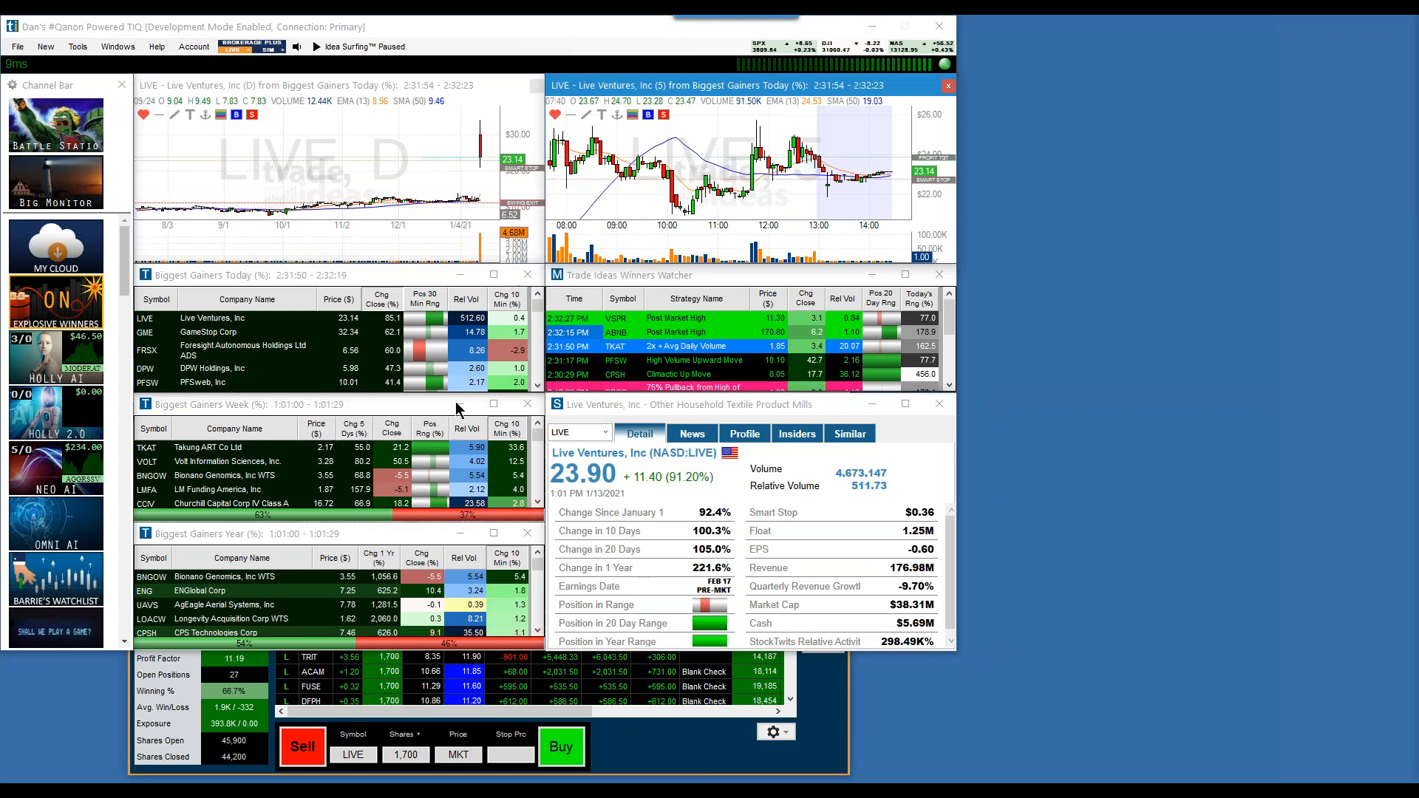
click(317, 46)
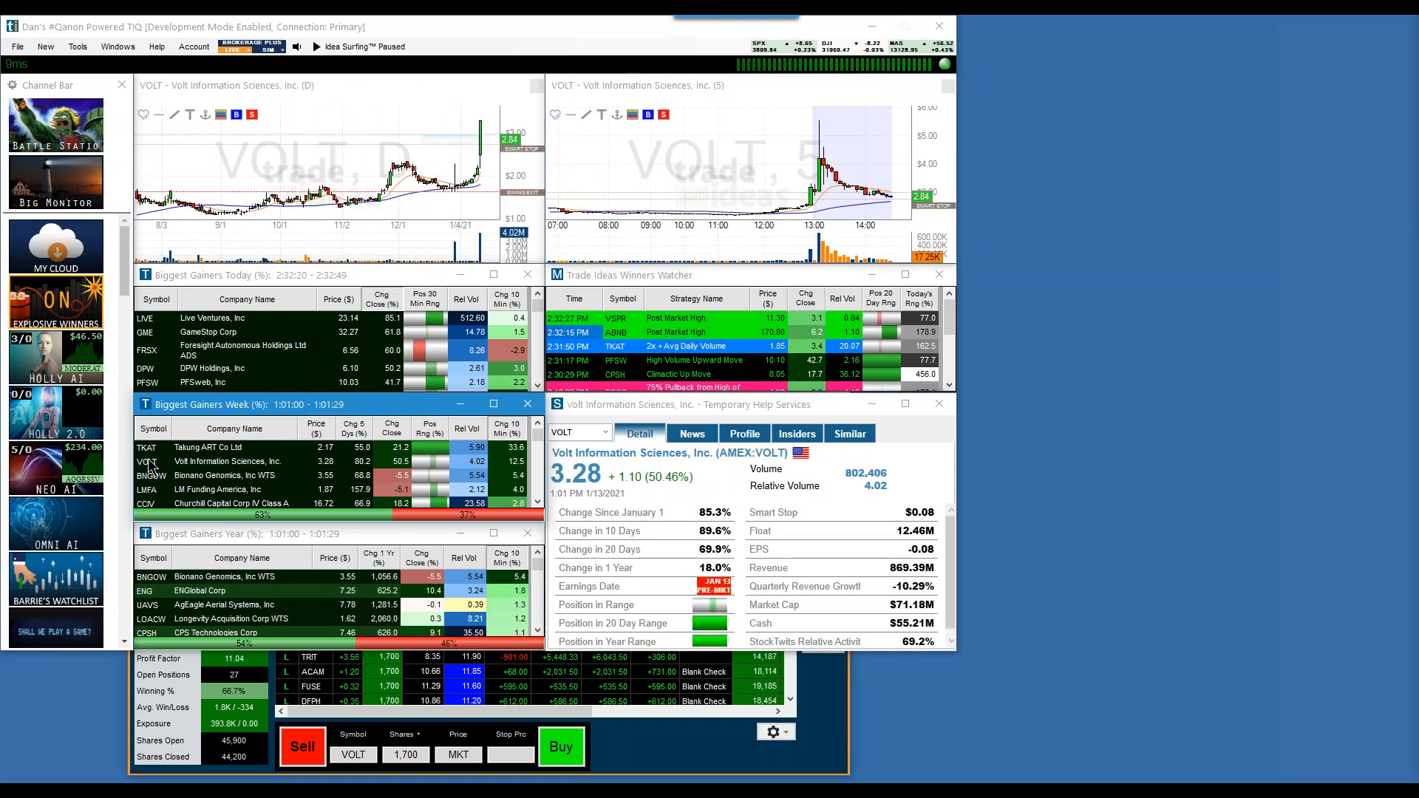
mouse_move(430, 190)
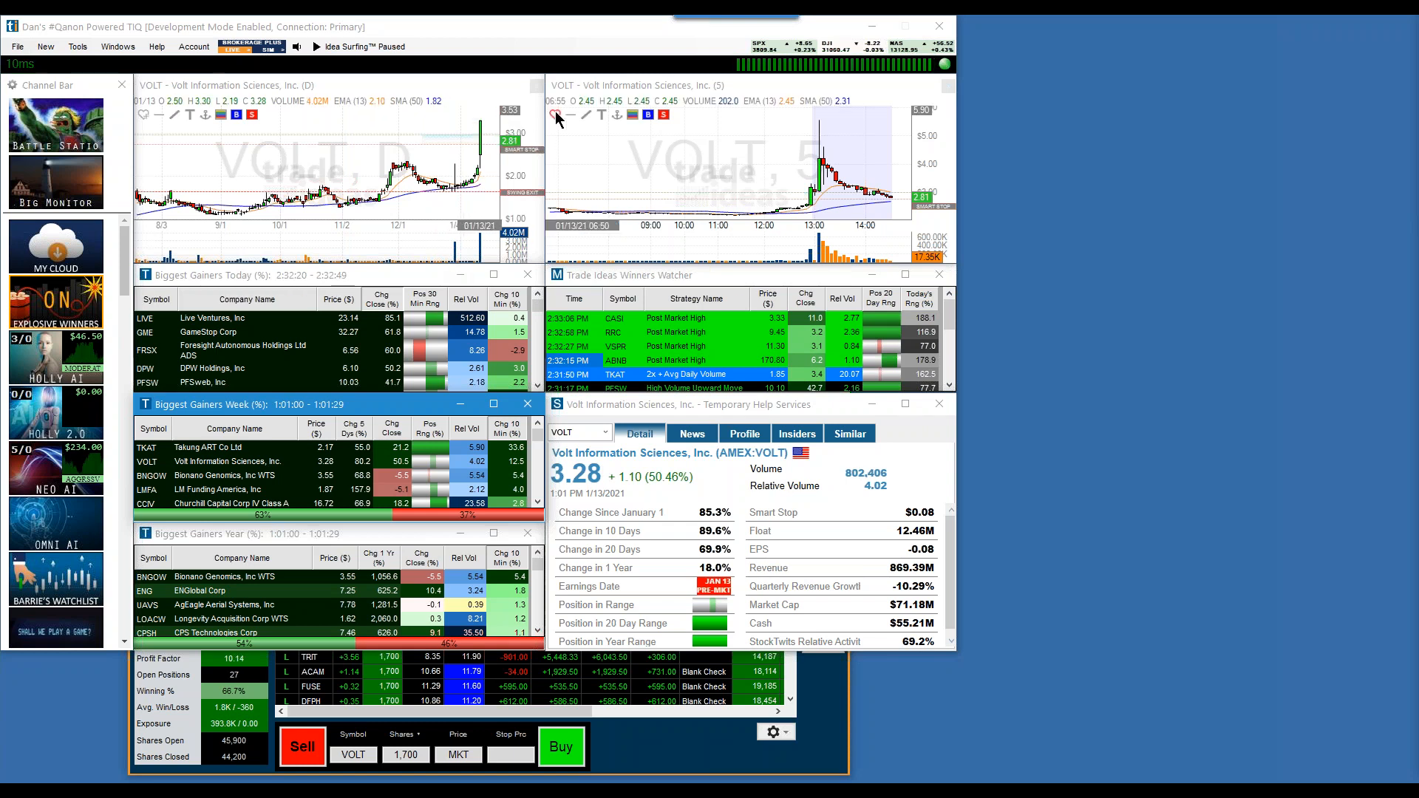
Mark Volt Information Sciences (VOLT) as a liked symbol from its 5-minute chart
click(555, 116)
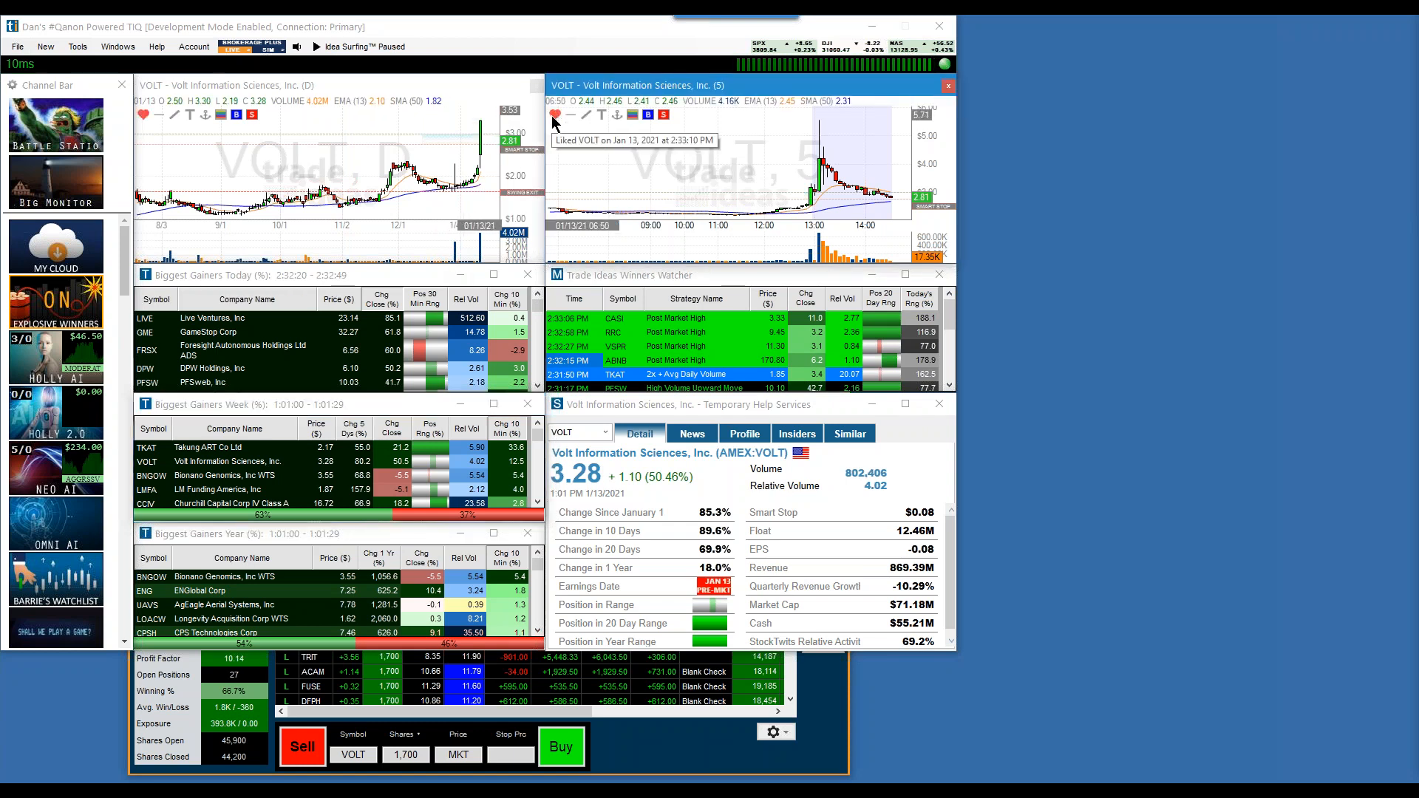
mouse_move(508, 148)
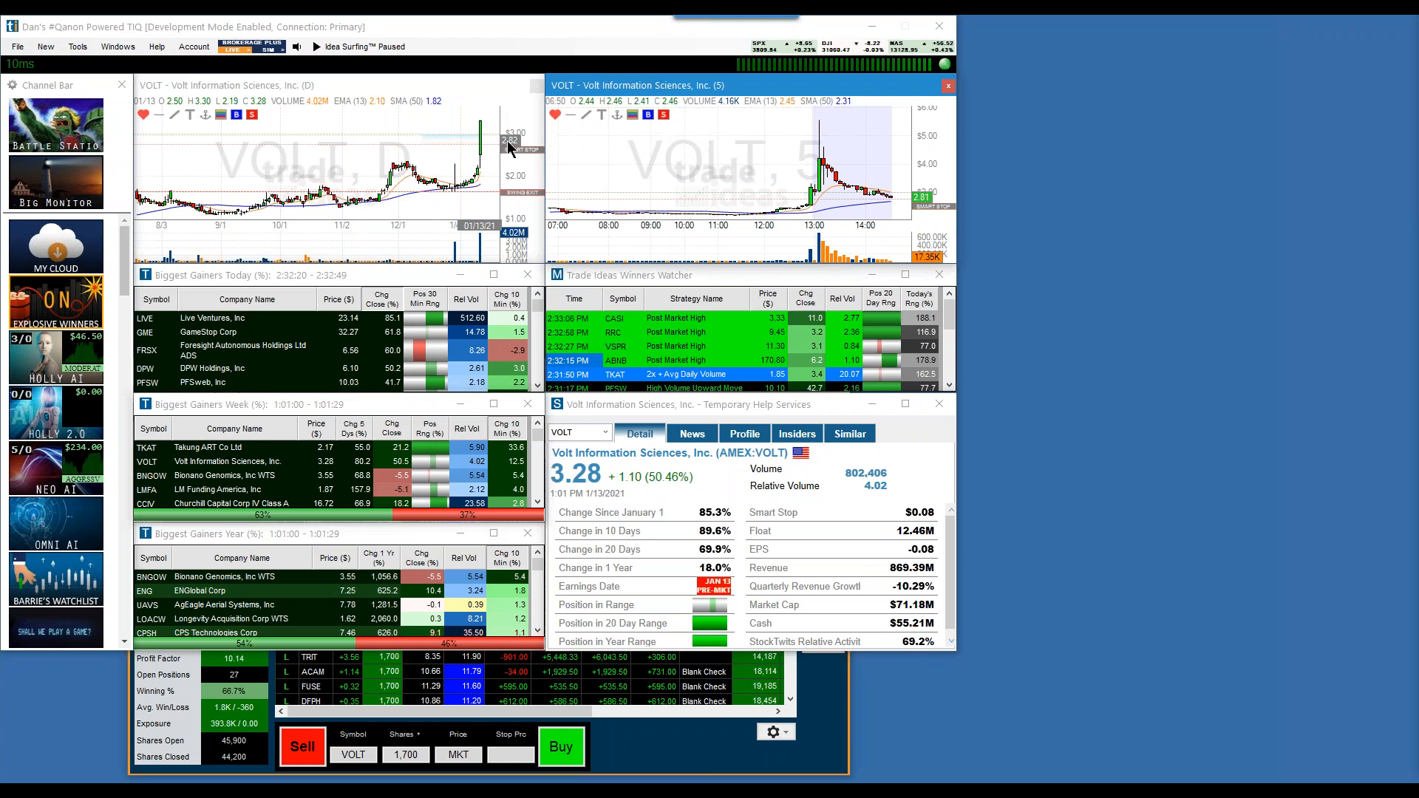
Create a VOLT price alert at $3.17 with the note 'Volt is electric'
right_click(511, 146)
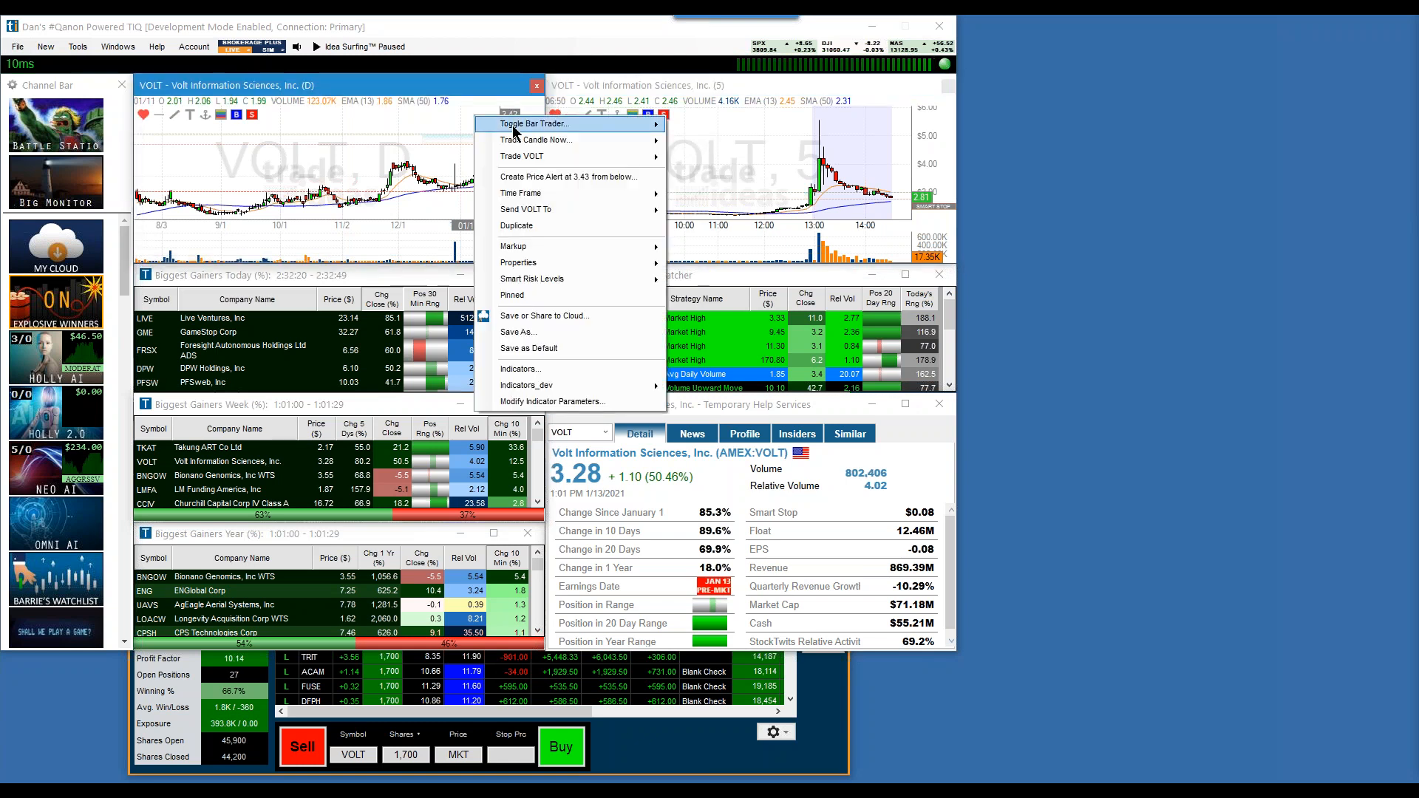
click(565, 176)
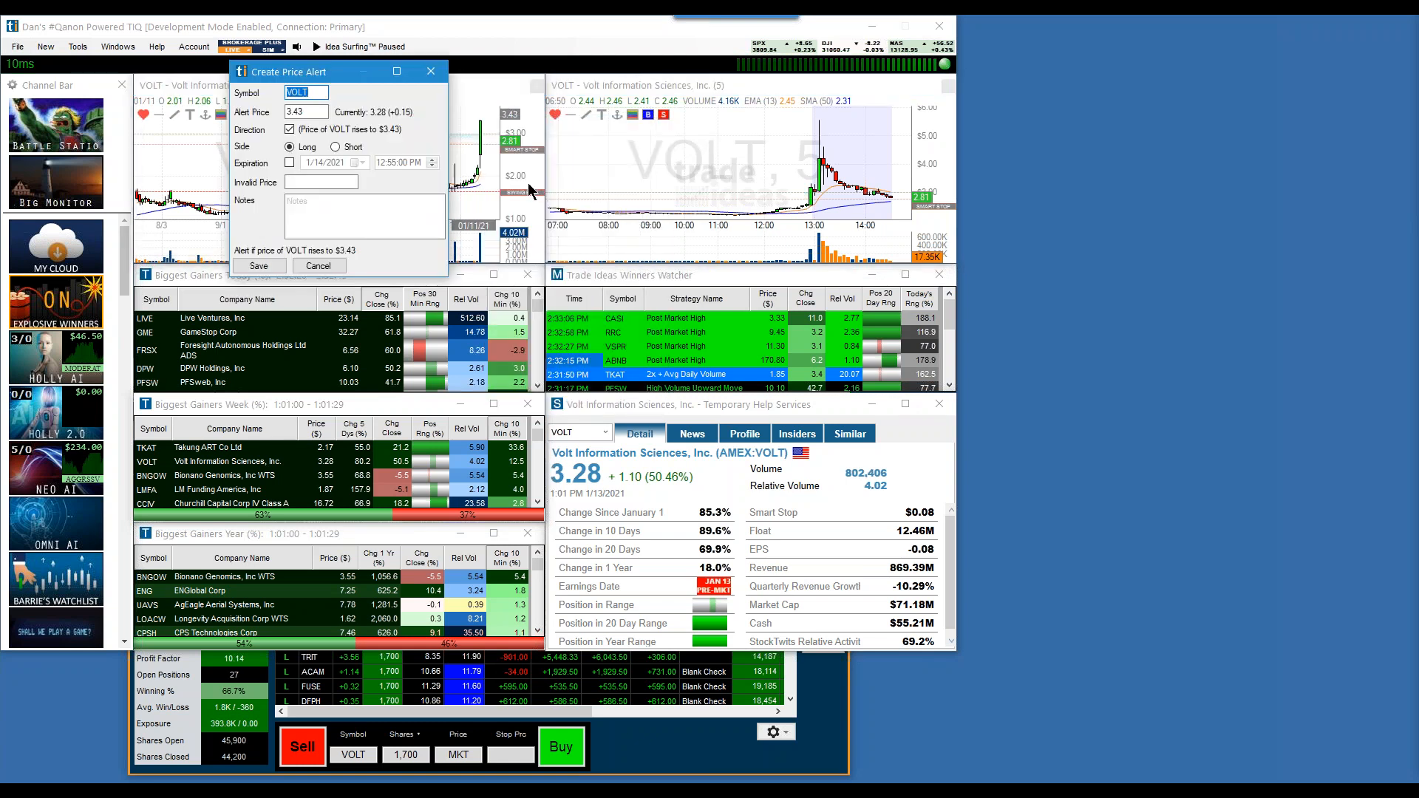
click(305, 112)
text(3.17)
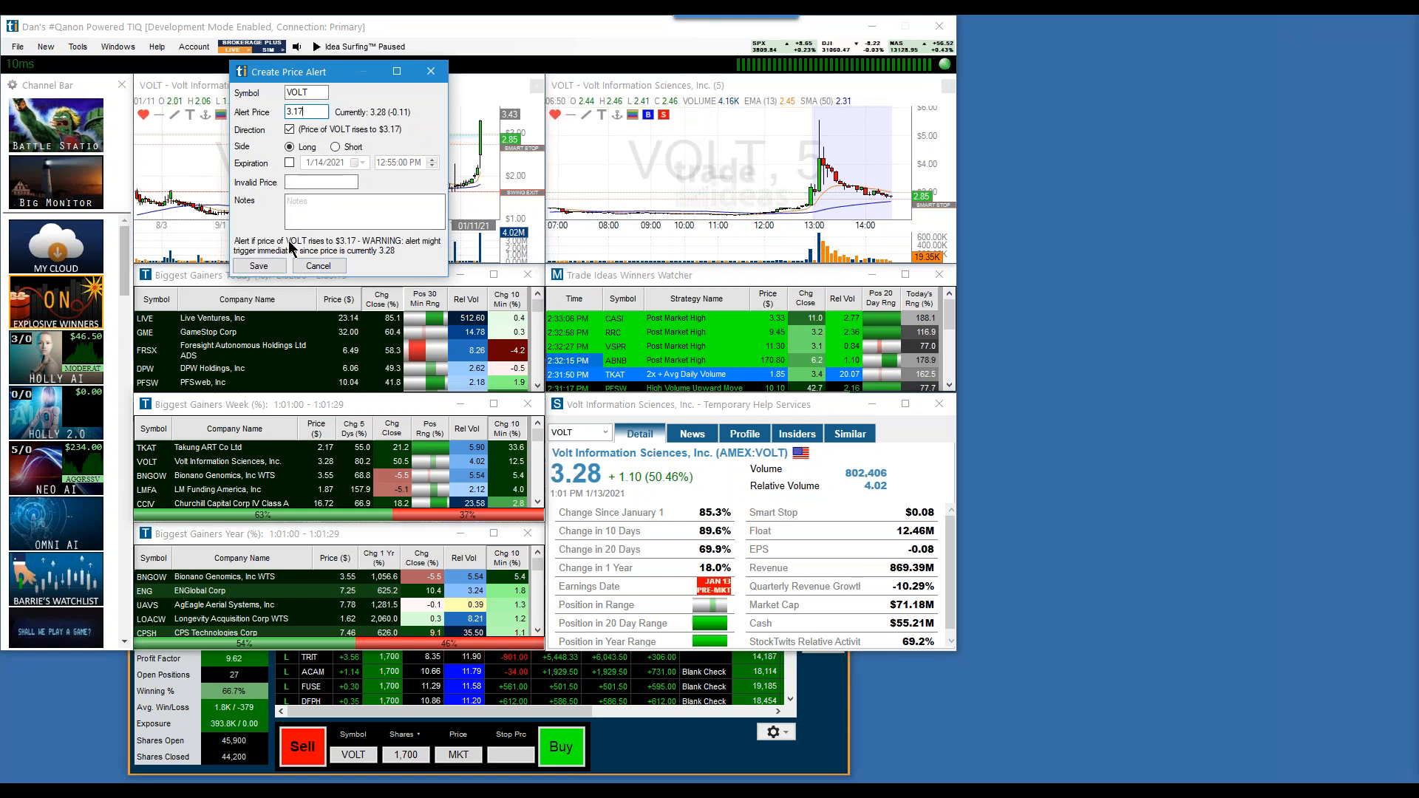
text(Volt)
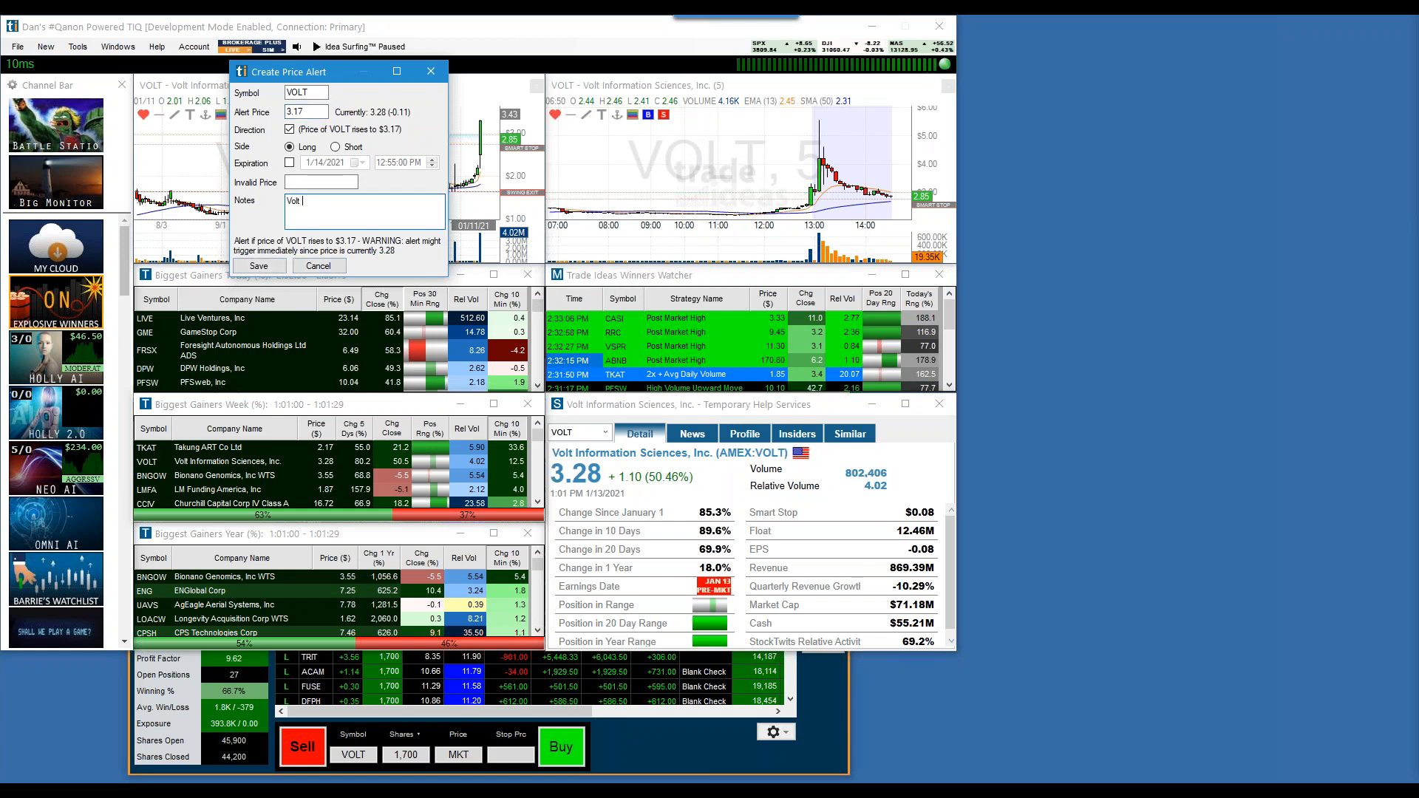
text(is elect)
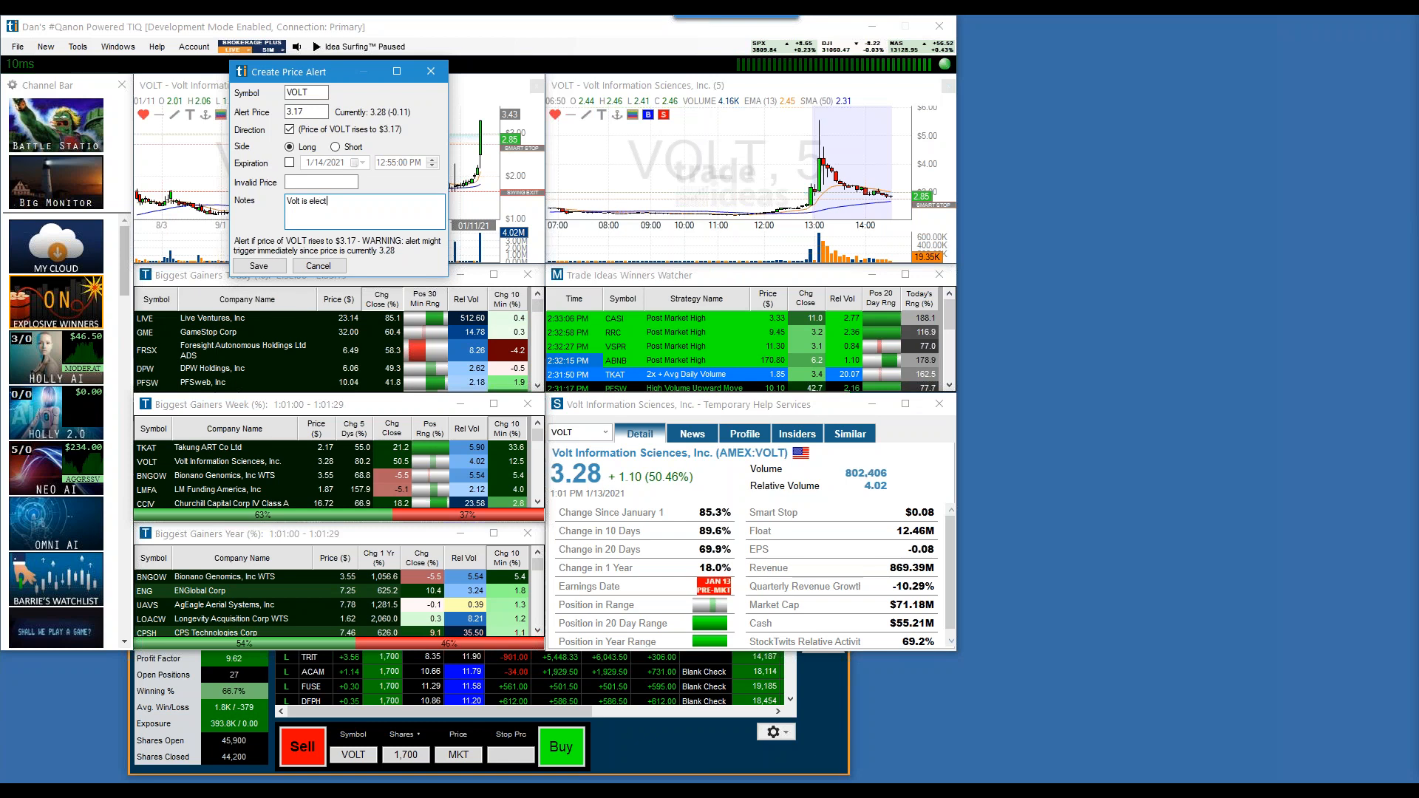
text(ric)
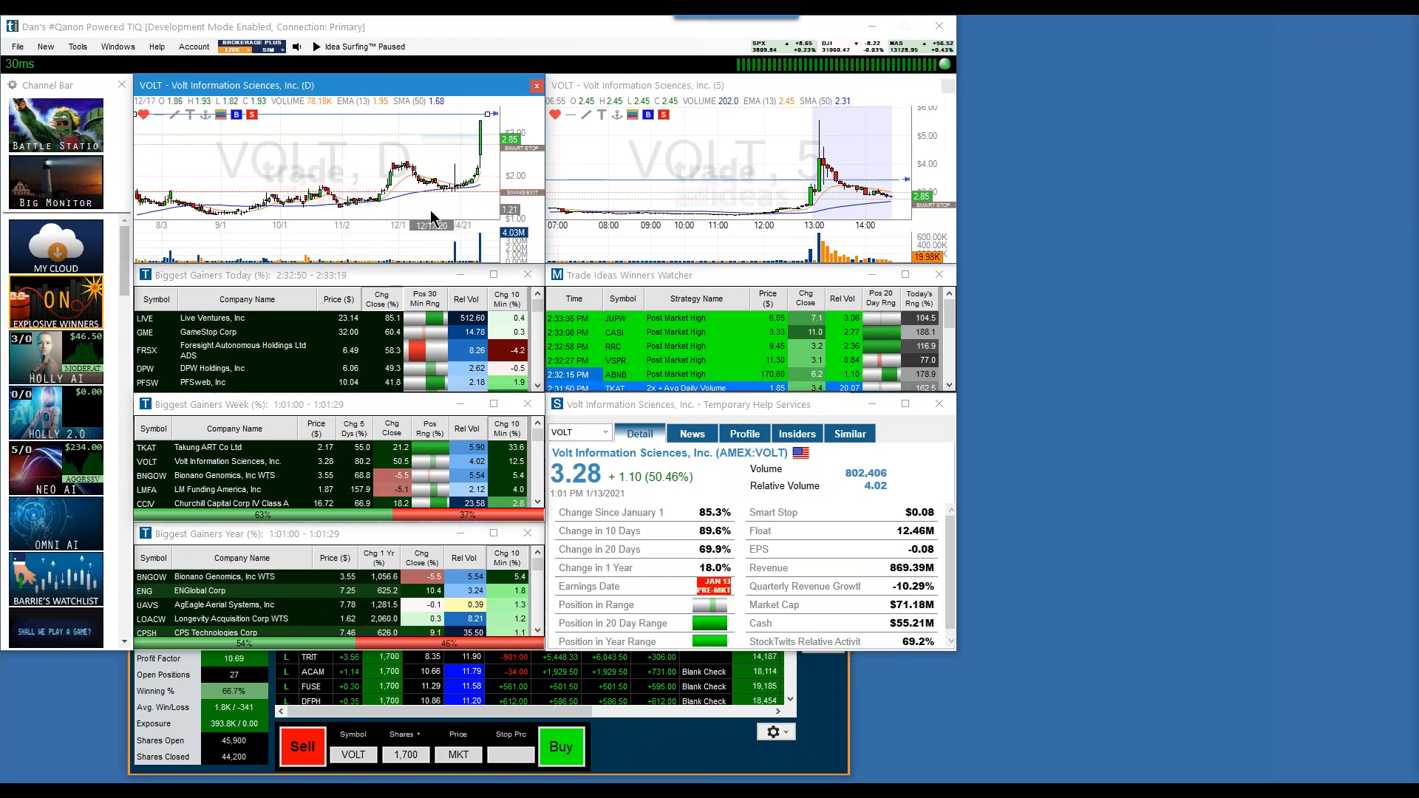
mouse_move(436, 118)
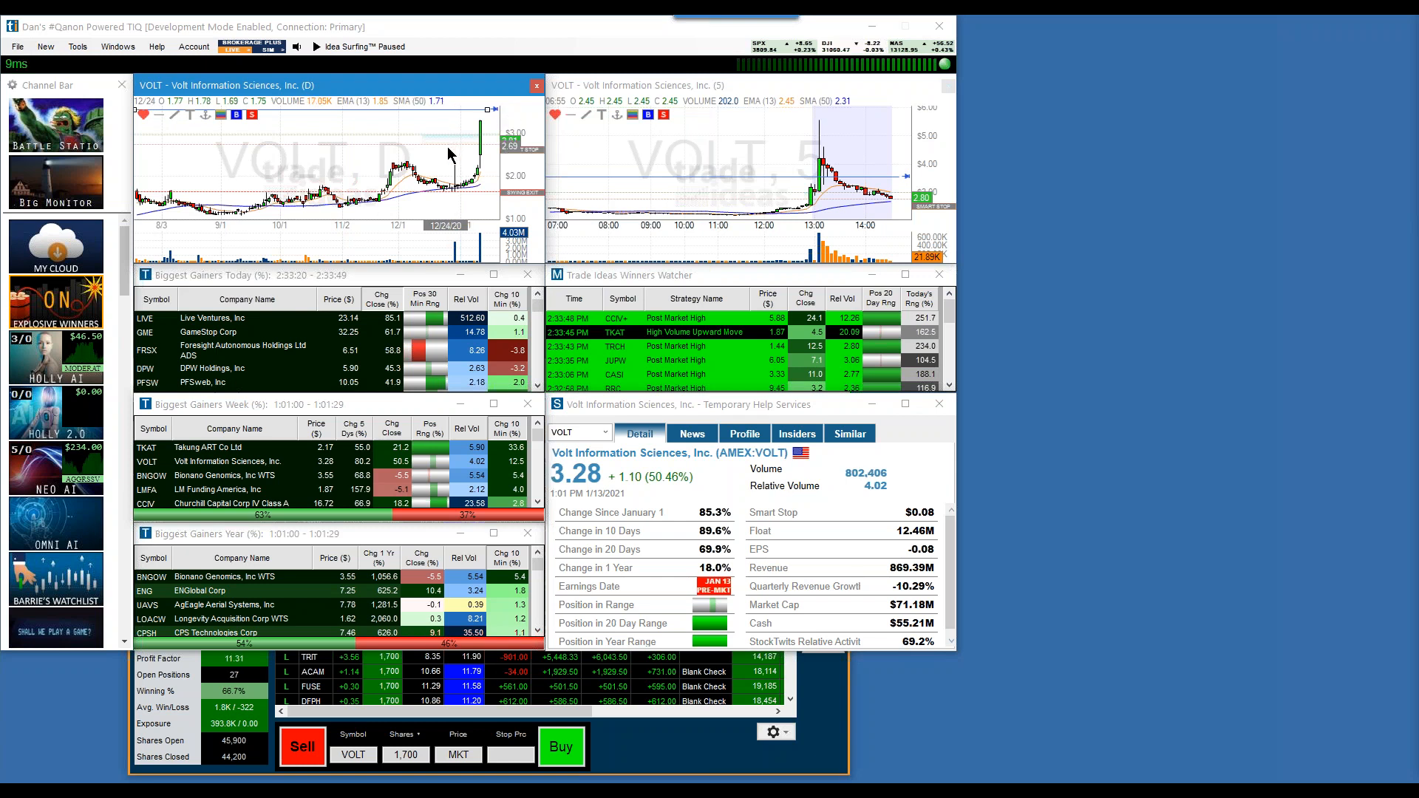
mouse_move(426, 189)
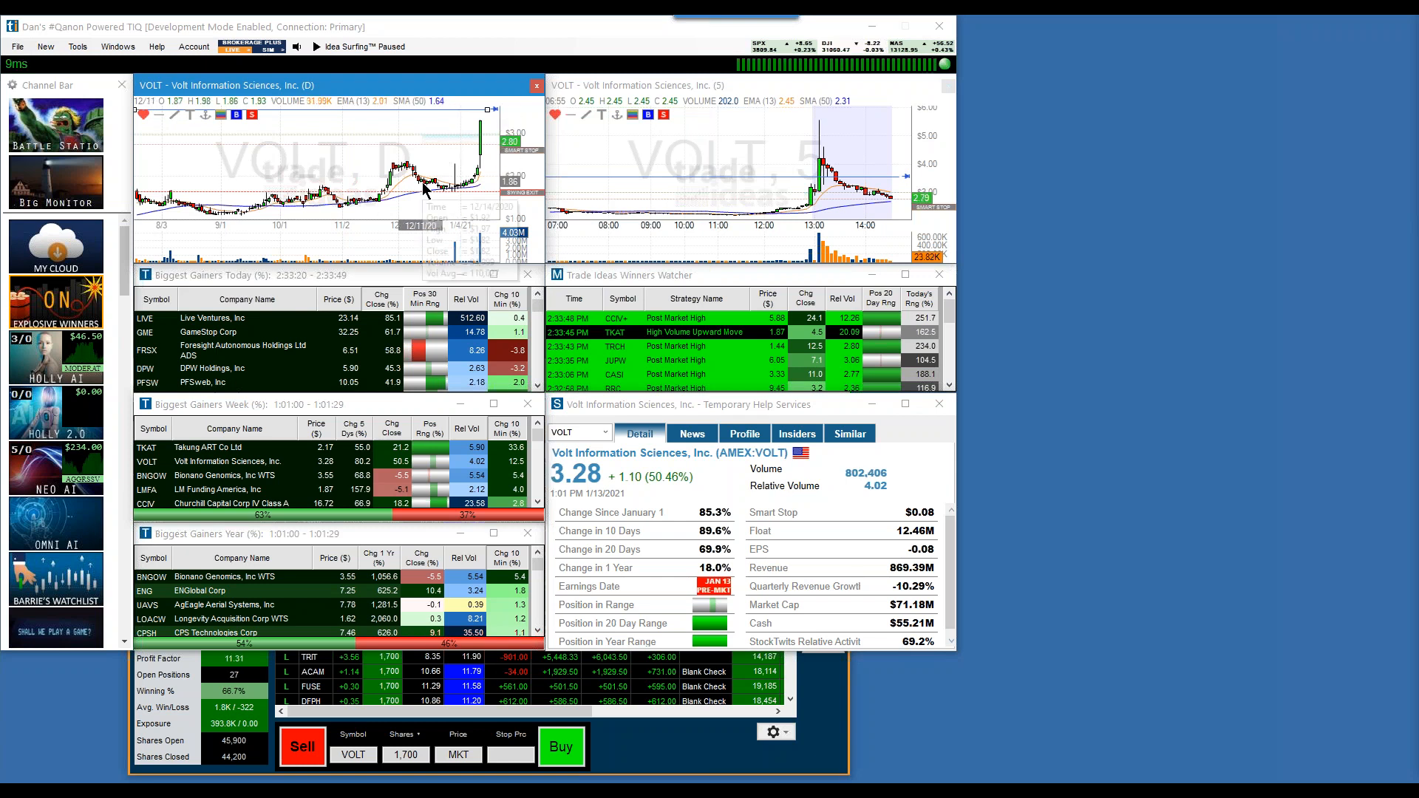
mouse_move(943, 715)
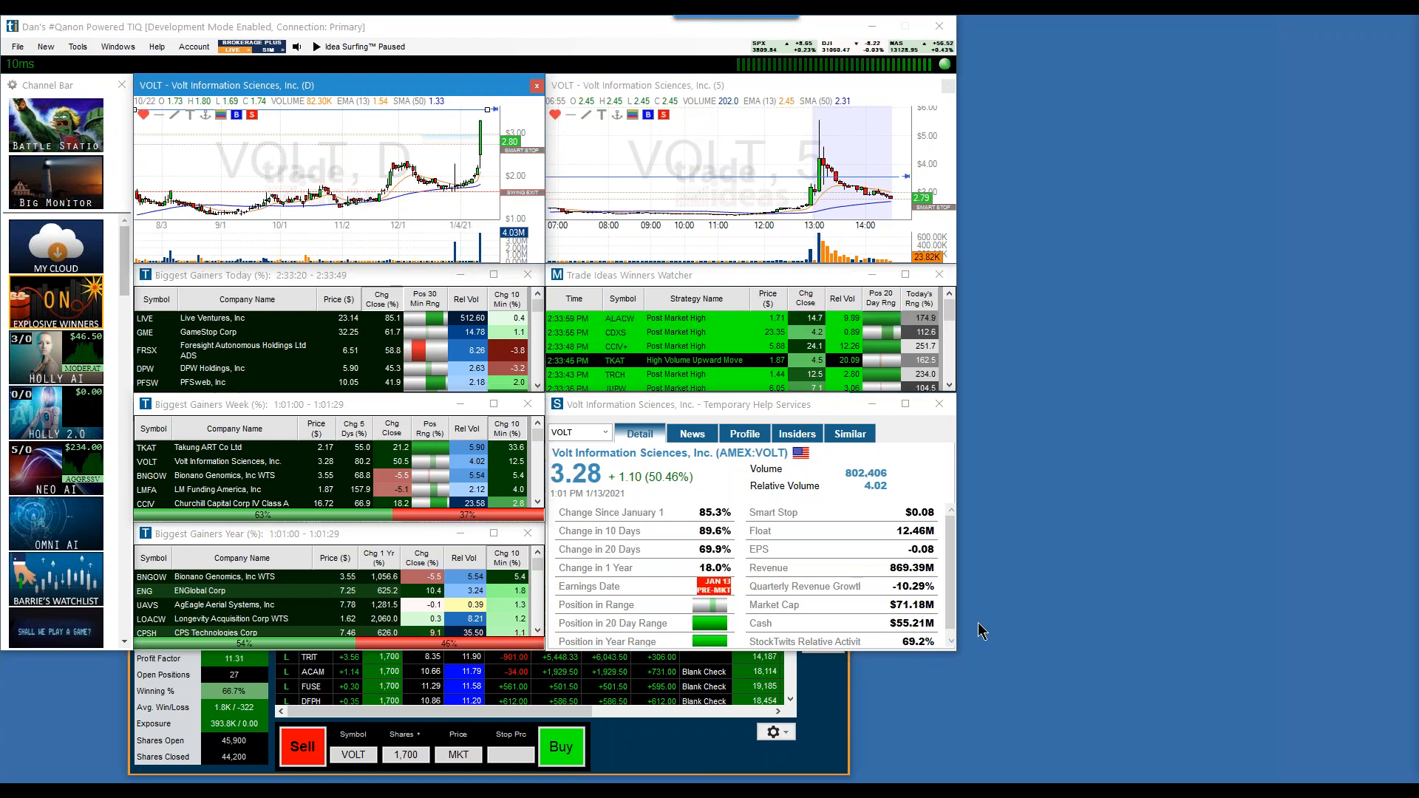
mouse_move(985, 426)
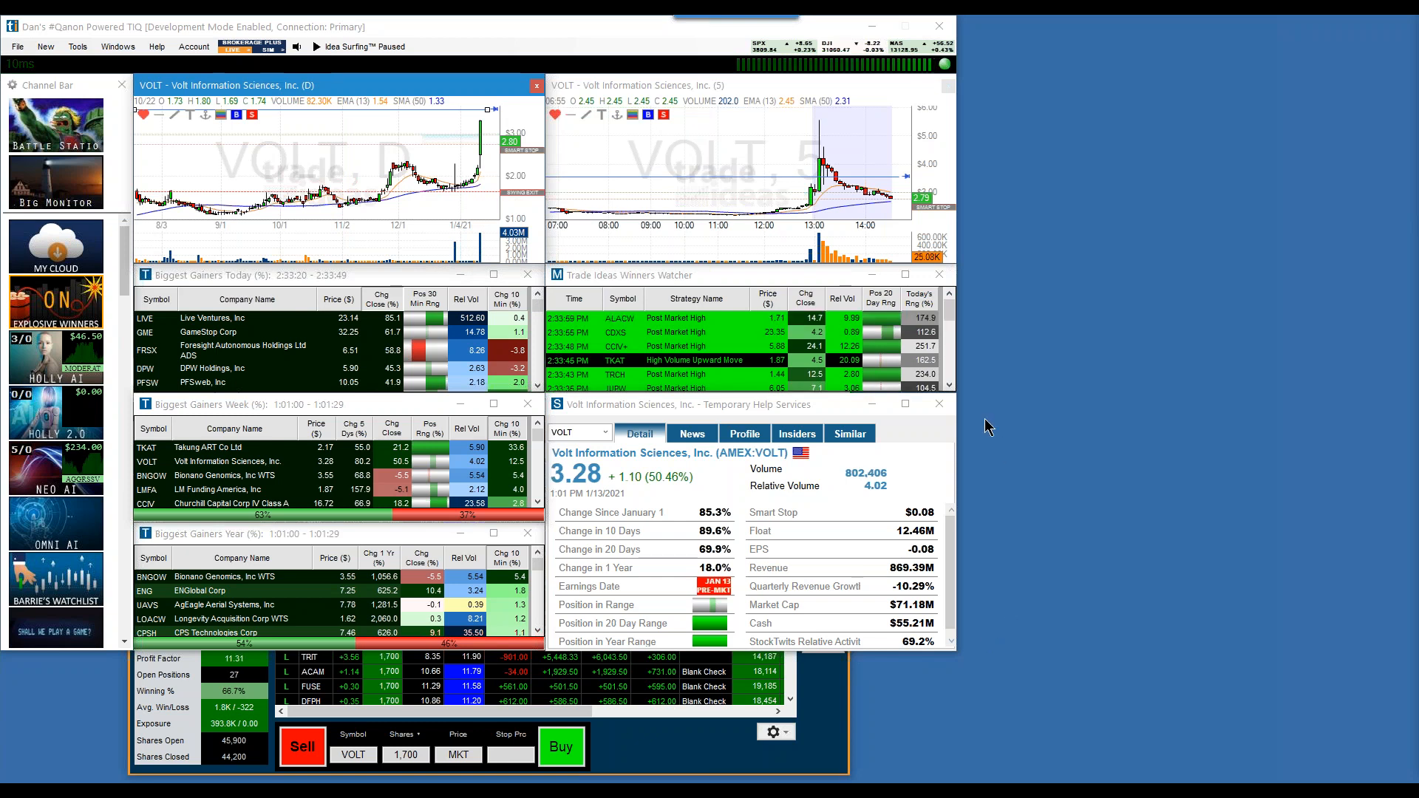
mouse_move(481, 153)
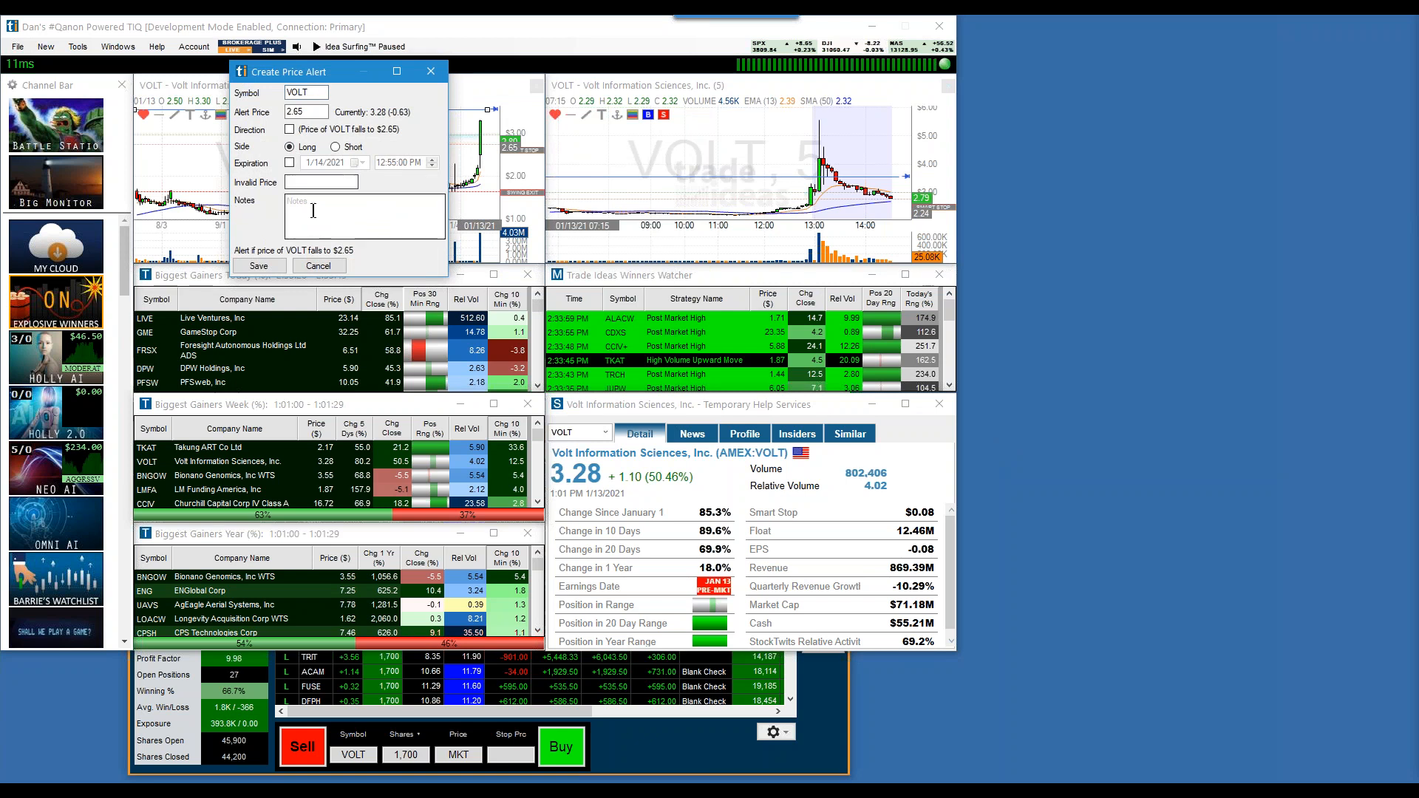
Save a second VOLT alert at $2.55 noted 'Pulling Back'
text(Pu)
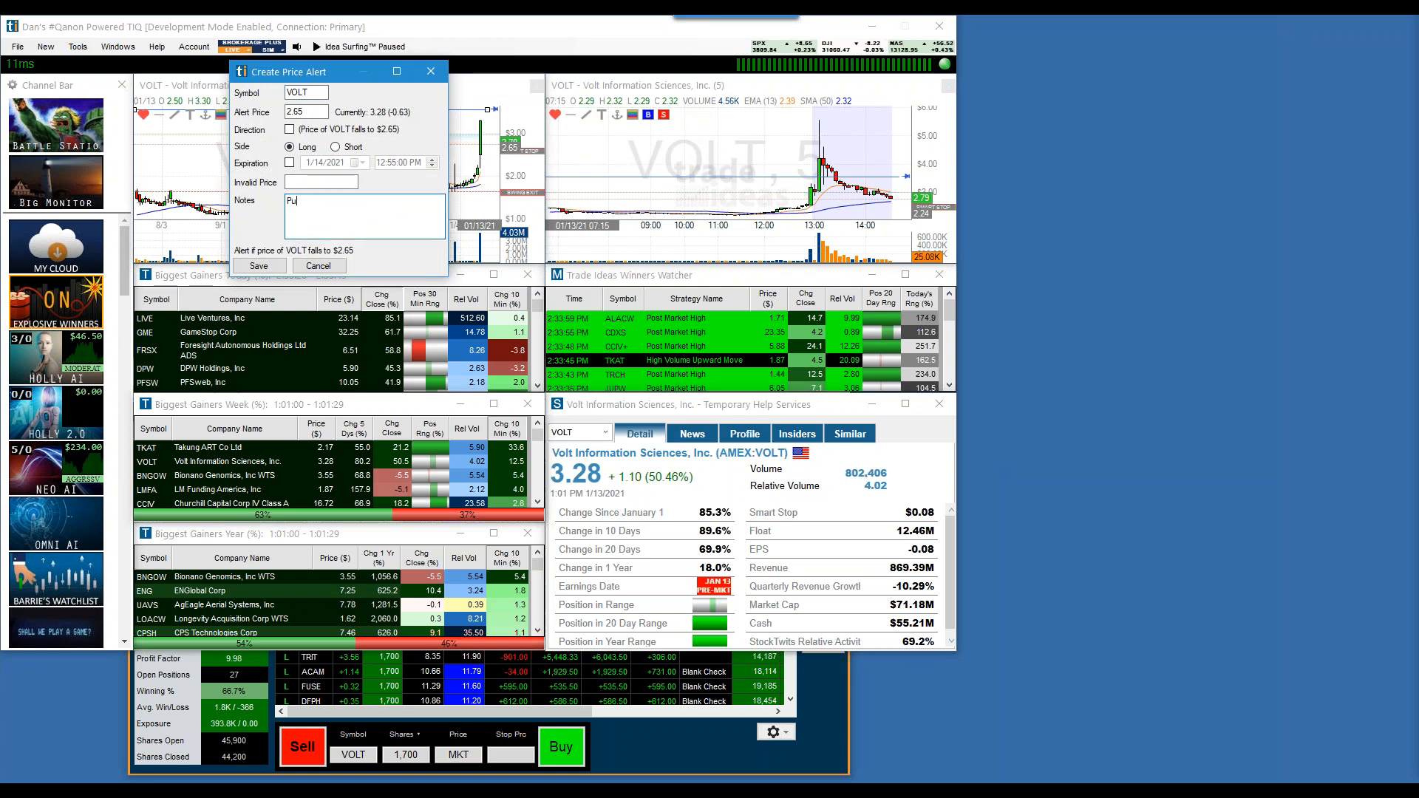
text(lling Back)
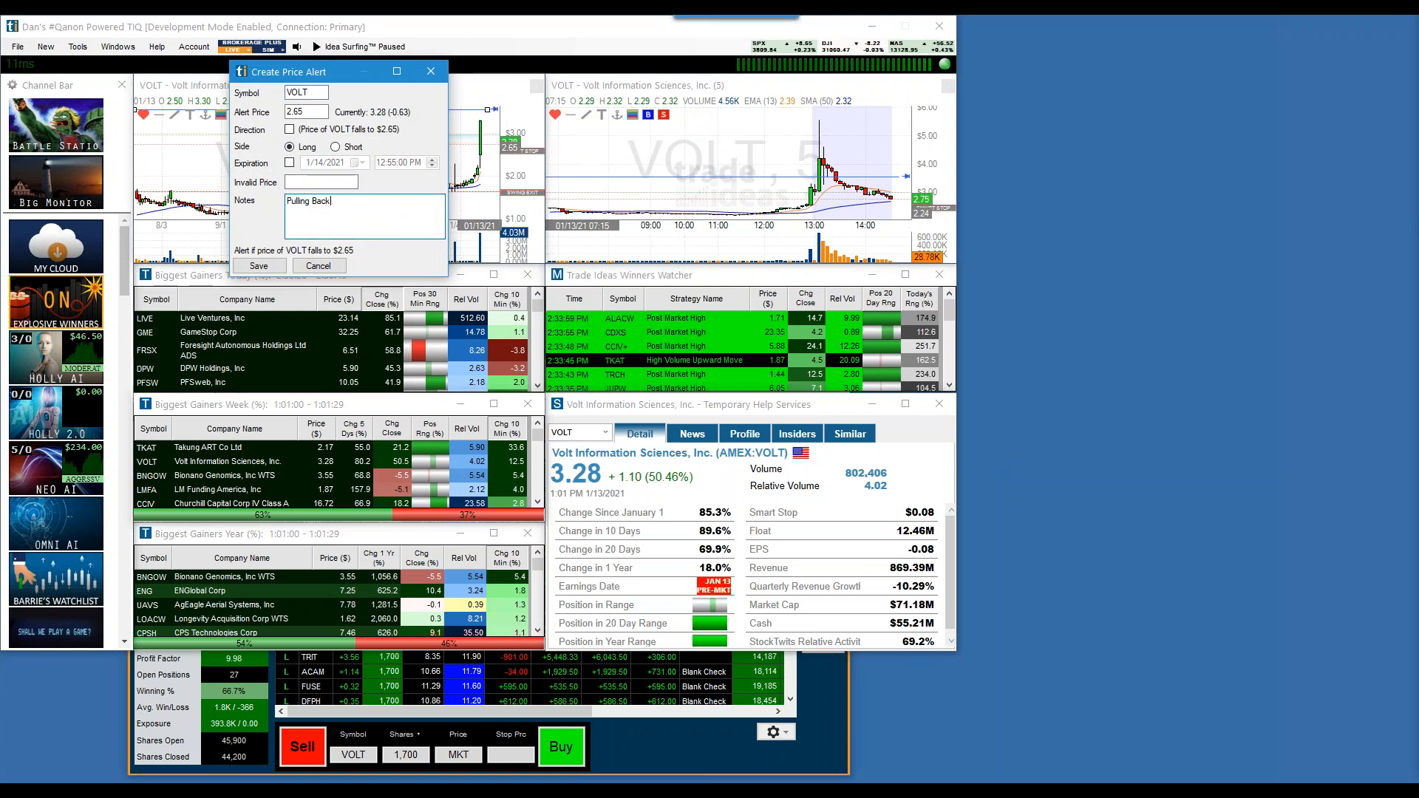
click(305, 112)
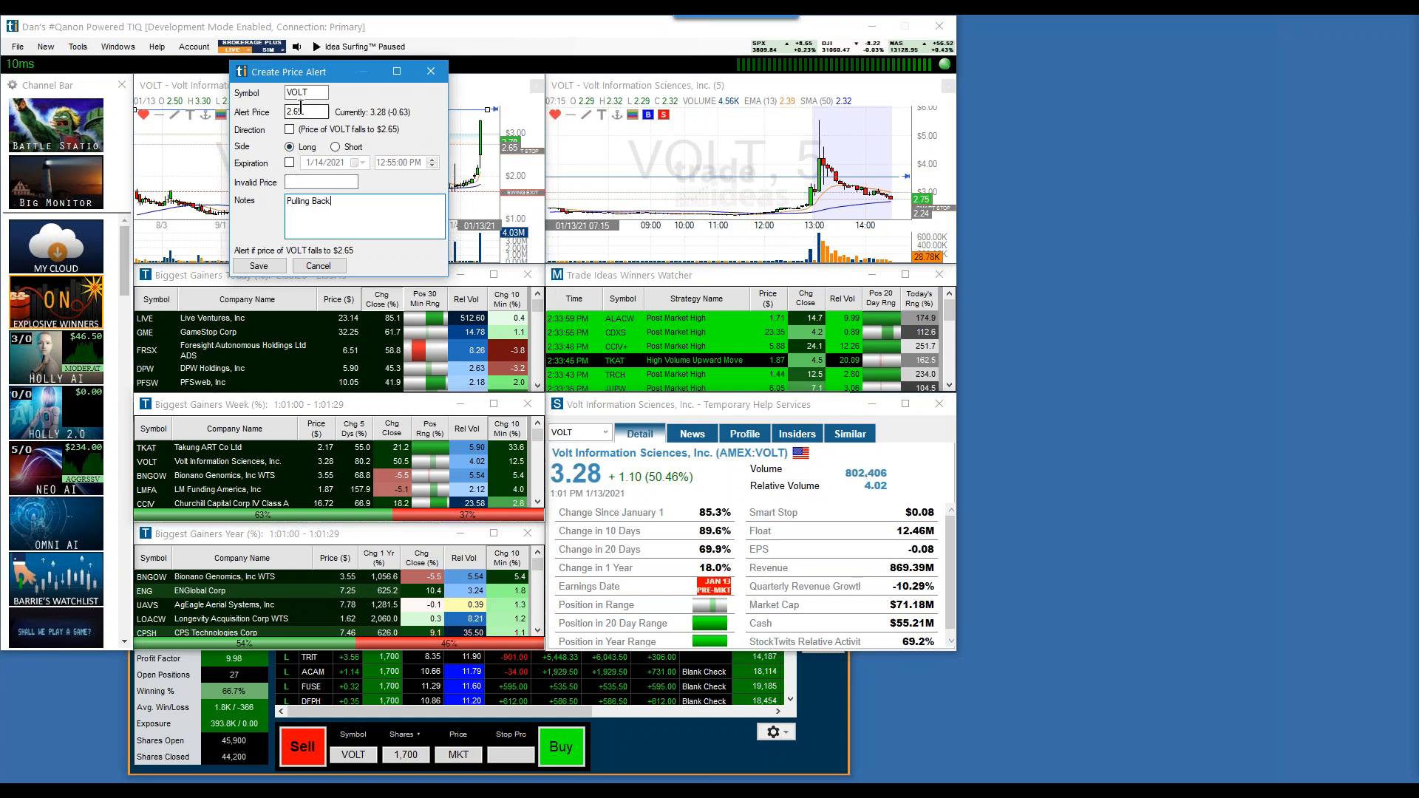
text(2.5)
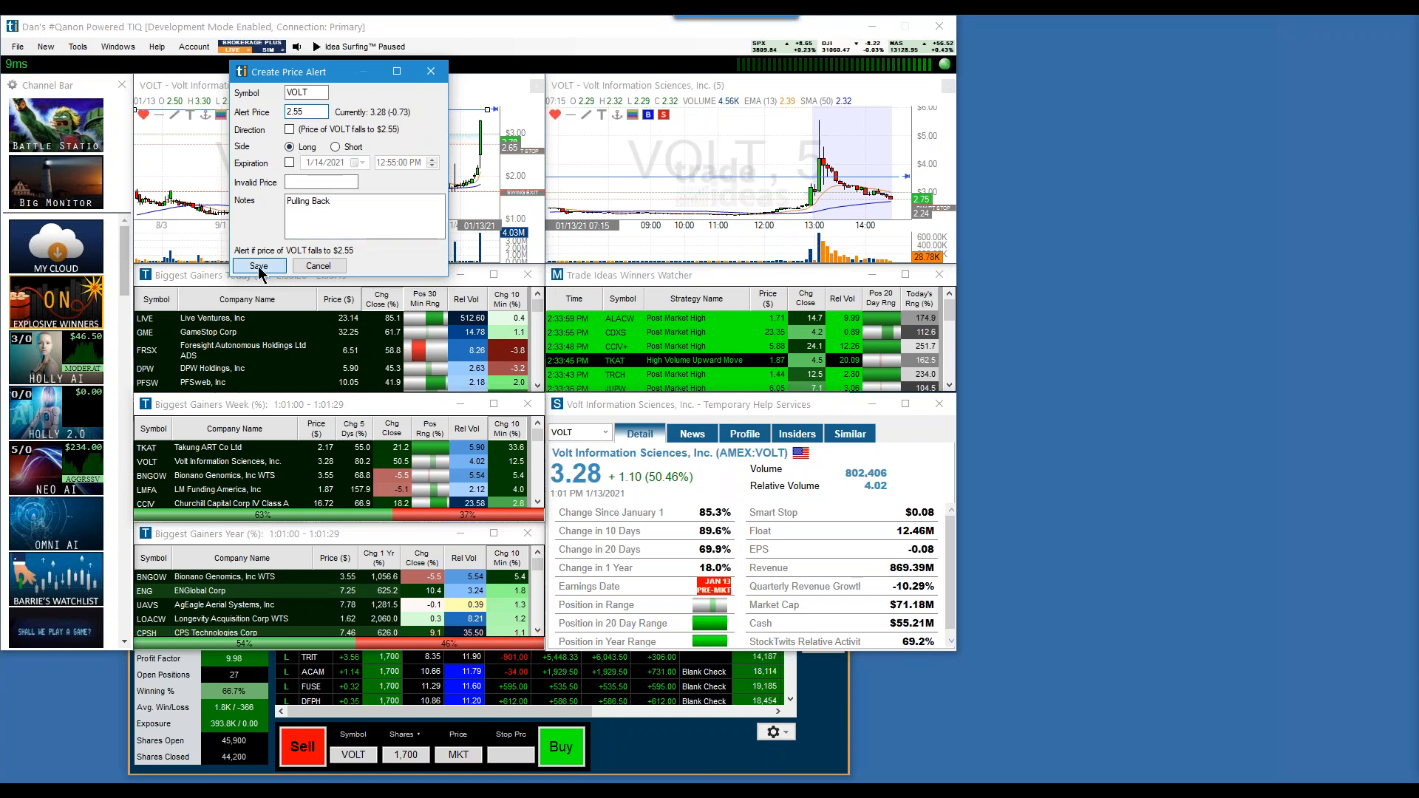
click(260, 265)
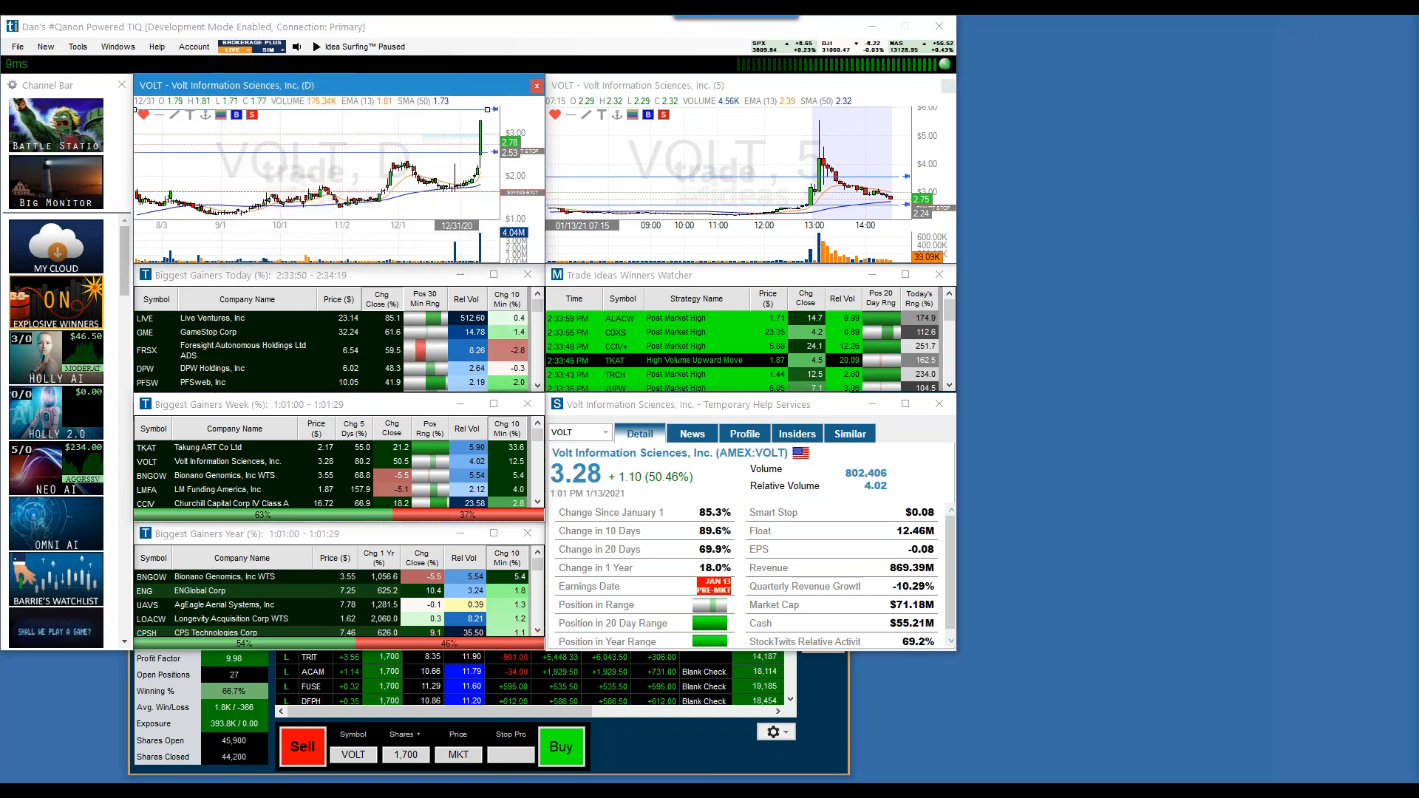
mouse_move(460, 152)
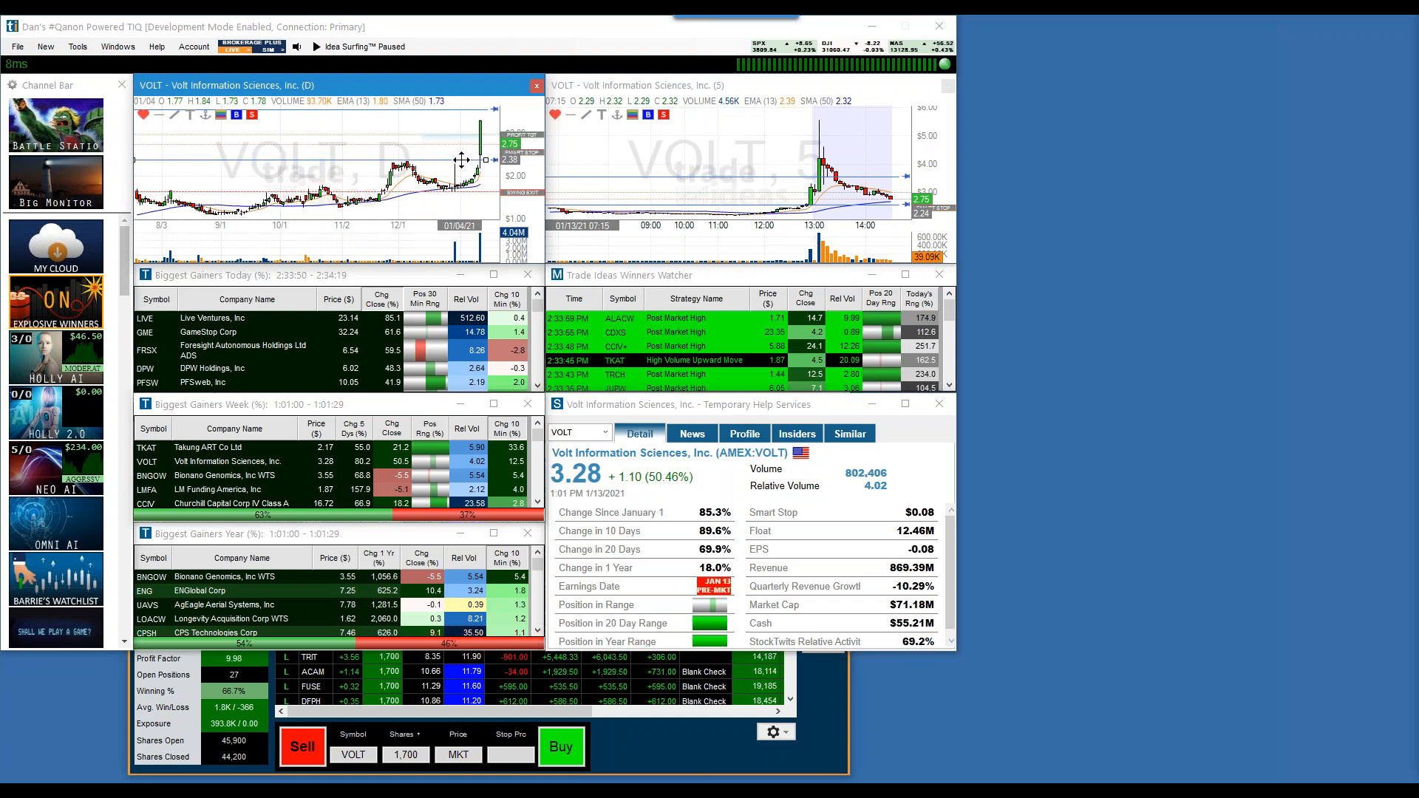
mouse_move(453, 164)
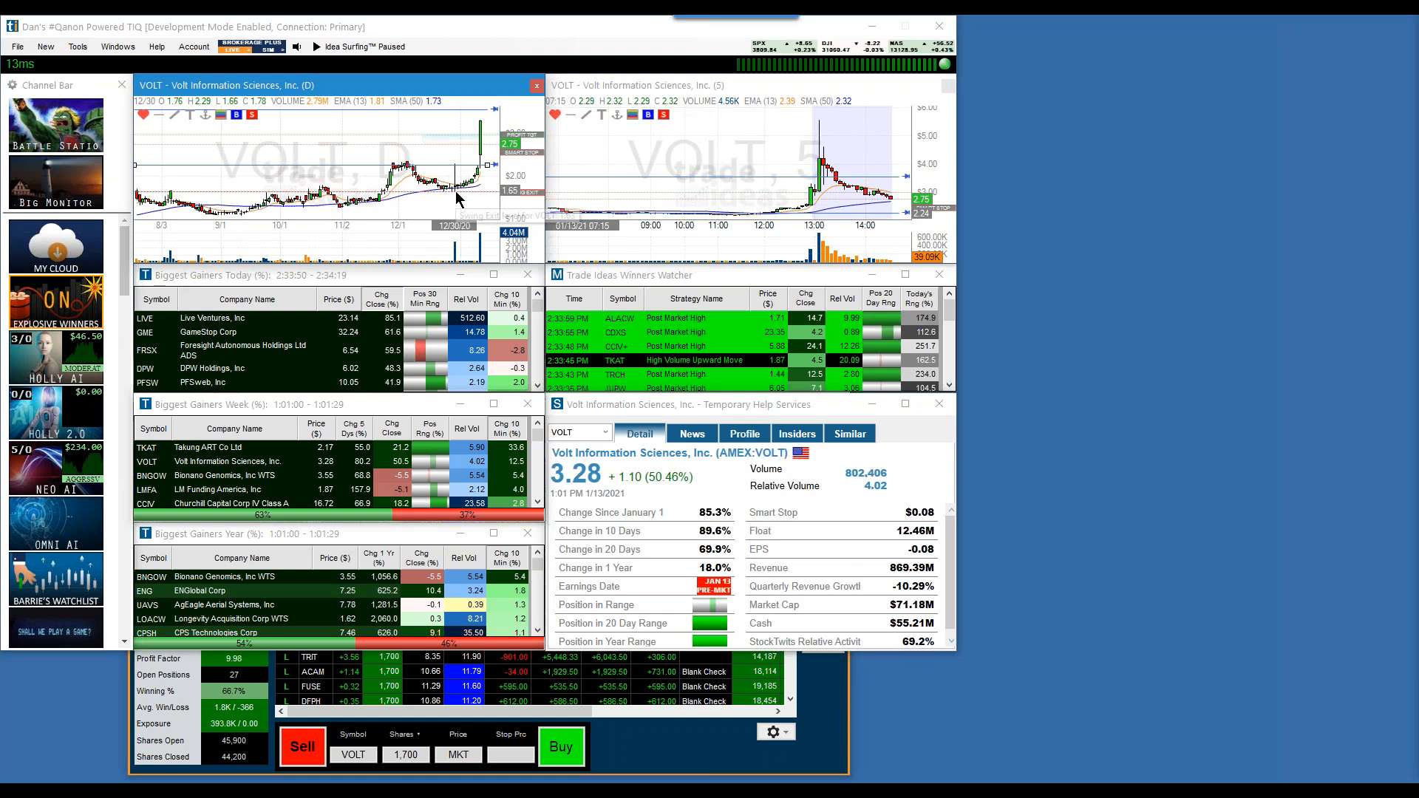
mouse_move(455, 192)
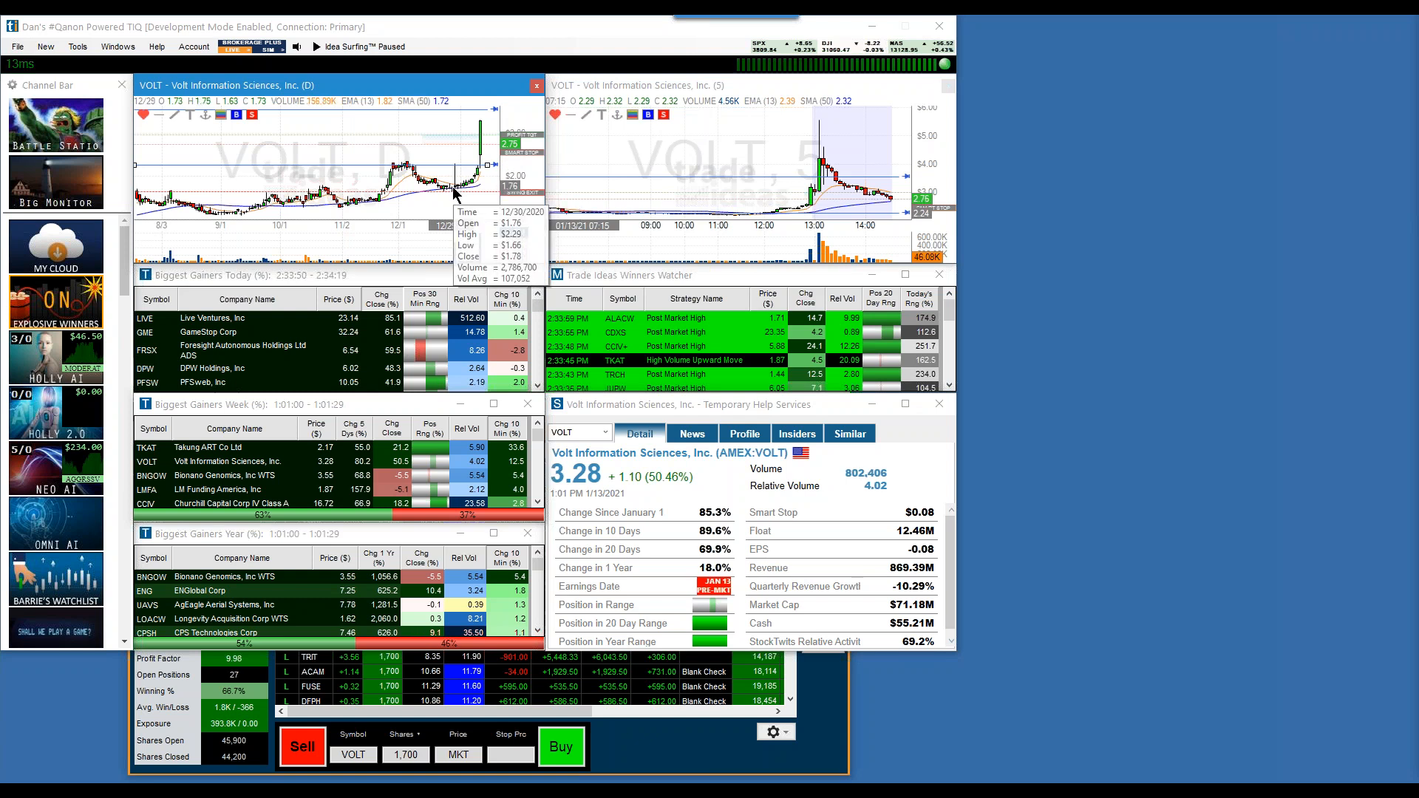
mouse_move(463, 169)
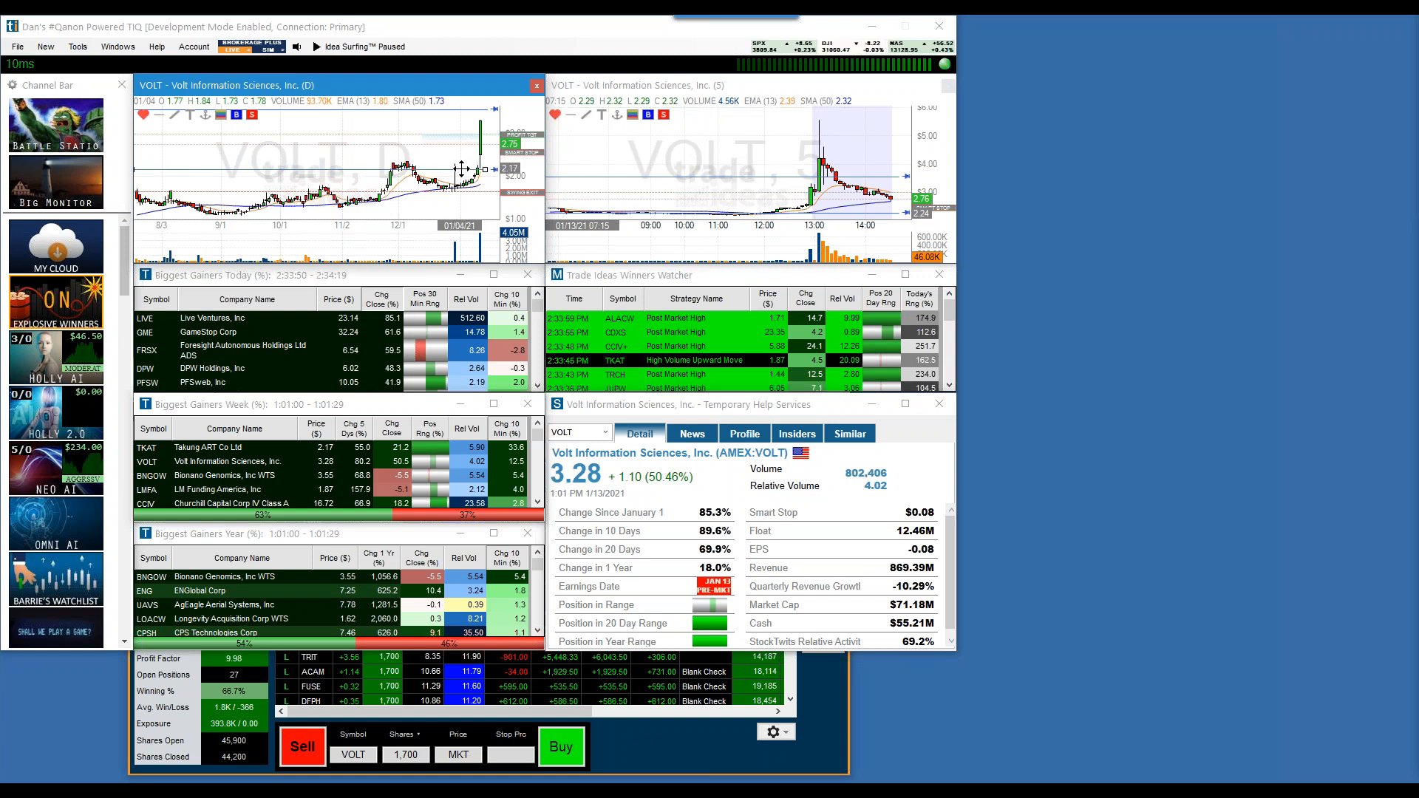
mouse_move(461, 170)
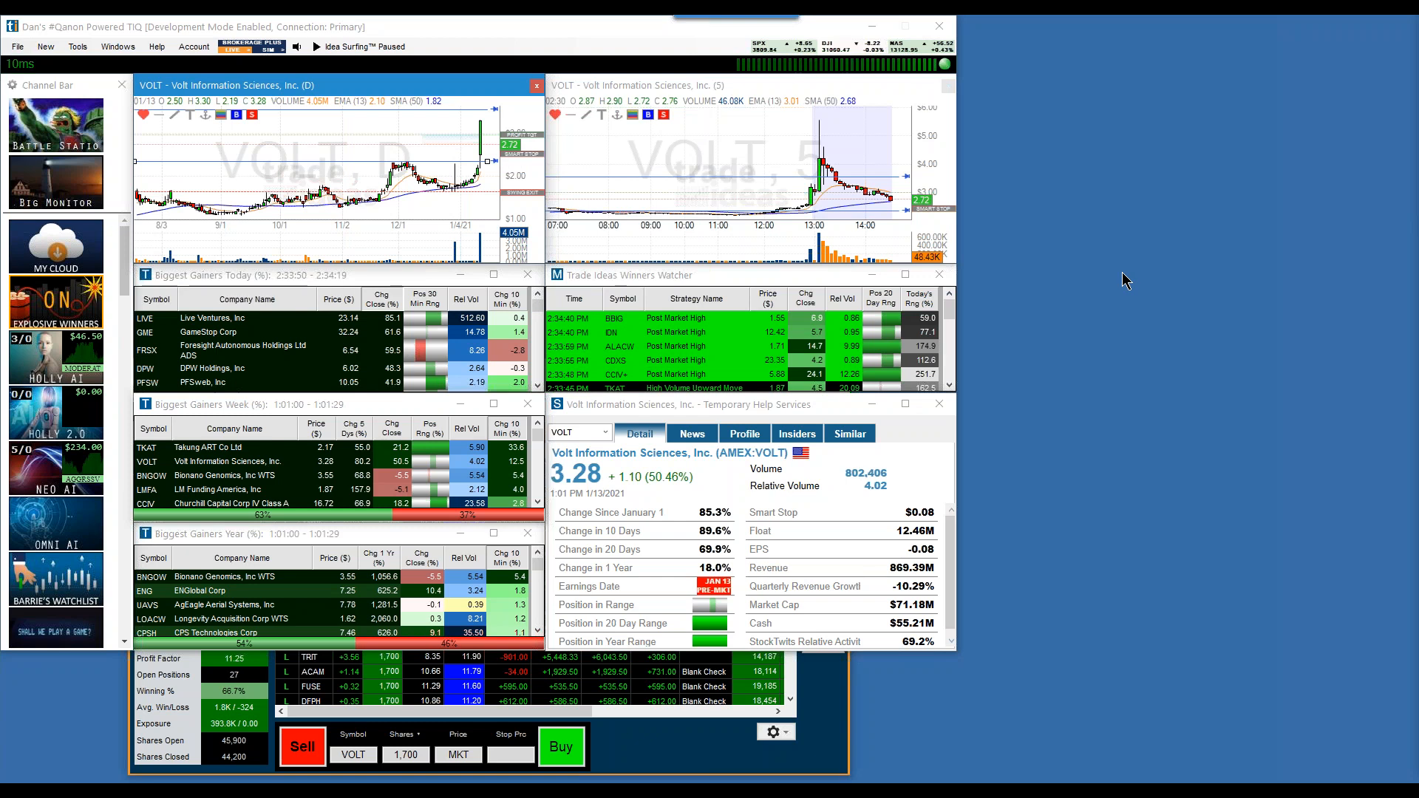
mouse_move(1120, 281)
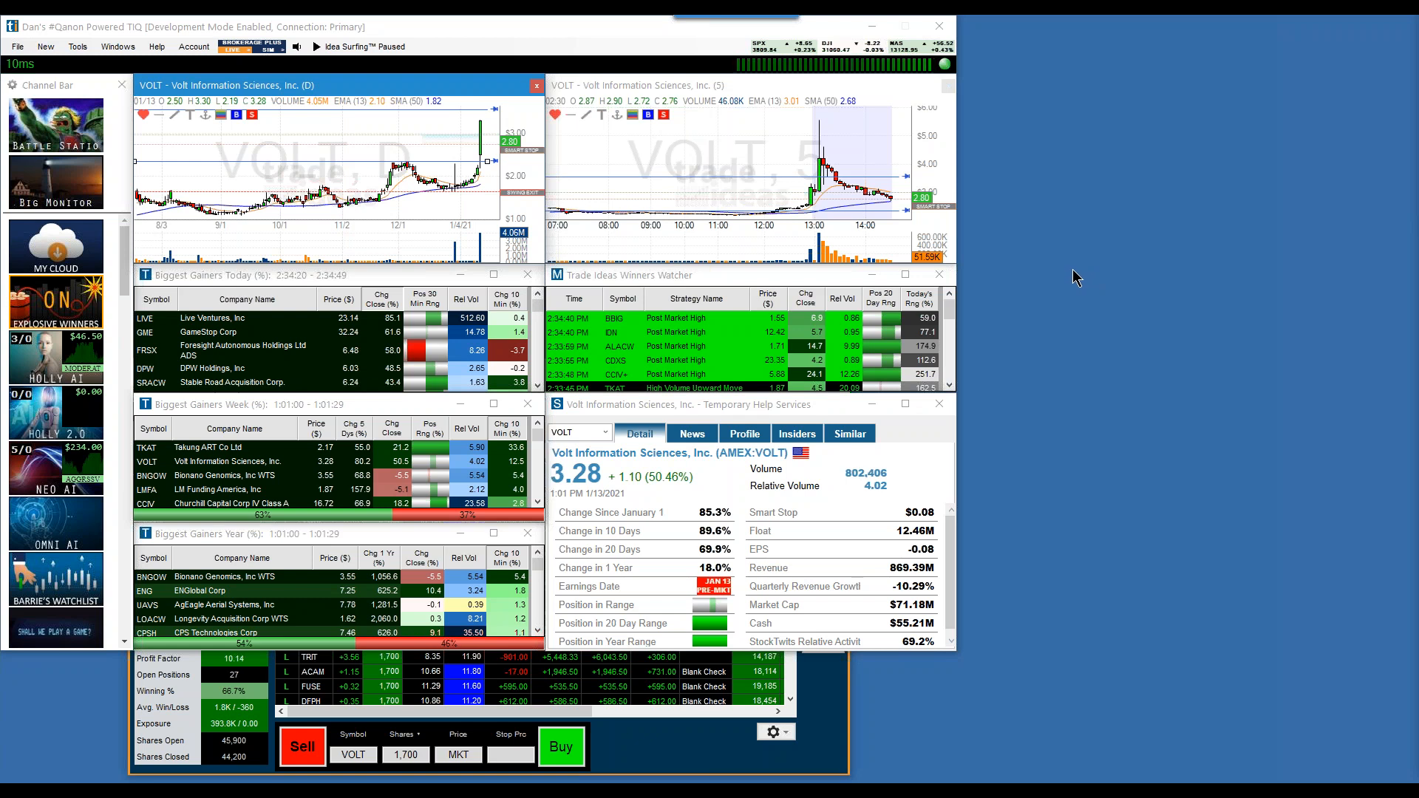
mouse_move(1071, 278)
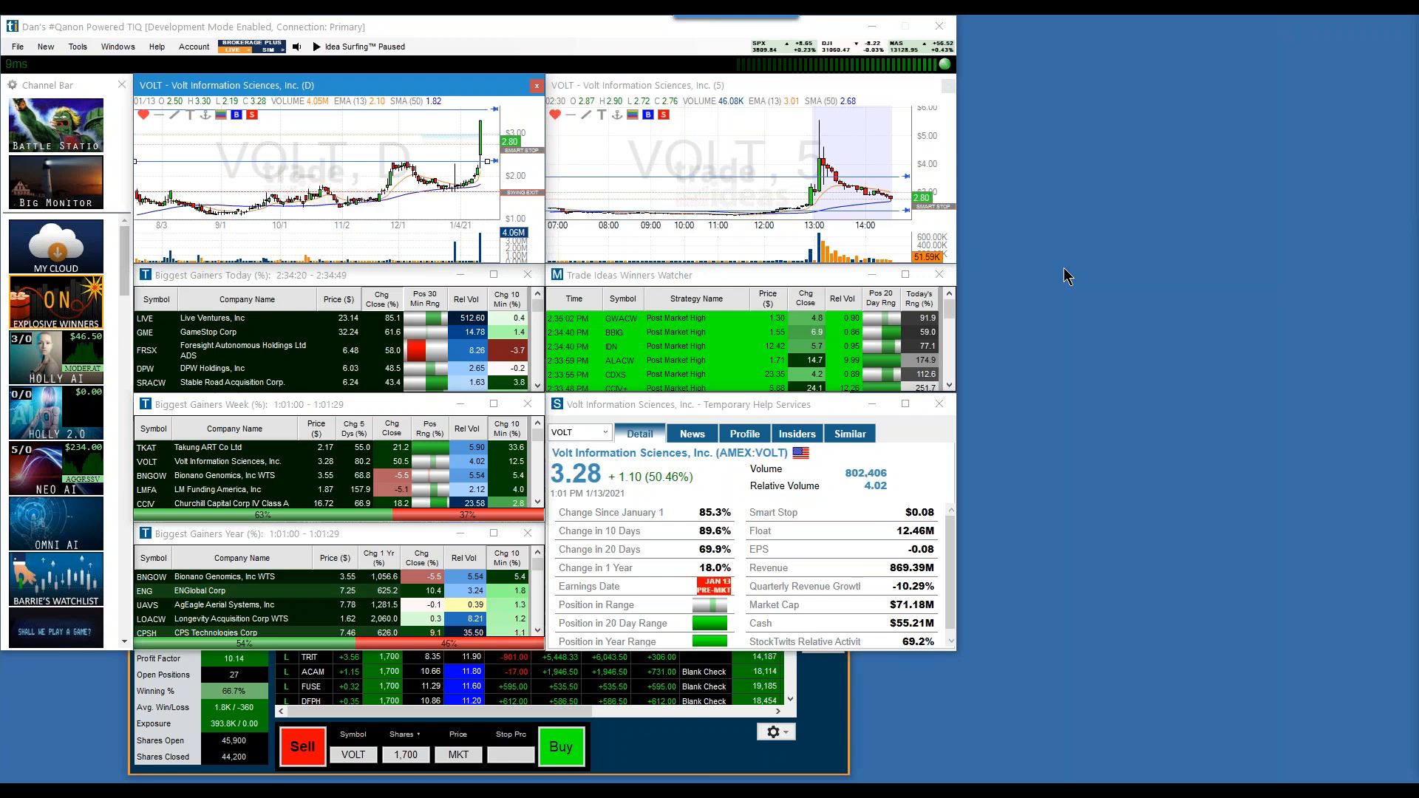
mouse_move(1000, 454)
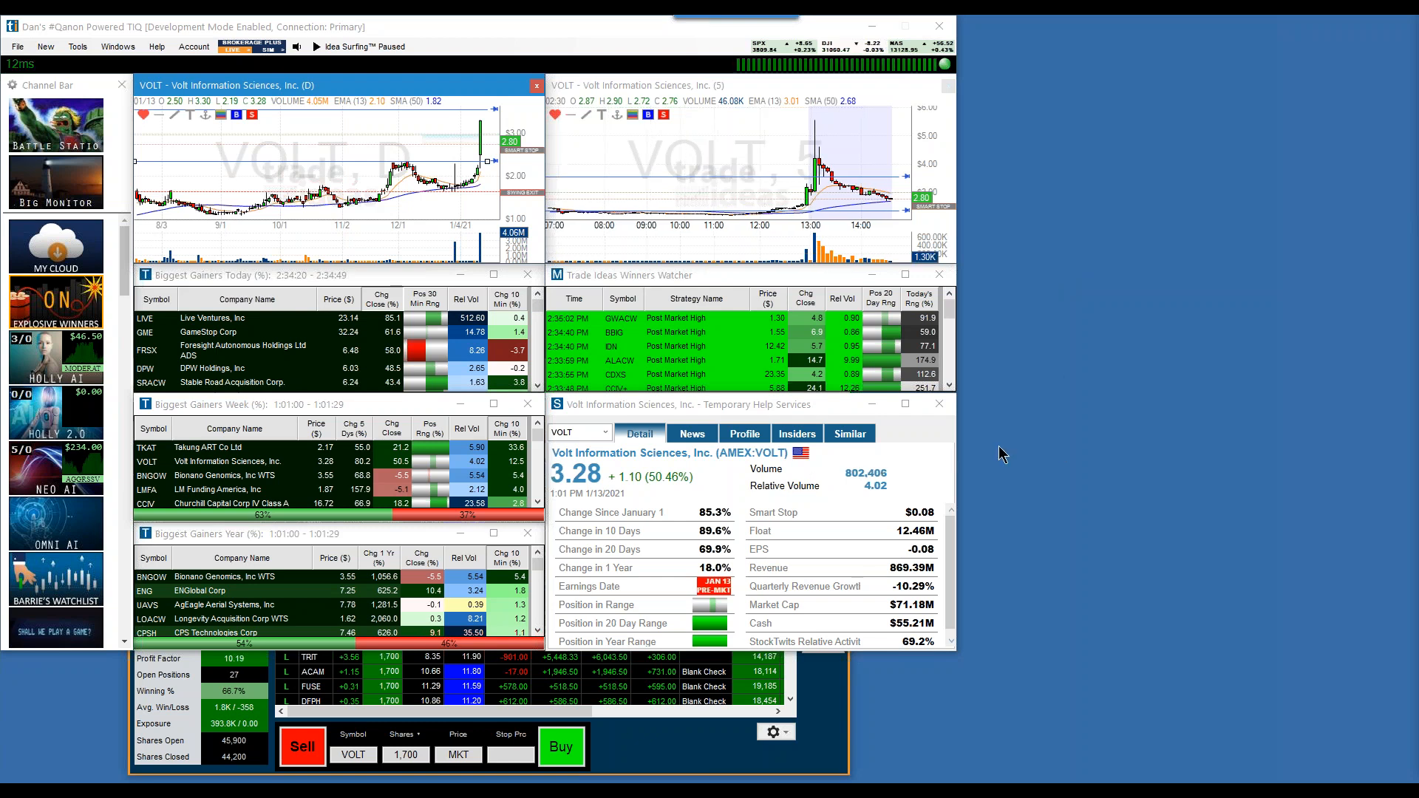
Load GWACW from the Trade Ideas Winners Watcher into the charts and details
click(622, 318)
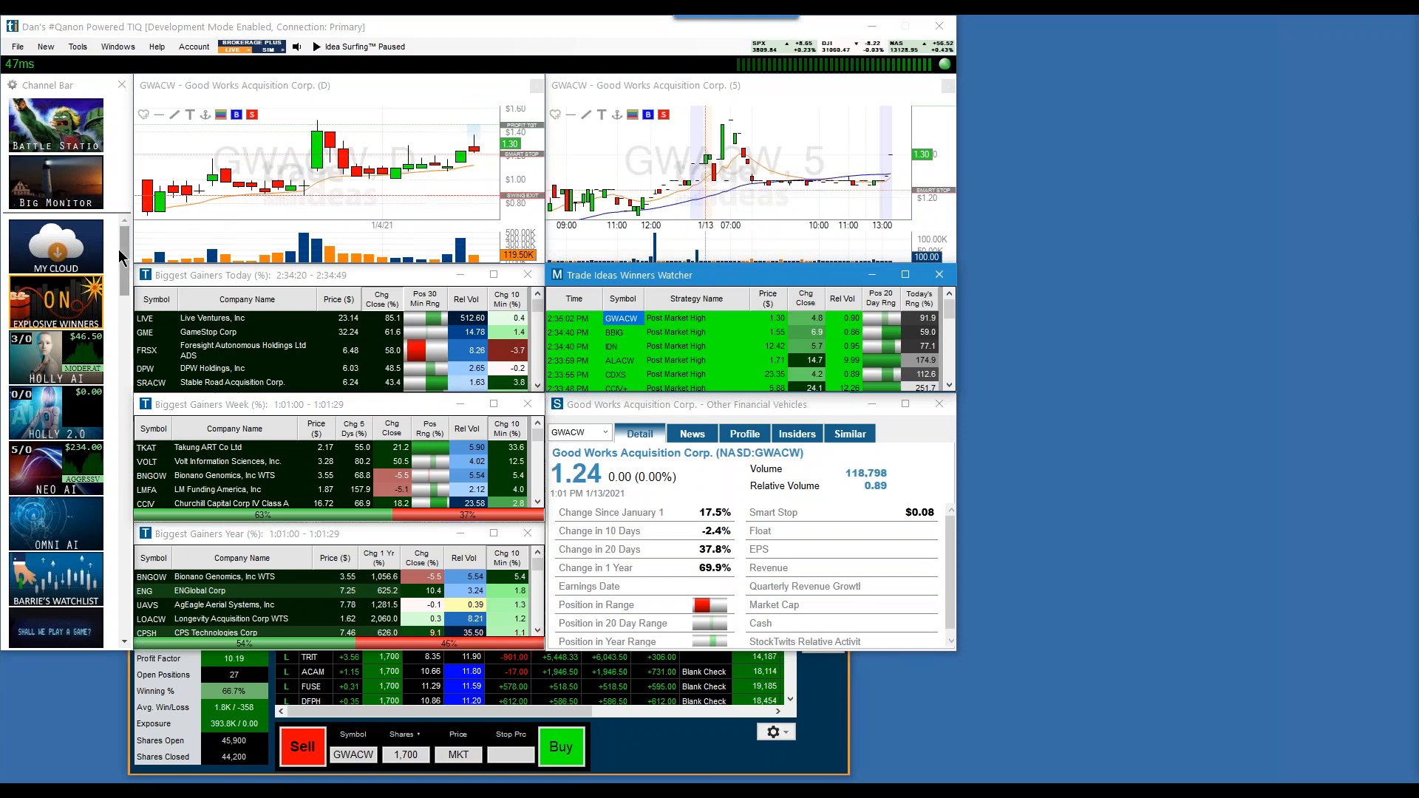
Chart Code Chain New Continent (CCNC) and start a $2.71 price alert from below
scroll(down, 3)
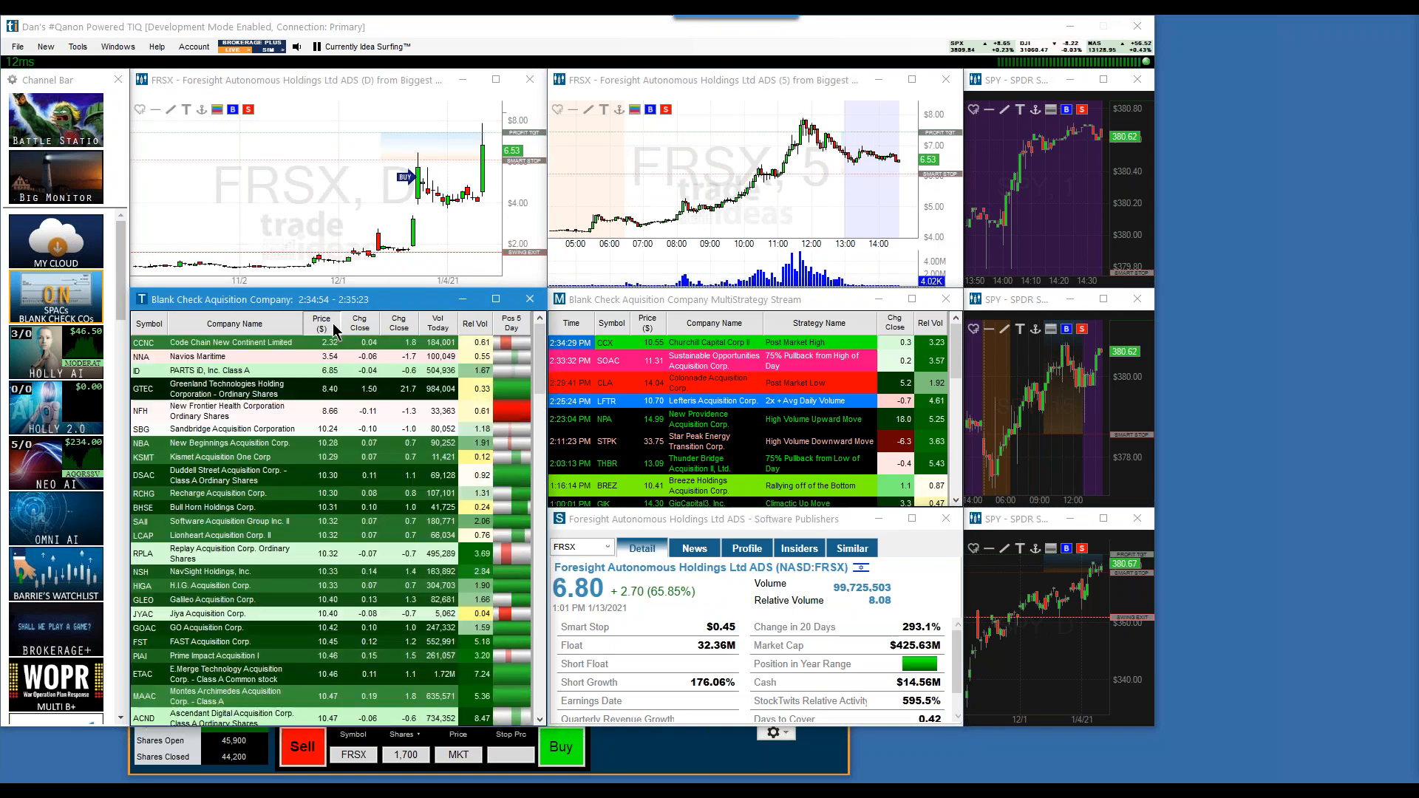
click(145, 342)
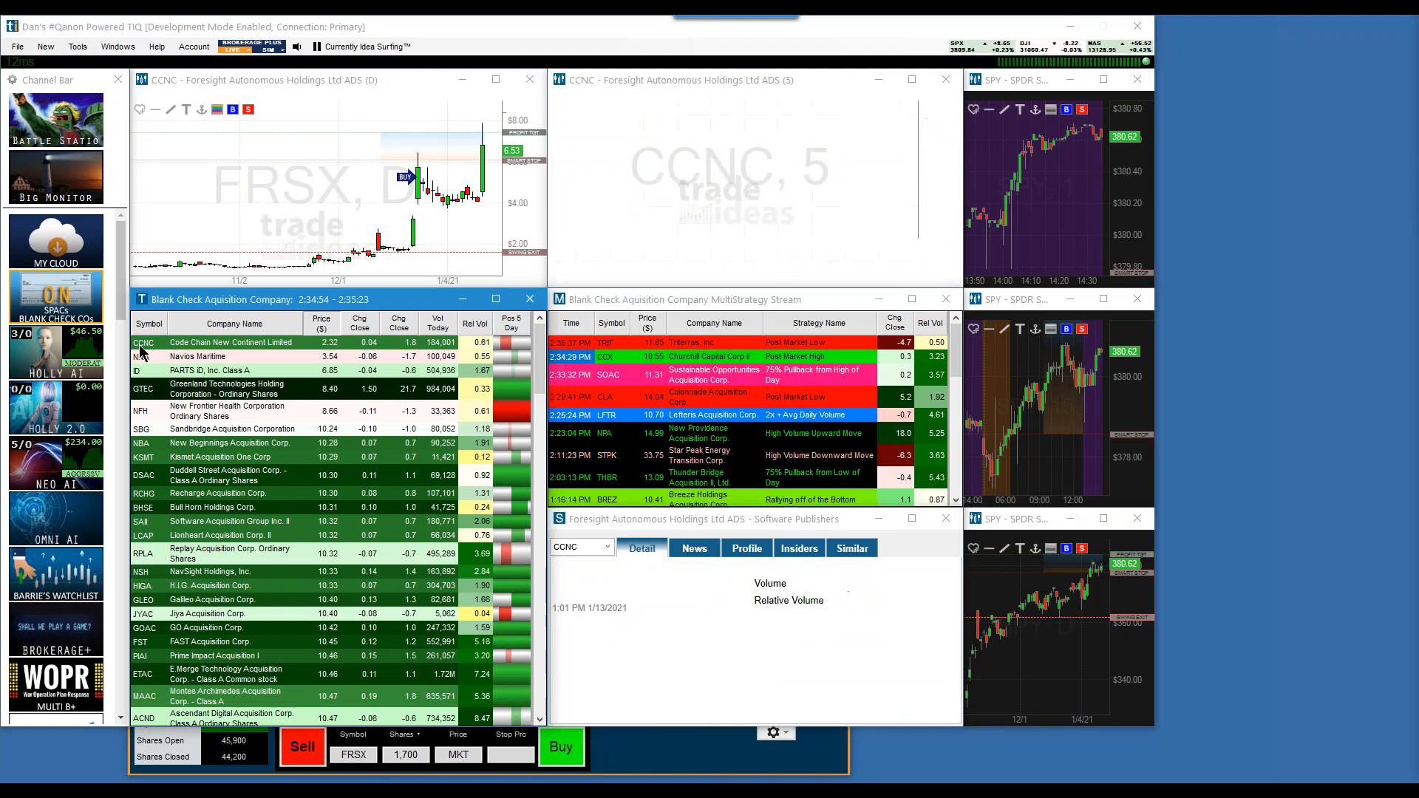
click(145, 342)
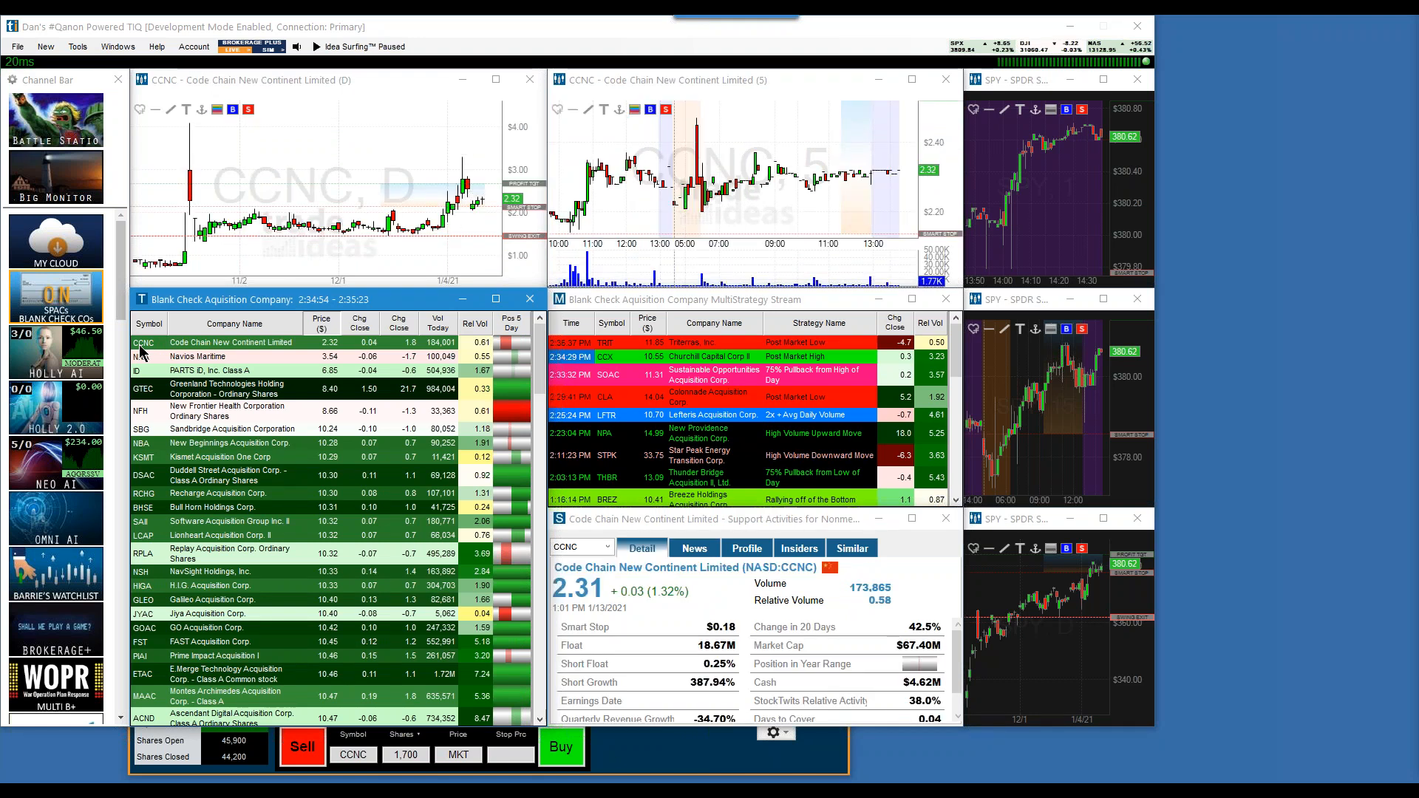
mouse_move(488, 188)
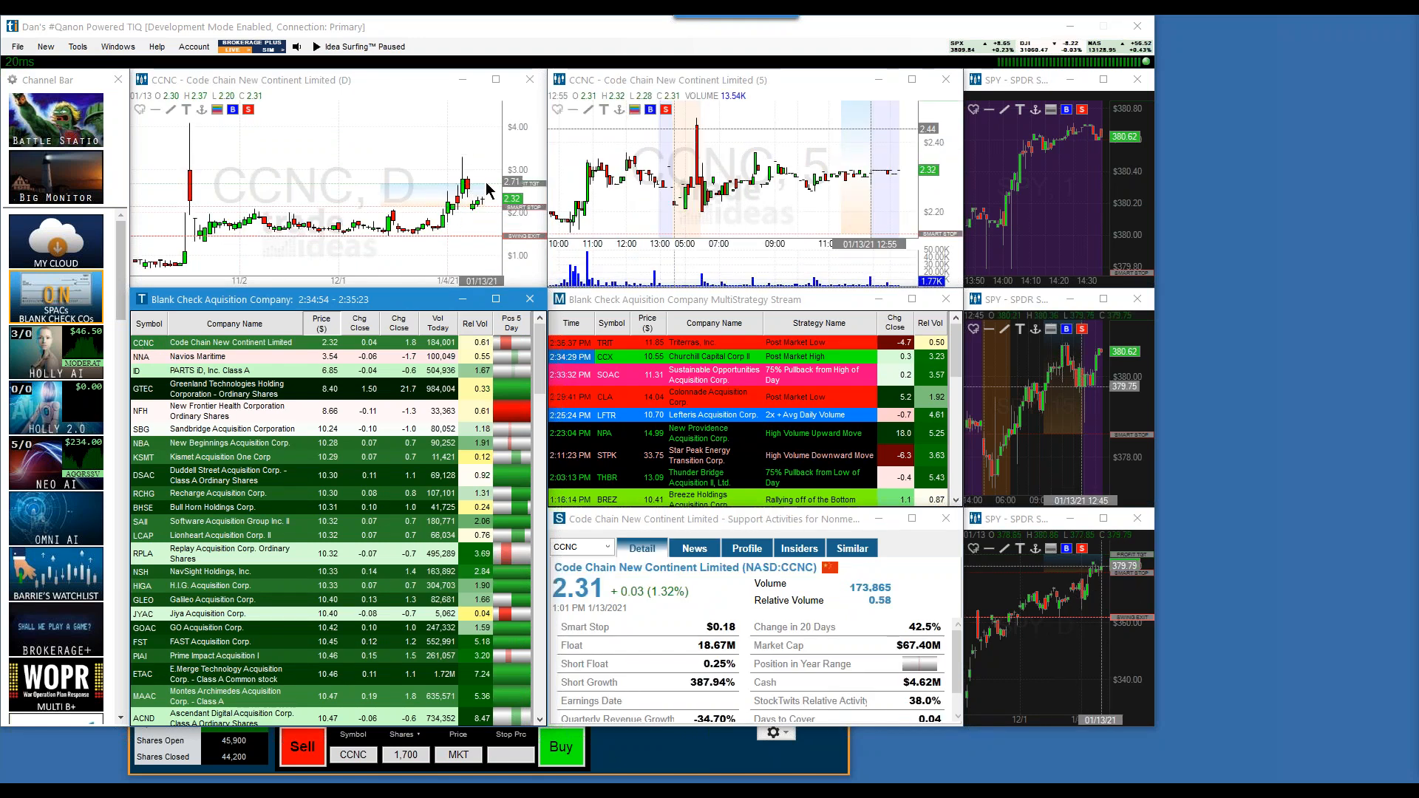
right_click(488, 190)
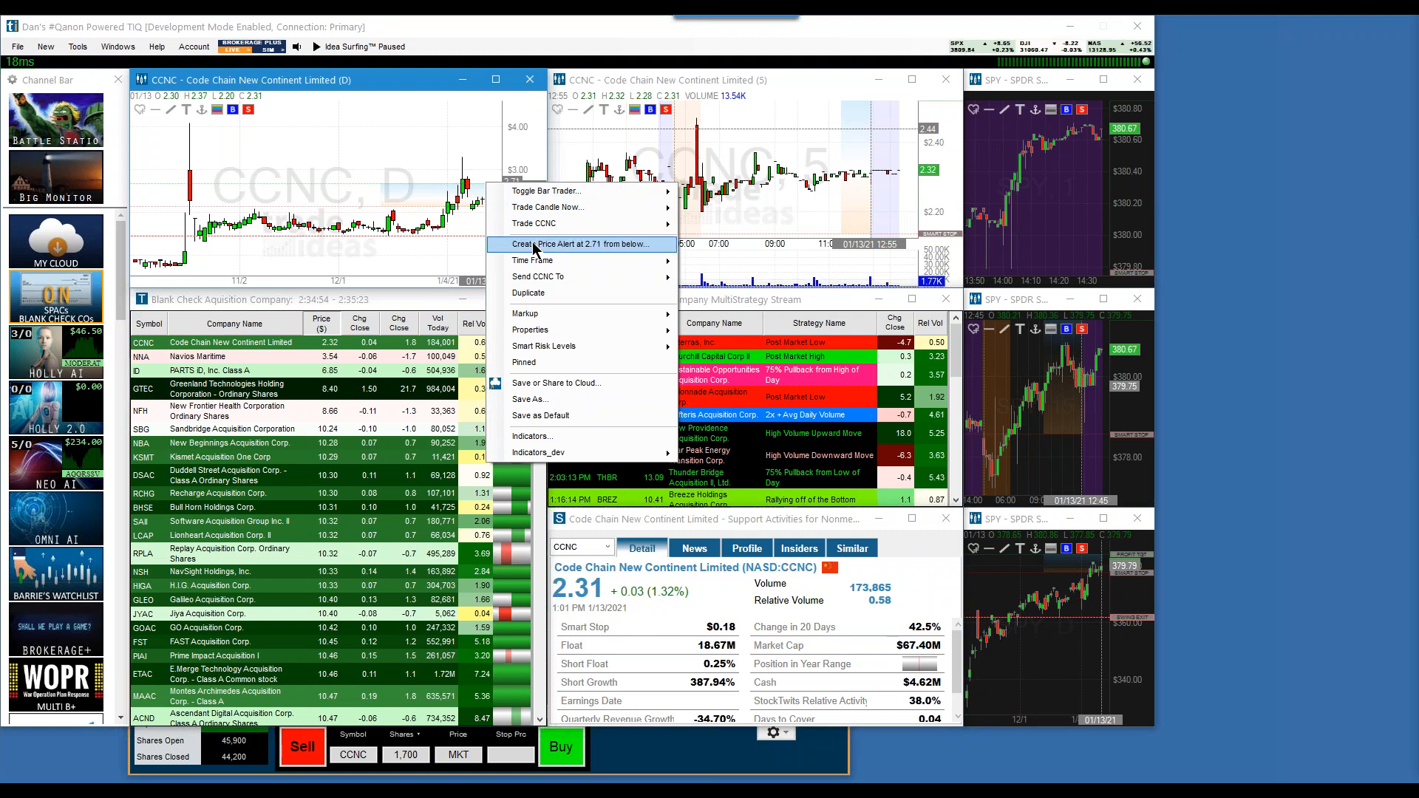
click(561, 243)
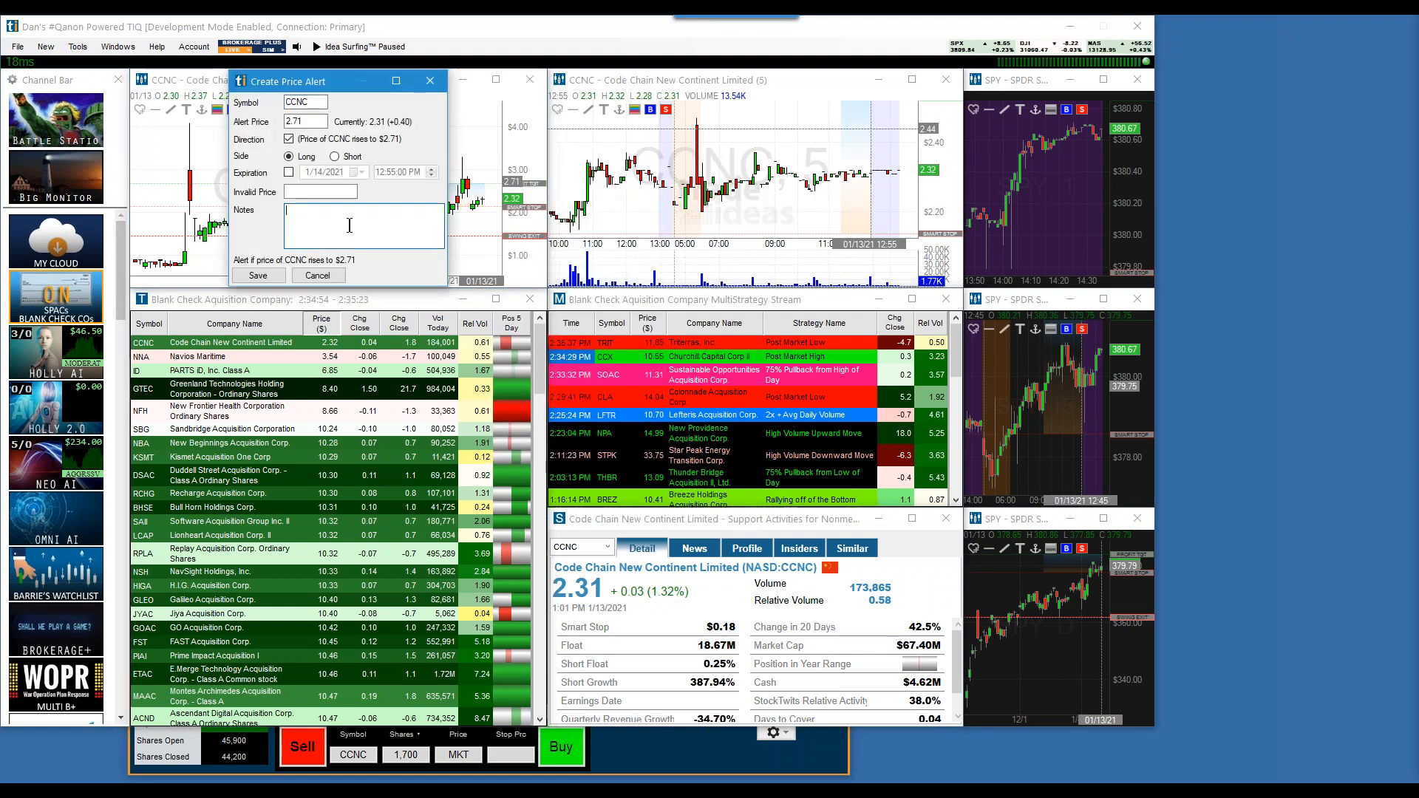
Add the note 'SPAC is Moving' to the $2.71 CCNC alert and save it
text(SPAC)
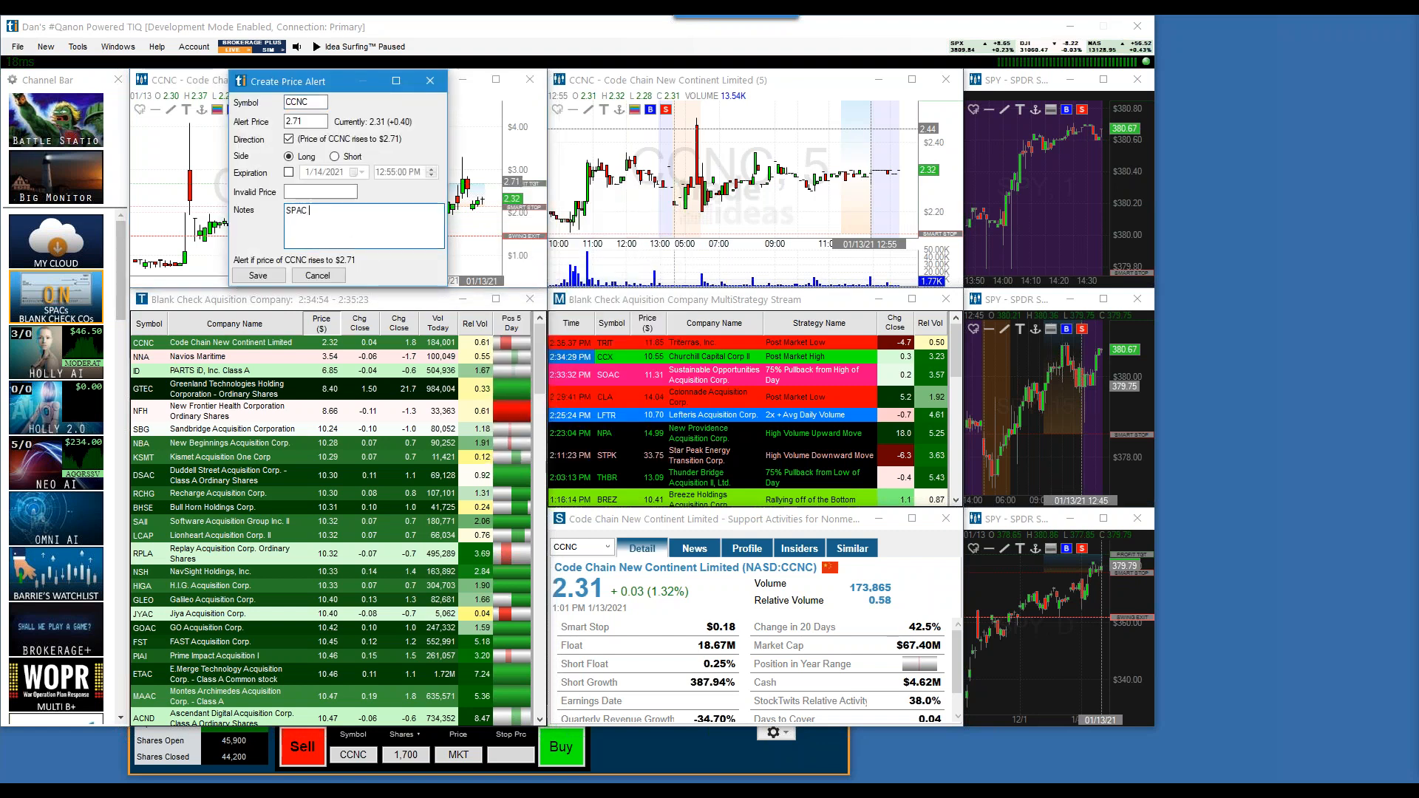
text(is Moving)
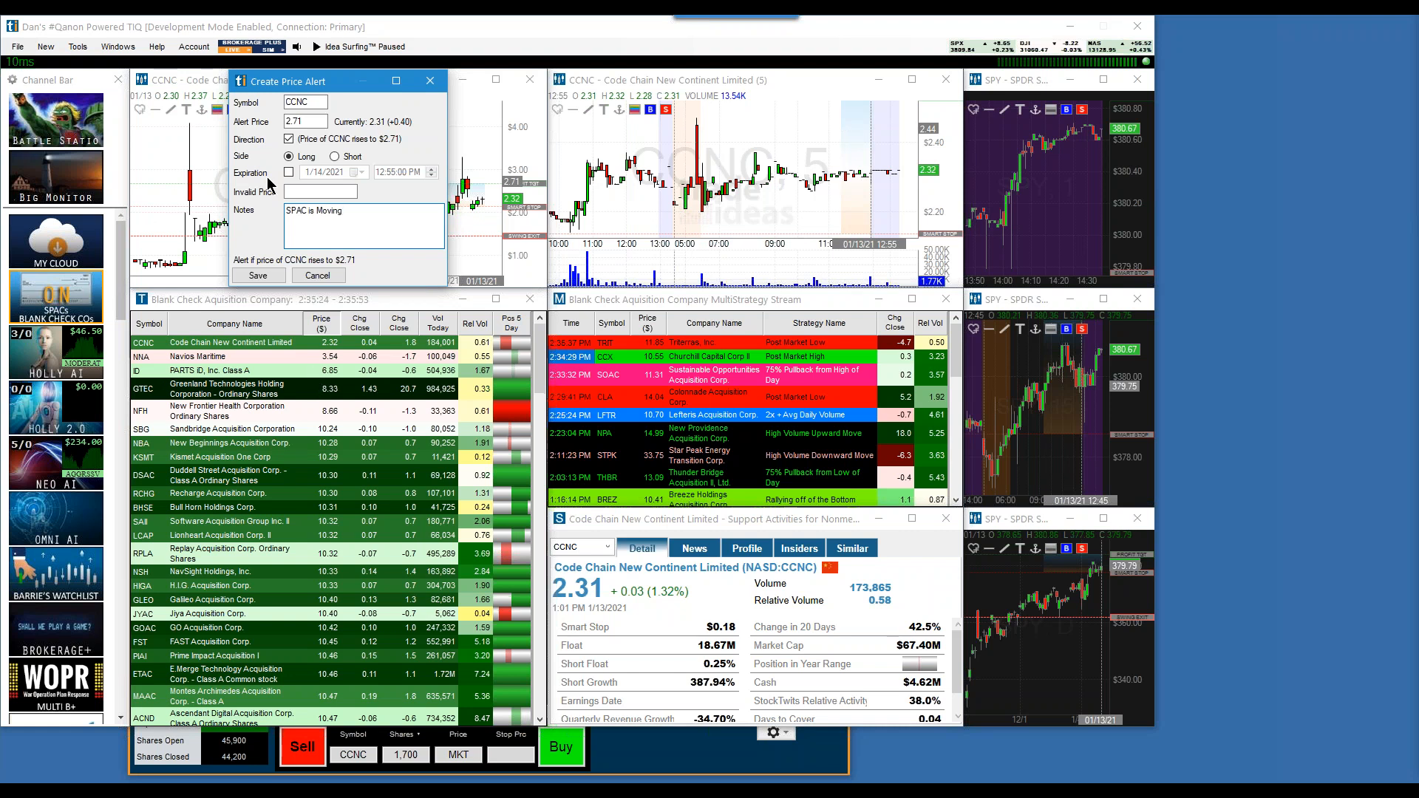
click(317, 275)
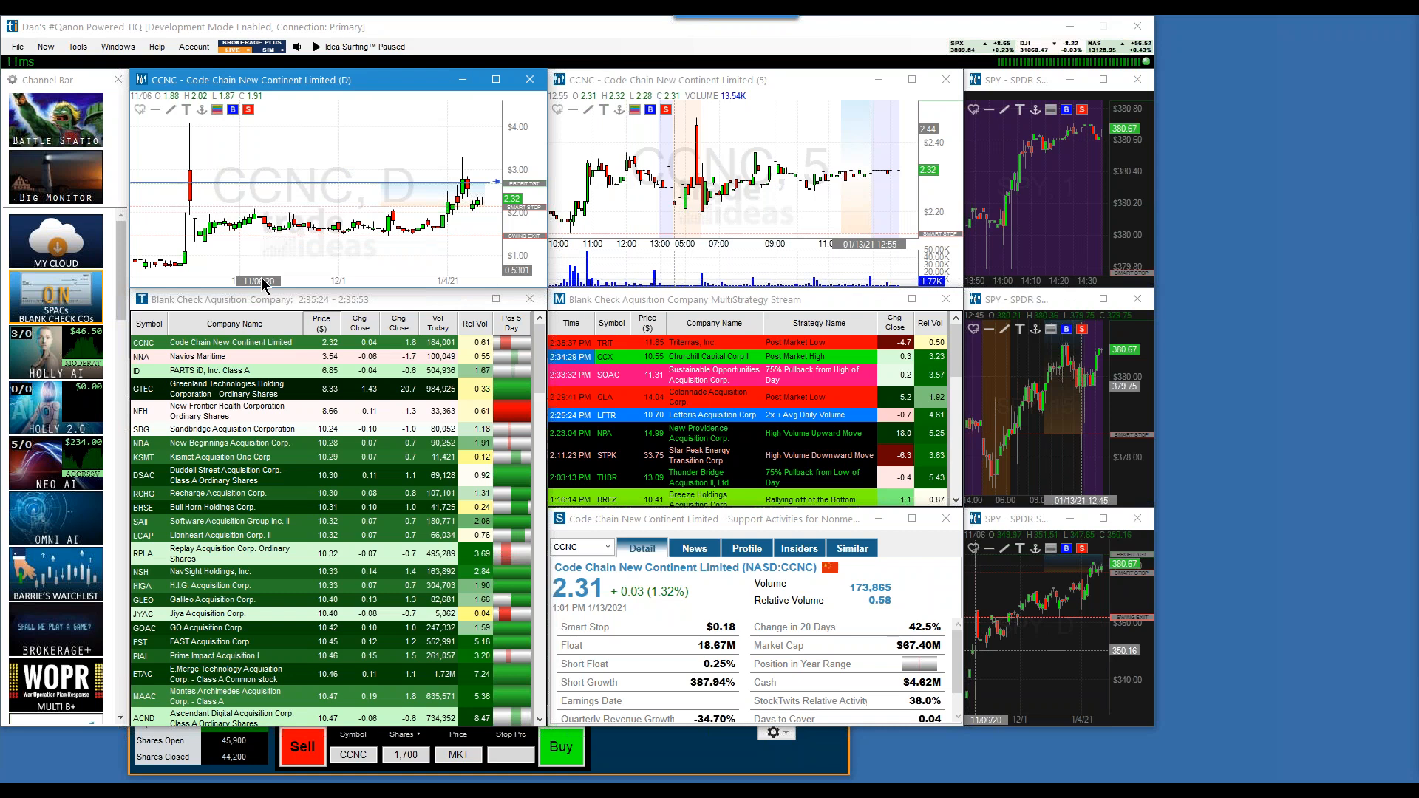
mouse_move(315, 179)
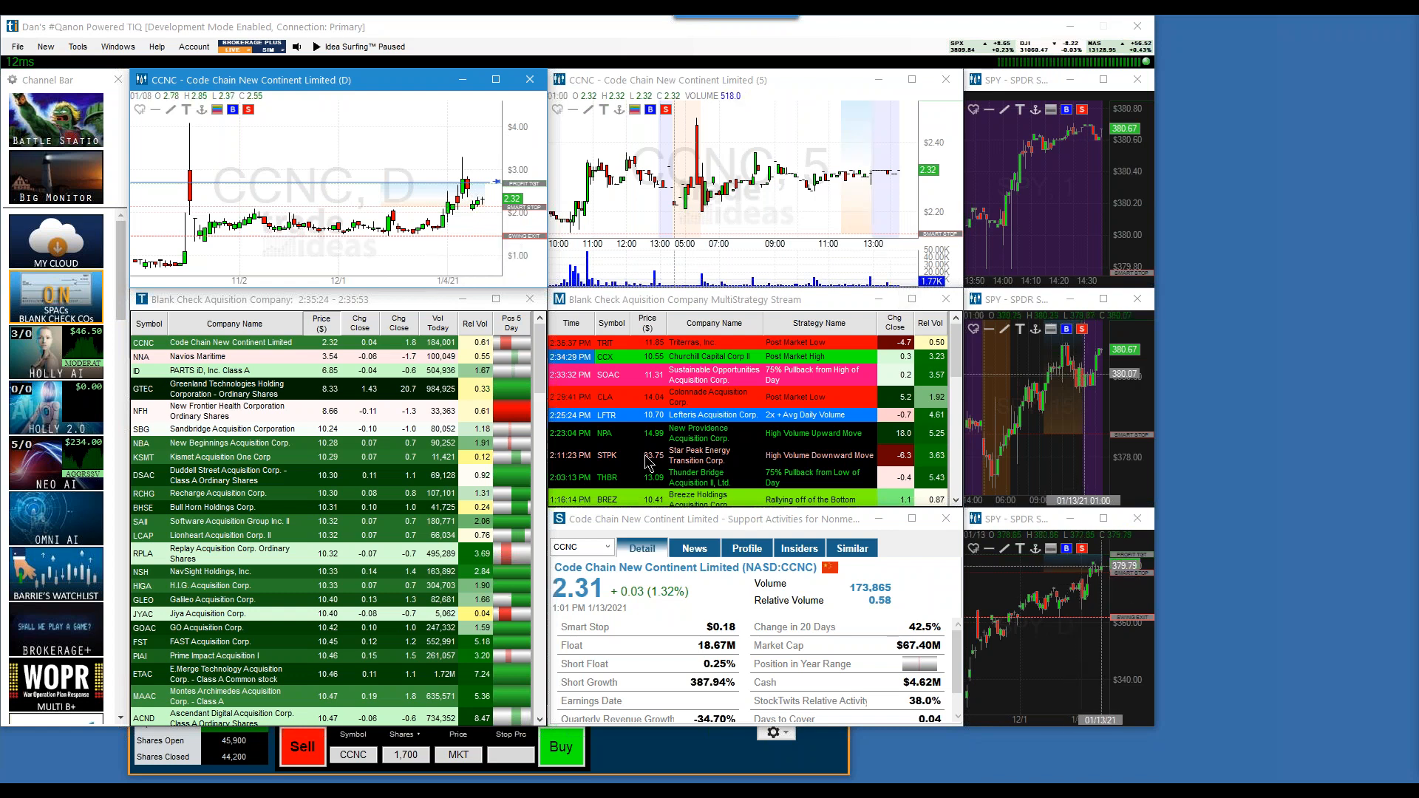
mouse_move(829, 568)
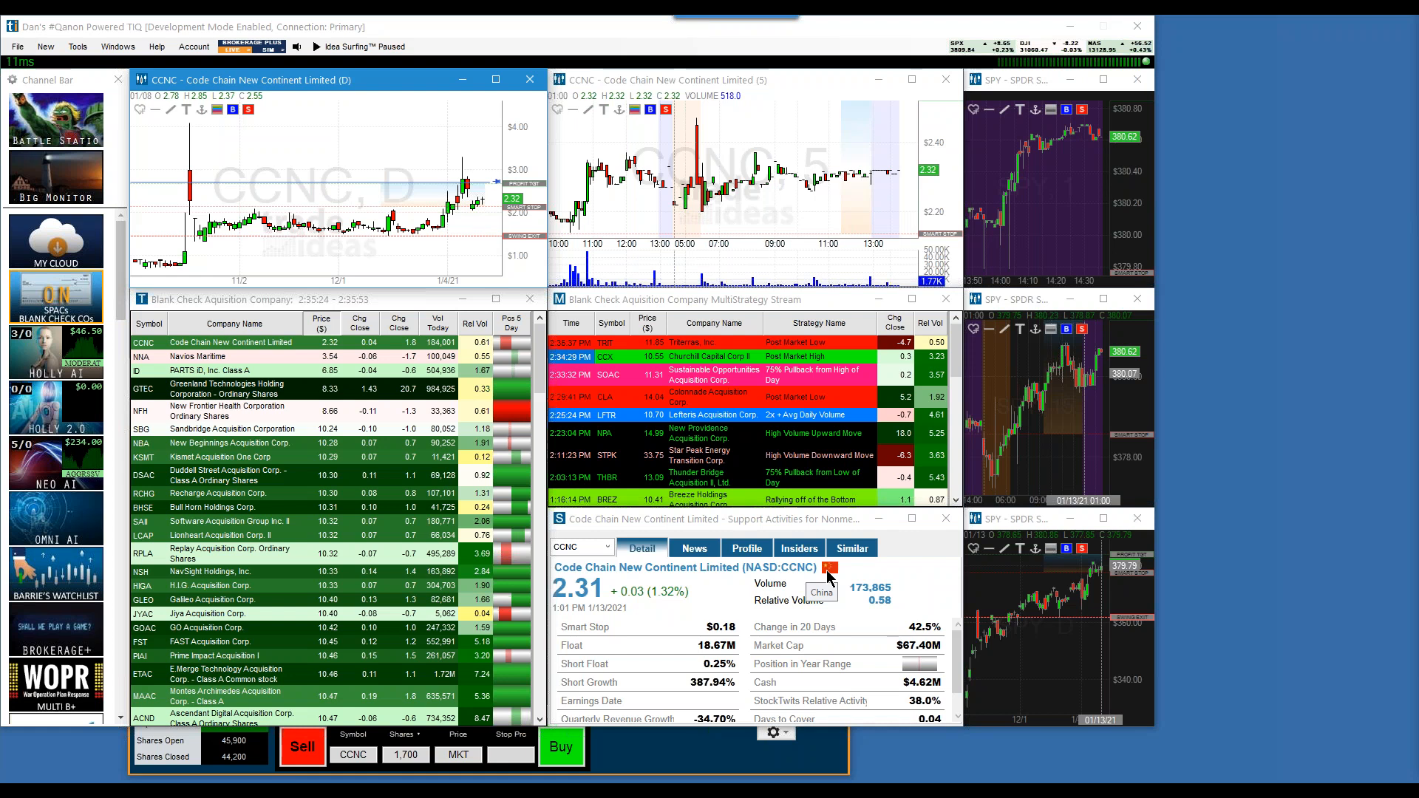
mouse_move(825, 583)
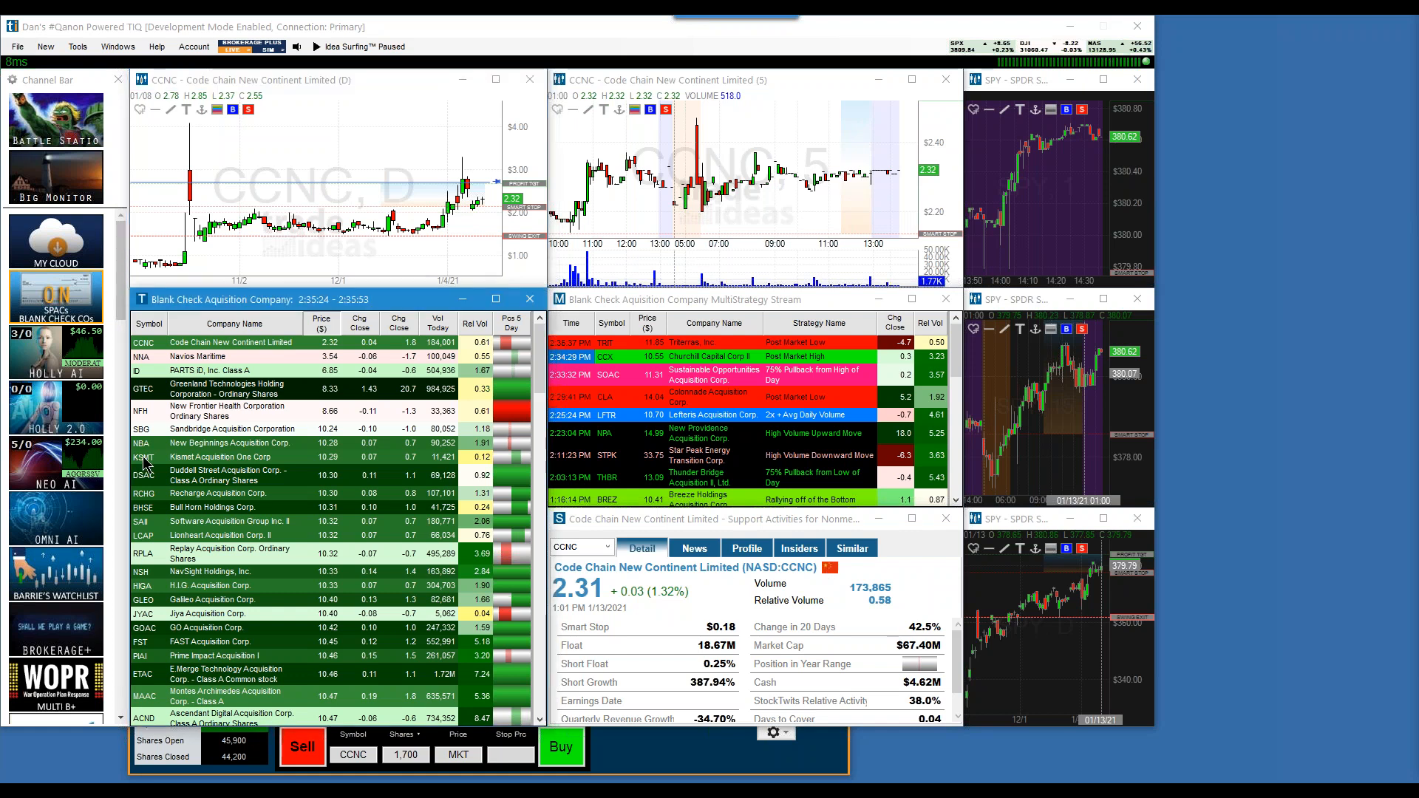
Chart KSMT and save its $10.58 price alert noted 'Seems interesting'
click(142, 457)
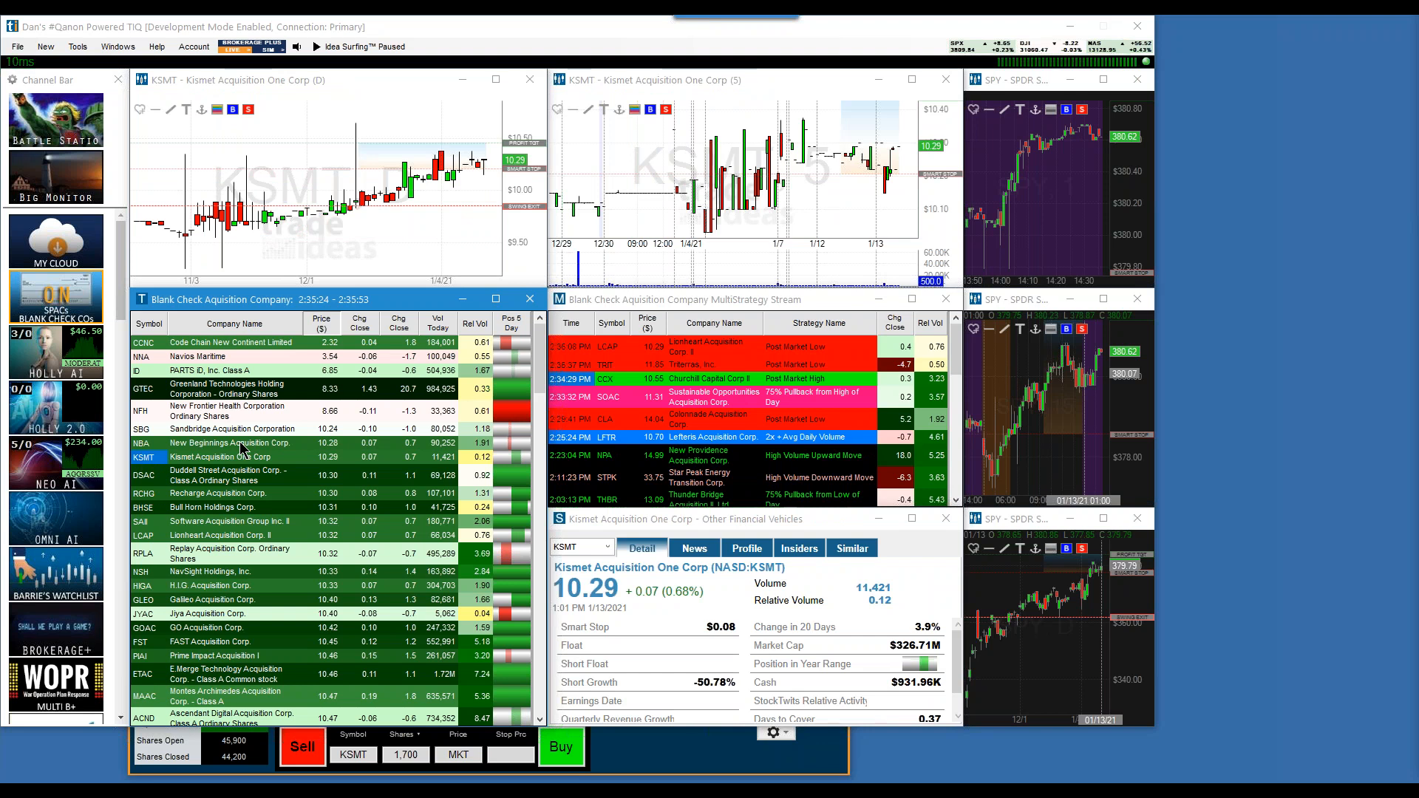
mouse_move(455, 151)
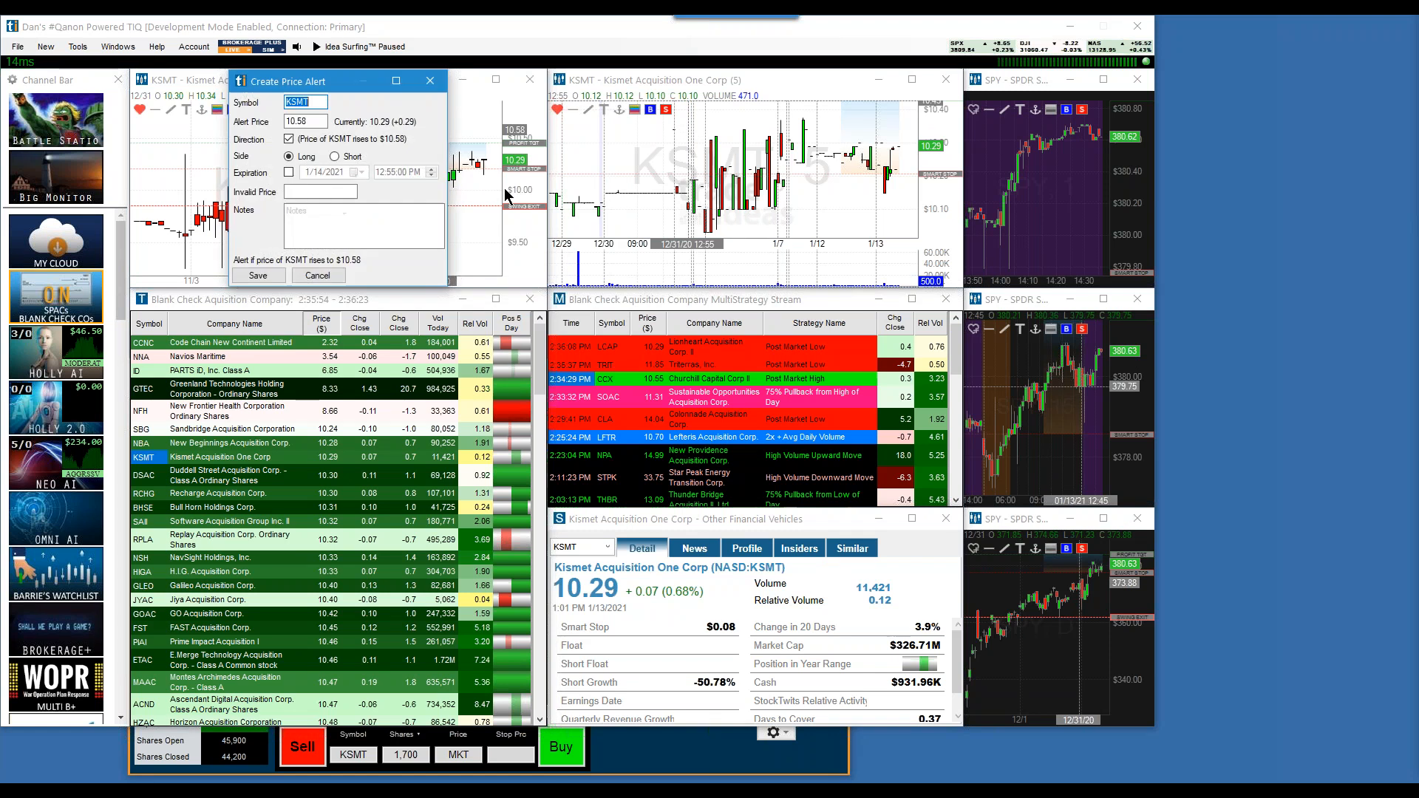
text(S)
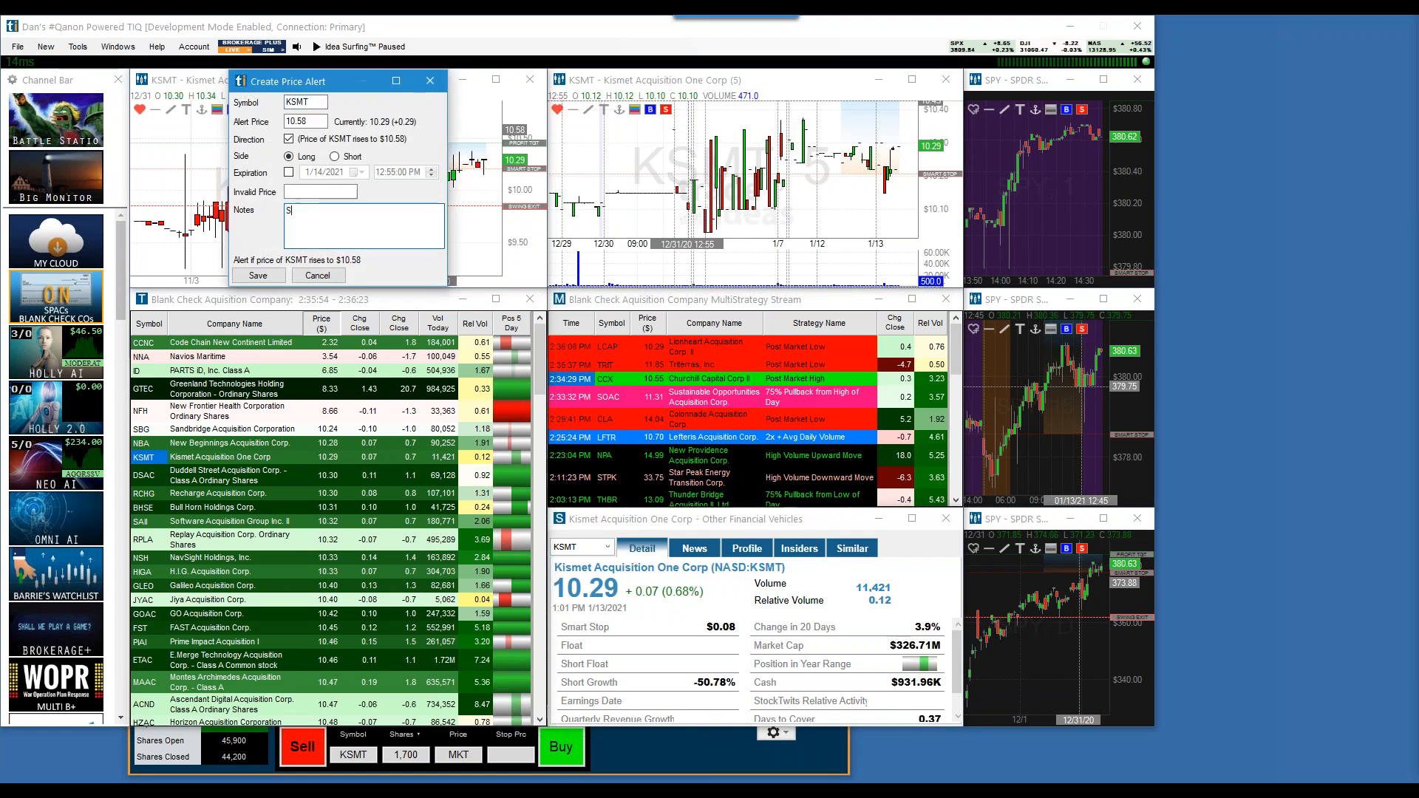
text(eems interesting)
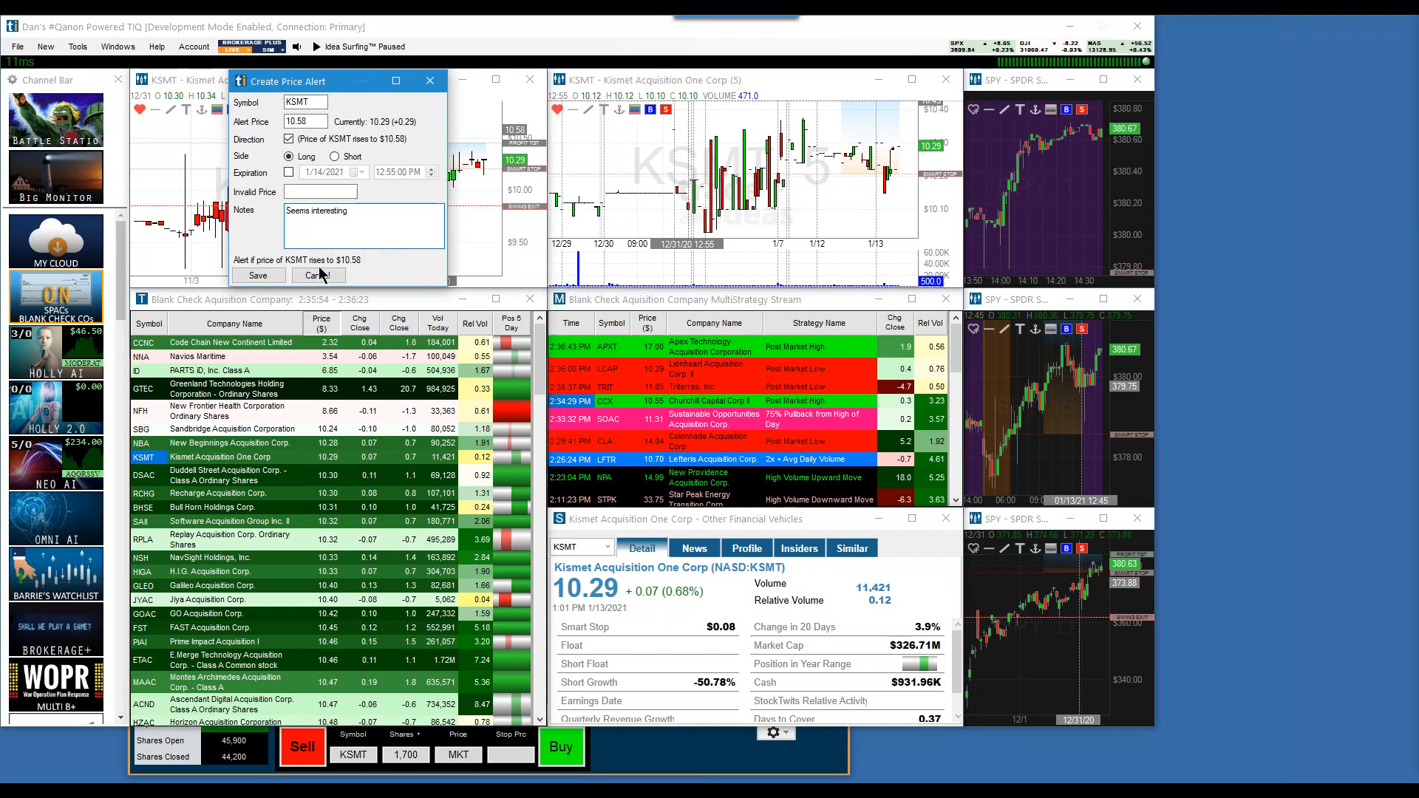
click(318, 275)
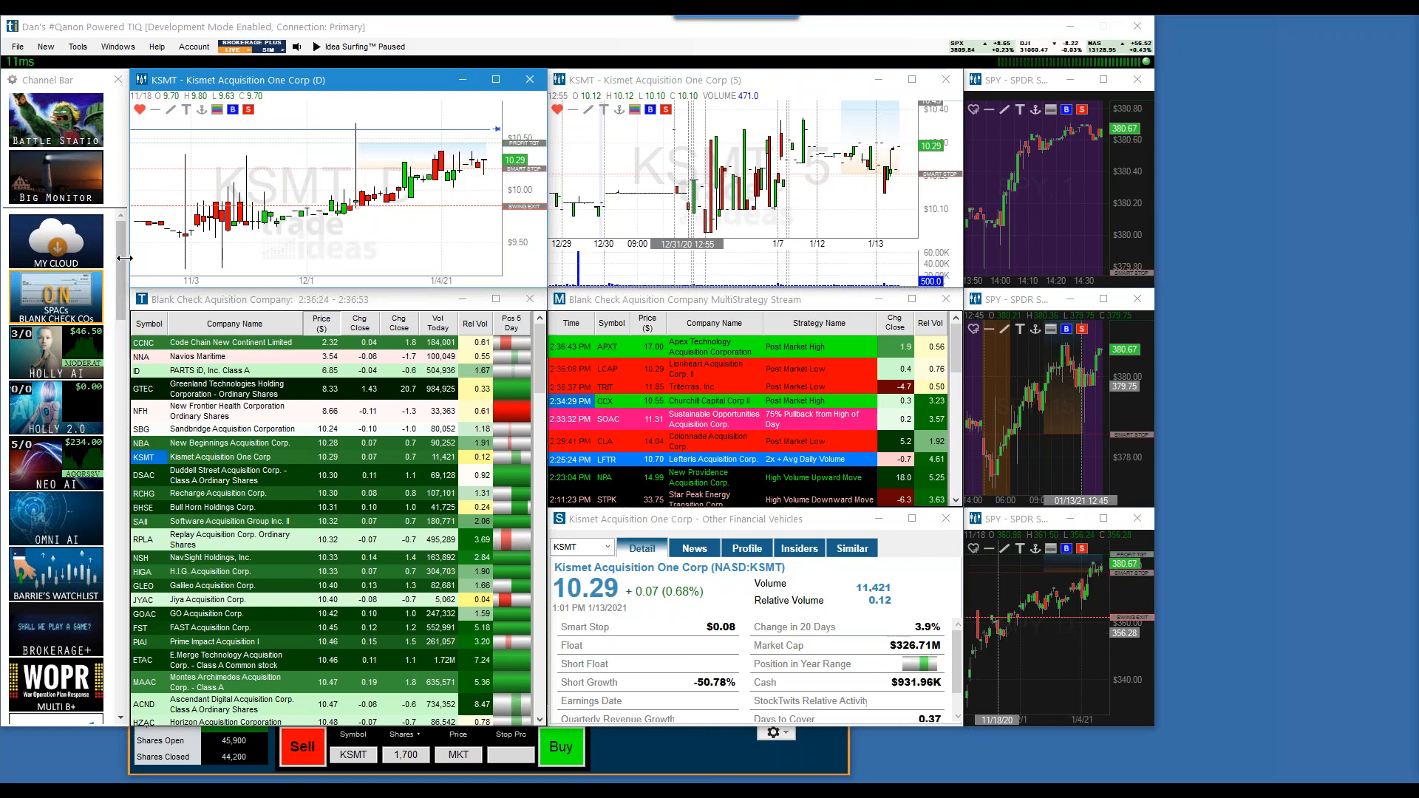
Scroll the Channel Bar and load the MOMO-MENTUM channel layout
scroll(down, 3)
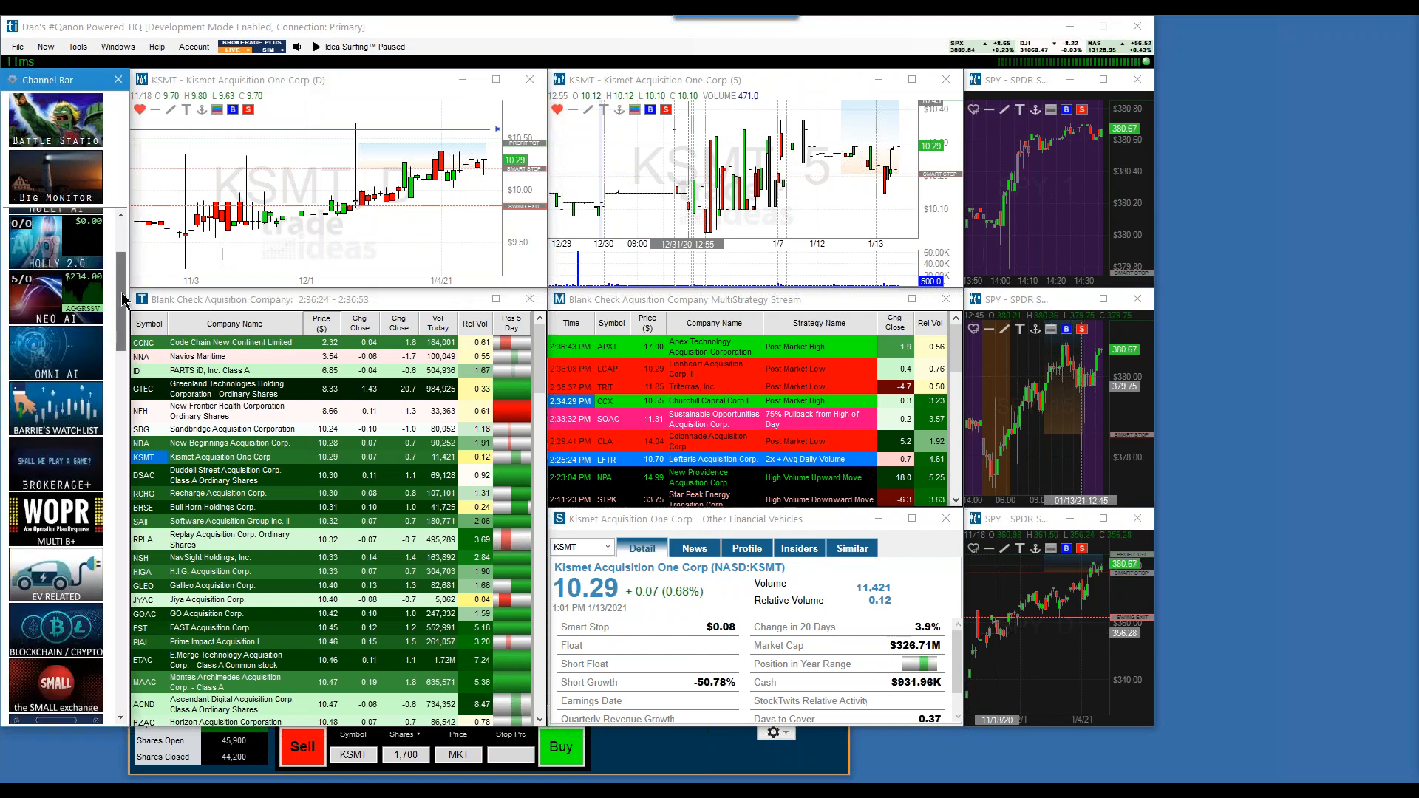
scroll(down, 3)
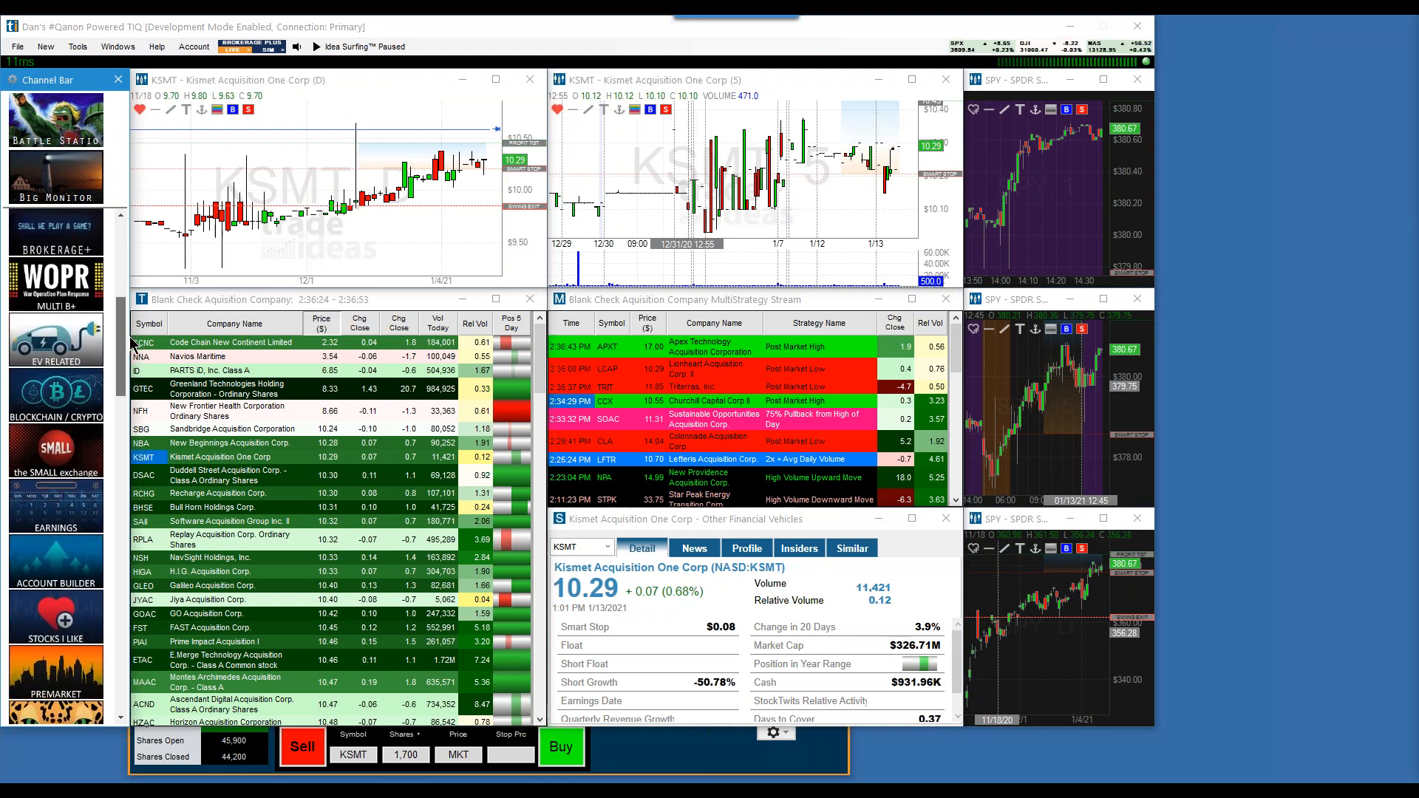
scroll(down, 3)
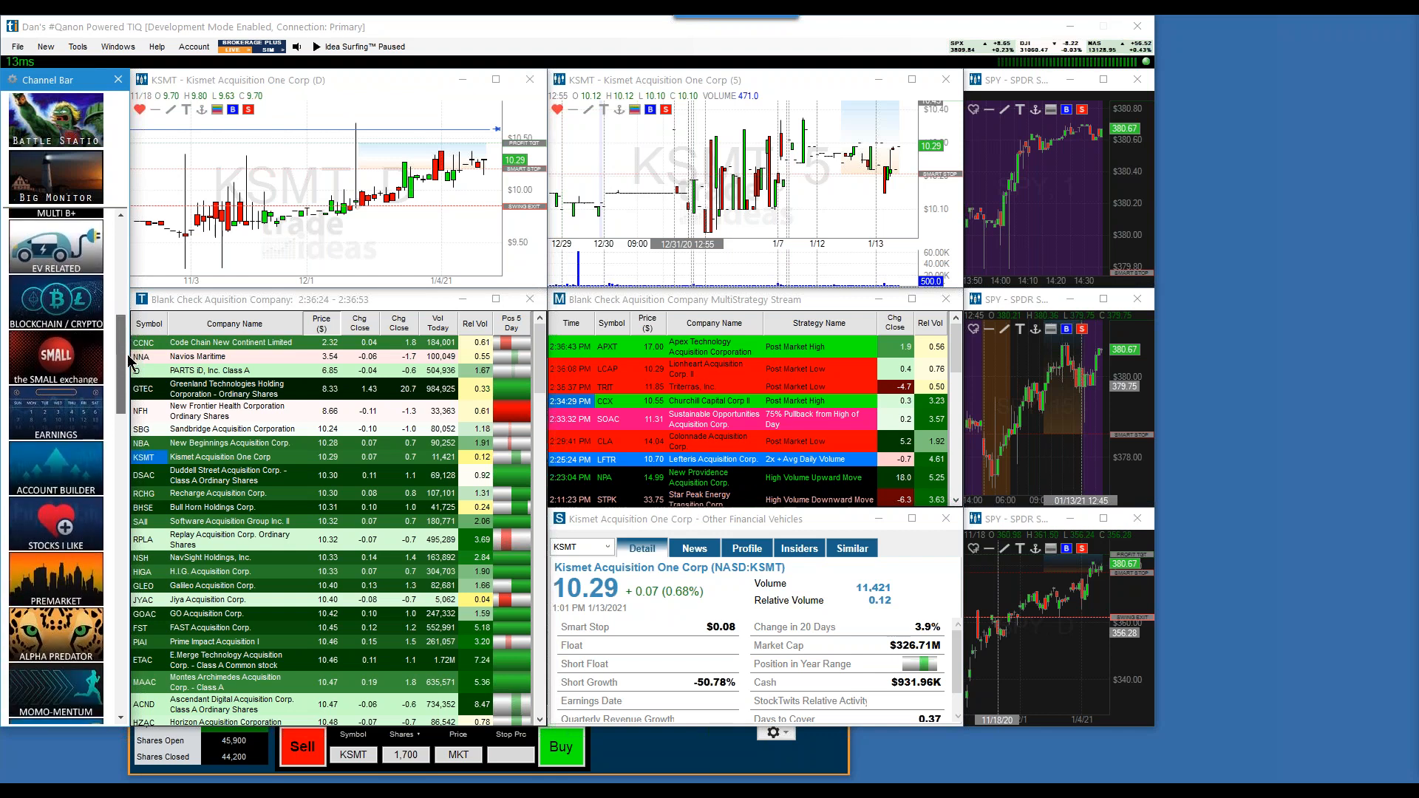
scroll(down, 3)
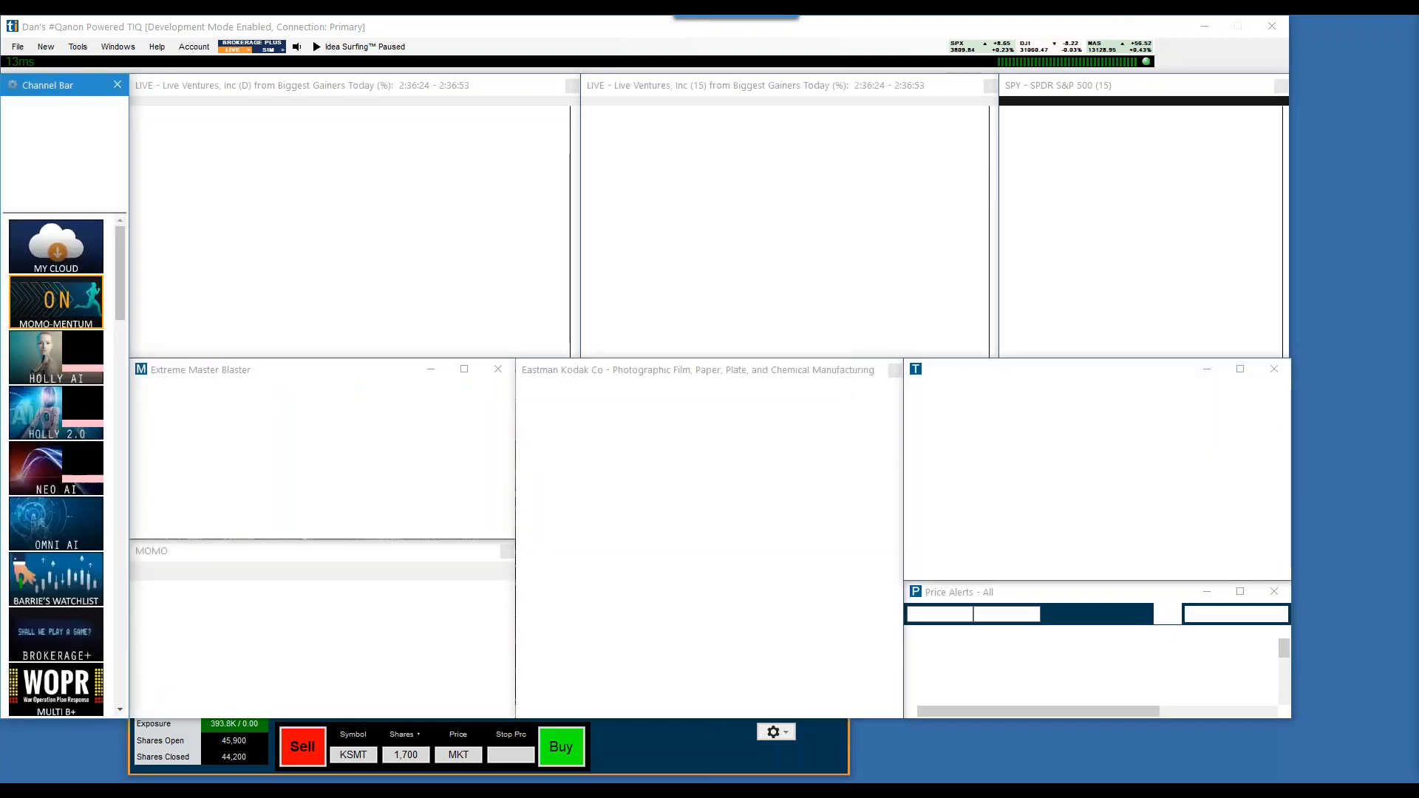
click(315, 45)
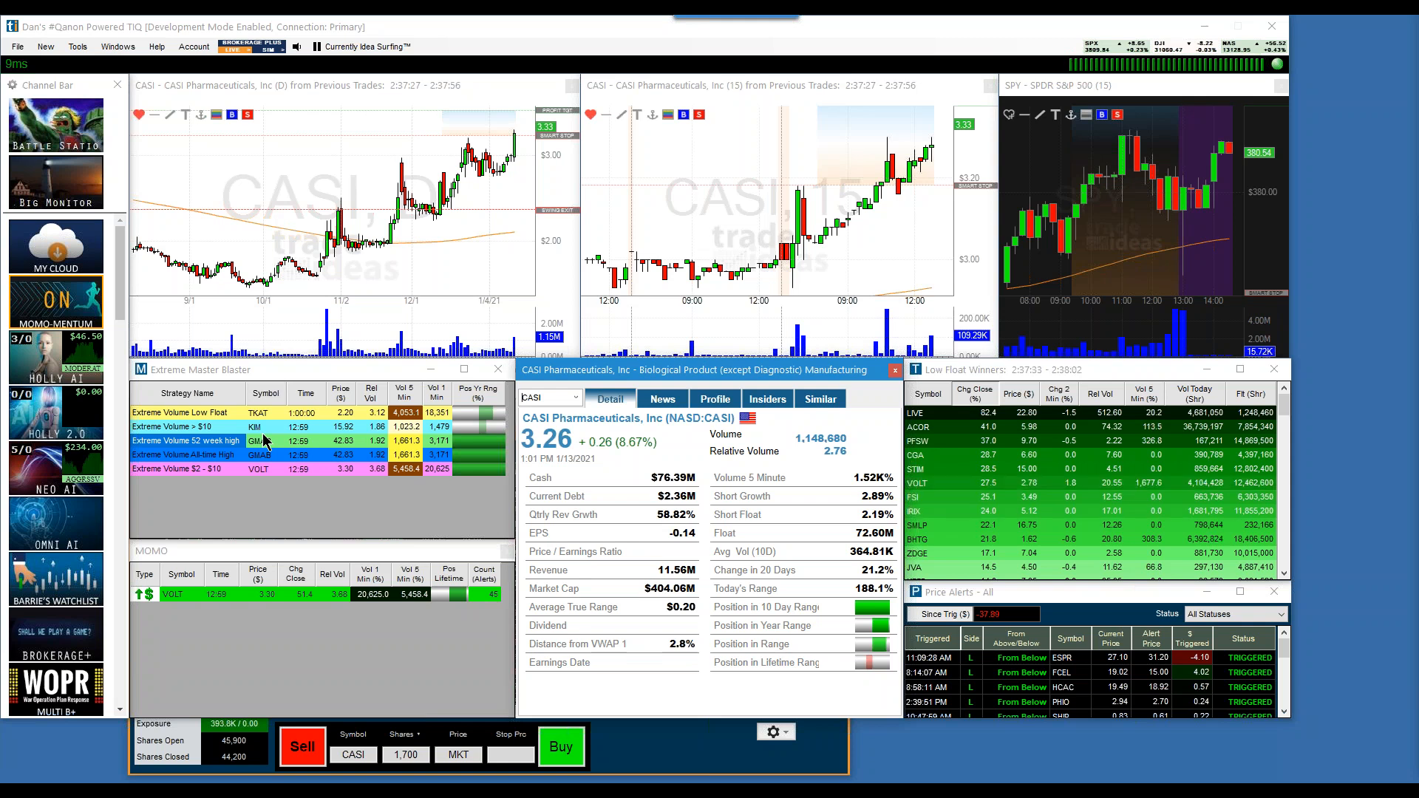
Chart GIX and ESPR from the lists, then load the Brokerage+ channel
click(258, 467)
text(LAZR)
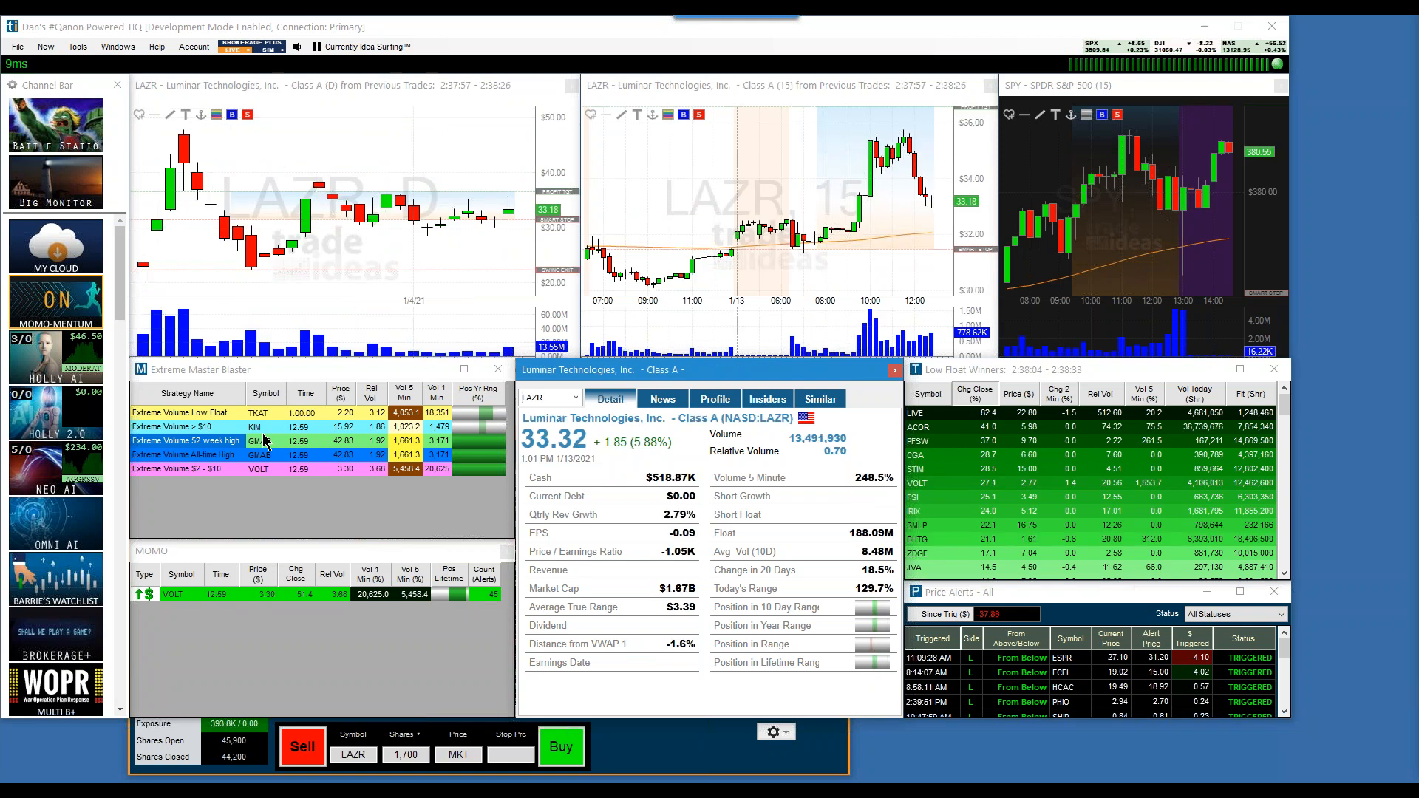
click(258, 441)
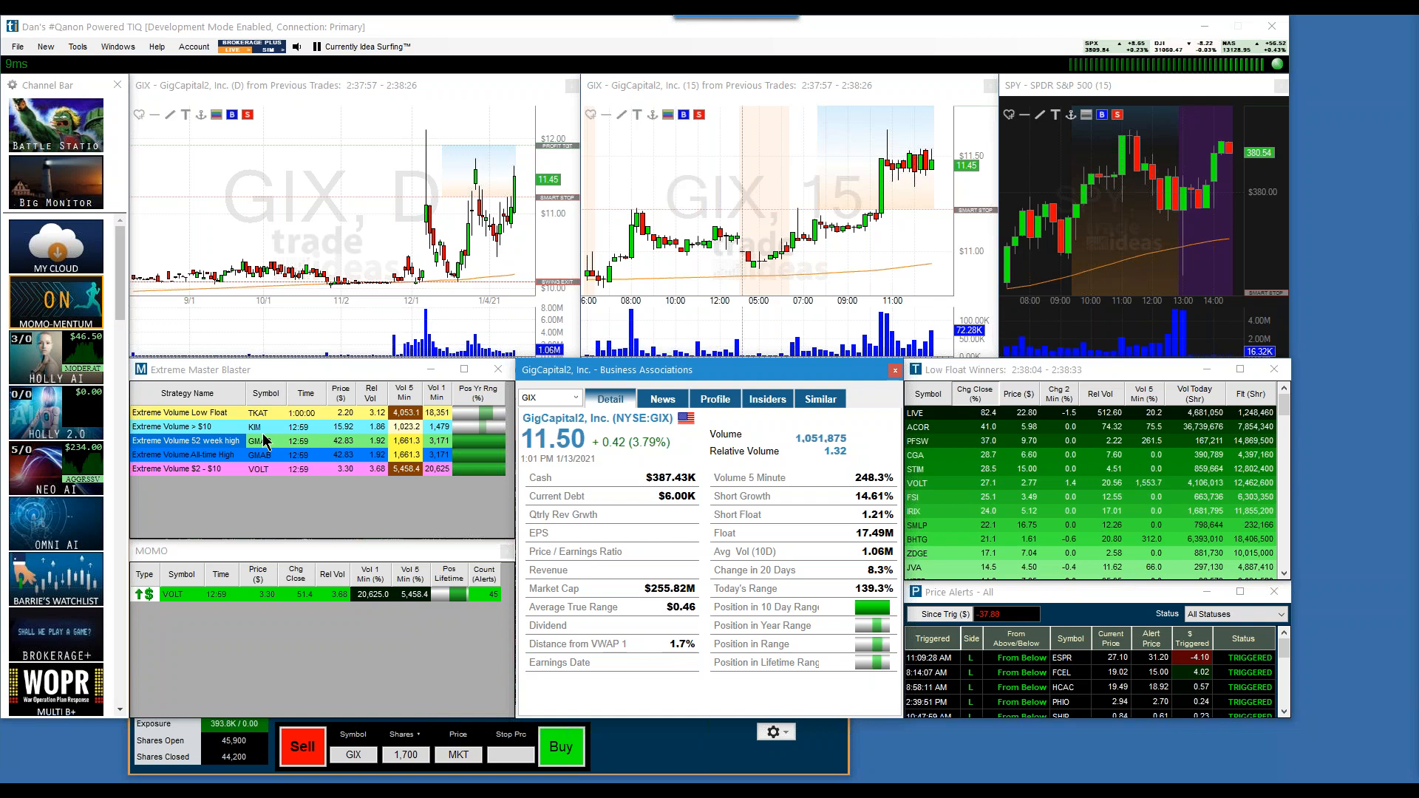
click(1059, 657)
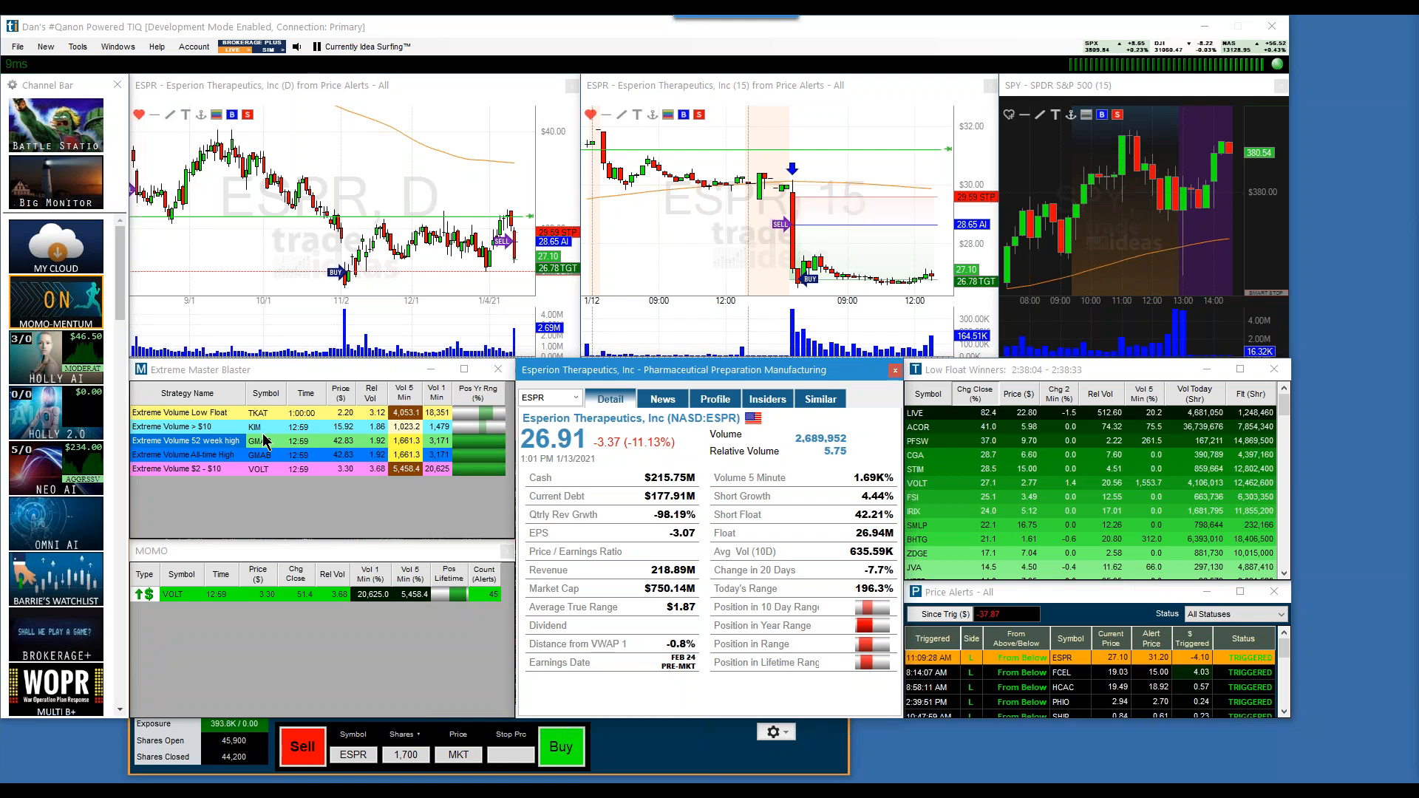
click(1064, 672)
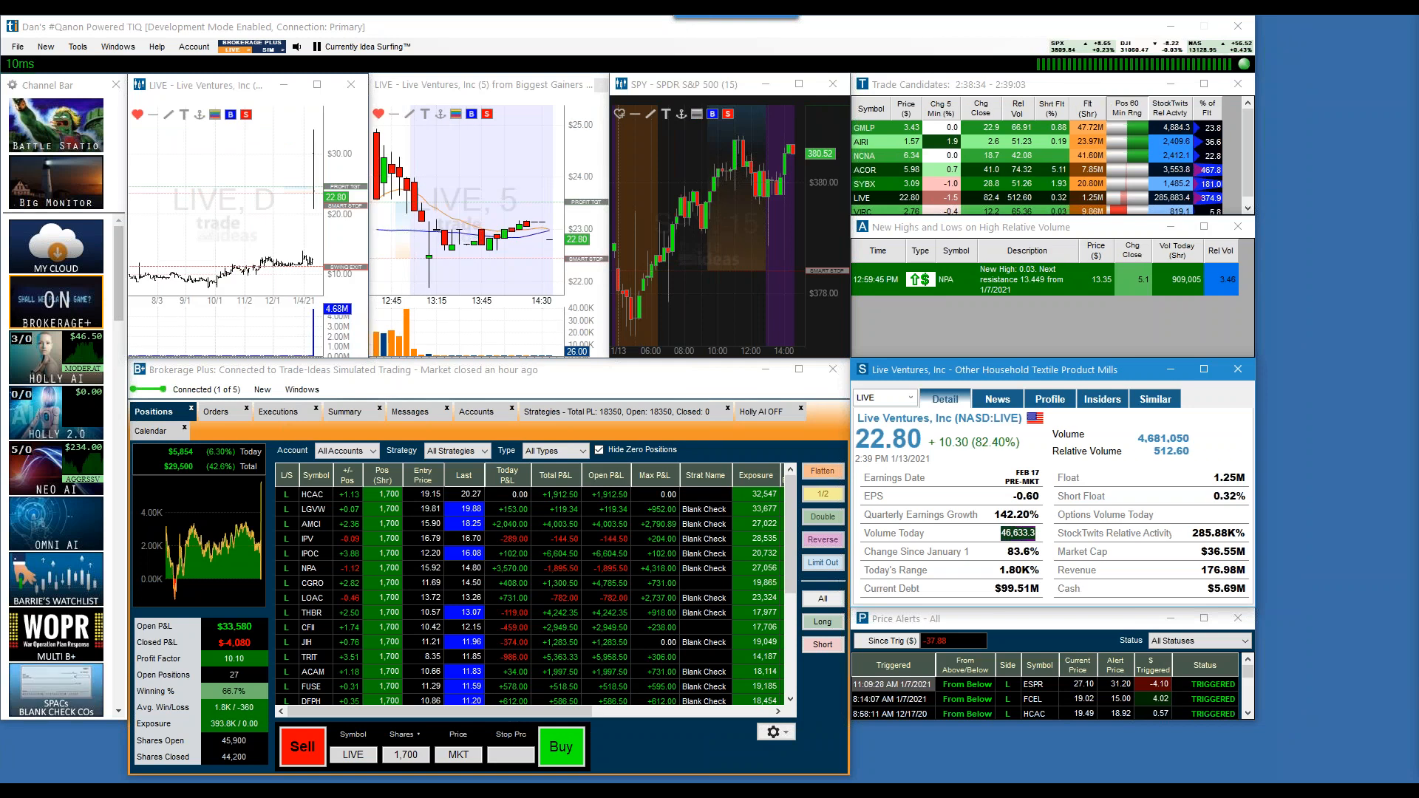
click(303, 46)
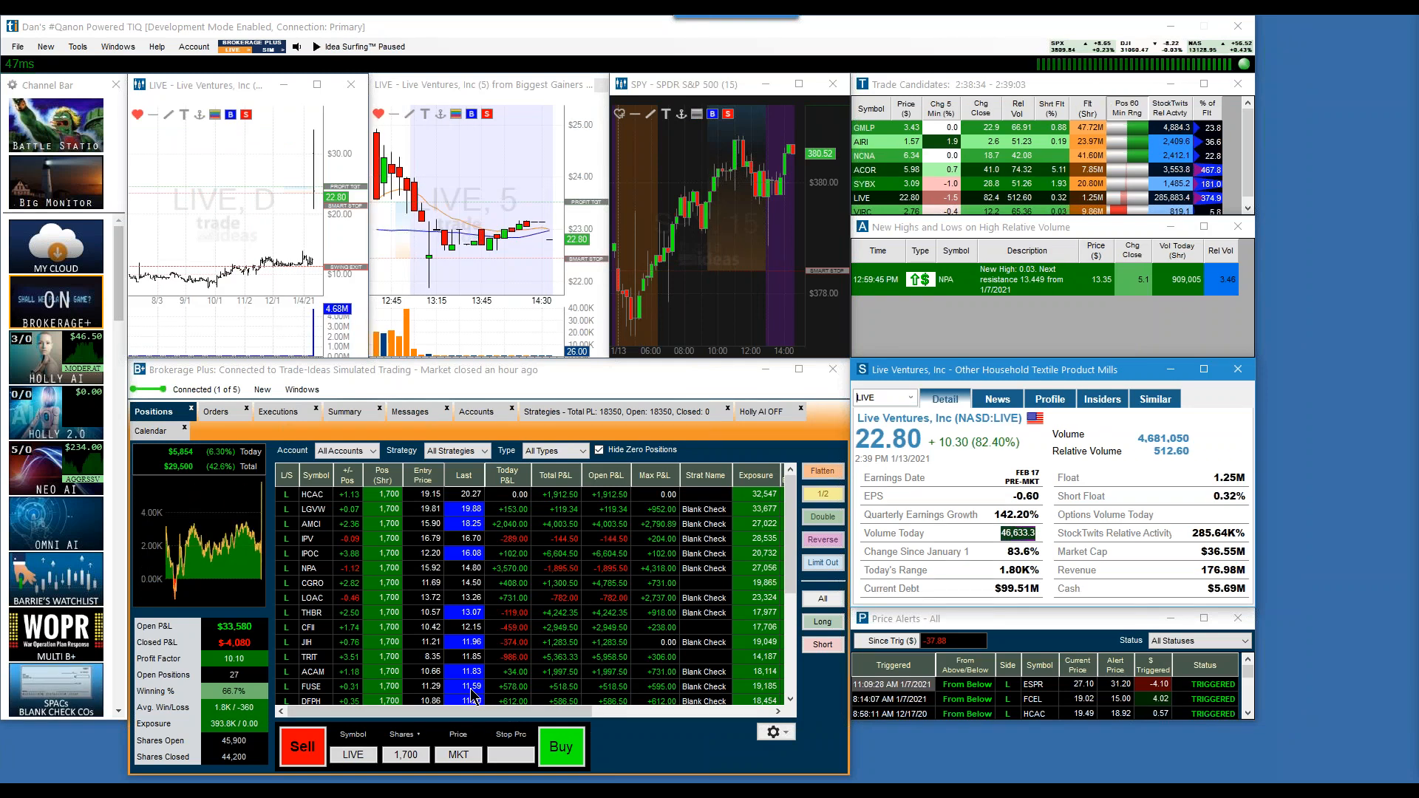
mouse_move(579, 539)
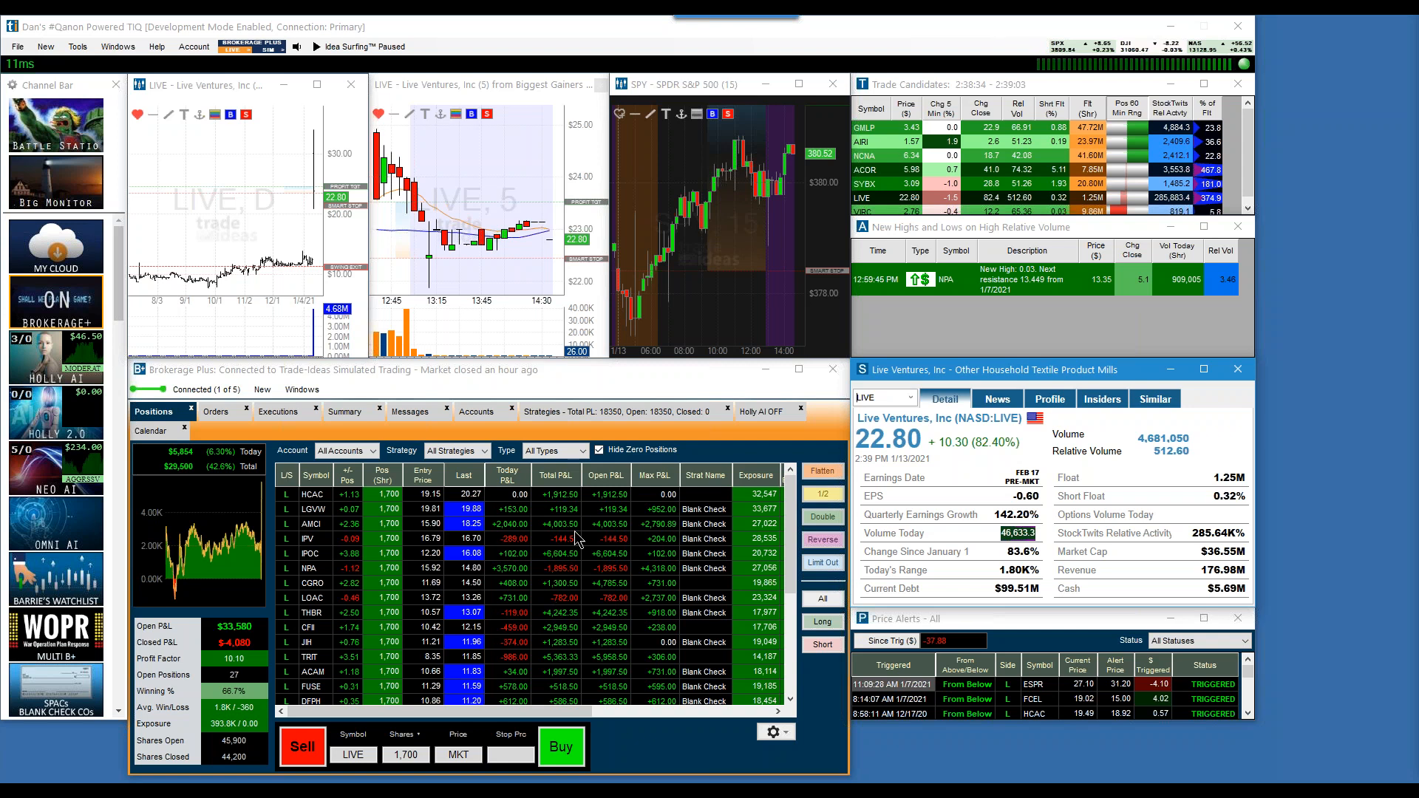
right_click(580, 538)
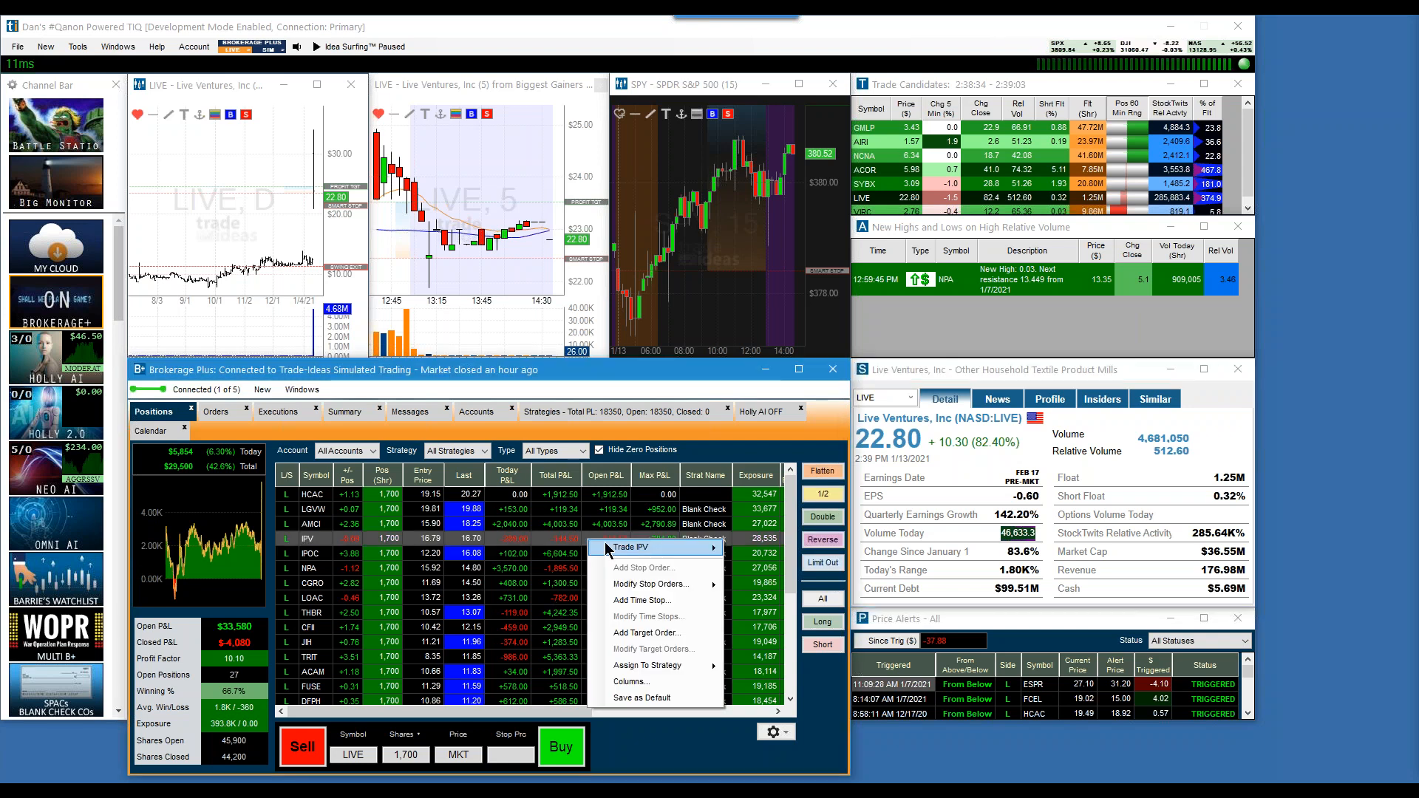
click(632, 681)
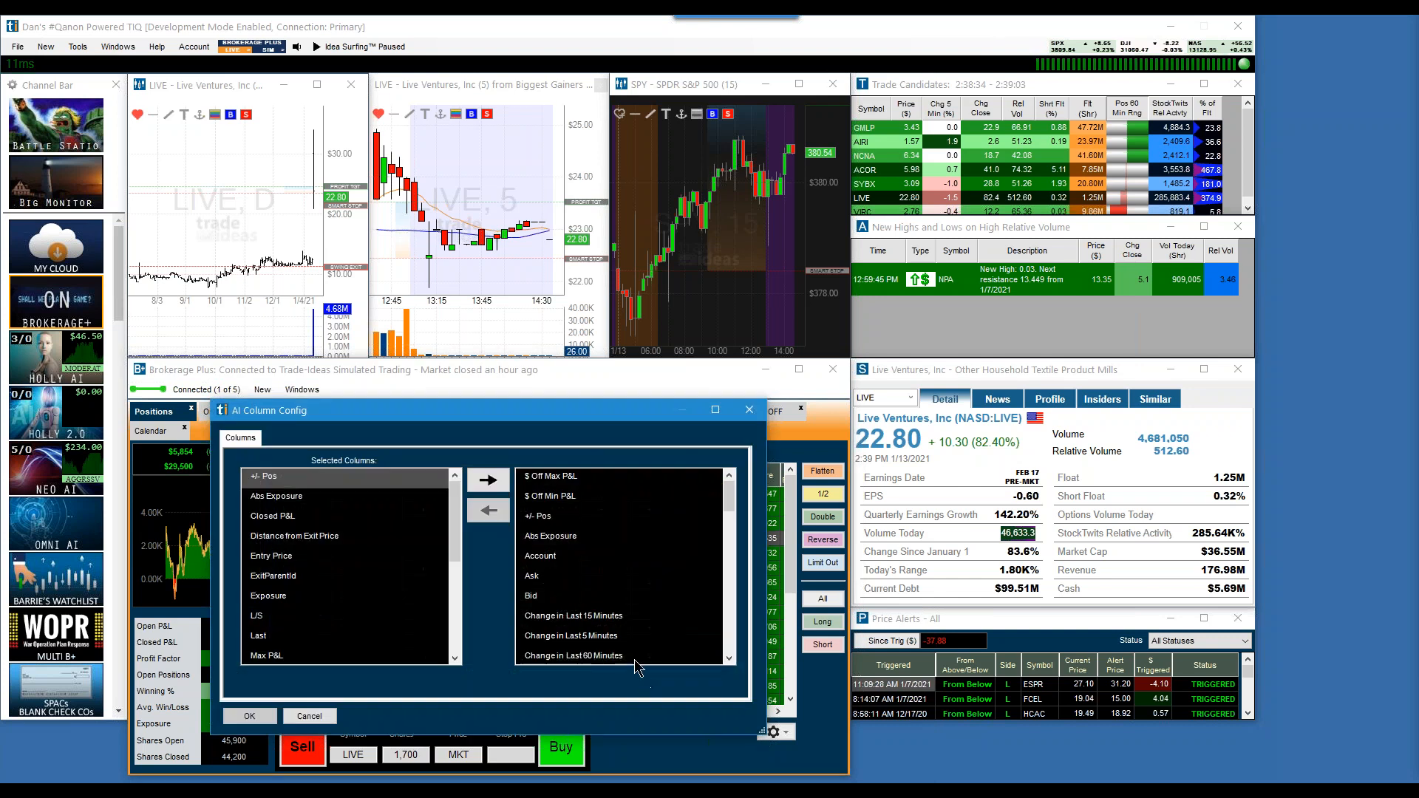
mouse_move(536, 584)
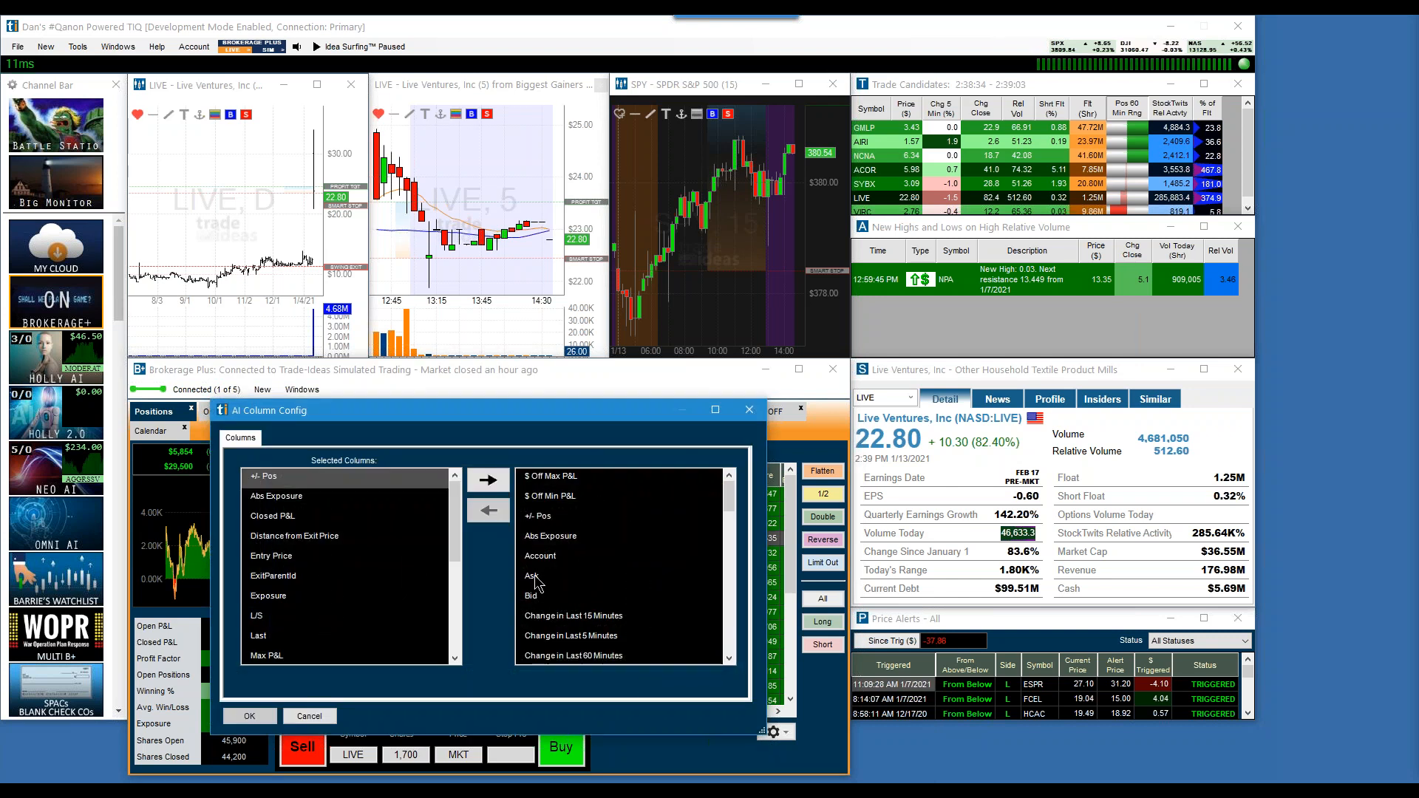
click(533, 576)
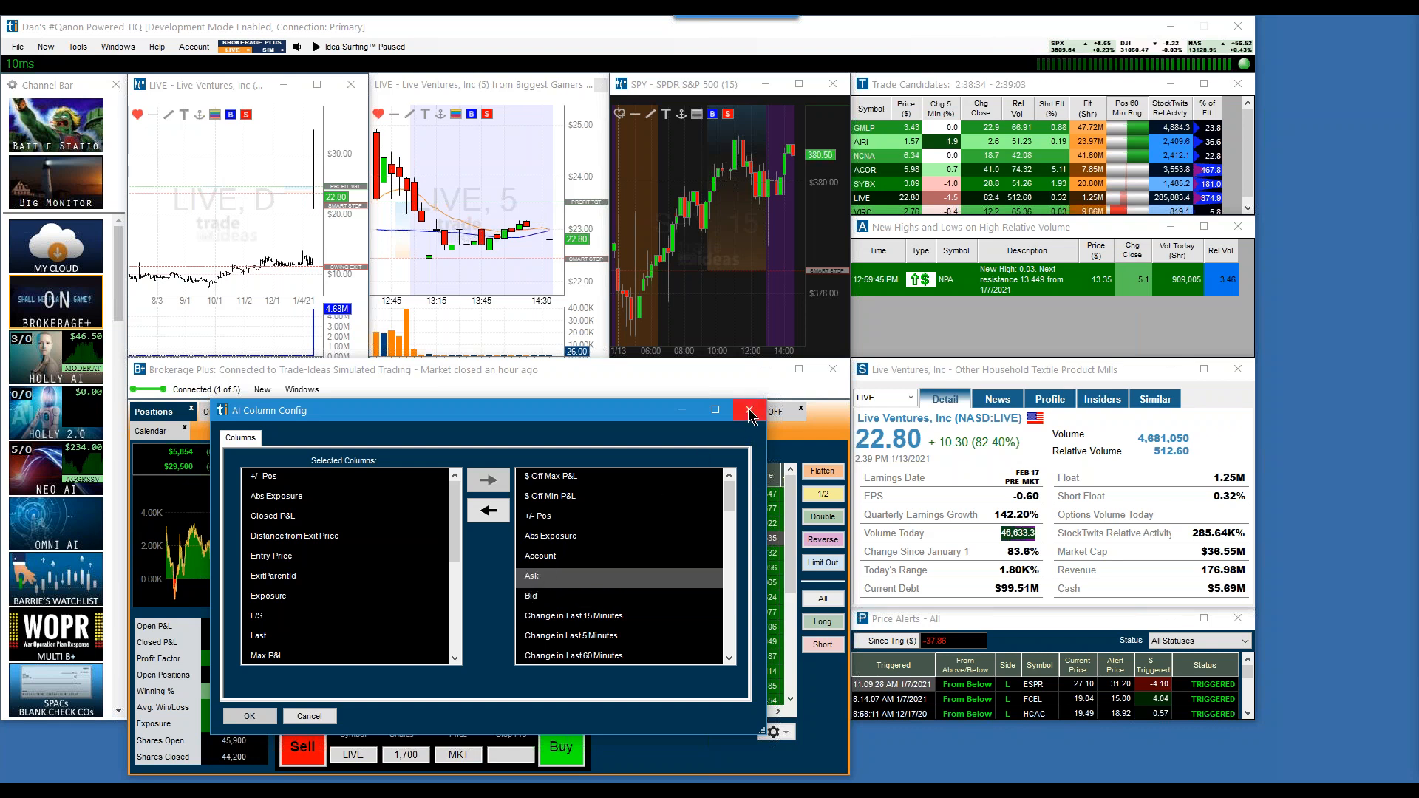
mouse_move(749, 410)
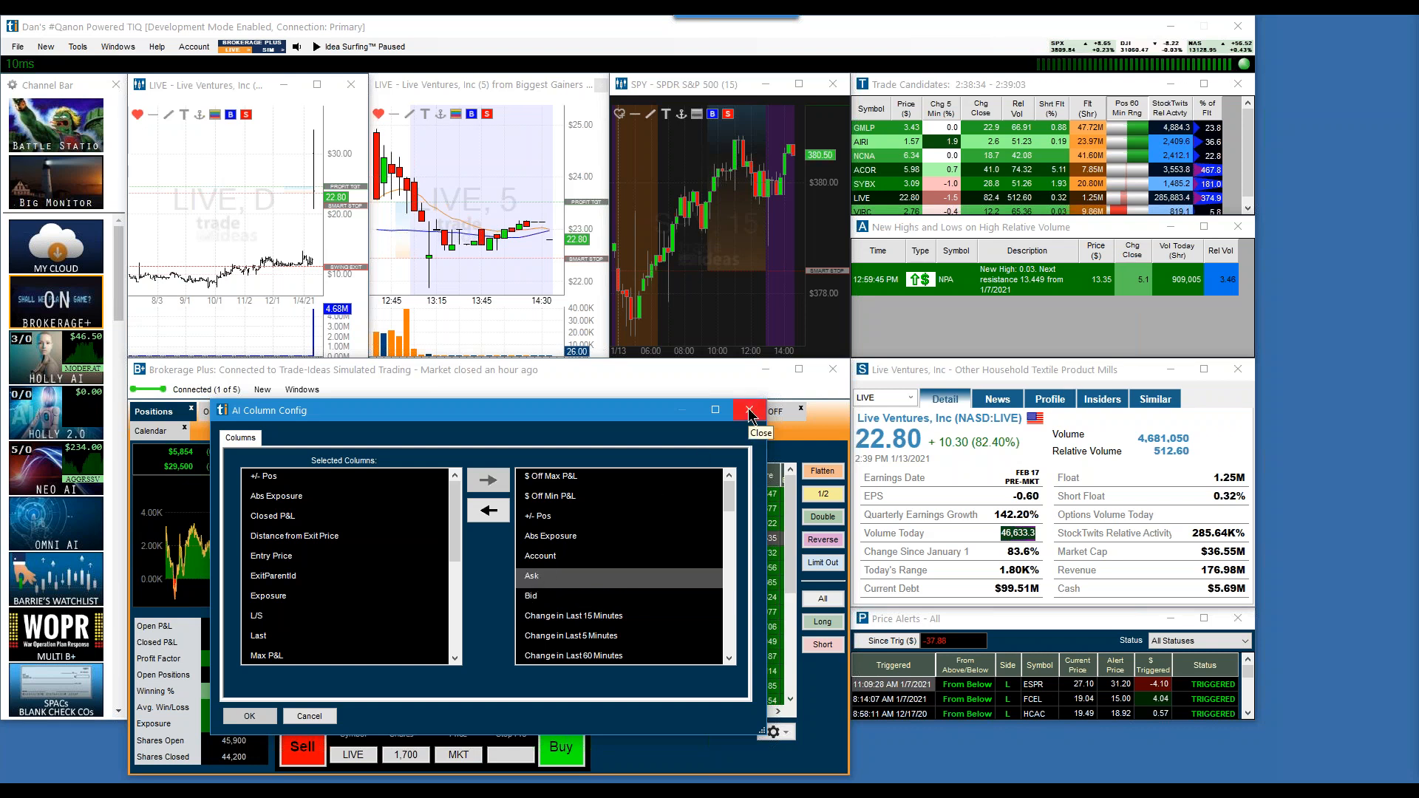
Close the AI Column Config window
click(749, 411)
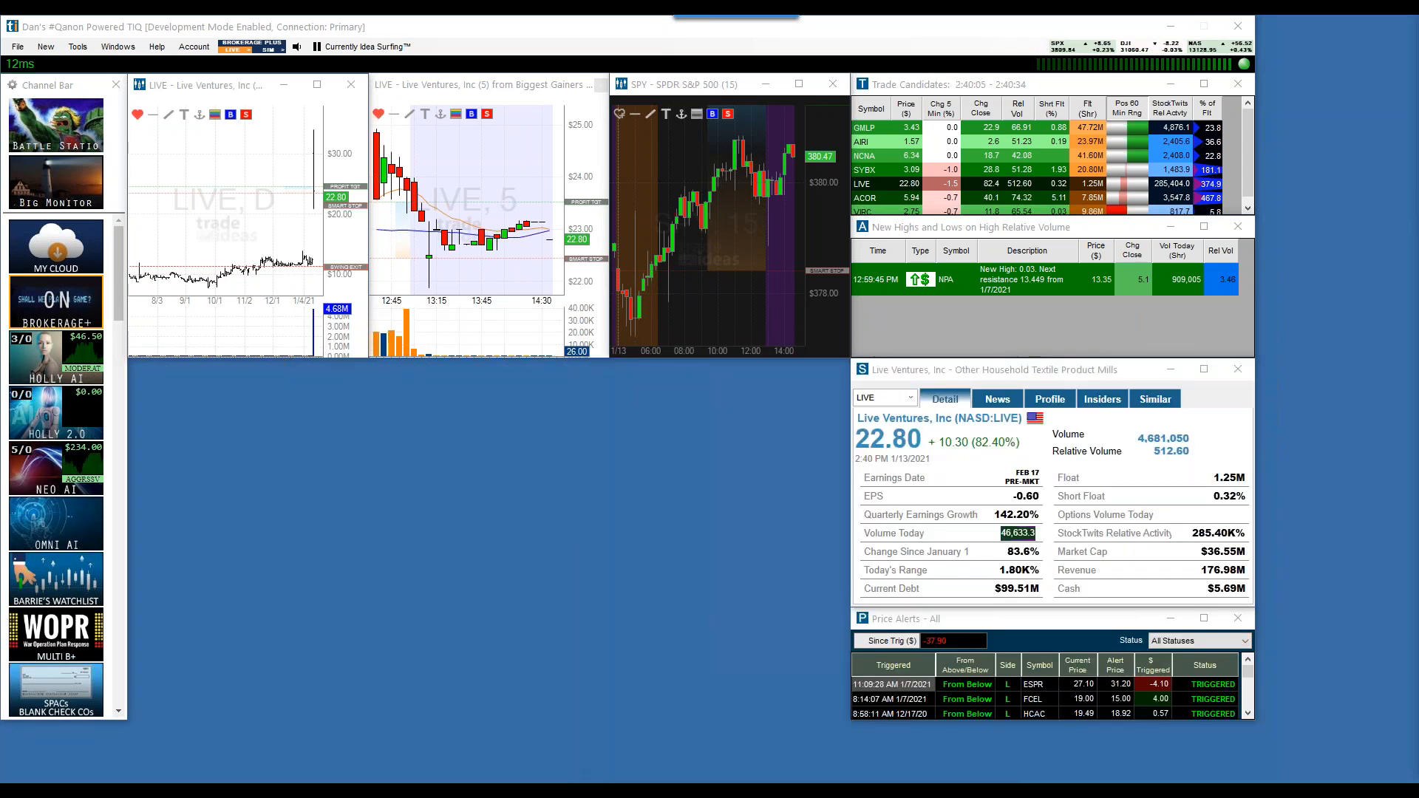
mouse_move(187, 589)
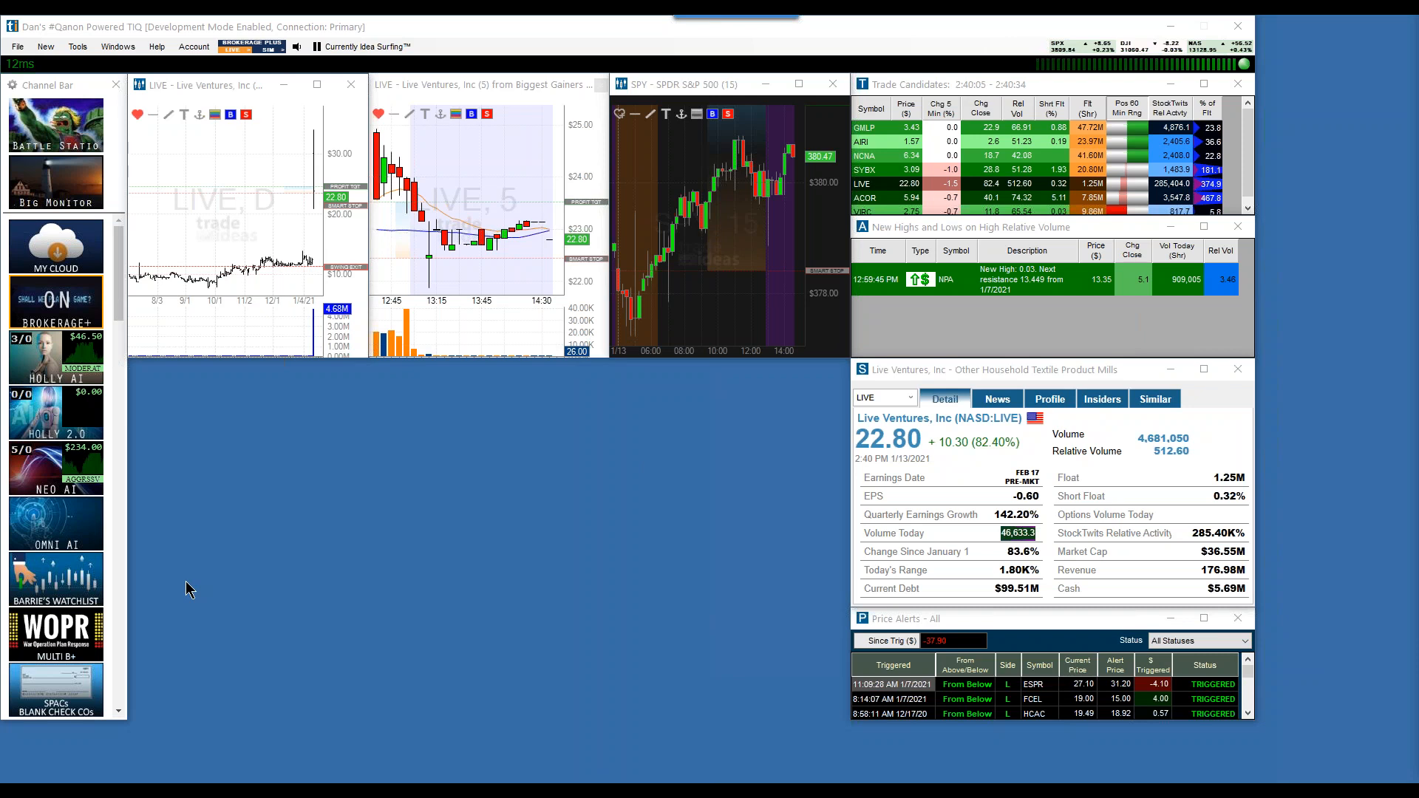
Scroll through the Omni AI strategy trades list
scroll(down, 3)
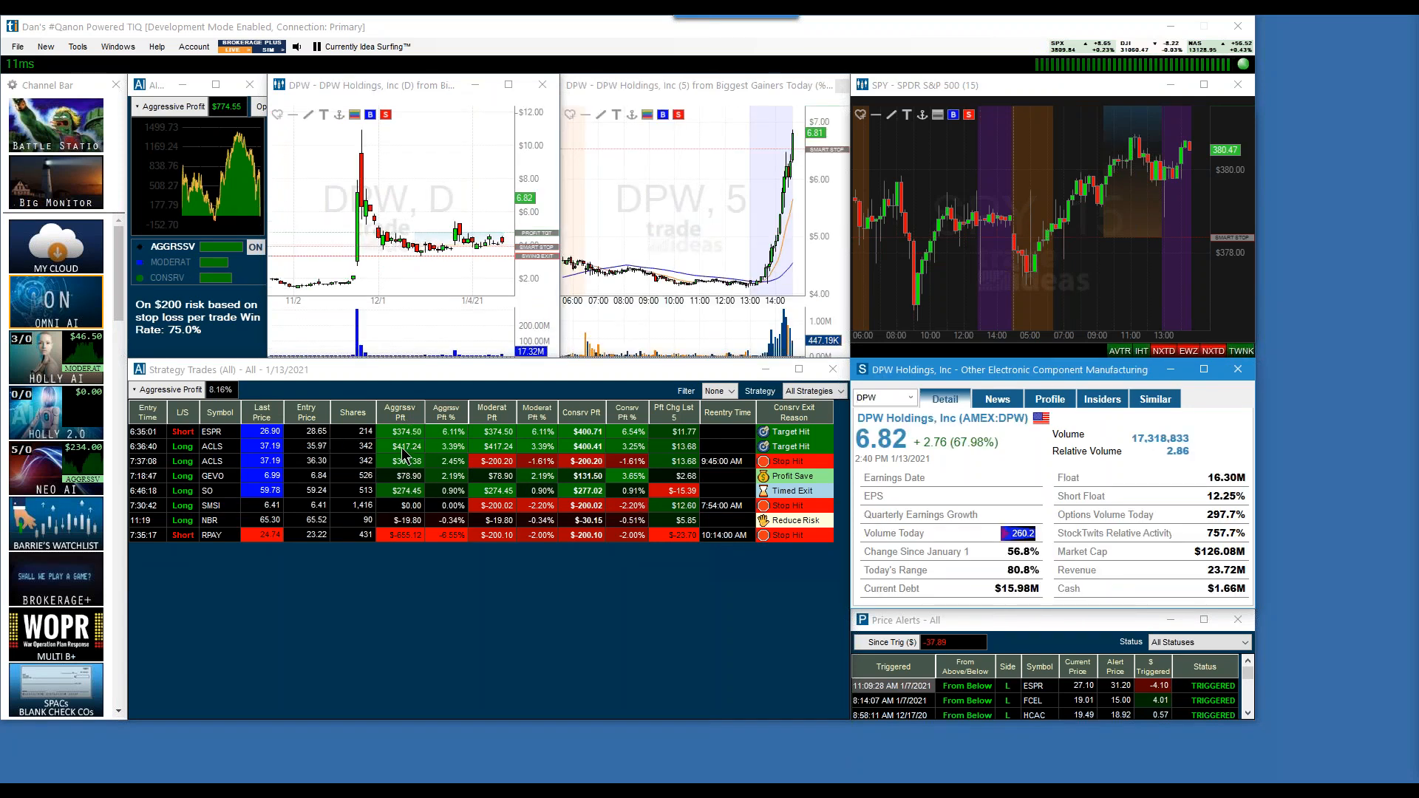
mouse_move(428, 479)
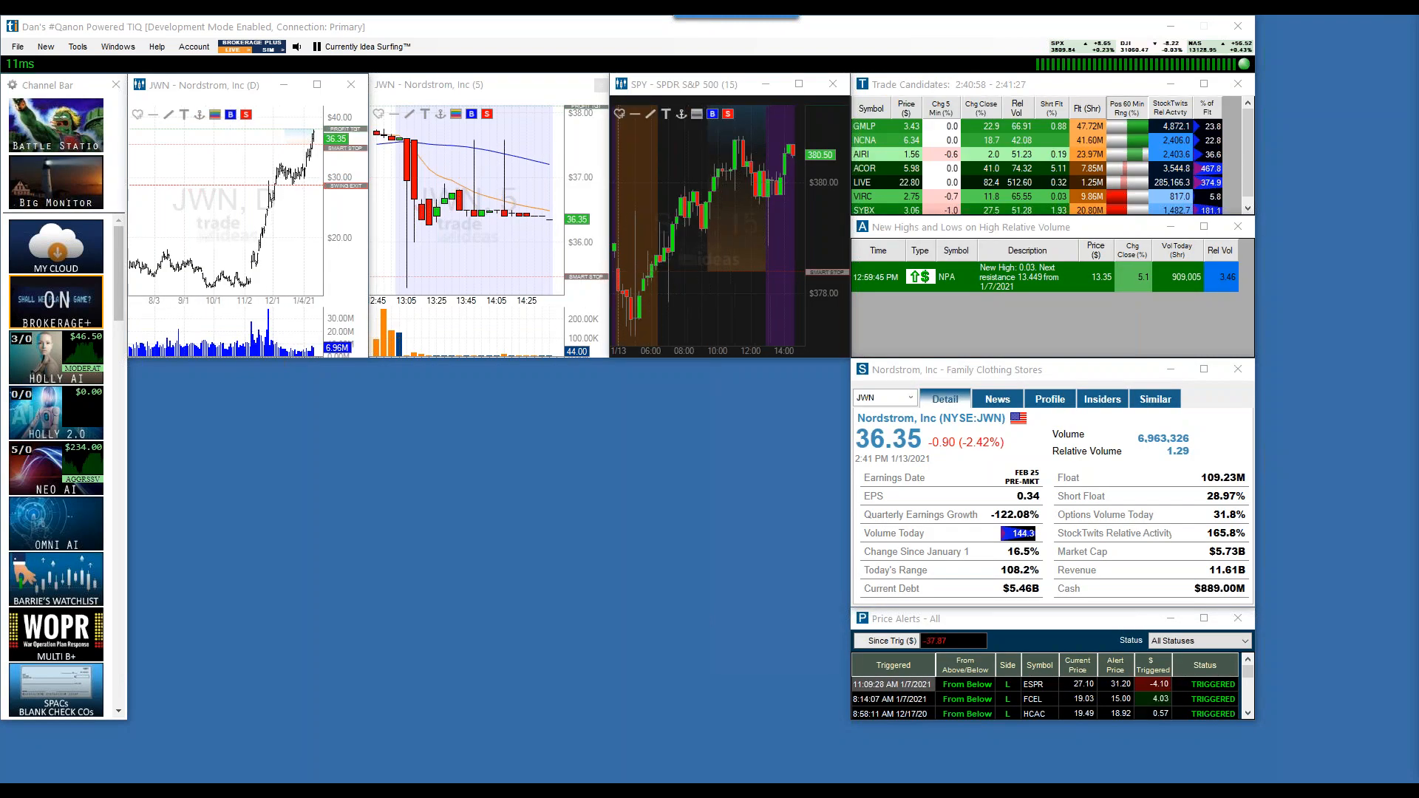
Switch back to the Brokerage+ layout and load a new symbol into the charts
click(863, 182)
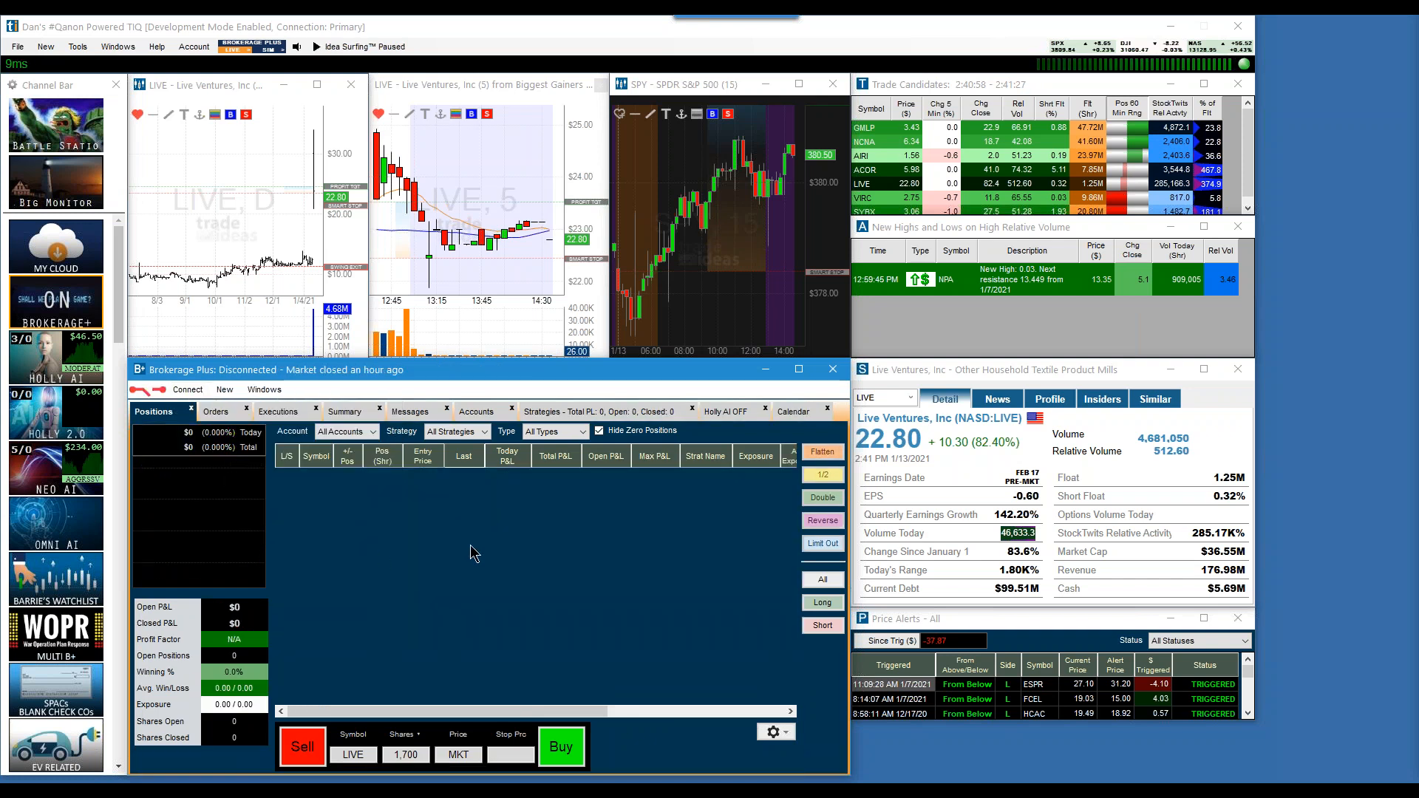
click(312, 46)
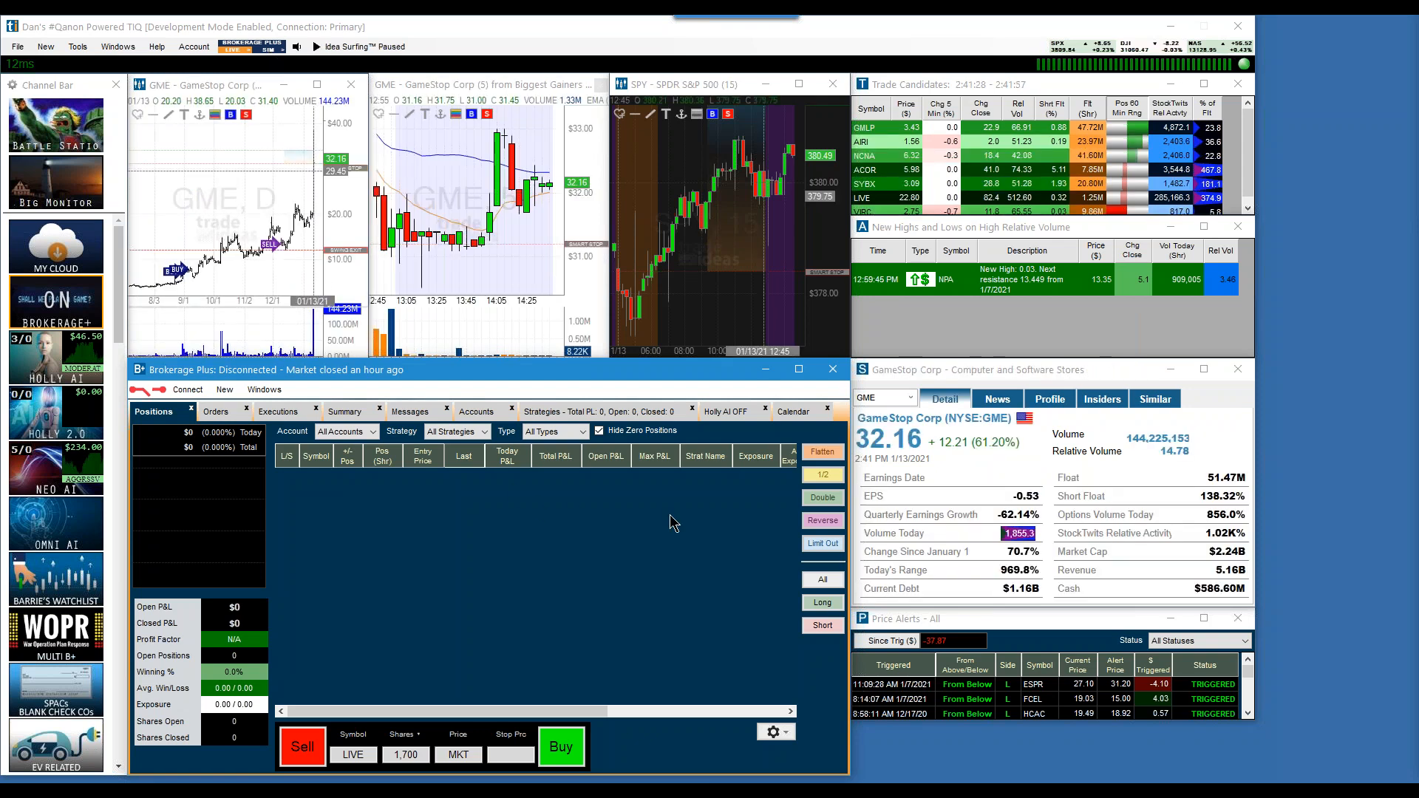
mouse_move(397, 583)
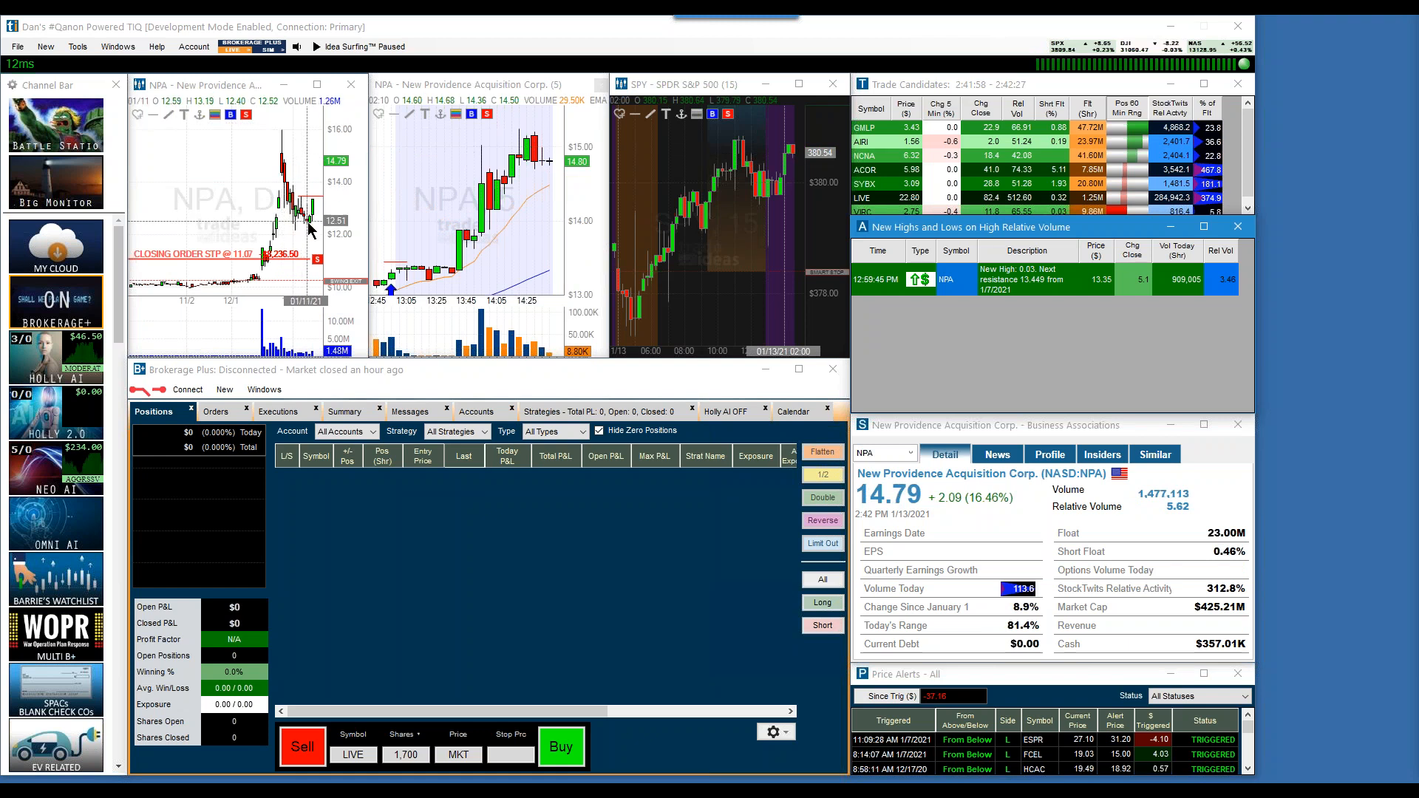
mouse_move(312, 204)
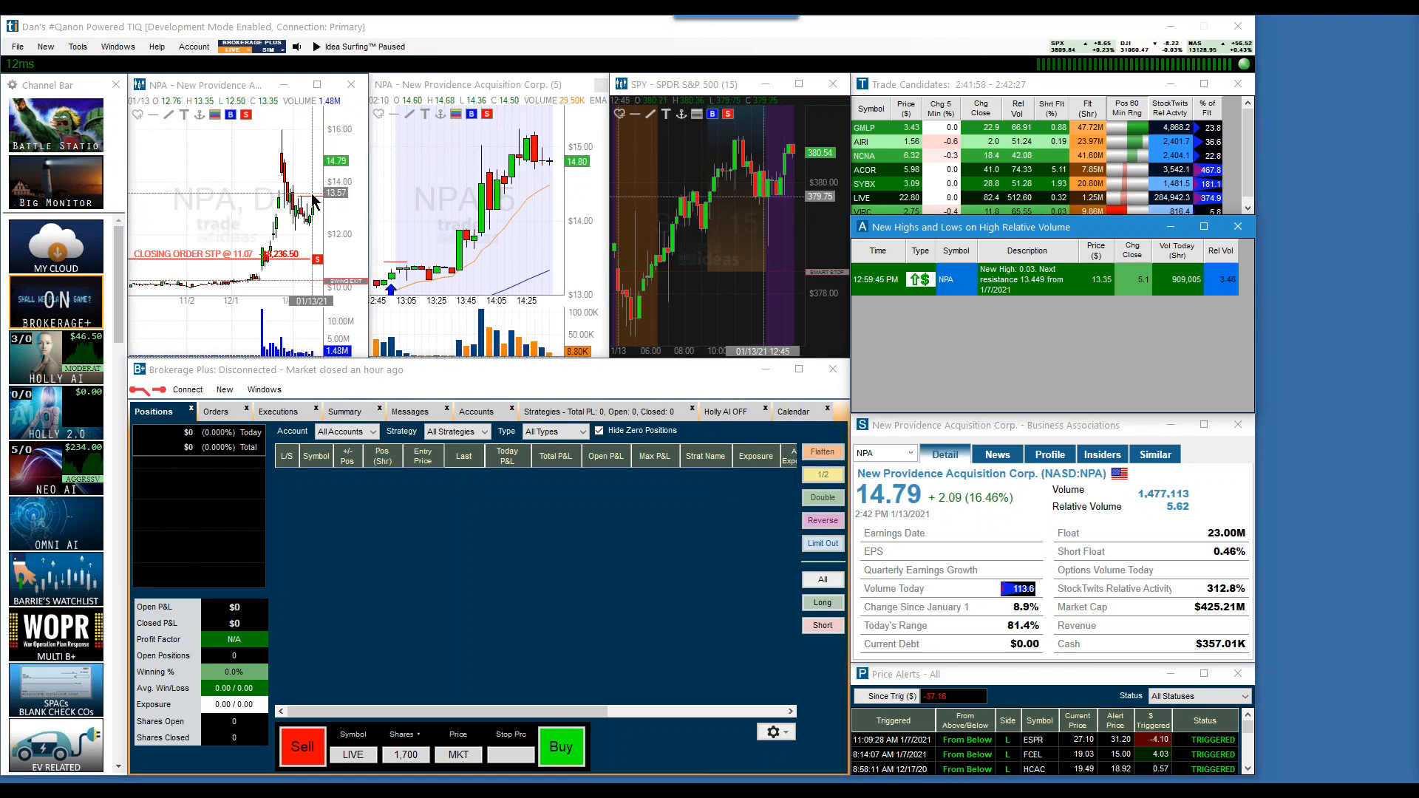
Create an NPA price alert for falling to $13.43, noted 'I like this', and save it
right_click(312, 204)
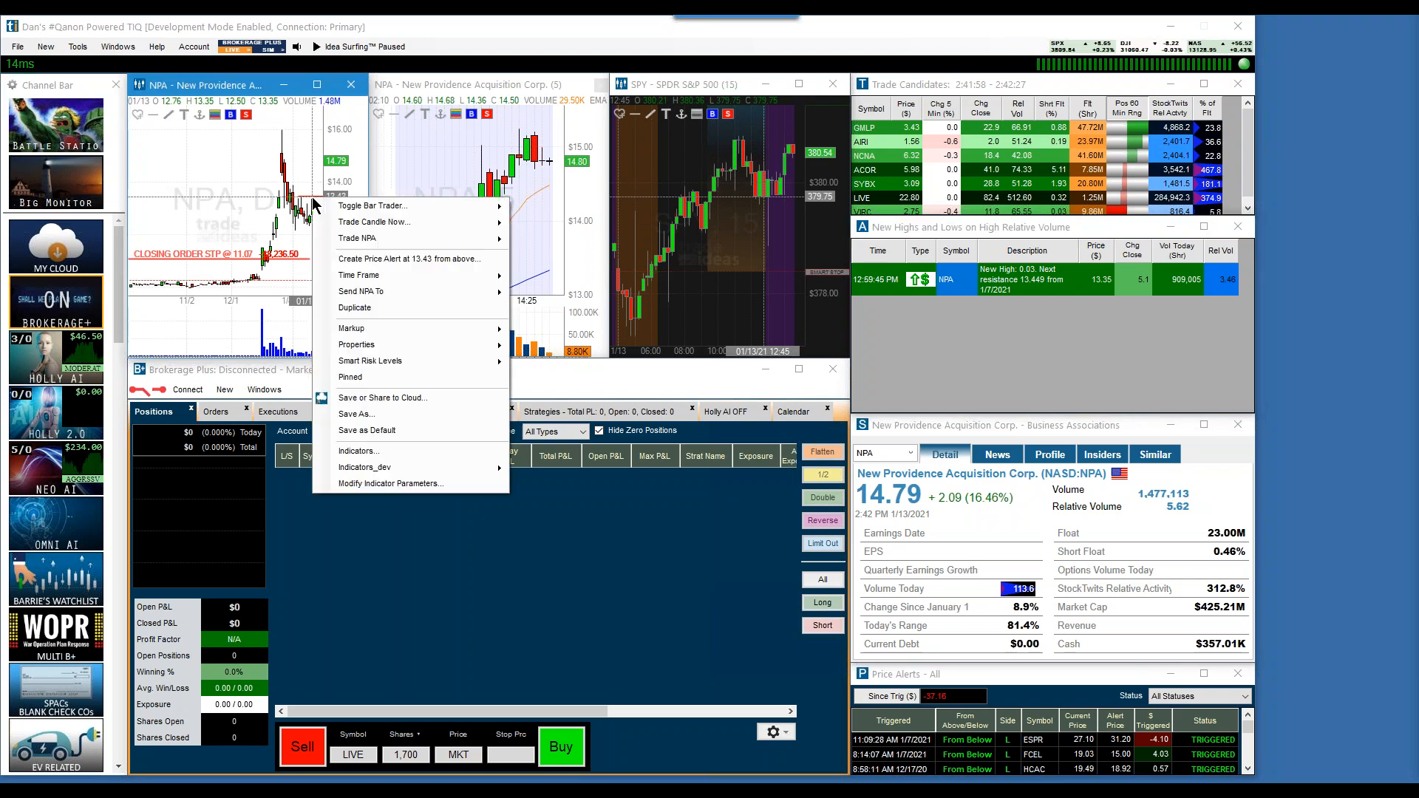
click(410, 258)
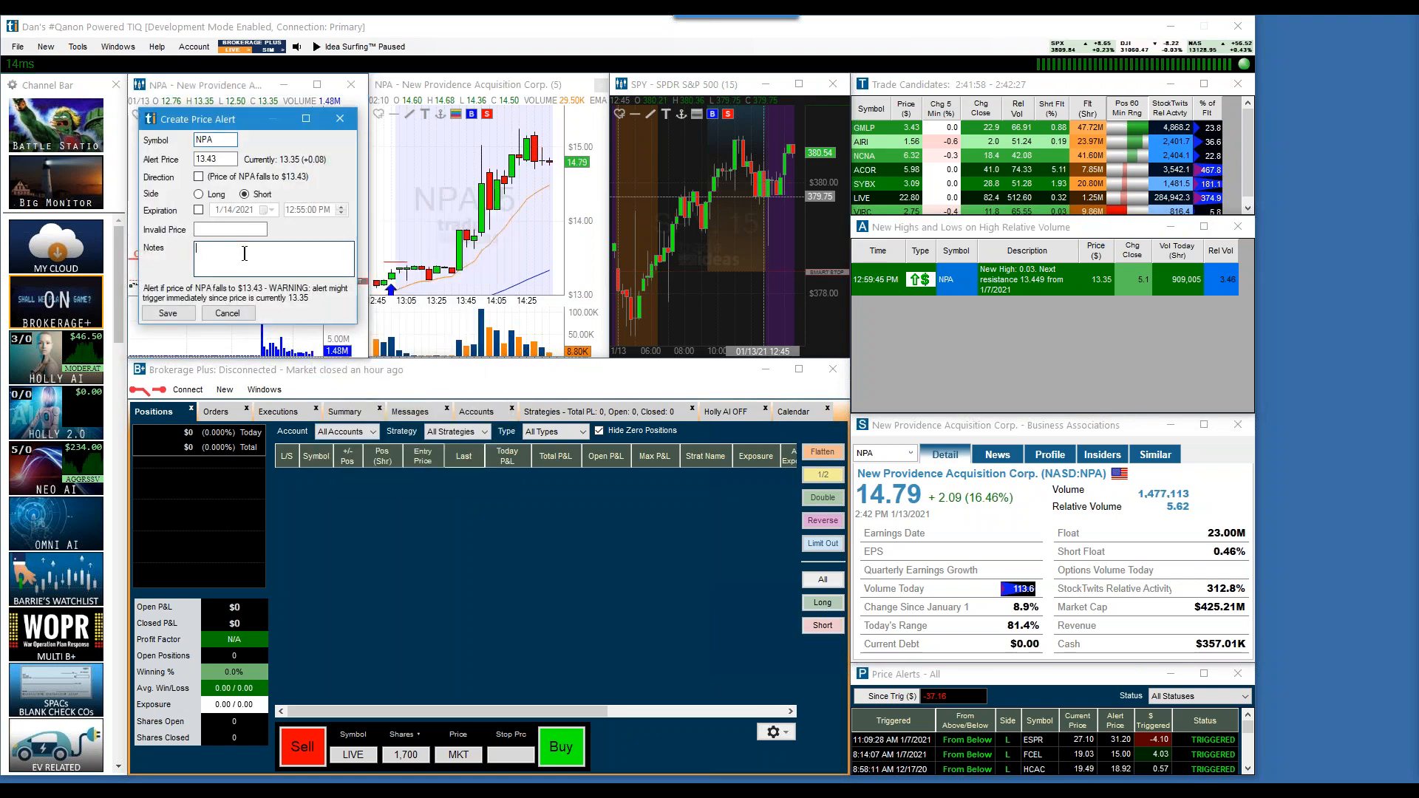
text(I like this)
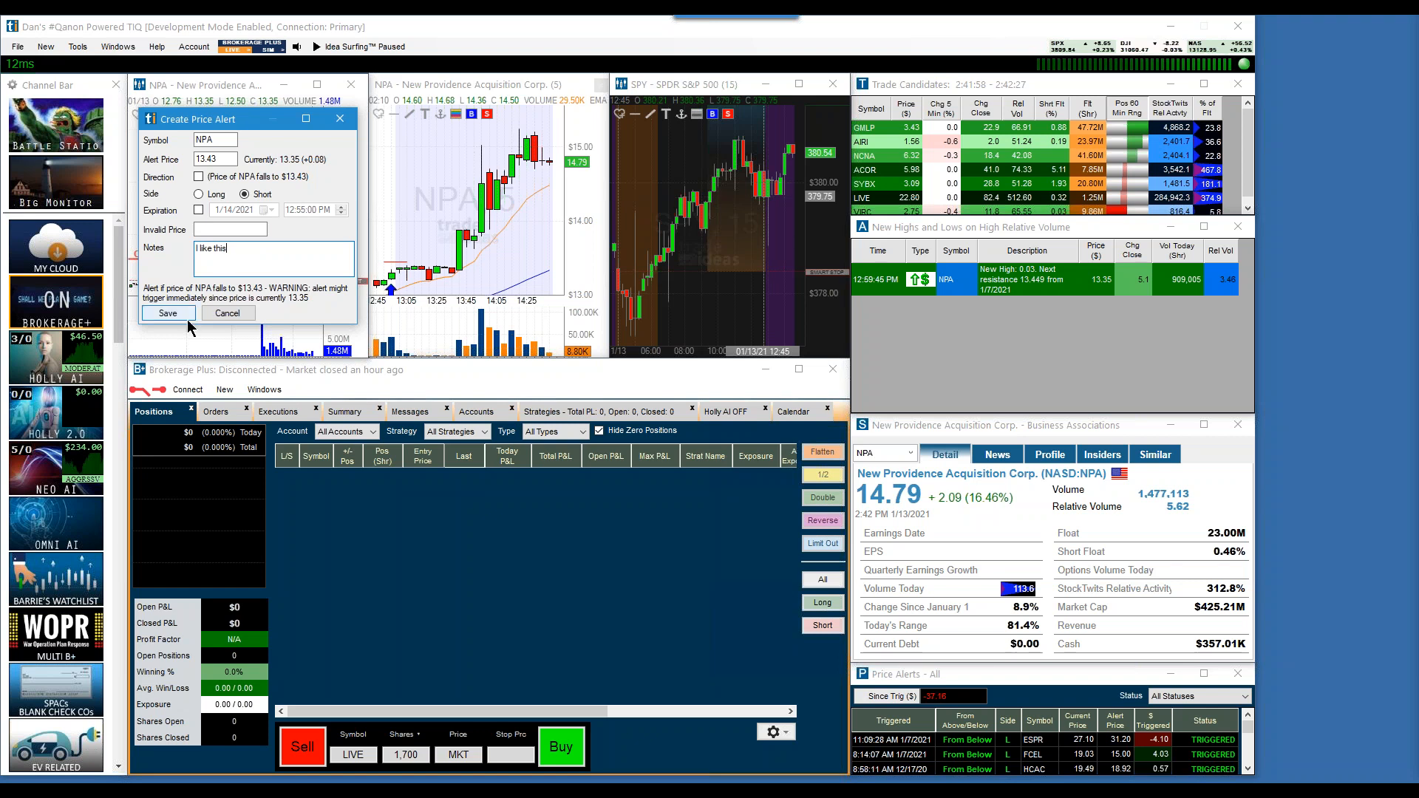
click(168, 312)
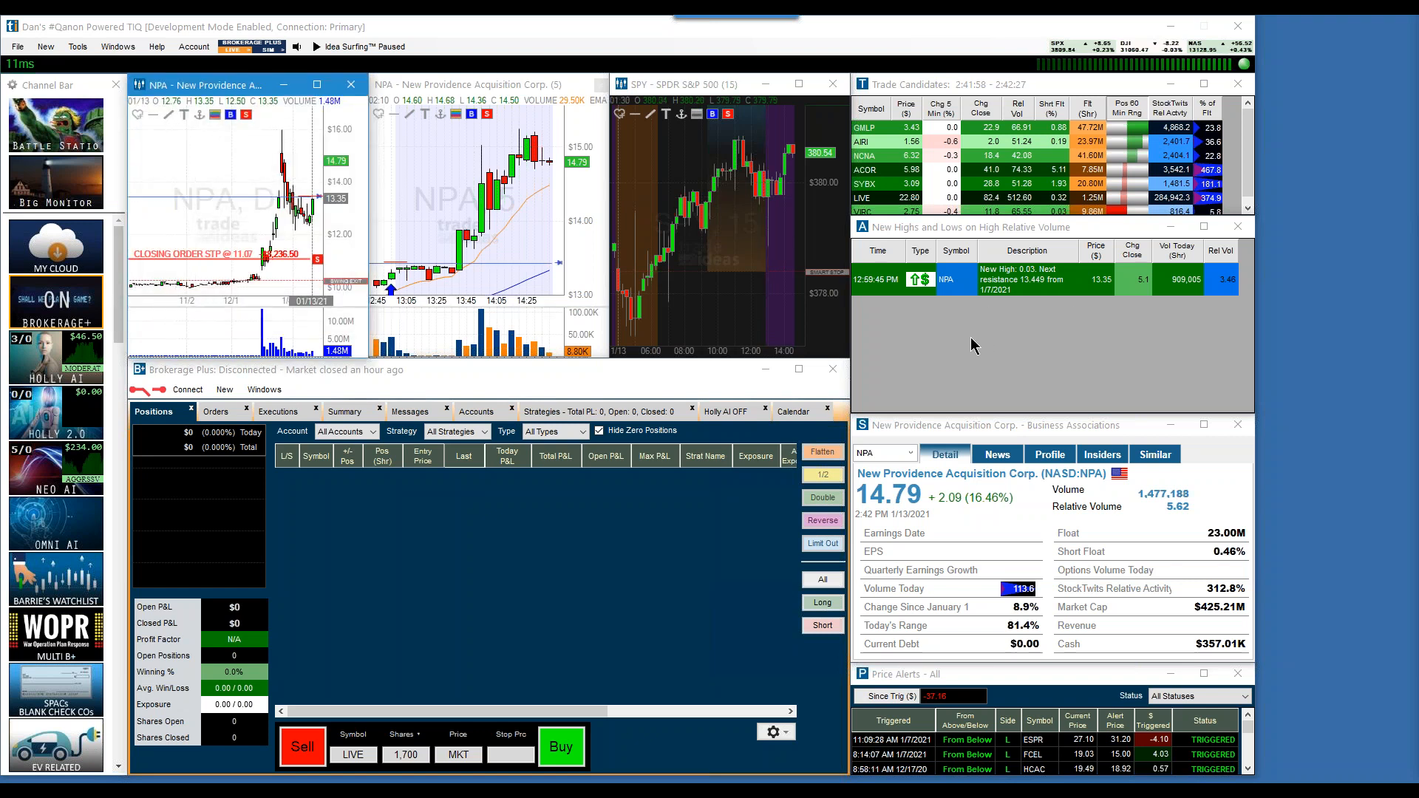
mouse_move(959, 293)
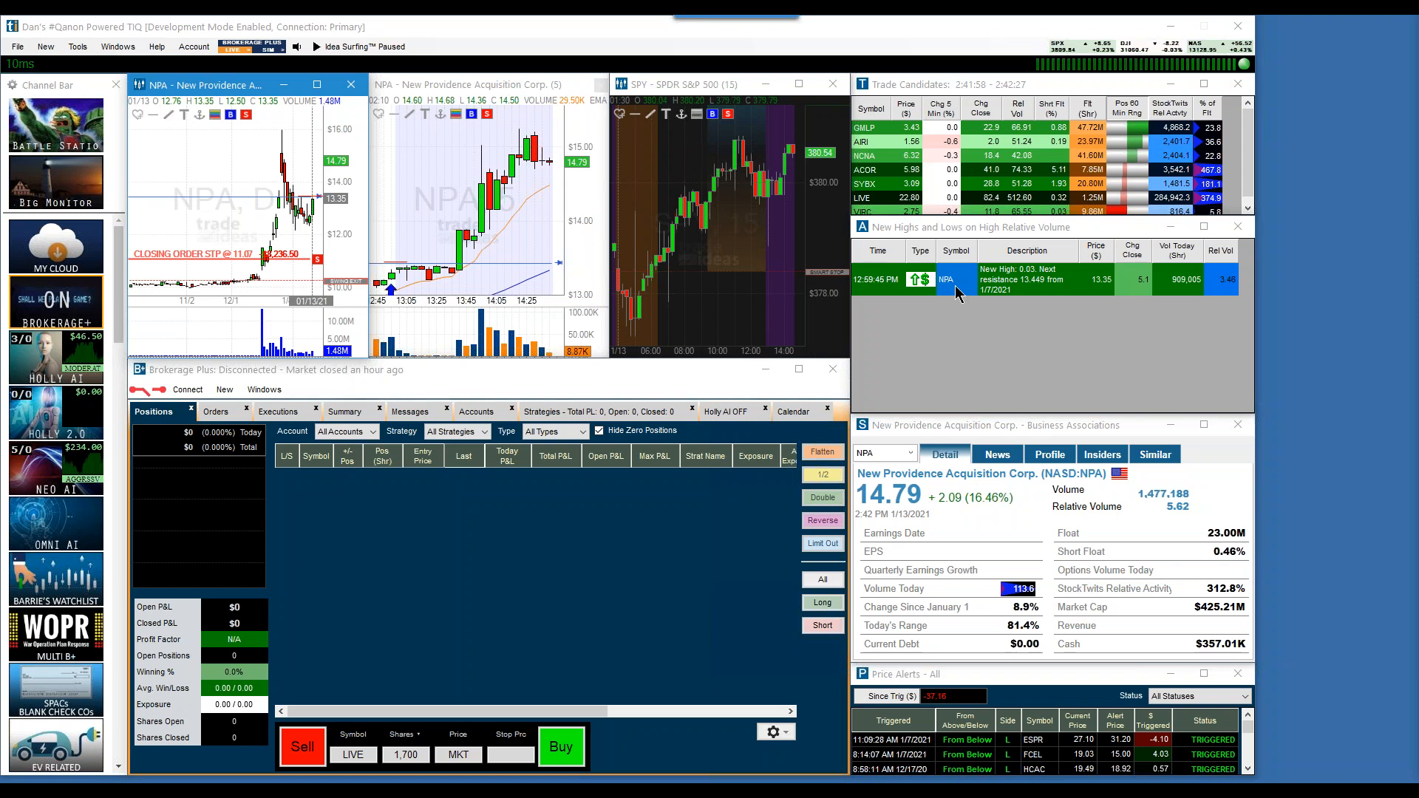
mouse_move(606, 390)
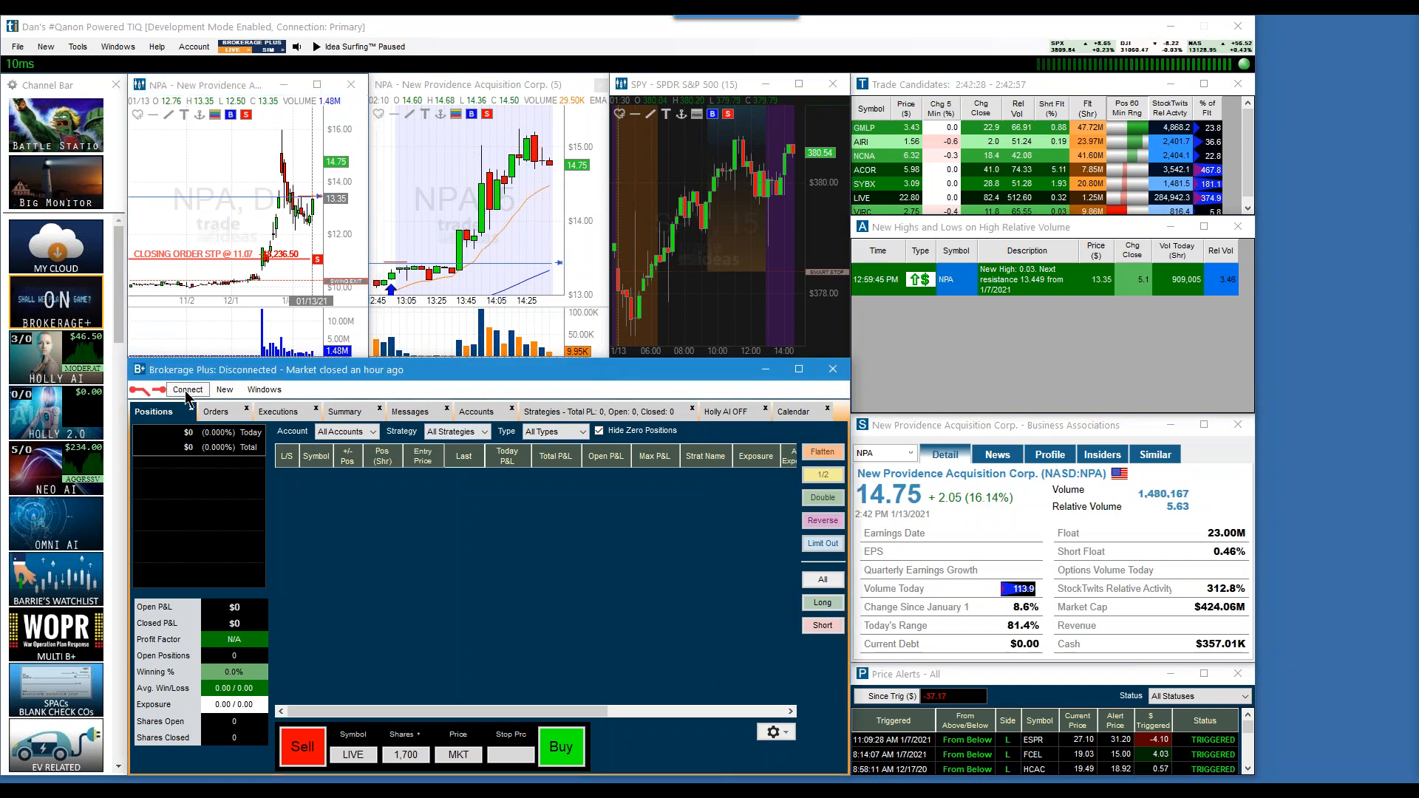
click(187, 390)
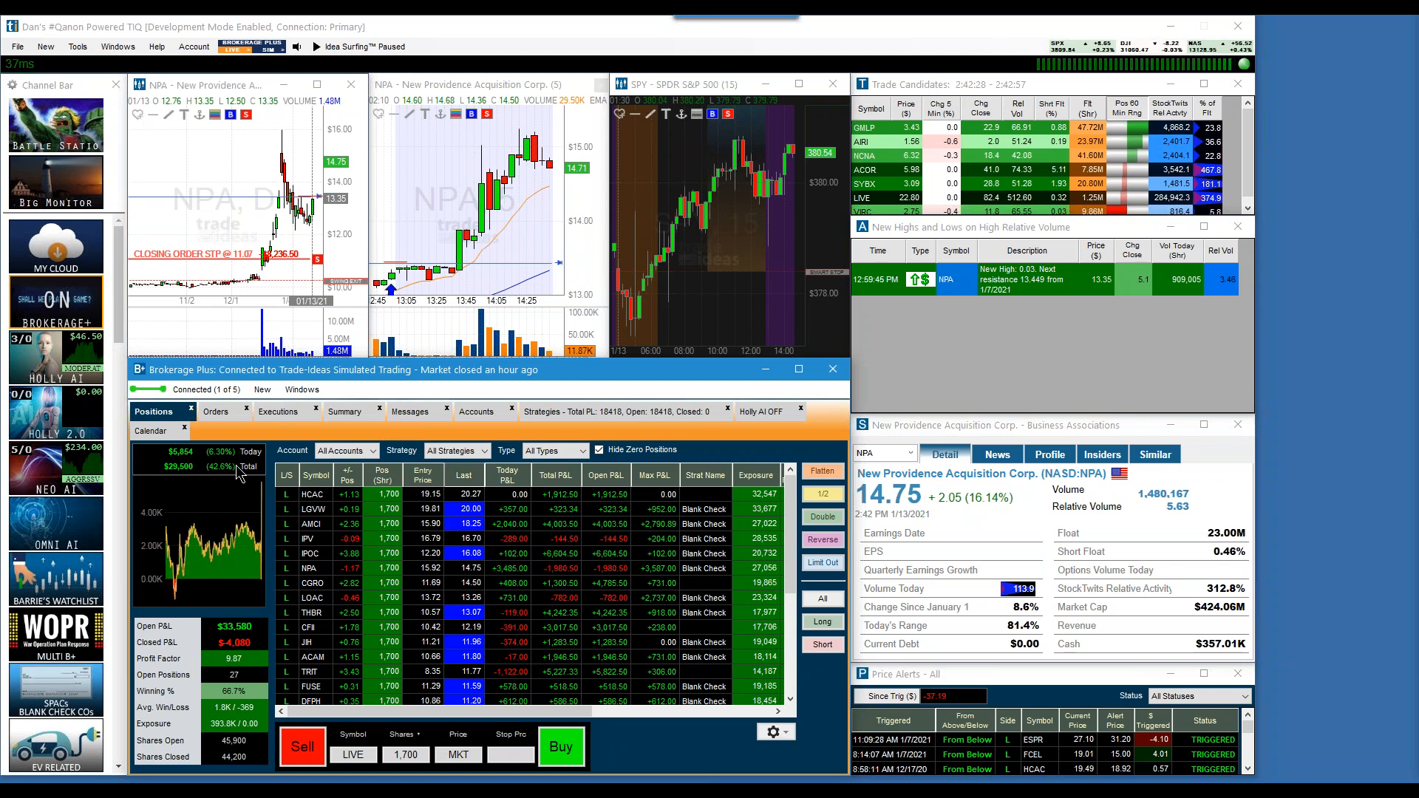
click(206, 389)
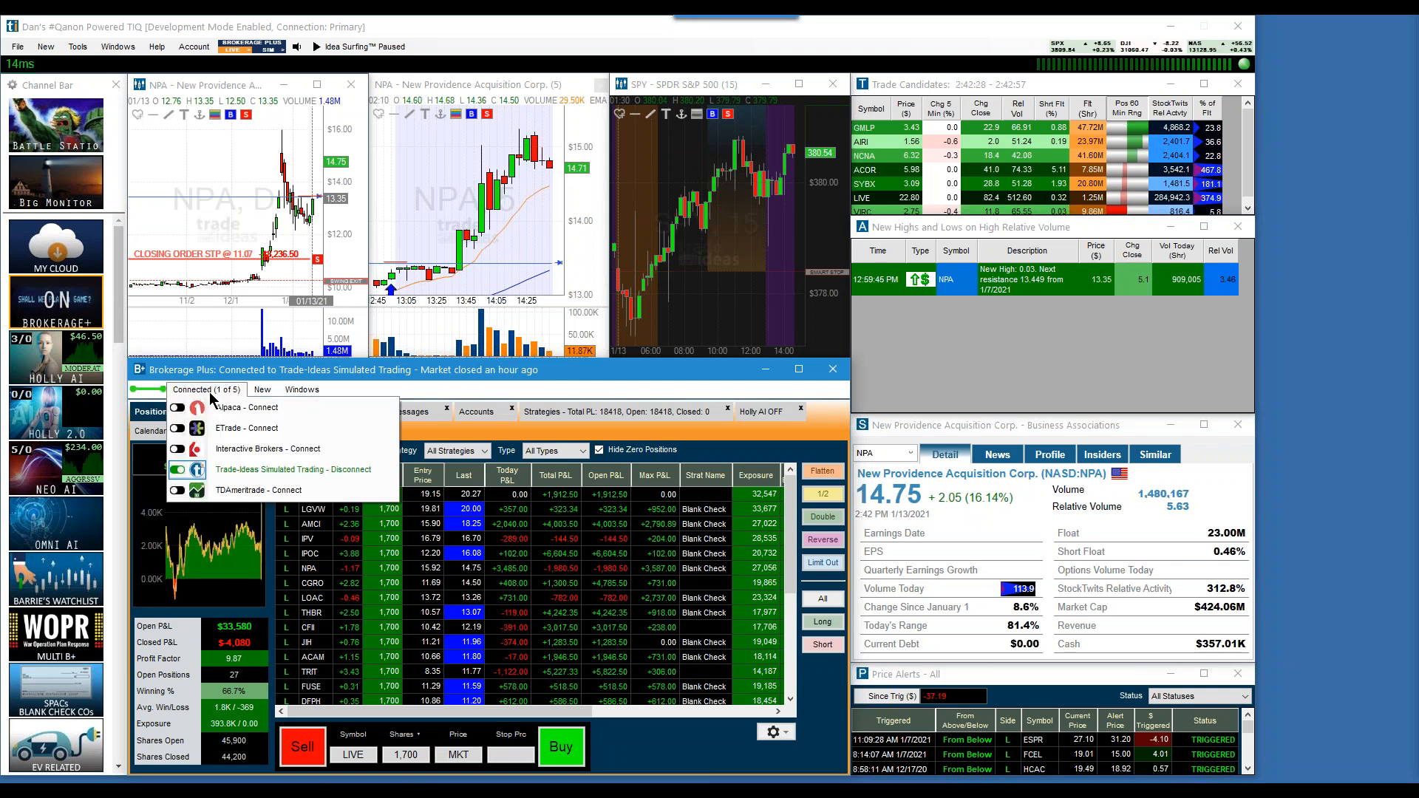
click(291, 469)
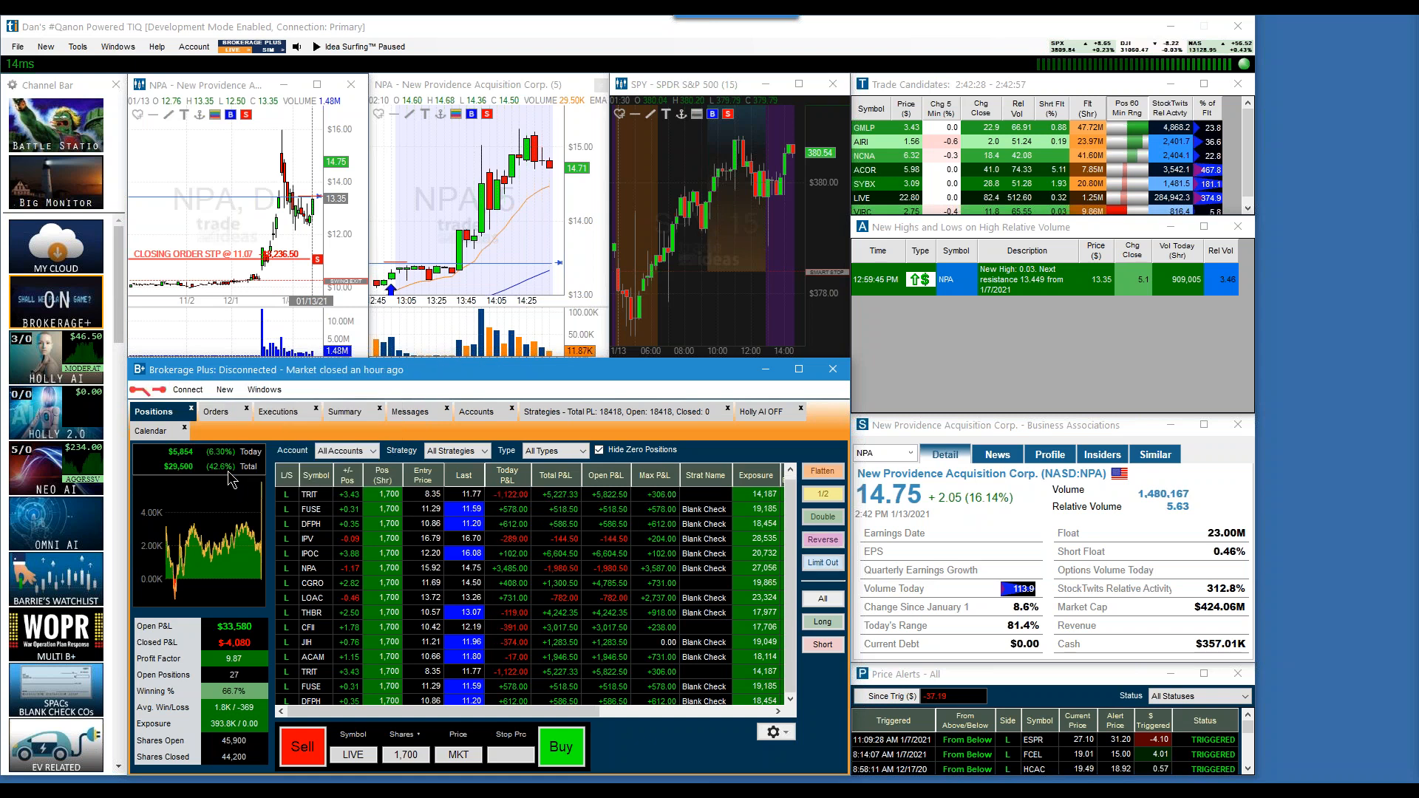
click(187, 390)
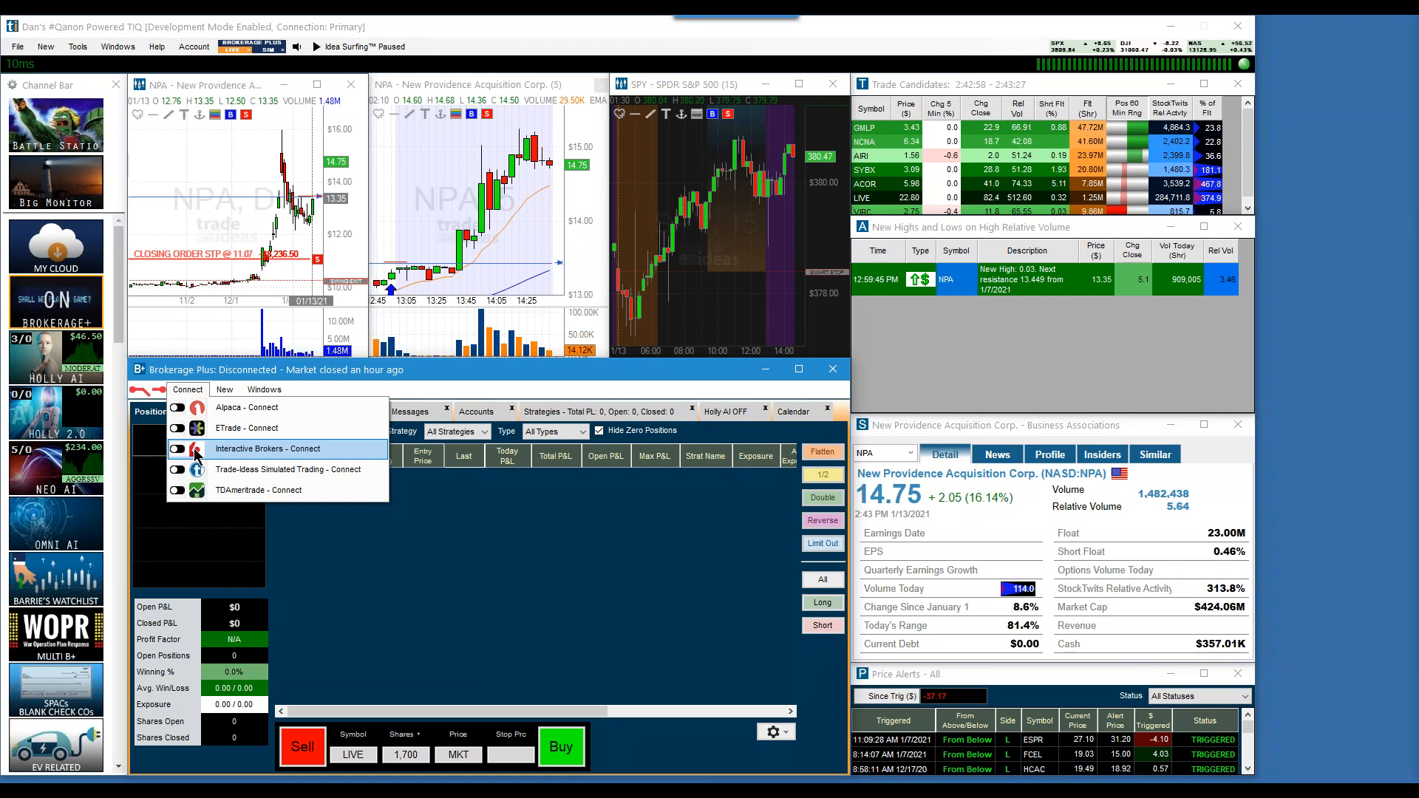
mouse_move(228, 427)
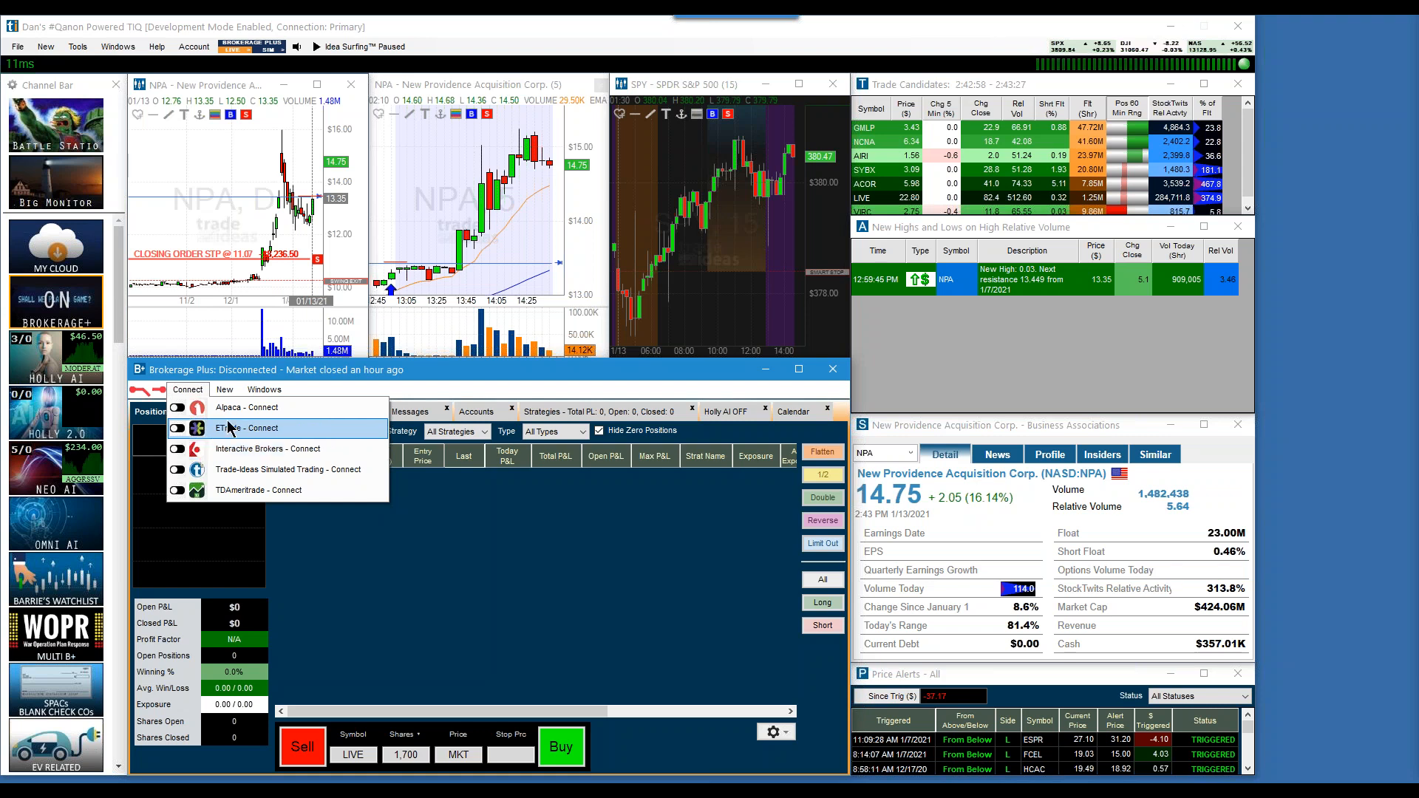
mouse_move(247, 490)
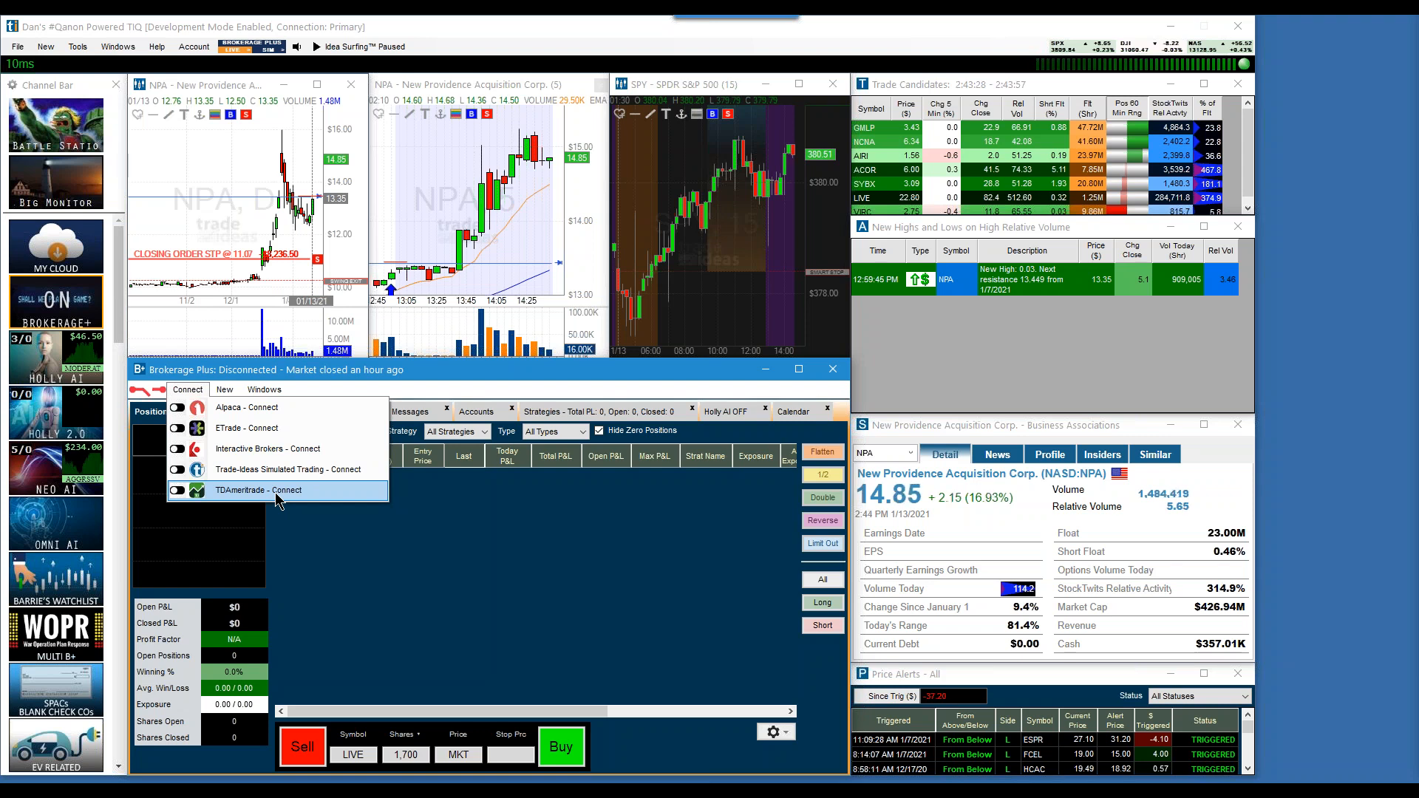
mouse_move(299, 379)
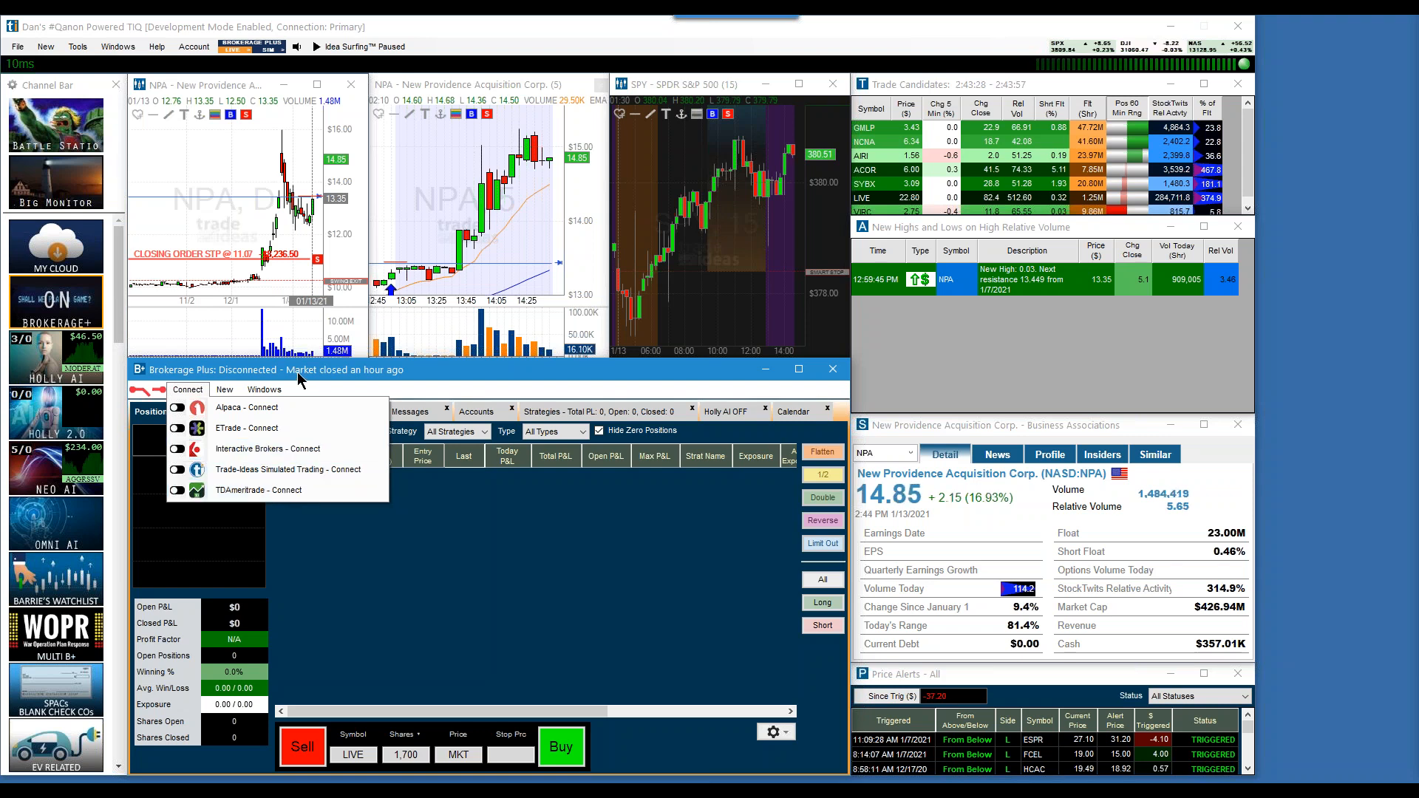
mouse_move(478, 376)
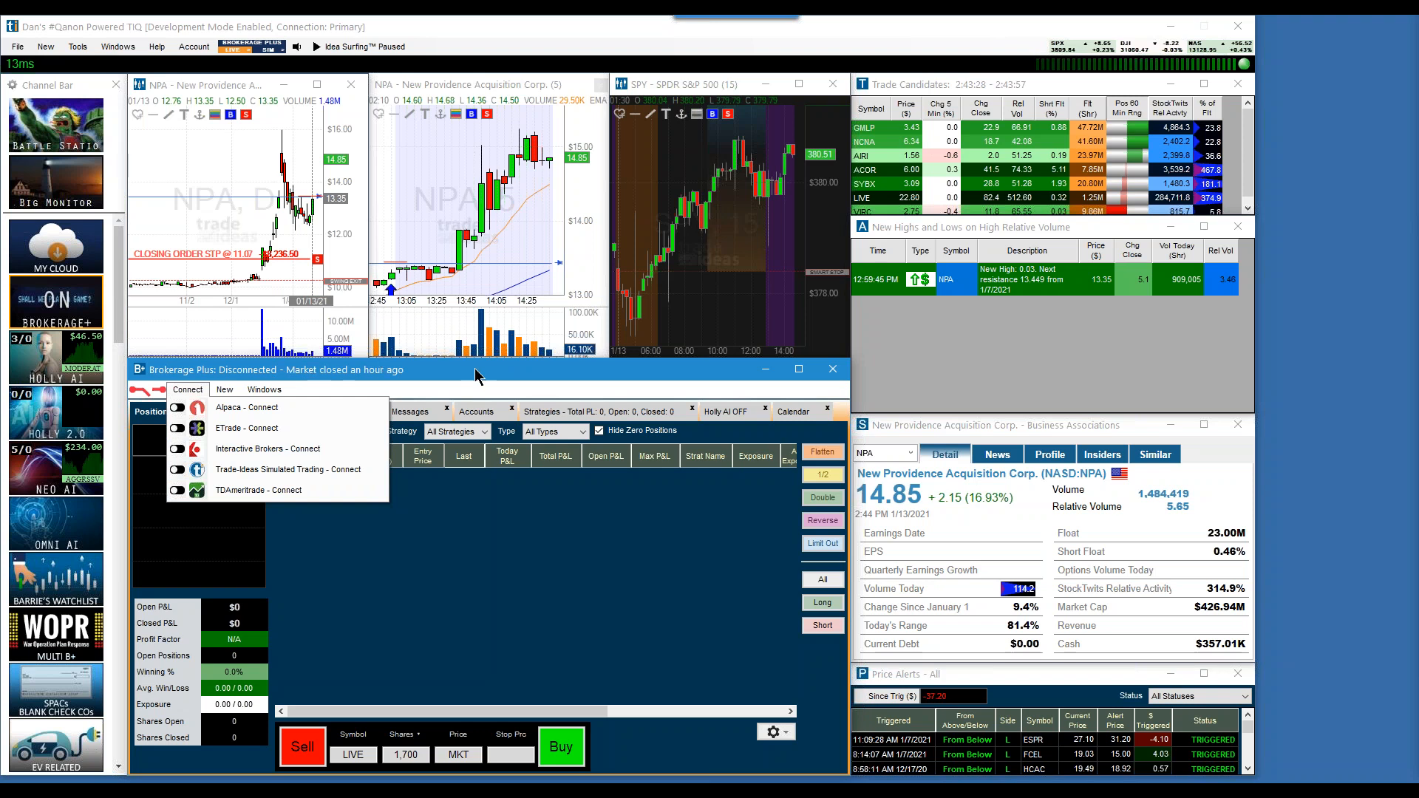
mouse_move(432, 387)
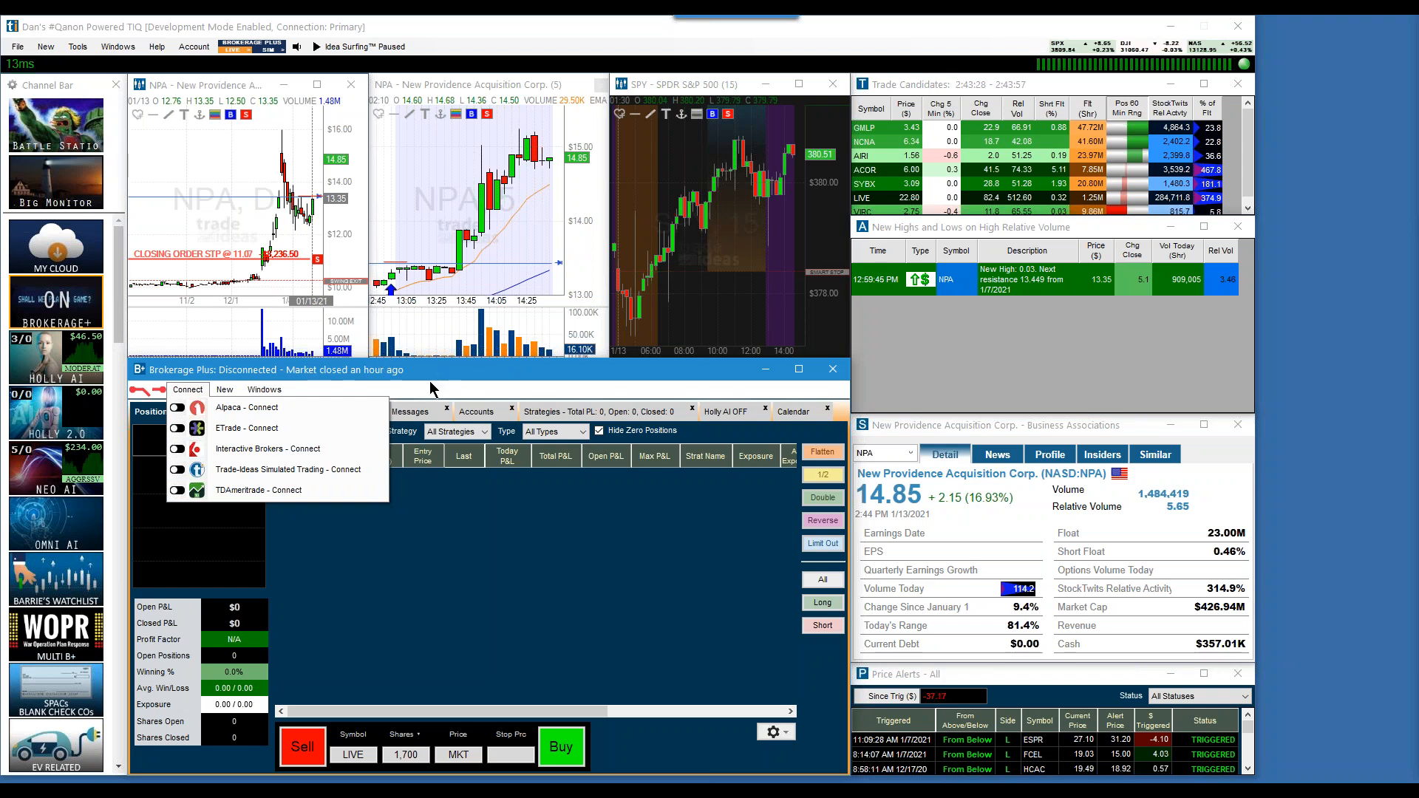
mouse_move(399, 431)
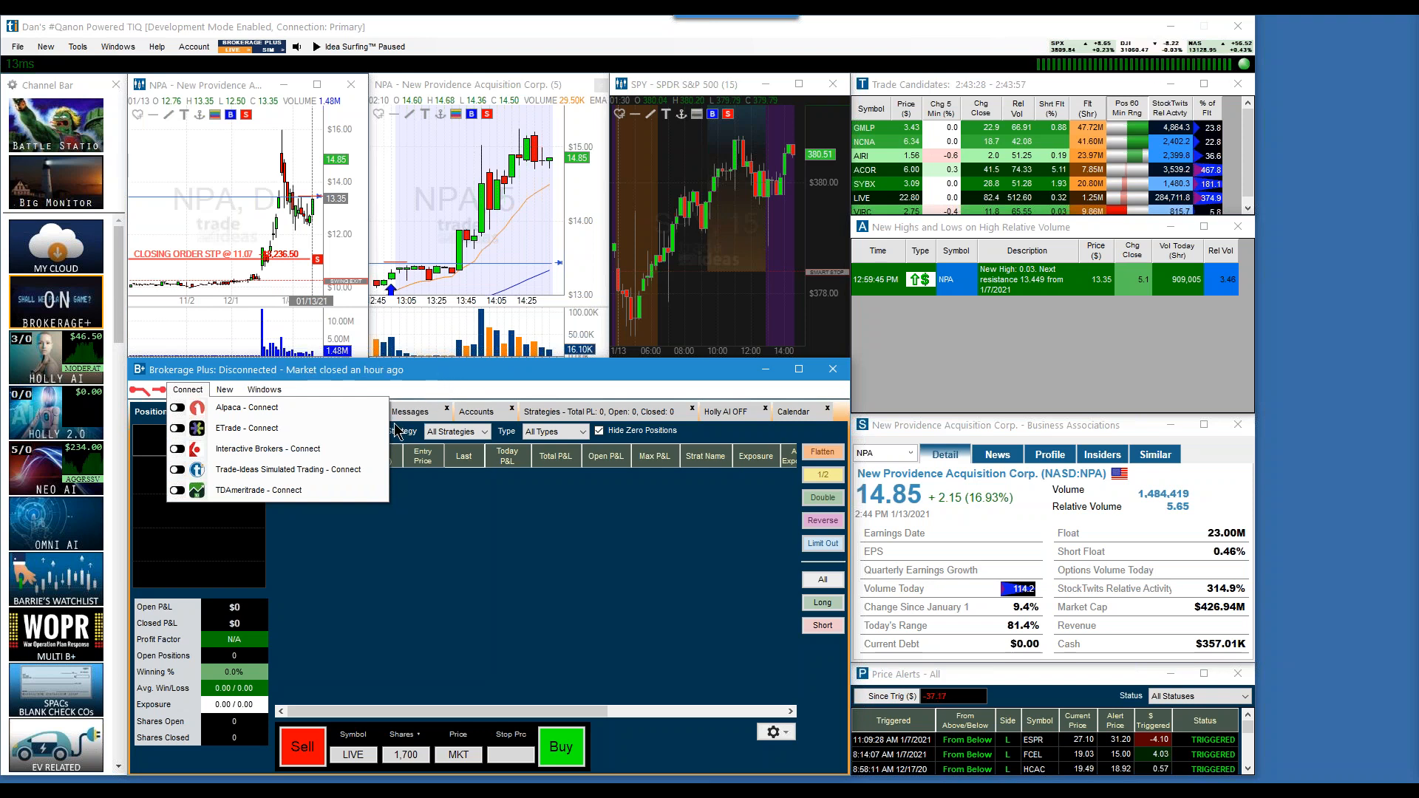
mouse_move(271, 427)
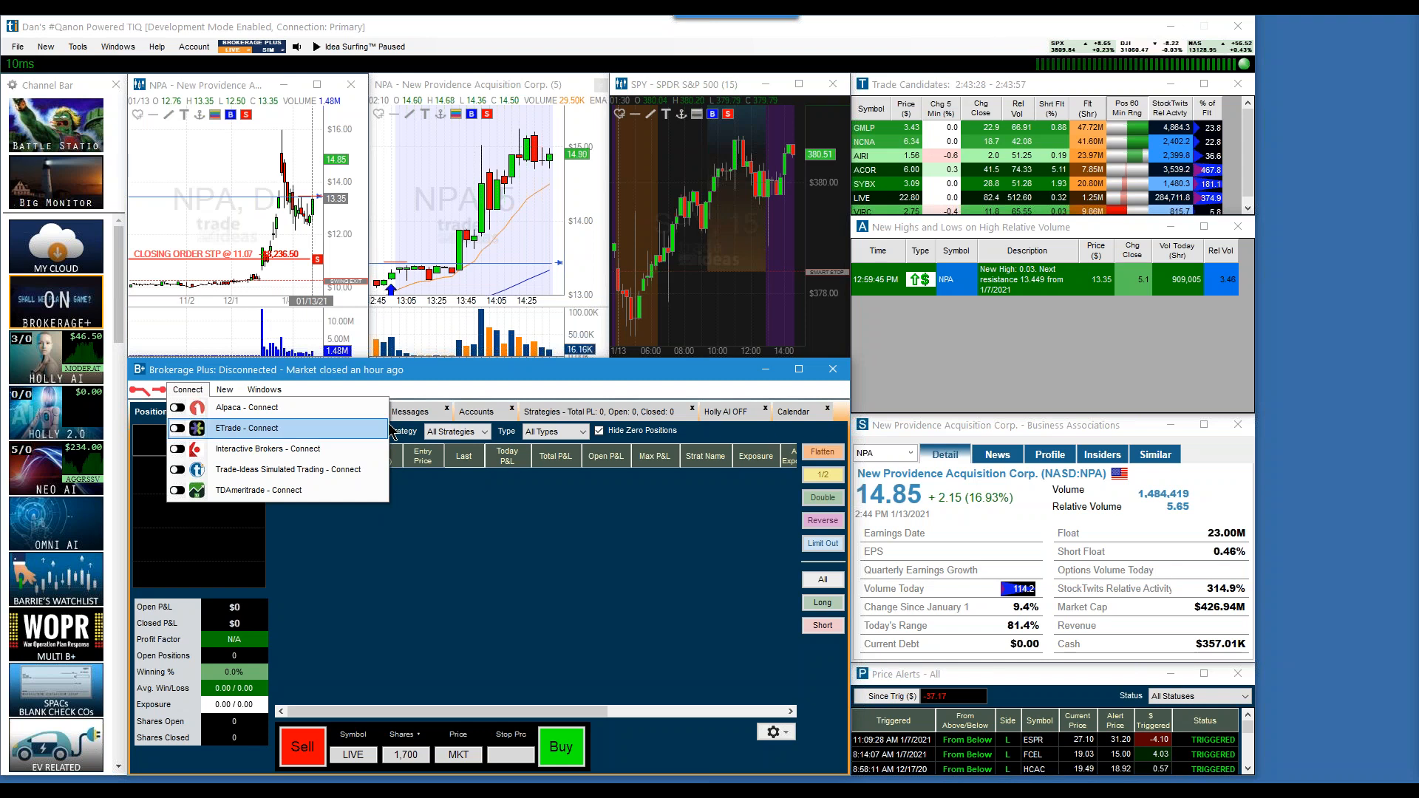
mouse_move(452, 534)
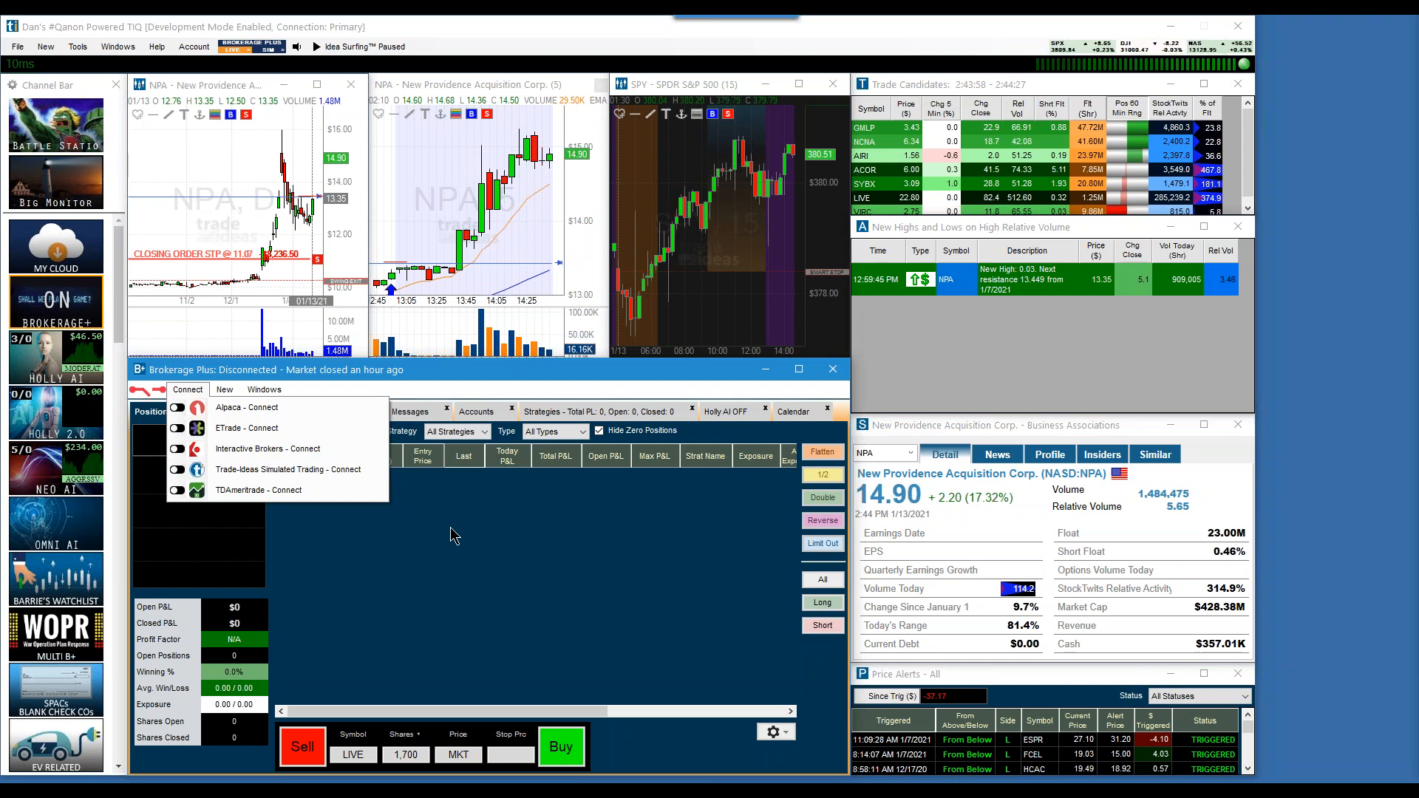
Close the Brokerage Plus connection list and reopen it, still disconnected
click(187, 390)
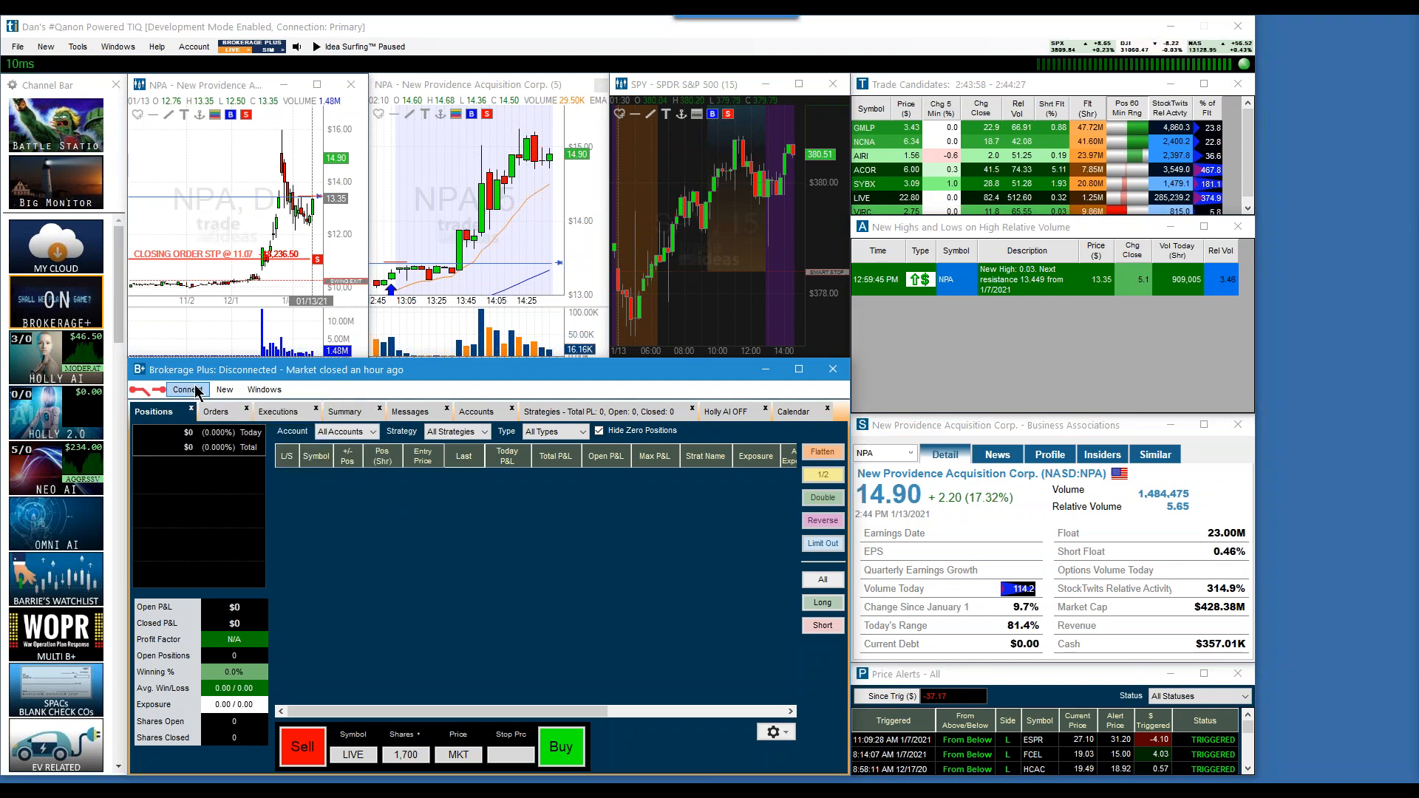
mouse_move(47, 592)
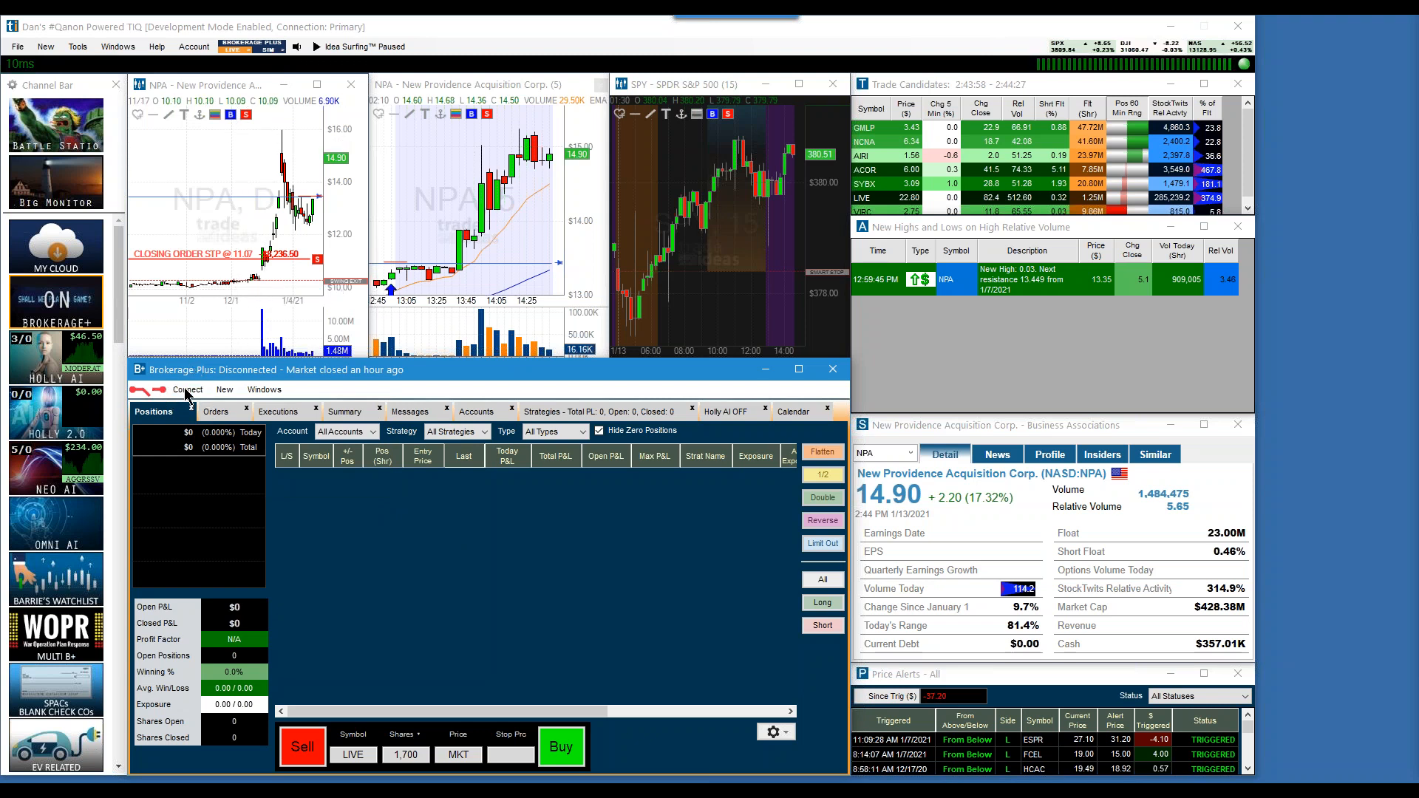
click(187, 389)
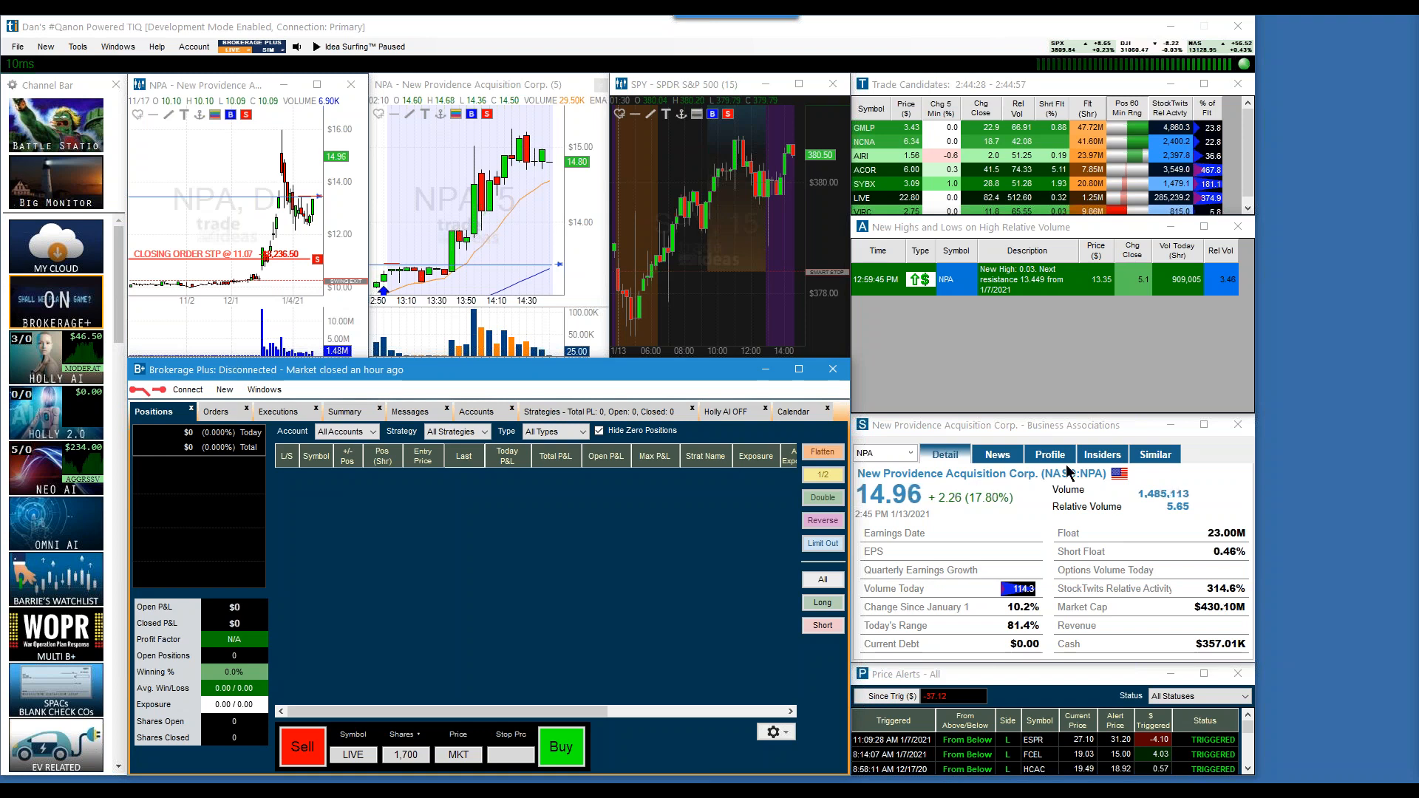
mouse_move(283, 467)
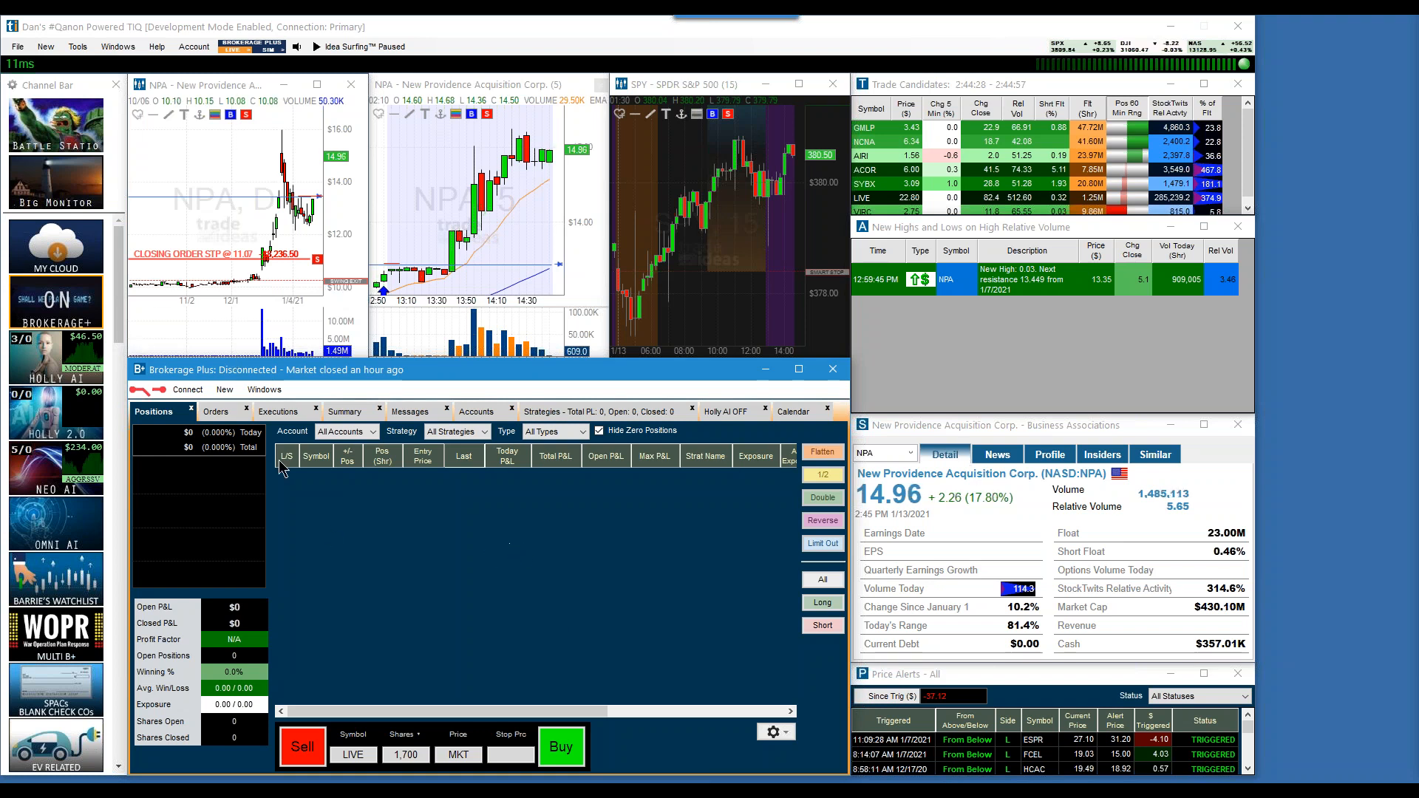
click(187, 389)
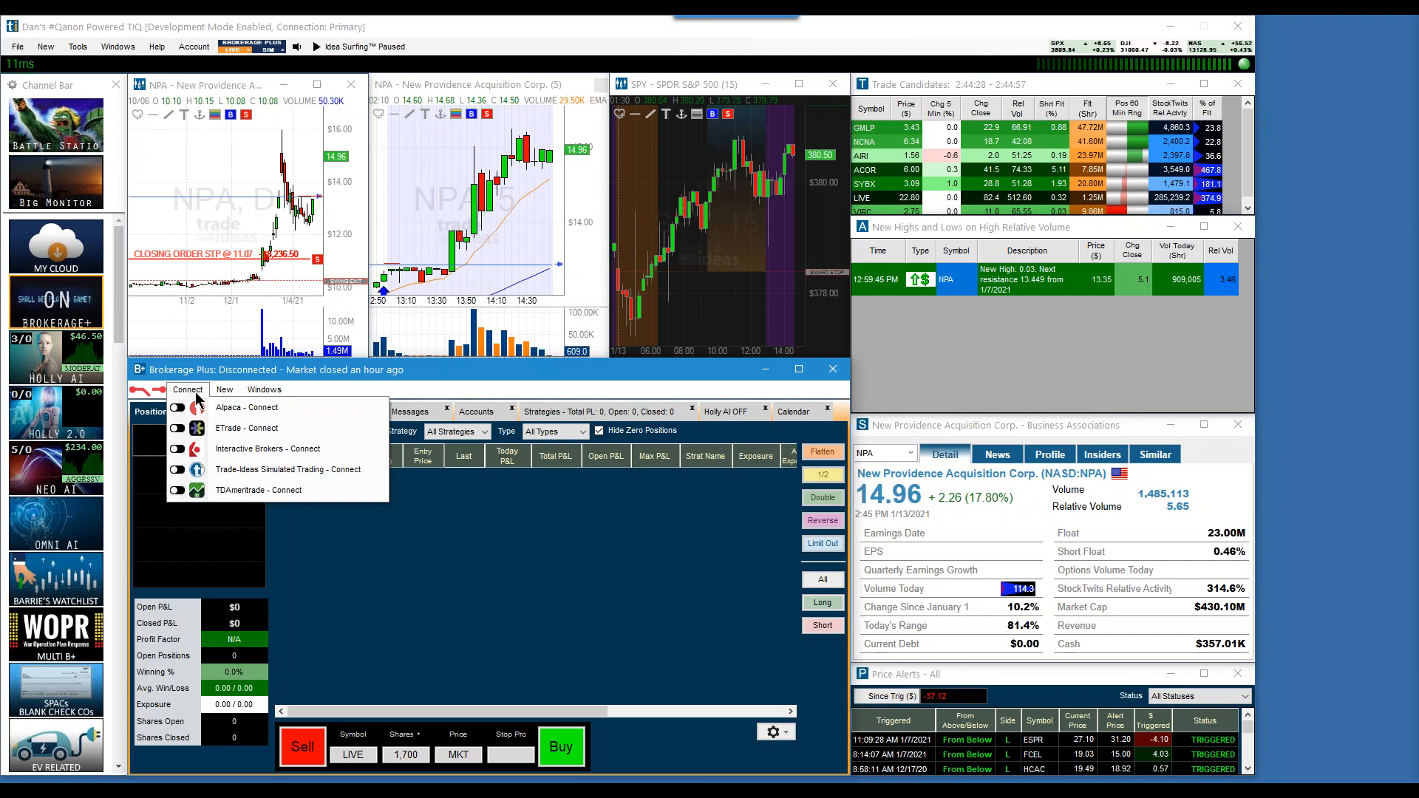
mouse_move(233, 469)
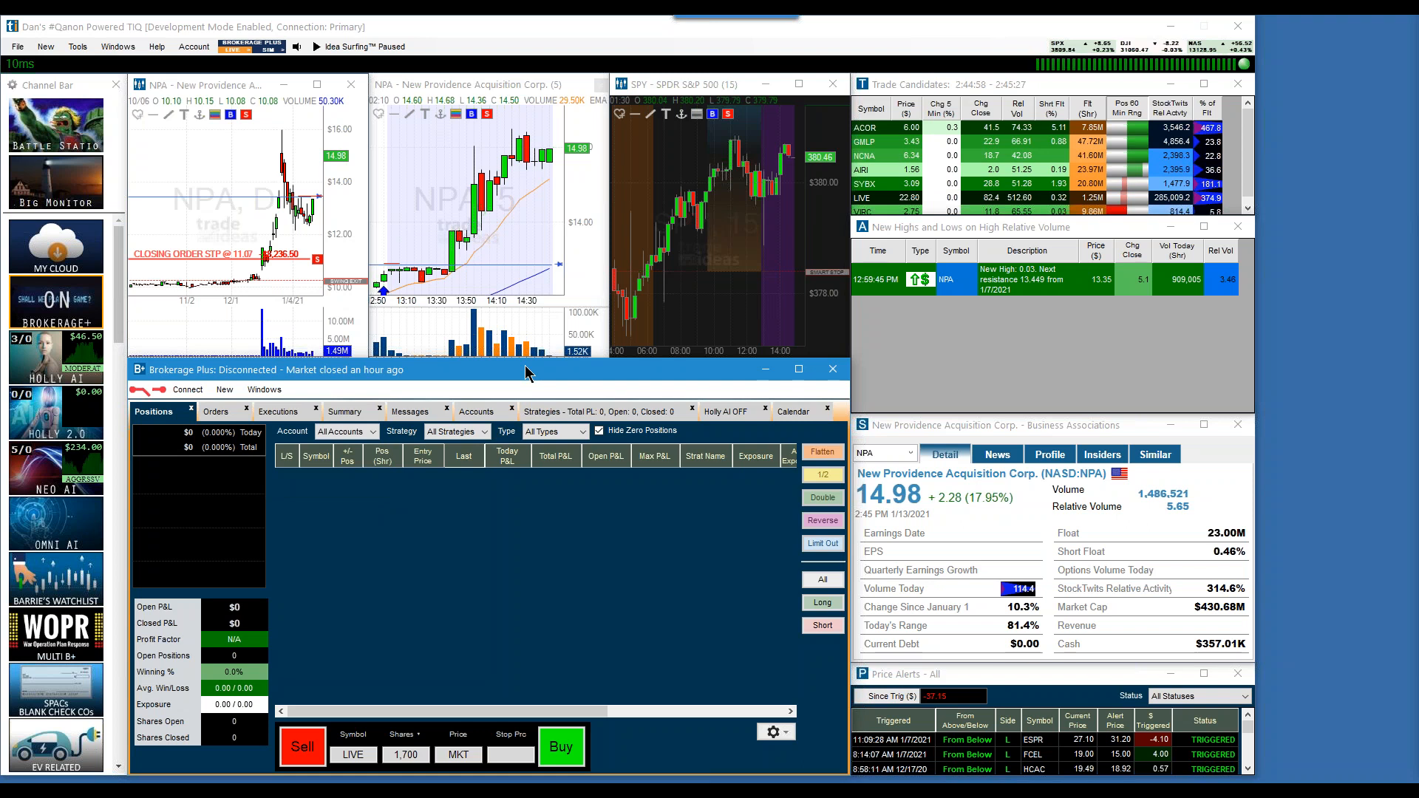
mouse_move(299, 386)
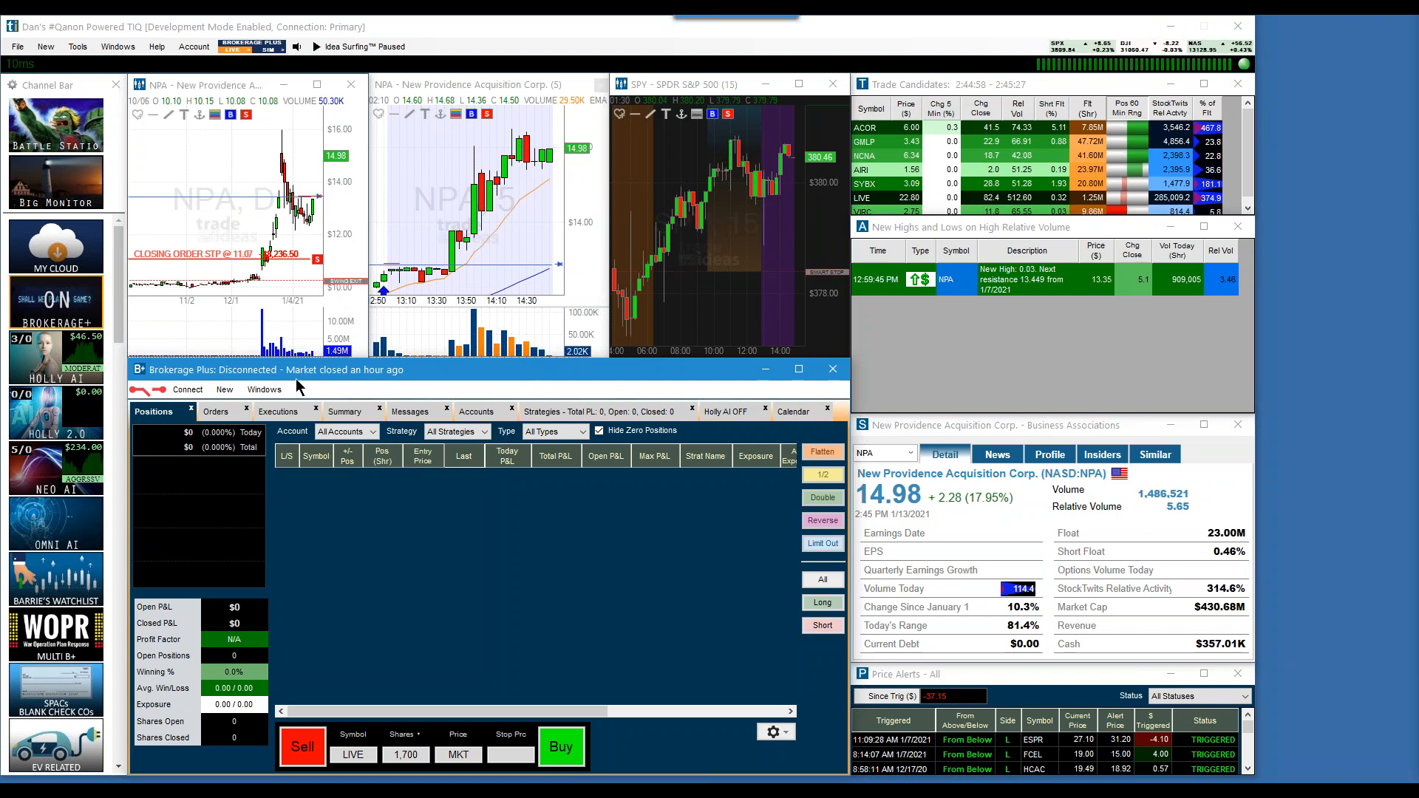
Connect Brokerage Plus to Trade-Ideas Simulated Trading
click(187, 389)
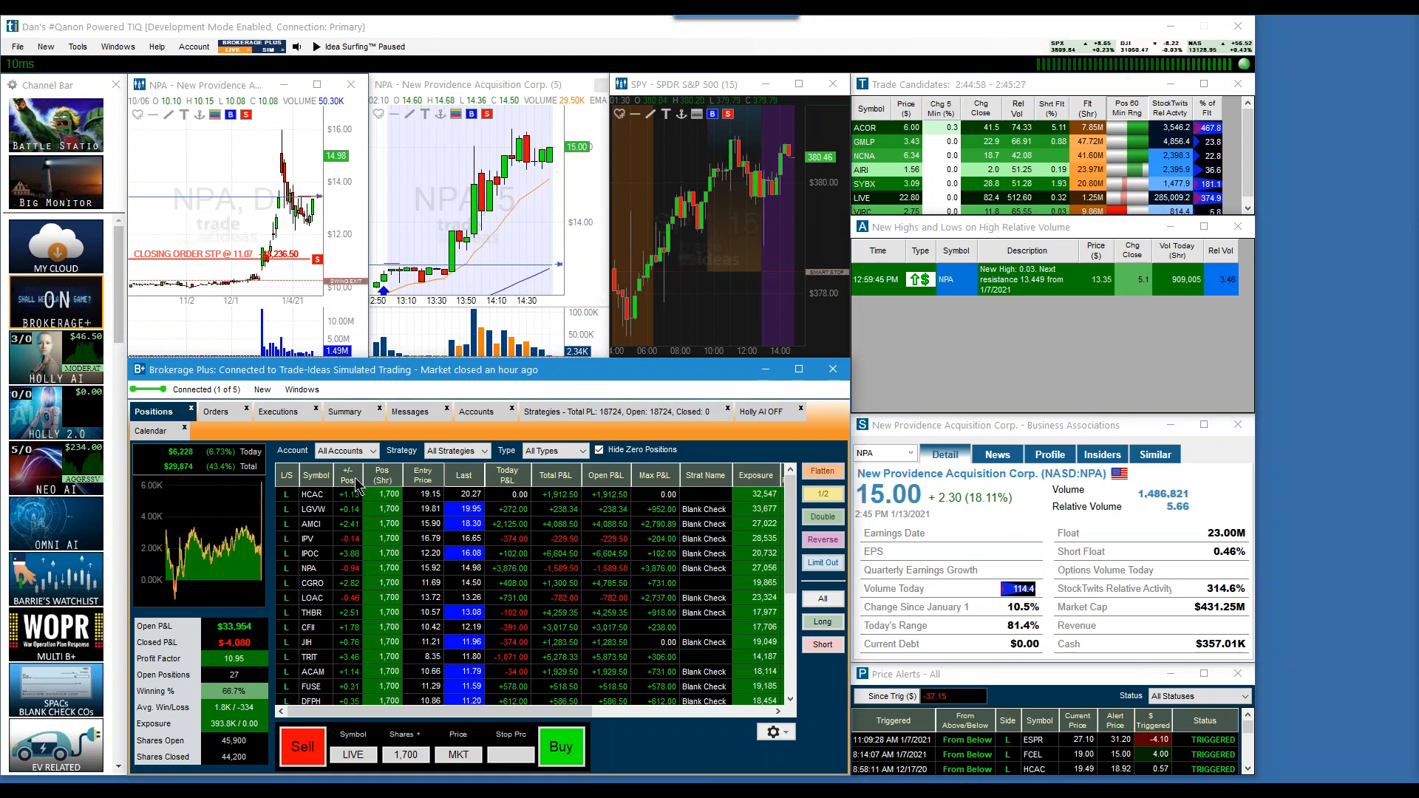
mouse_move(358, 483)
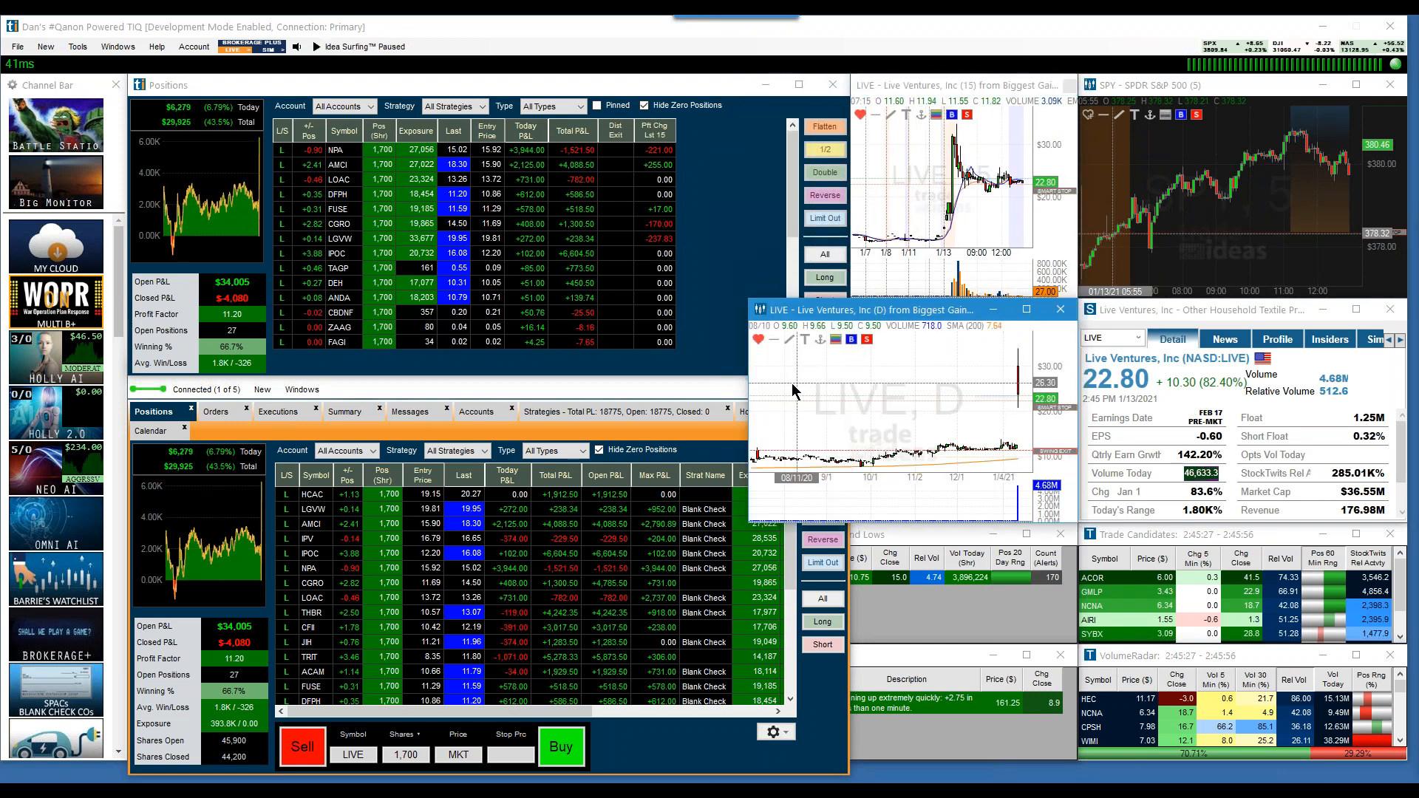
Switch the linked charts from Live Ventures to DPW Holdings
click(317, 46)
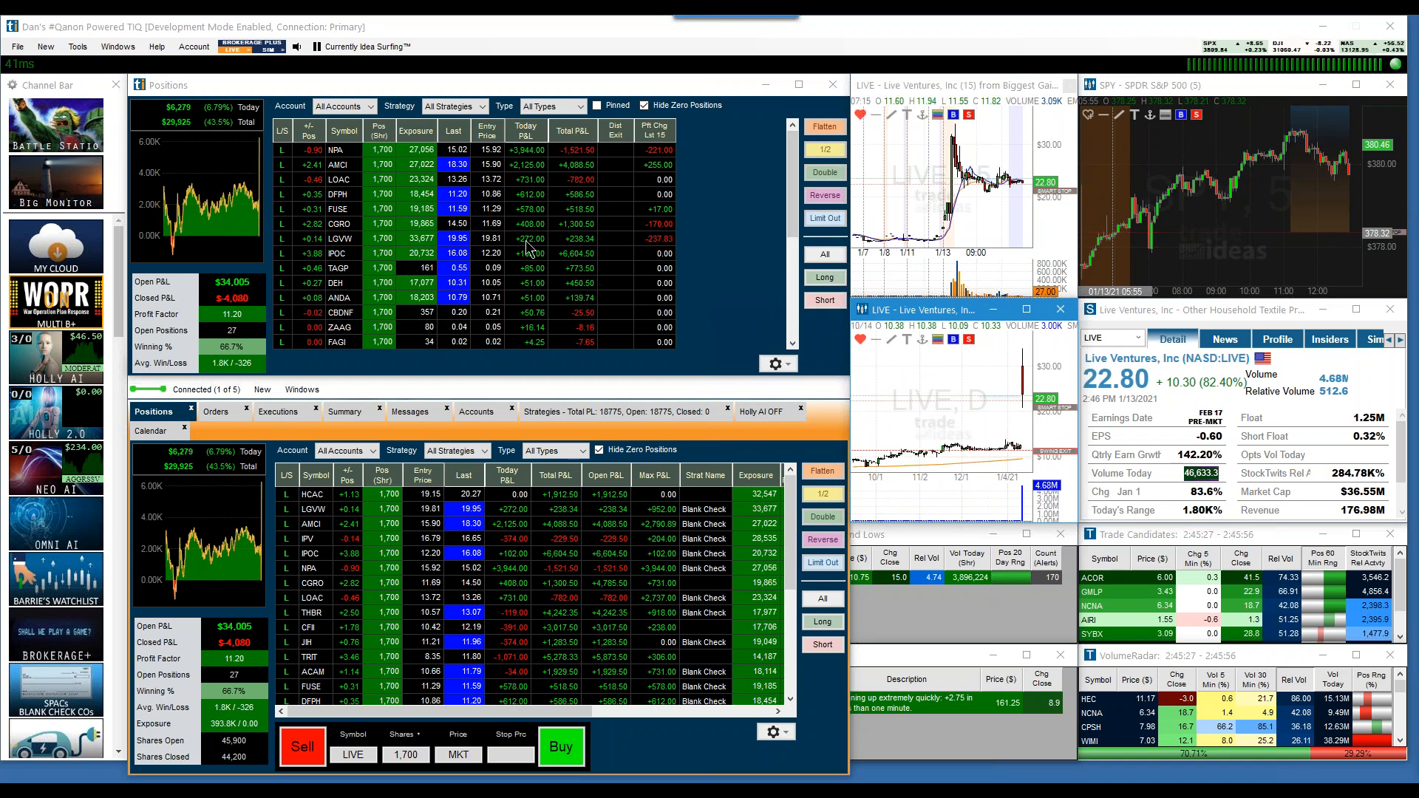
click(315, 46)
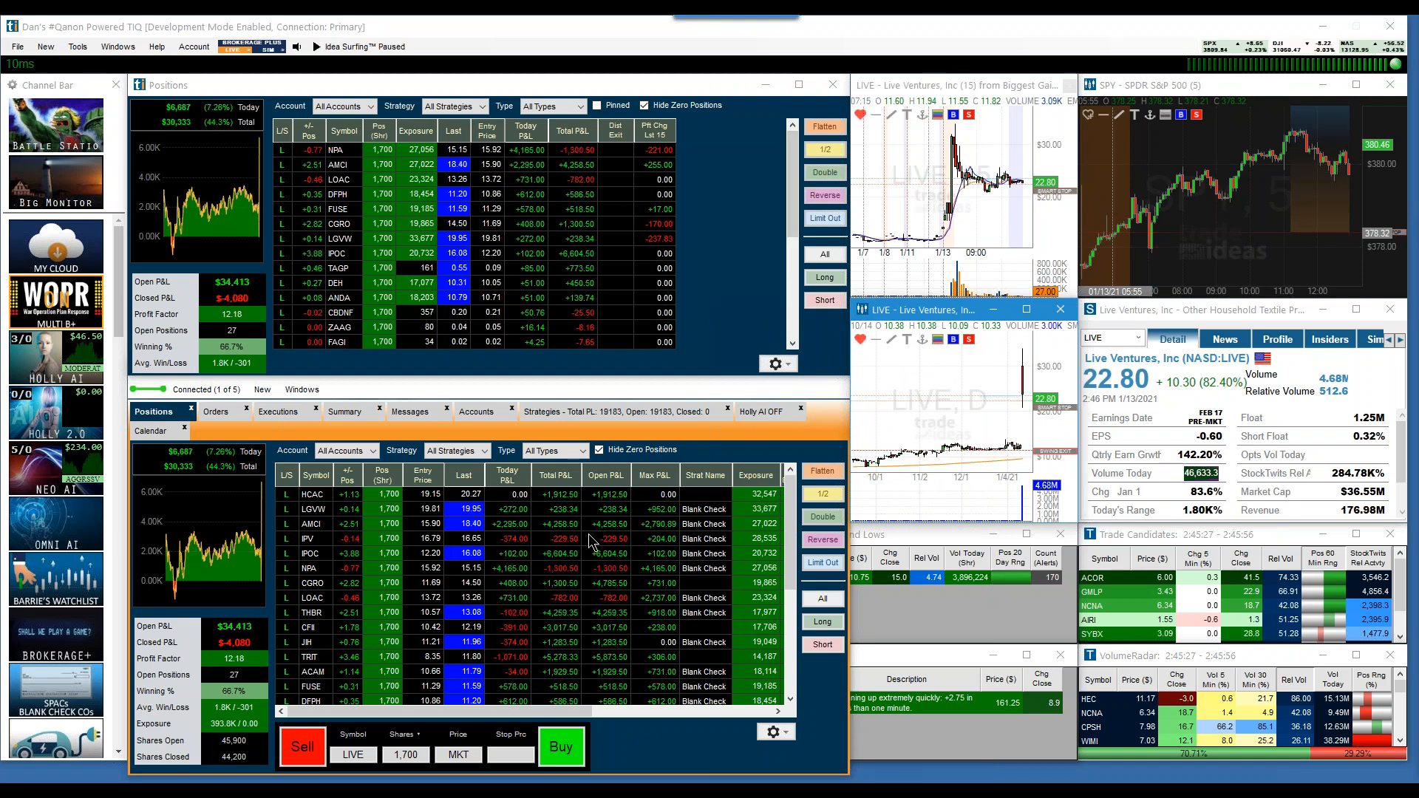
mouse_move(561, 586)
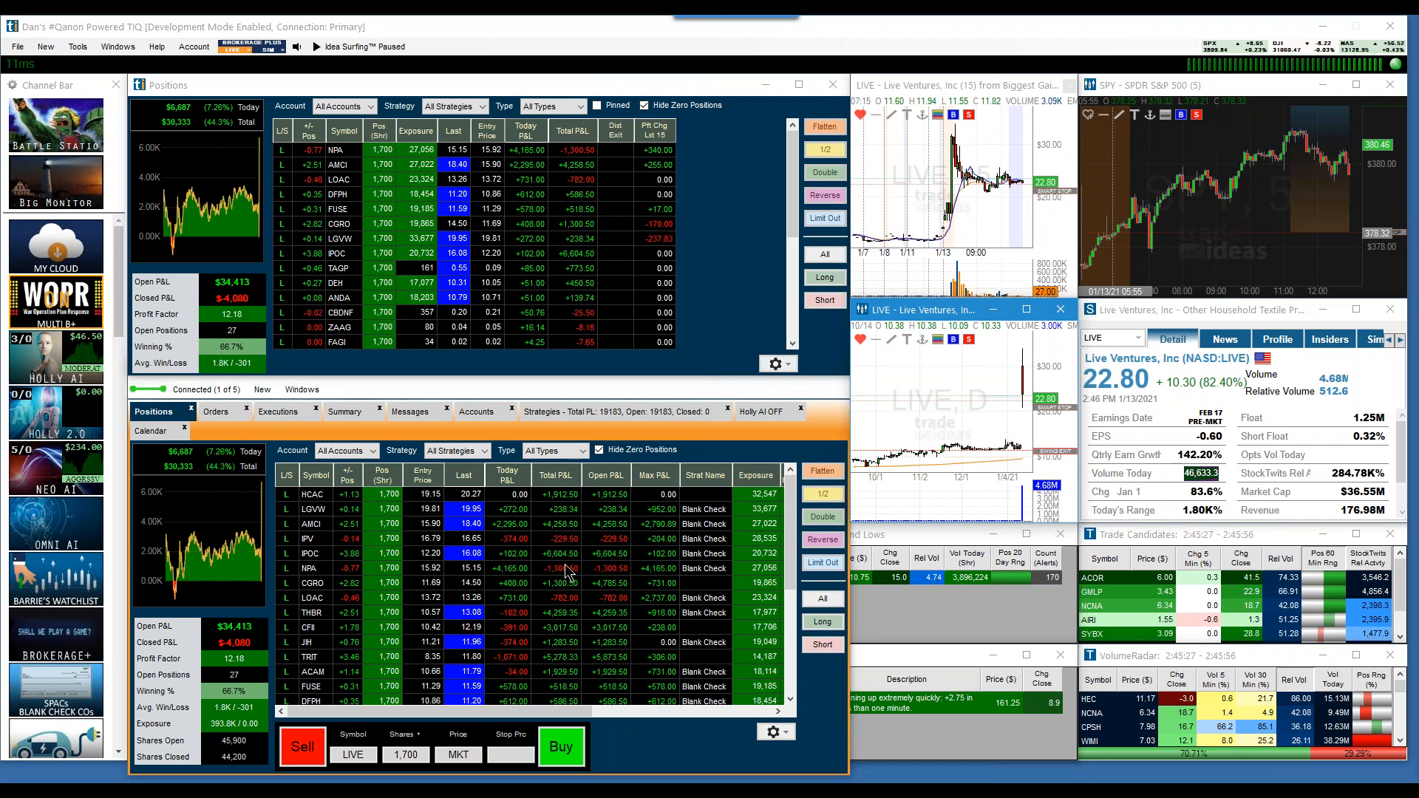
mouse_move(540, 589)
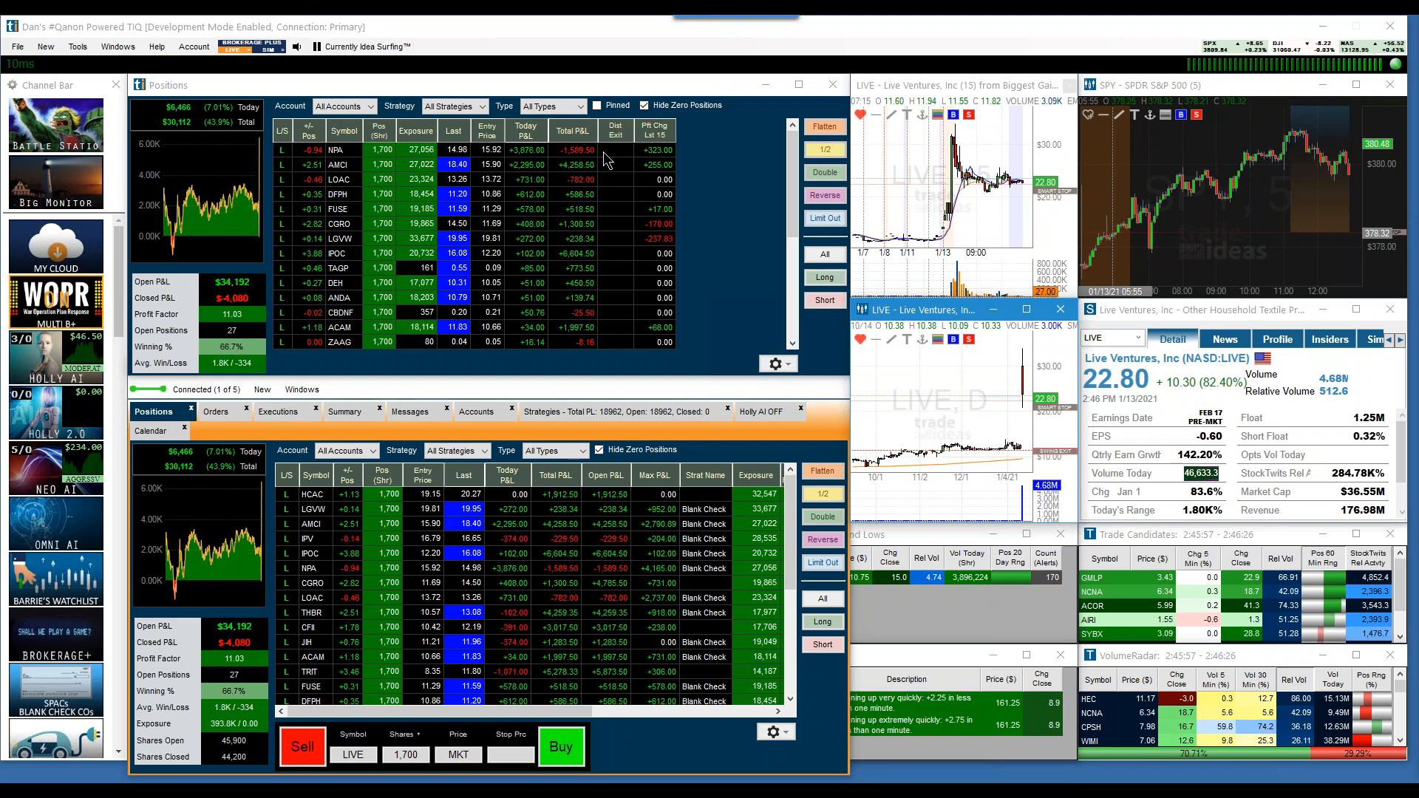
mouse_move(540, 160)
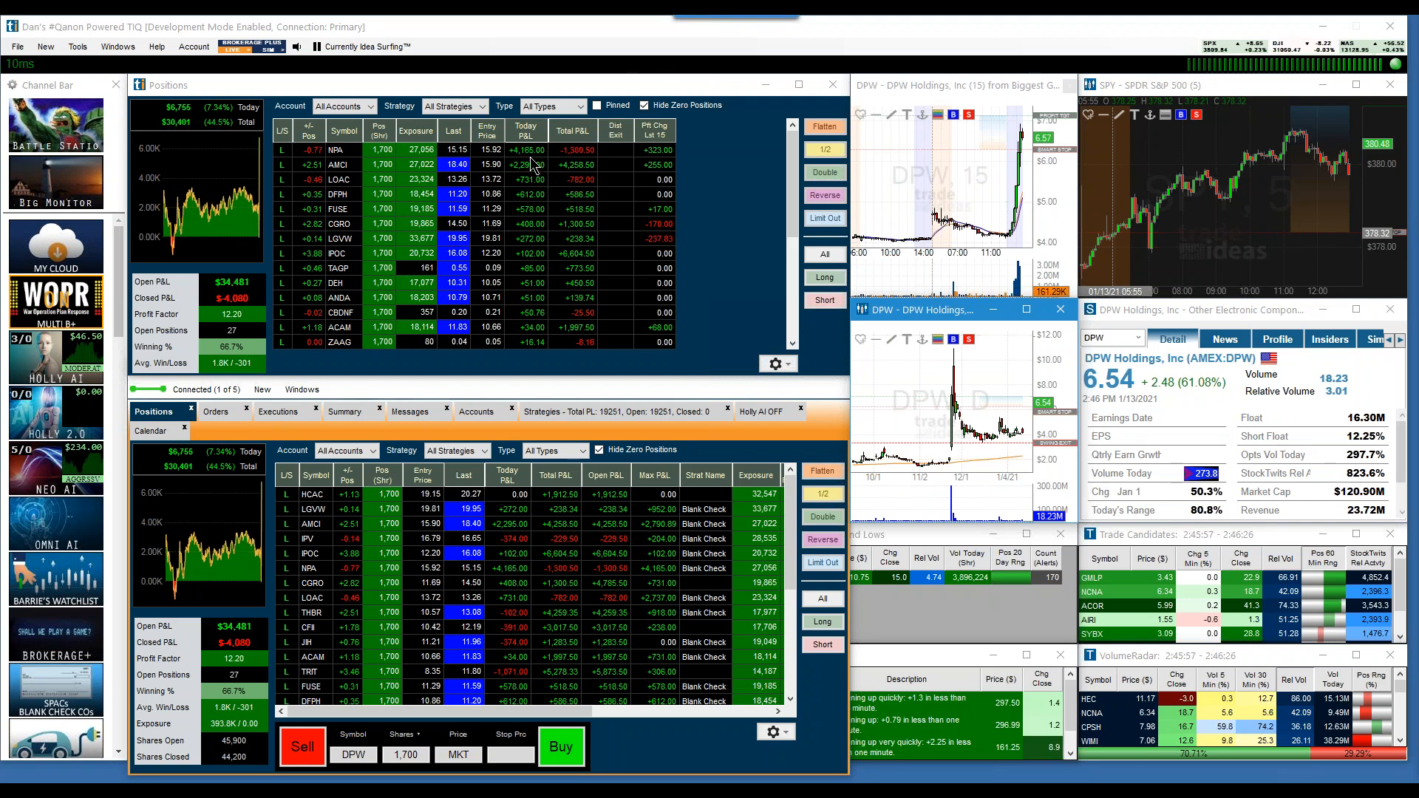
click(314, 46)
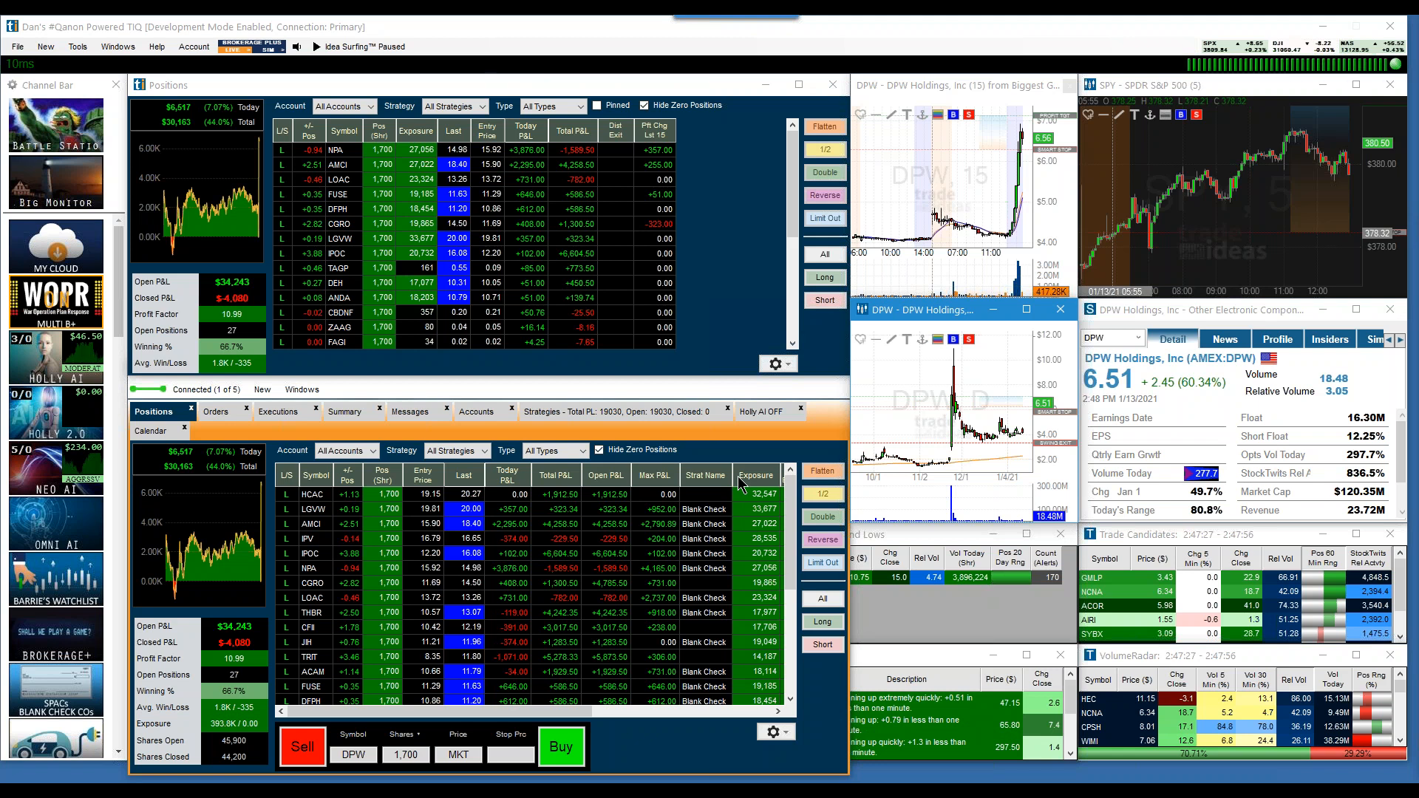
Check Orders, show positions for all accounts, then load NPA into the linked charts
click(208, 411)
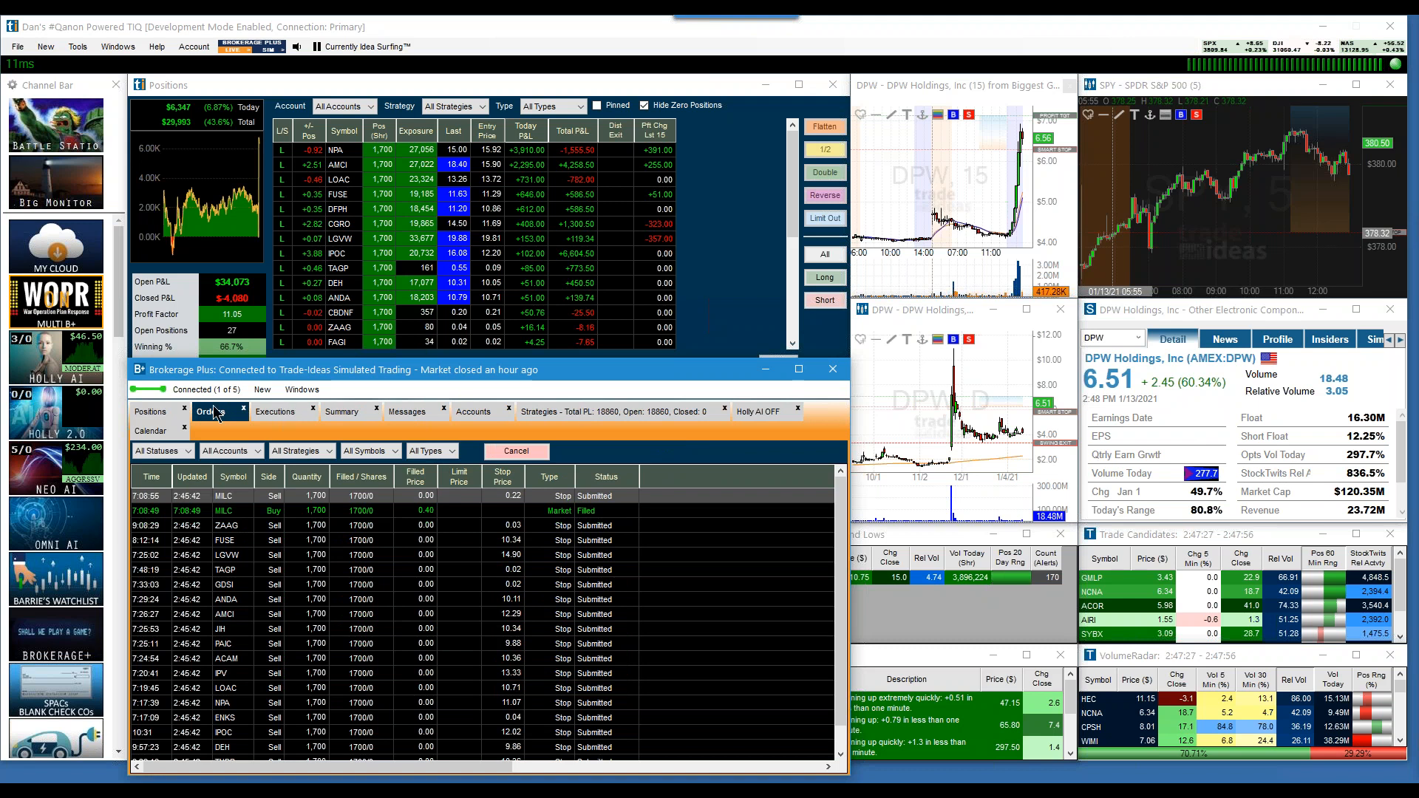
click(153, 411)
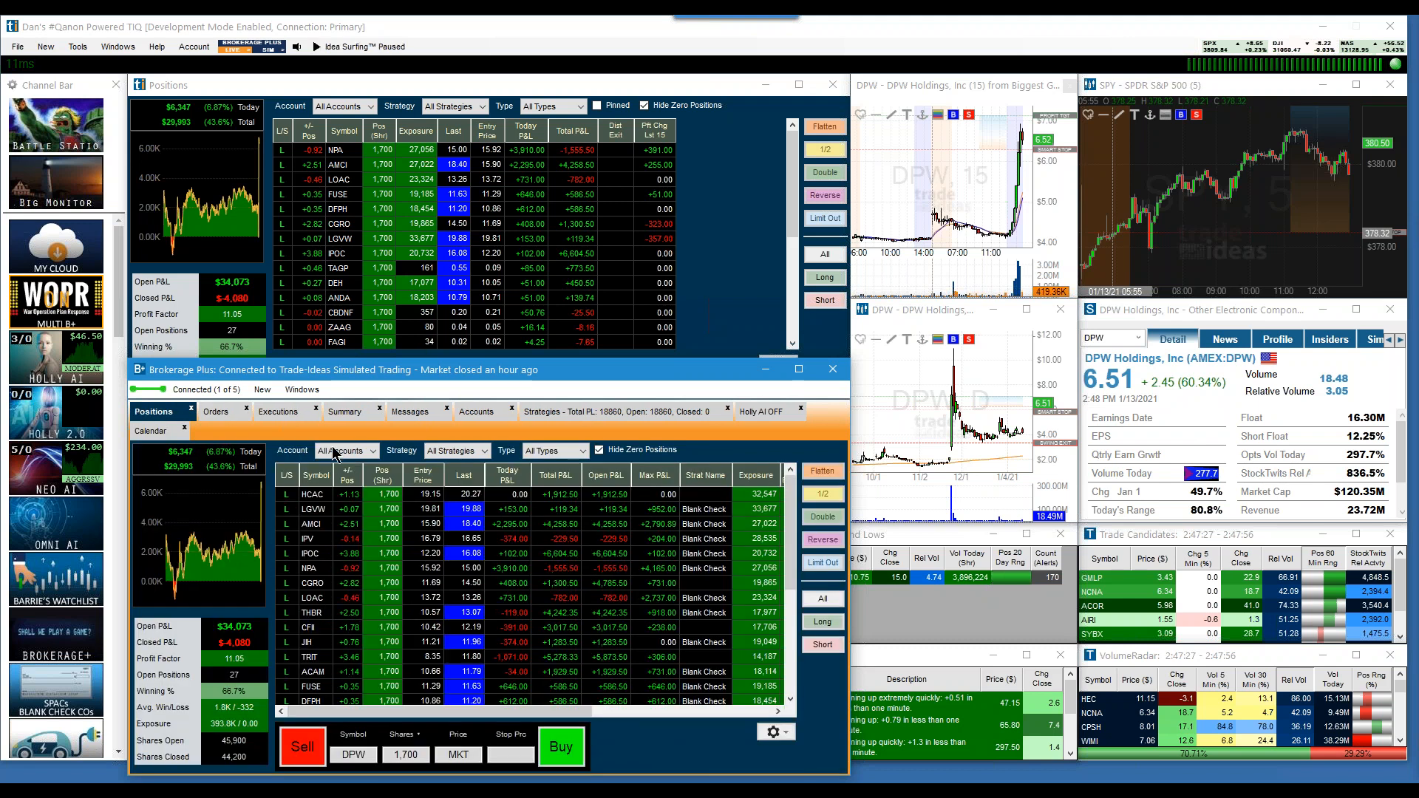
click(344, 450)
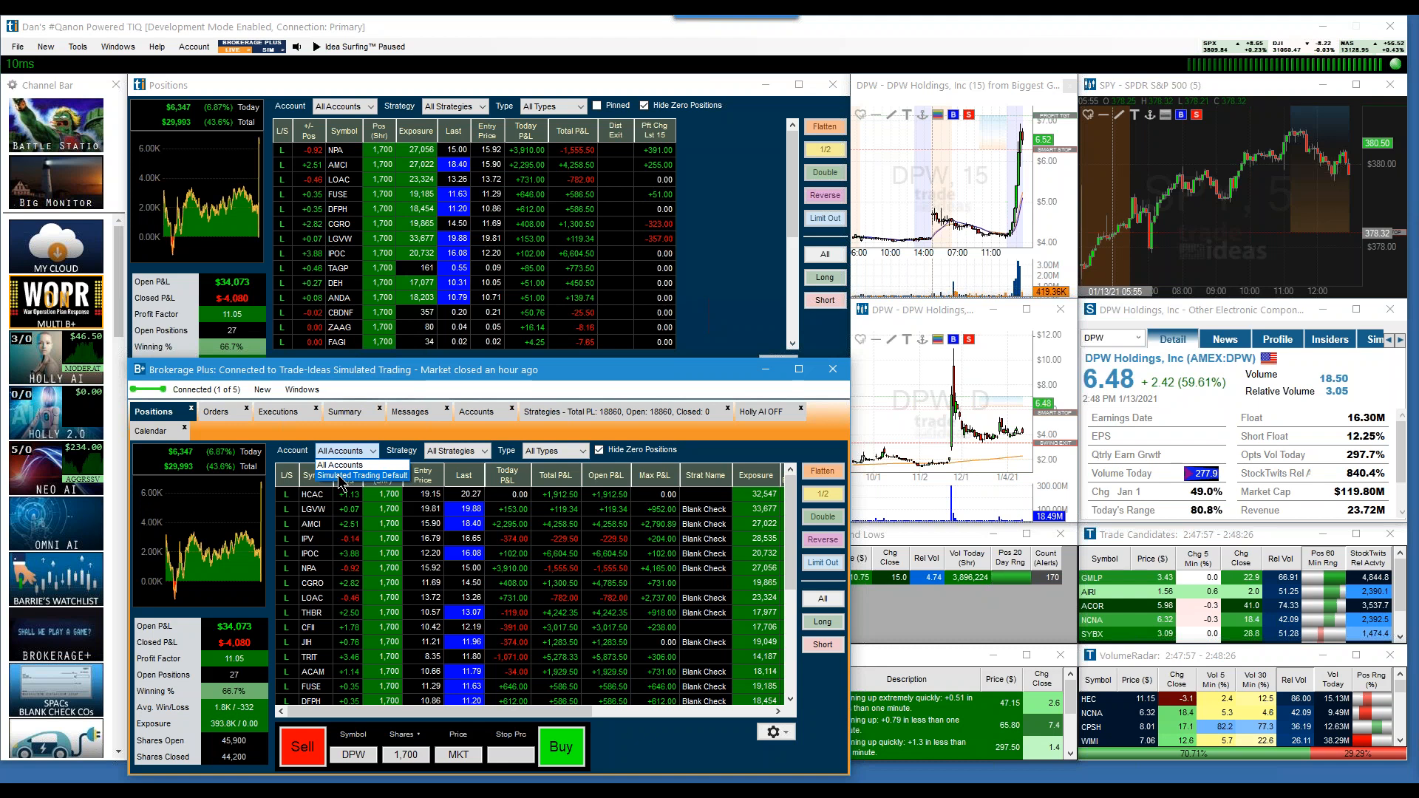
click(344, 106)
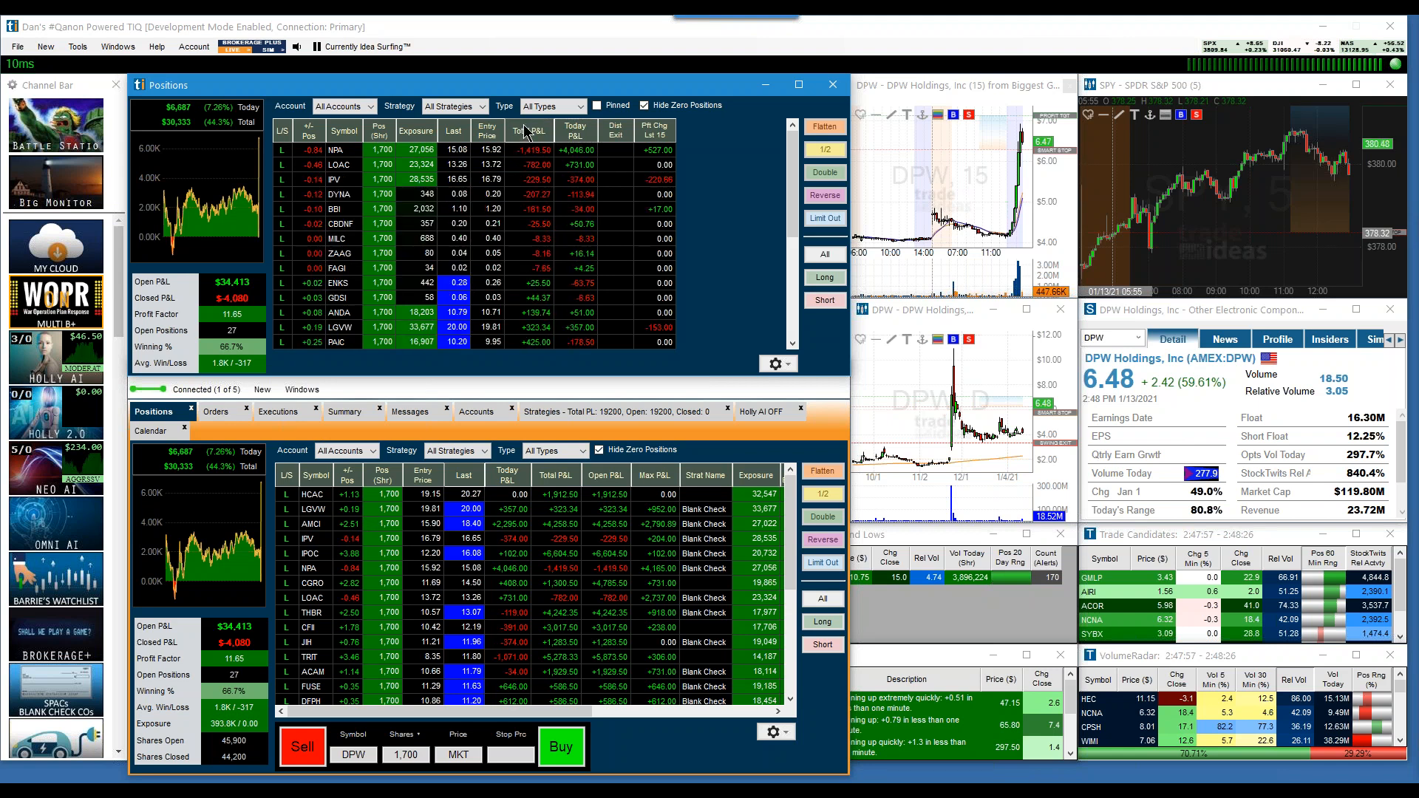
click(339, 149)
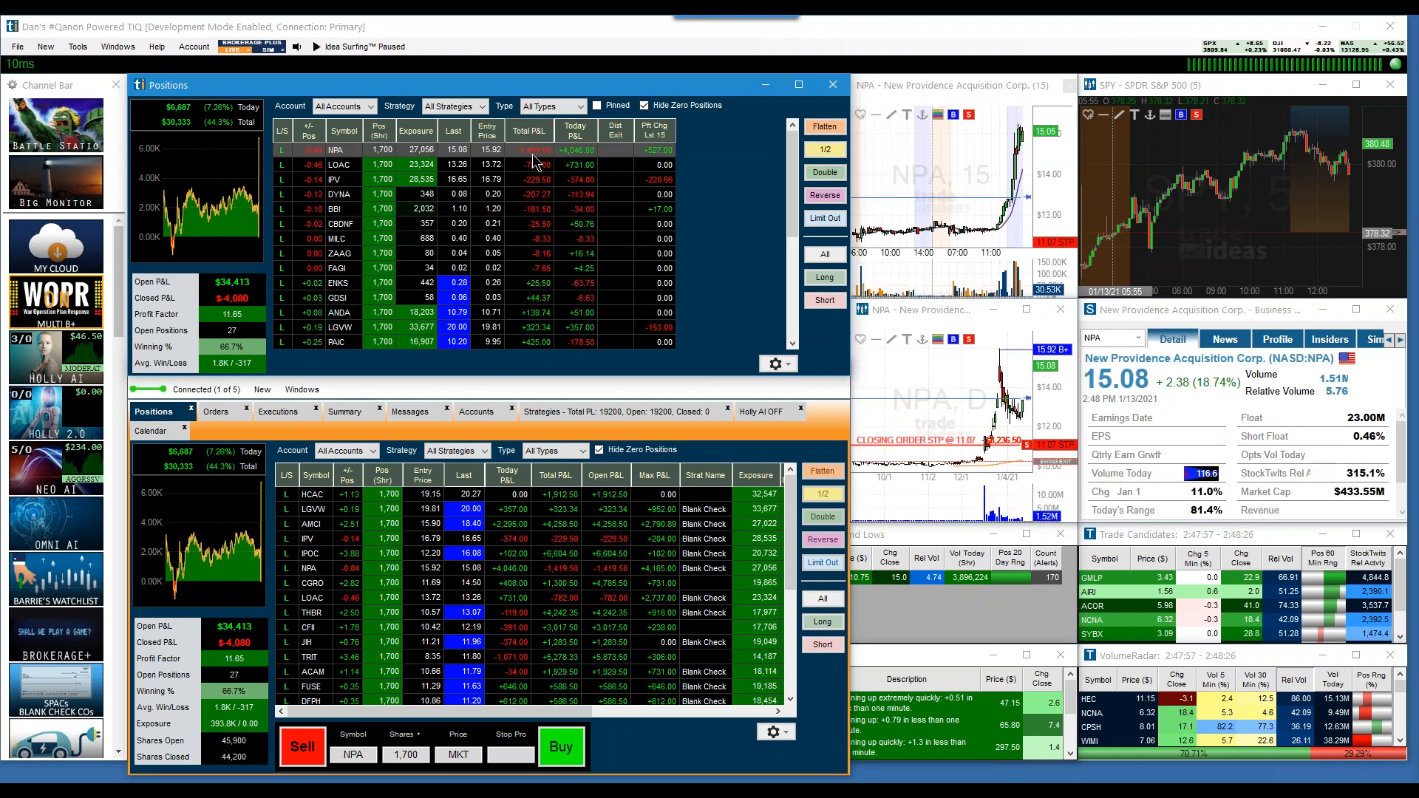
mouse_move(1013, 402)
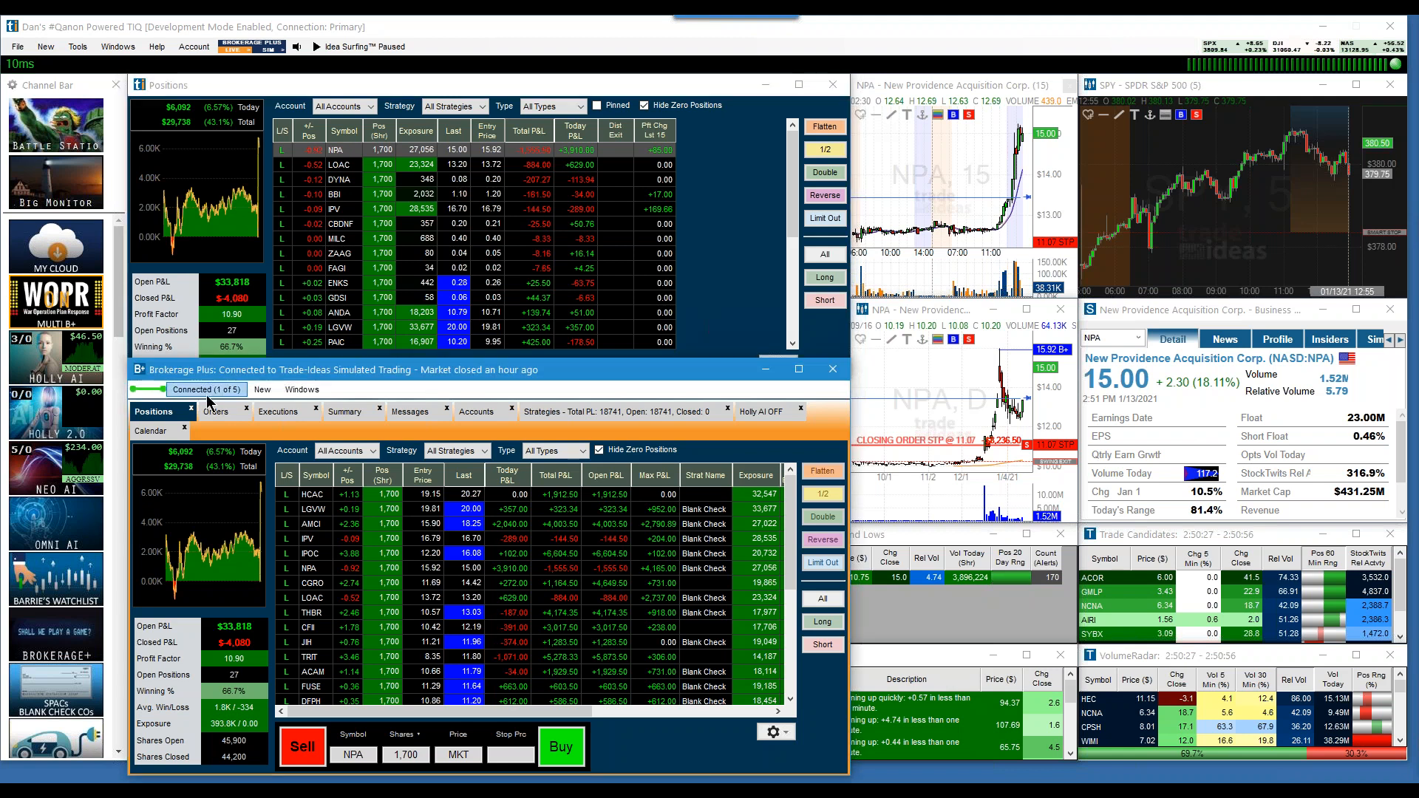
Open the 'Connected (1 of 5)' broker connection list
click(206, 389)
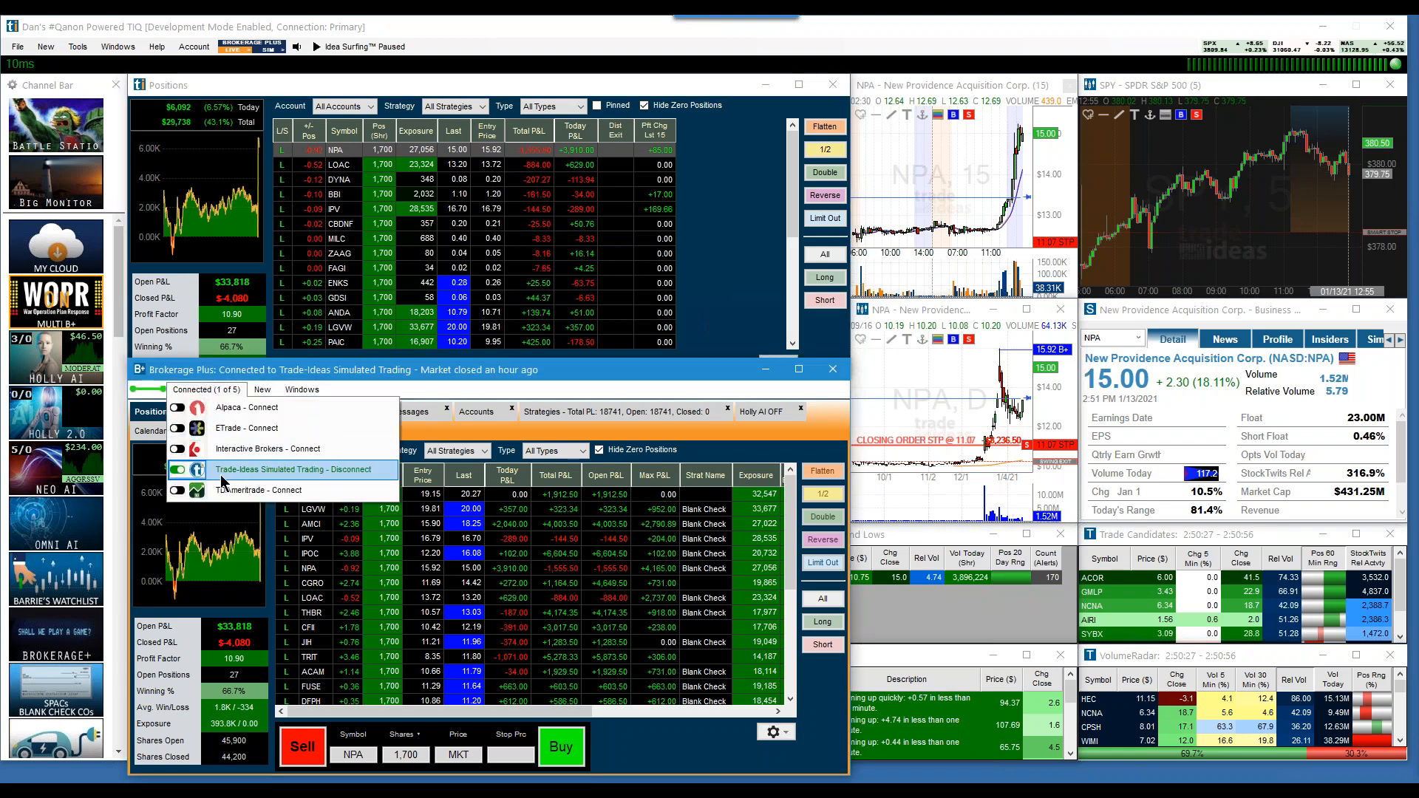
mouse_move(262, 489)
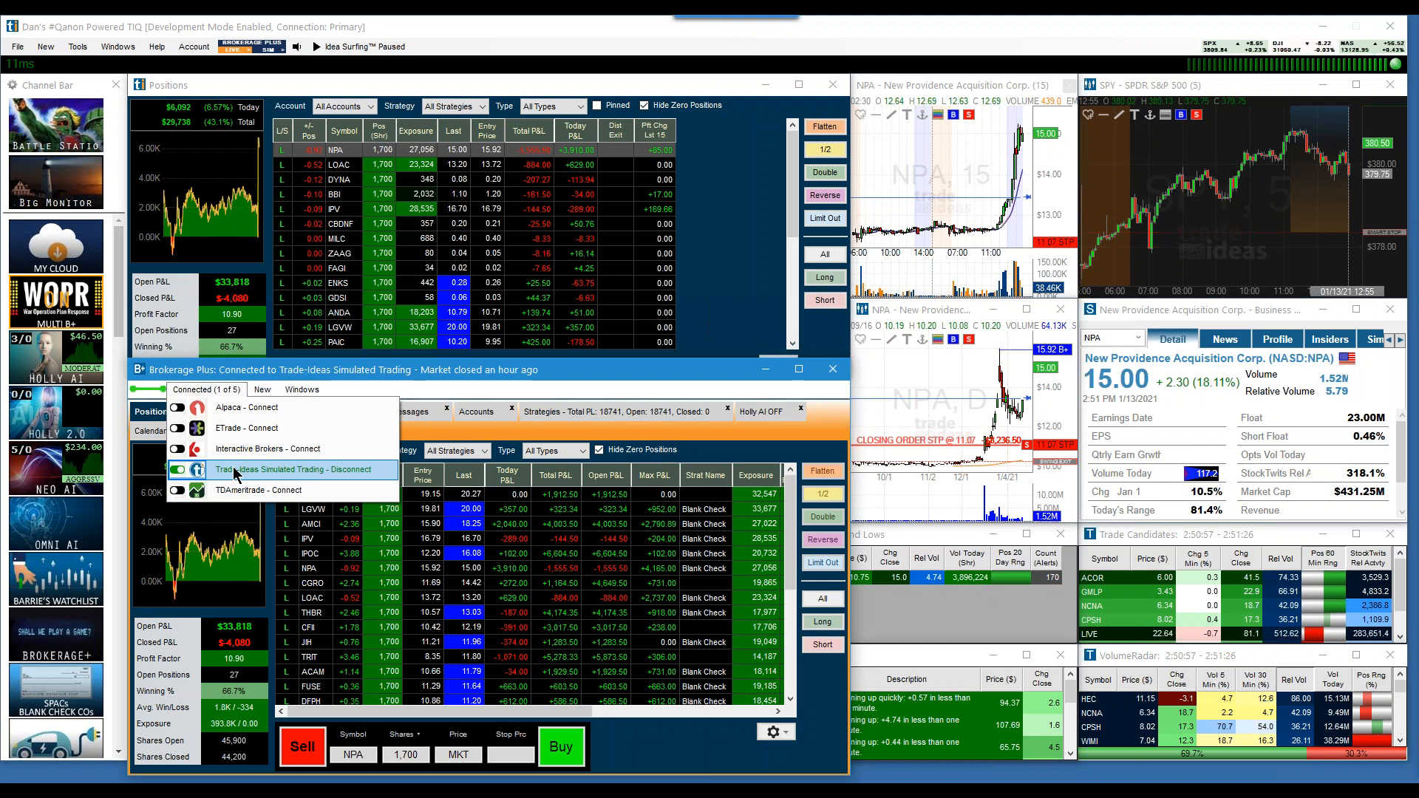
mouse_move(332, 407)
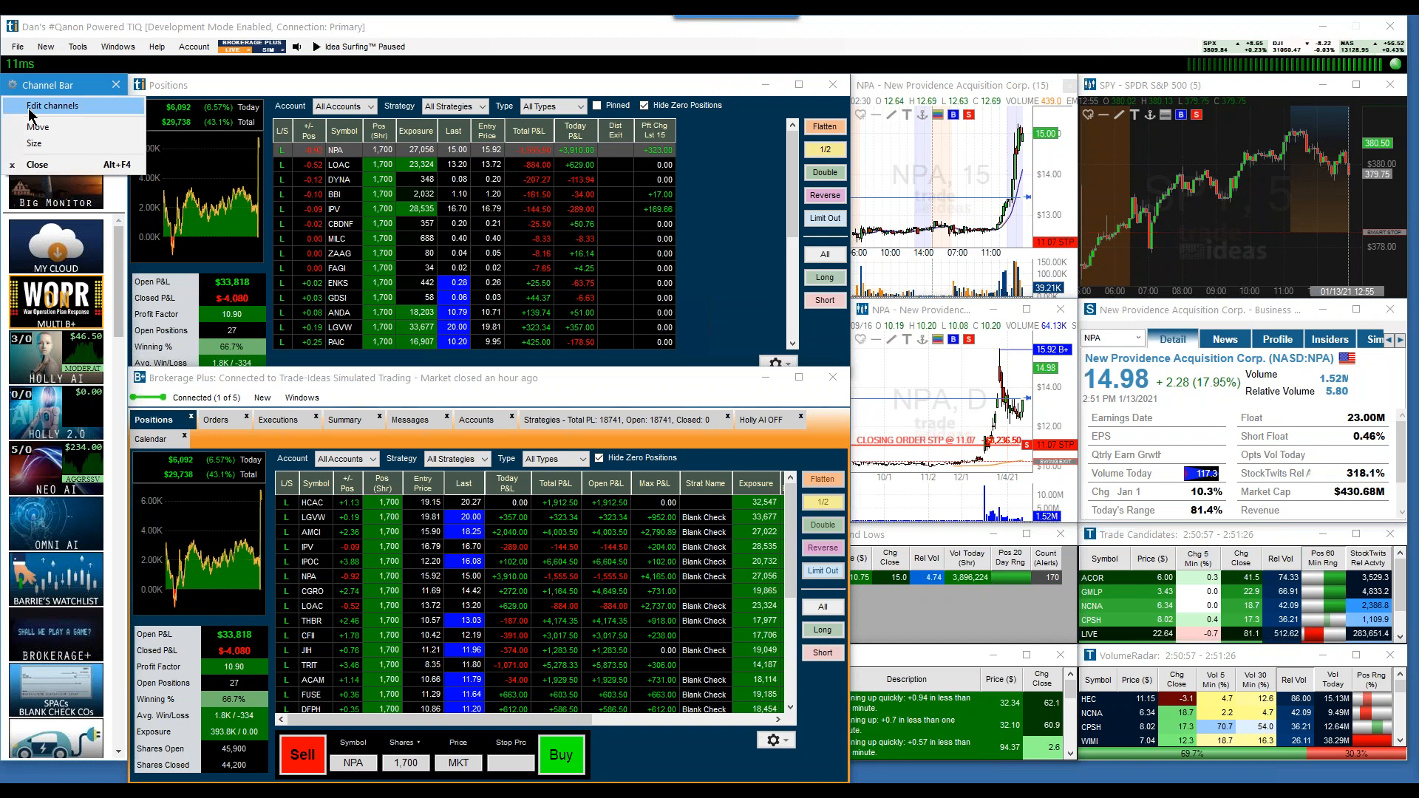
Open the custom channel list for editing, then close it
click(42, 105)
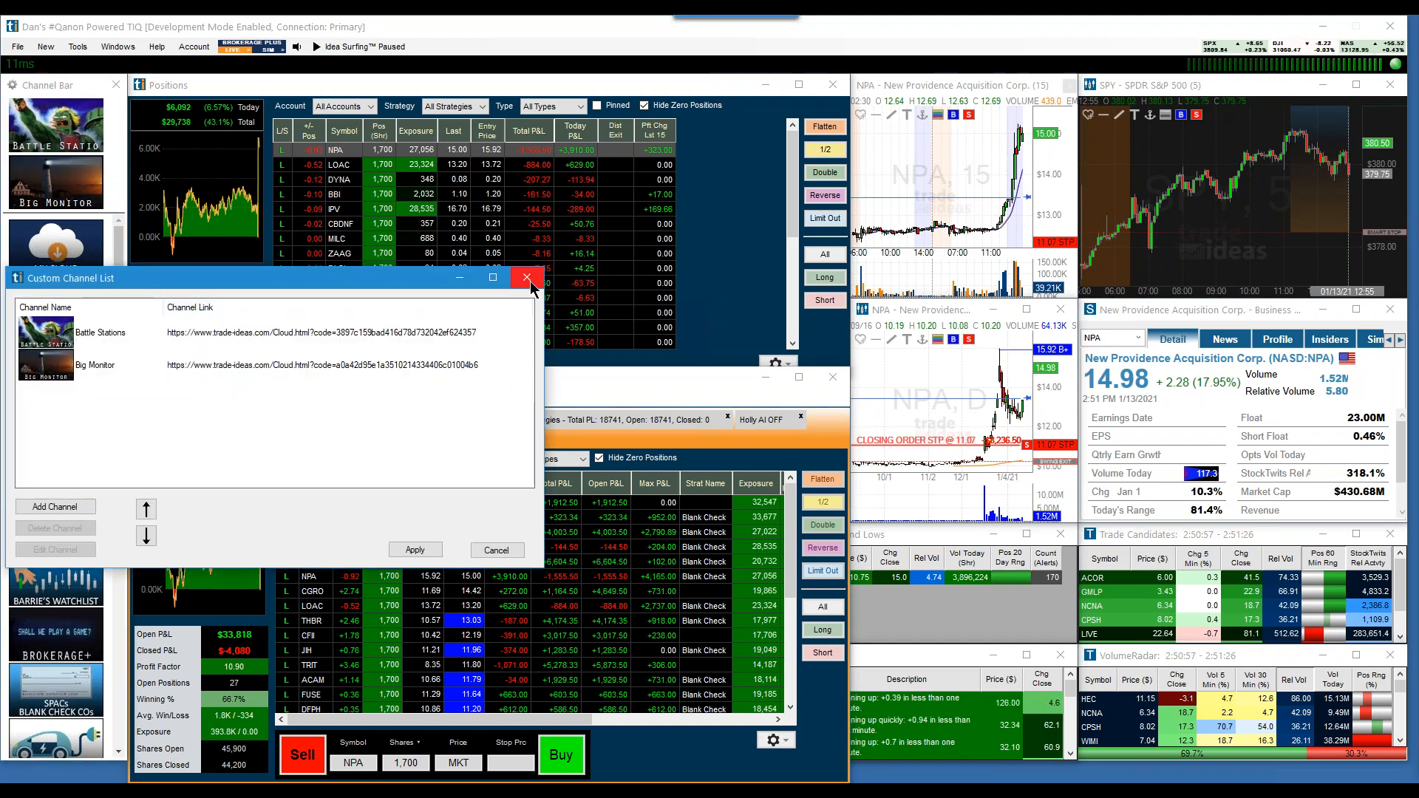
click(528, 277)
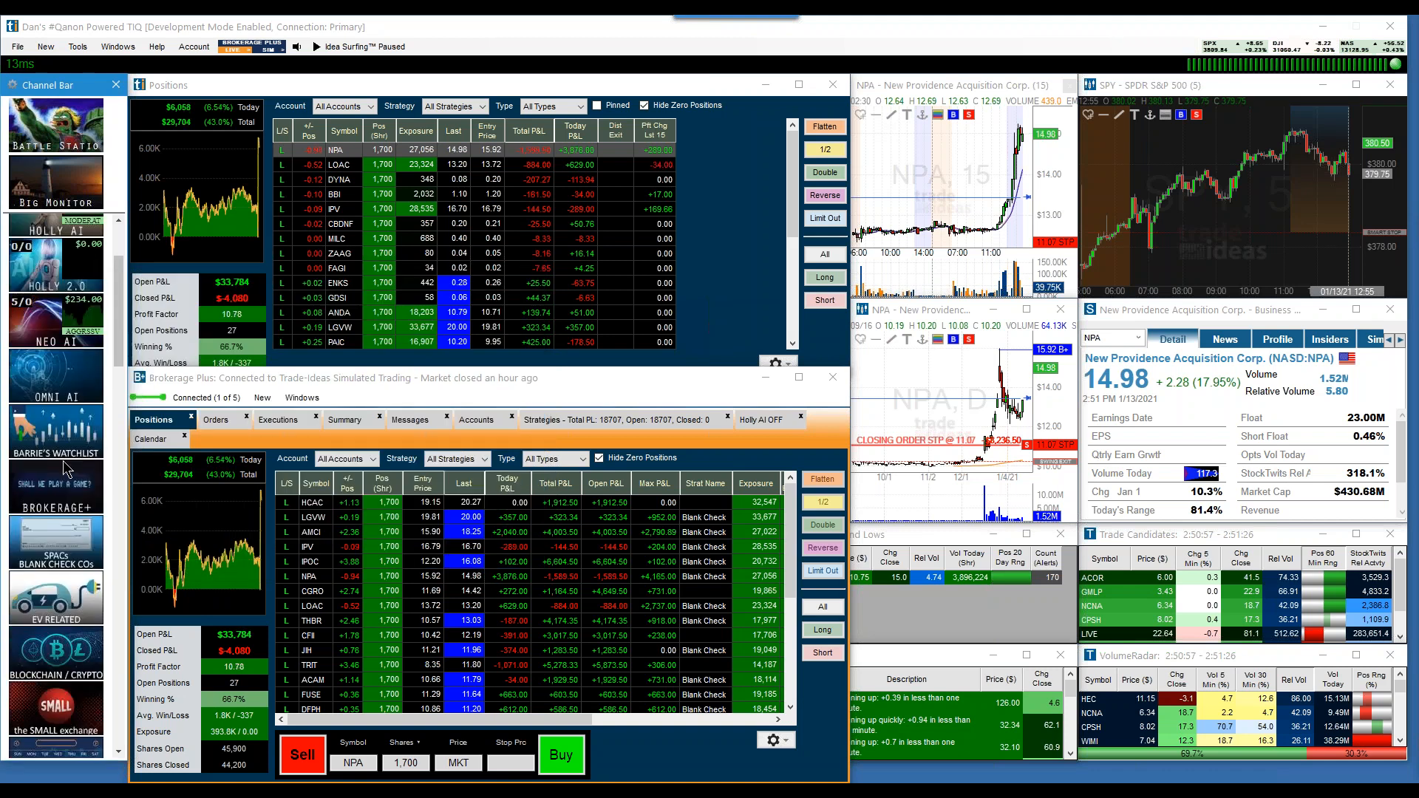
scroll(down, 3)
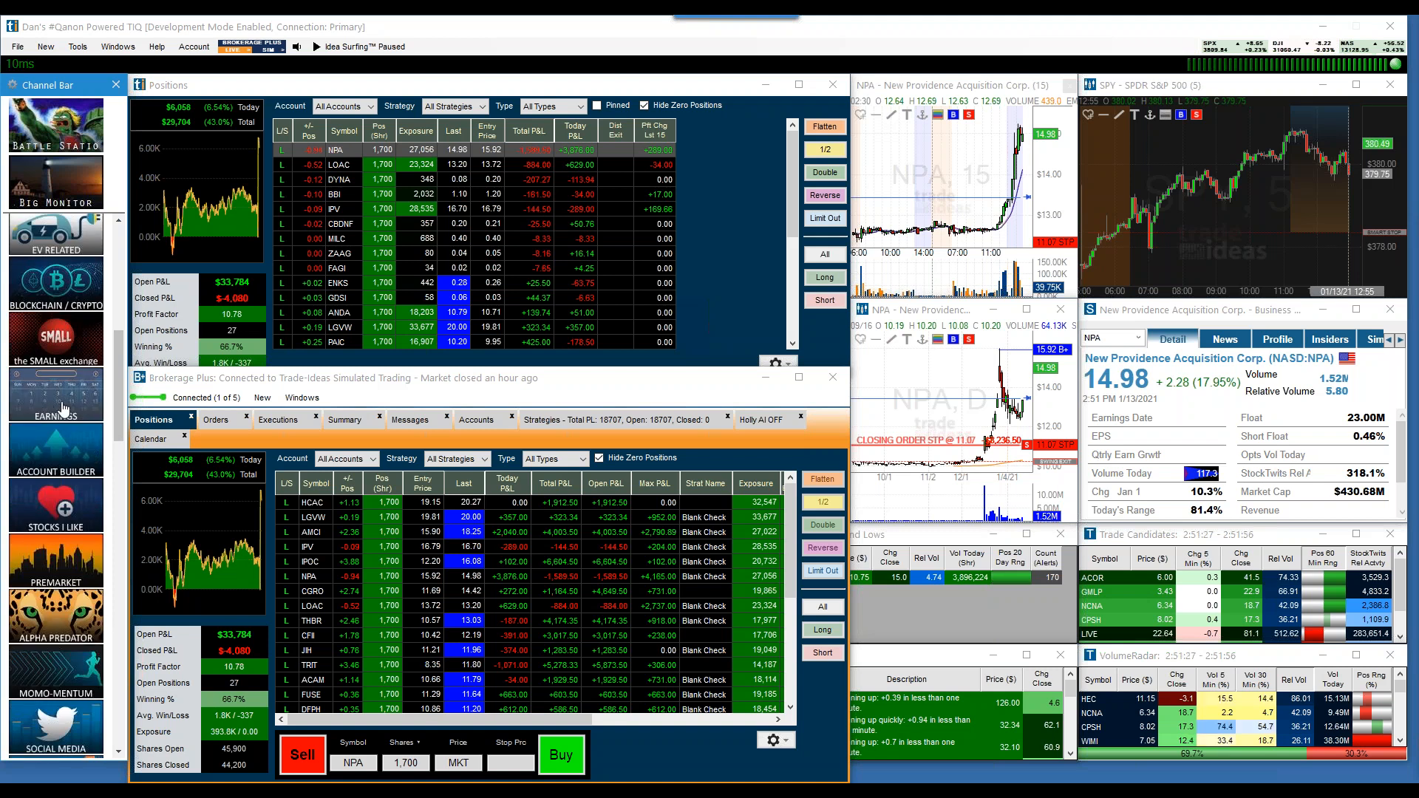
scroll(down, 3)
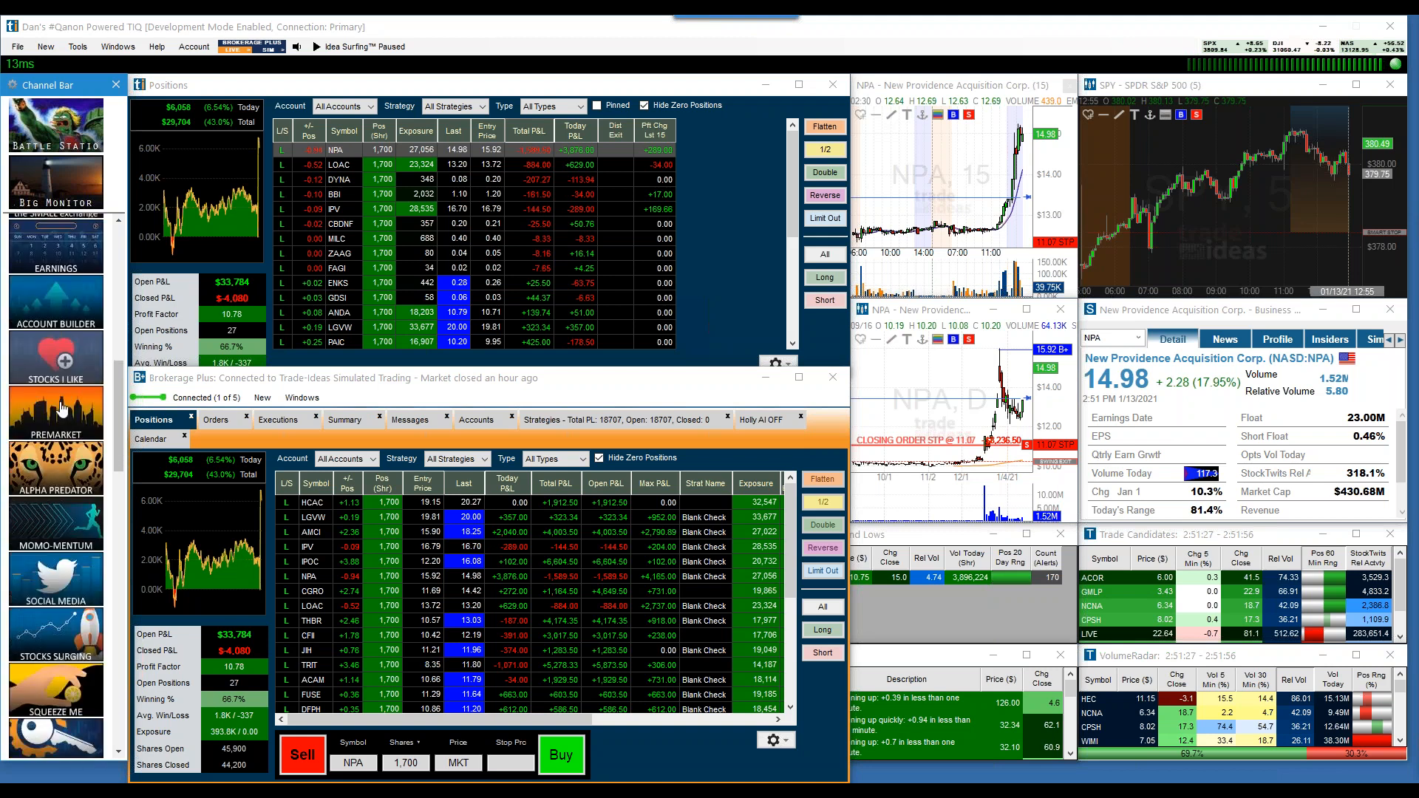
scroll(down, 3)
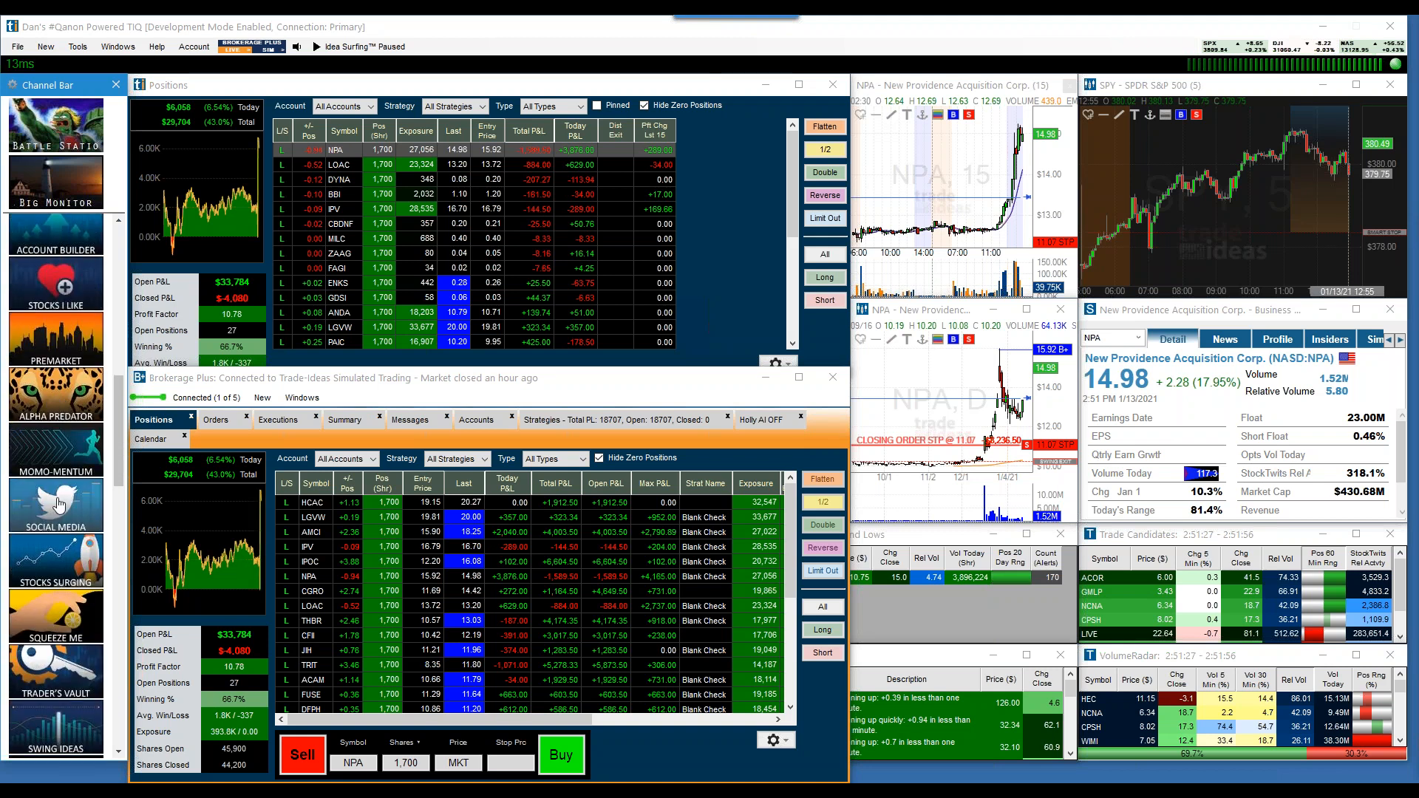
scroll(down, 3)
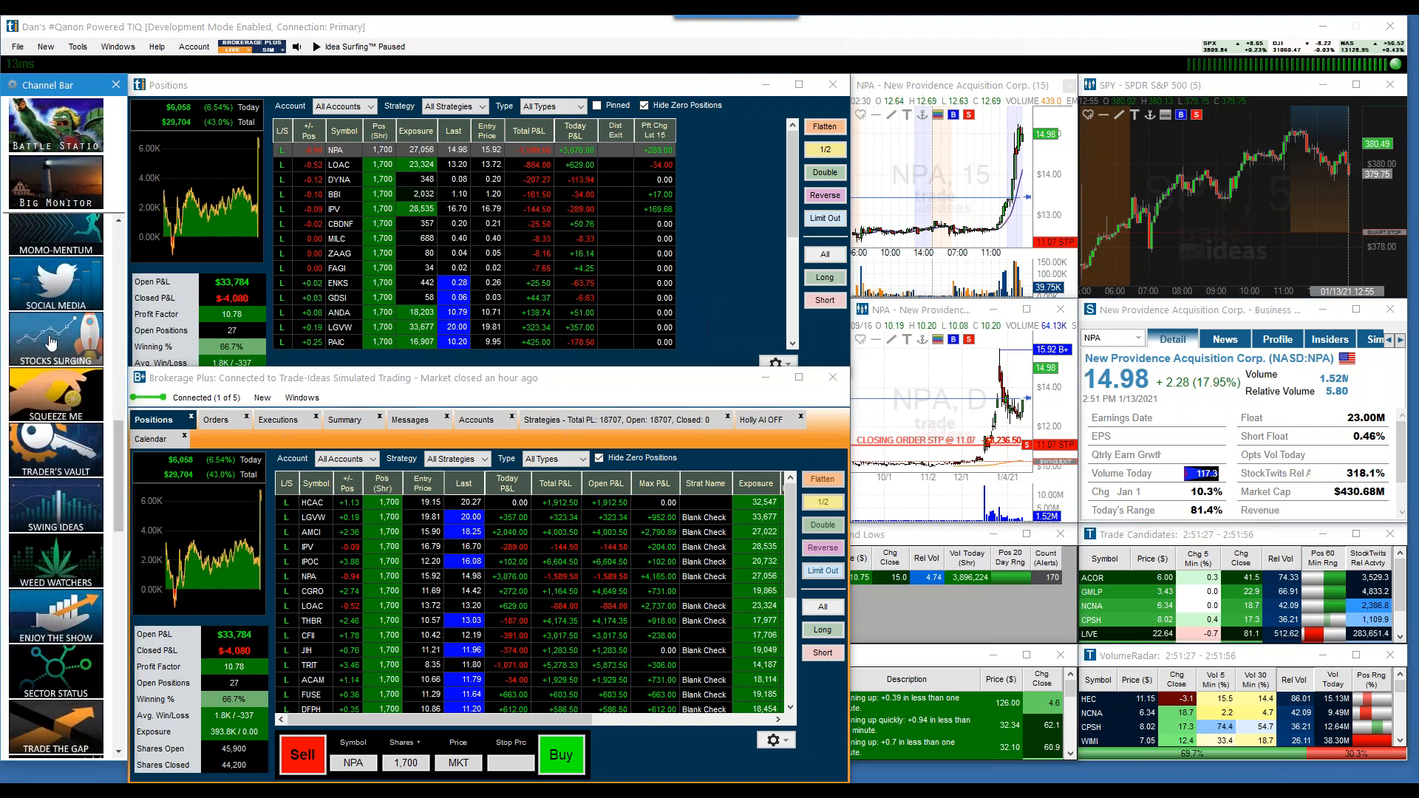
mouse_move(57, 399)
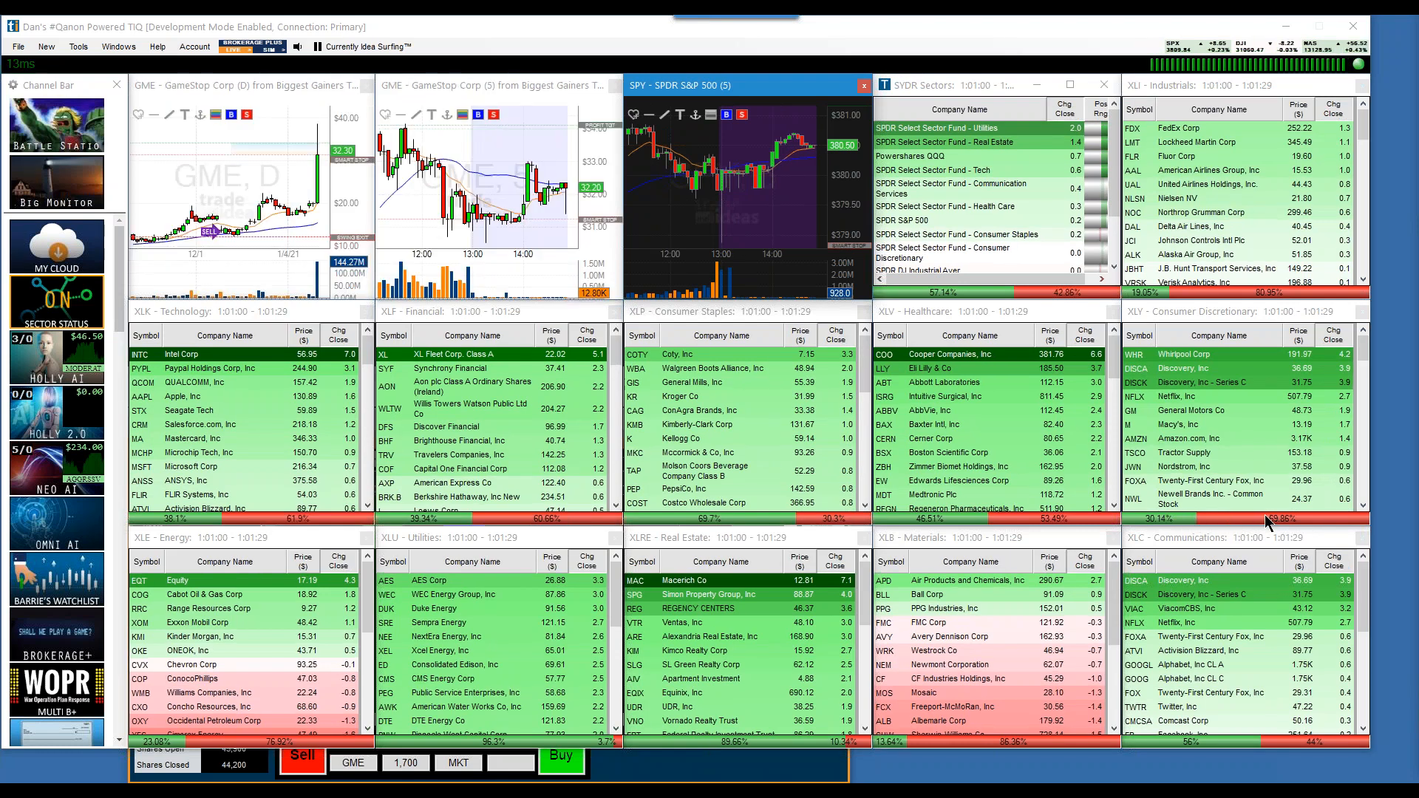
mouse_move(1217, 524)
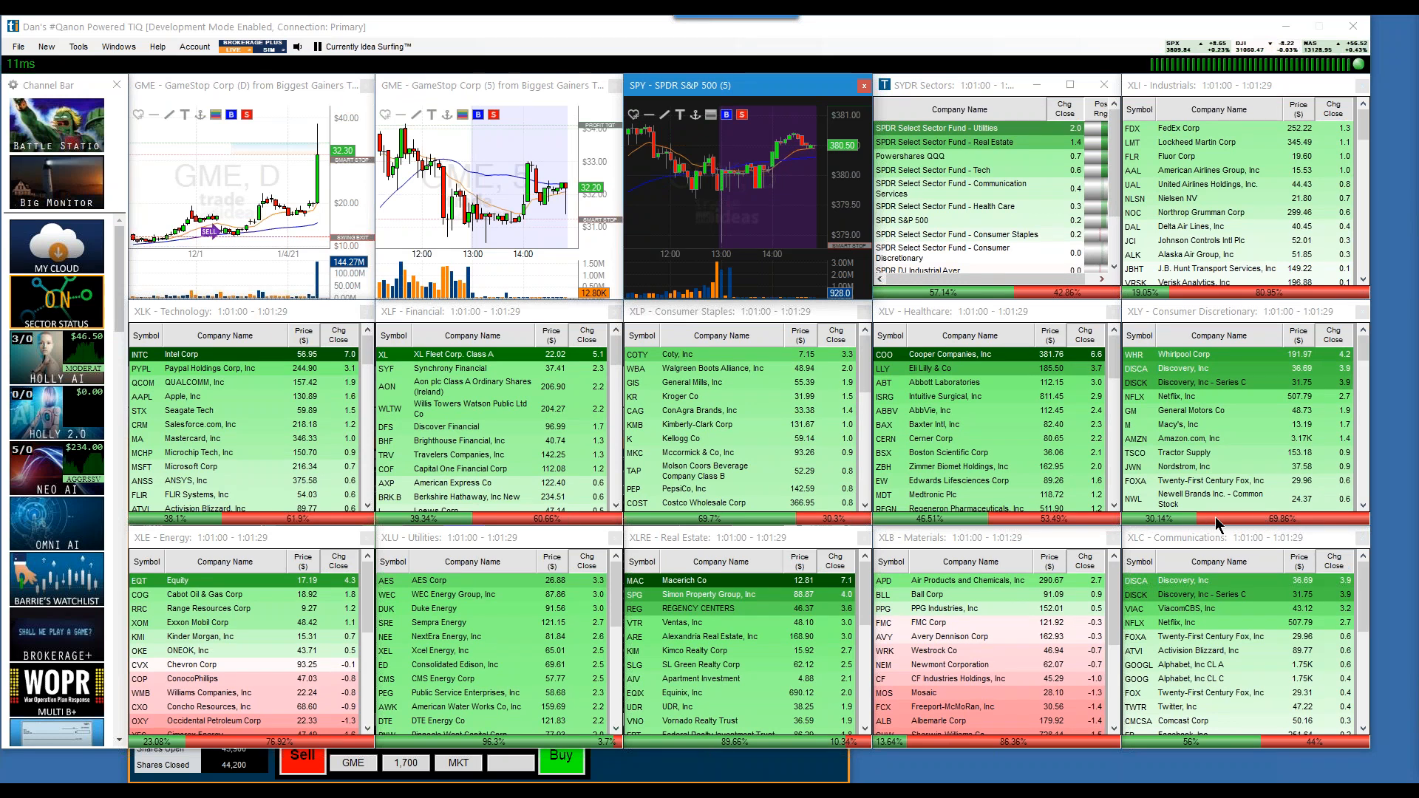
mouse_move(1181, 448)
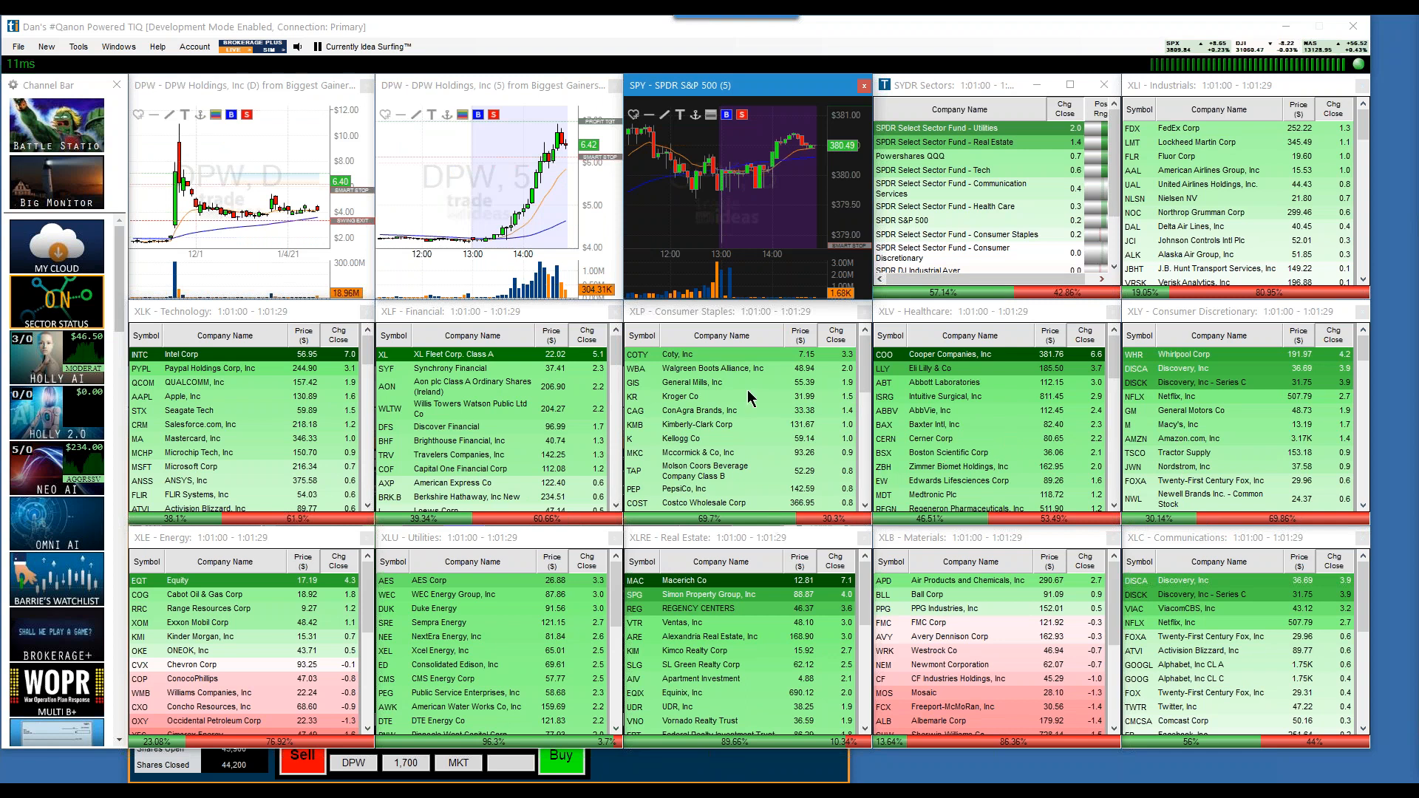
mouse_move(750, 574)
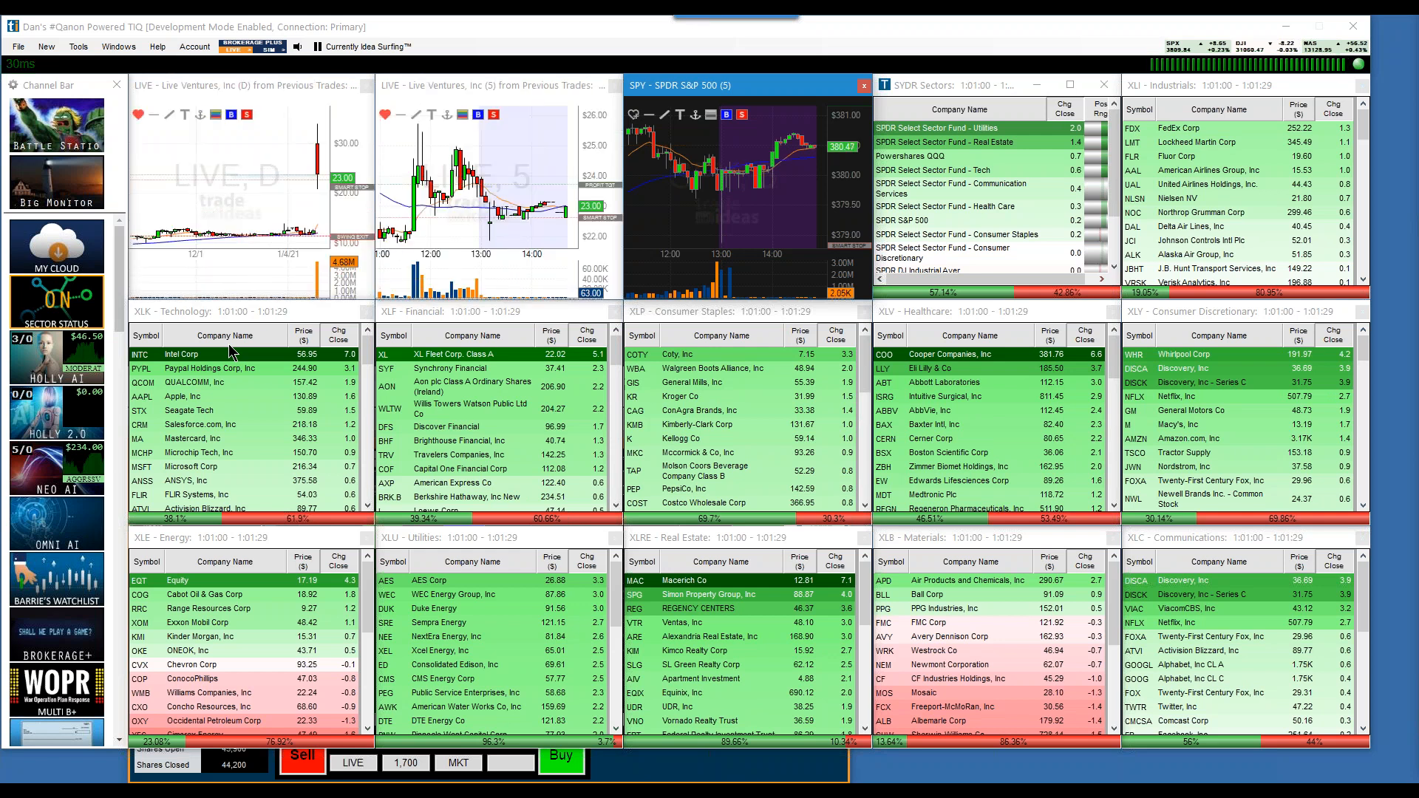
mouse_move(481, 156)
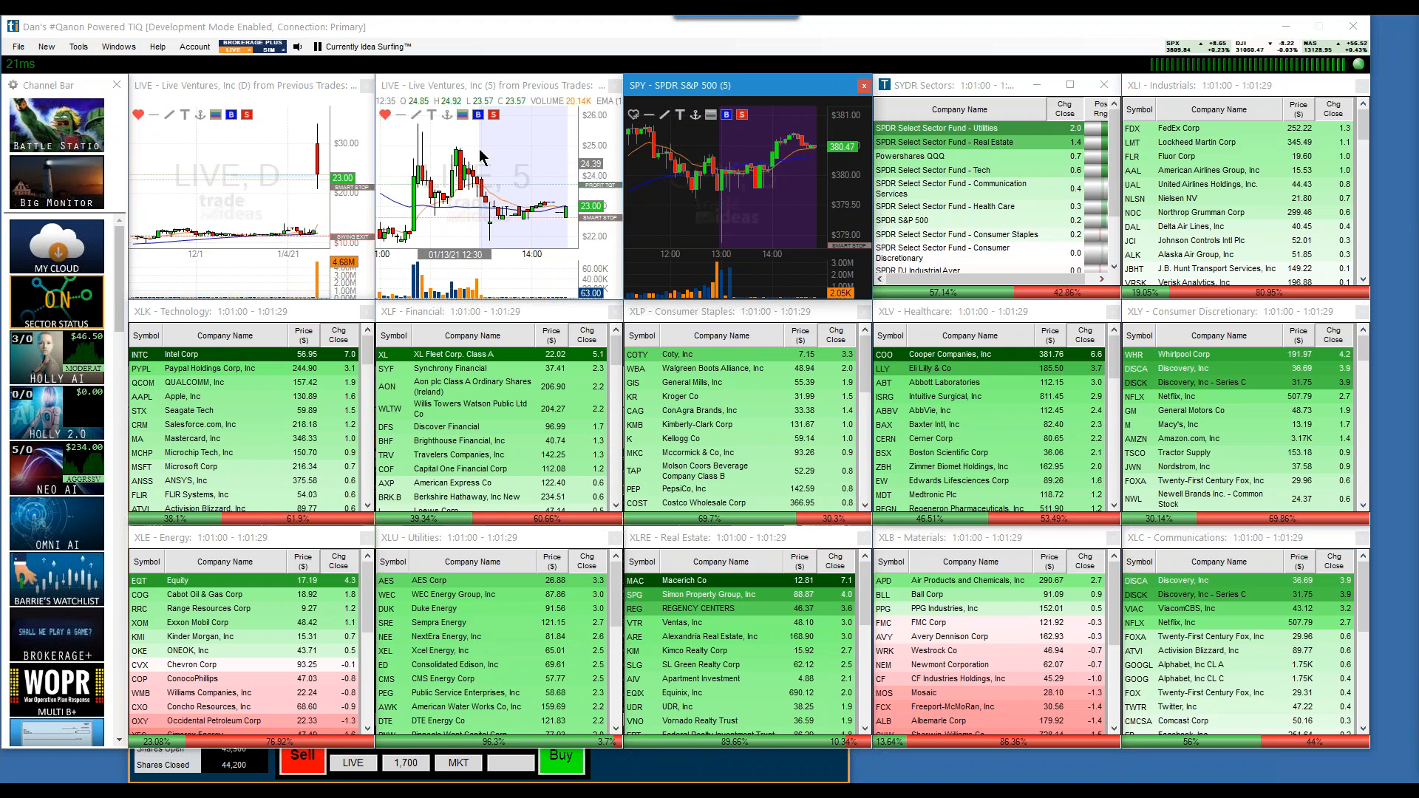
Inspect the Live Ventures 5-minute chart in the Sector Status channel
click(316, 45)
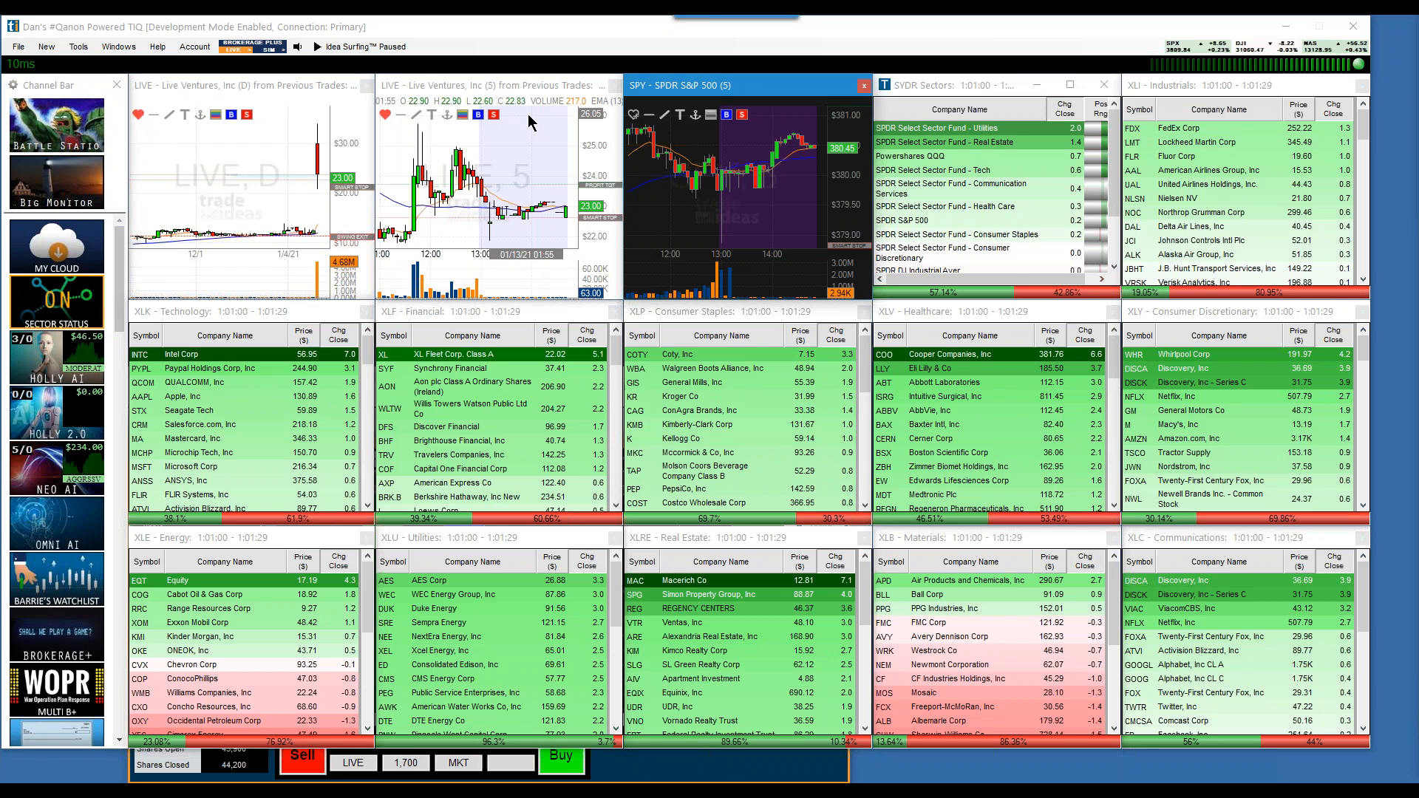
click(307, 45)
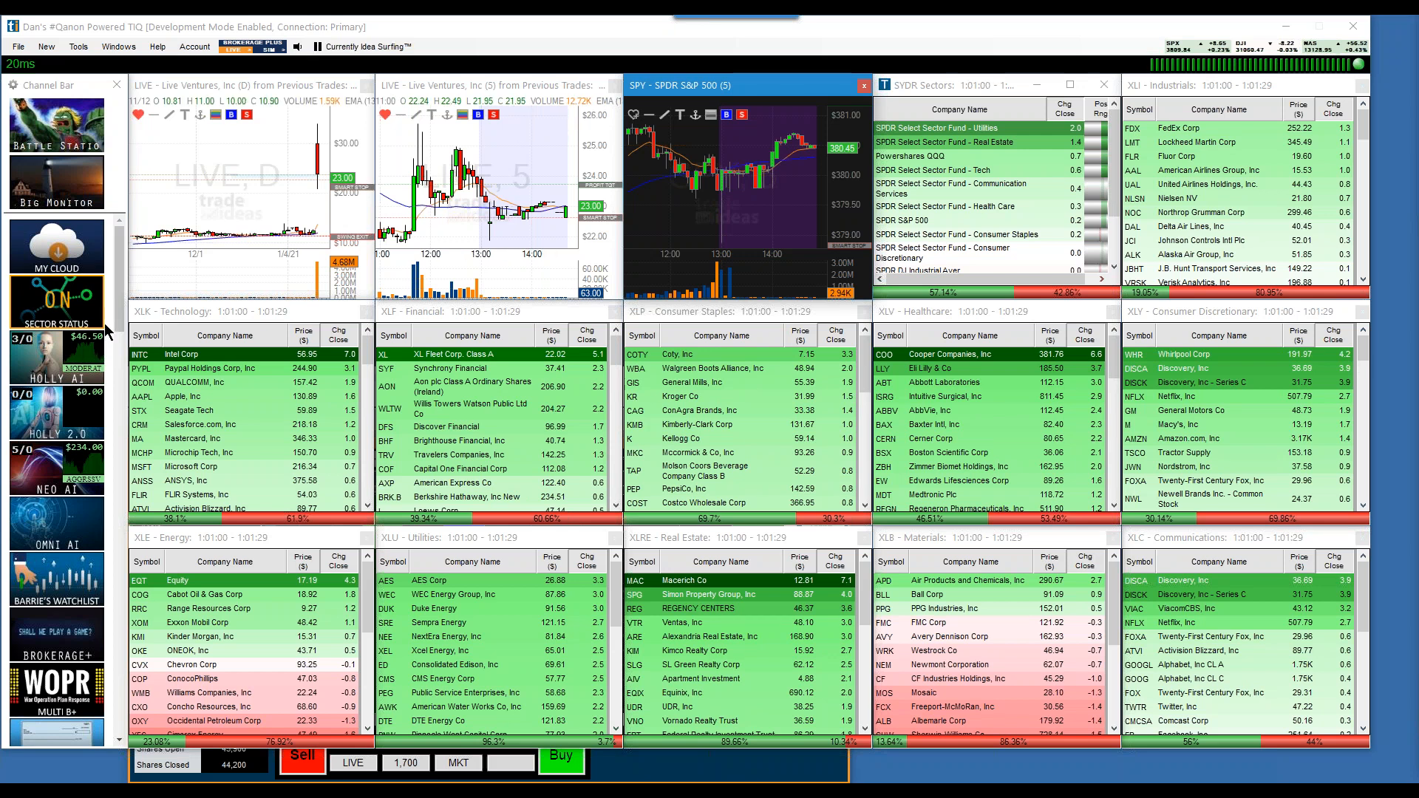
scroll(down, 3)
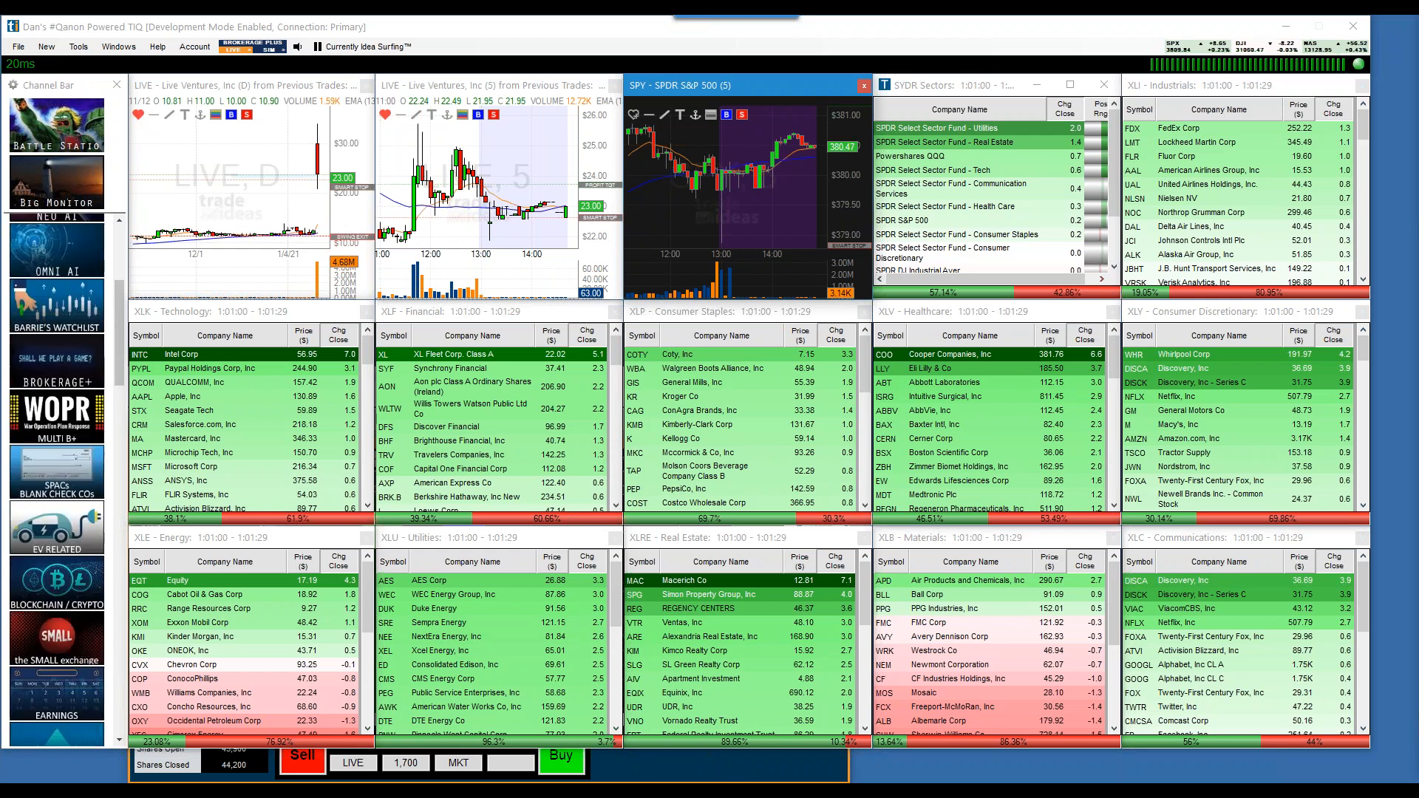
scroll(down, 3)
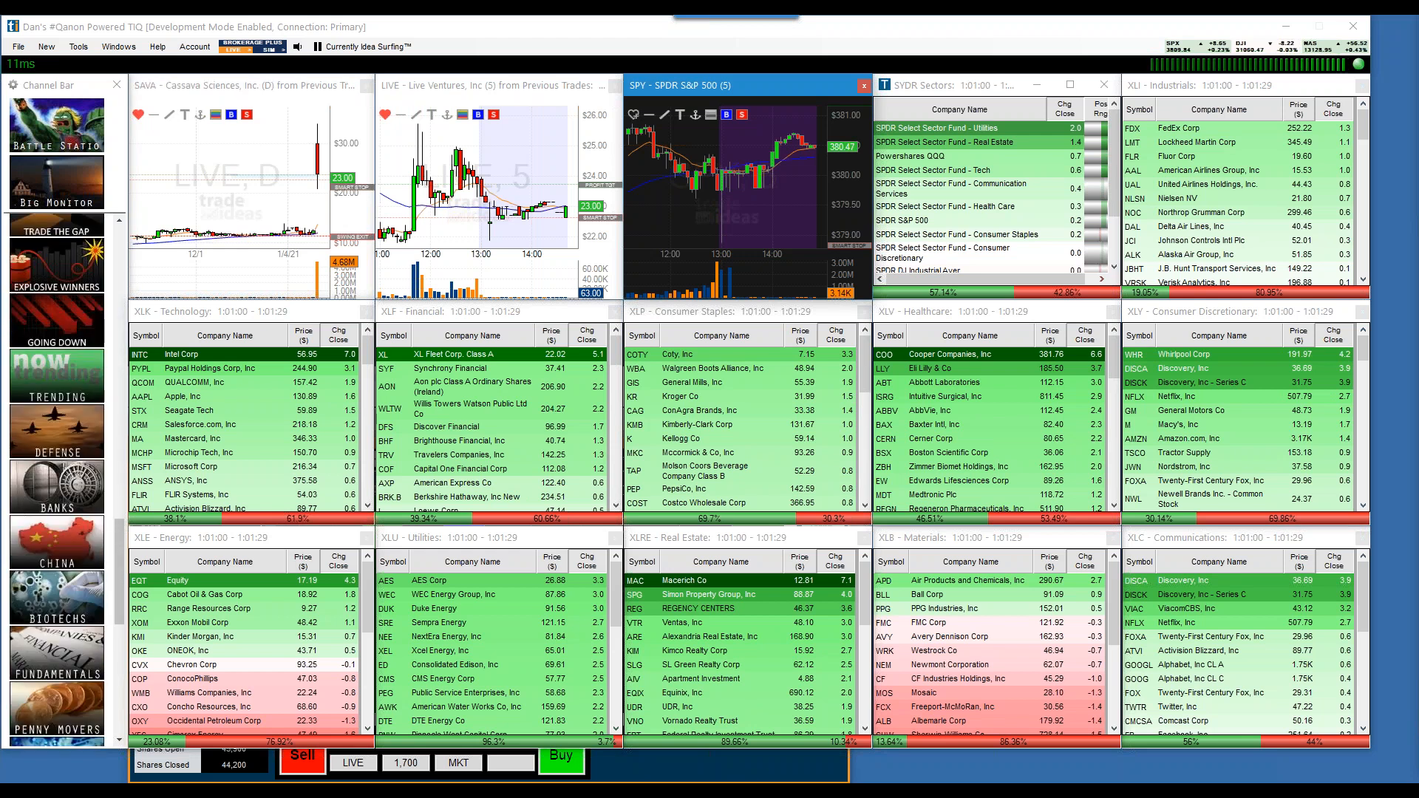
click(56, 371)
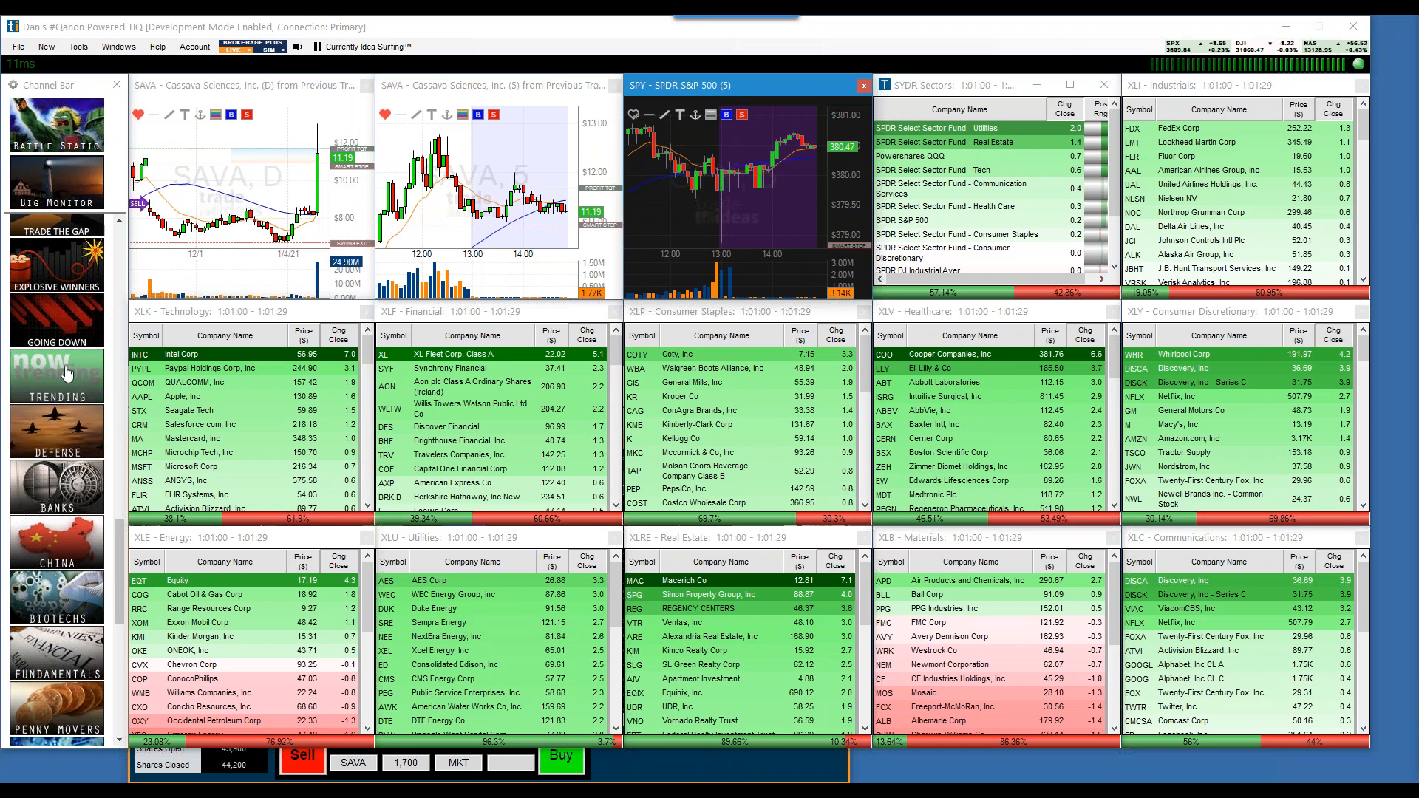
scroll(down, 3)
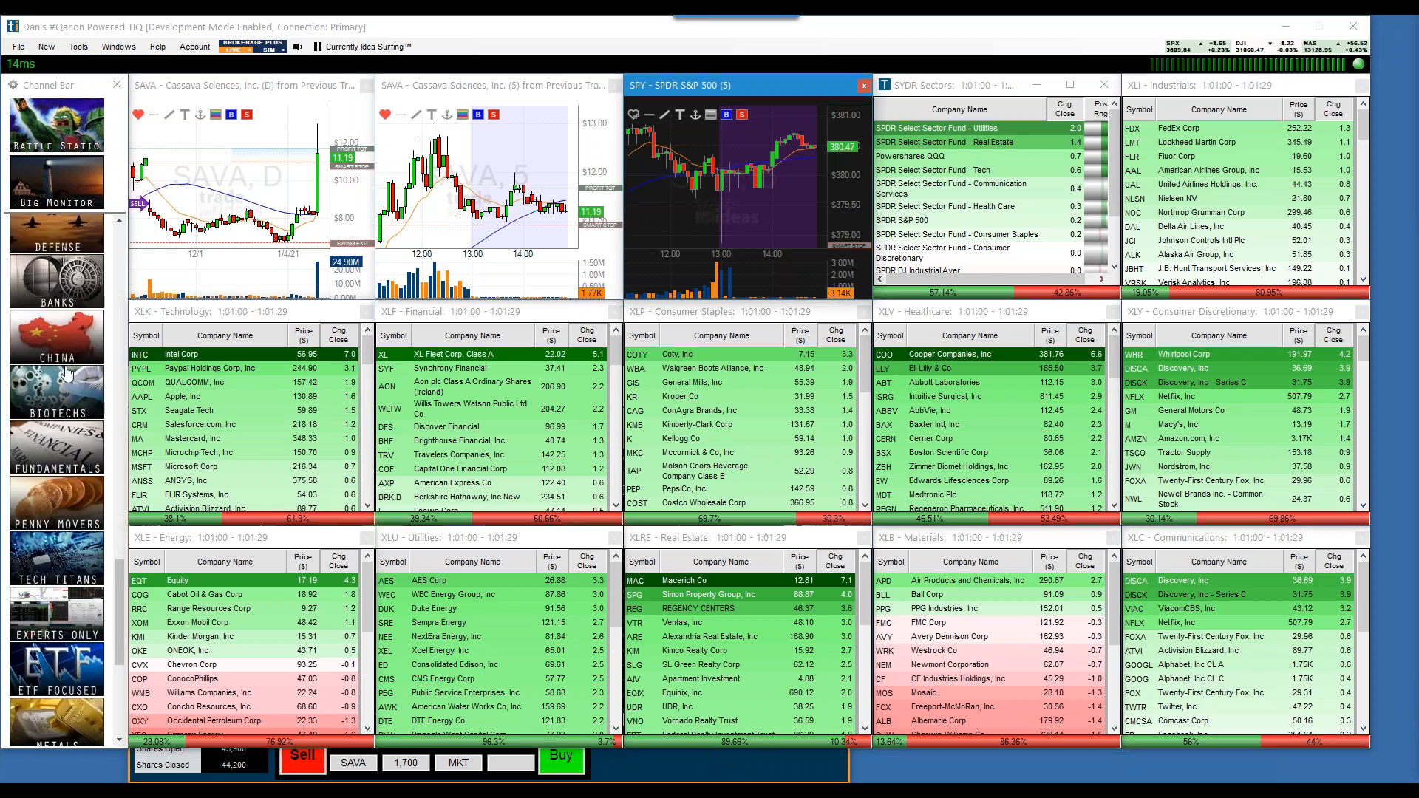
scroll(down, 3)
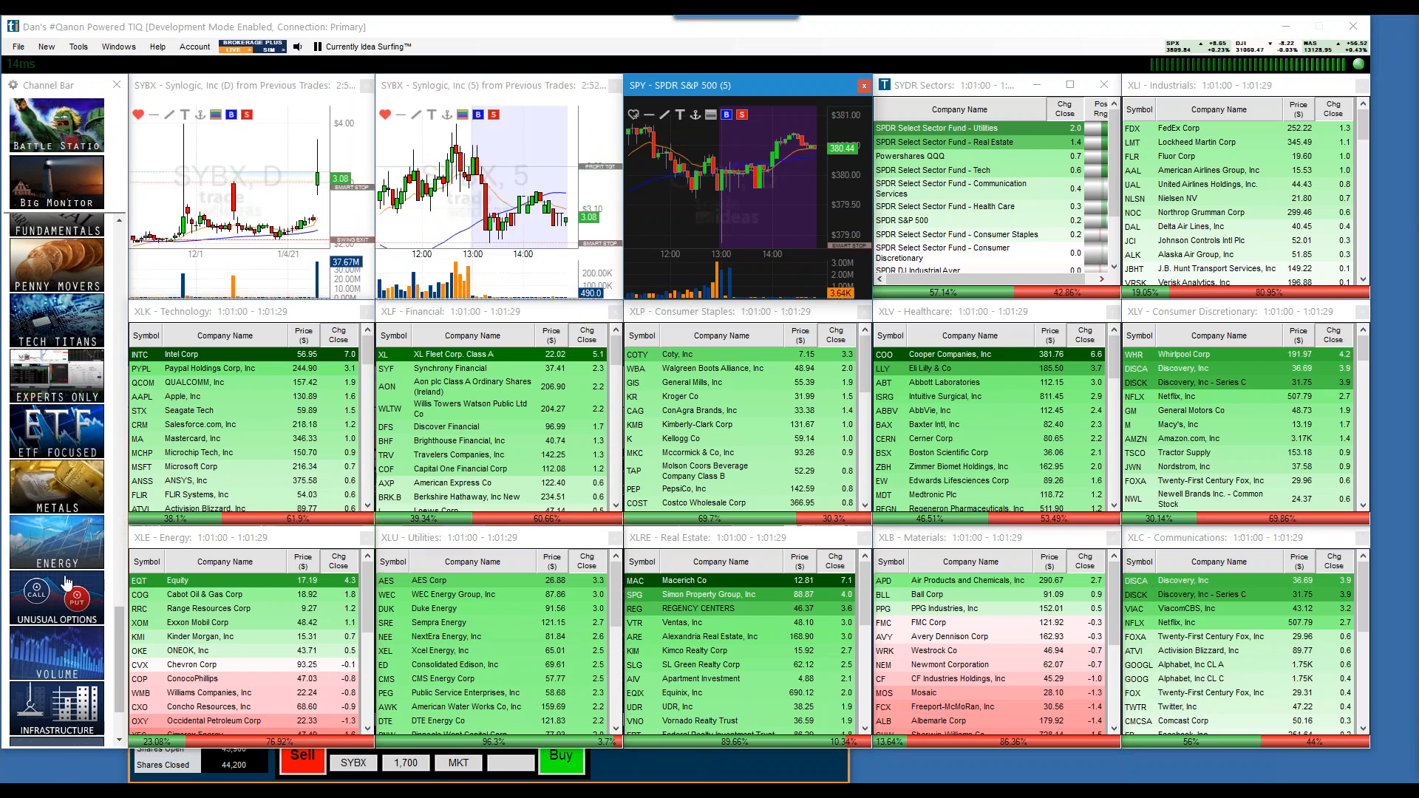
scroll(down, 3)
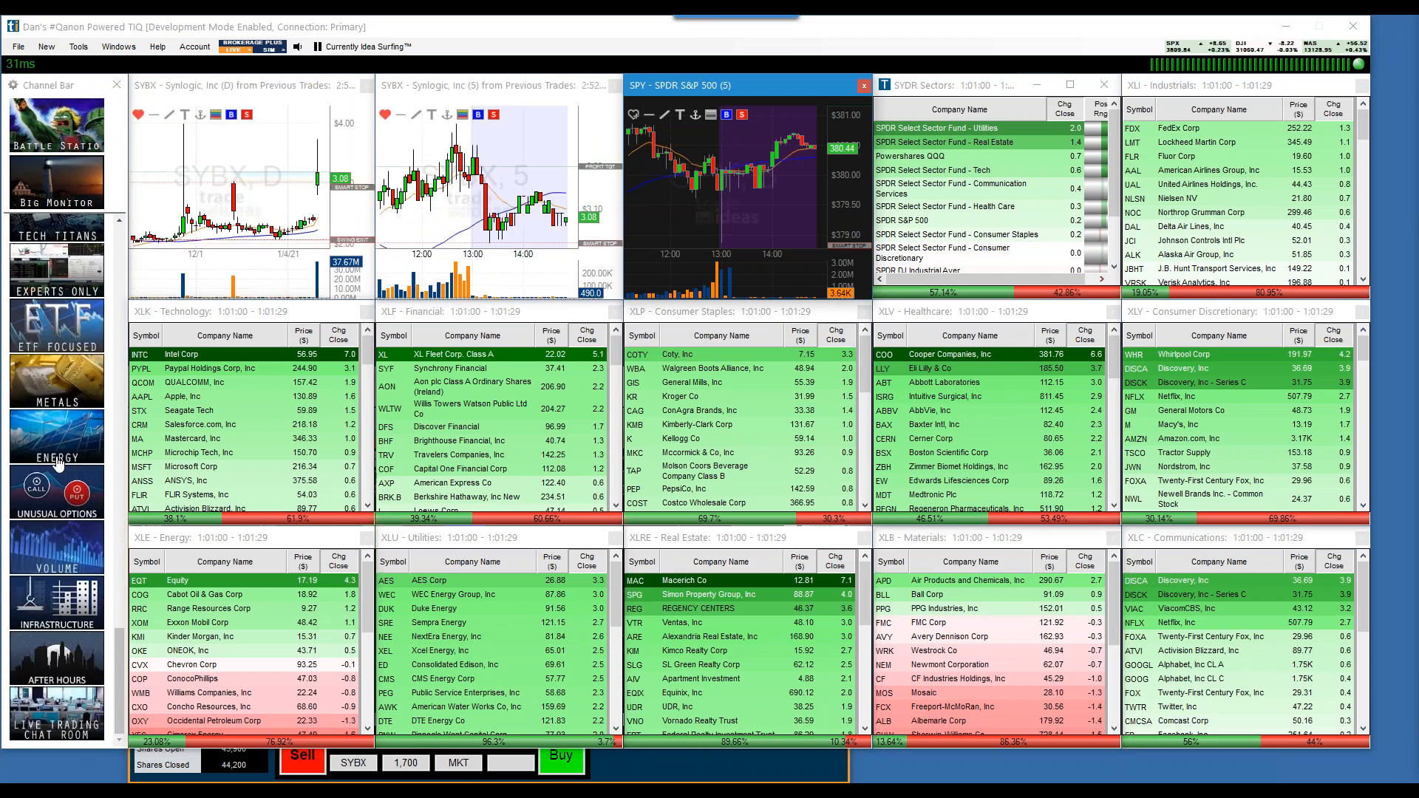
right_click(751, 420)
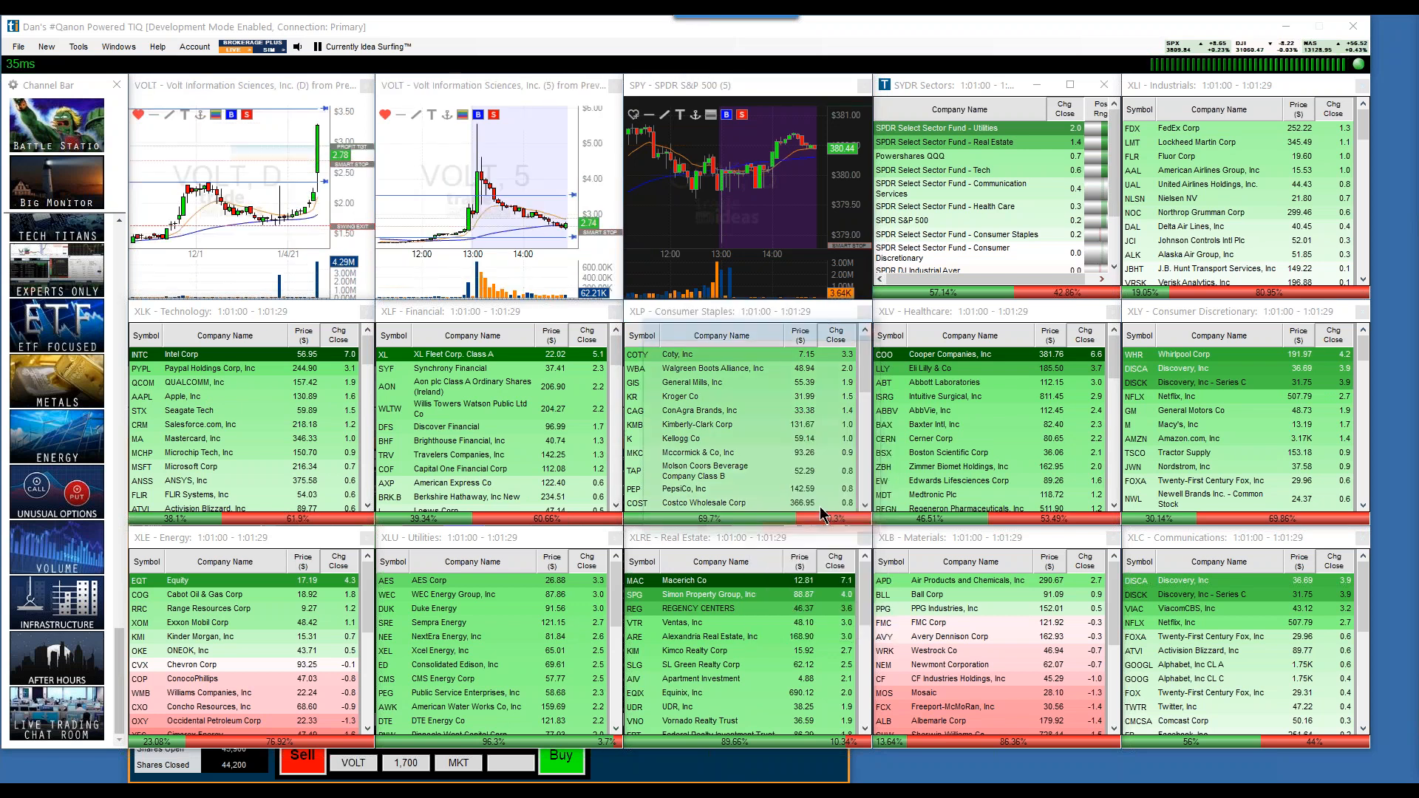
Select the XLP - Consumer Staples stock list and float it above the sector grid
click(724, 311)
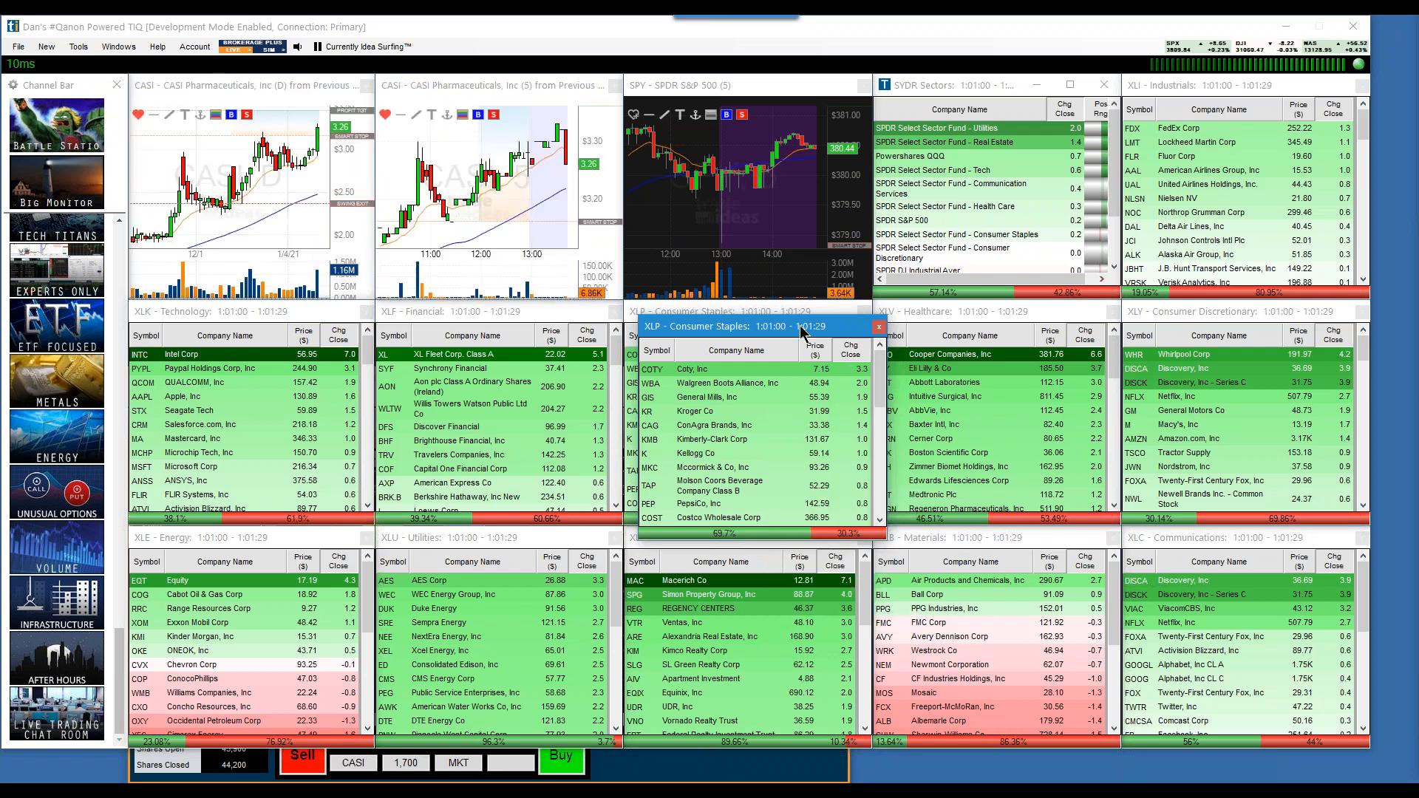
click(876, 326)
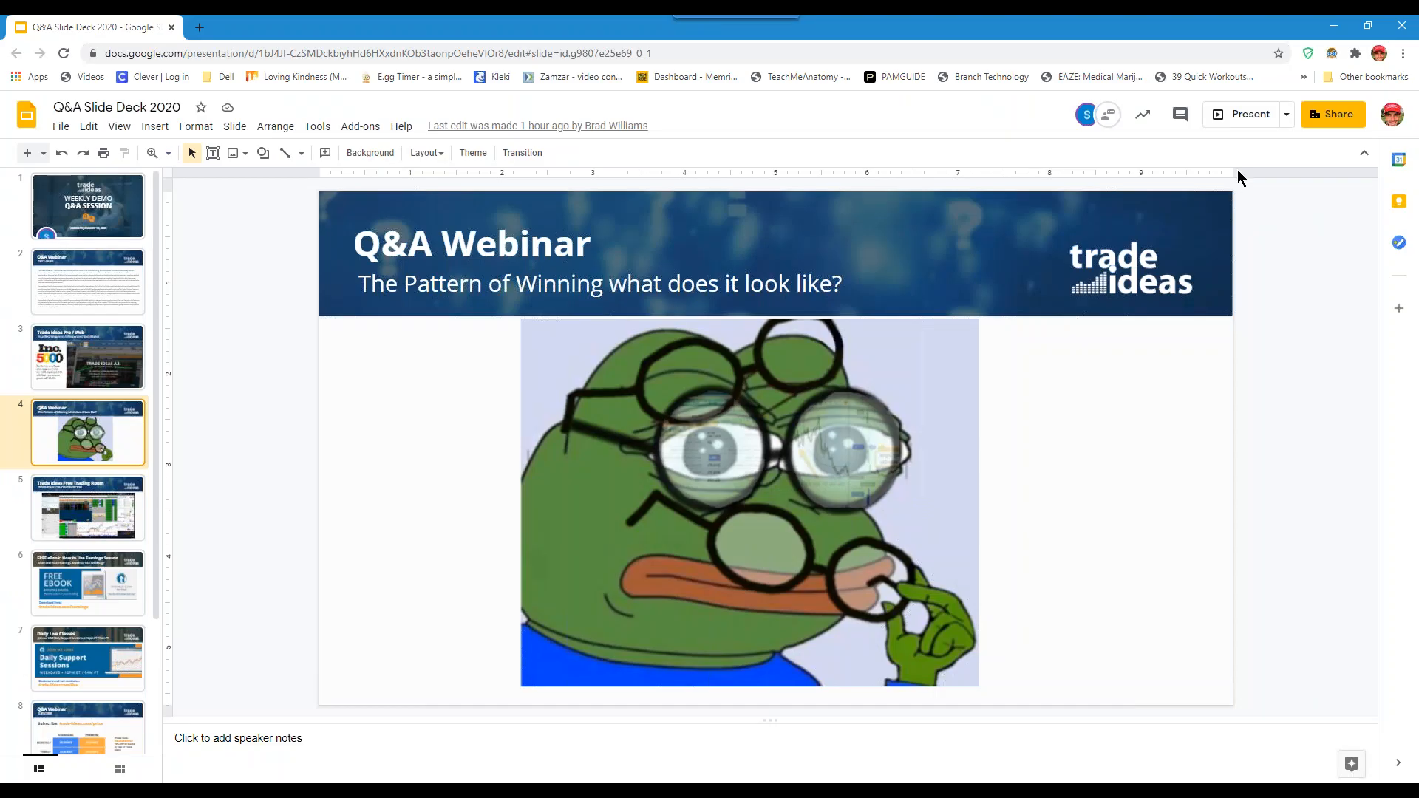
Present the Q&A Slide Deck 2020 and advance to the Trade Ideas Free Trading Room slide
click(1250, 114)
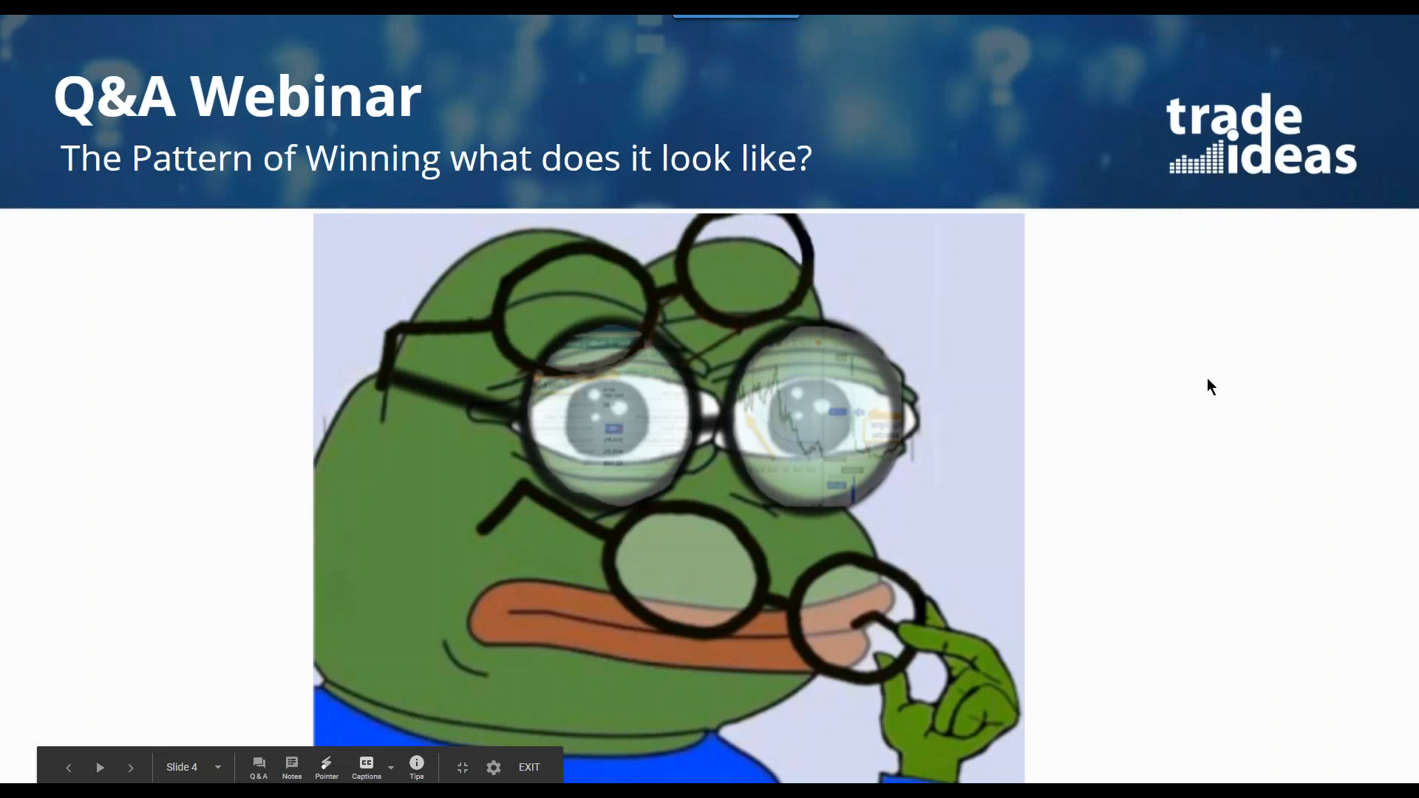
mouse_move(132, 767)
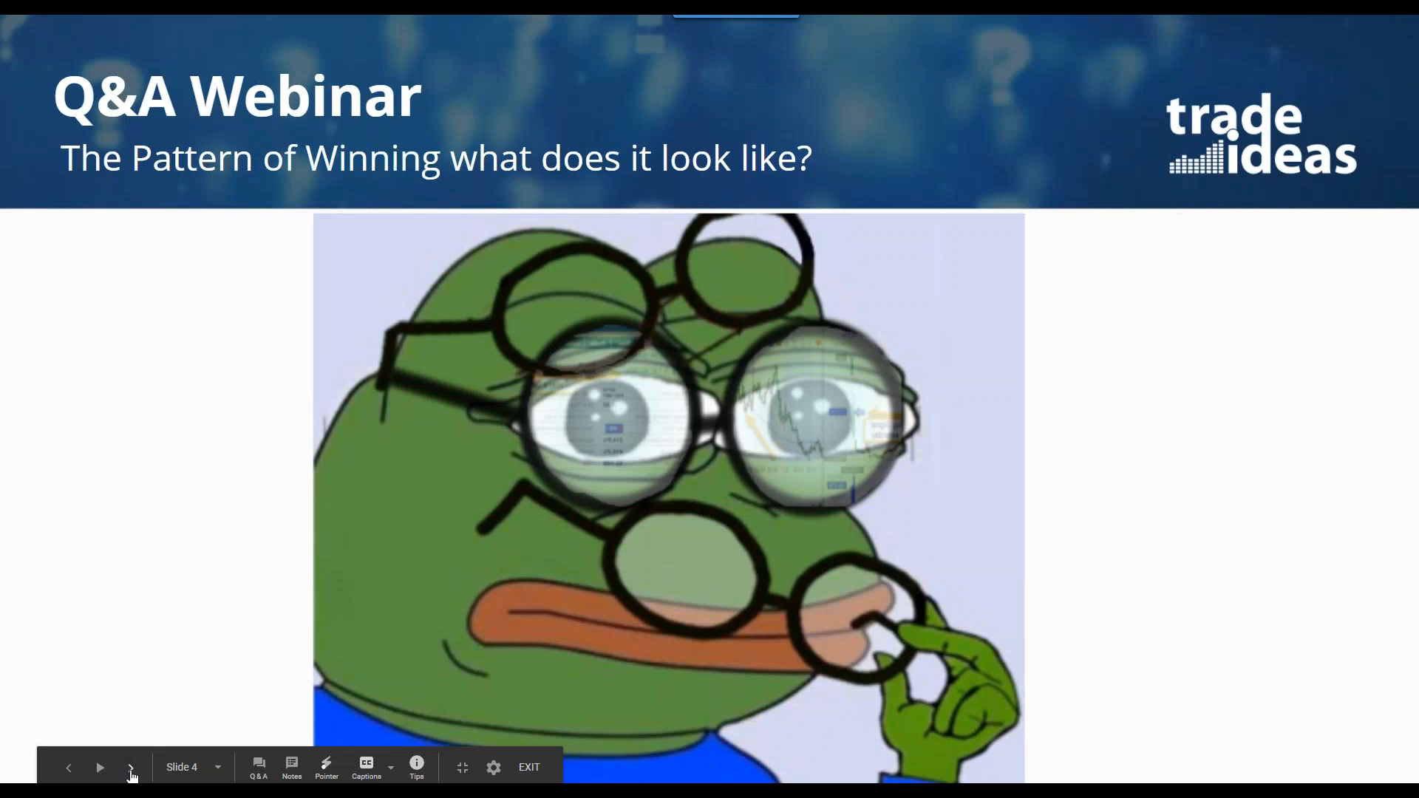
click(131, 767)
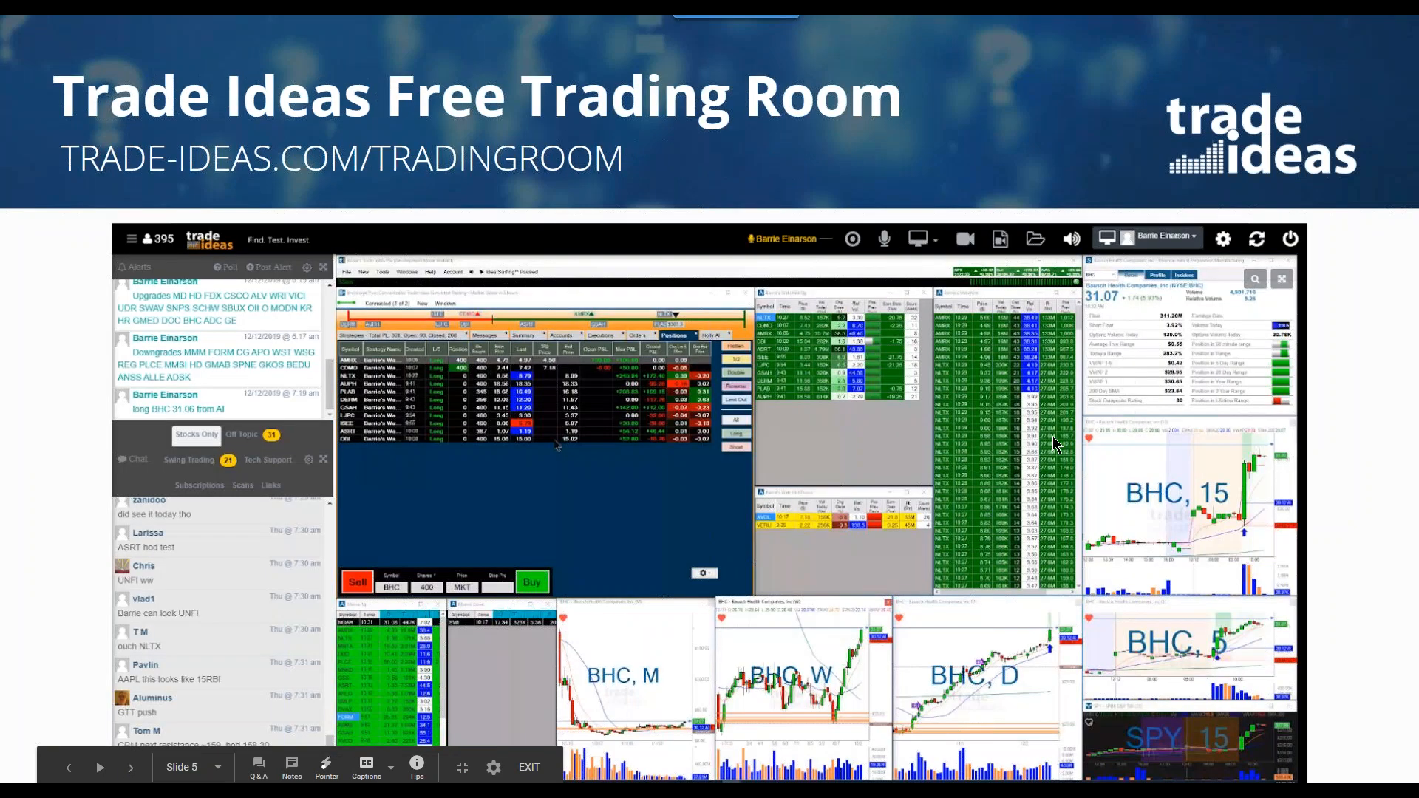
mouse_move(1060, 436)
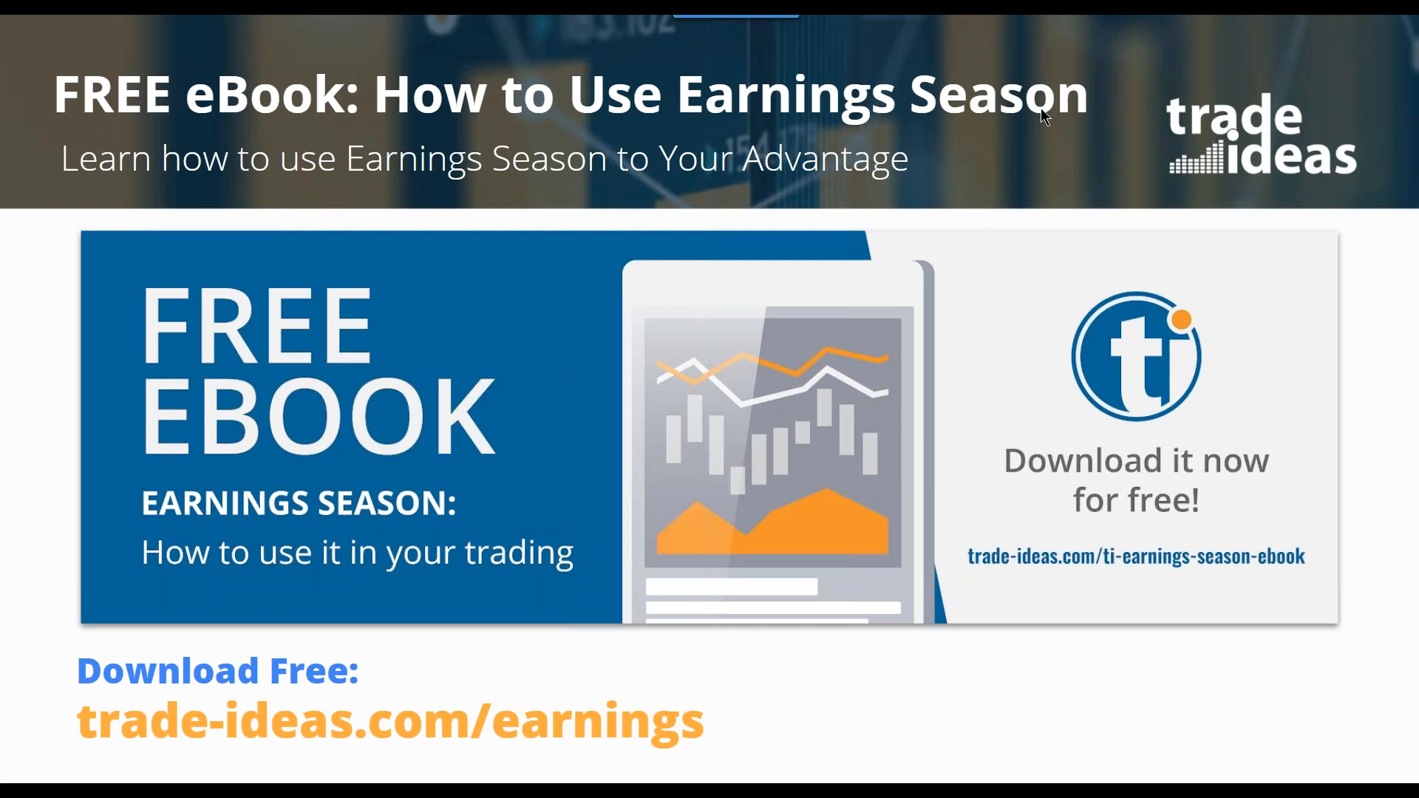
mouse_move(1005, 164)
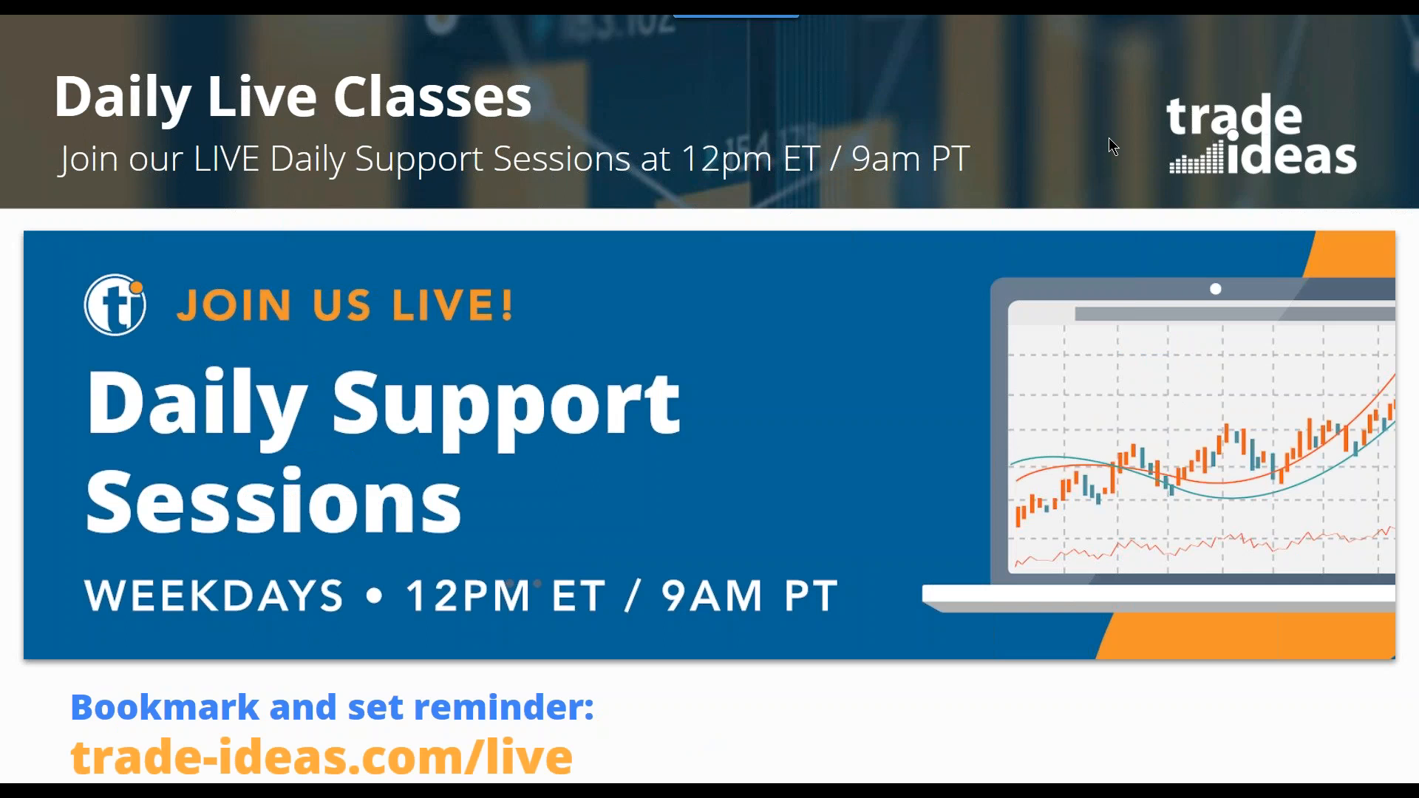
mouse_move(1104, 149)
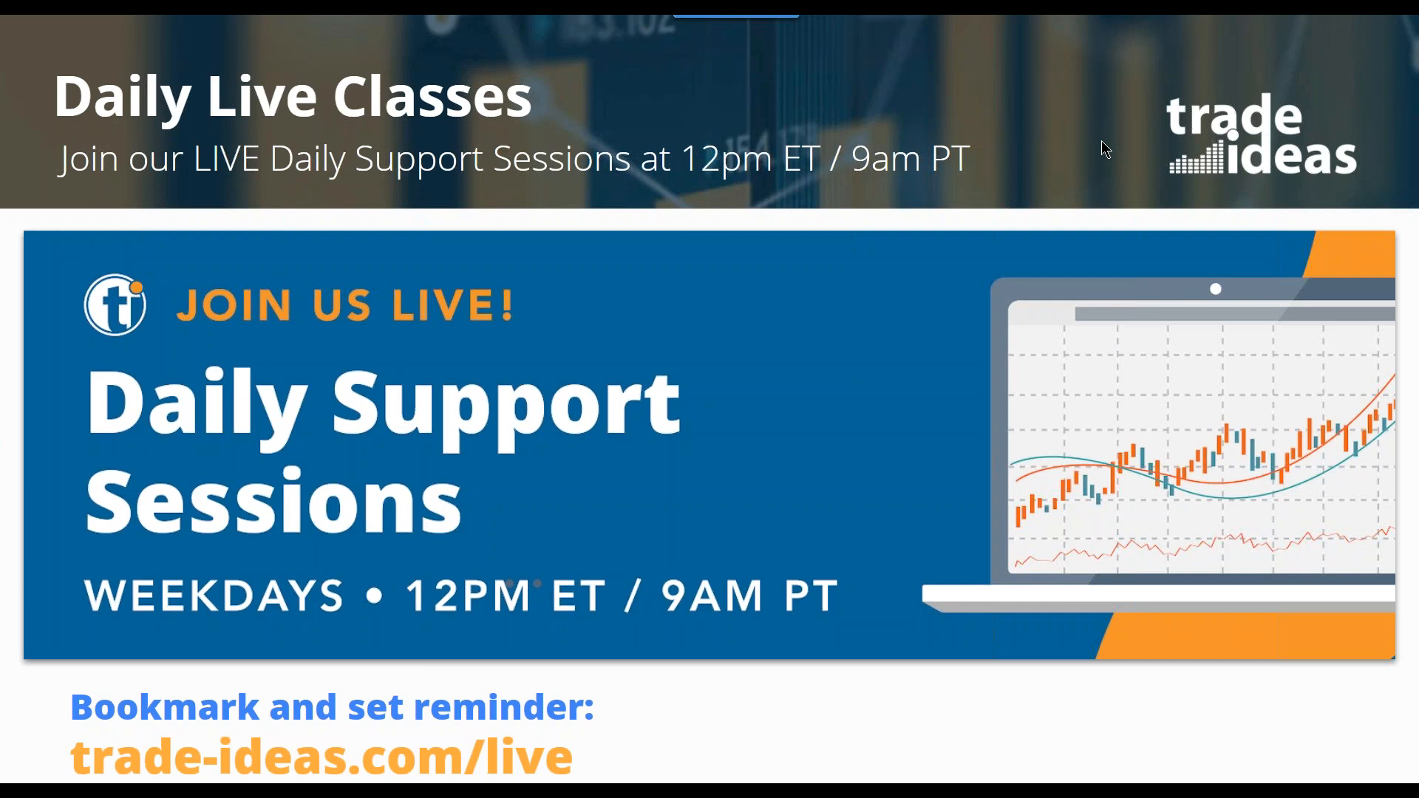
mouse_move(1092, 156)
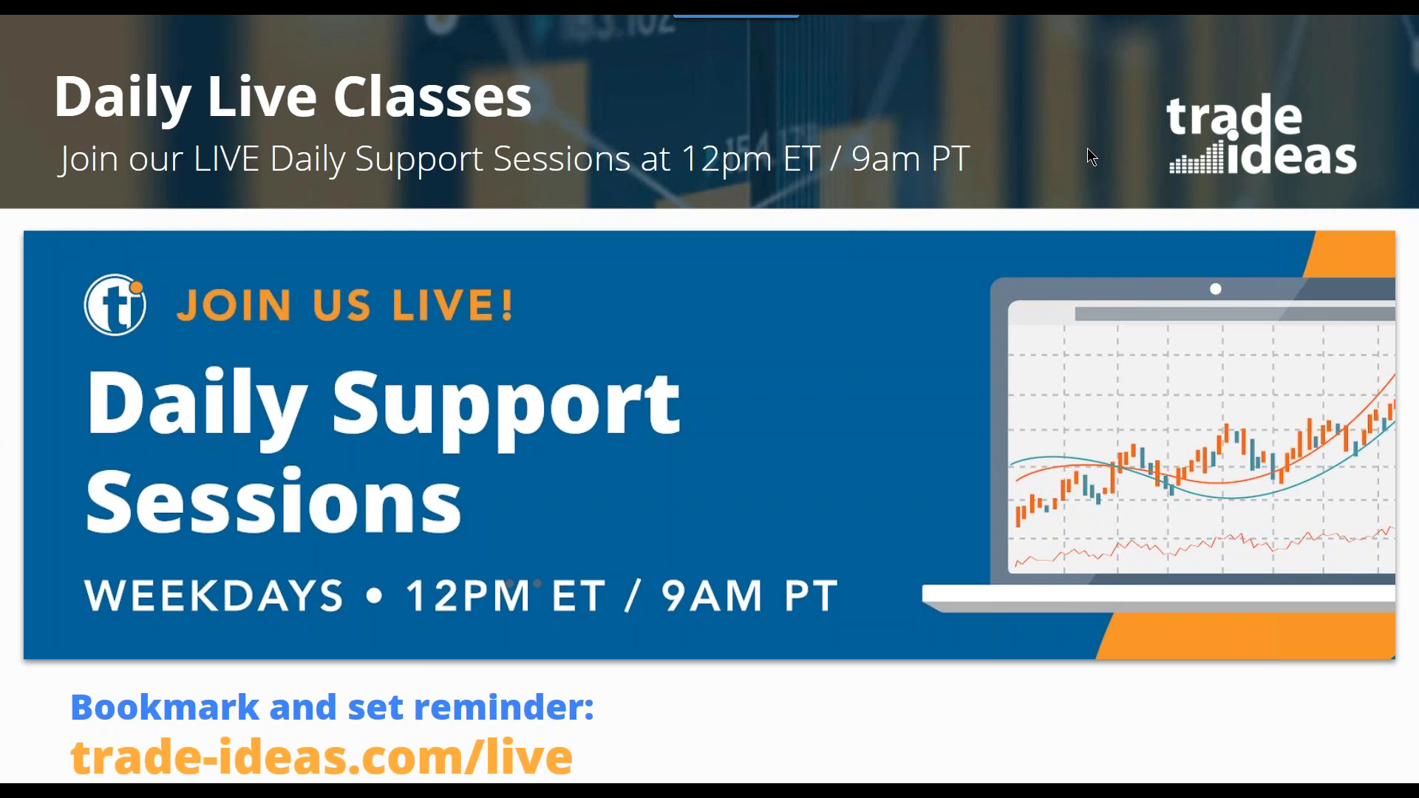
mouse_move(775, 322)
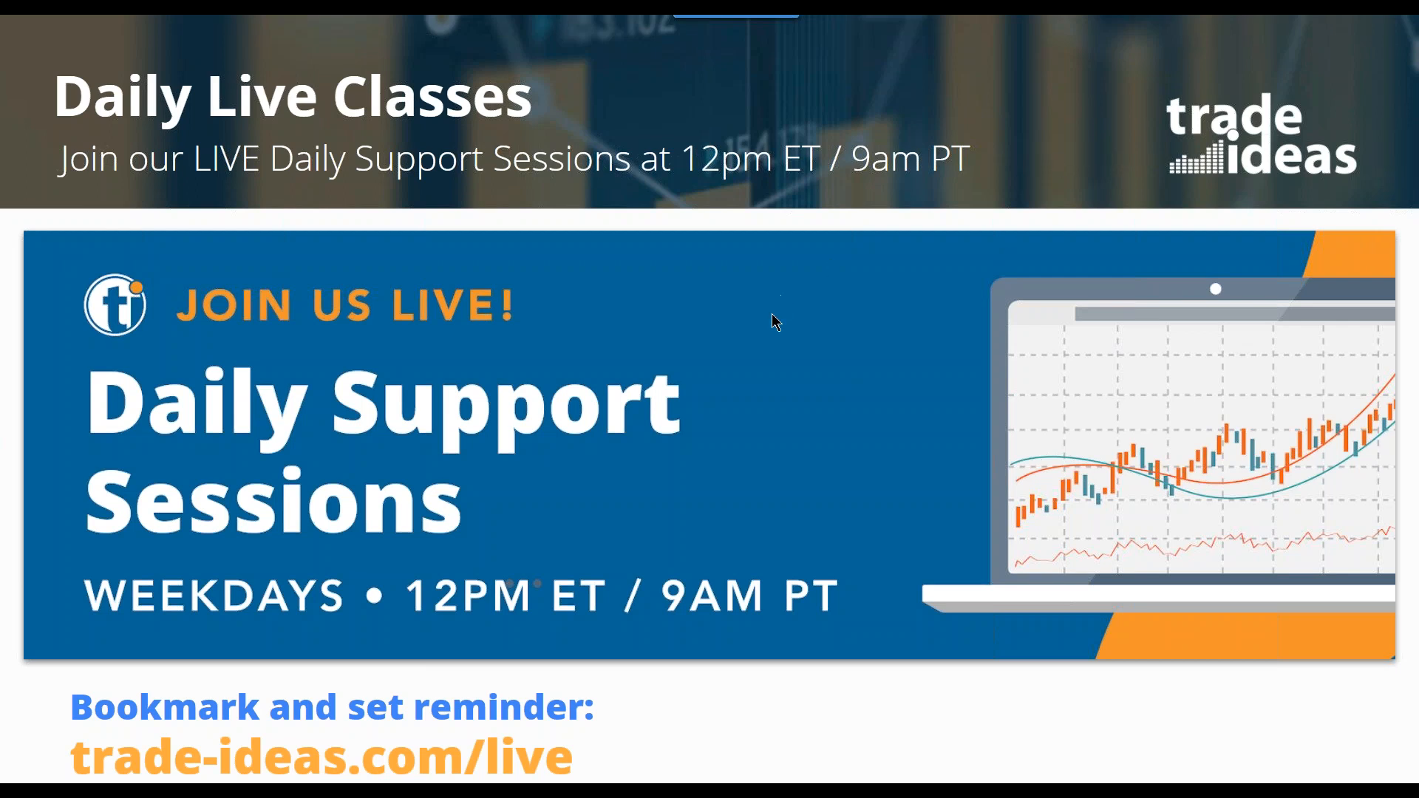
mouse_move(694, 426)
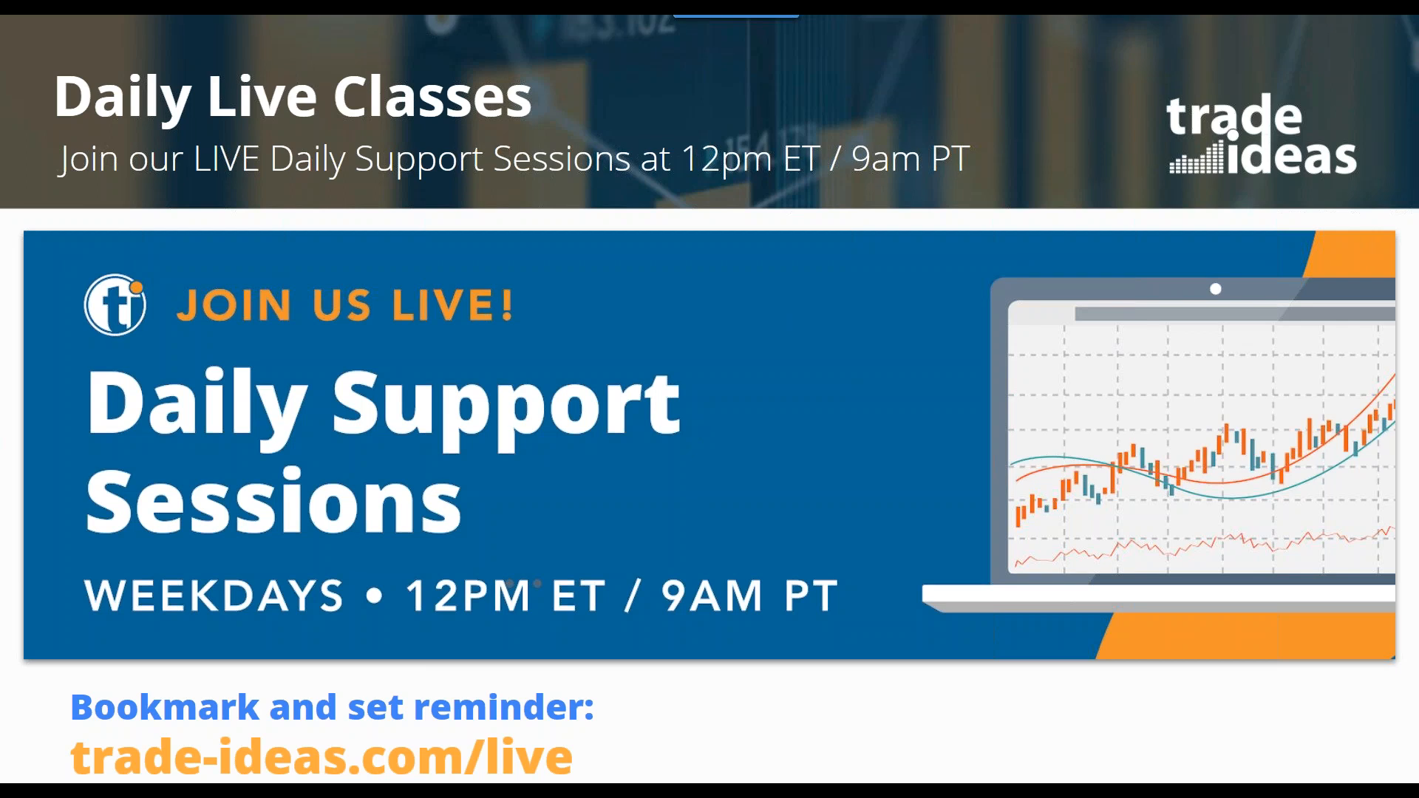
mouse_move(924, 215)
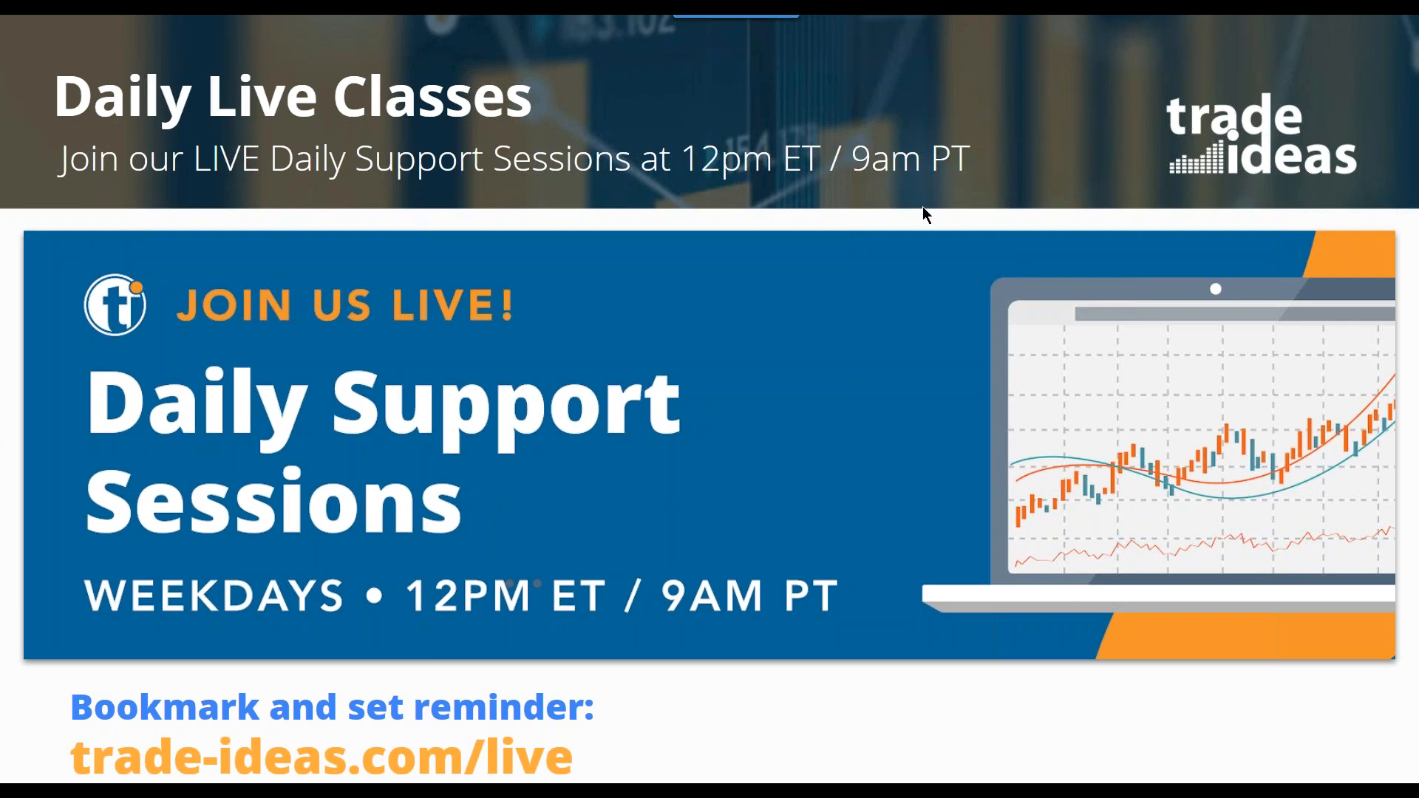
mouse_move(1096, 170)
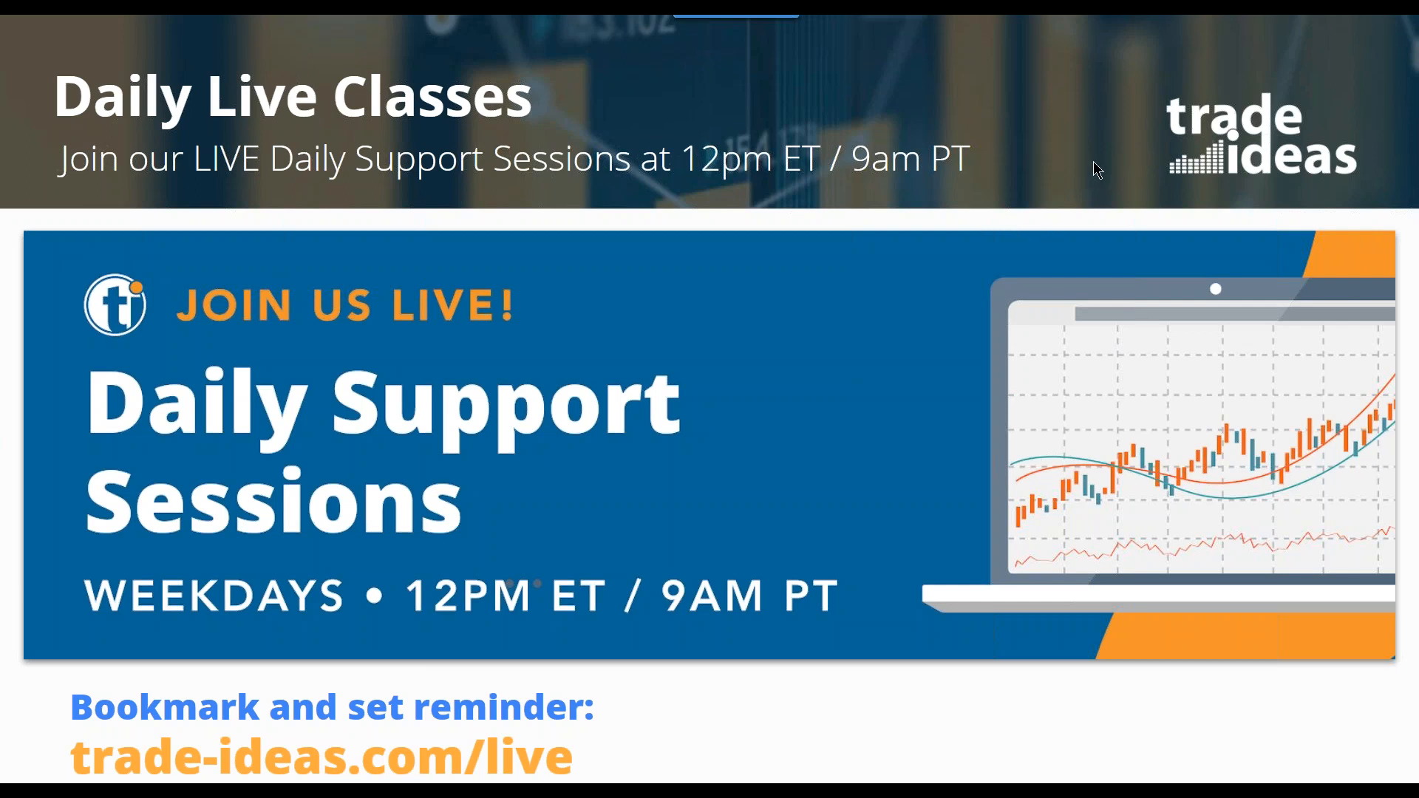
mouse_move(1073, 121)
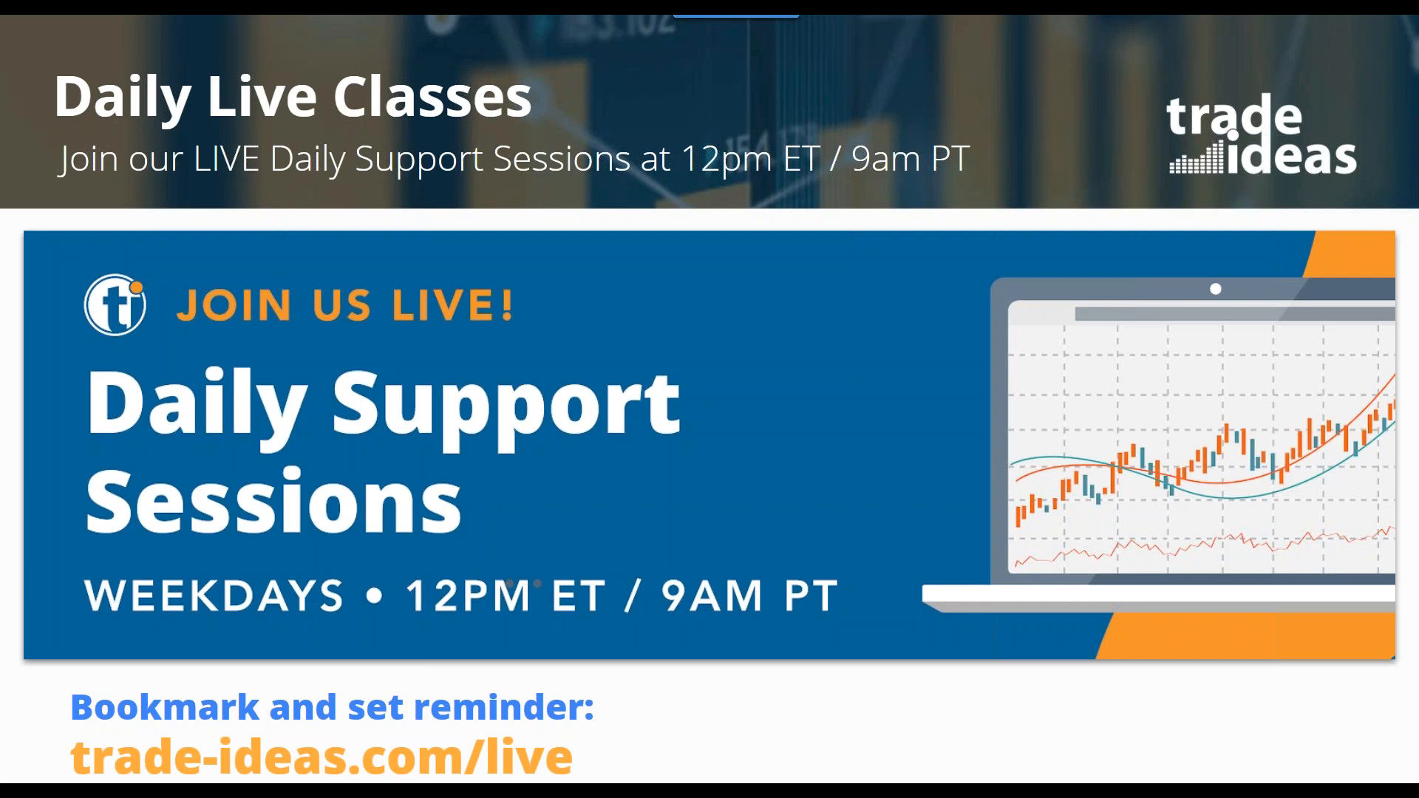
mouse_move(1311, 234)
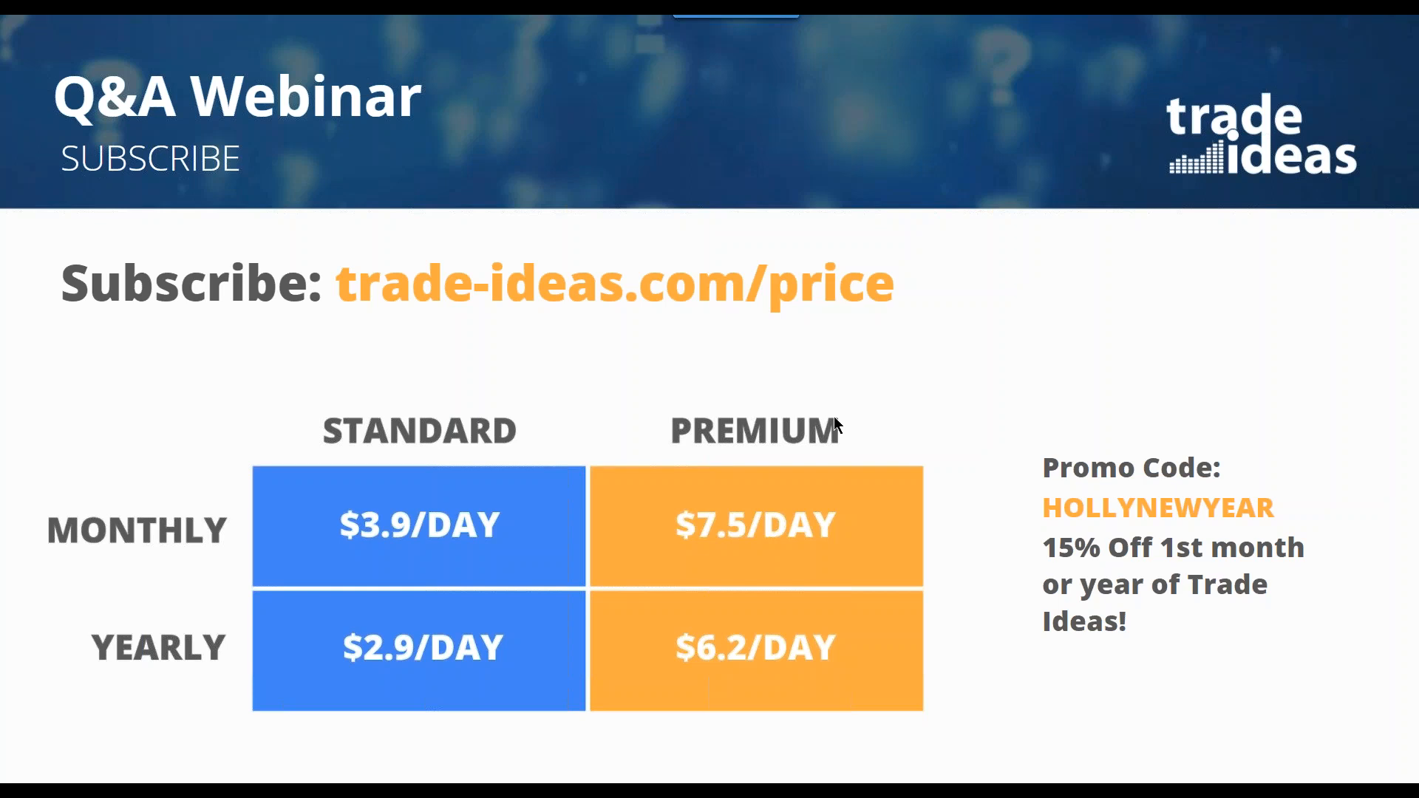
mouse_move(835, 425)
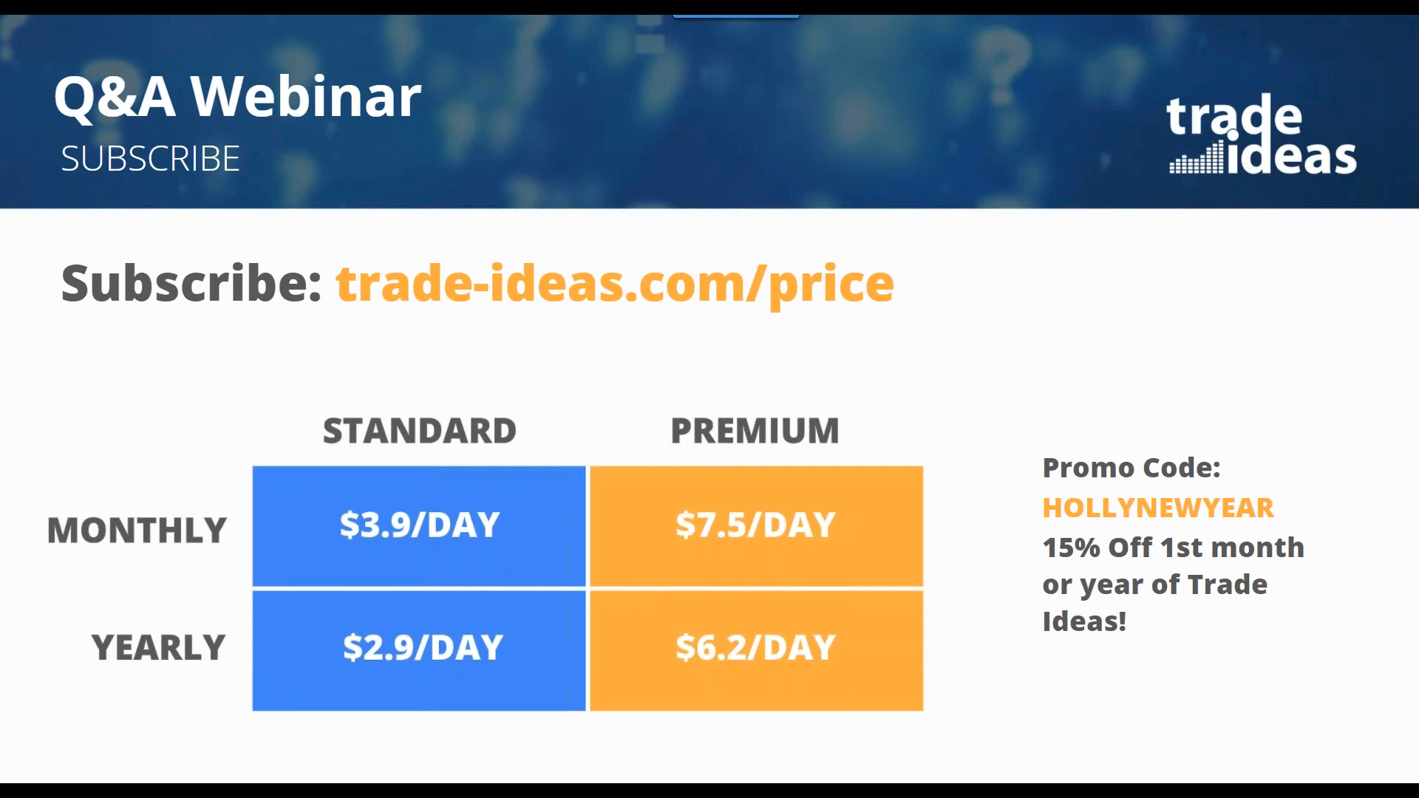
mouse_move(511, 400)
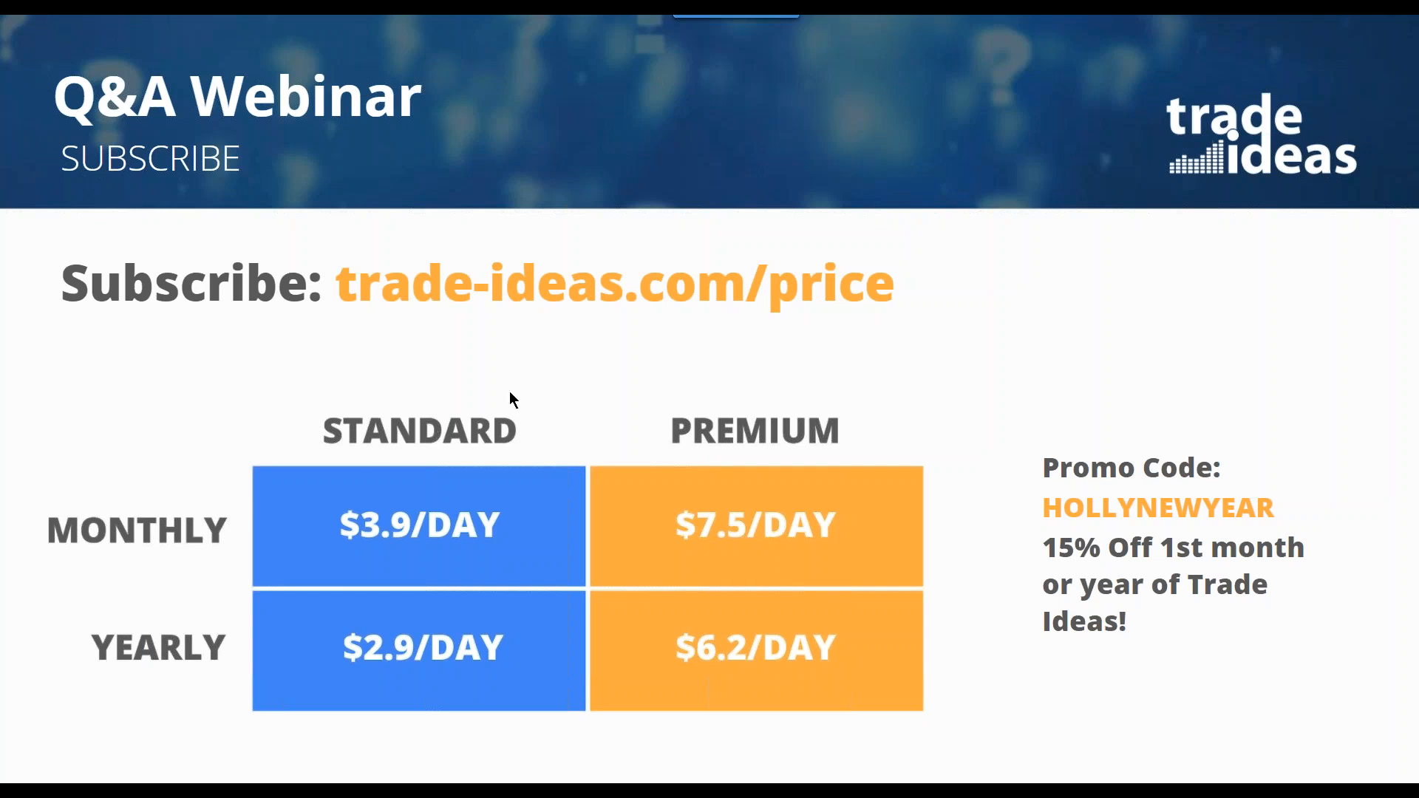
mouse_move(630, 380)
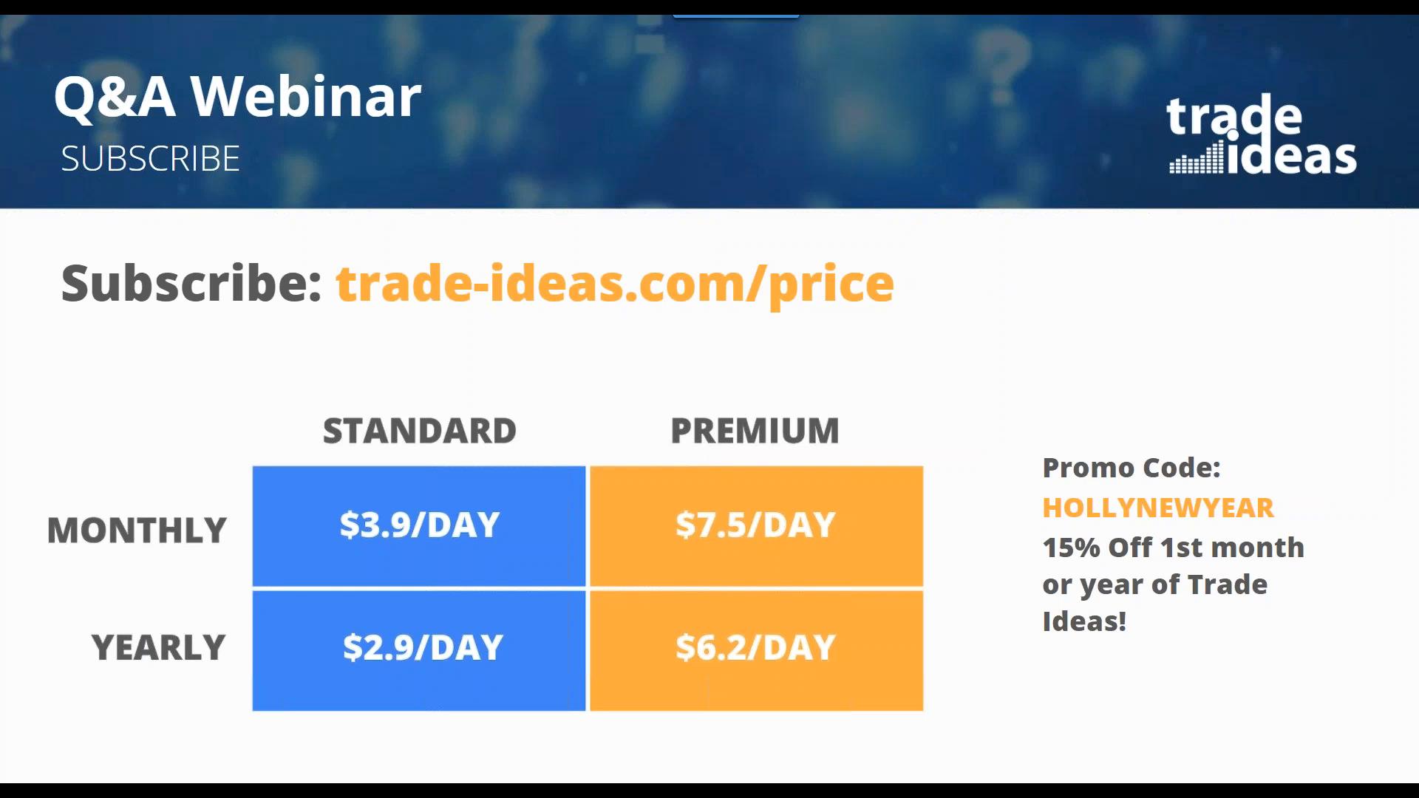
mouse_move(1036, 331)
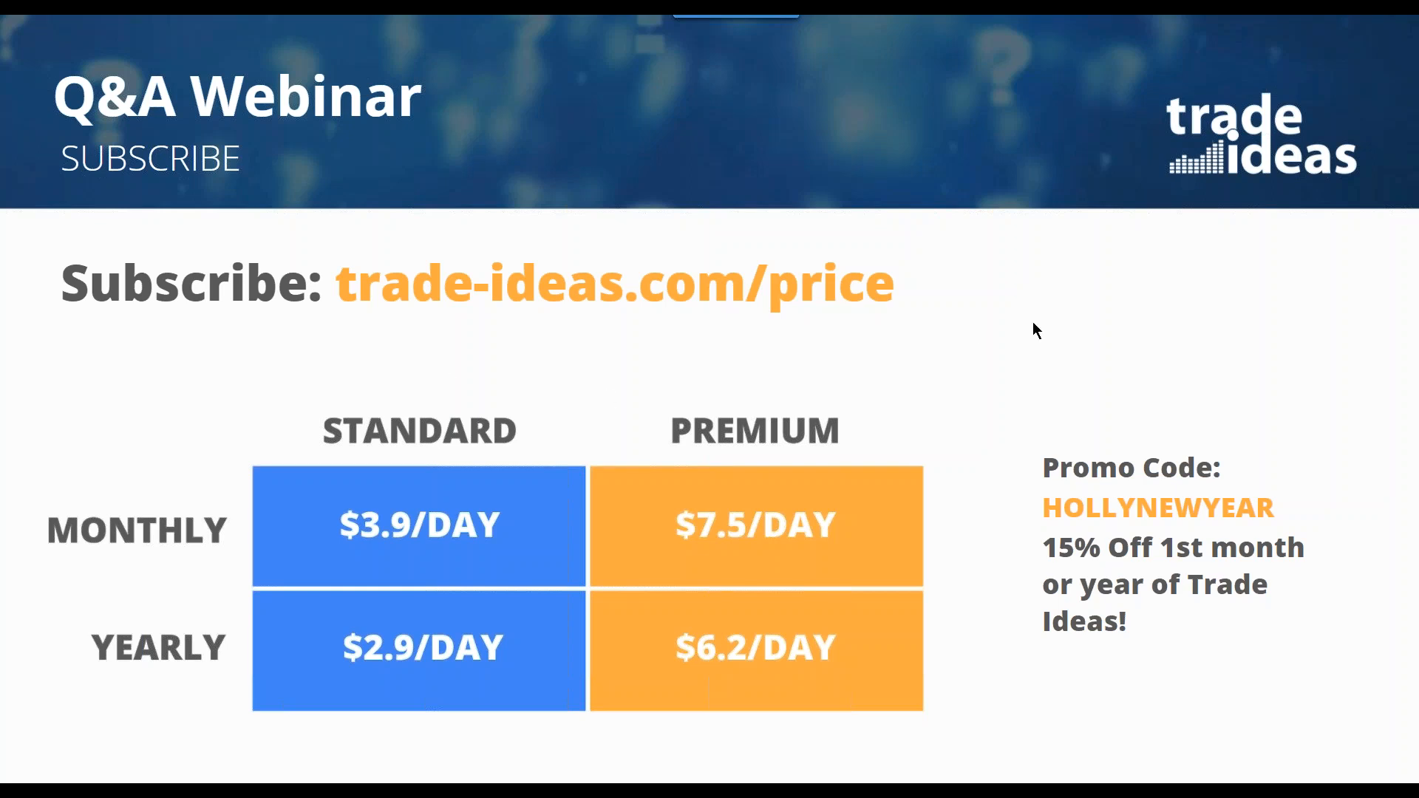
mouse_move(448, 525)
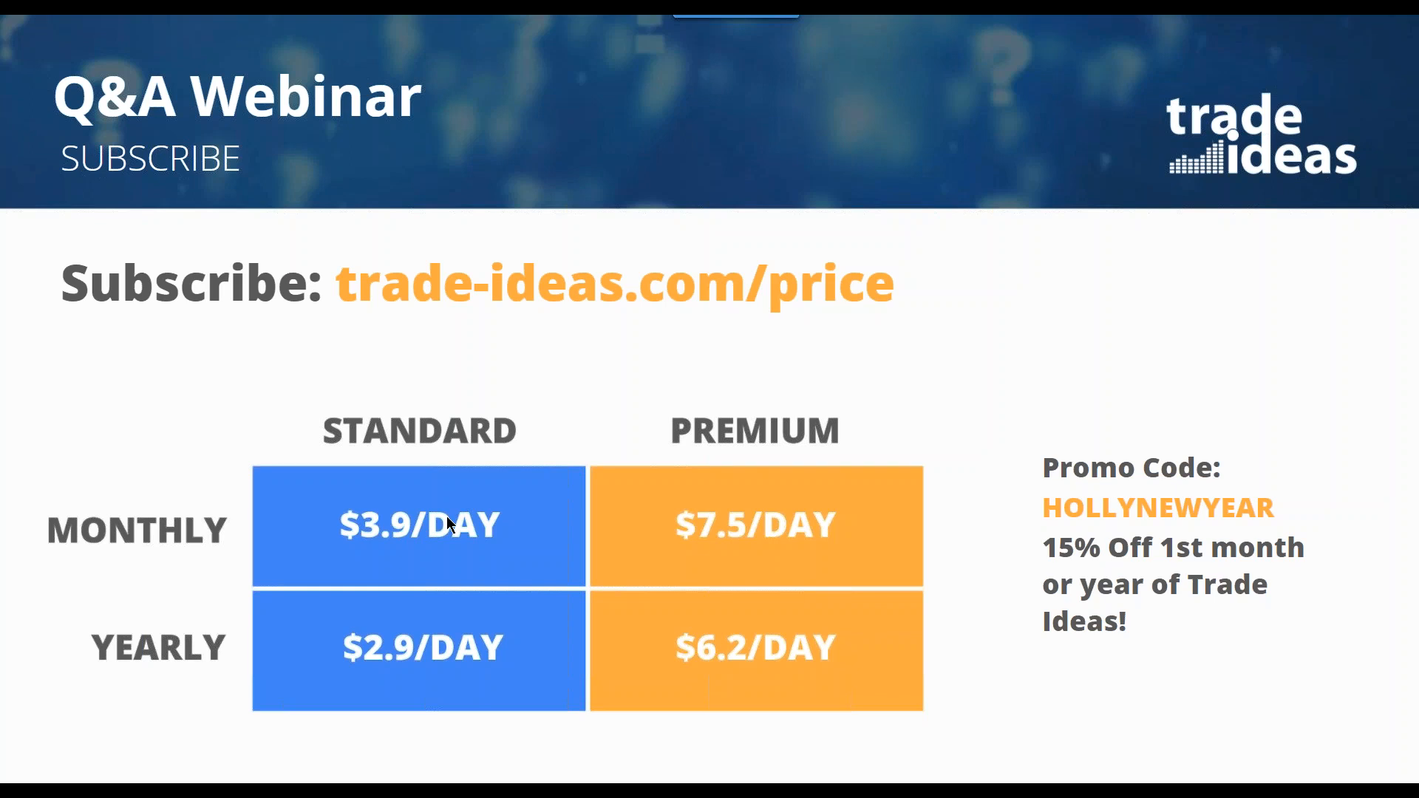
mouse_move(460, 515)
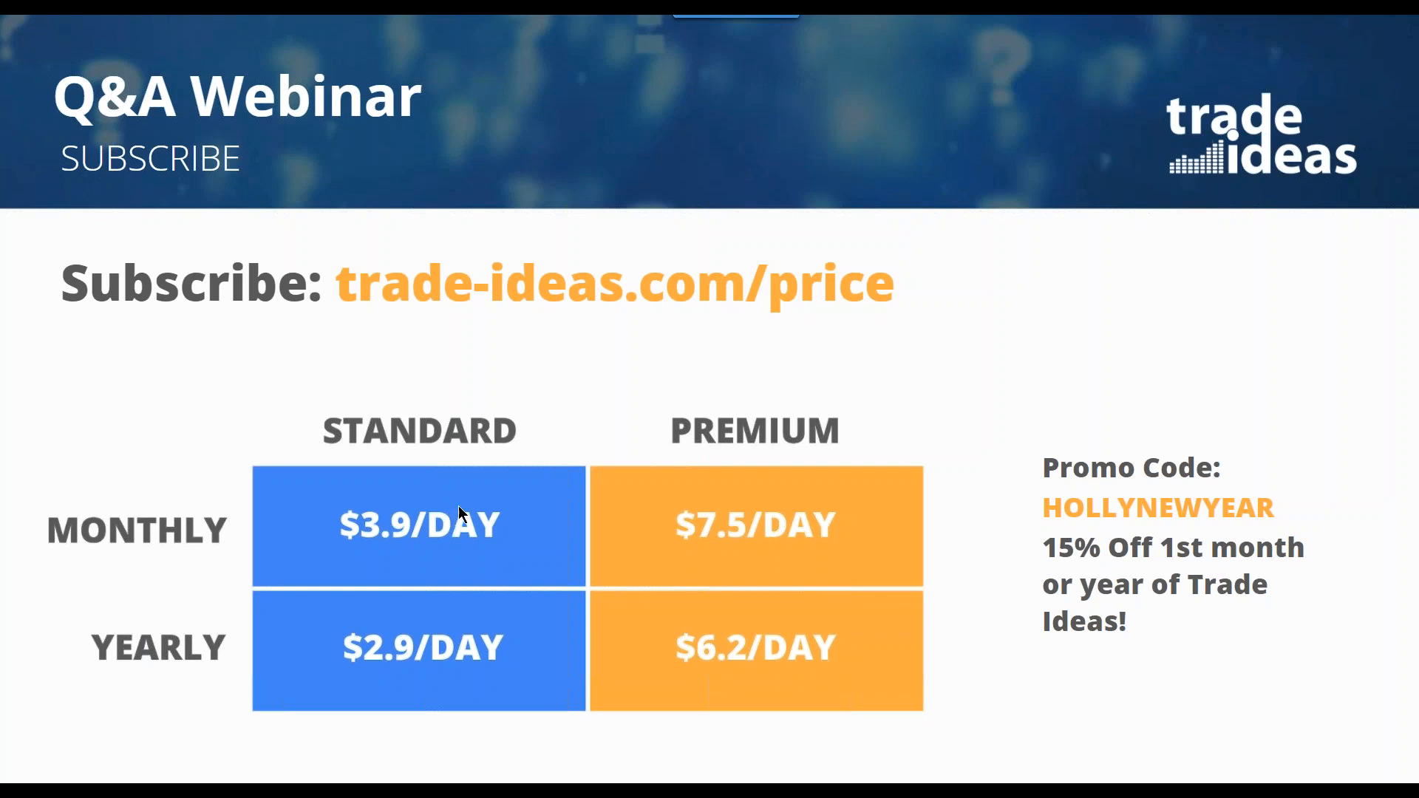
mouse_move(403, 550)
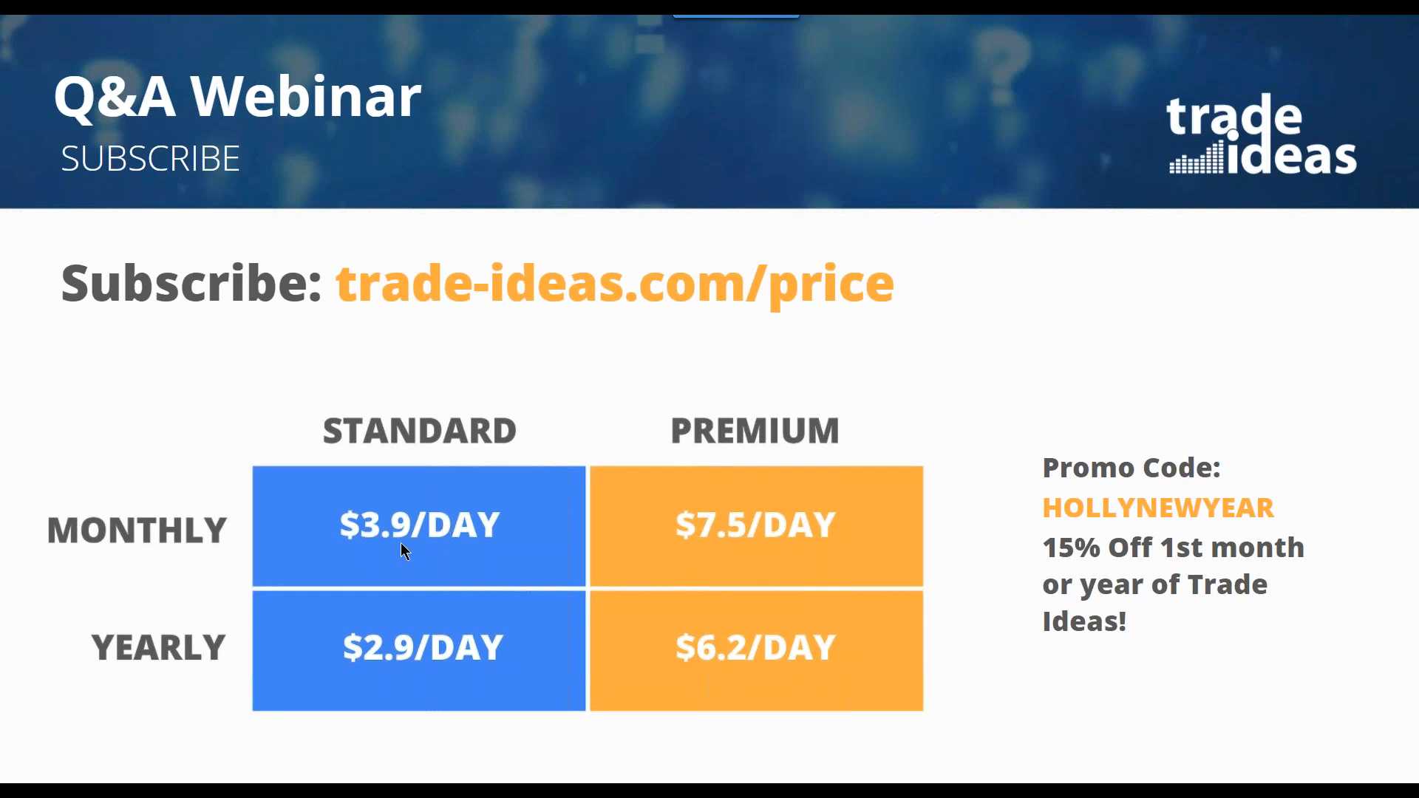
mouse_move(403, 678)
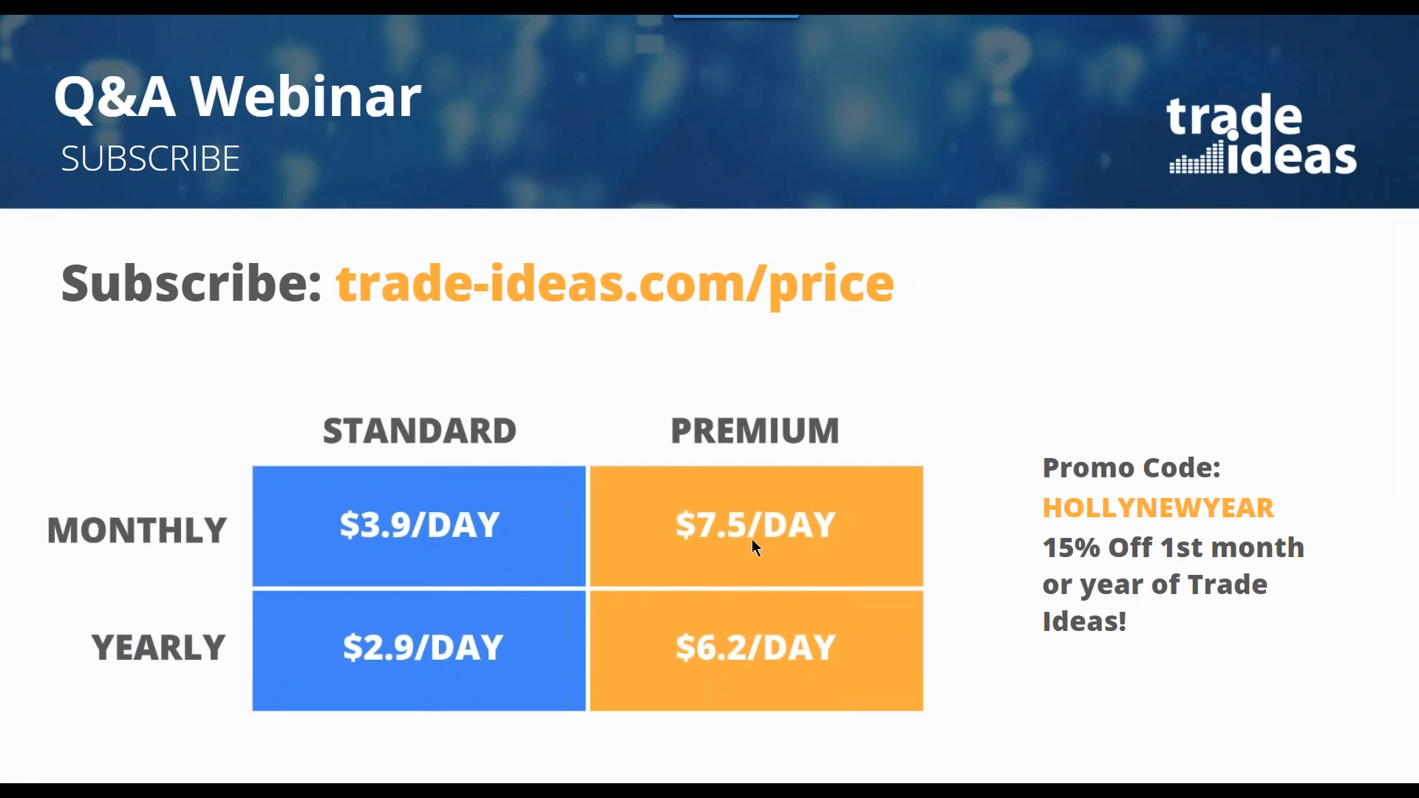
mouse_move(739, 668)
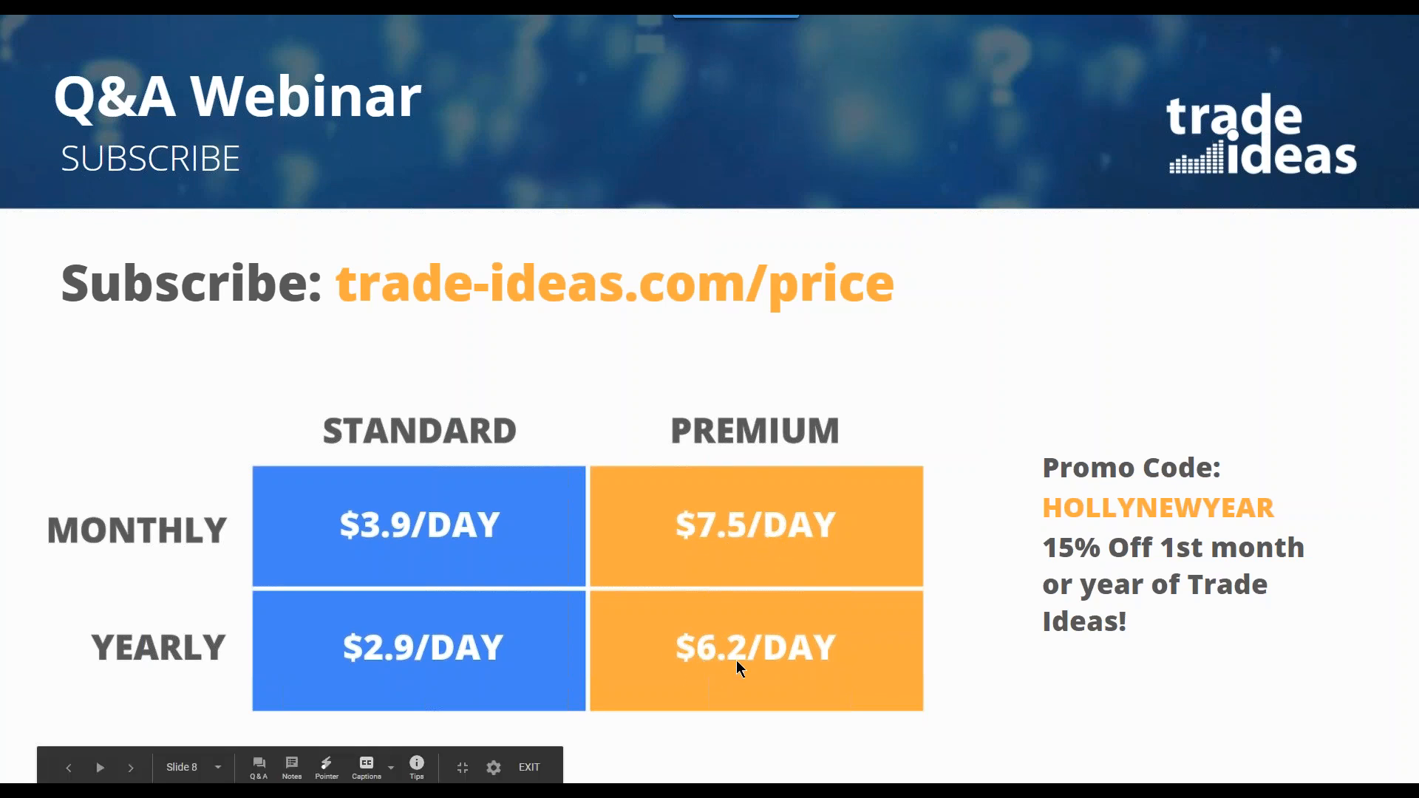
mouse_move(782, 663)
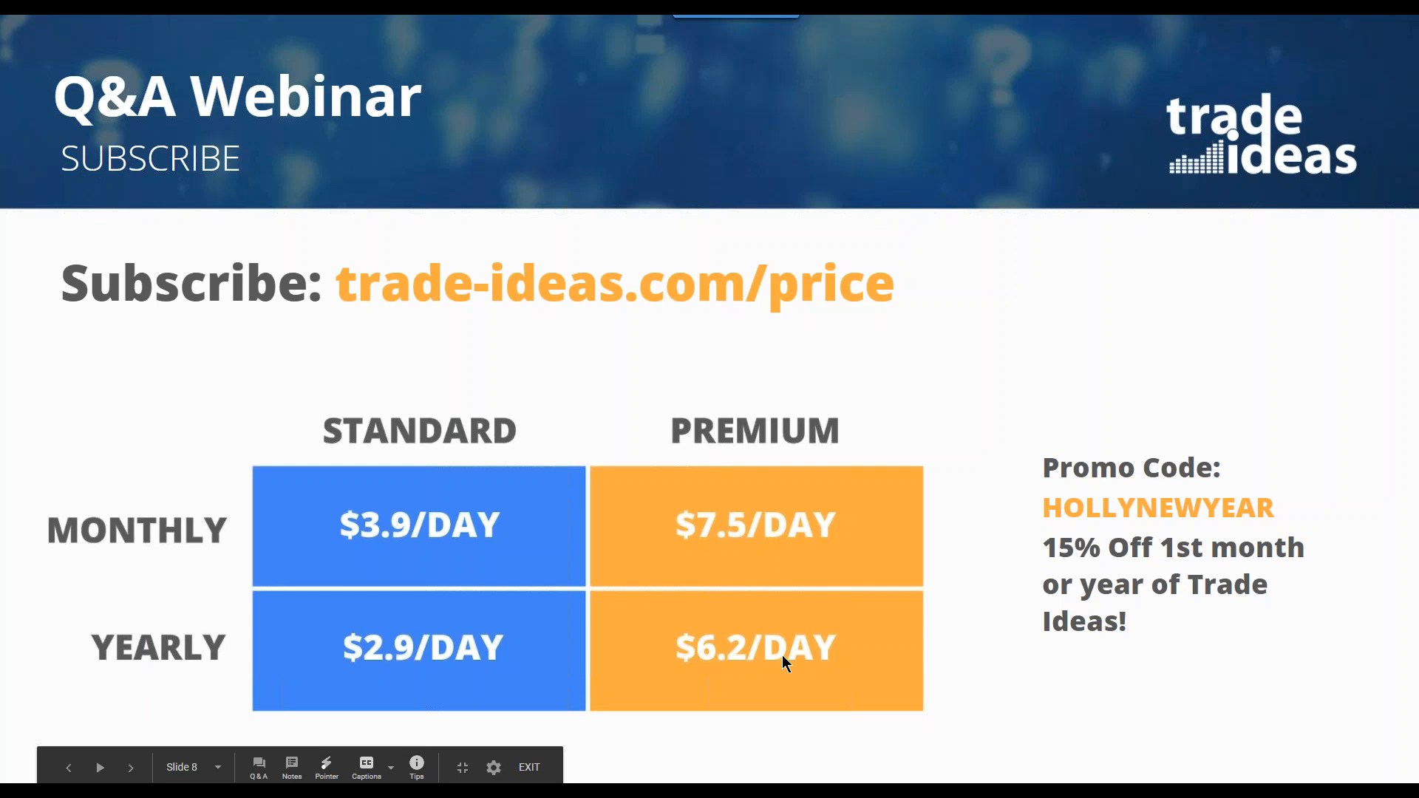
mouse_move(1237, 432)
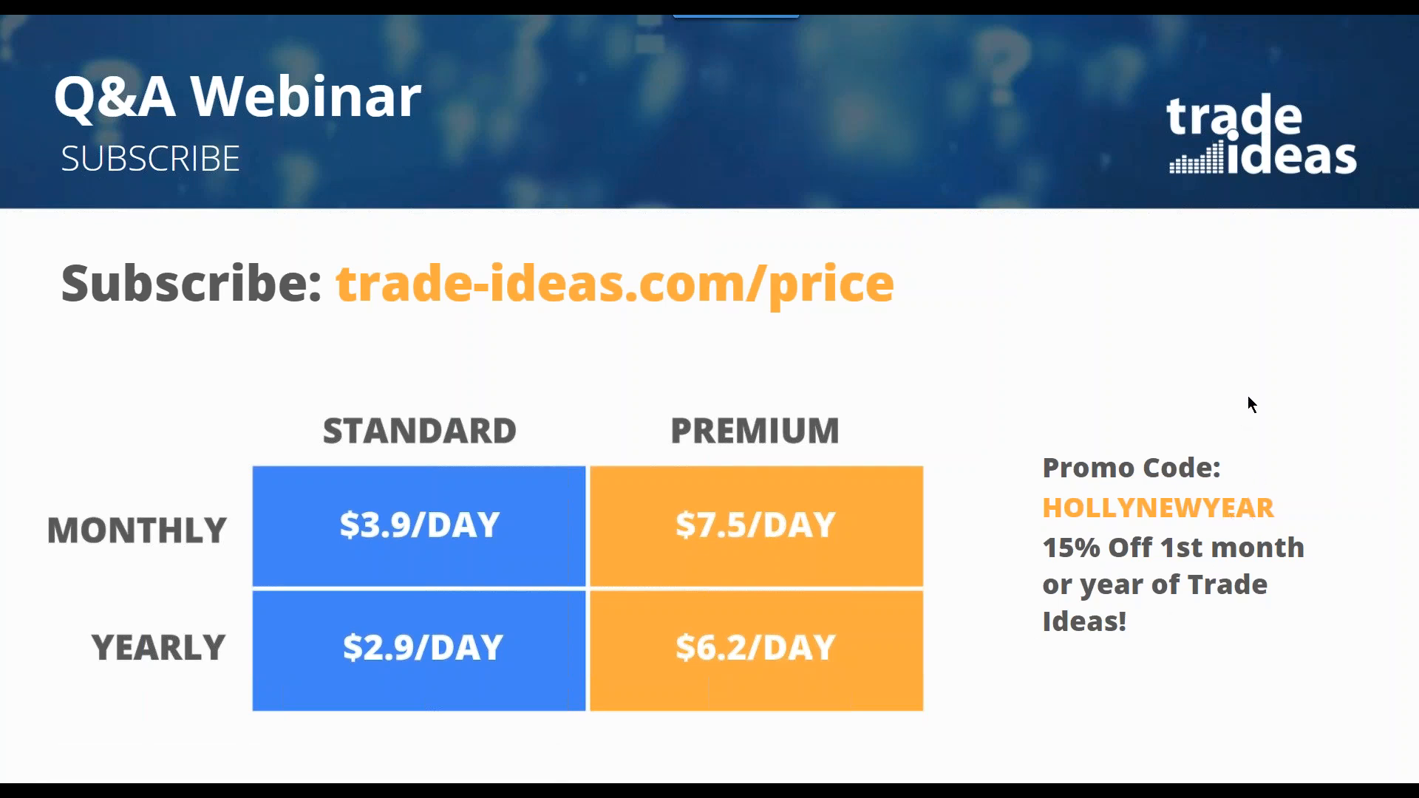
mouse_move(1240, 559)
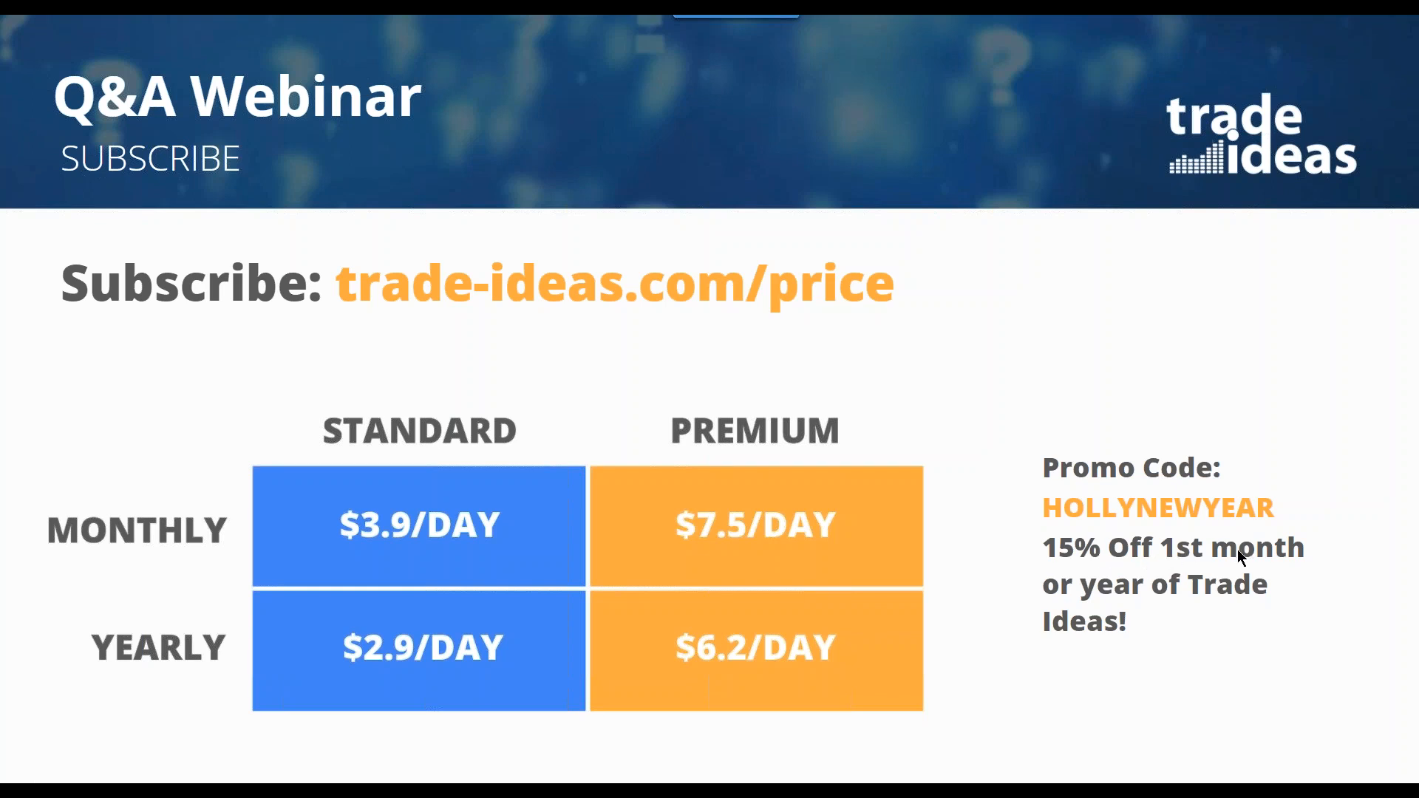
mouse_move(984, 343)
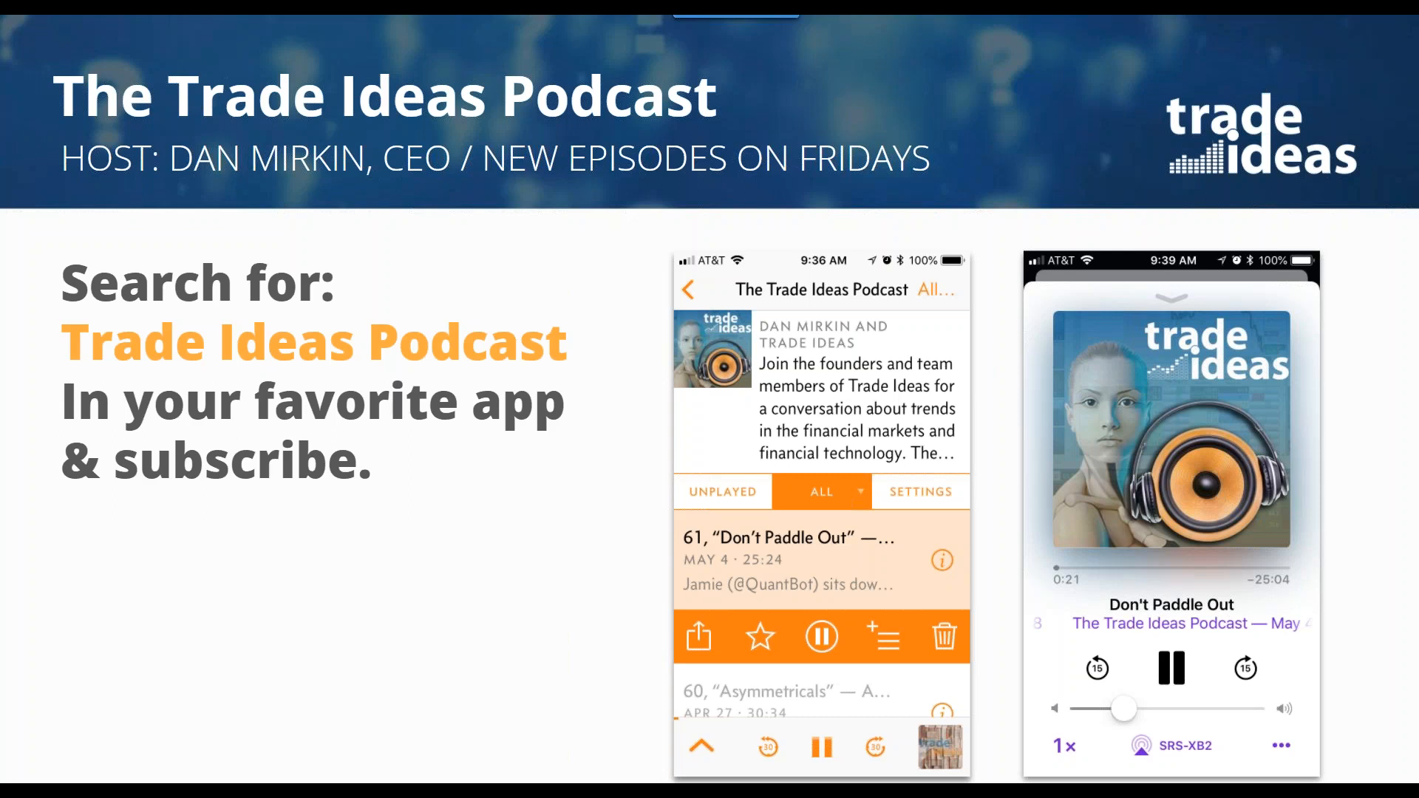
mouse_move(982, 367)
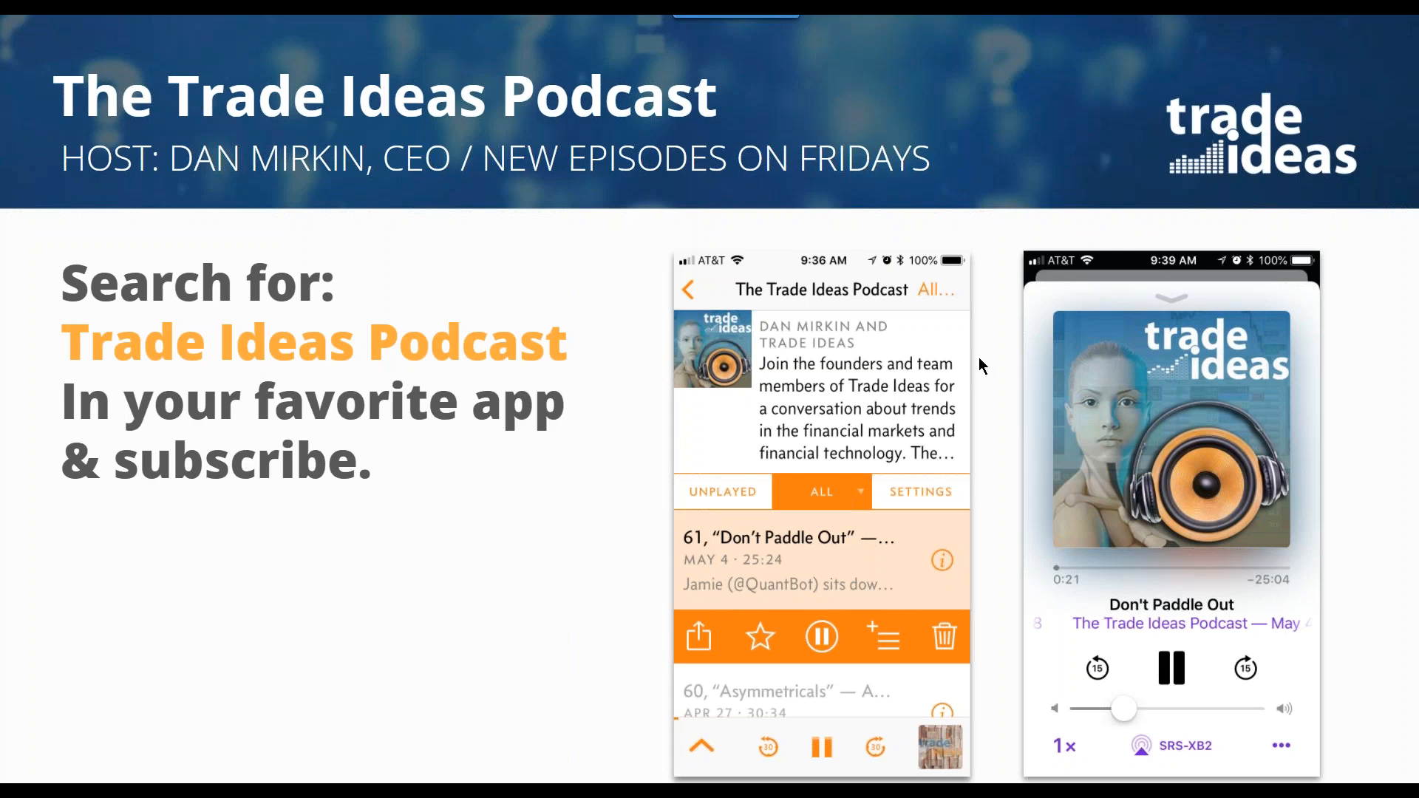
mouse_move(1379, 283)
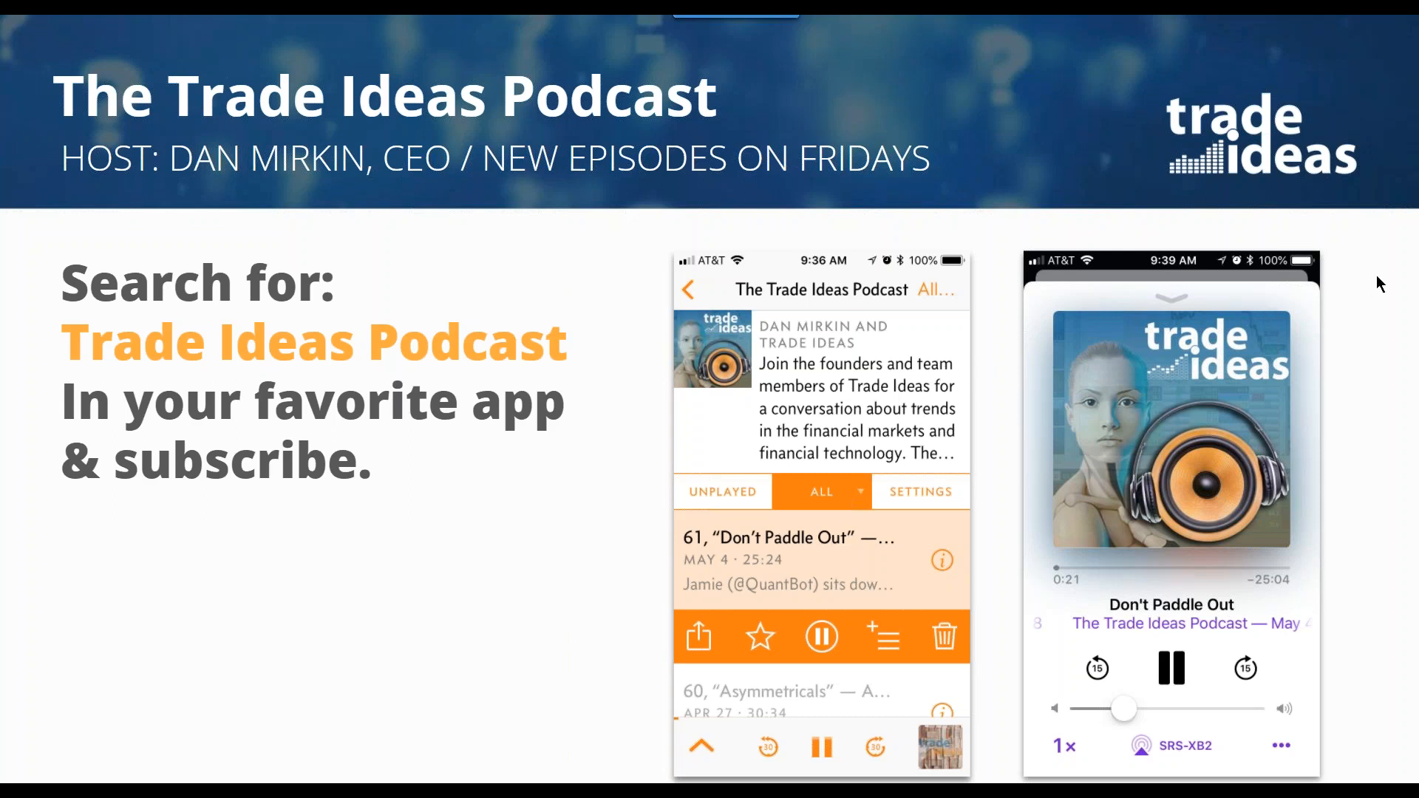